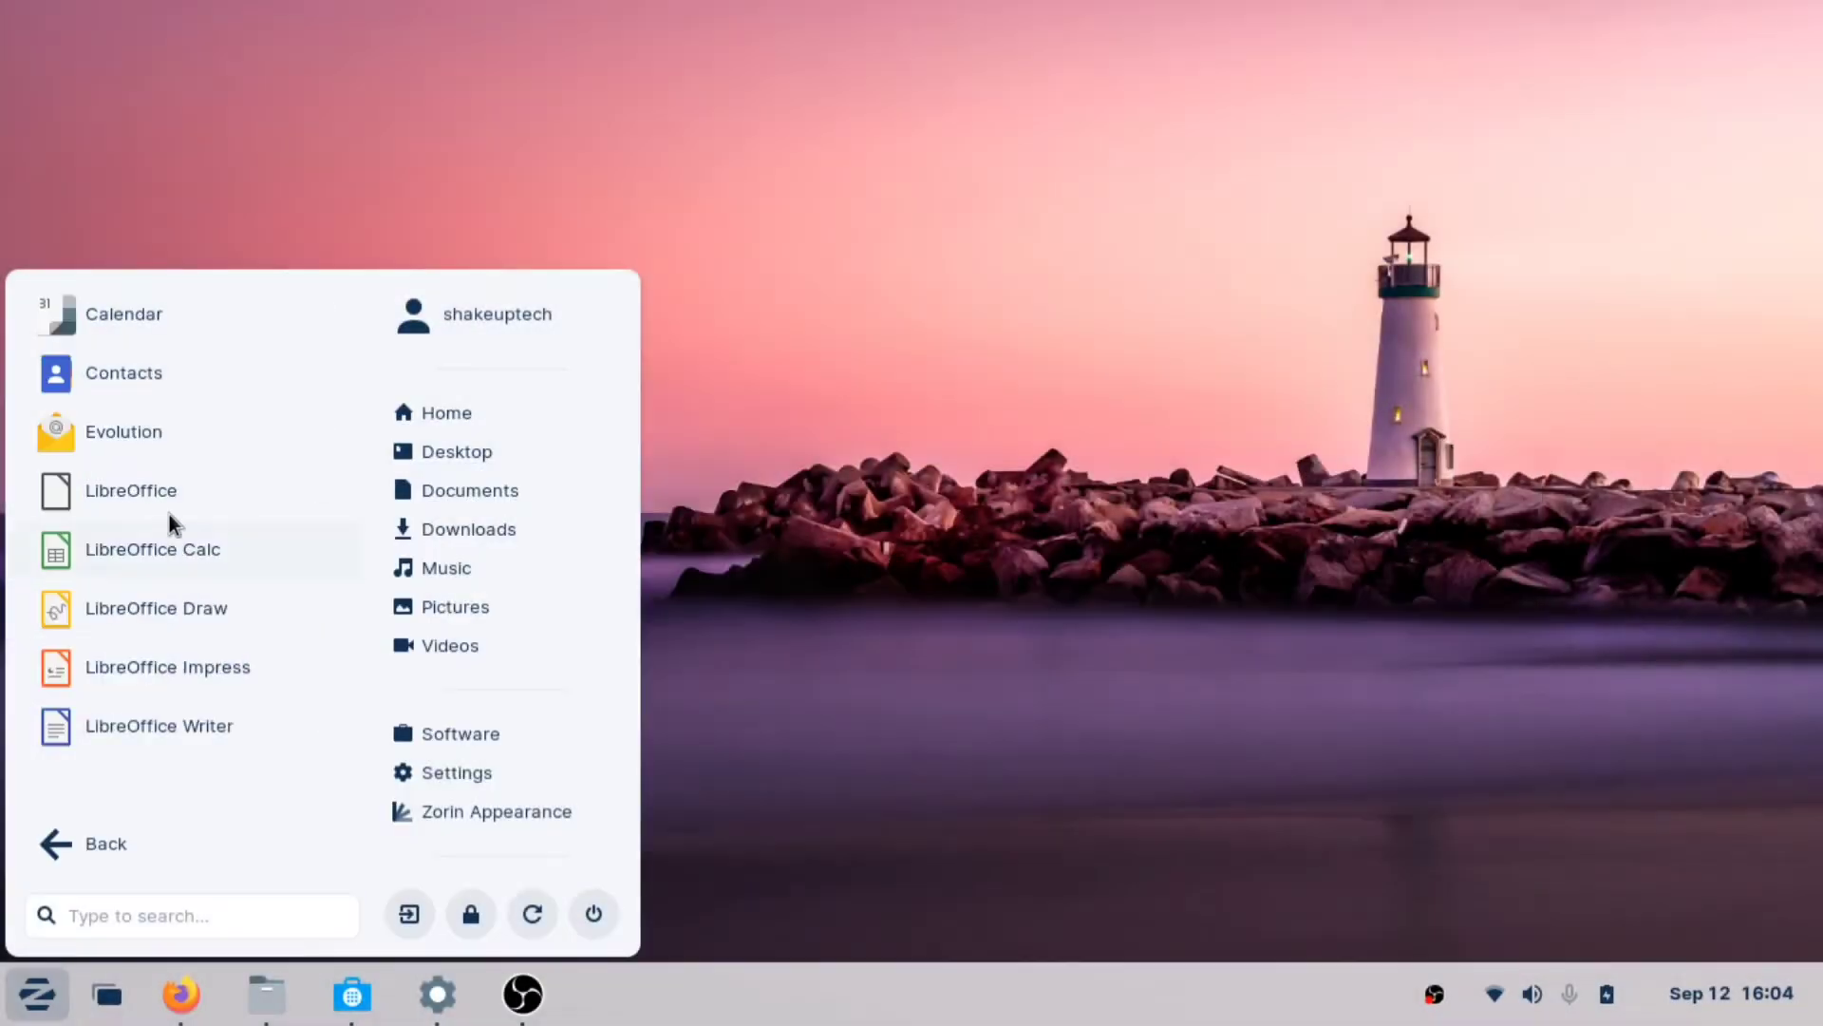
Return from the Office submenu to the full app category list in the Zorin menu
left_click(95, 843)
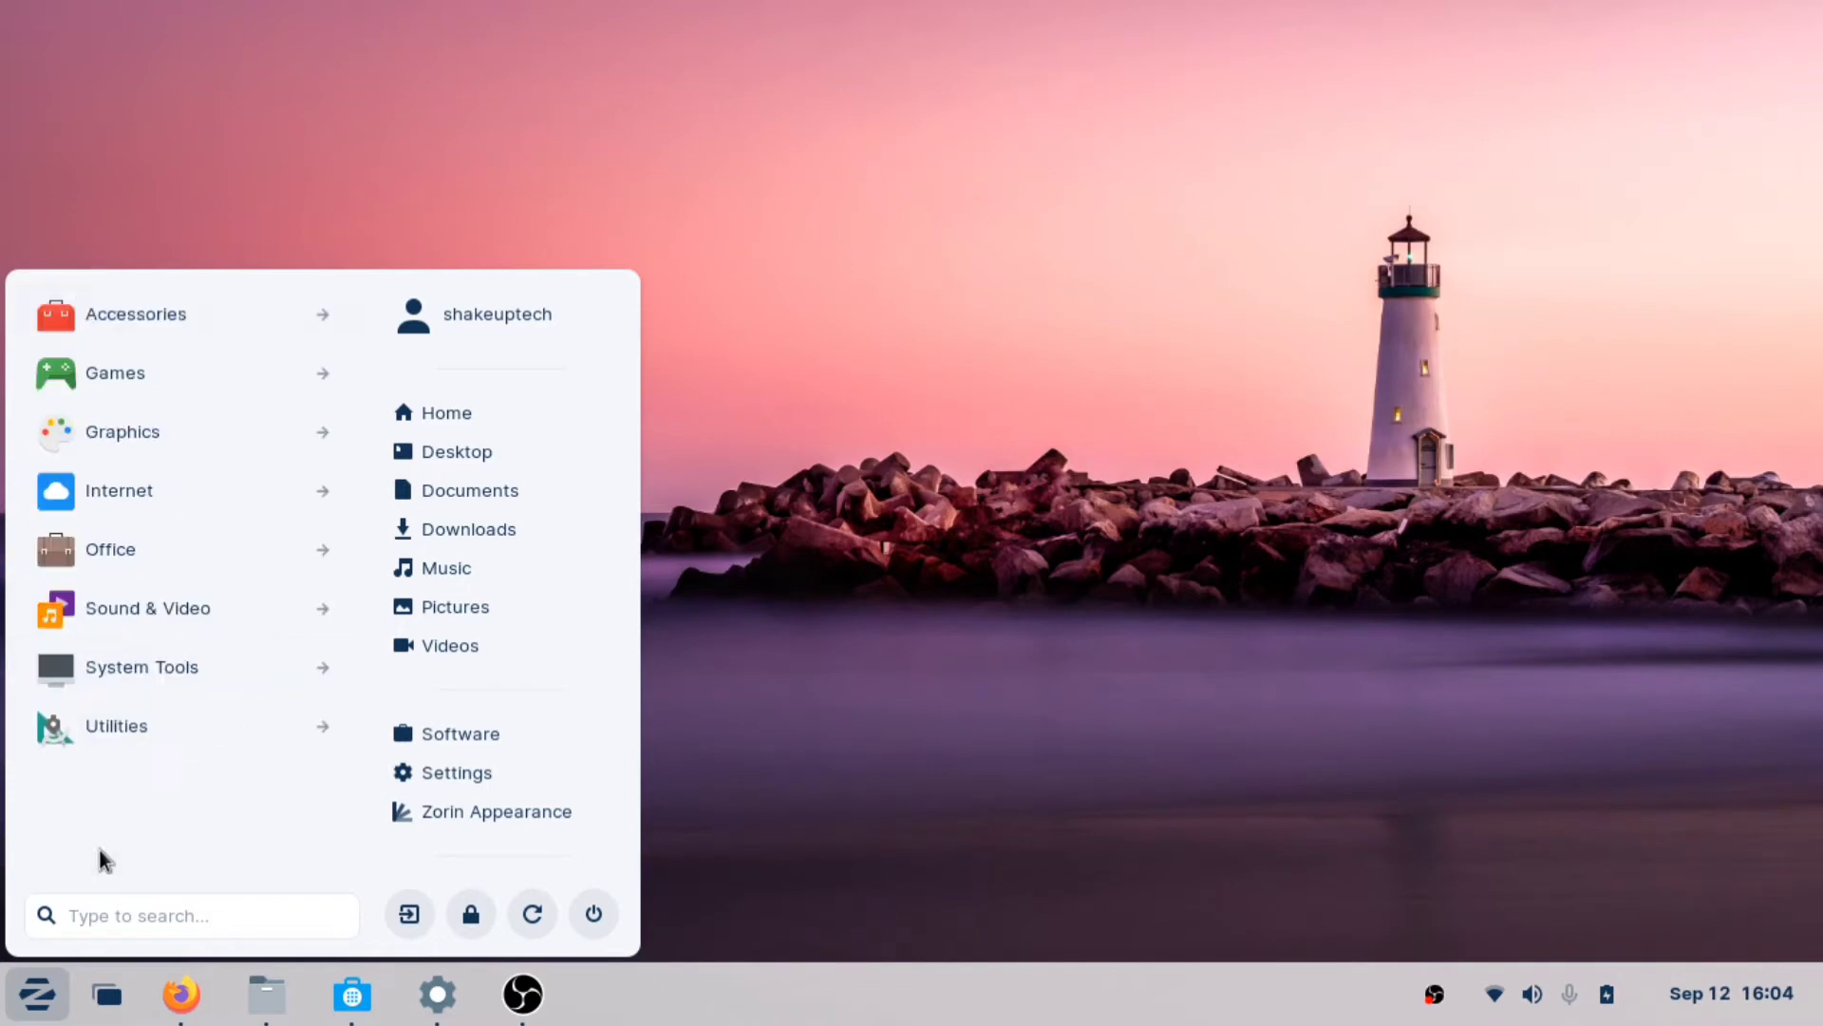
left_click(146, 608)
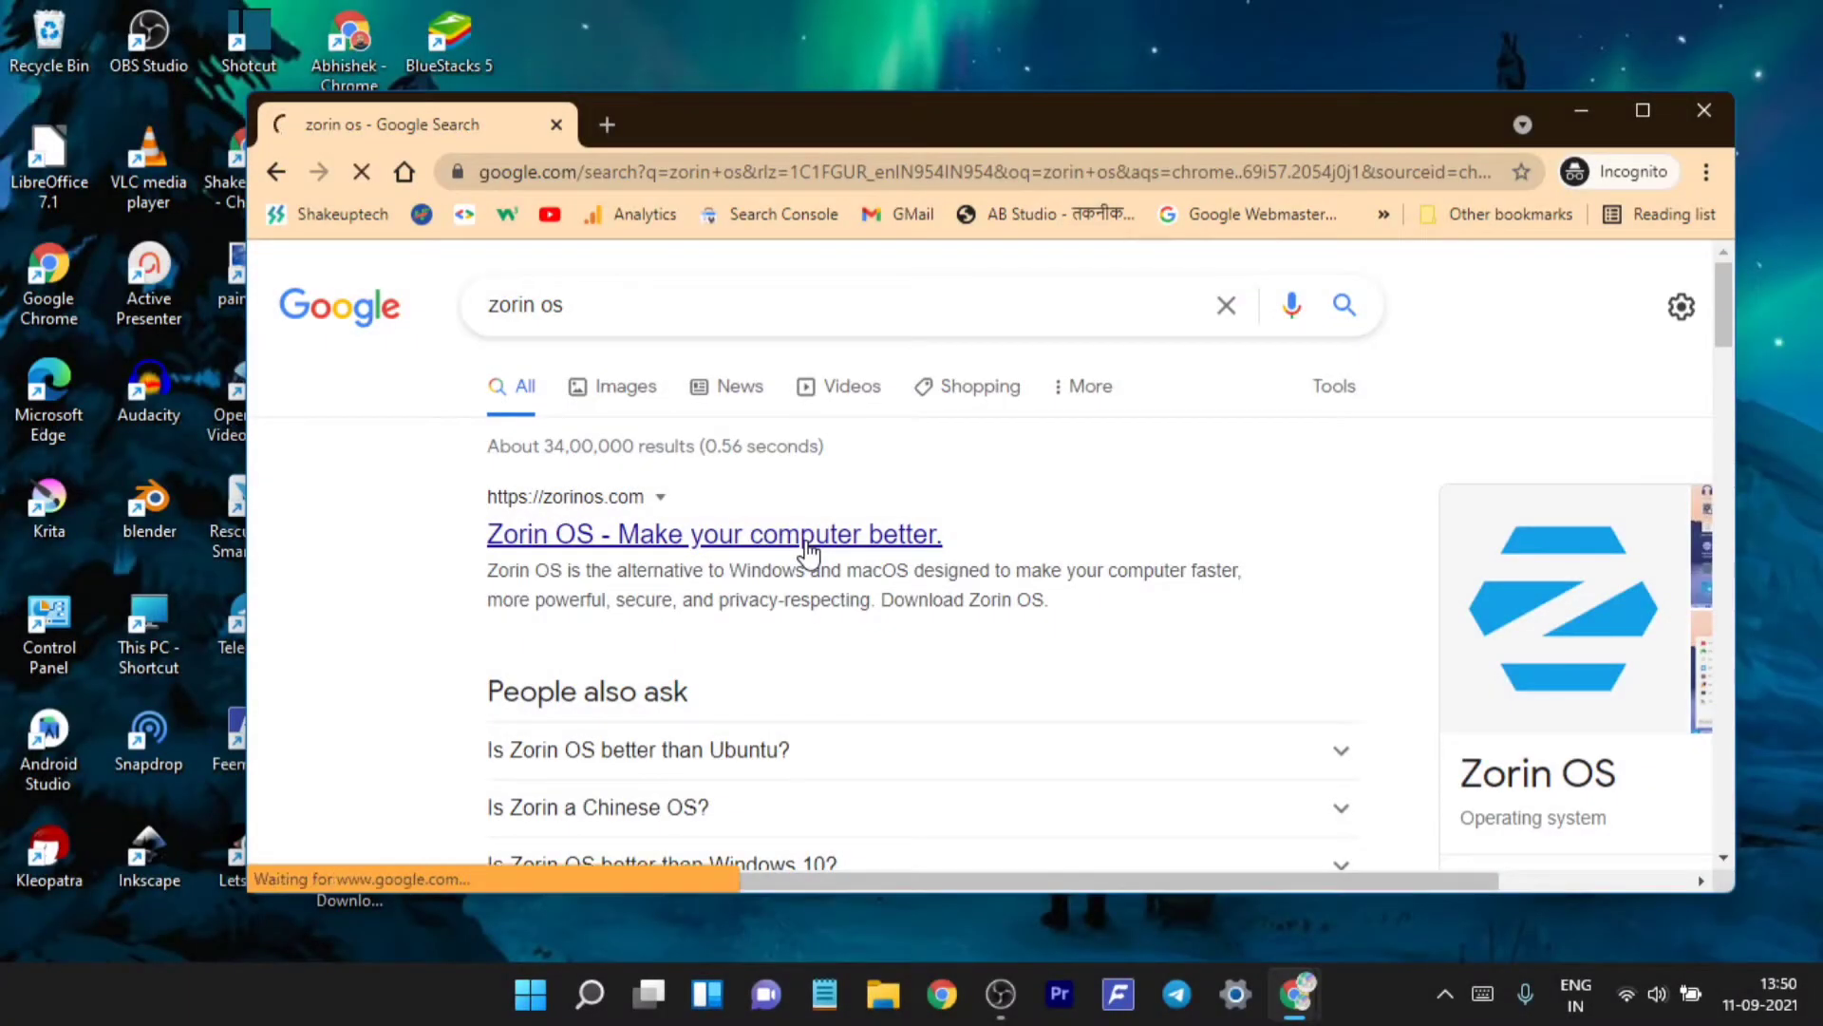
Open the 'Zorin OS - Make your computer better.' result and browse down its overview features
left_click(714, 534)
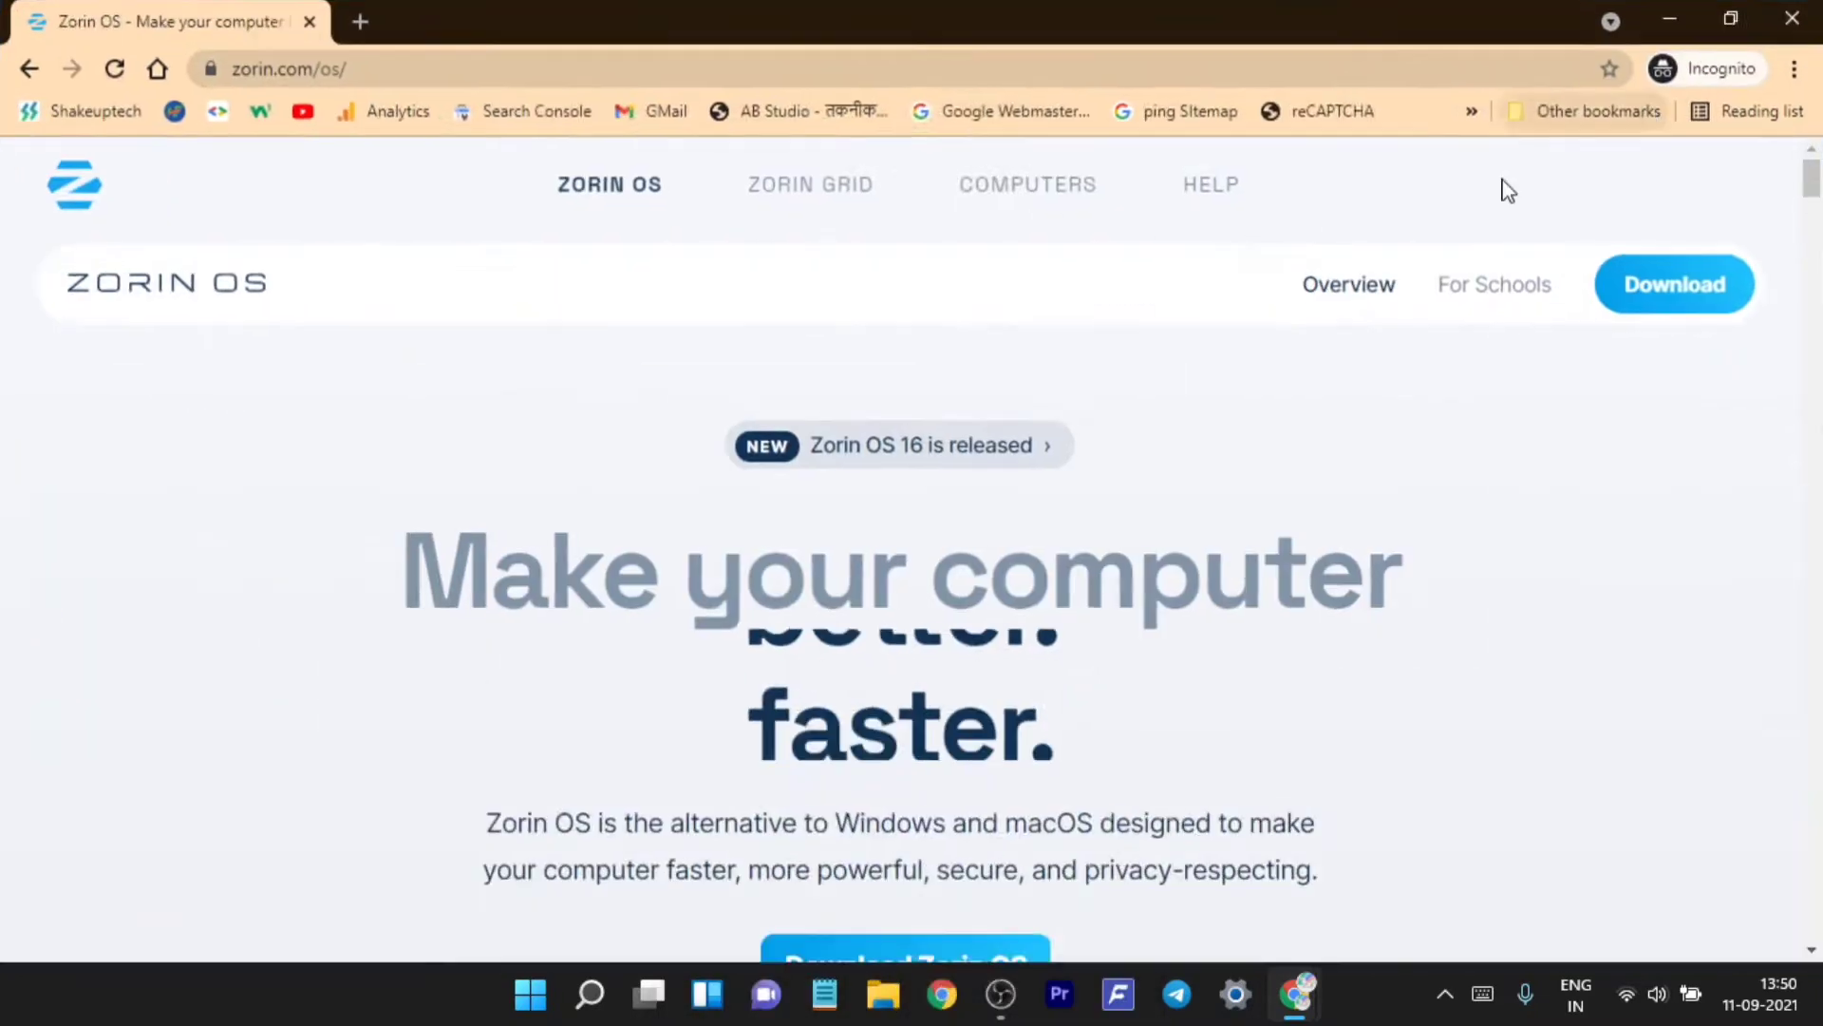
scroll("down", 3)
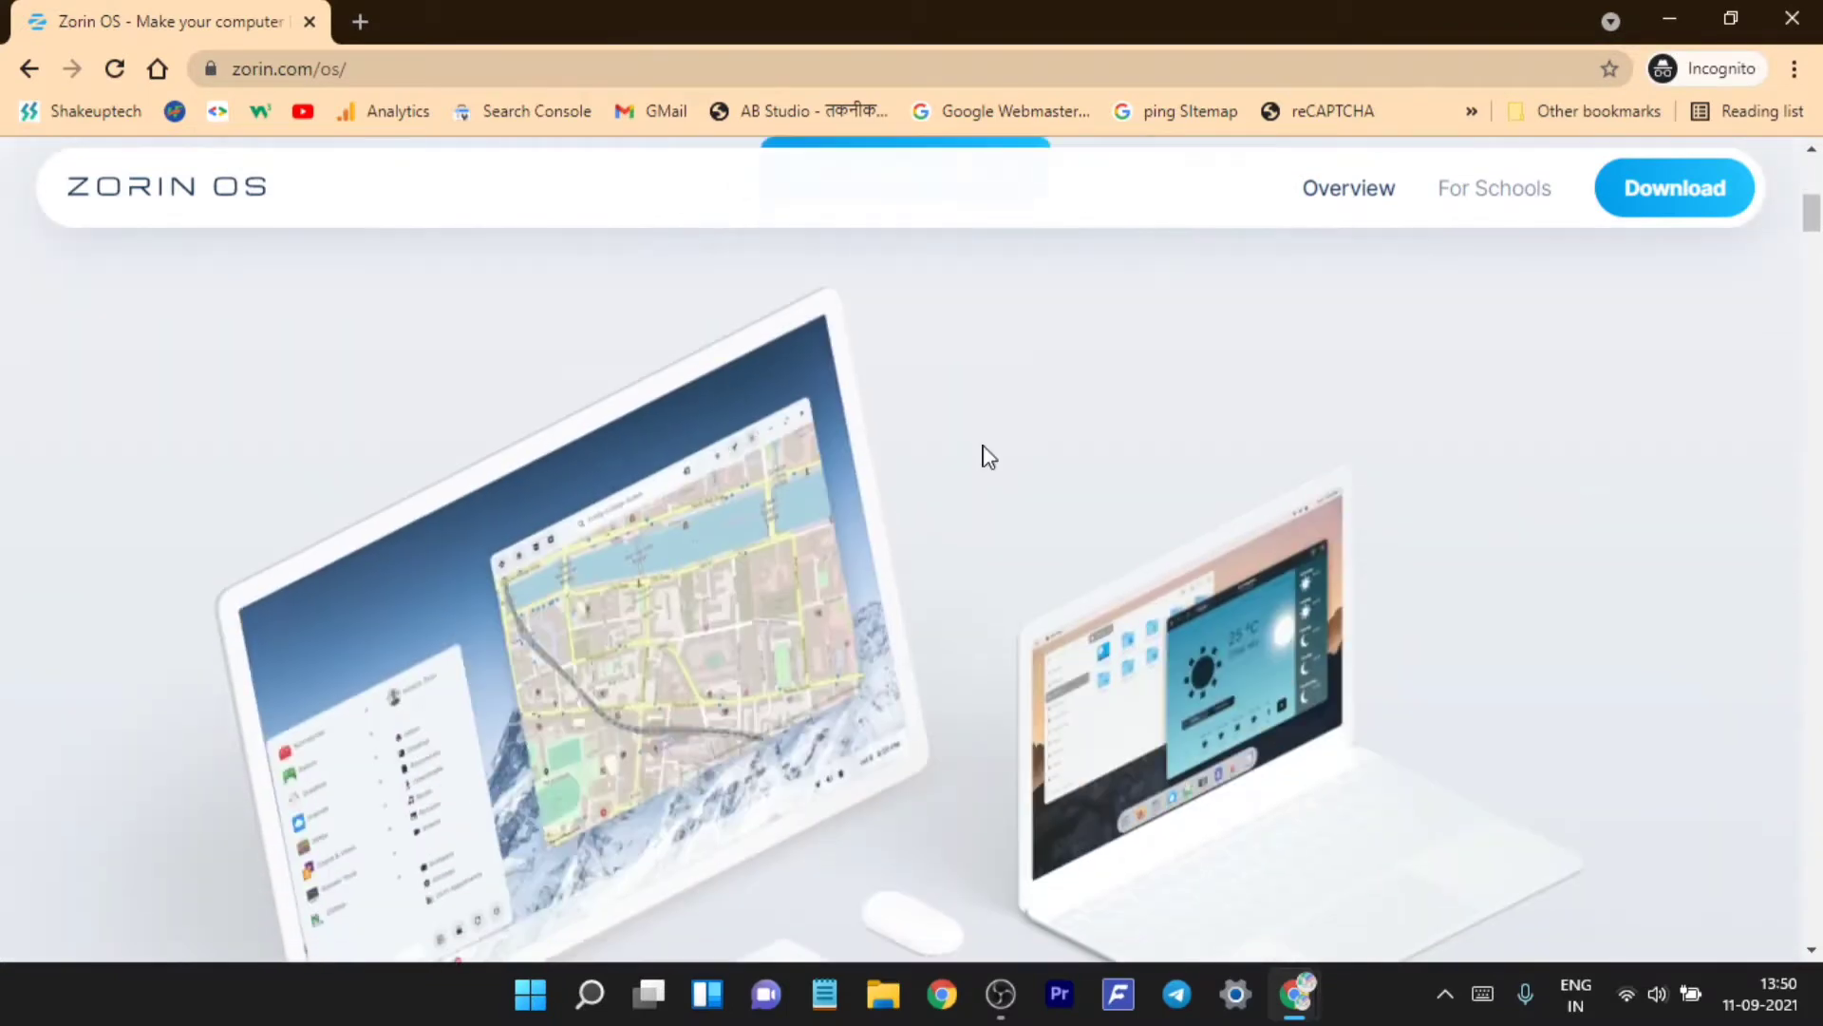
scroll("down", 3)
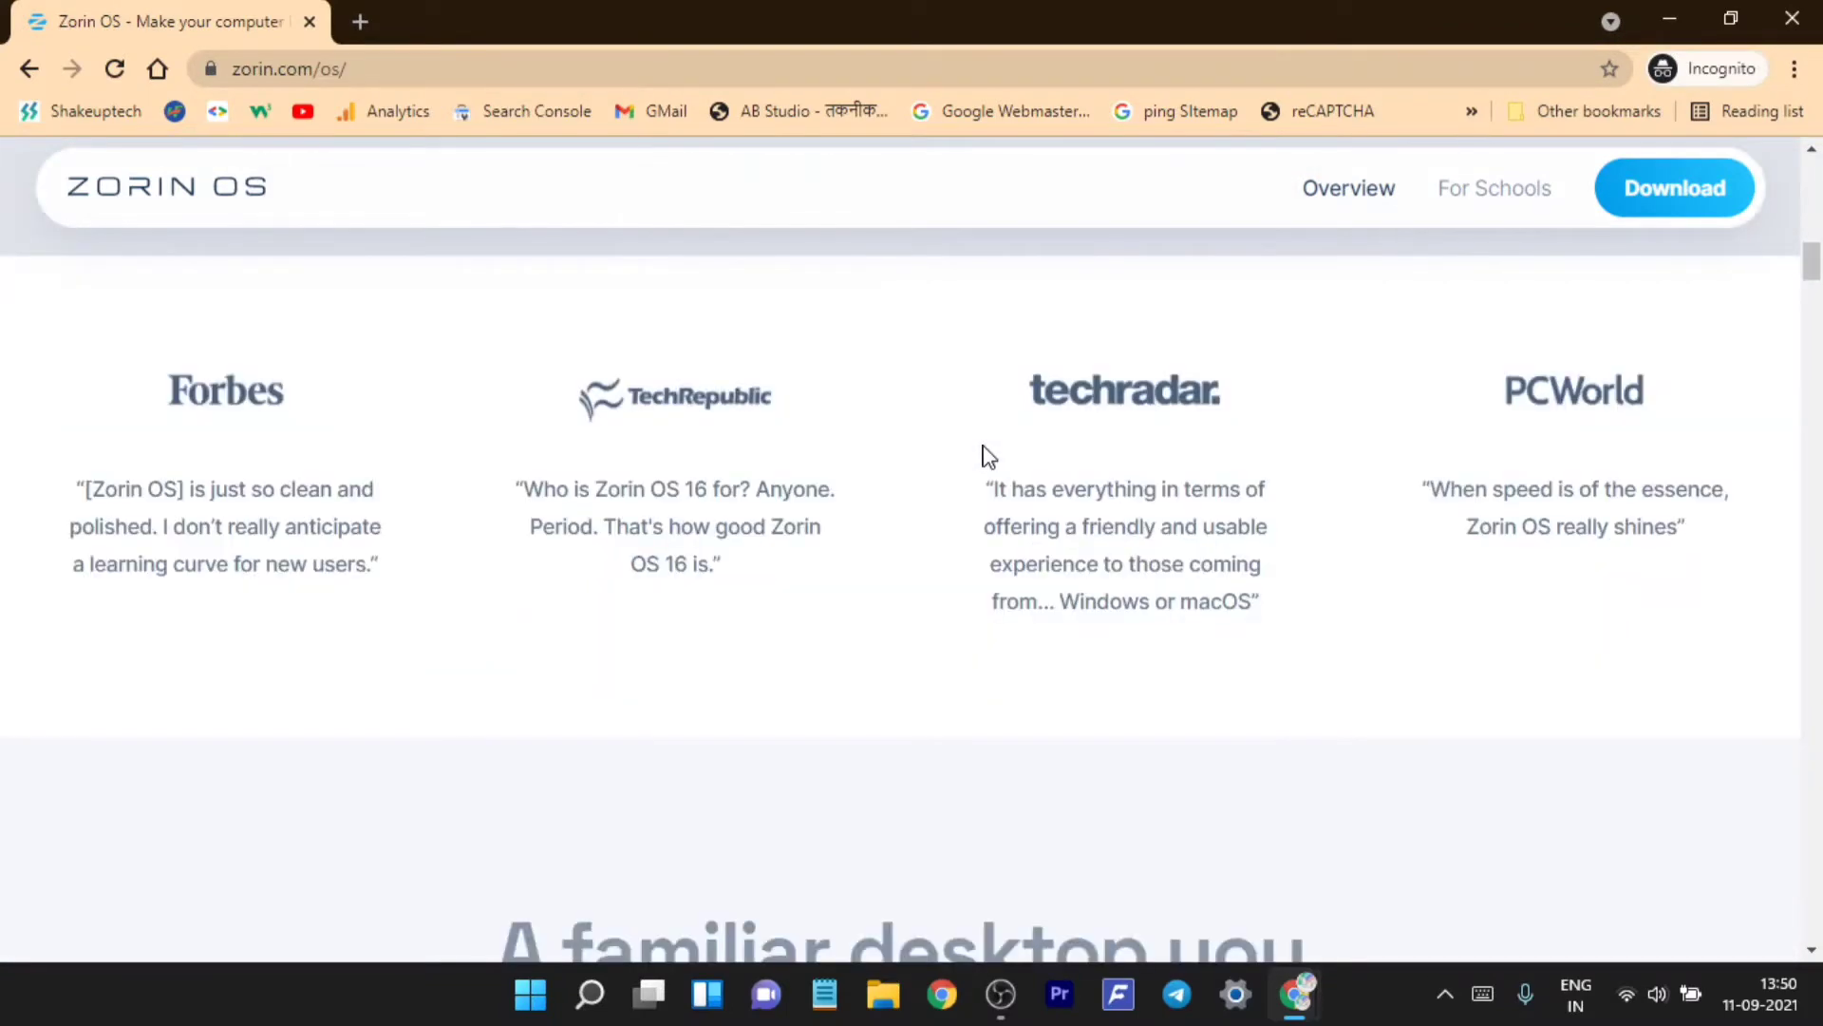
scroll("down", 3)
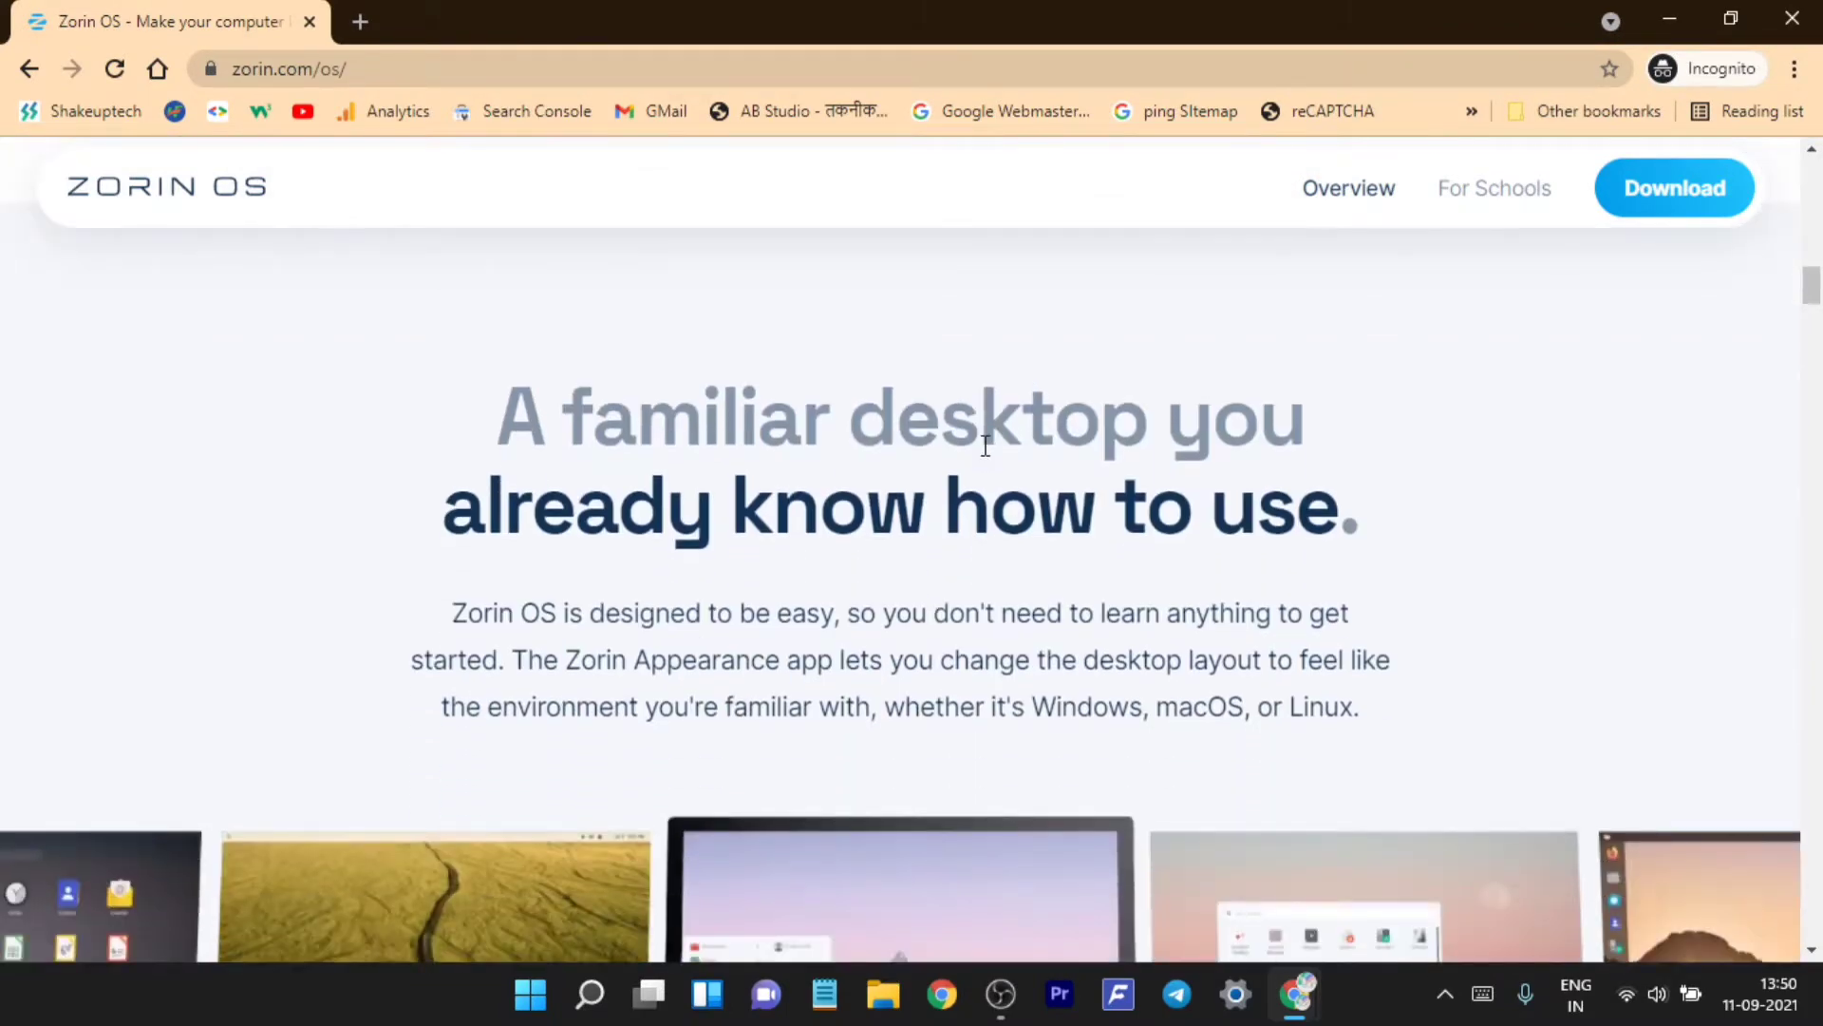
scroll("down", 3)
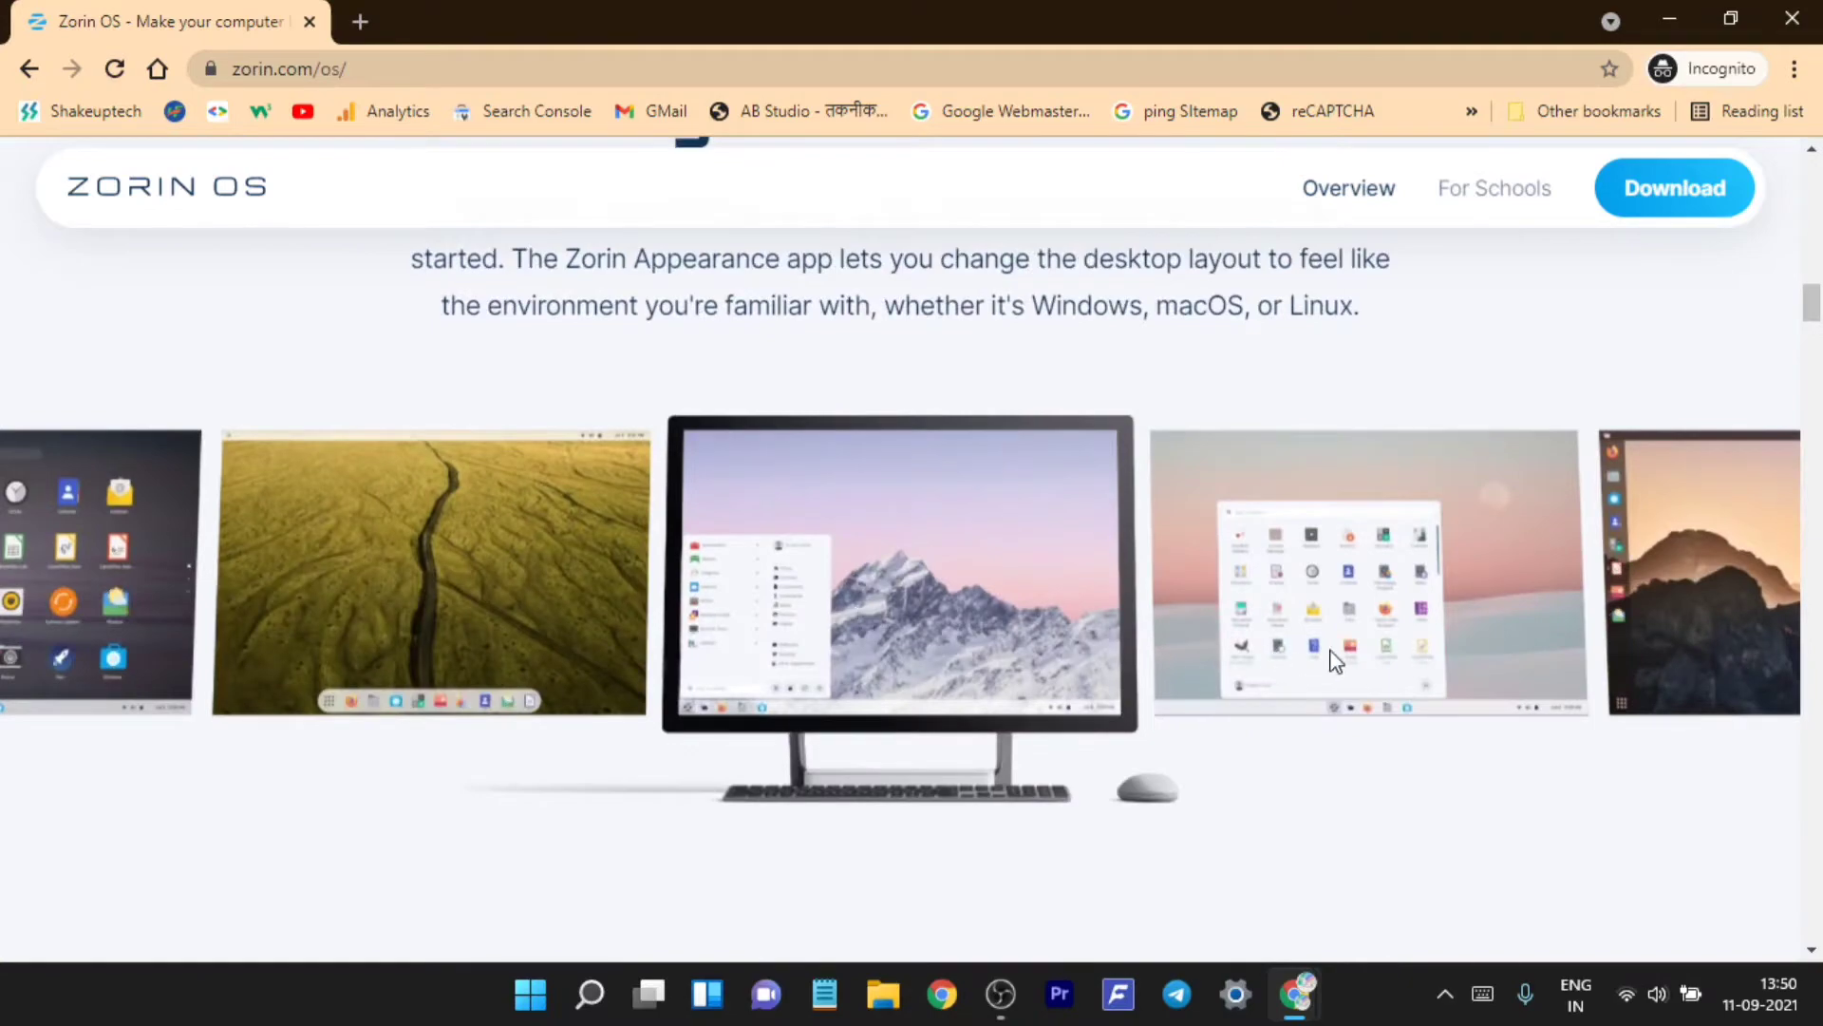
scroll("down", 3)
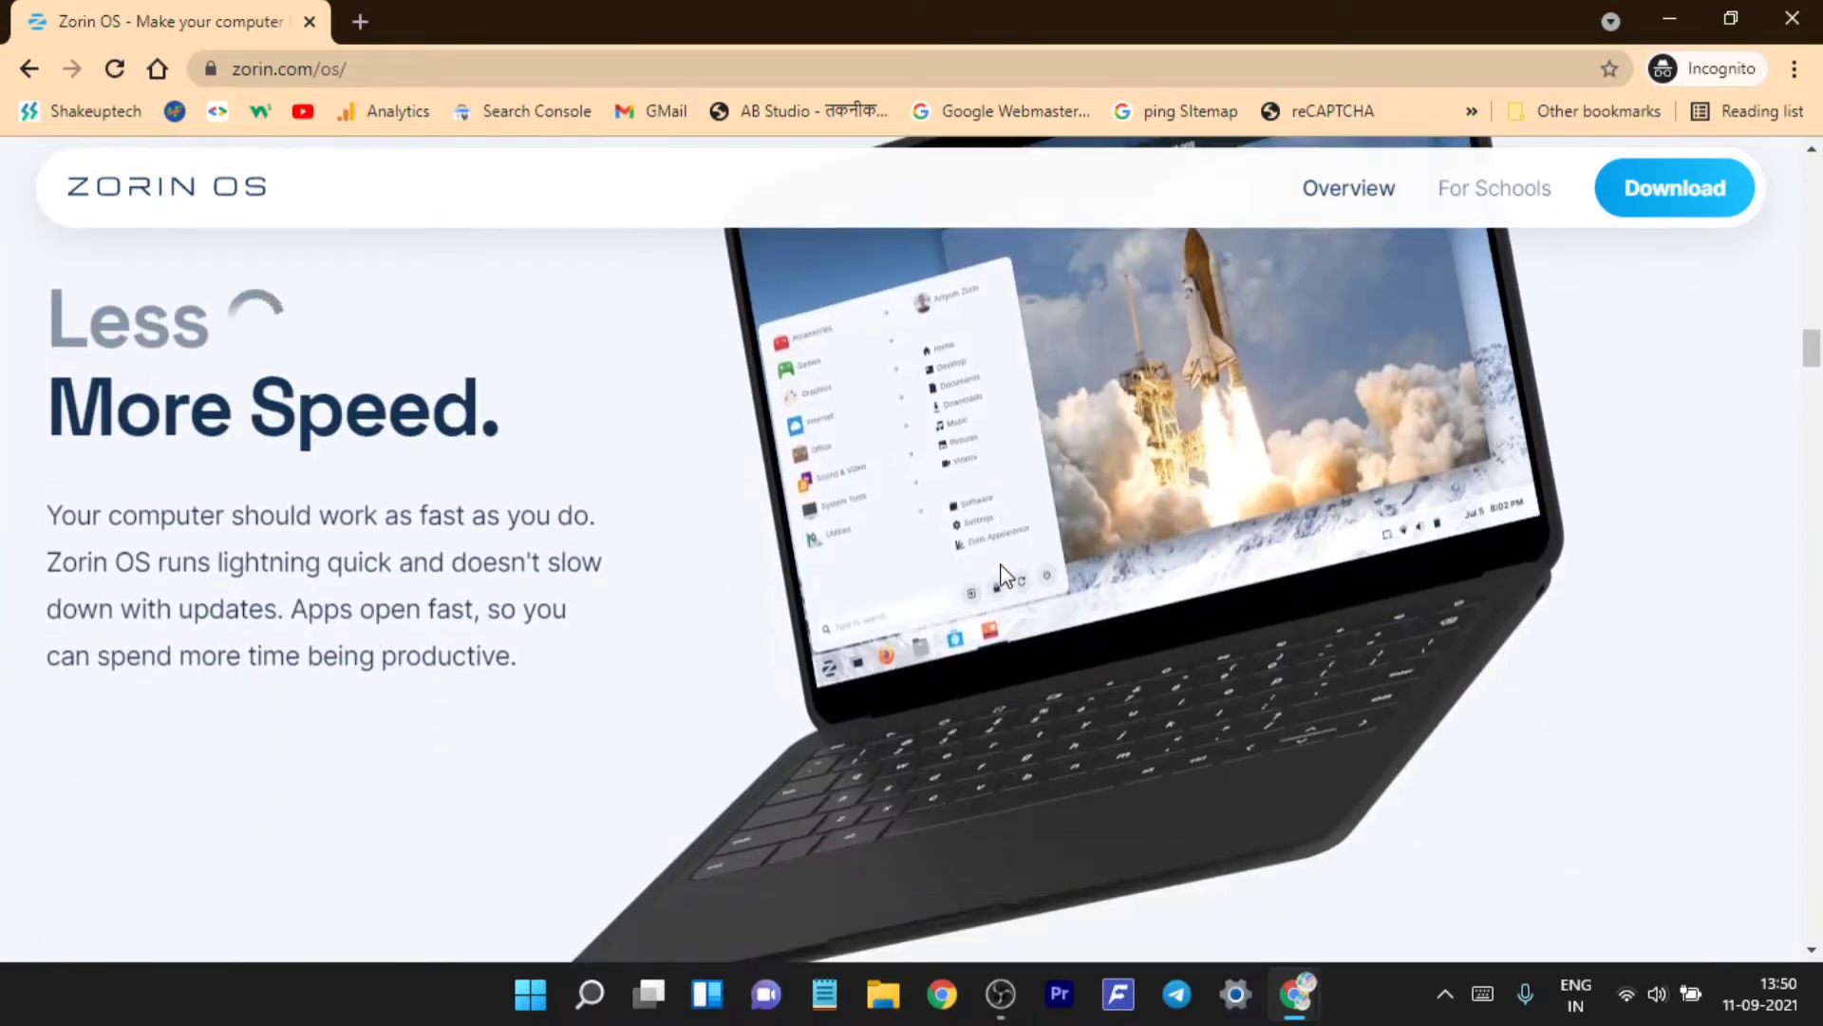
scroll("down", 3)
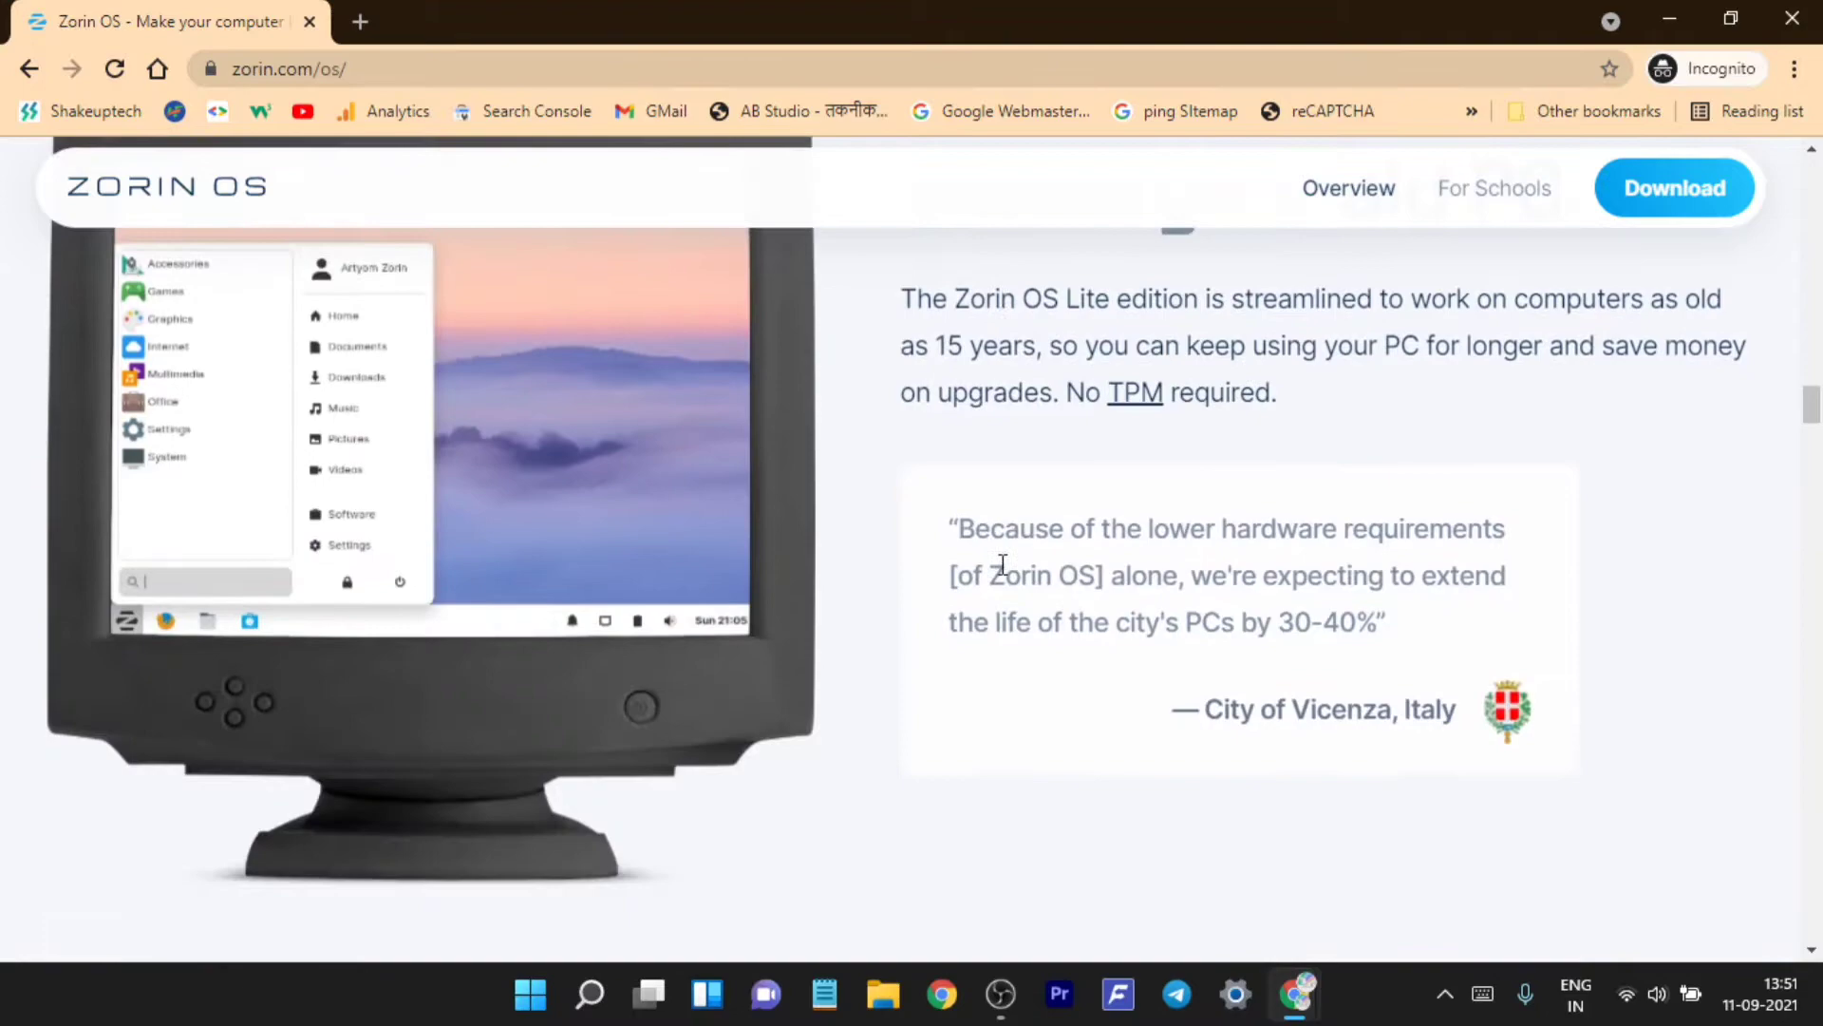
scroll("down", 3)
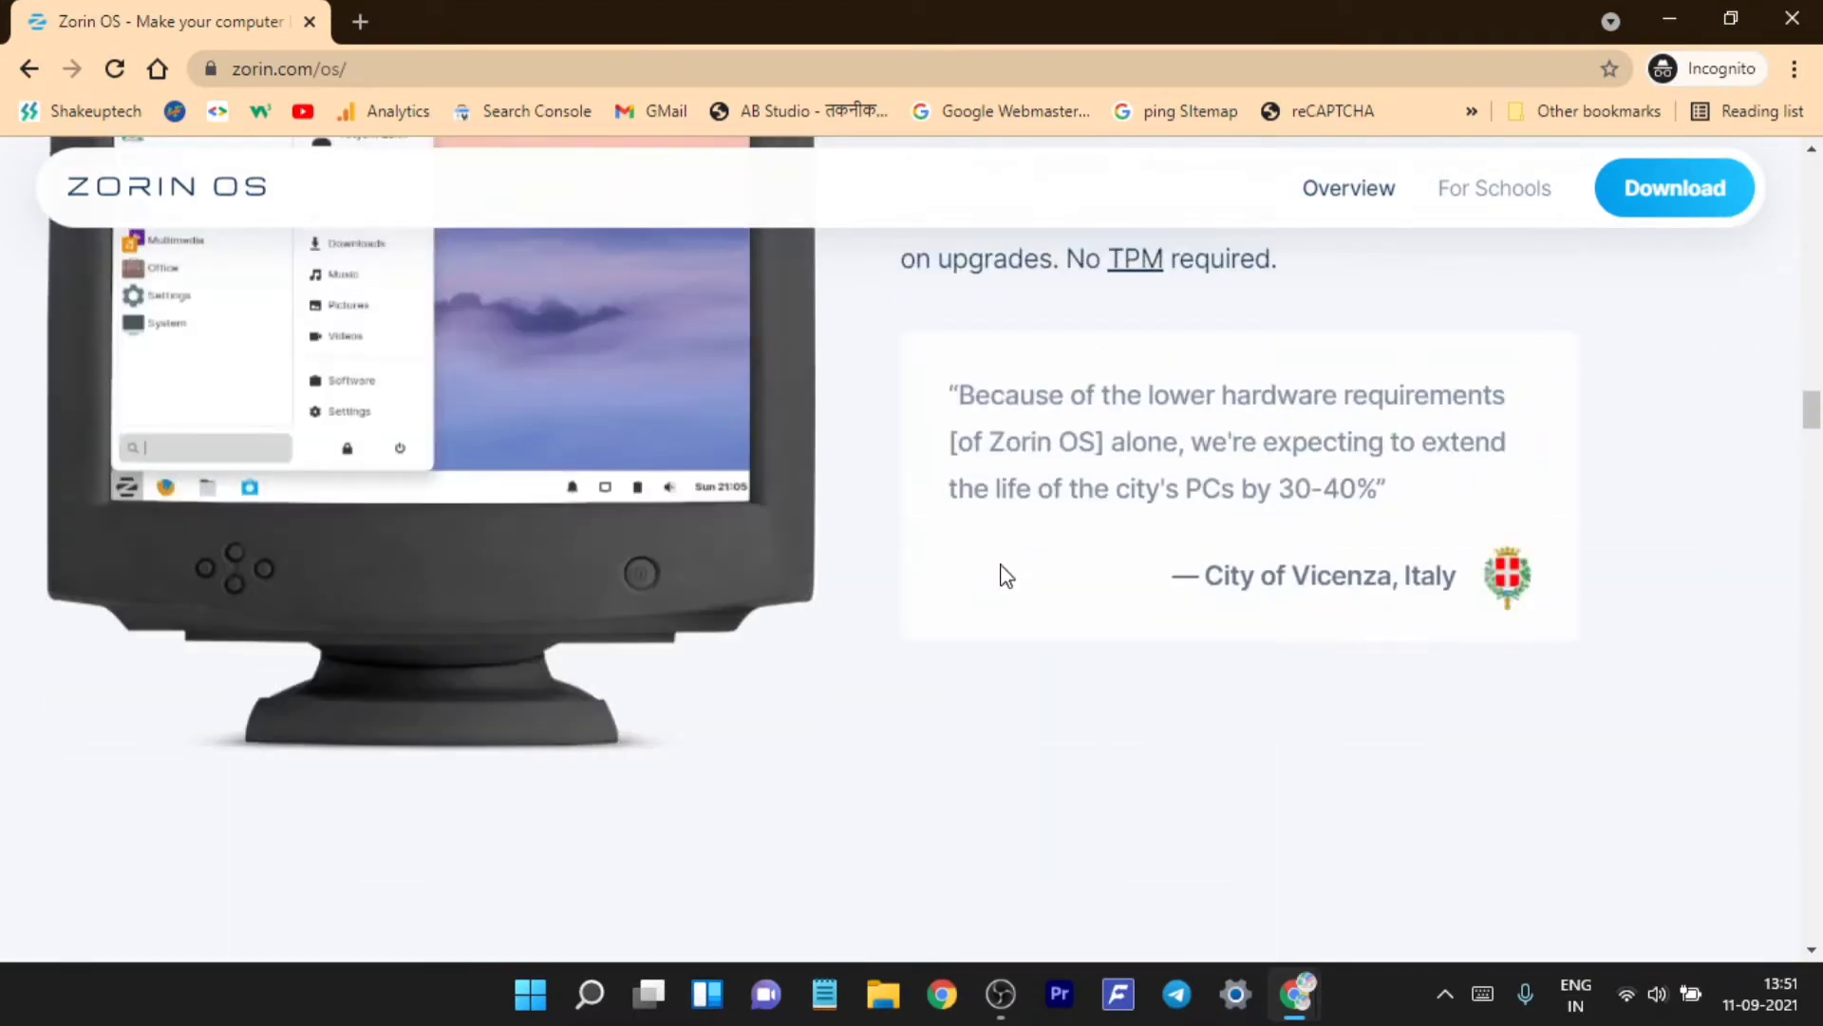
scroll("down", 3)
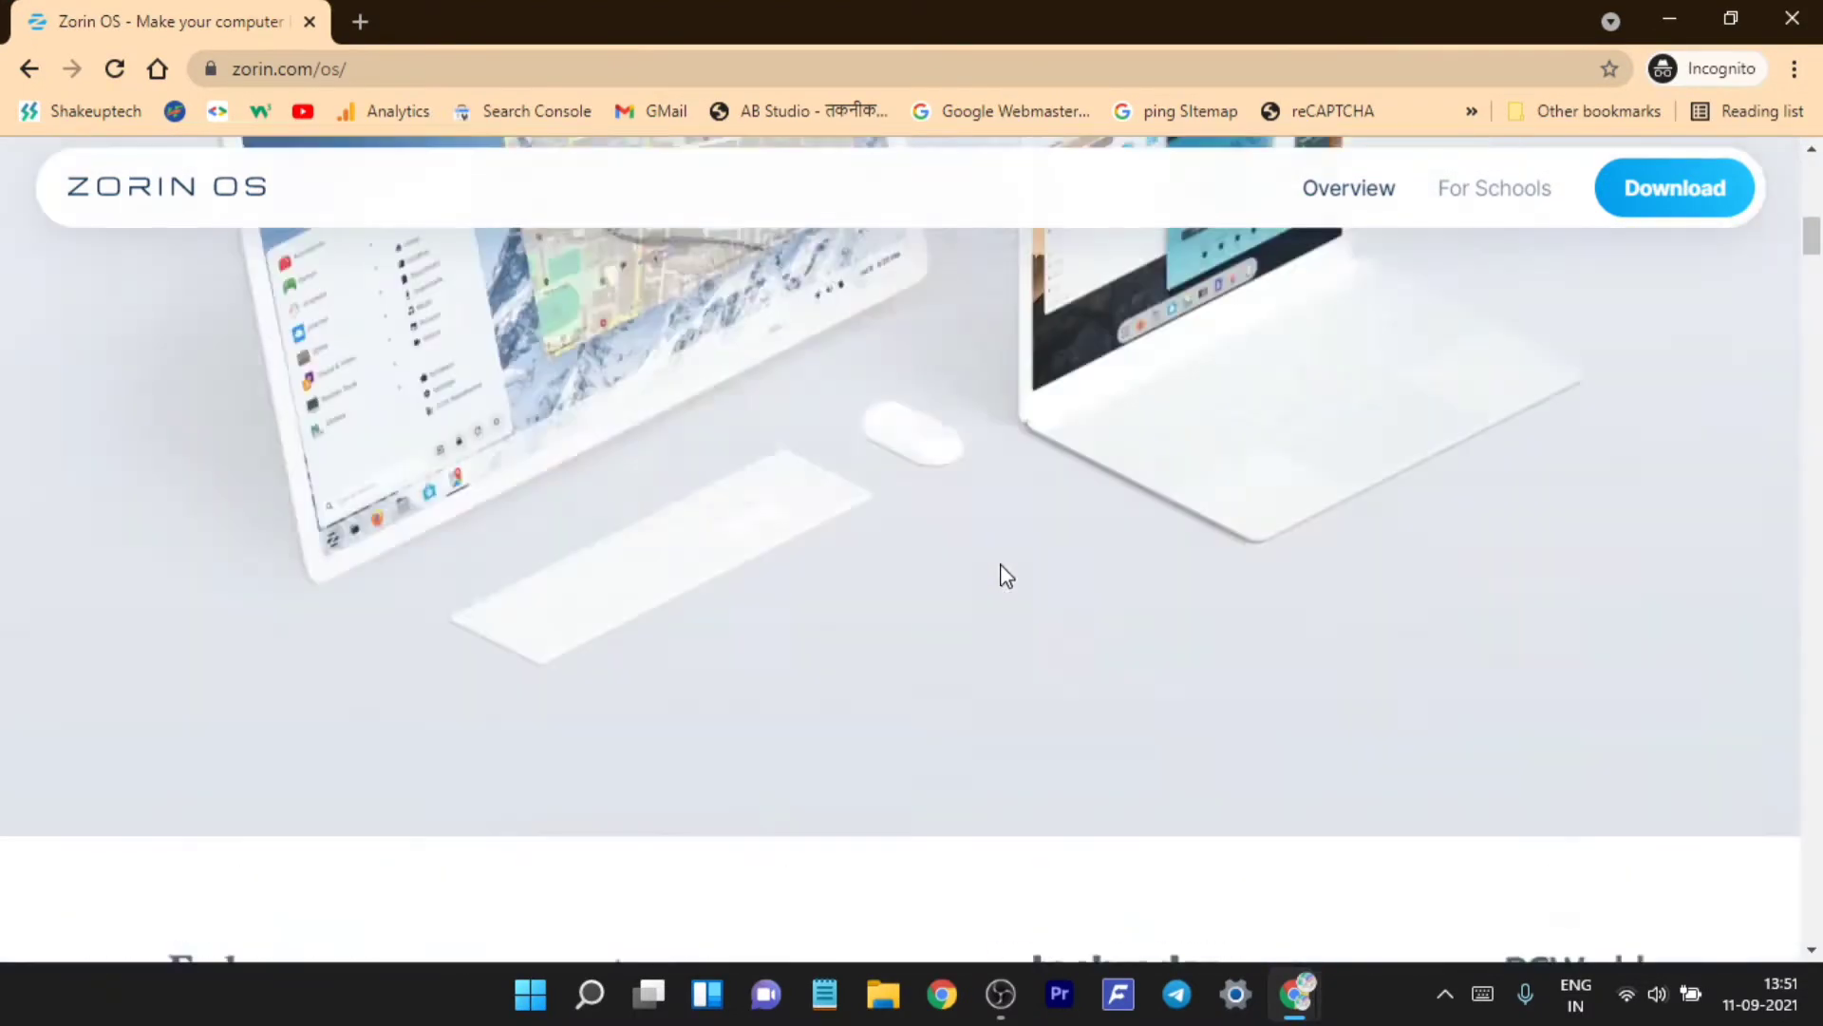
scroll("down", 3)
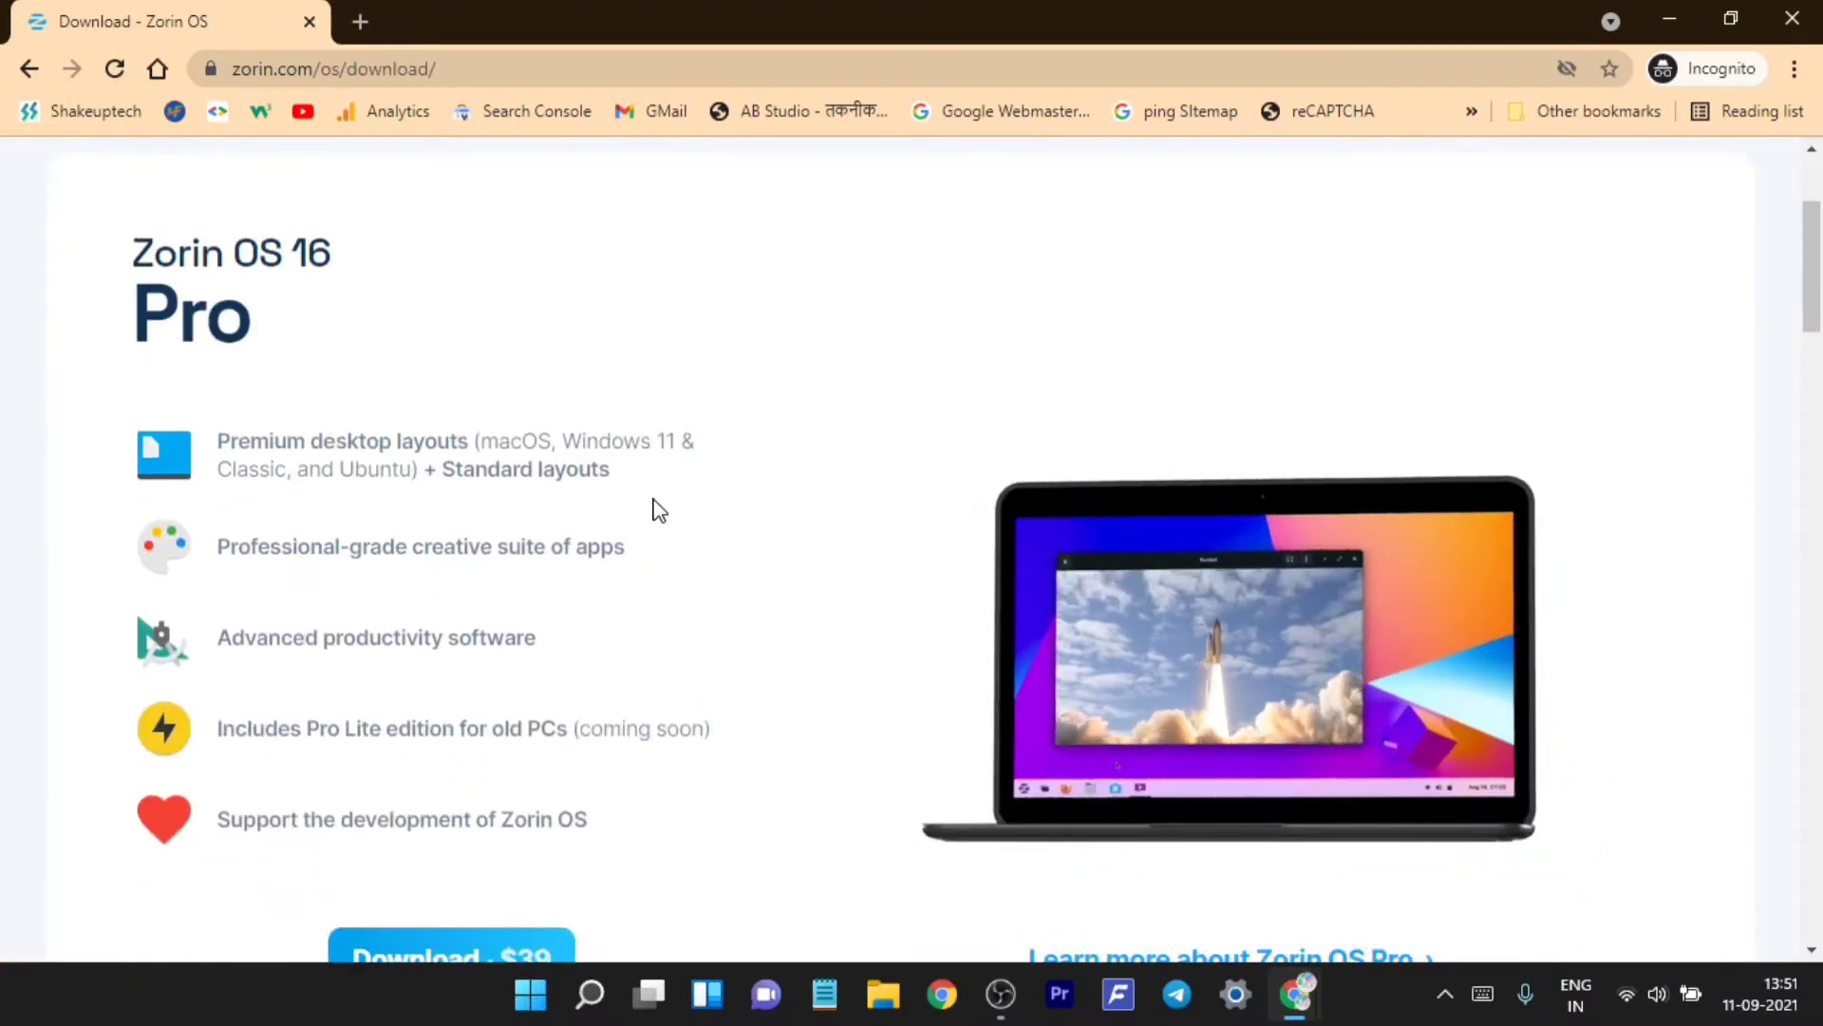
Scroll past Pro to the Core and Lite edition cards, highlighting the Core description
scroll("down", 3)
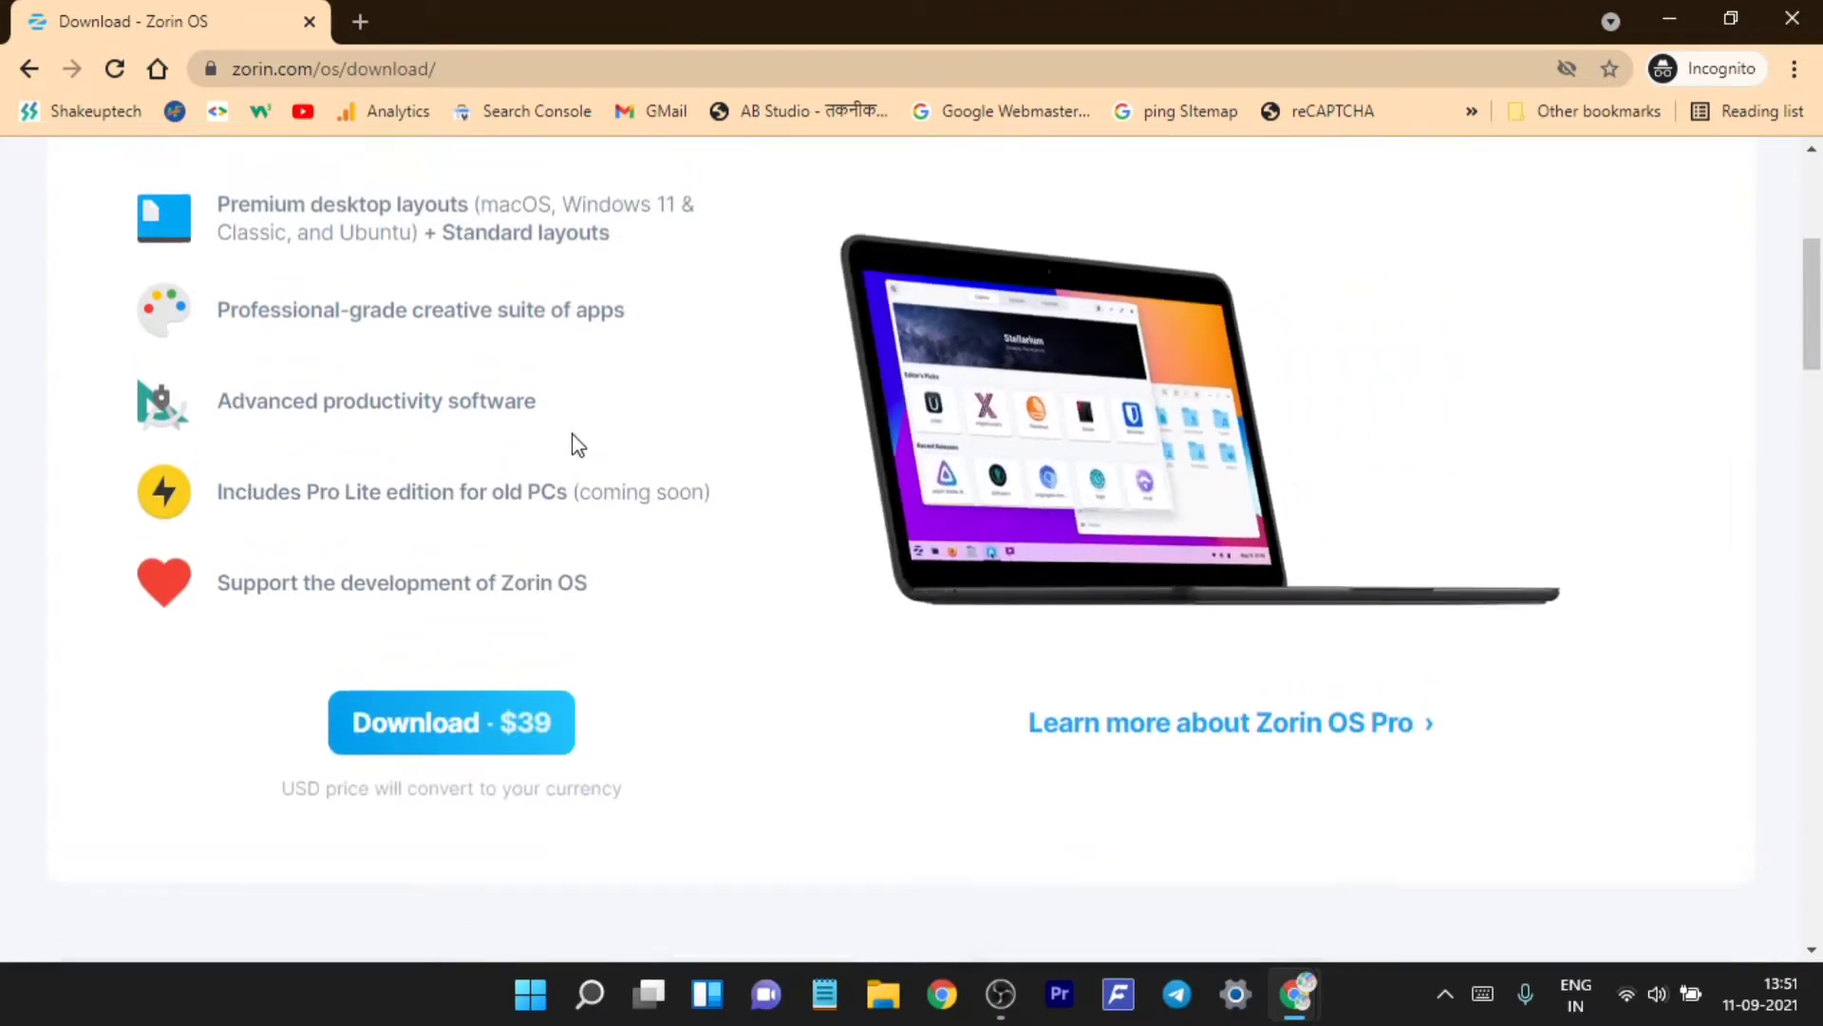
scroll("down", 3)
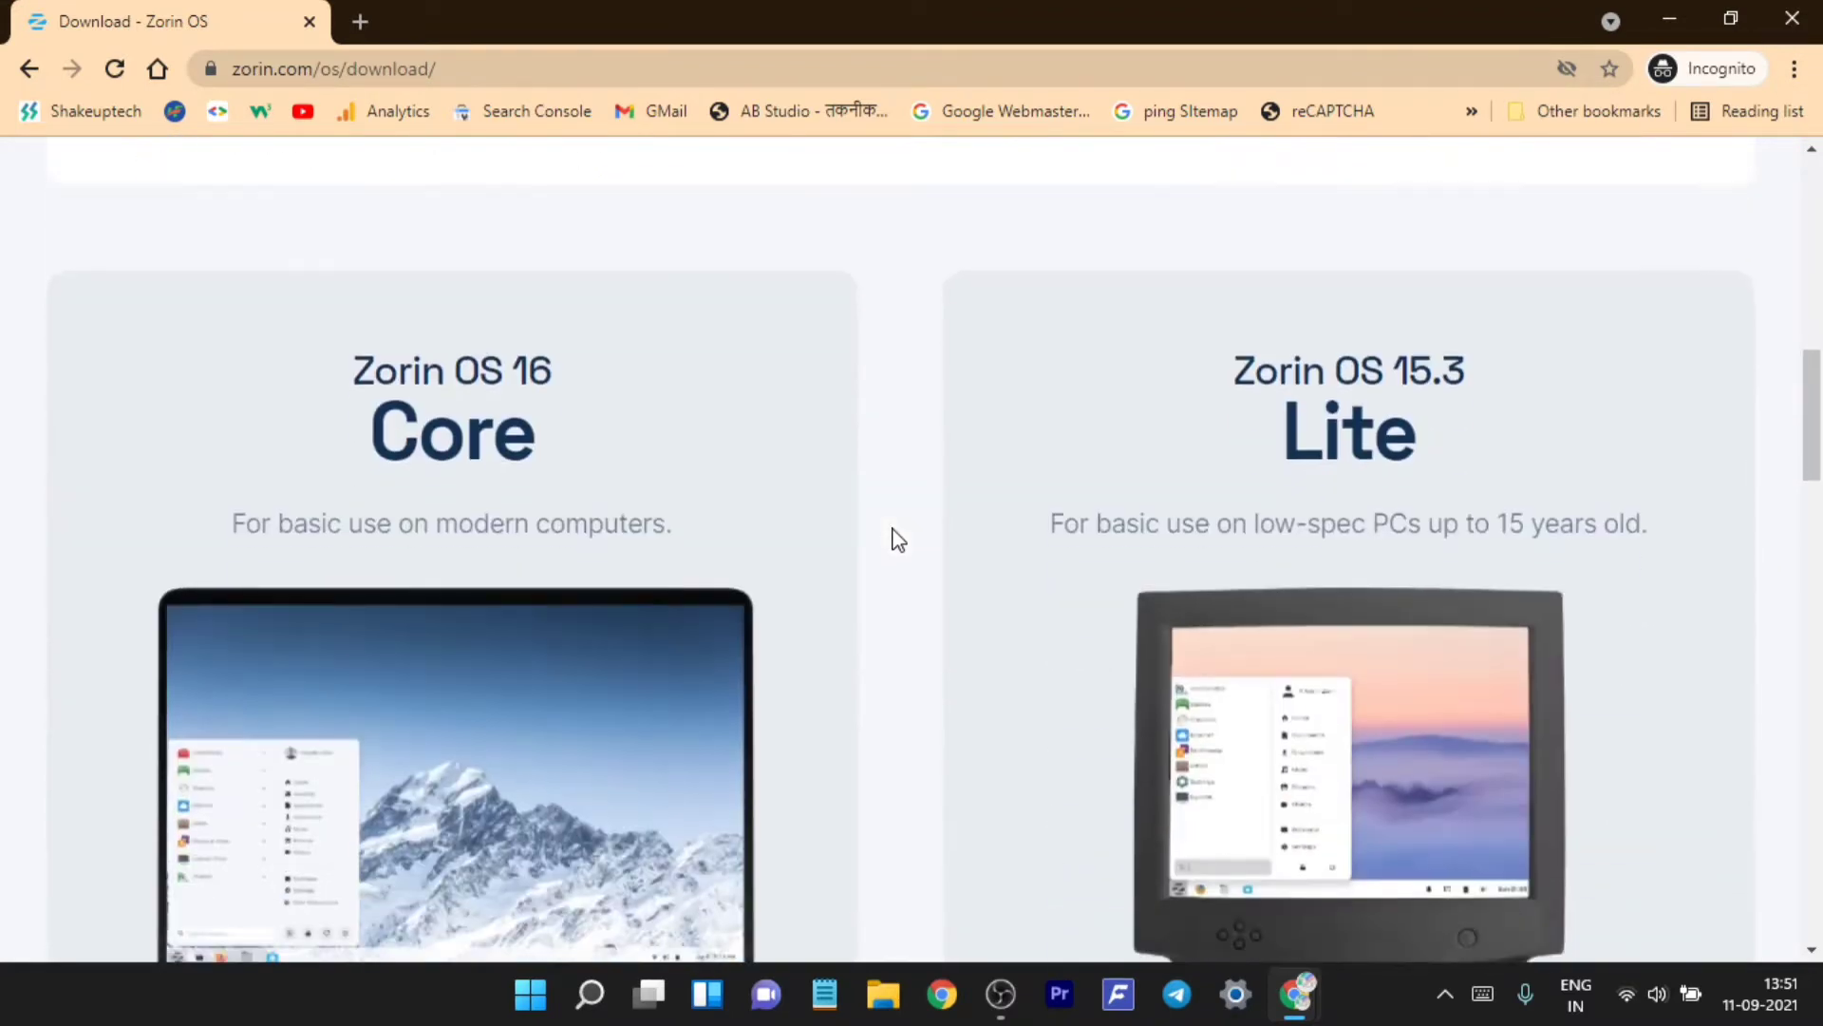
mouse_move(520, 523)
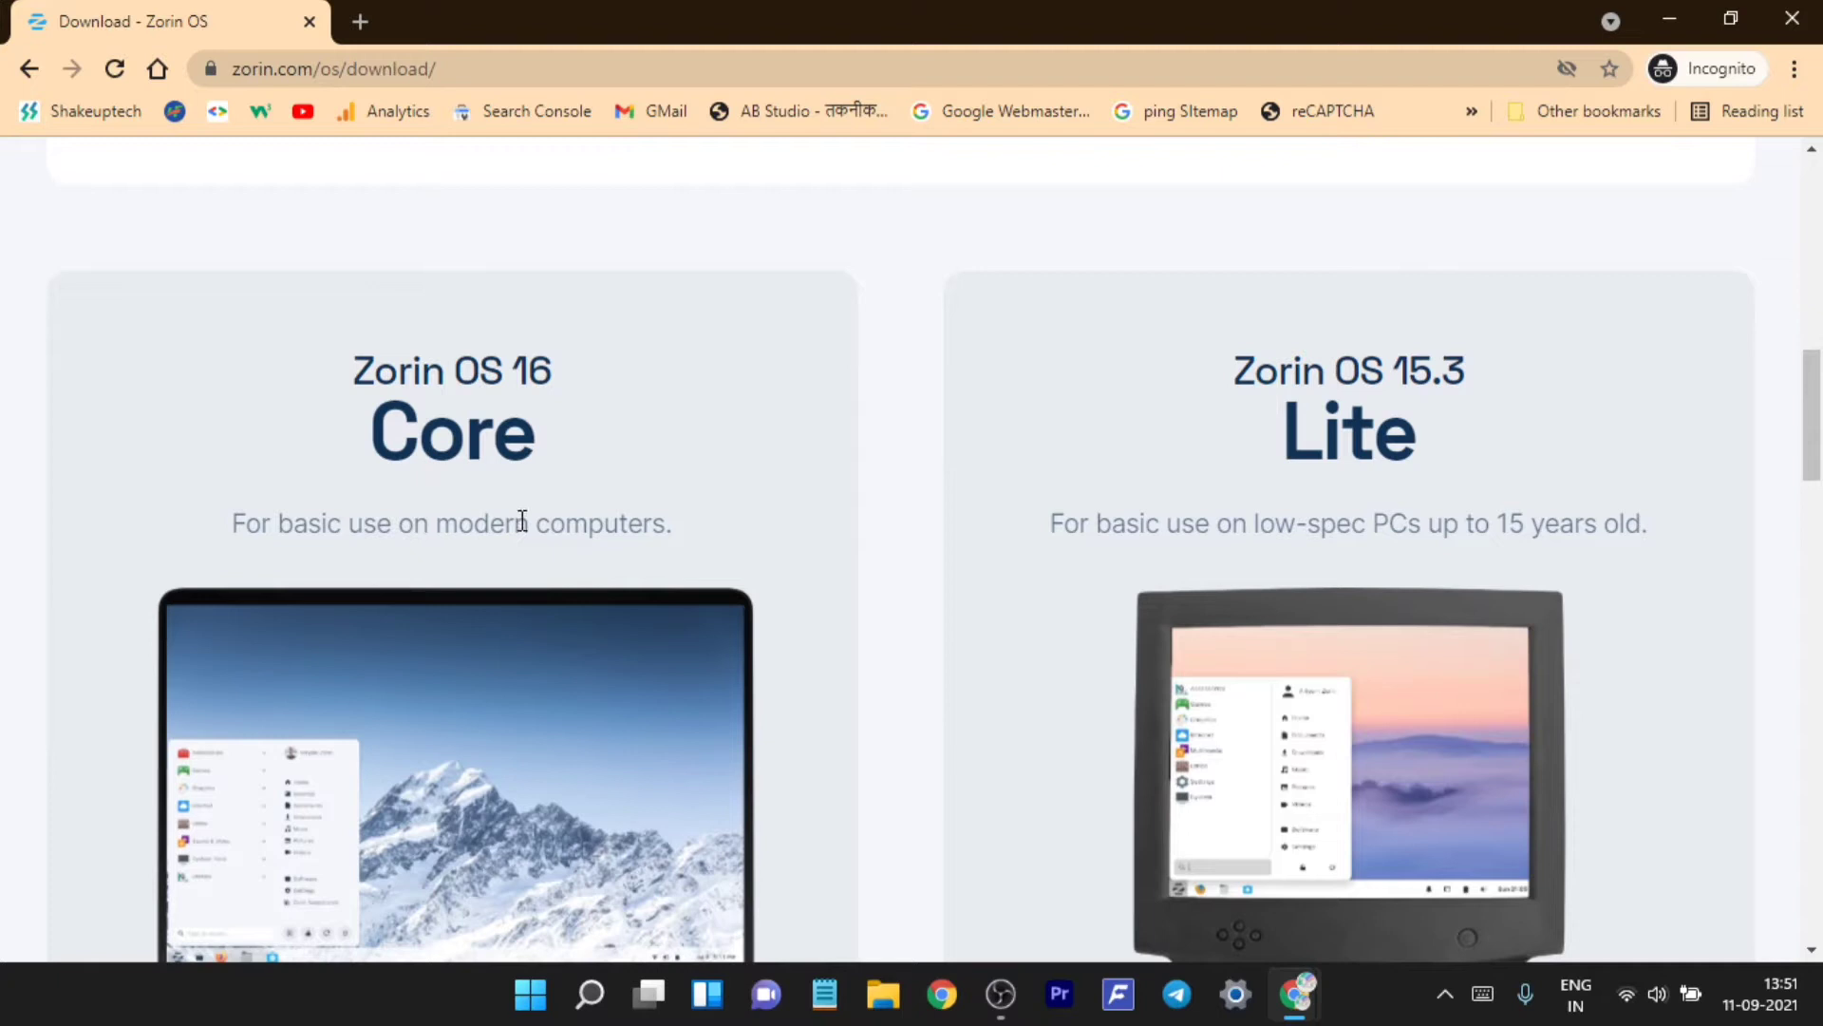
scroll("down", 3)
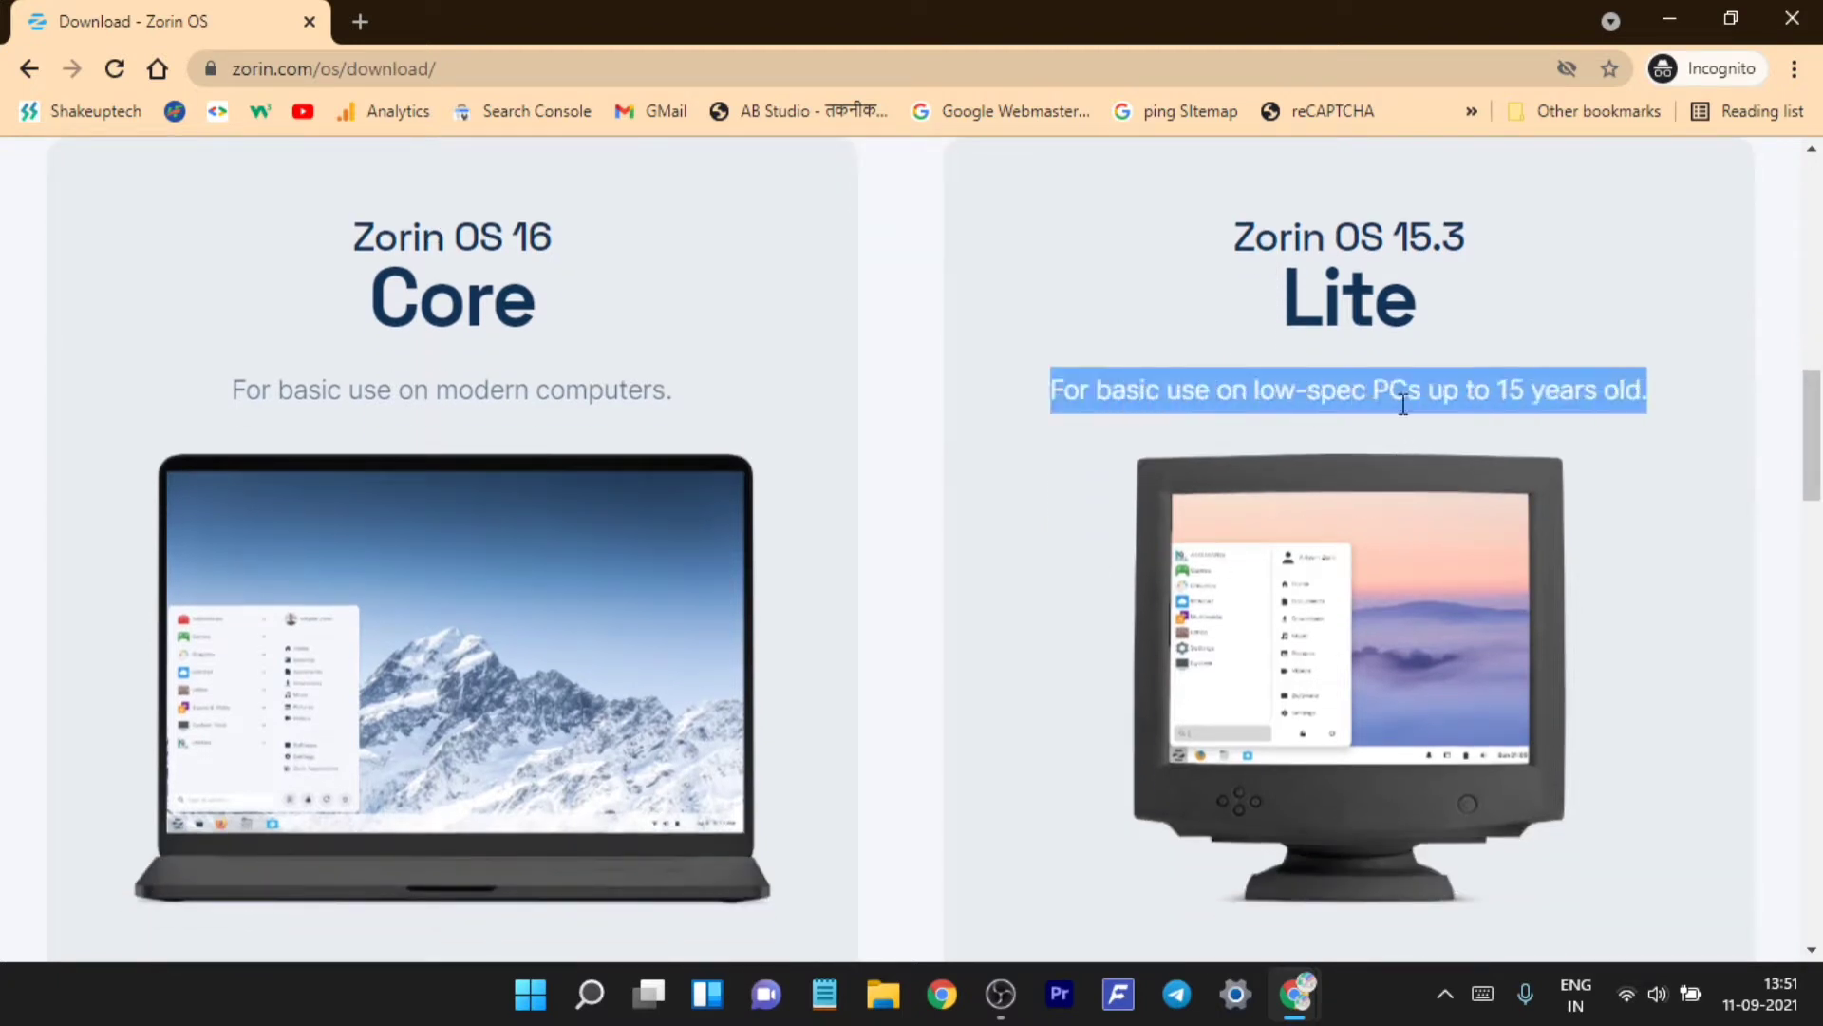
left_click(680, 390)
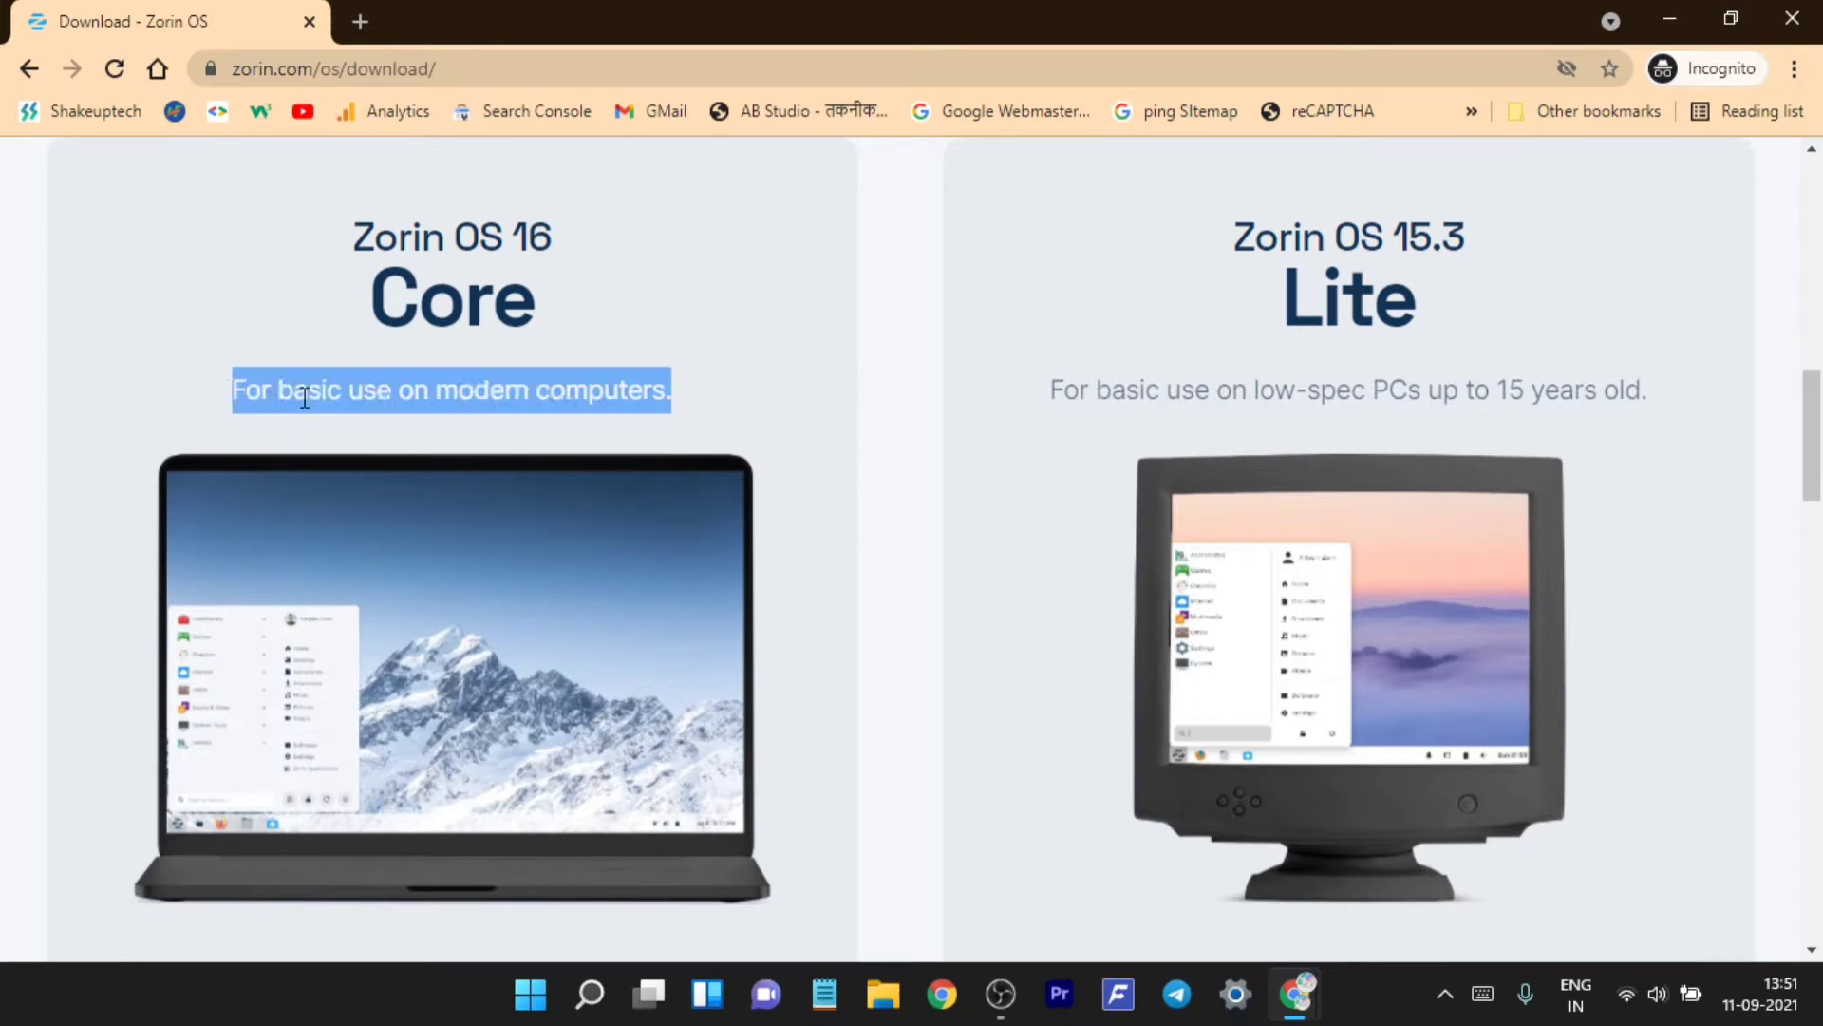
scroll("down", 3)
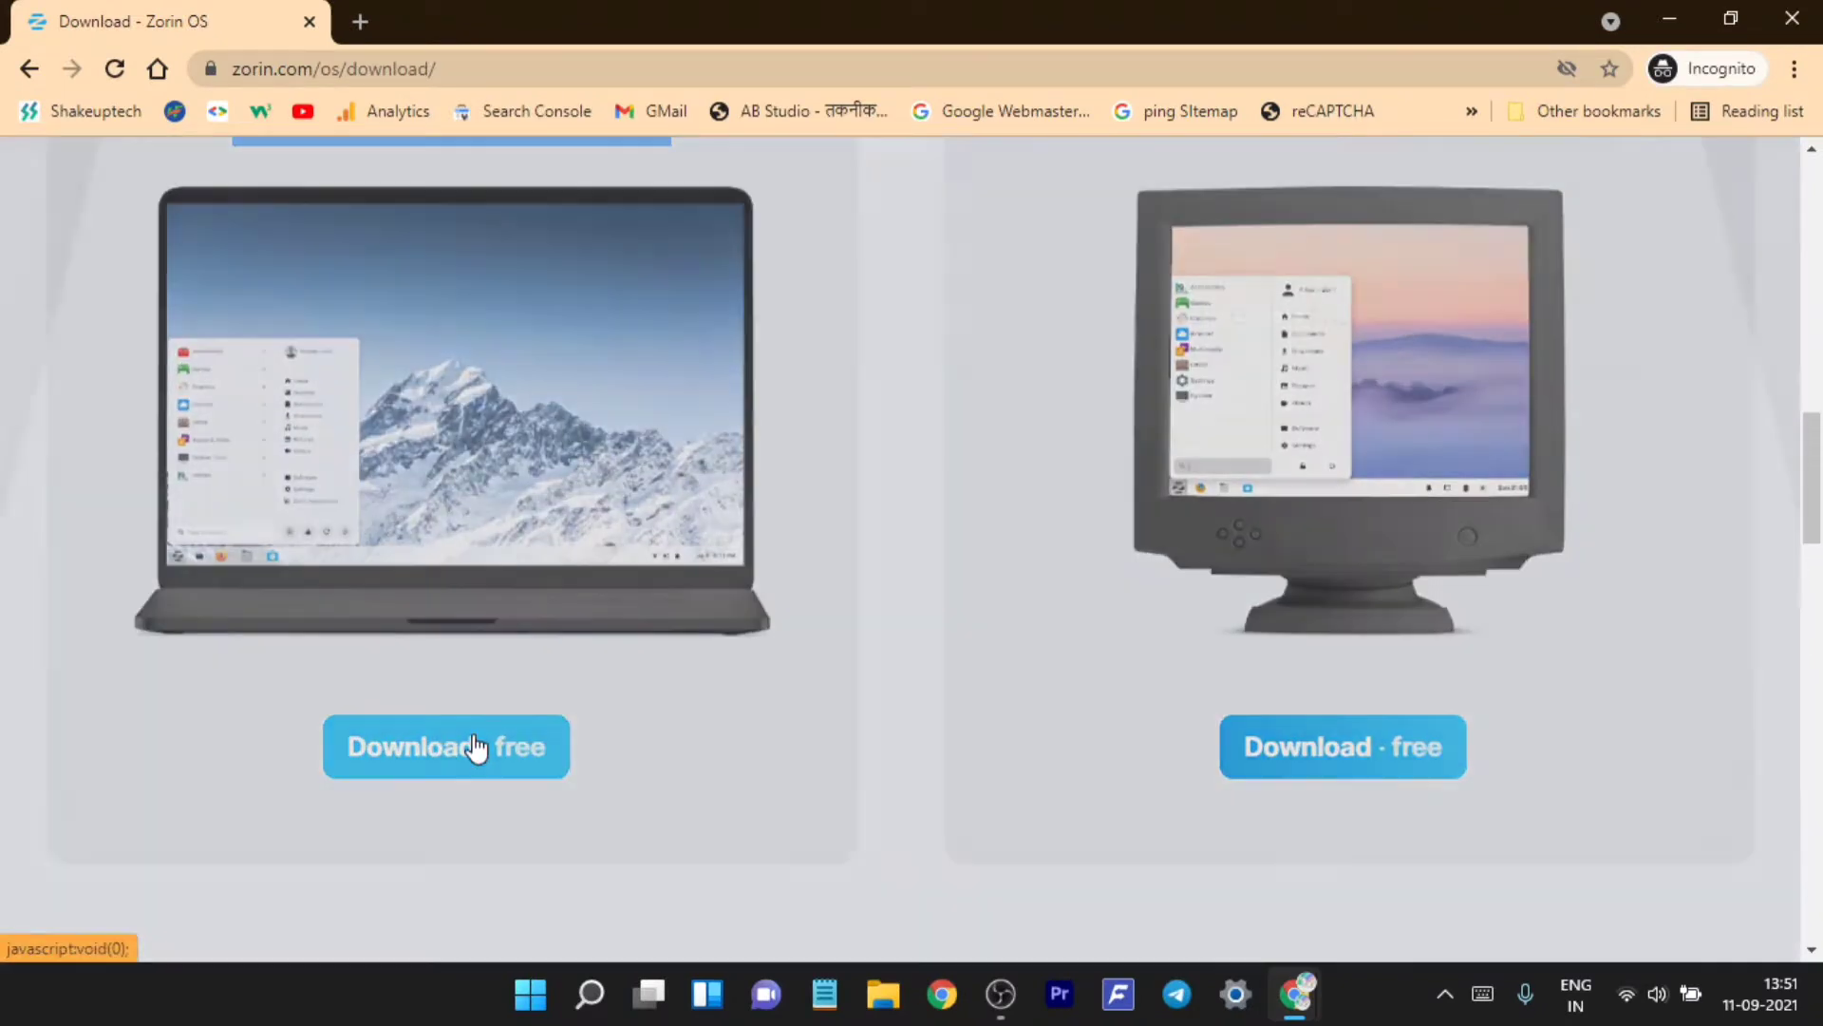
Download Zorin OS 16 Core free, skipping the newsletter, then head to Windows search
left_click(446, 747)
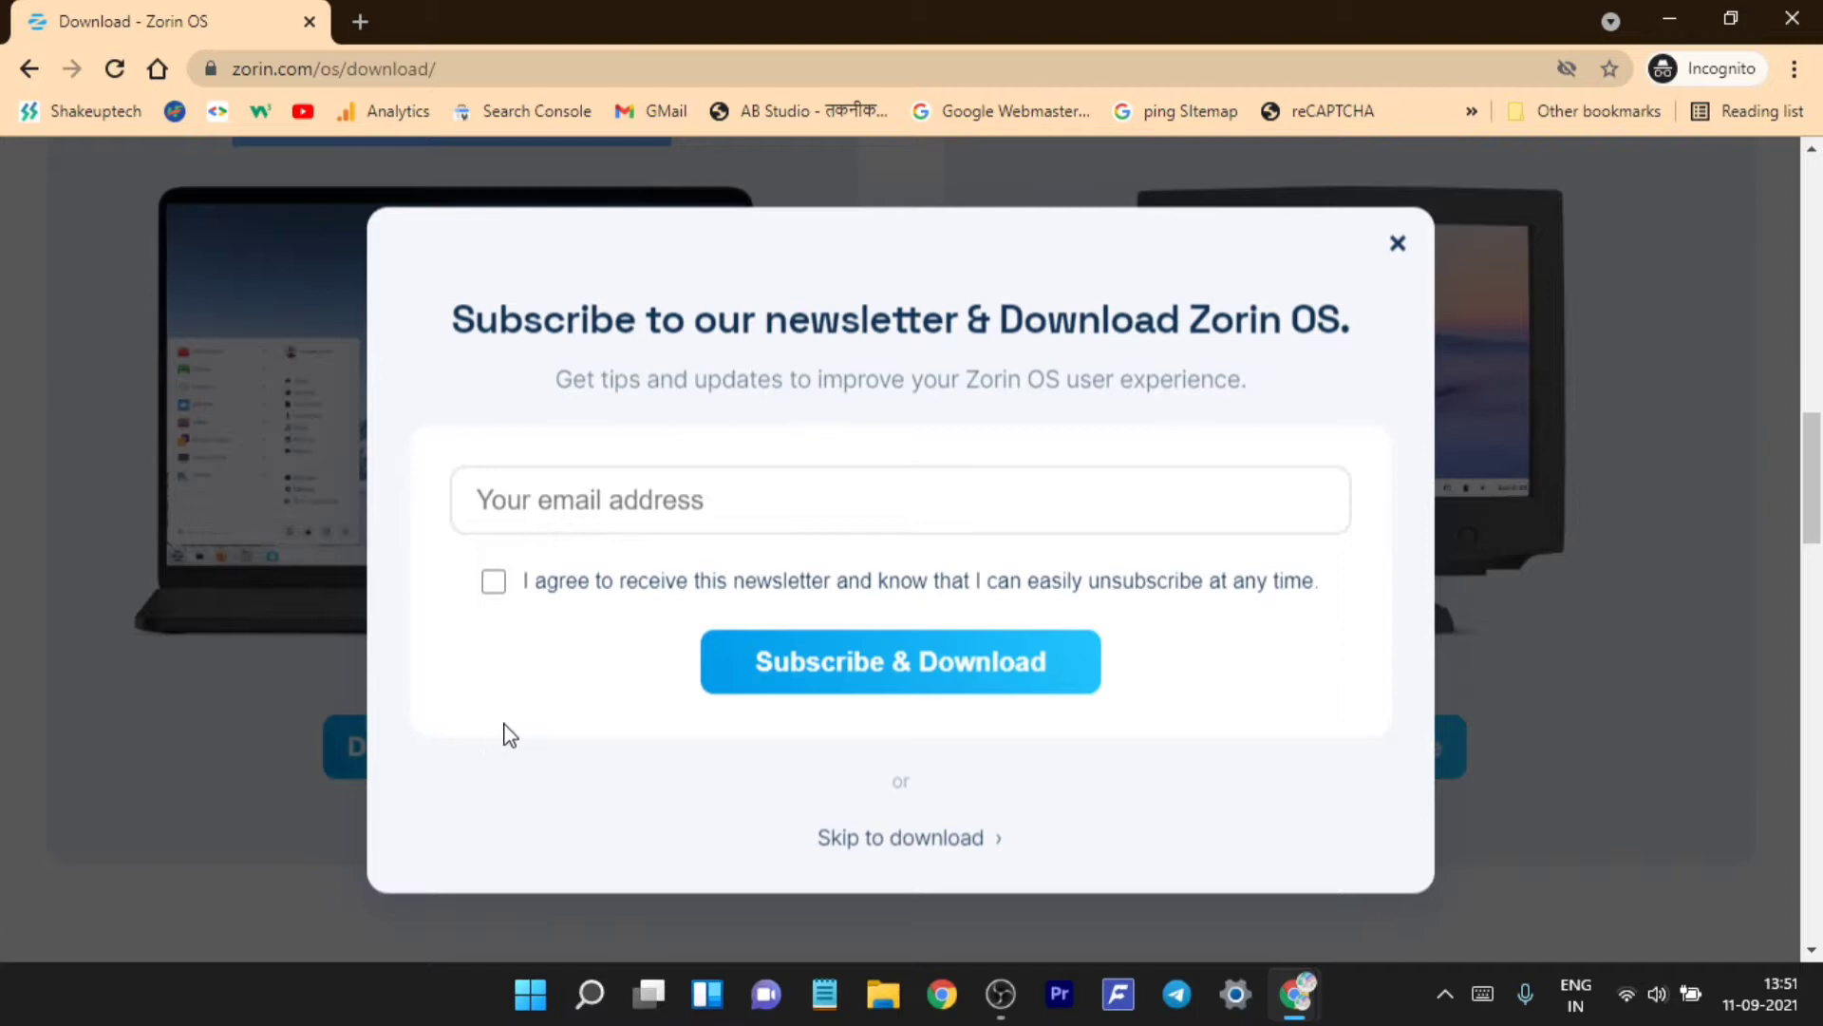
left_click(900, 837)
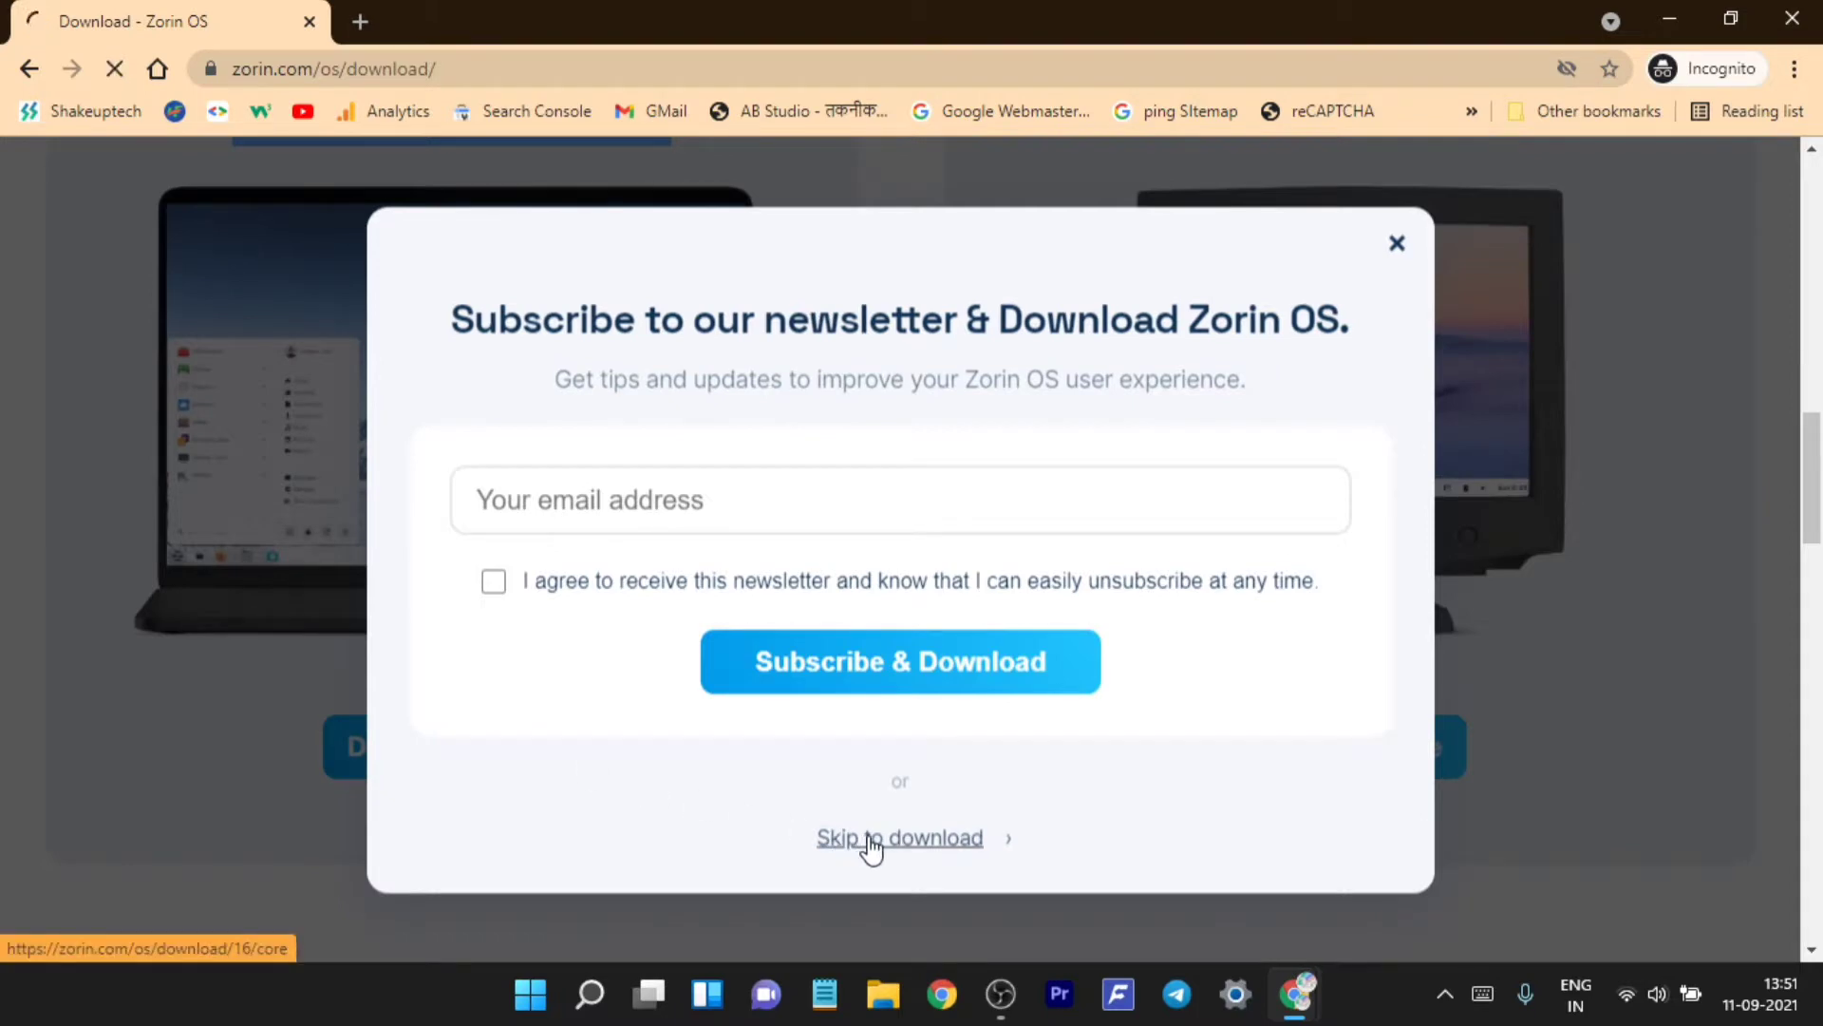
left_click(901, 838)
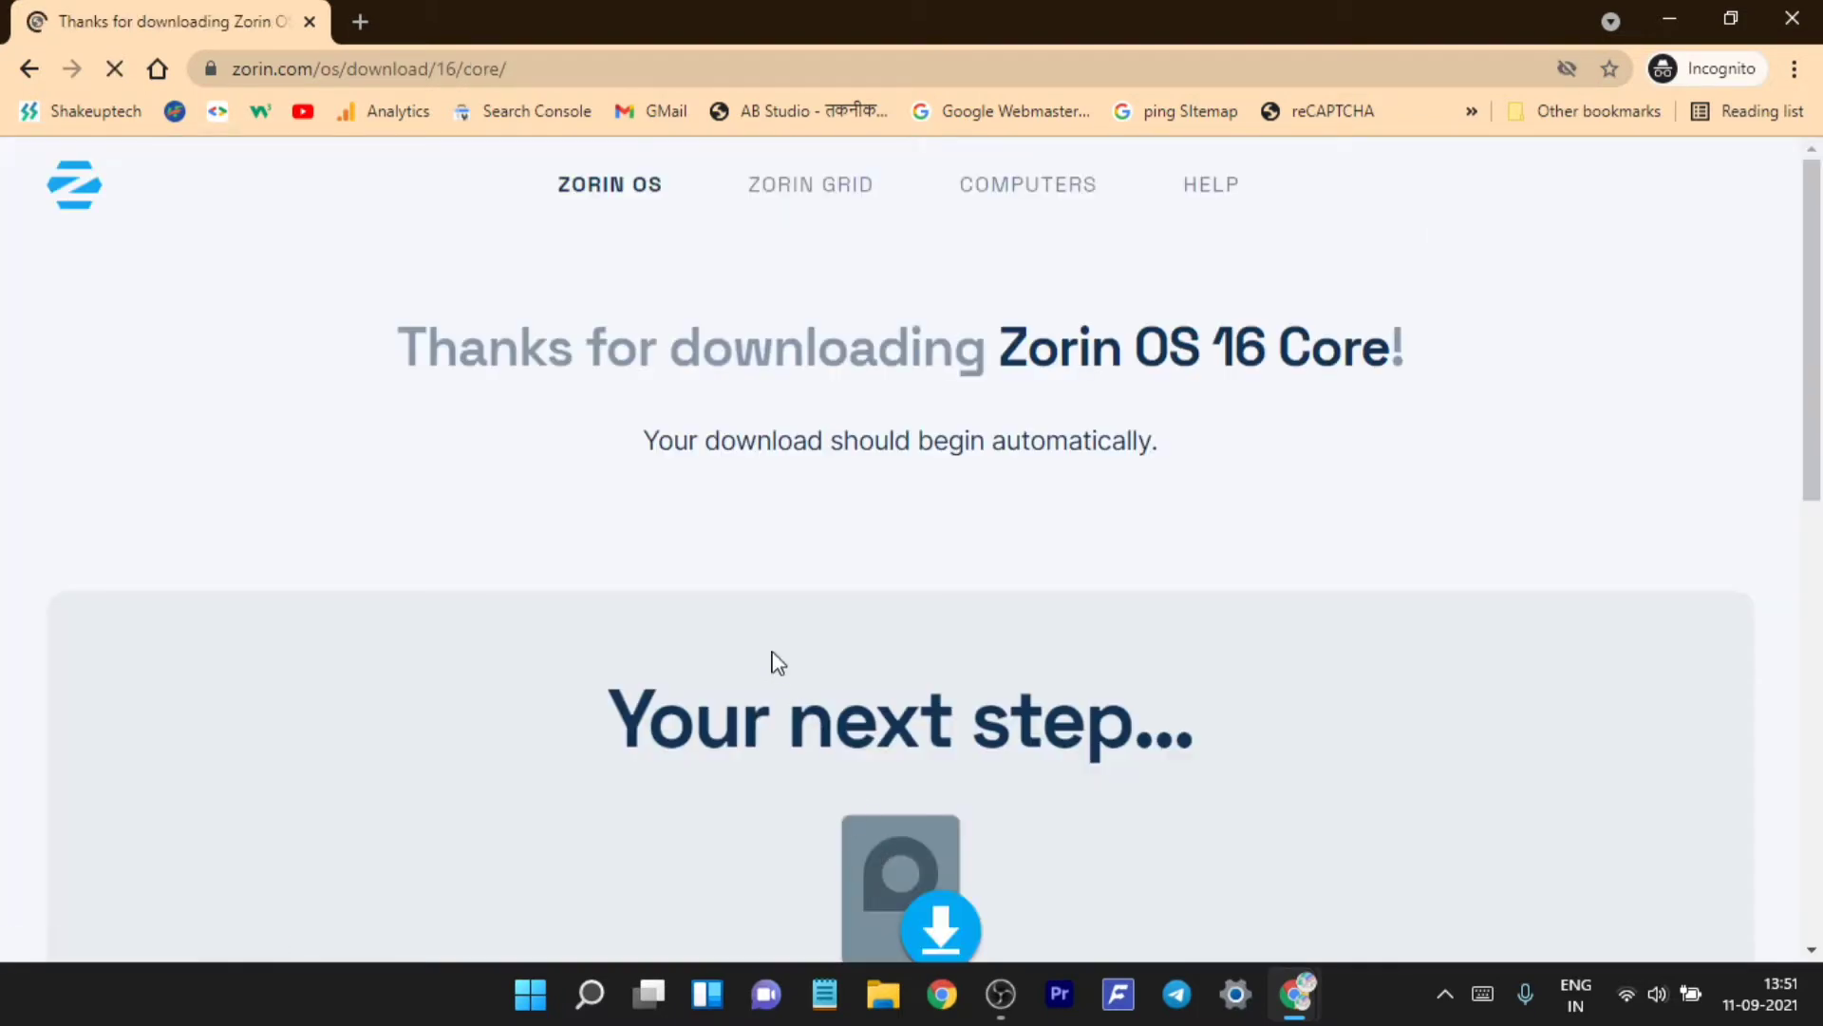
scroll("down", 3)
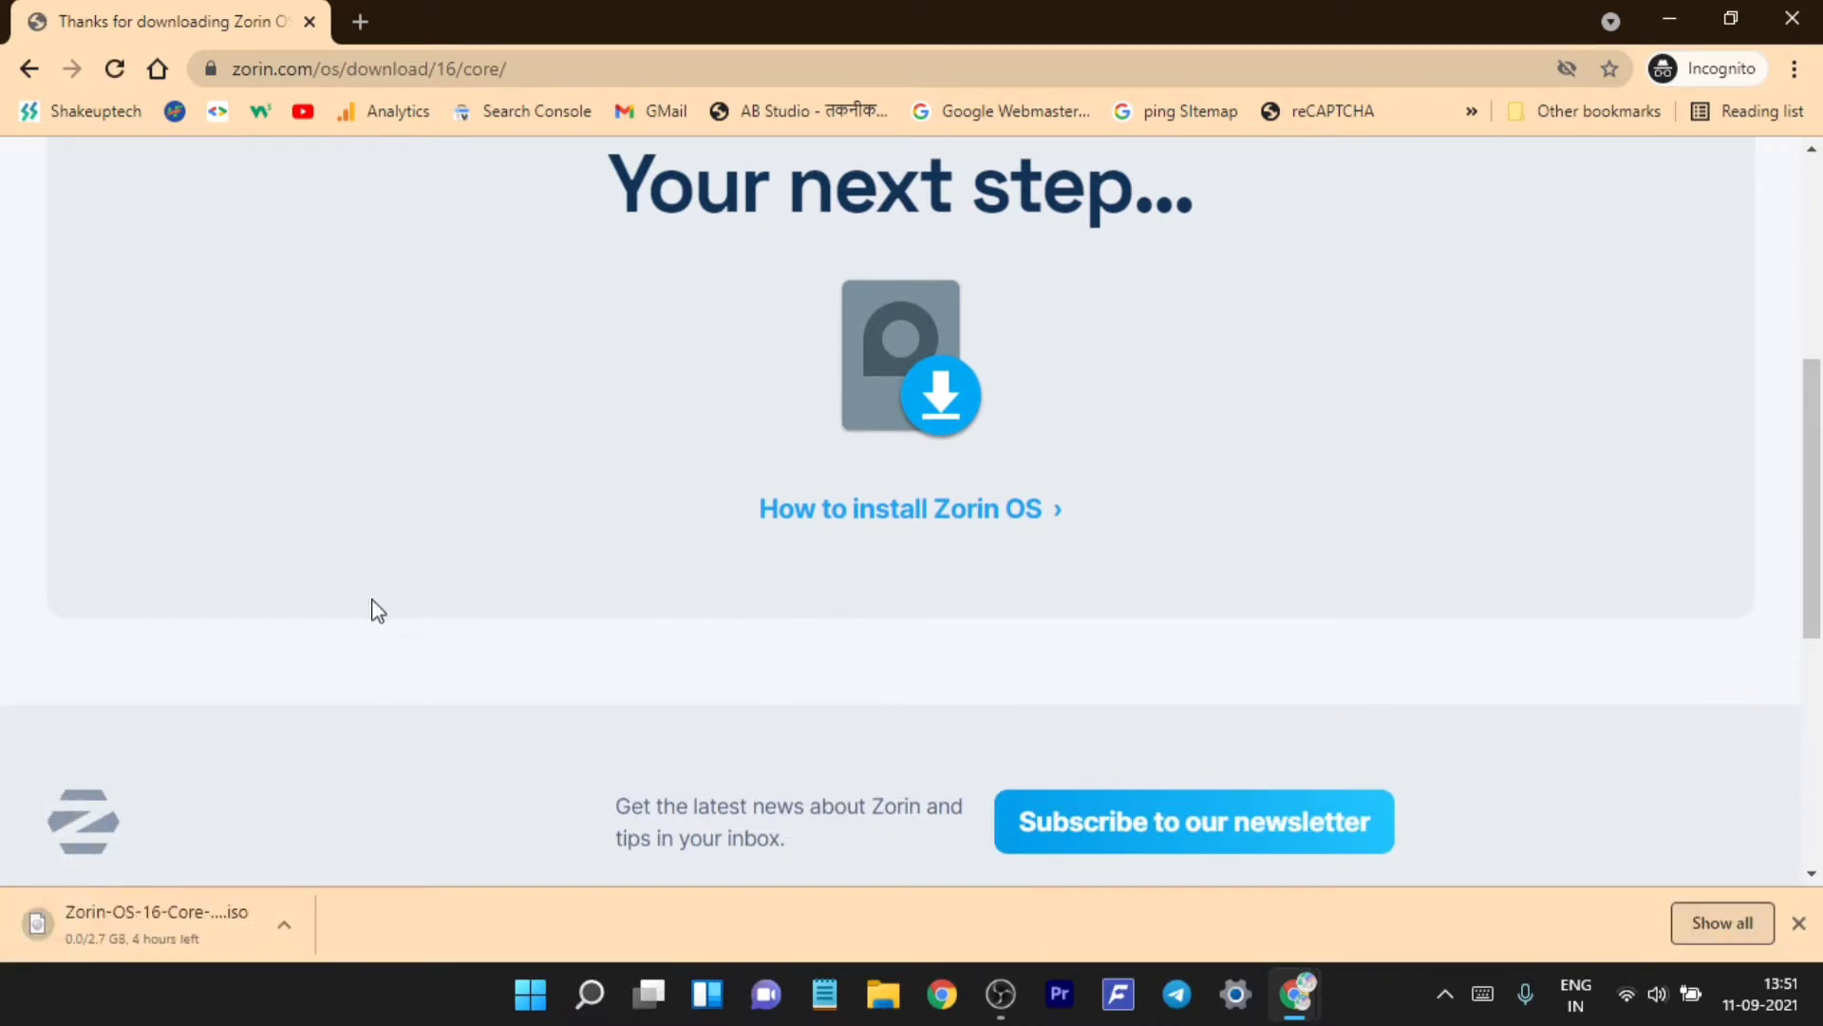
mouse_move(619, 759)
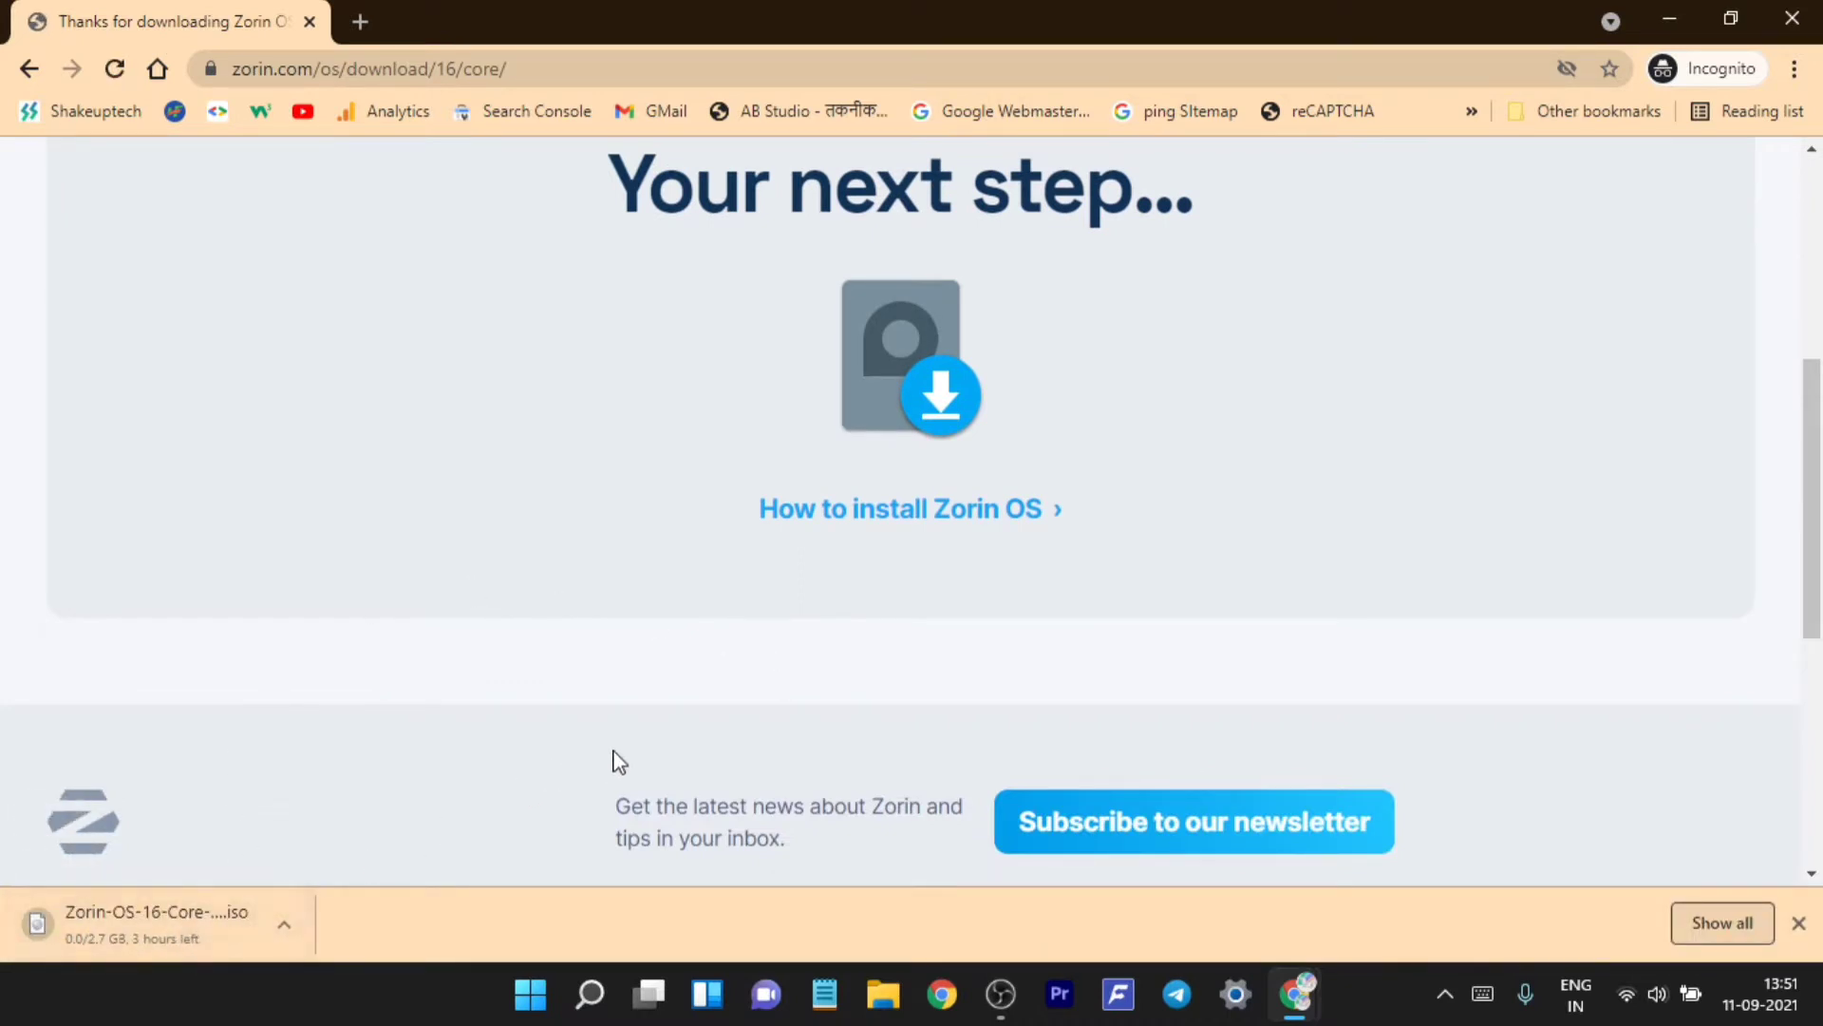
scroll("up", 3)
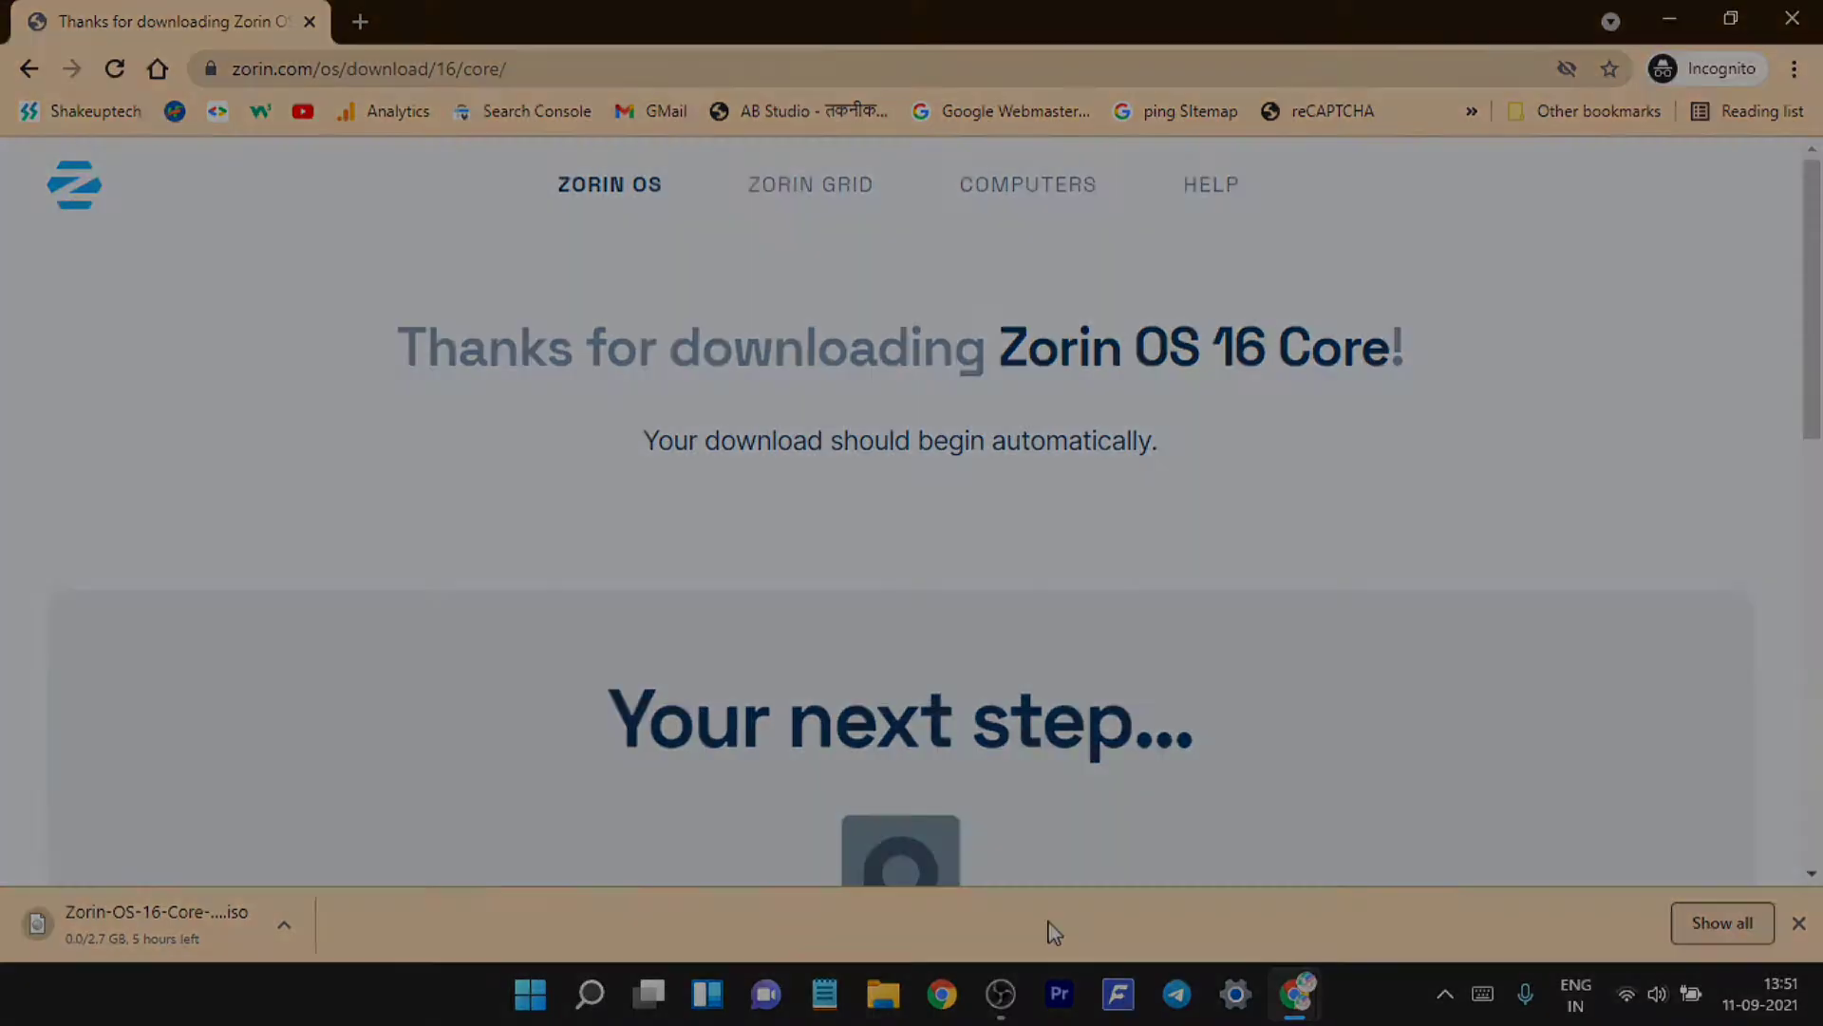
left_click(589, 1022)
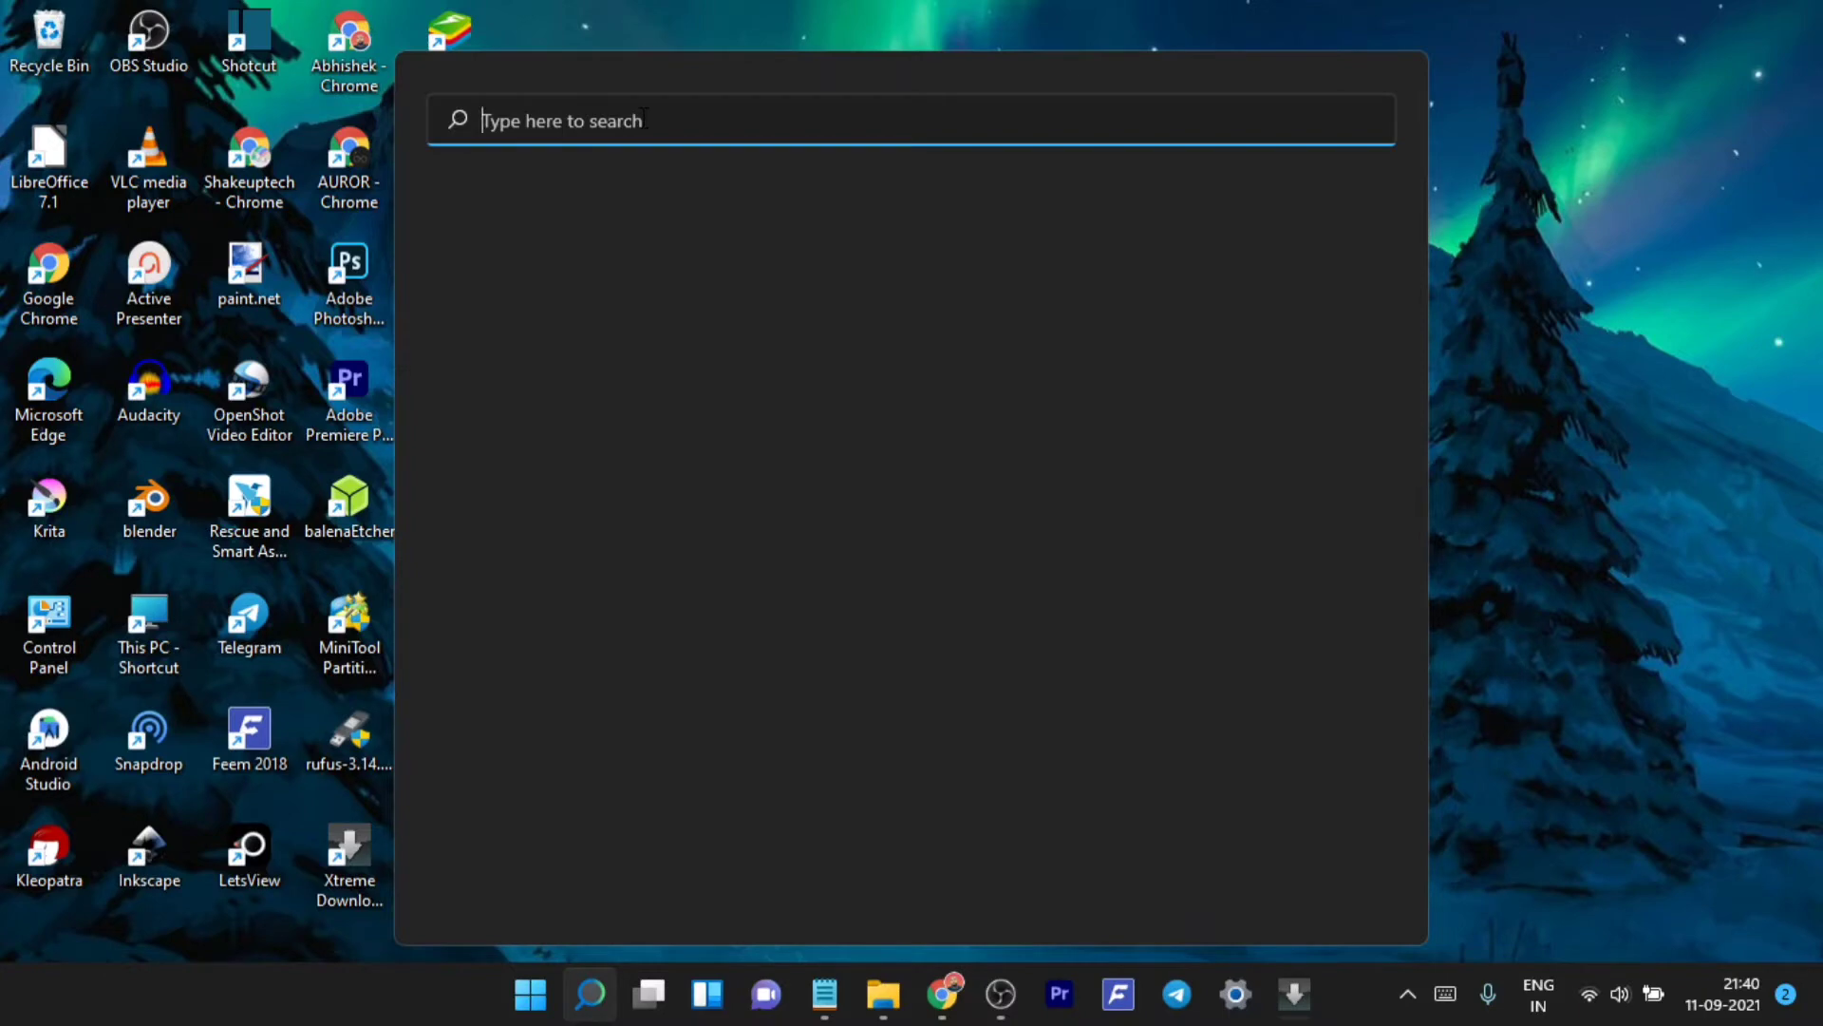
Search 'partition' and open 'Create and format hard disk partitions'
type("partition")
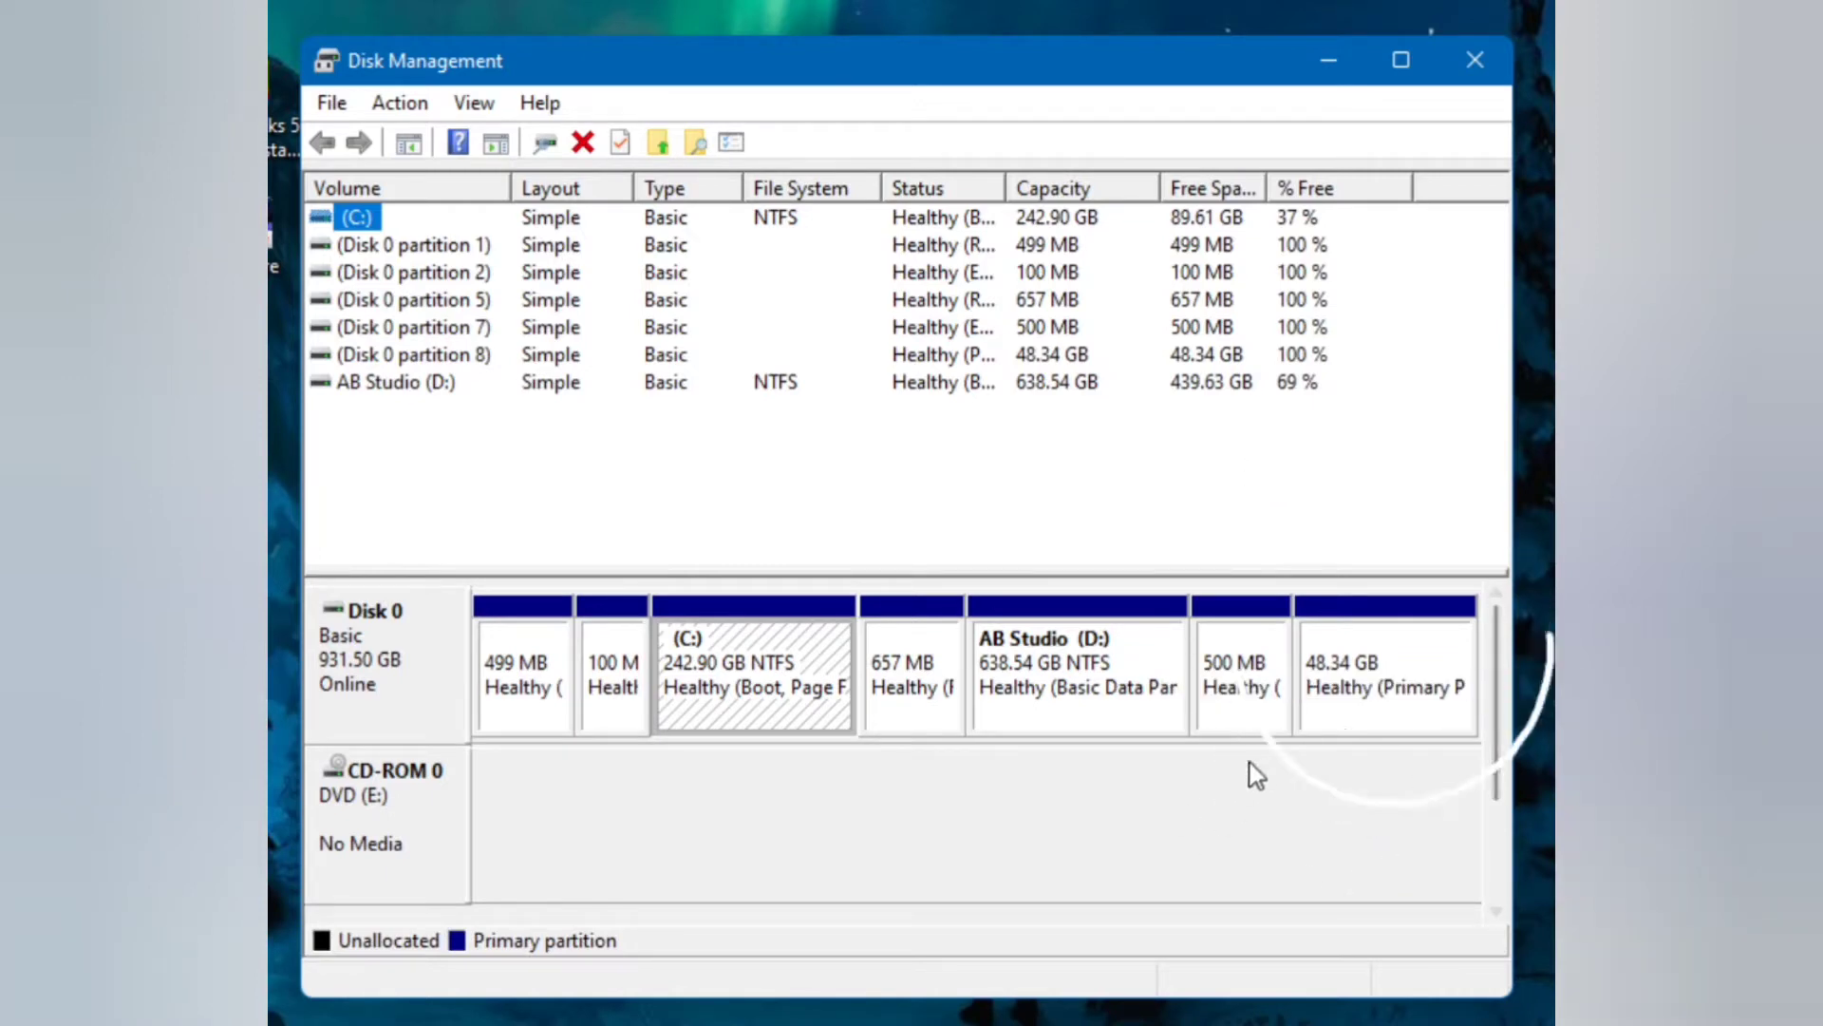
Start shrinking the AB Studio (D:) partition from its context menu
left_click(1079, 678)
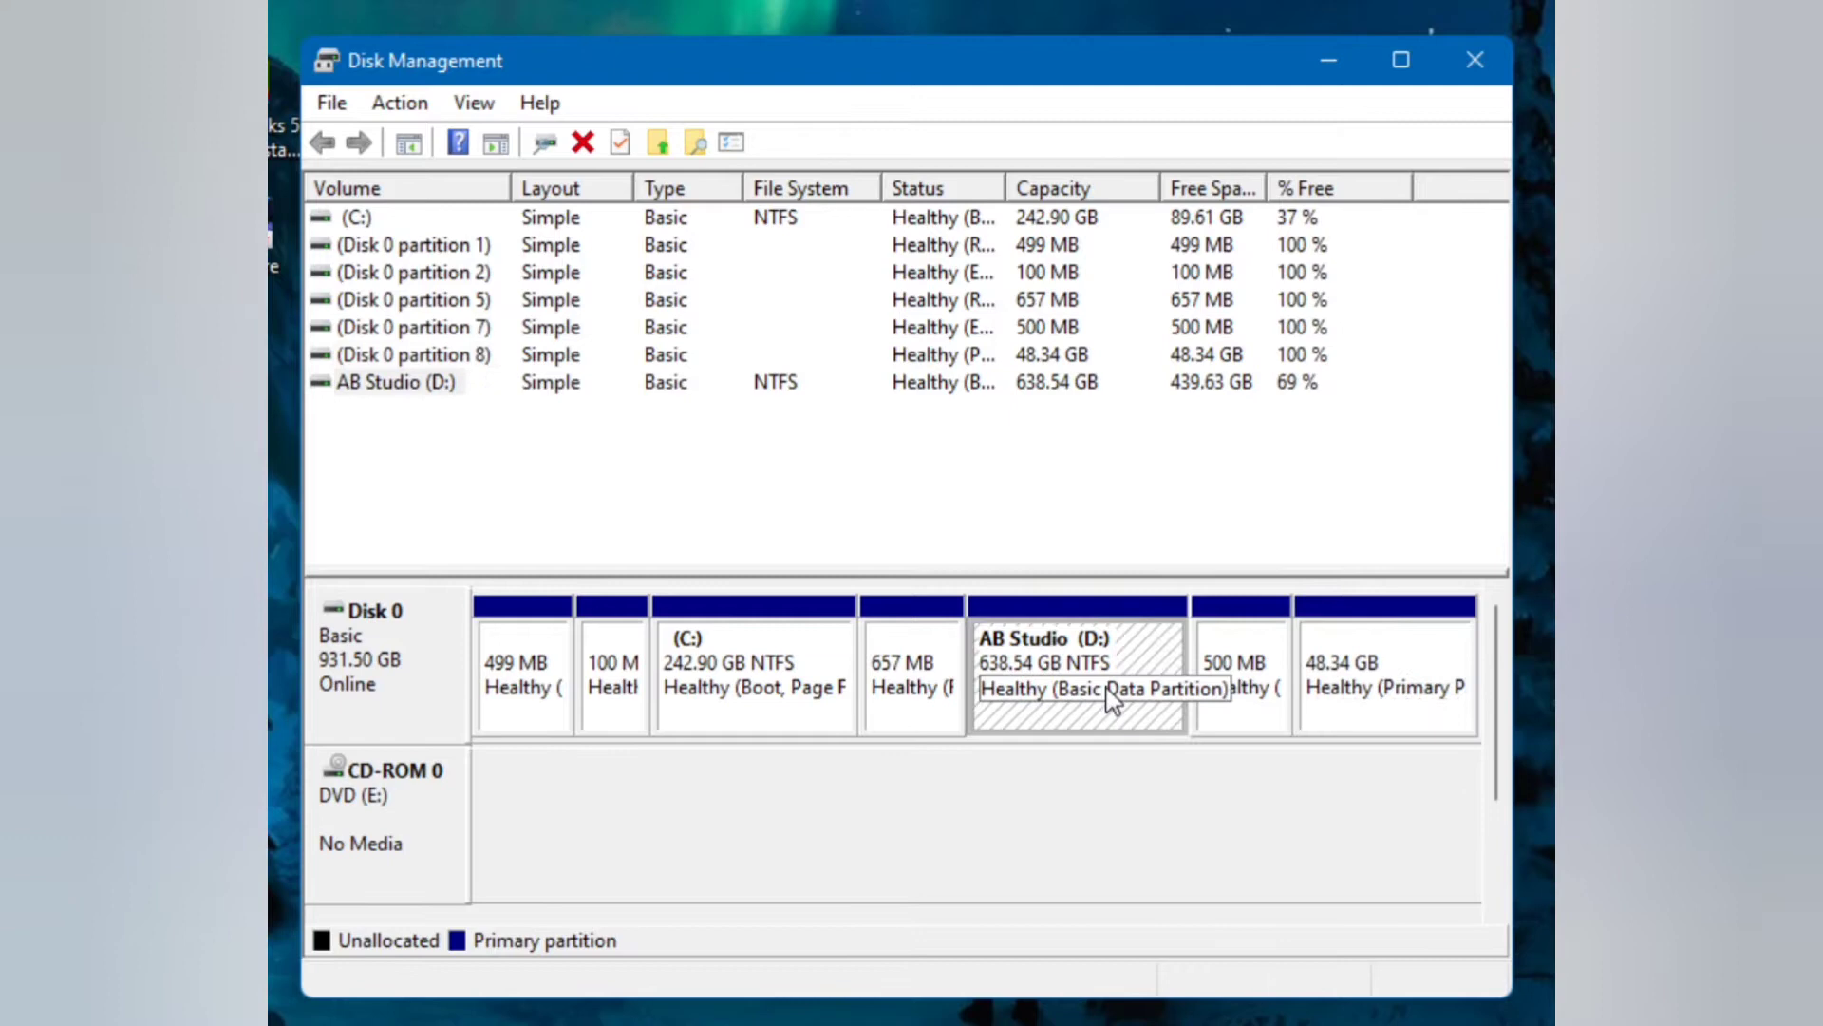
right_click(1103, 694)
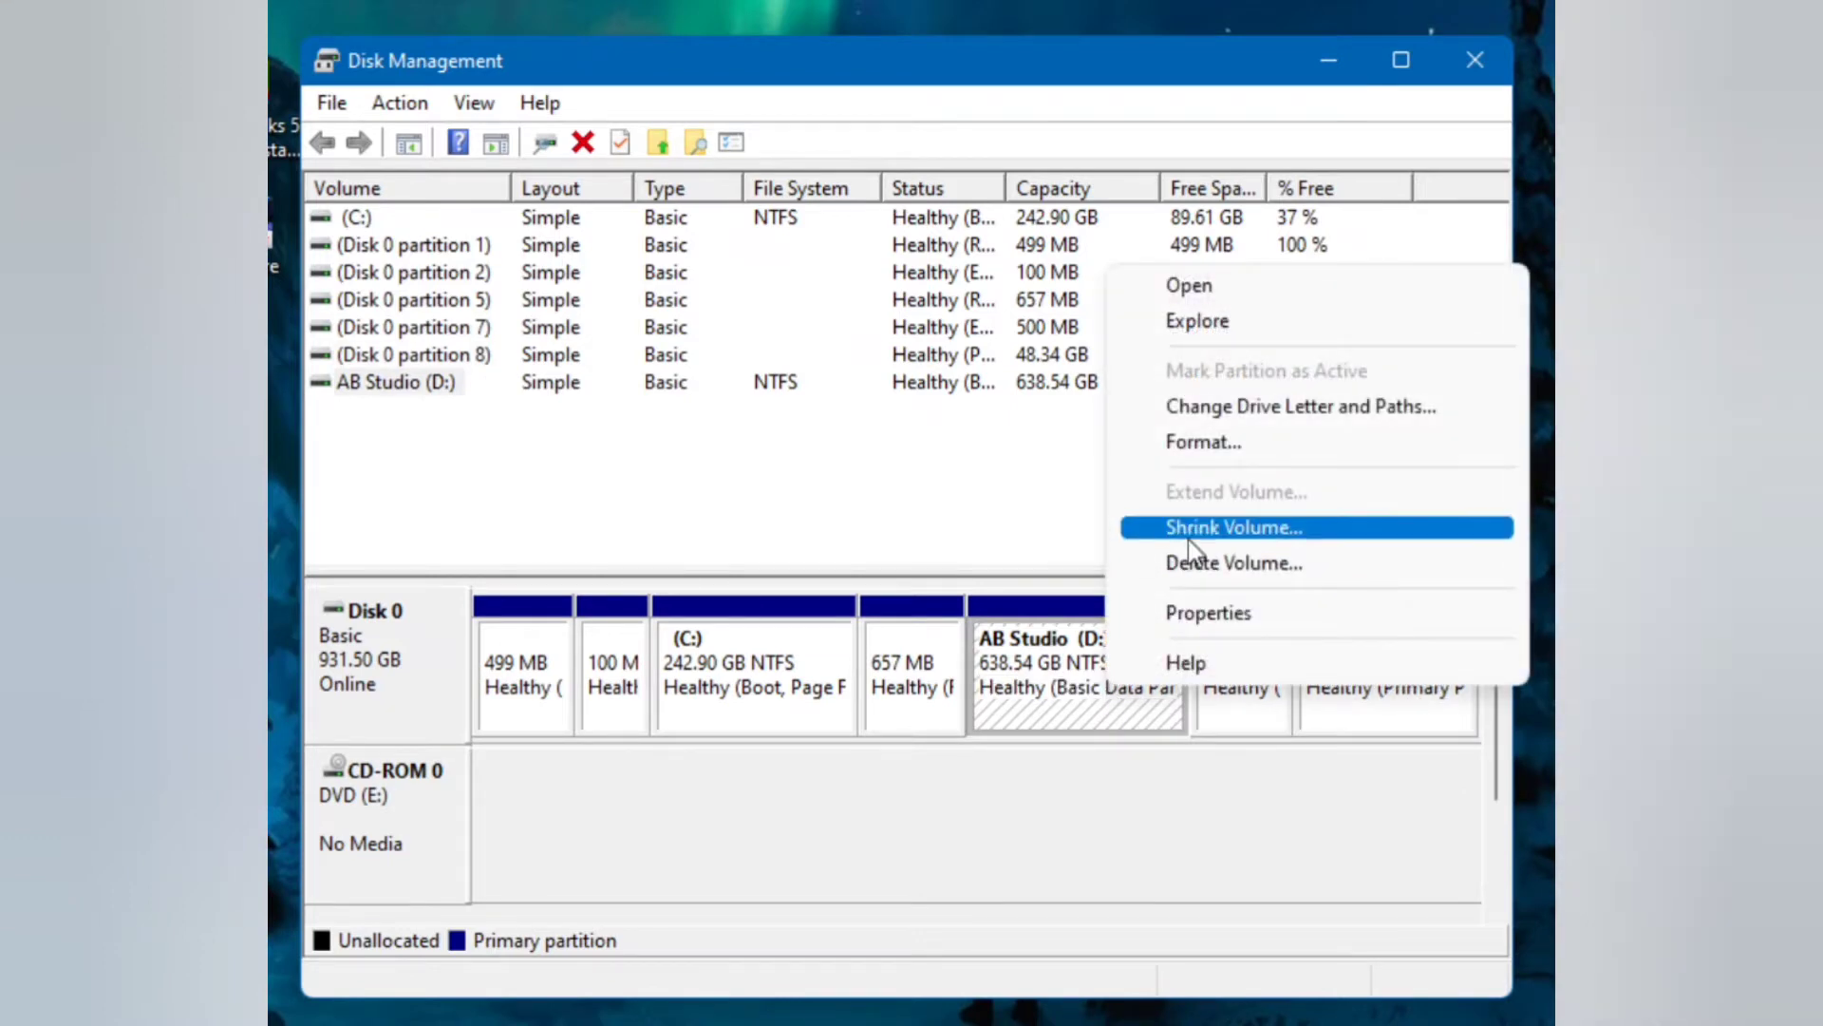
left_click(1235, 528)
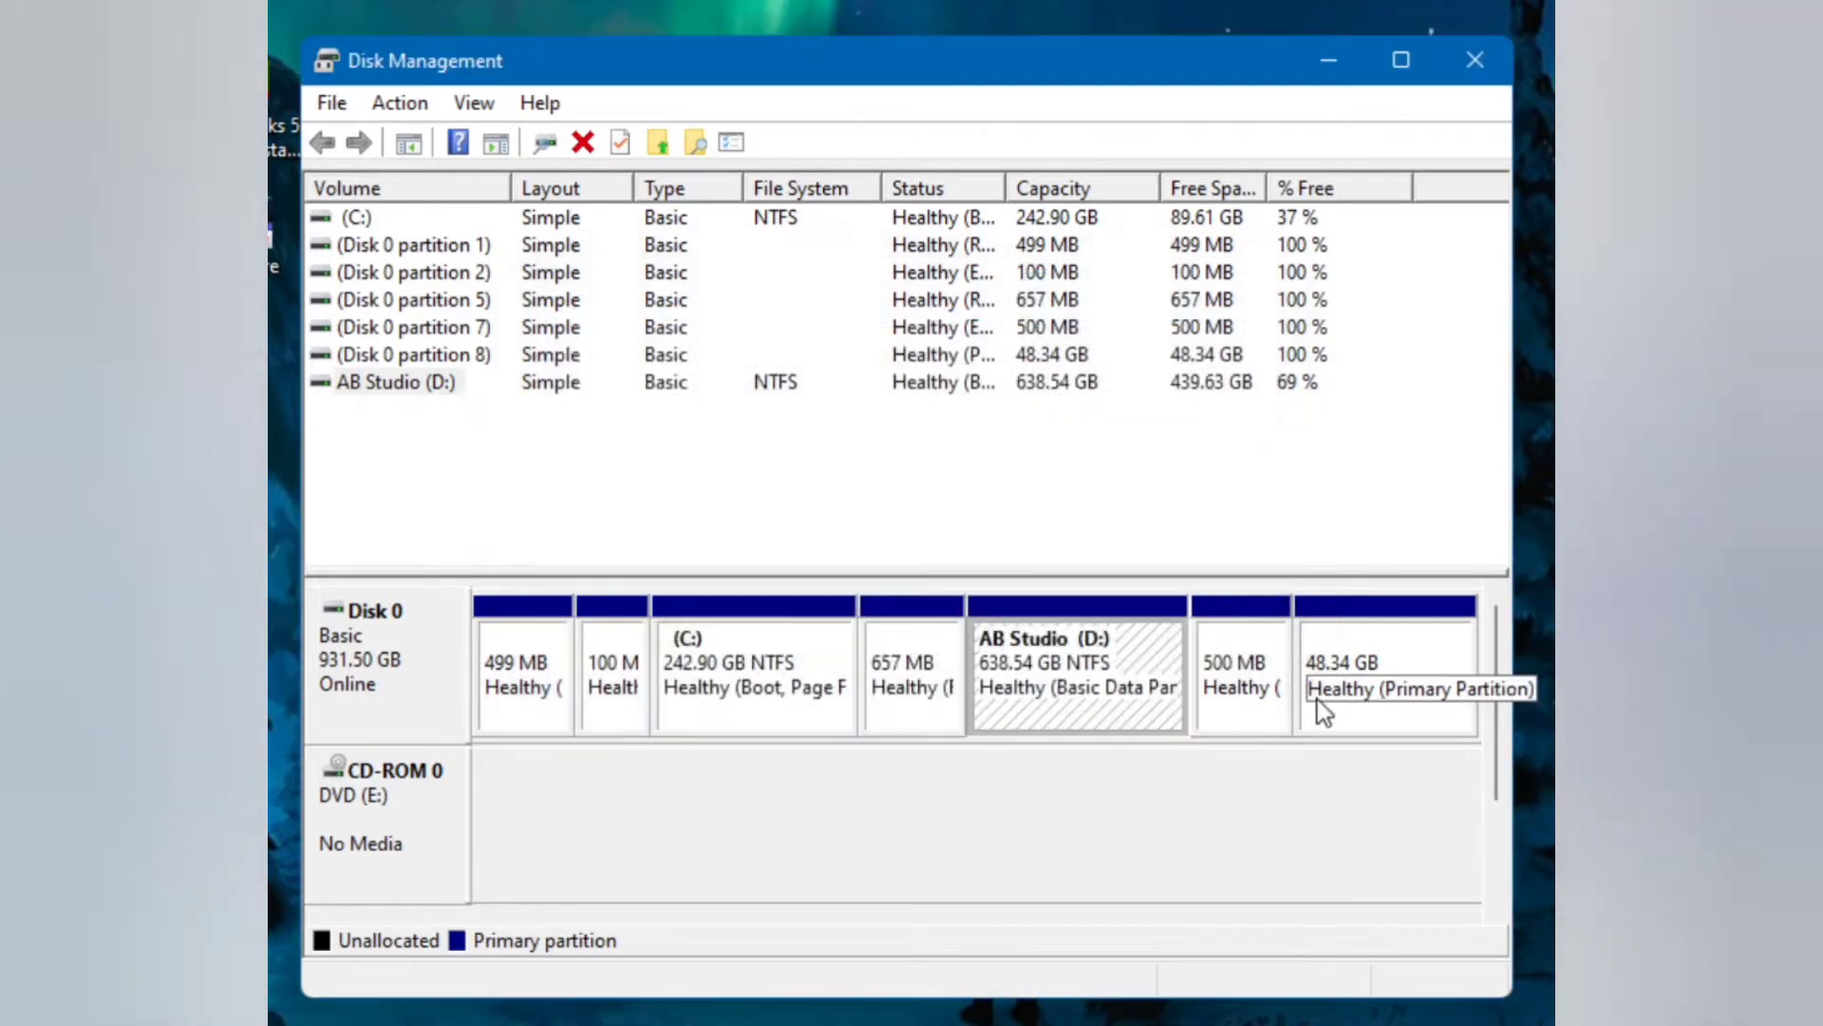
Delete the 48.34 GB primary partition and confirm the warning
left_click(1387, 675)
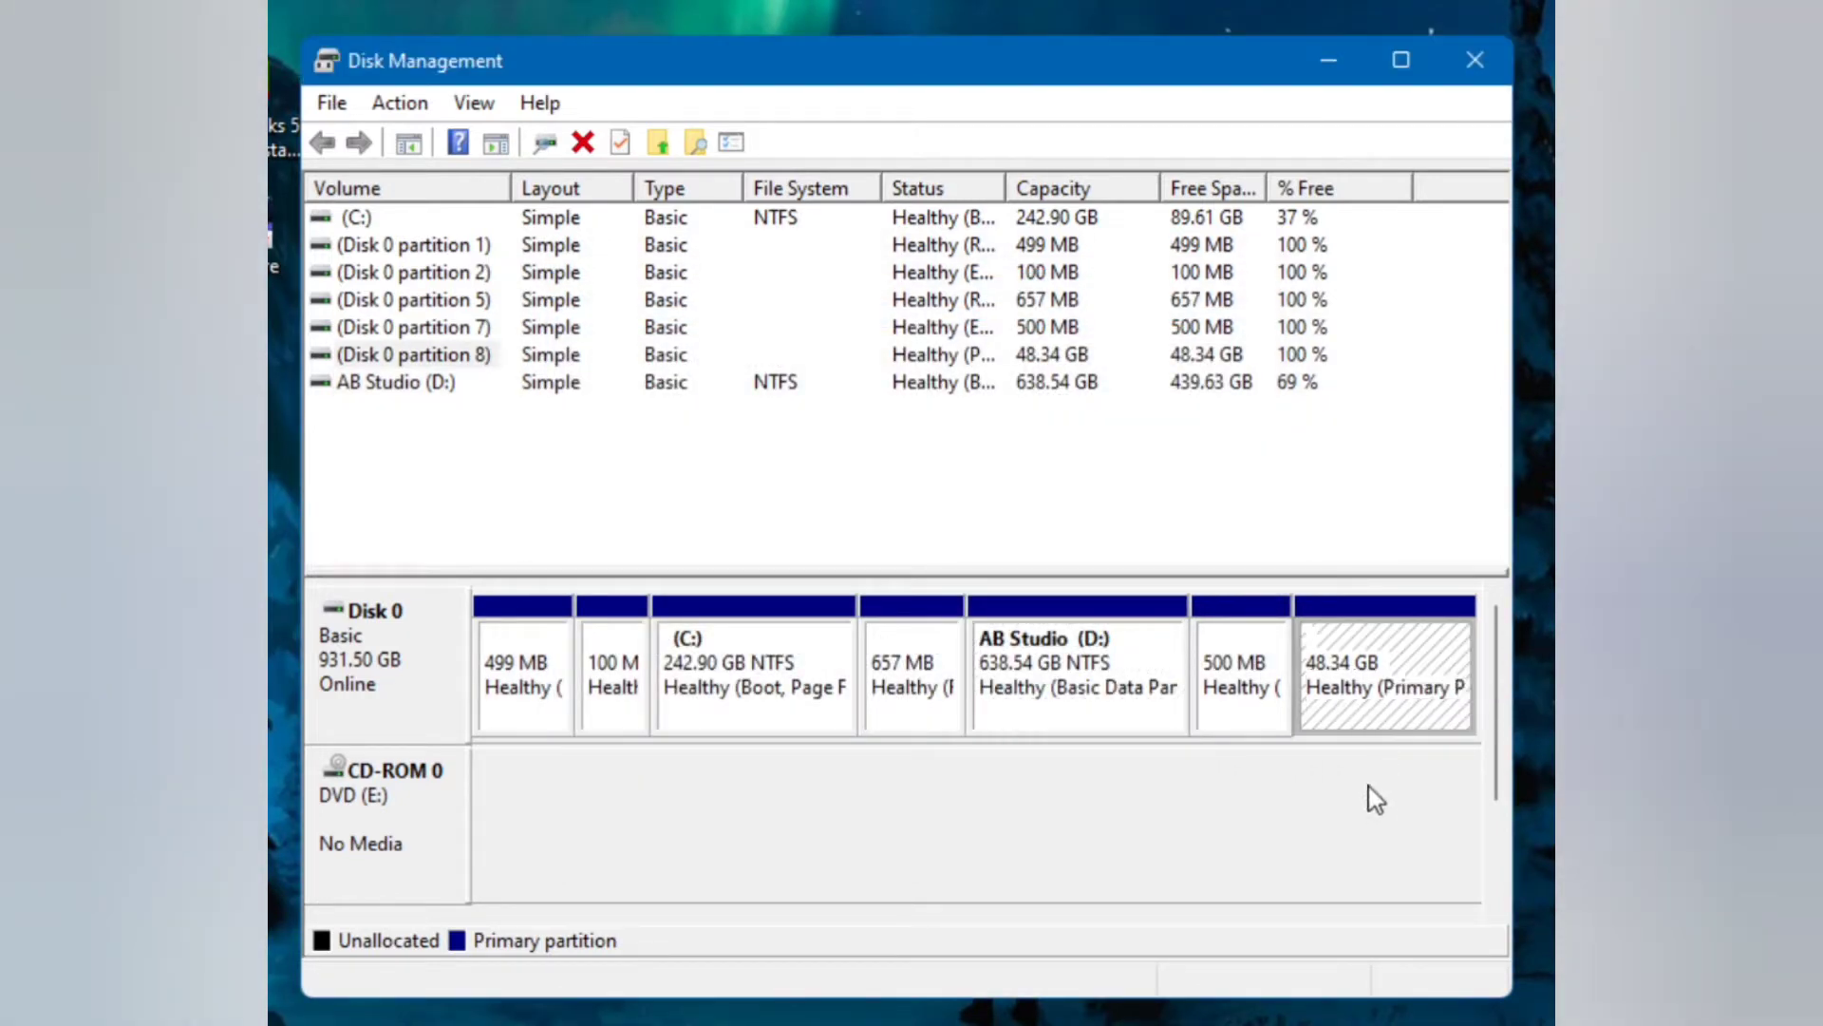
right_click(1383, 675)
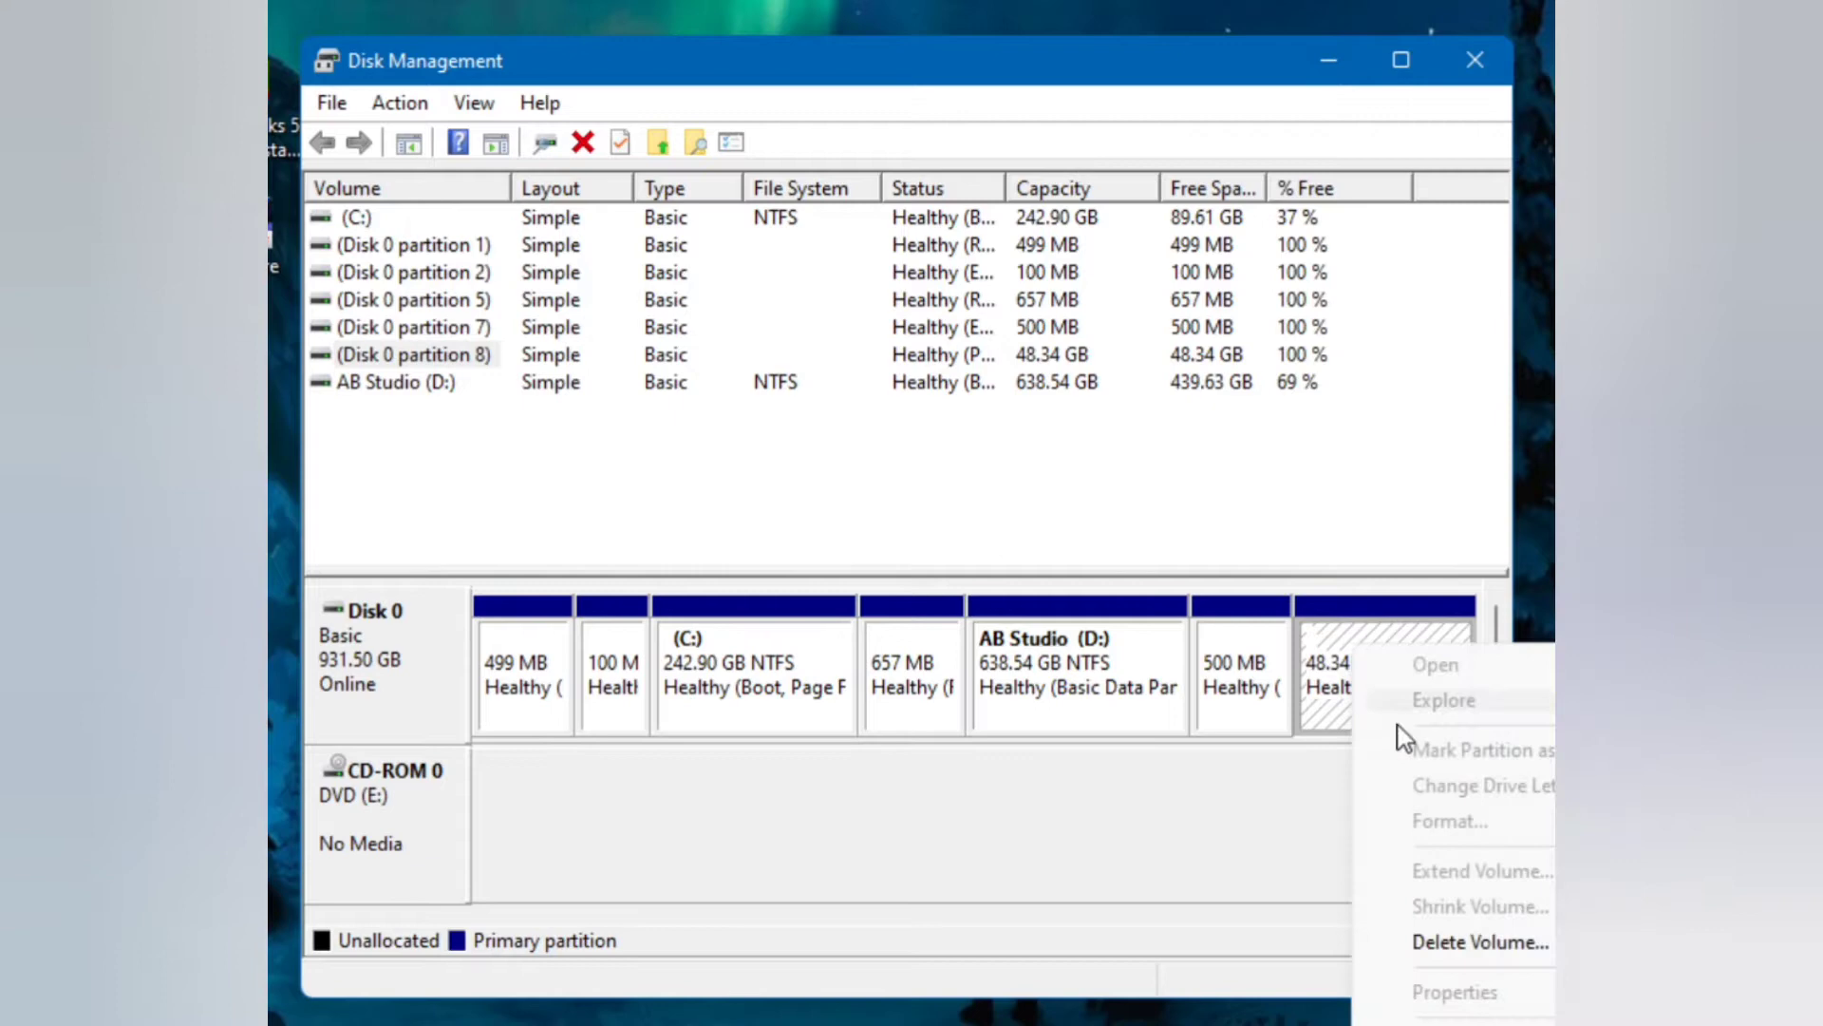
left_click(1482, 940)
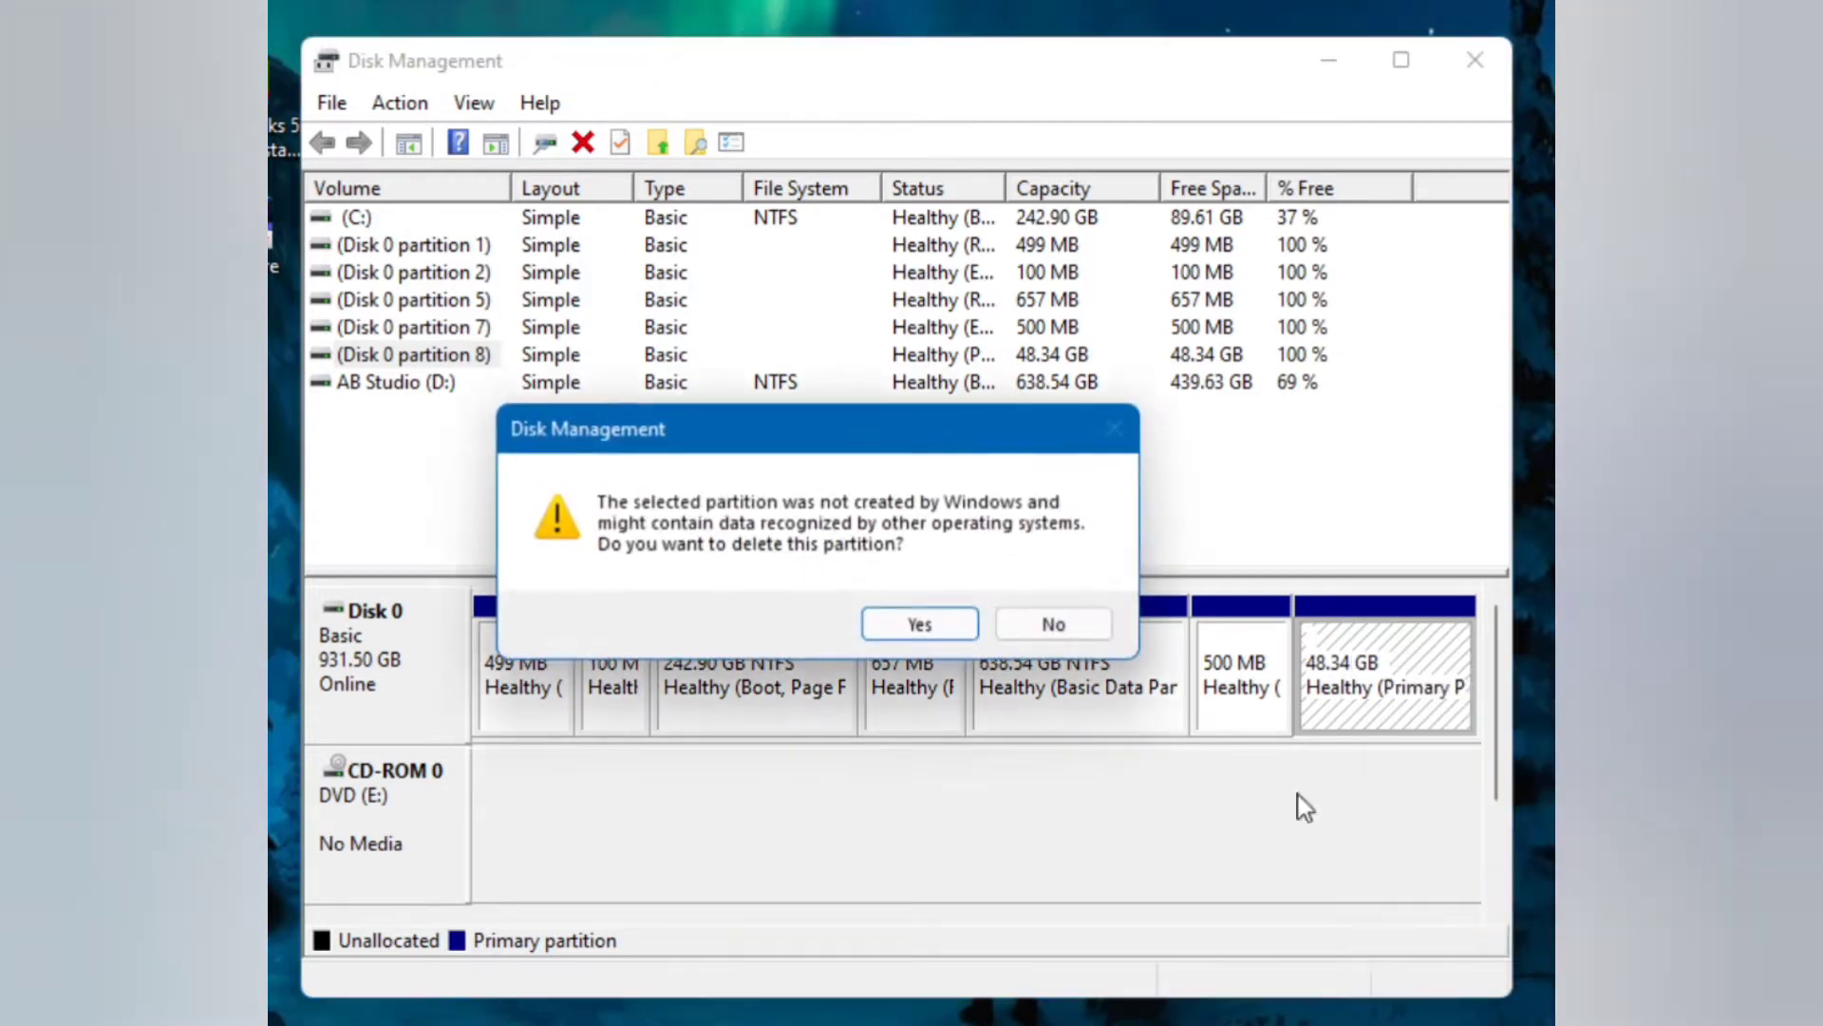
left_click(919, 623)
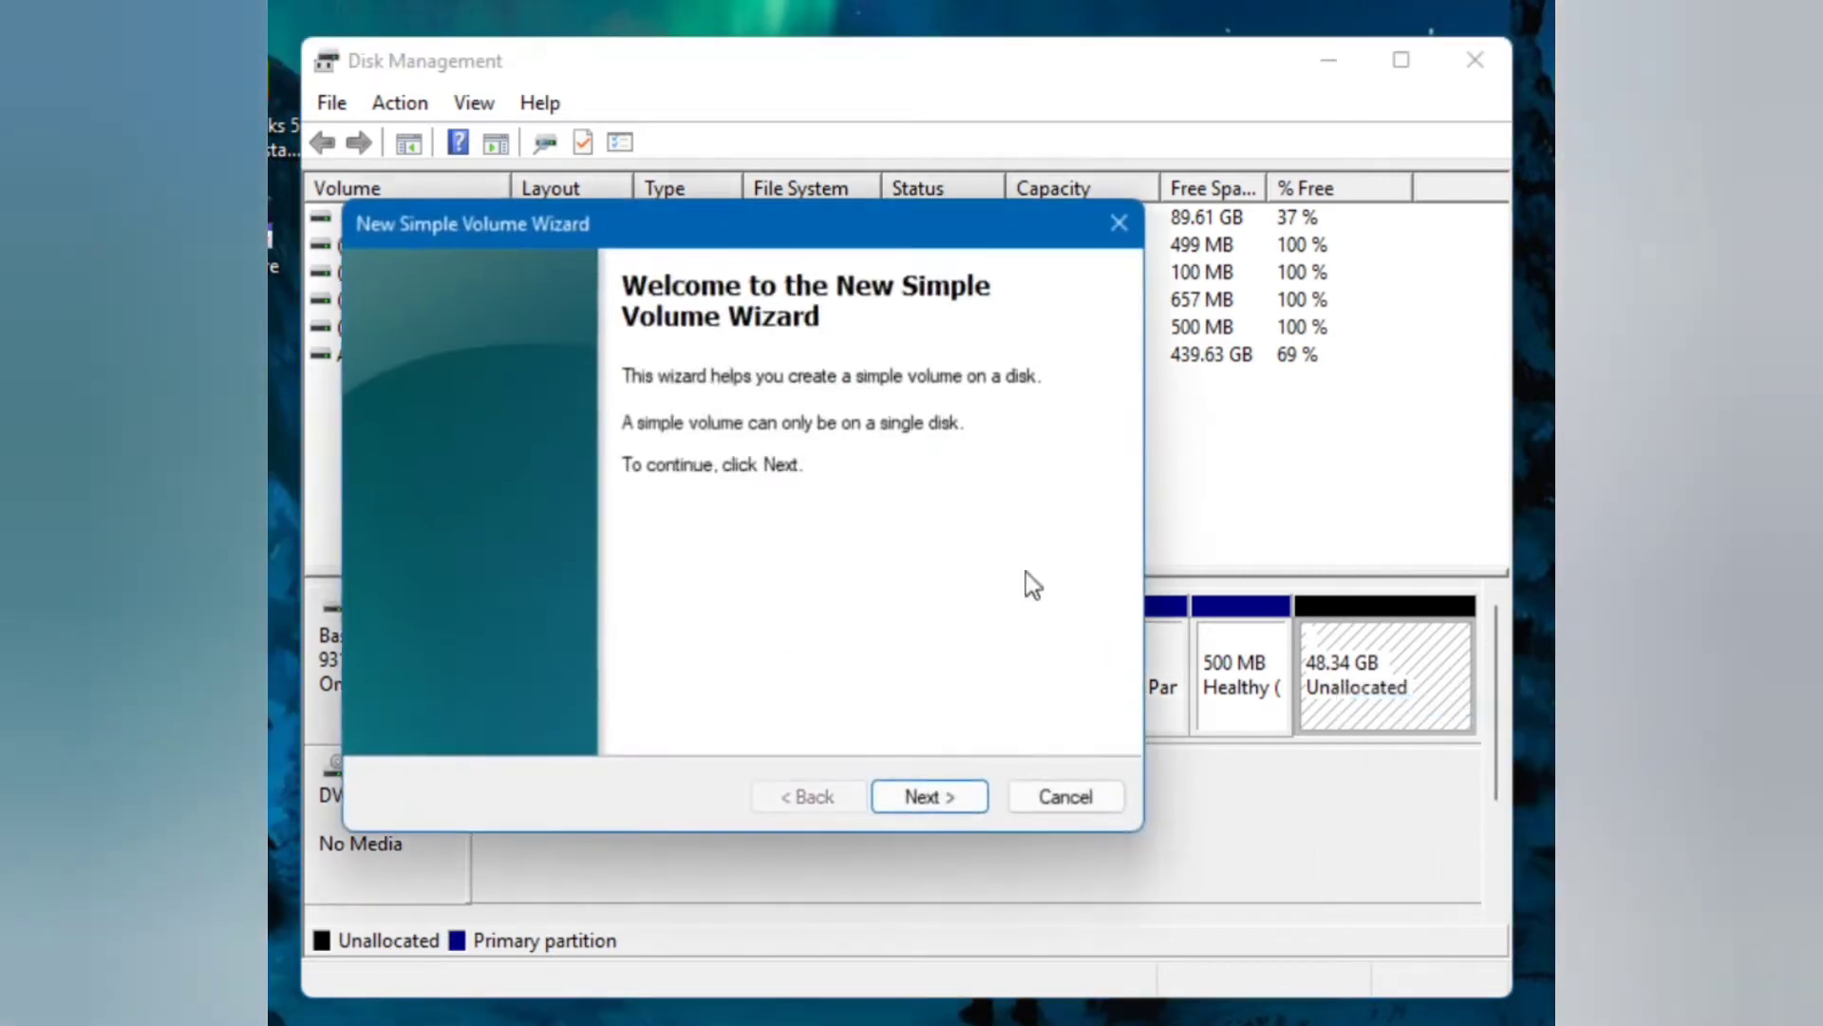
Complete the New Simple Volume wizard with default size and NTFS quick format, creating New Volume (F:)
left_click(928, 796)
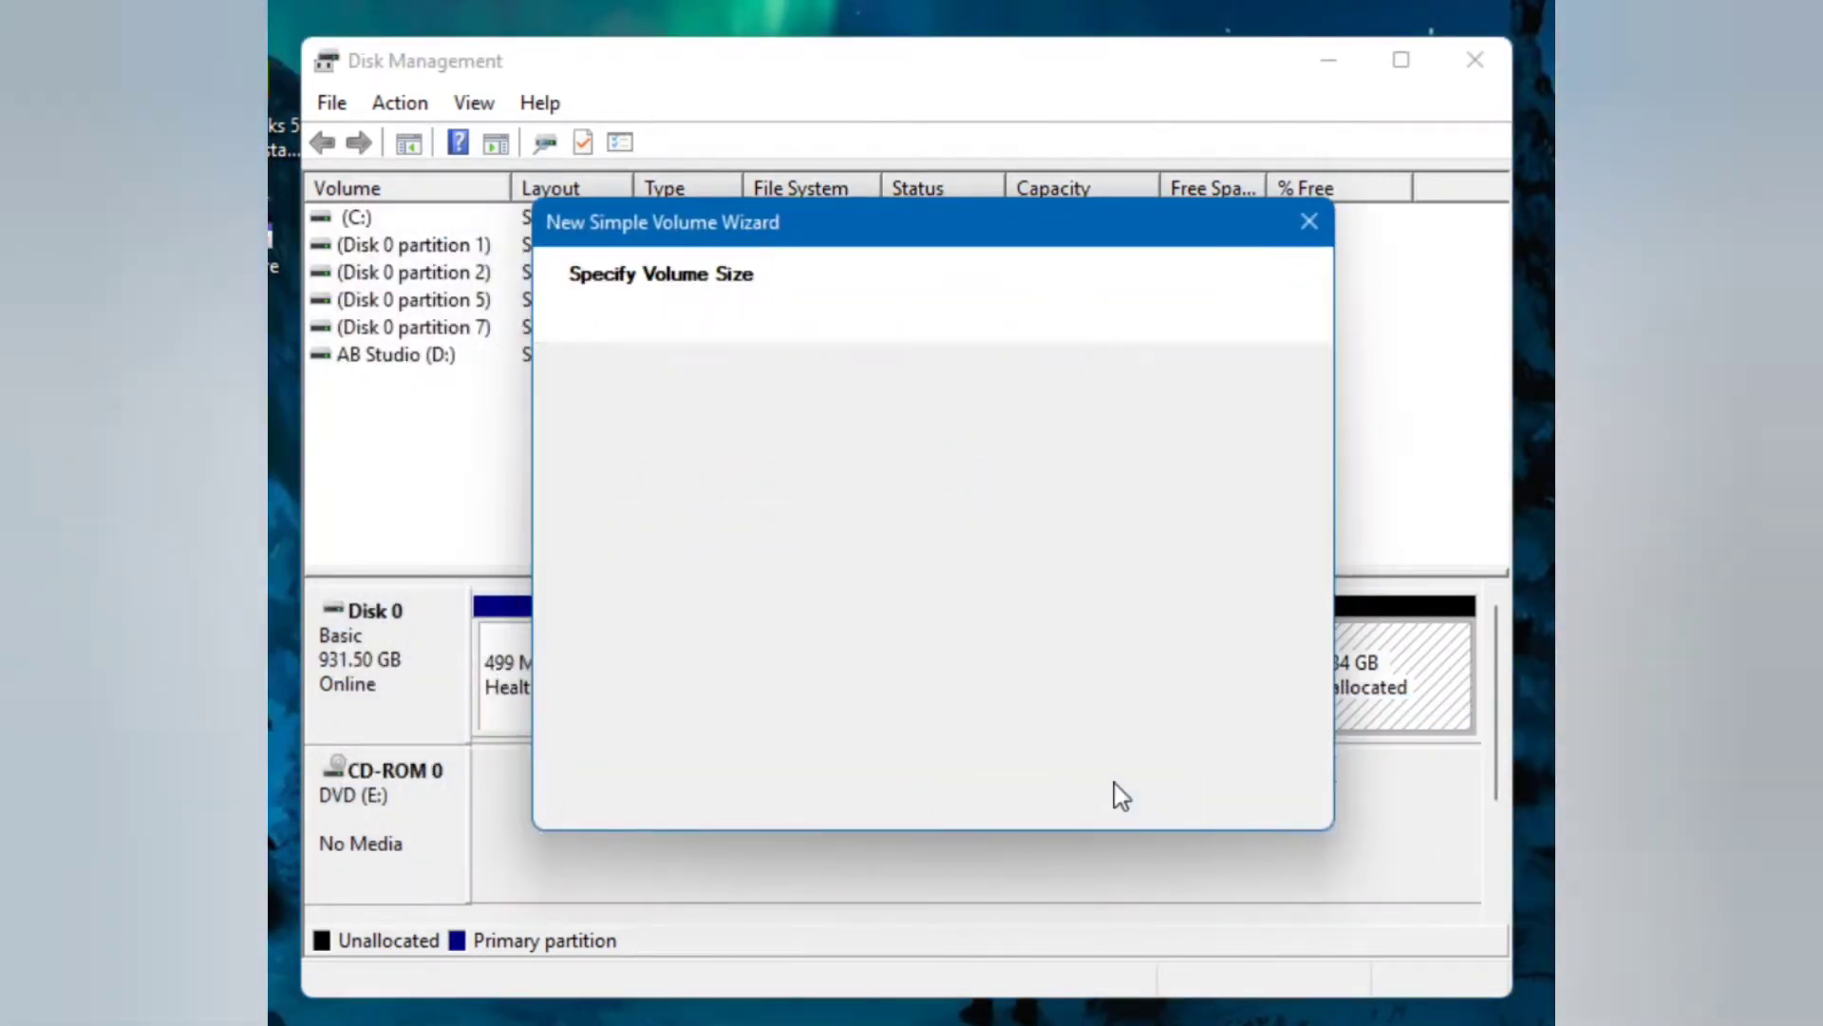
left_click(1121, 794)
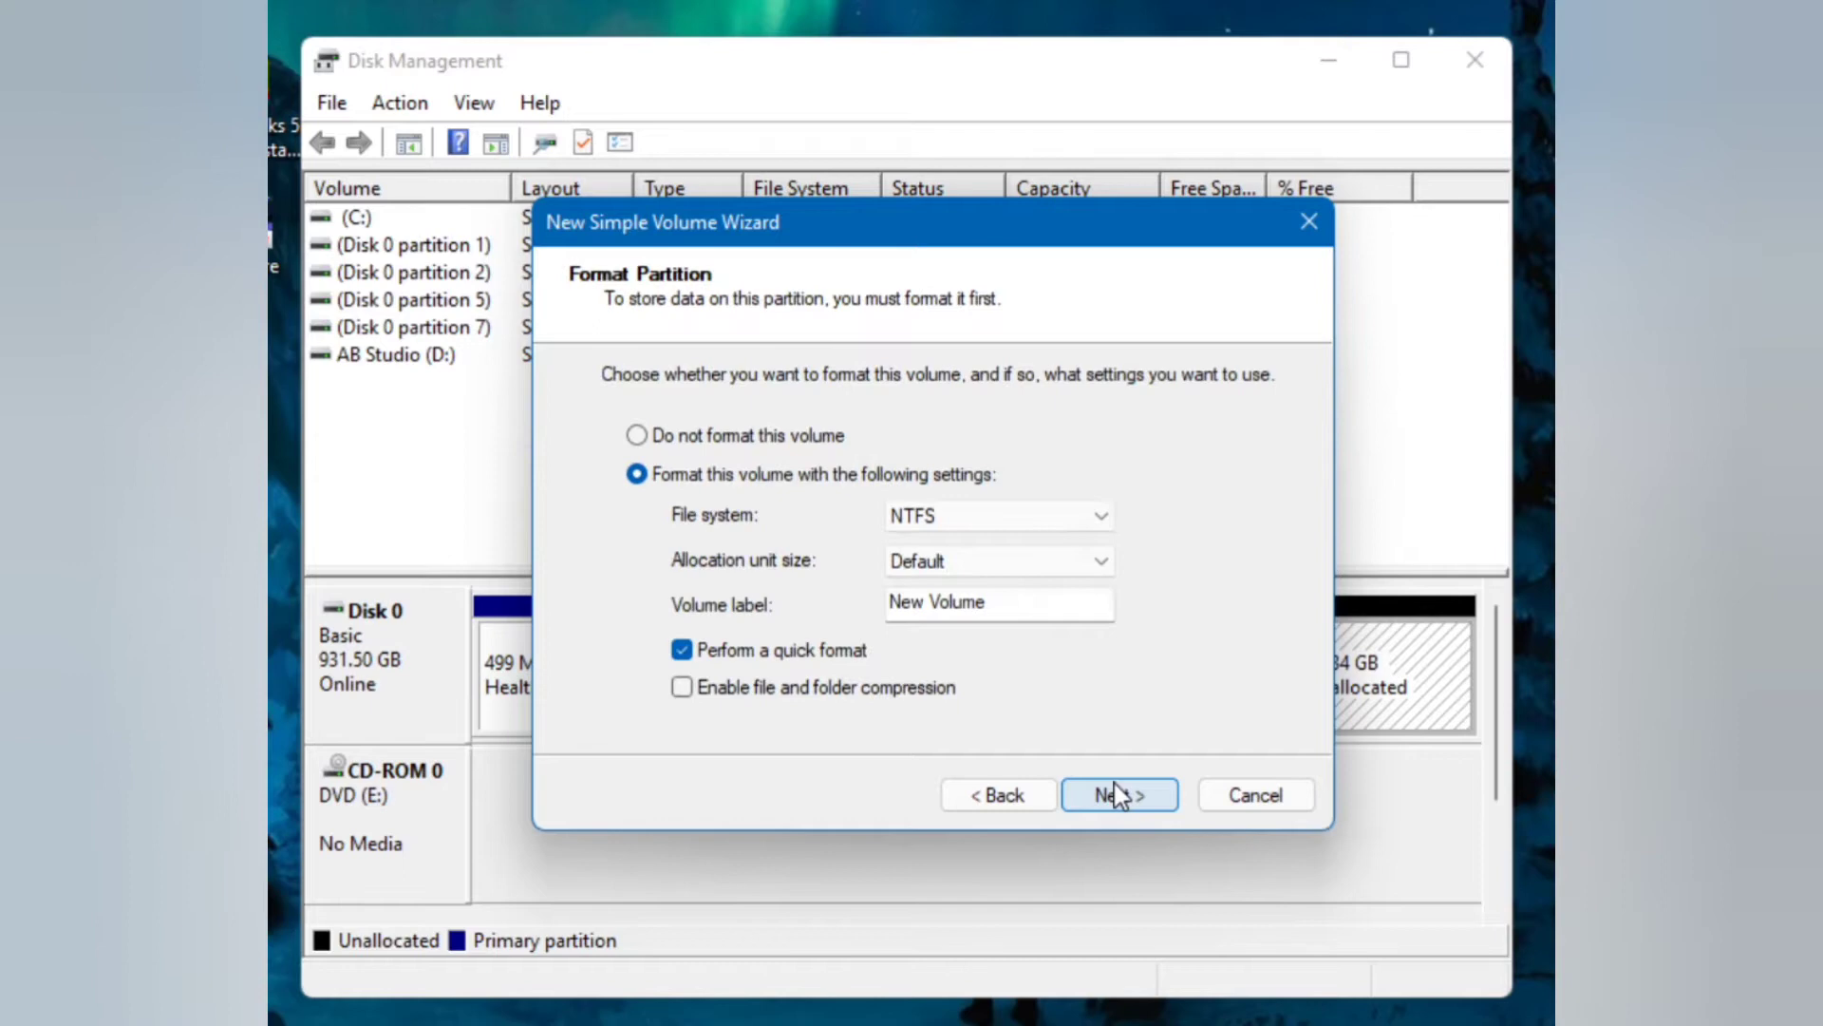
left_click(1118, 794)
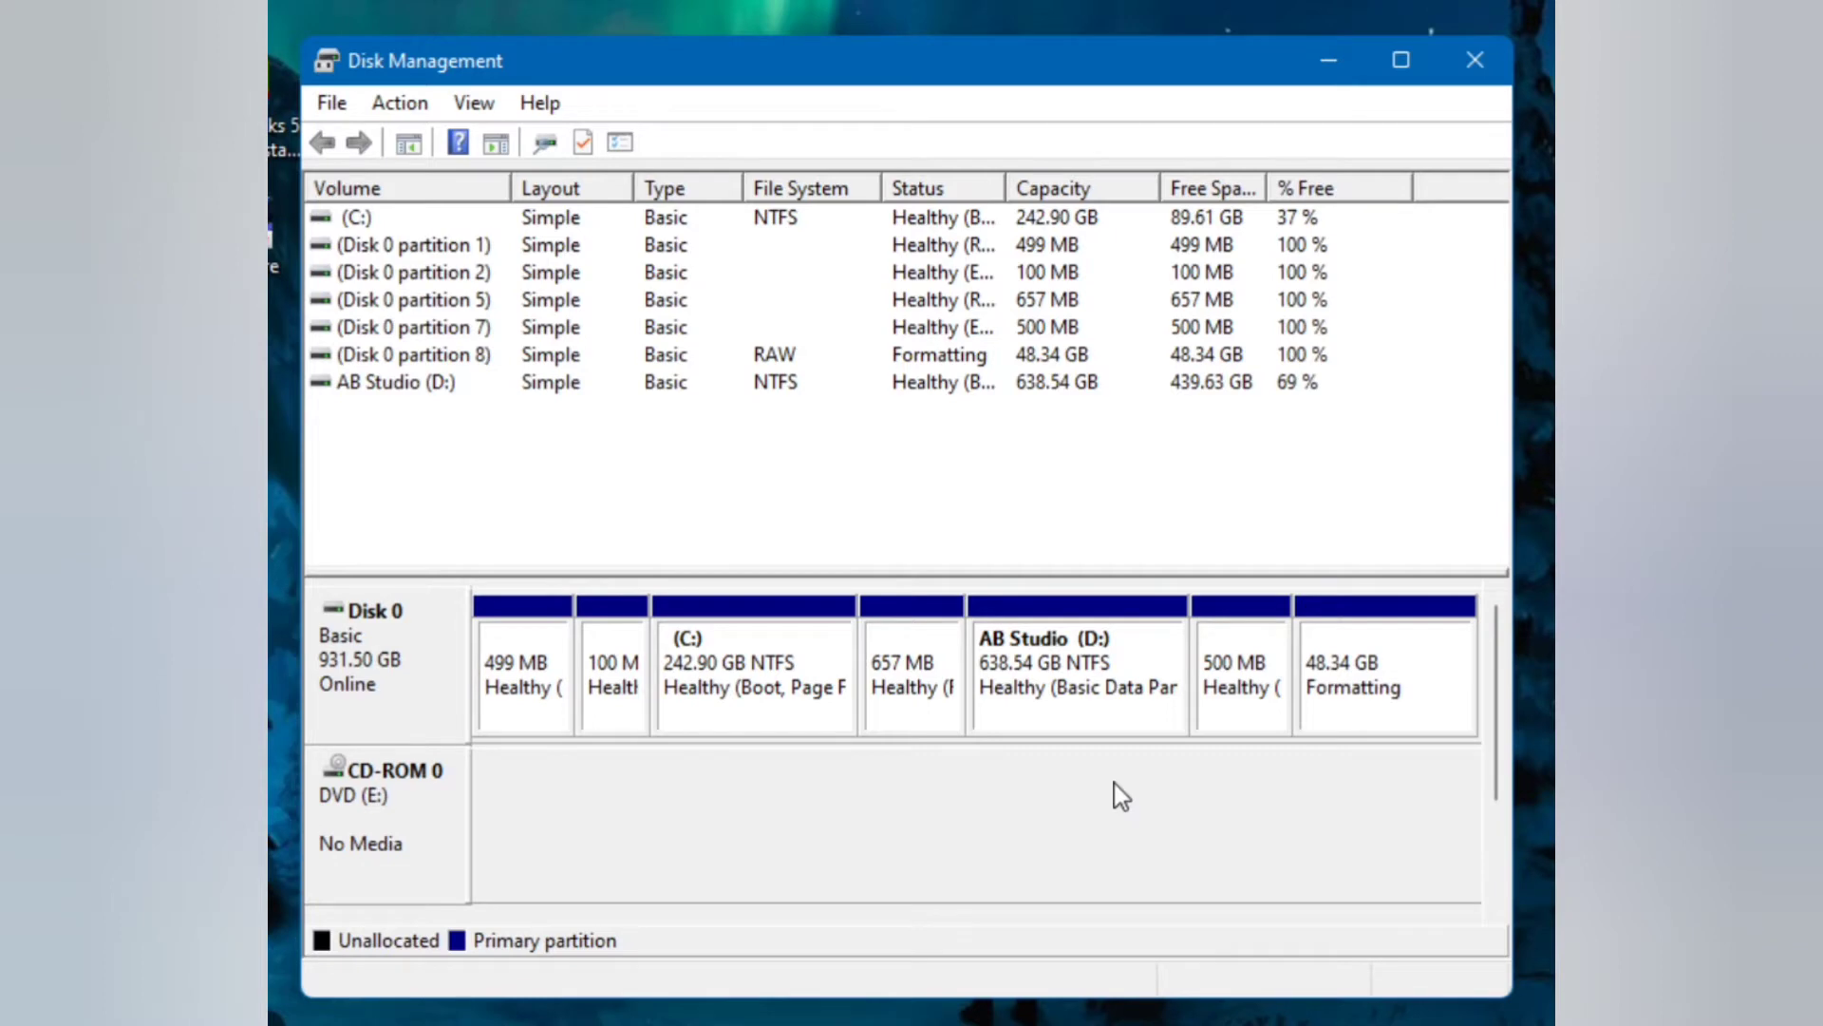
right_click(1383, 680)
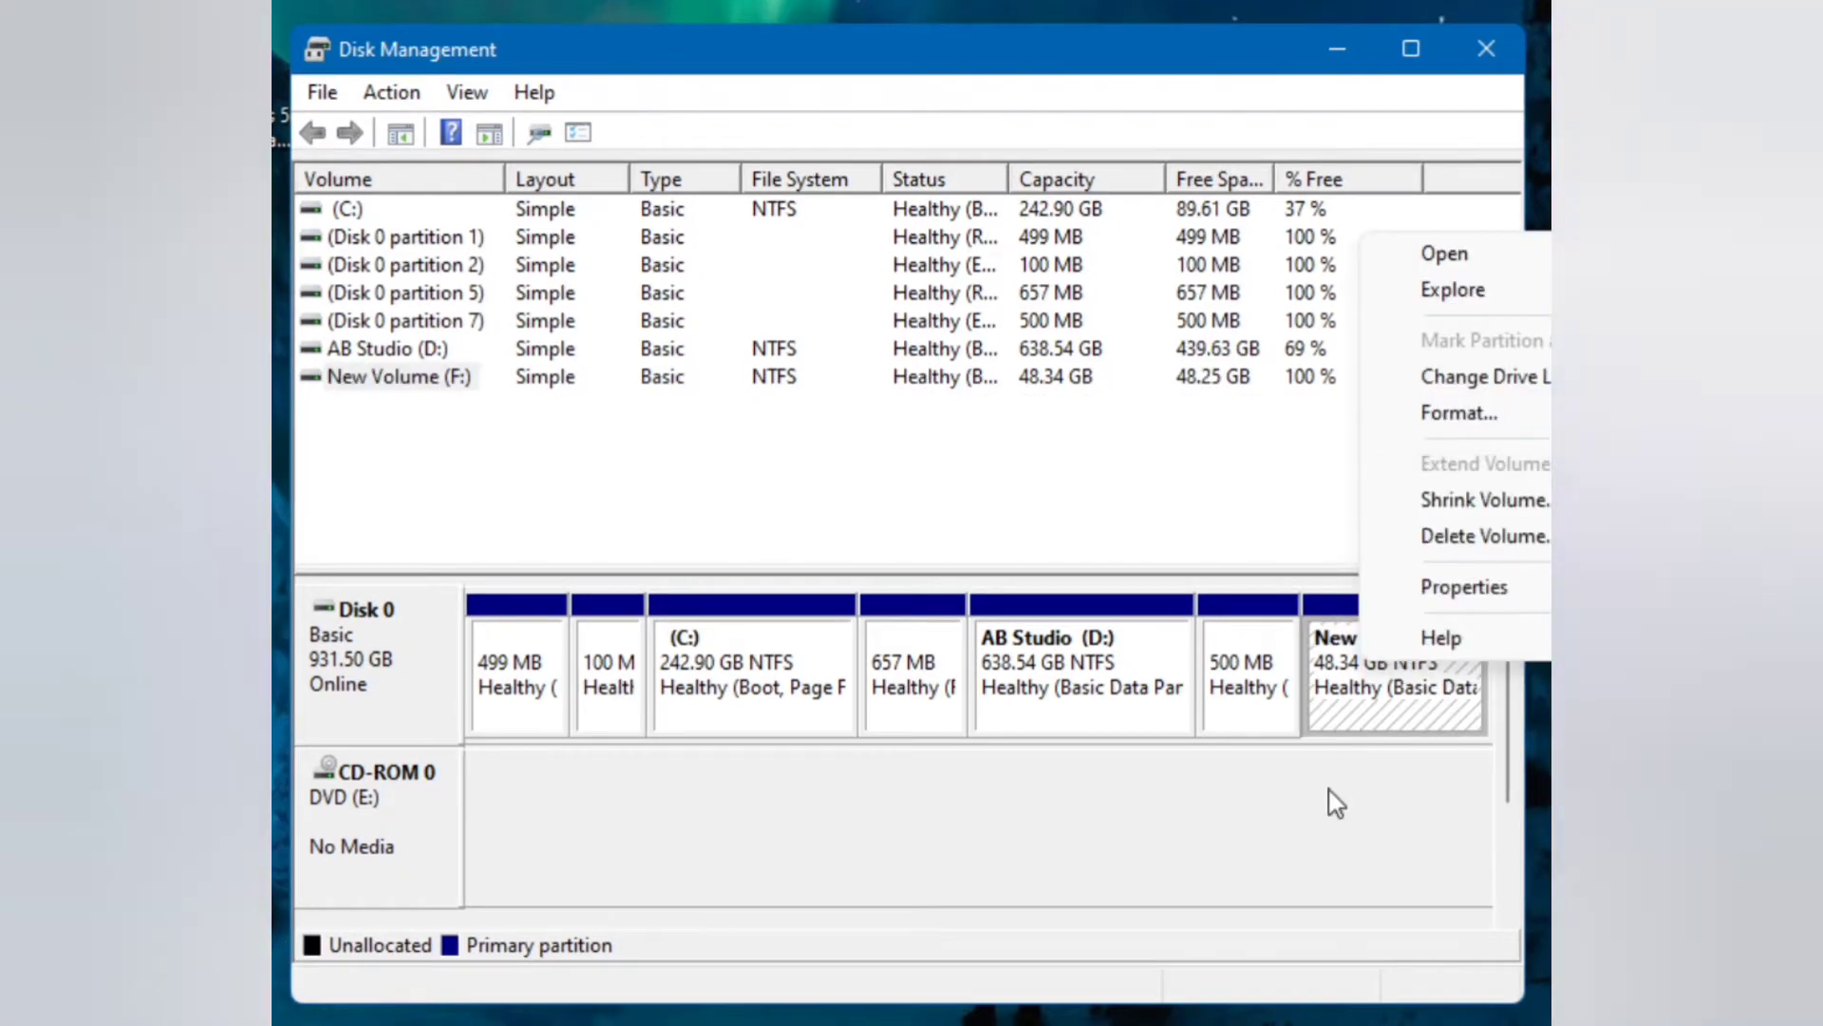
left_click(1035, 843)
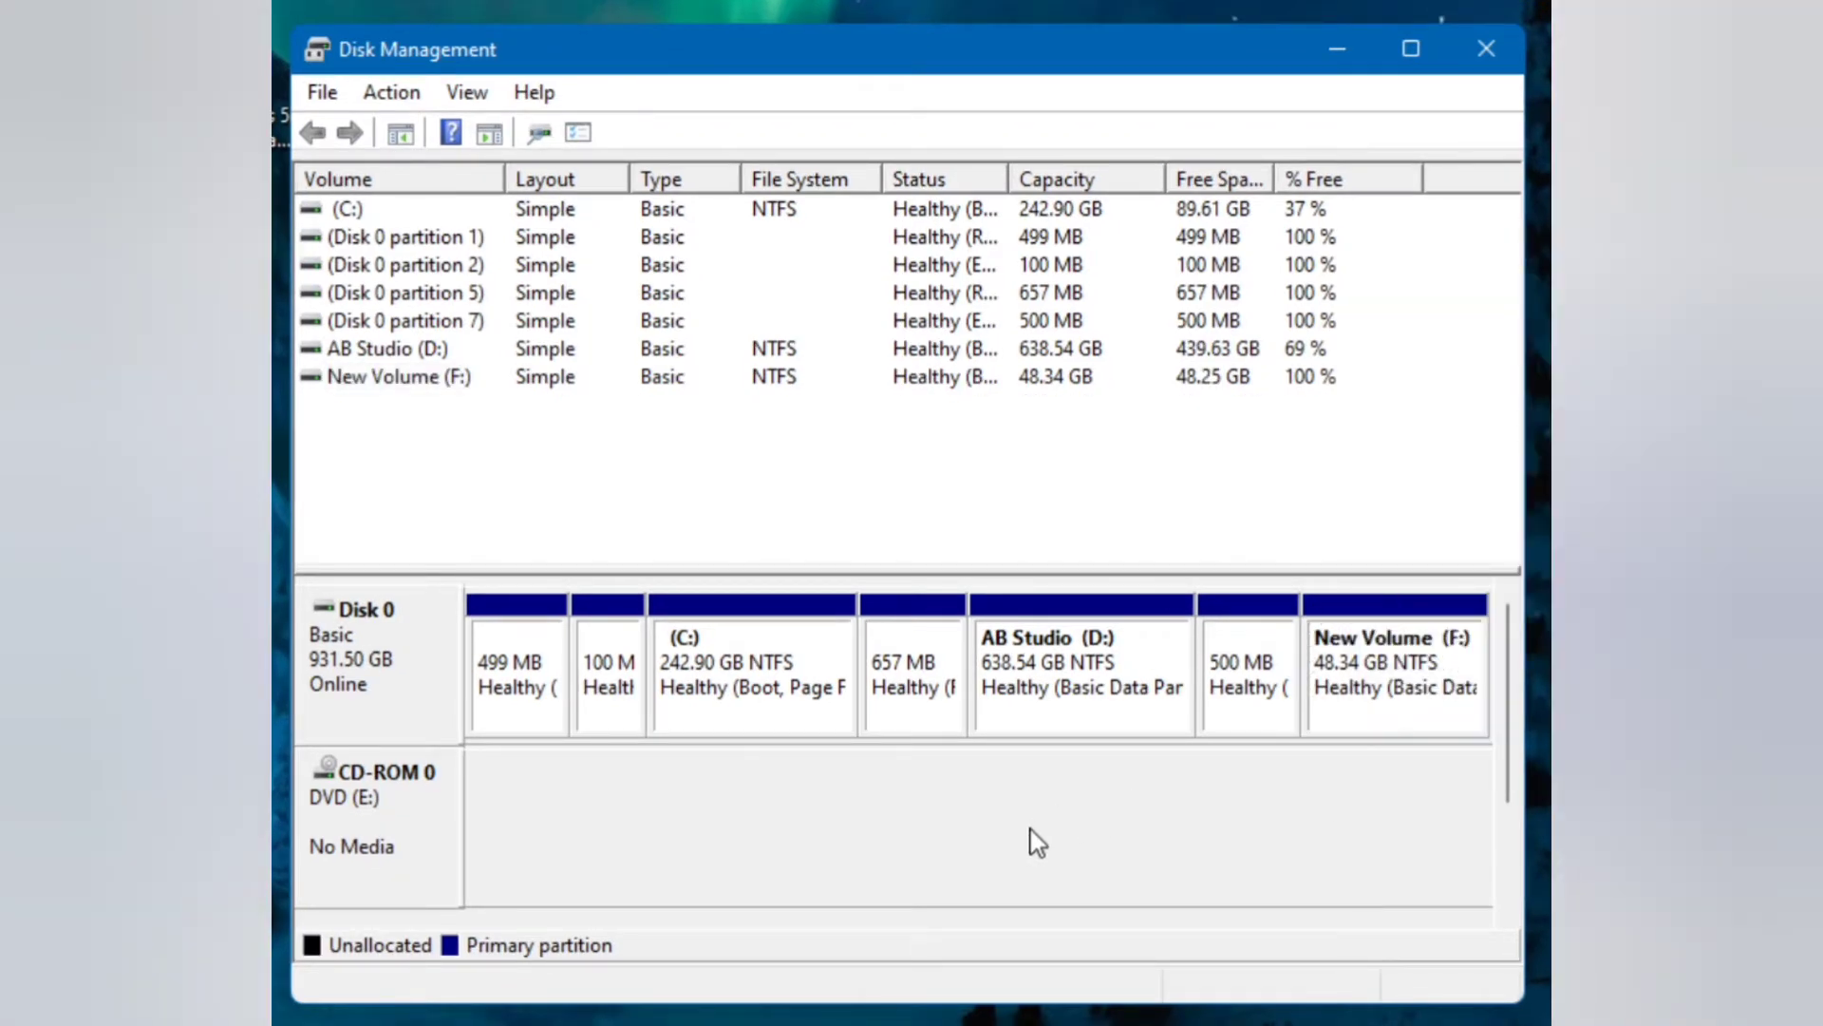
mouse_move(1003, 840)
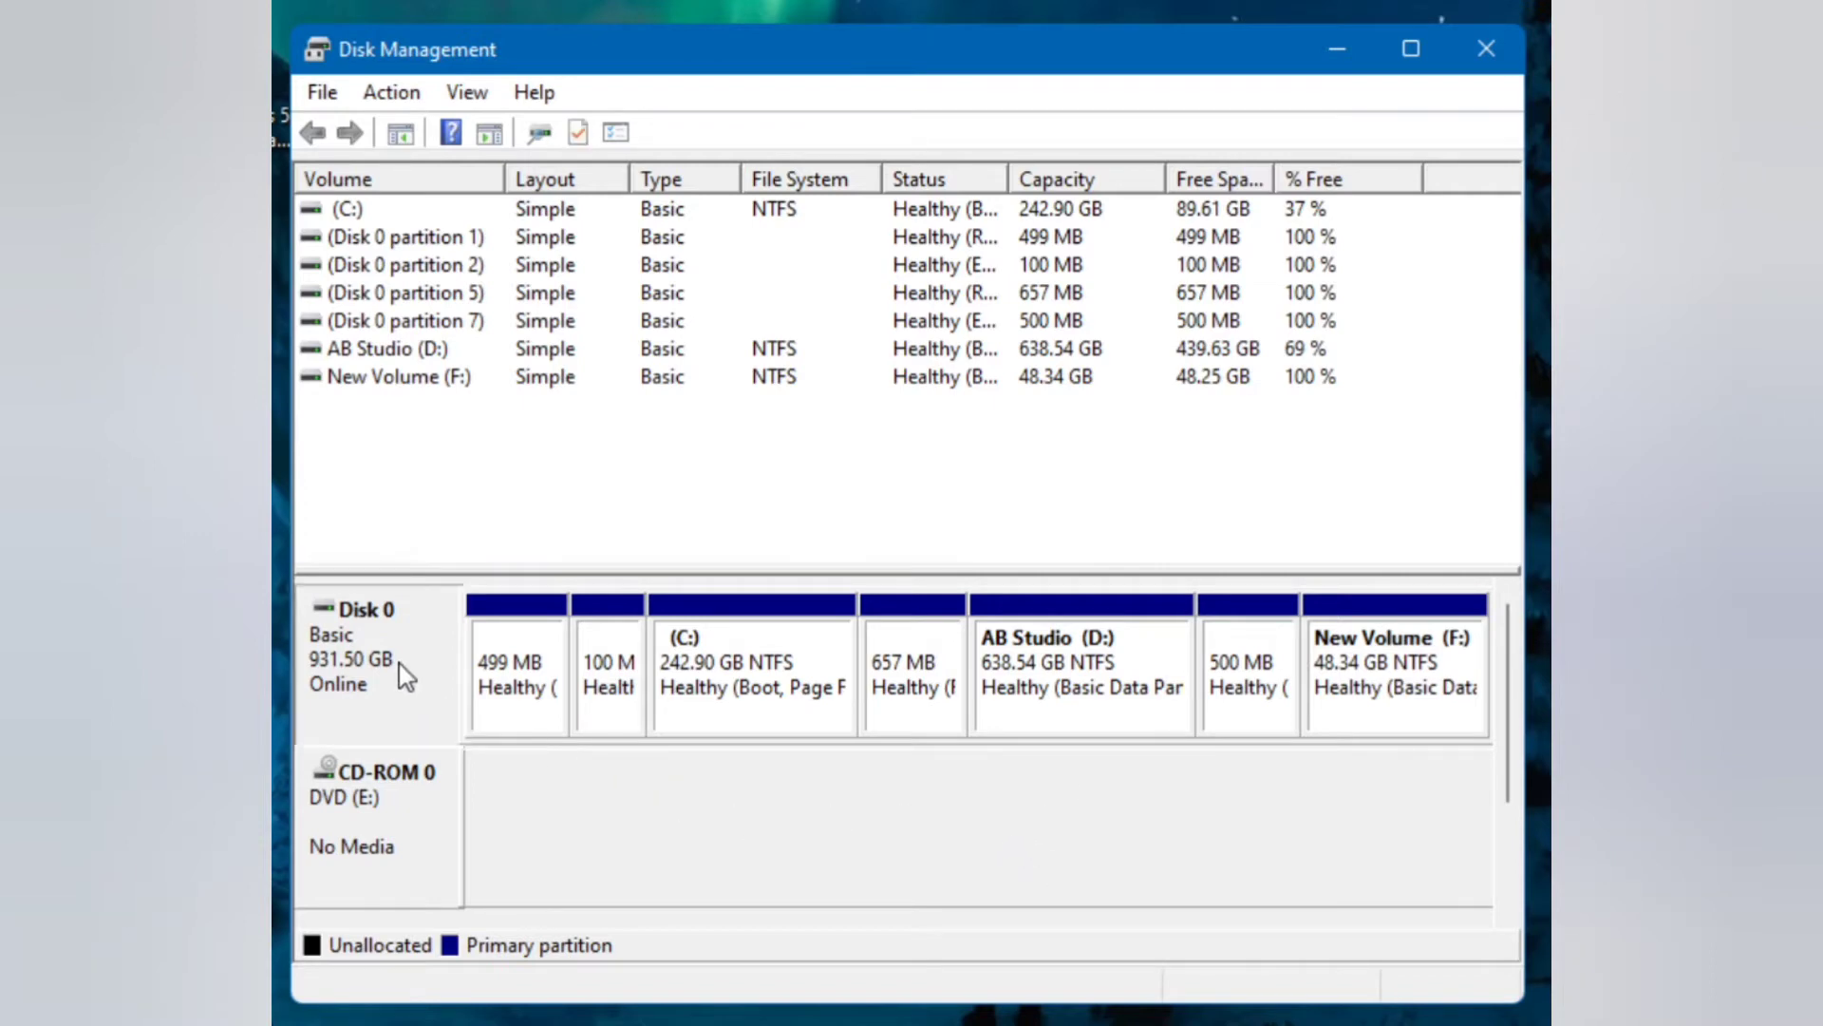
Show Disk 0's properties Volumes page confirming the GUID Partition Table (GPT) style
right_click(399, 676)
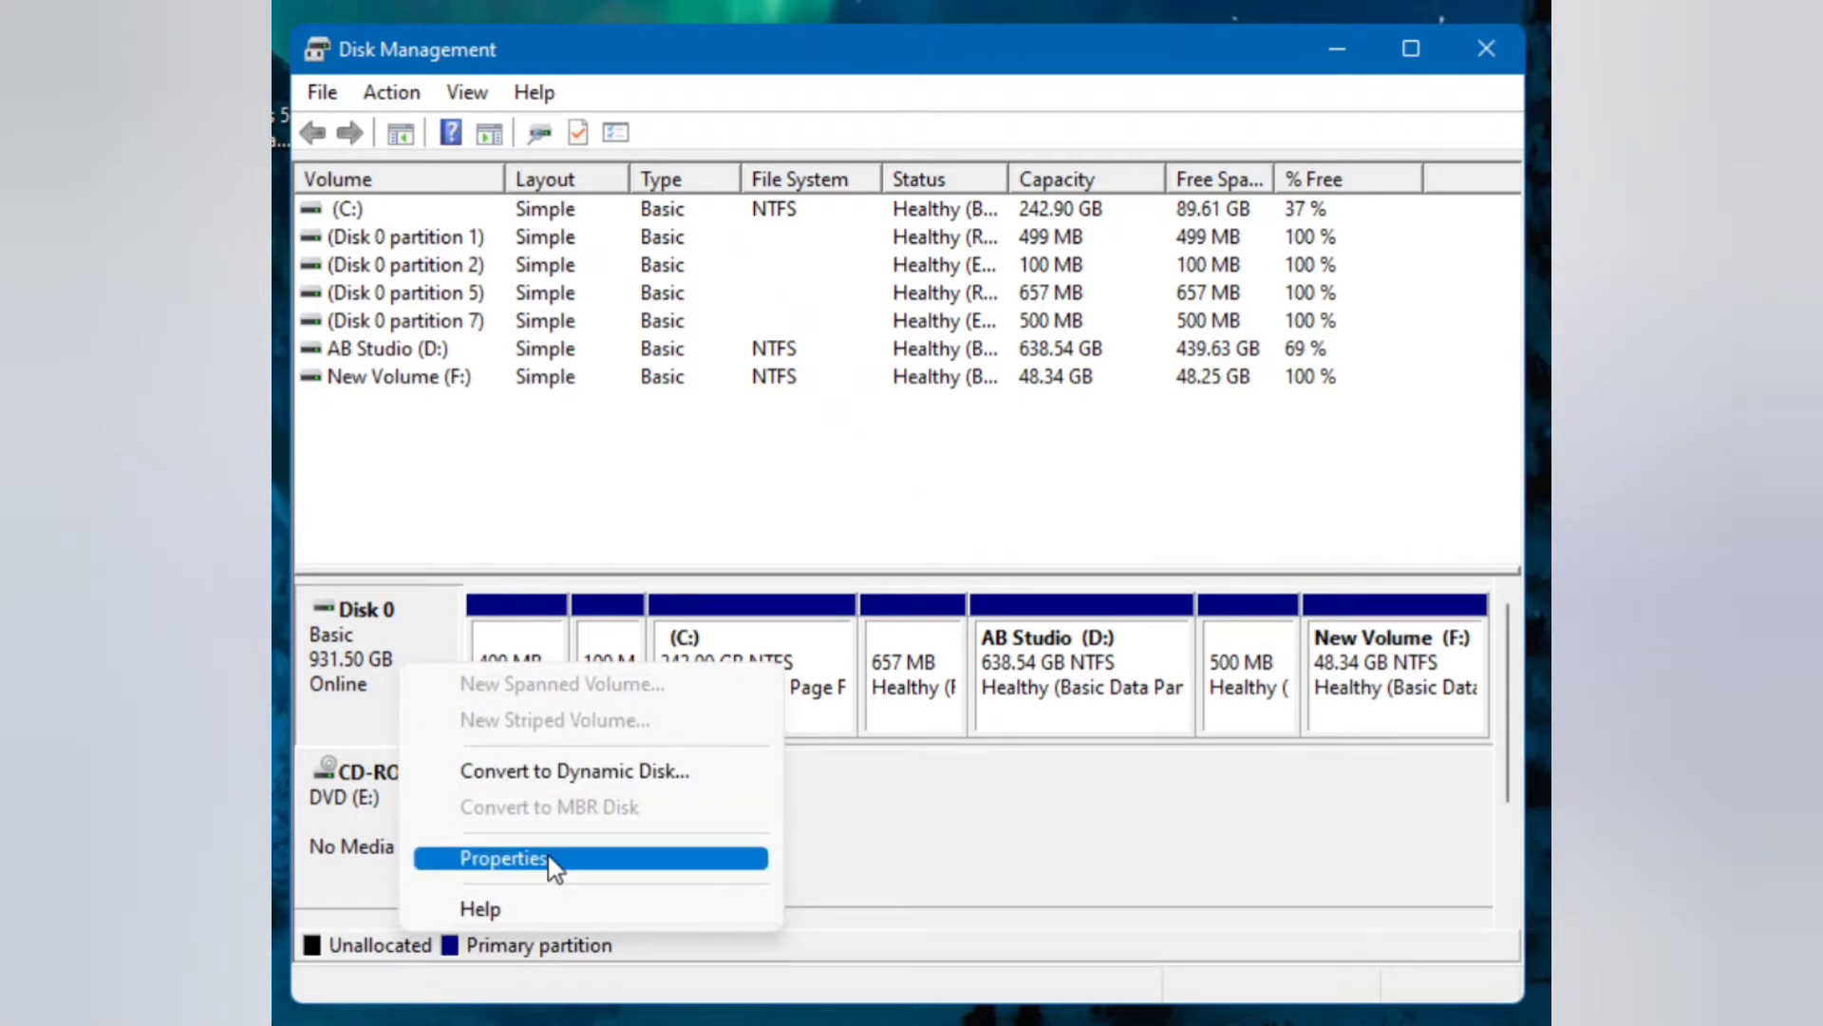
left_click(505, 857)
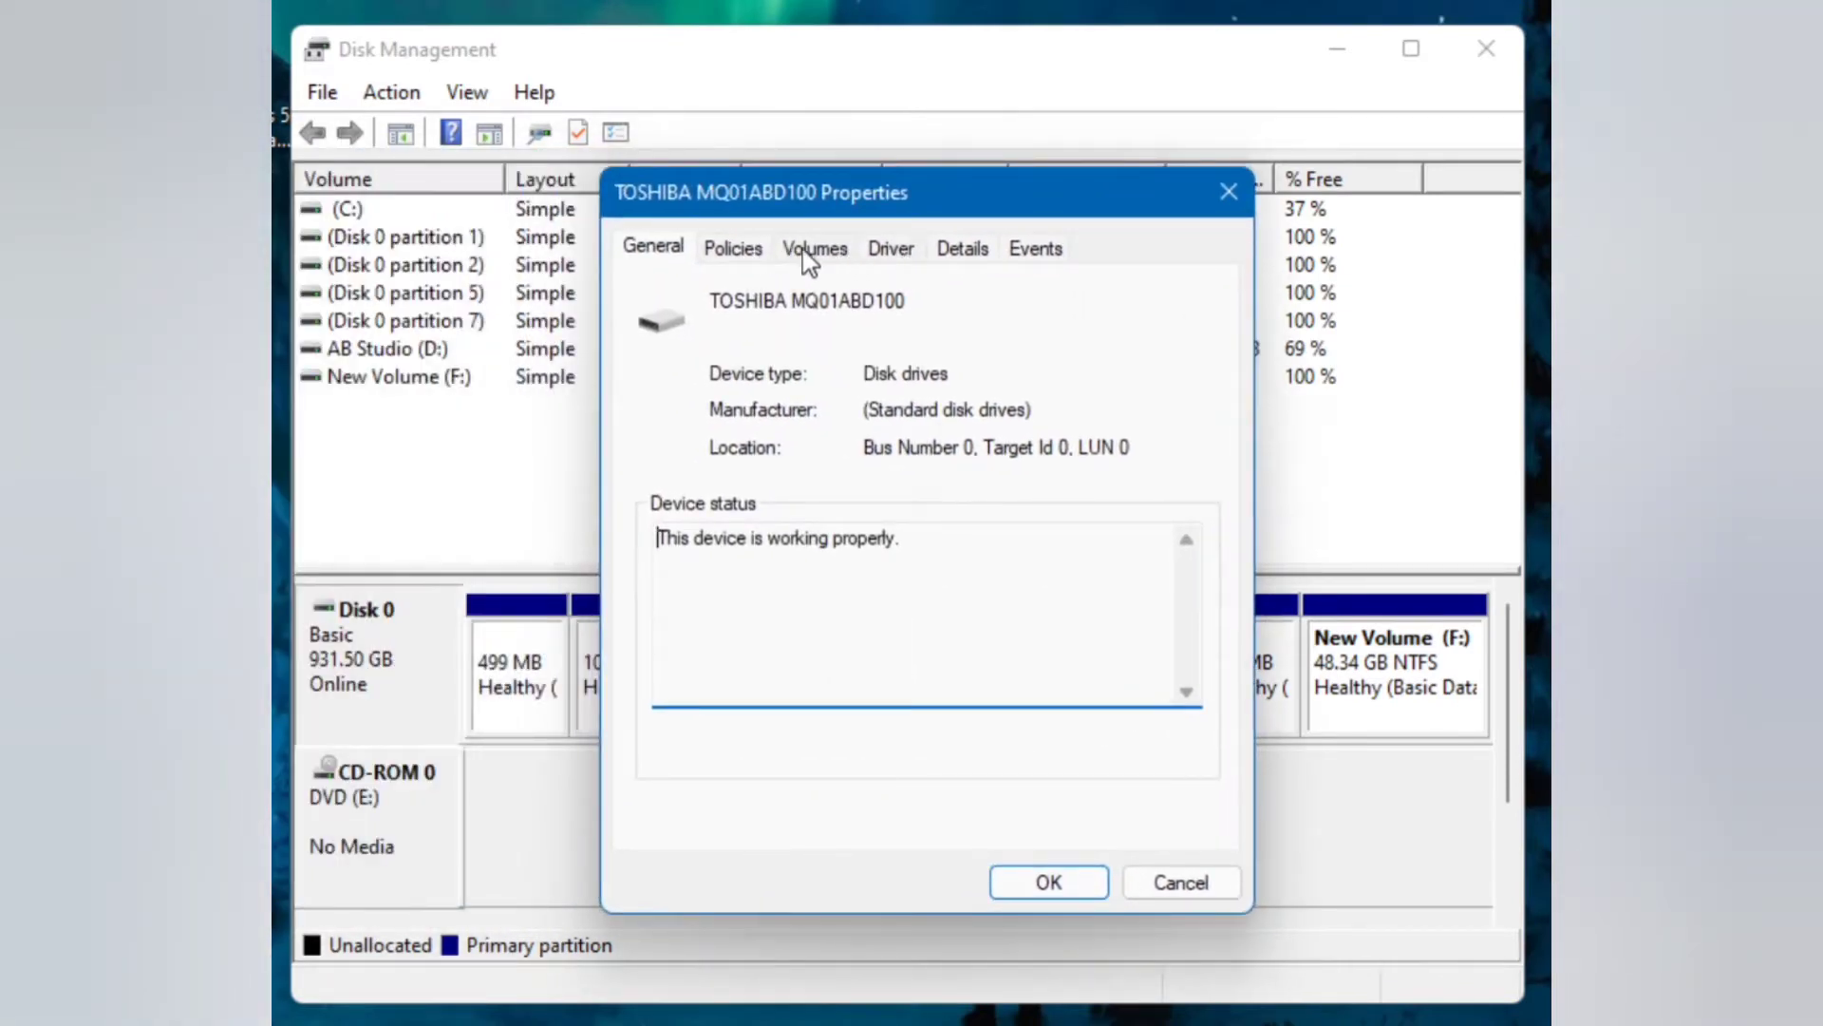
left_click(816, 247)
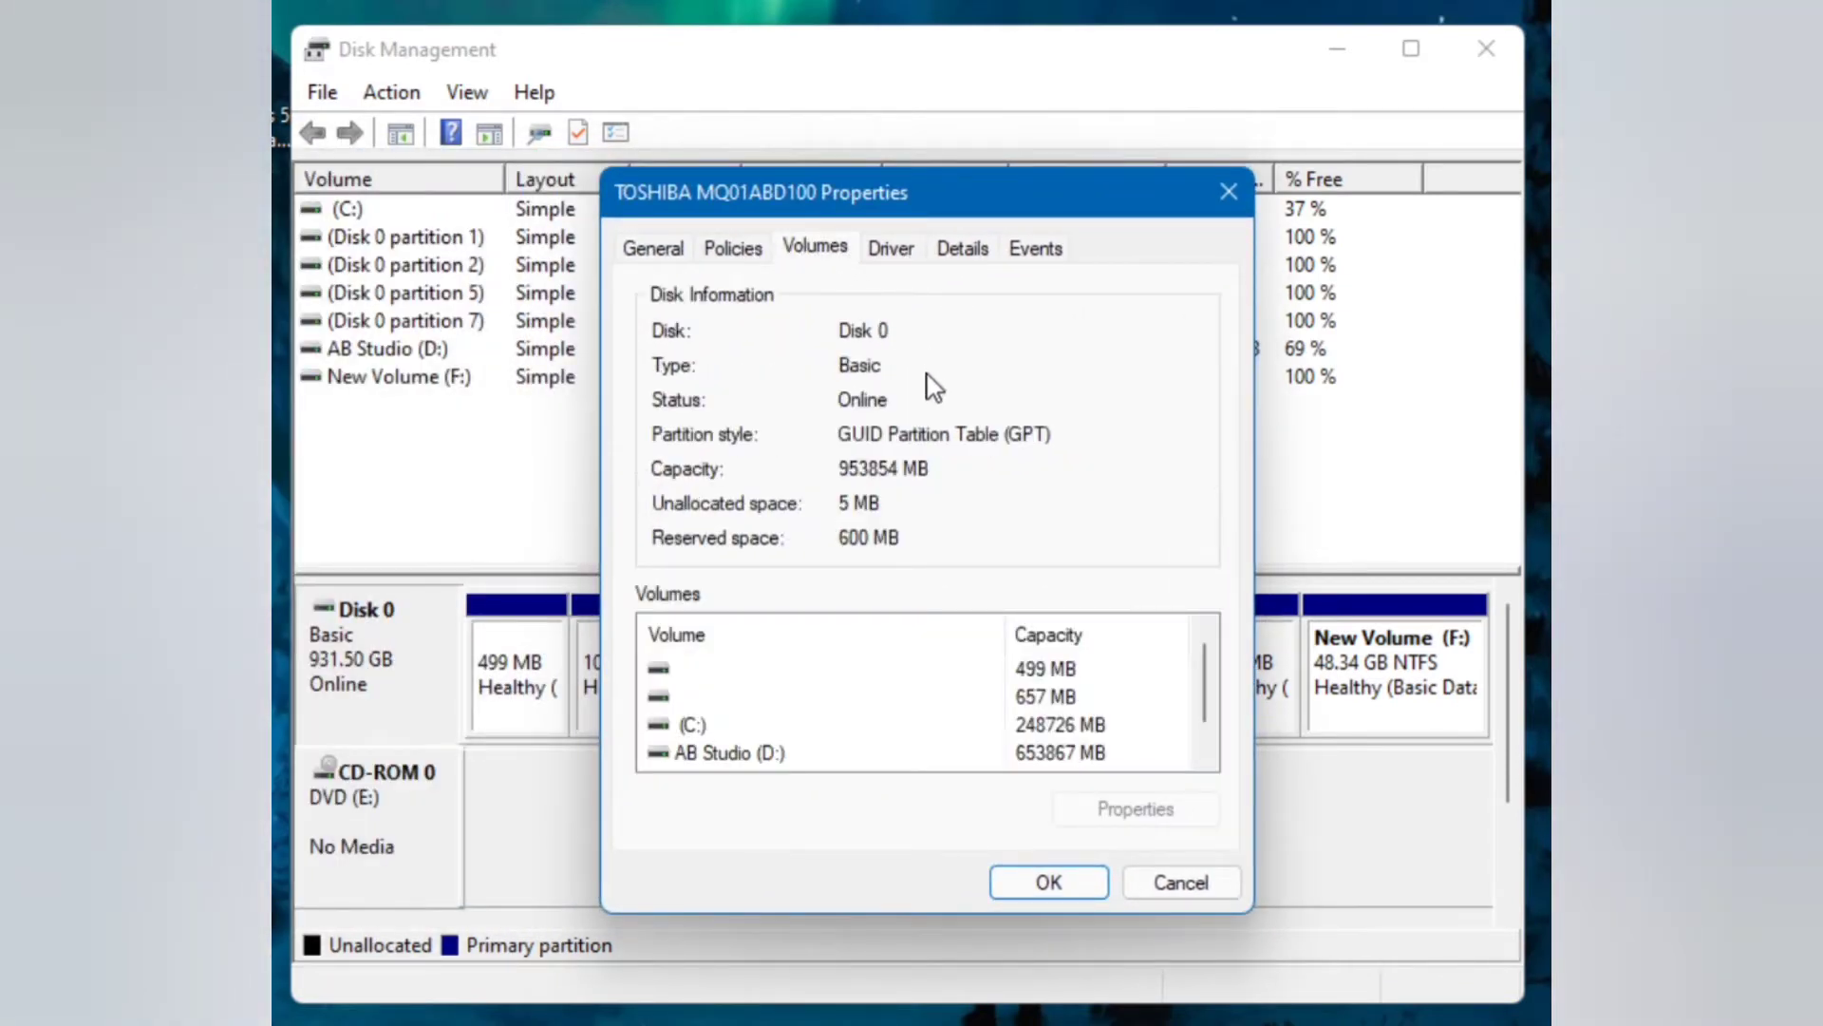
mouse_move(955, 471)
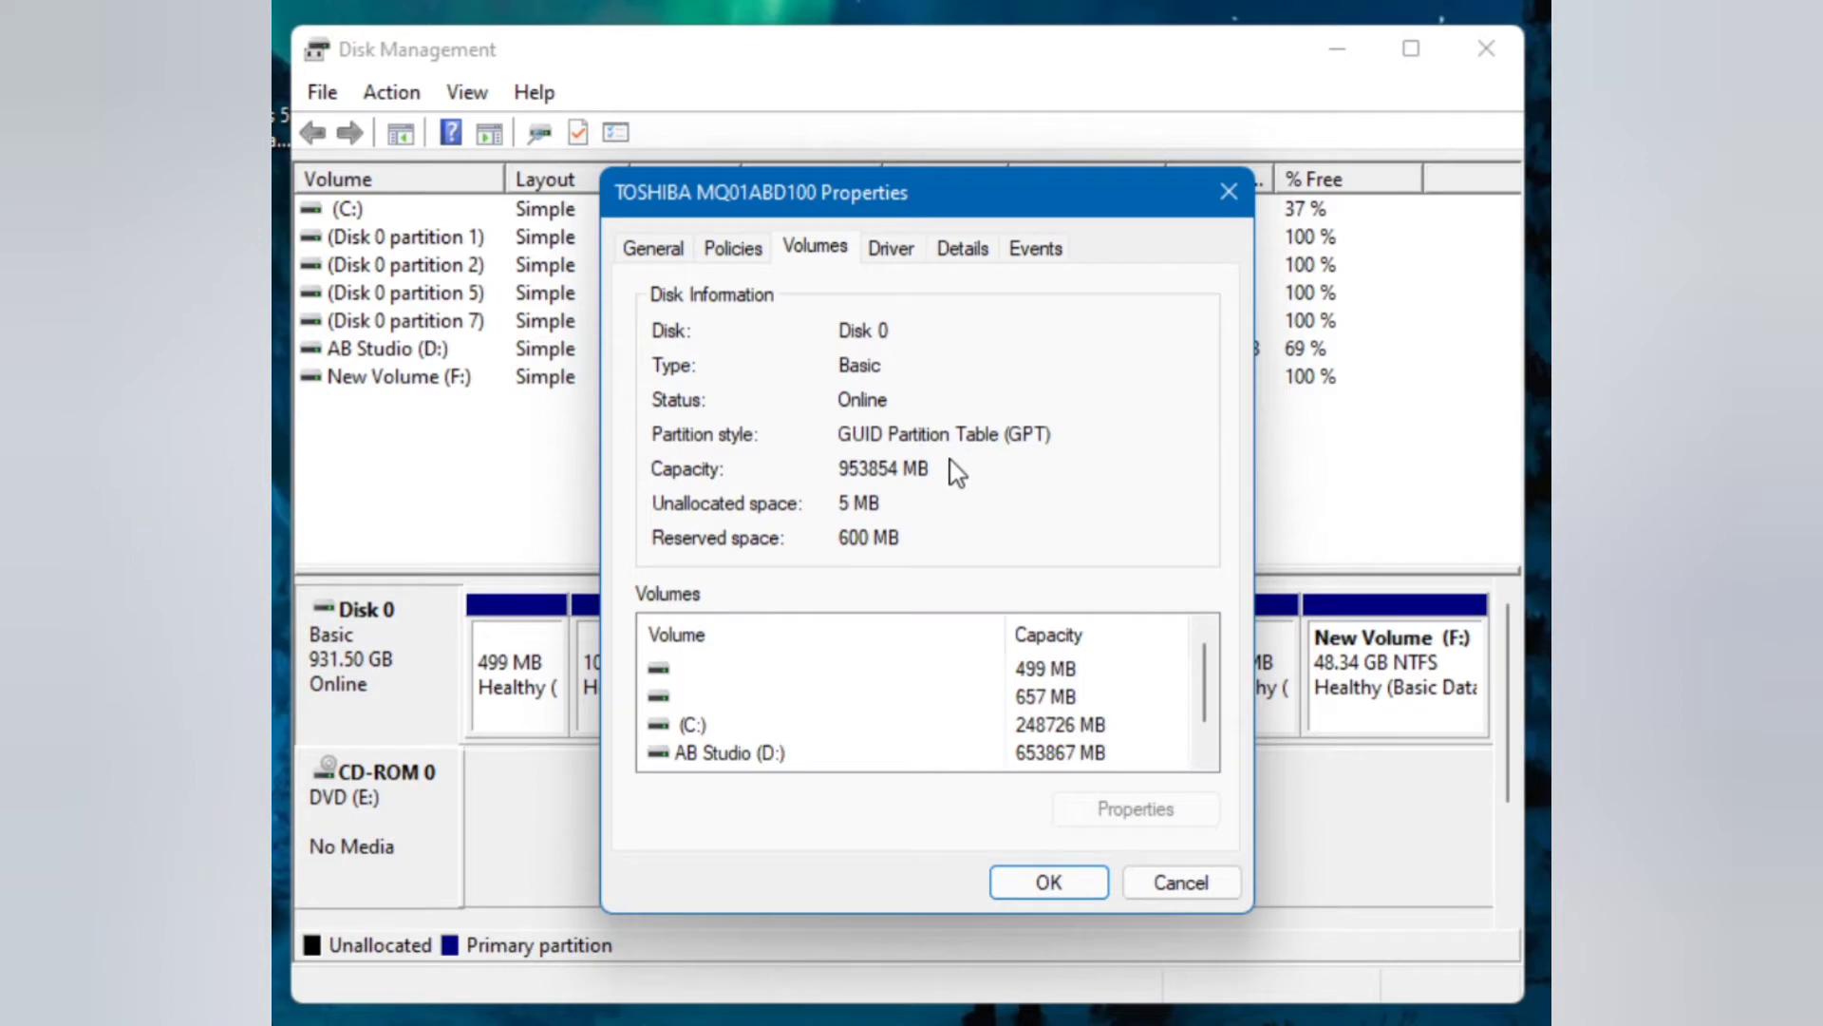
mouse_move(937, 582)
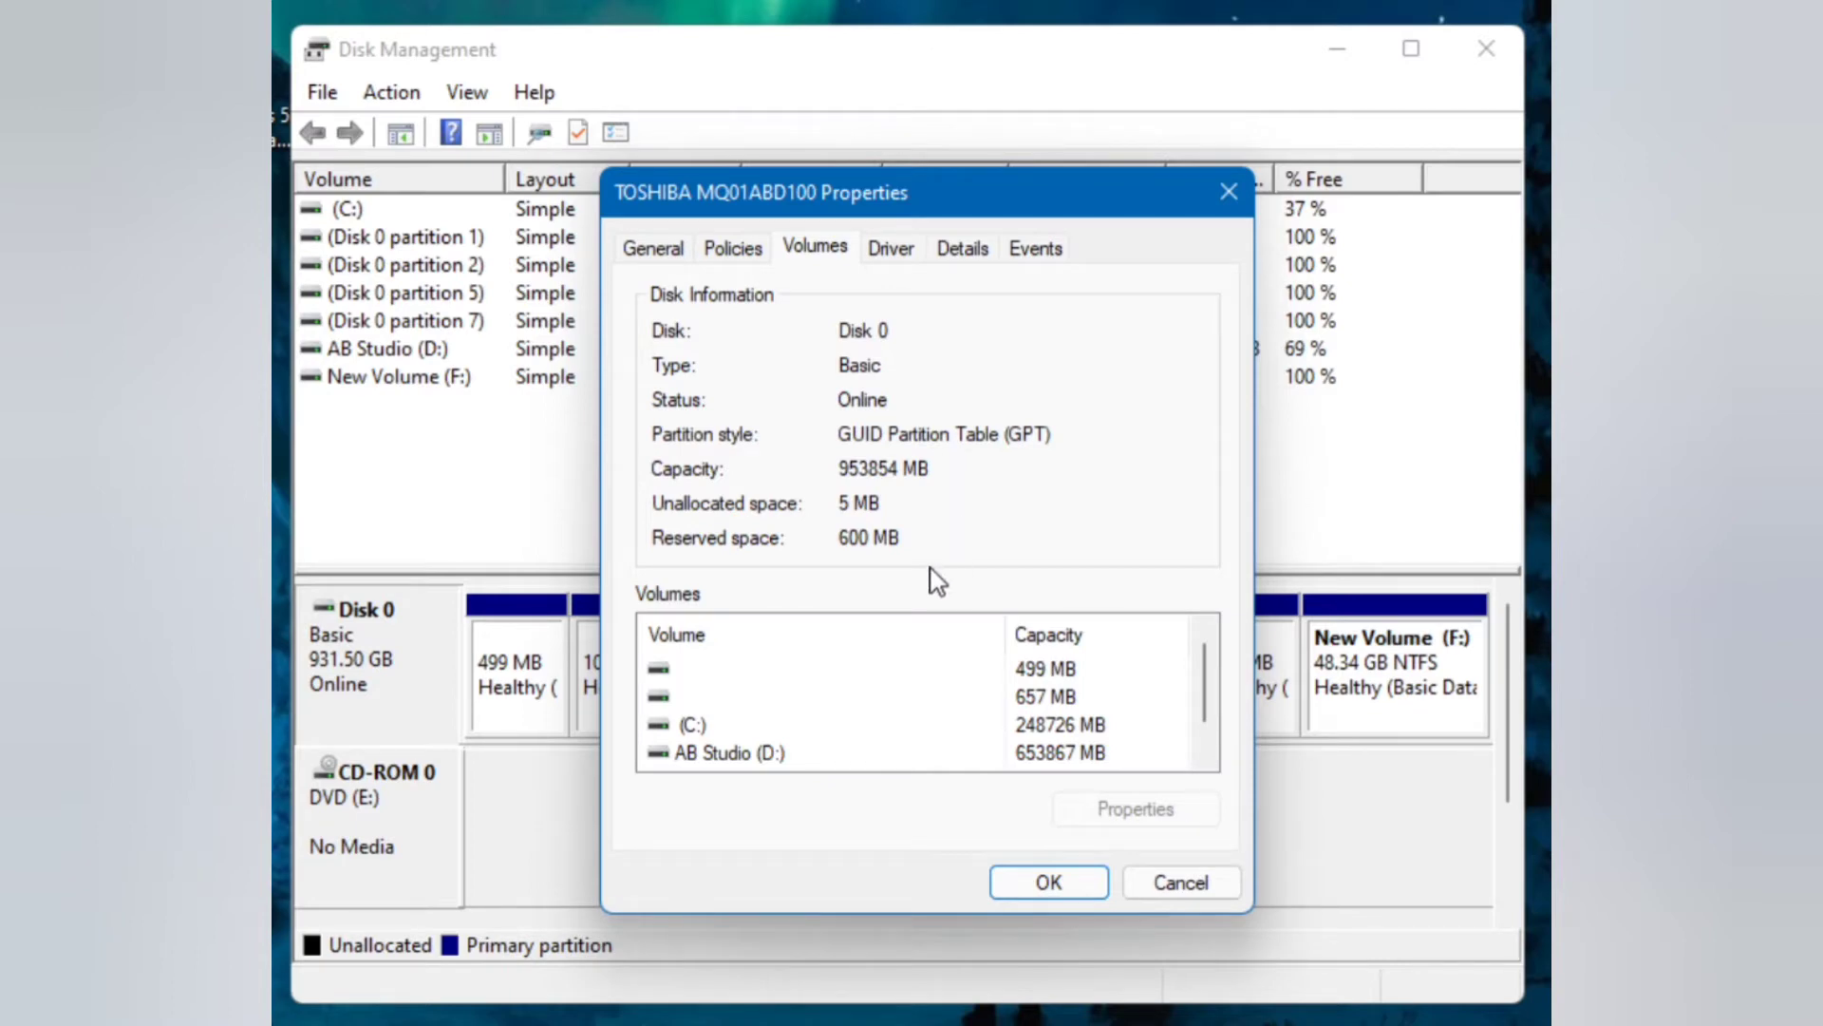
mouse_move(1094, 870)
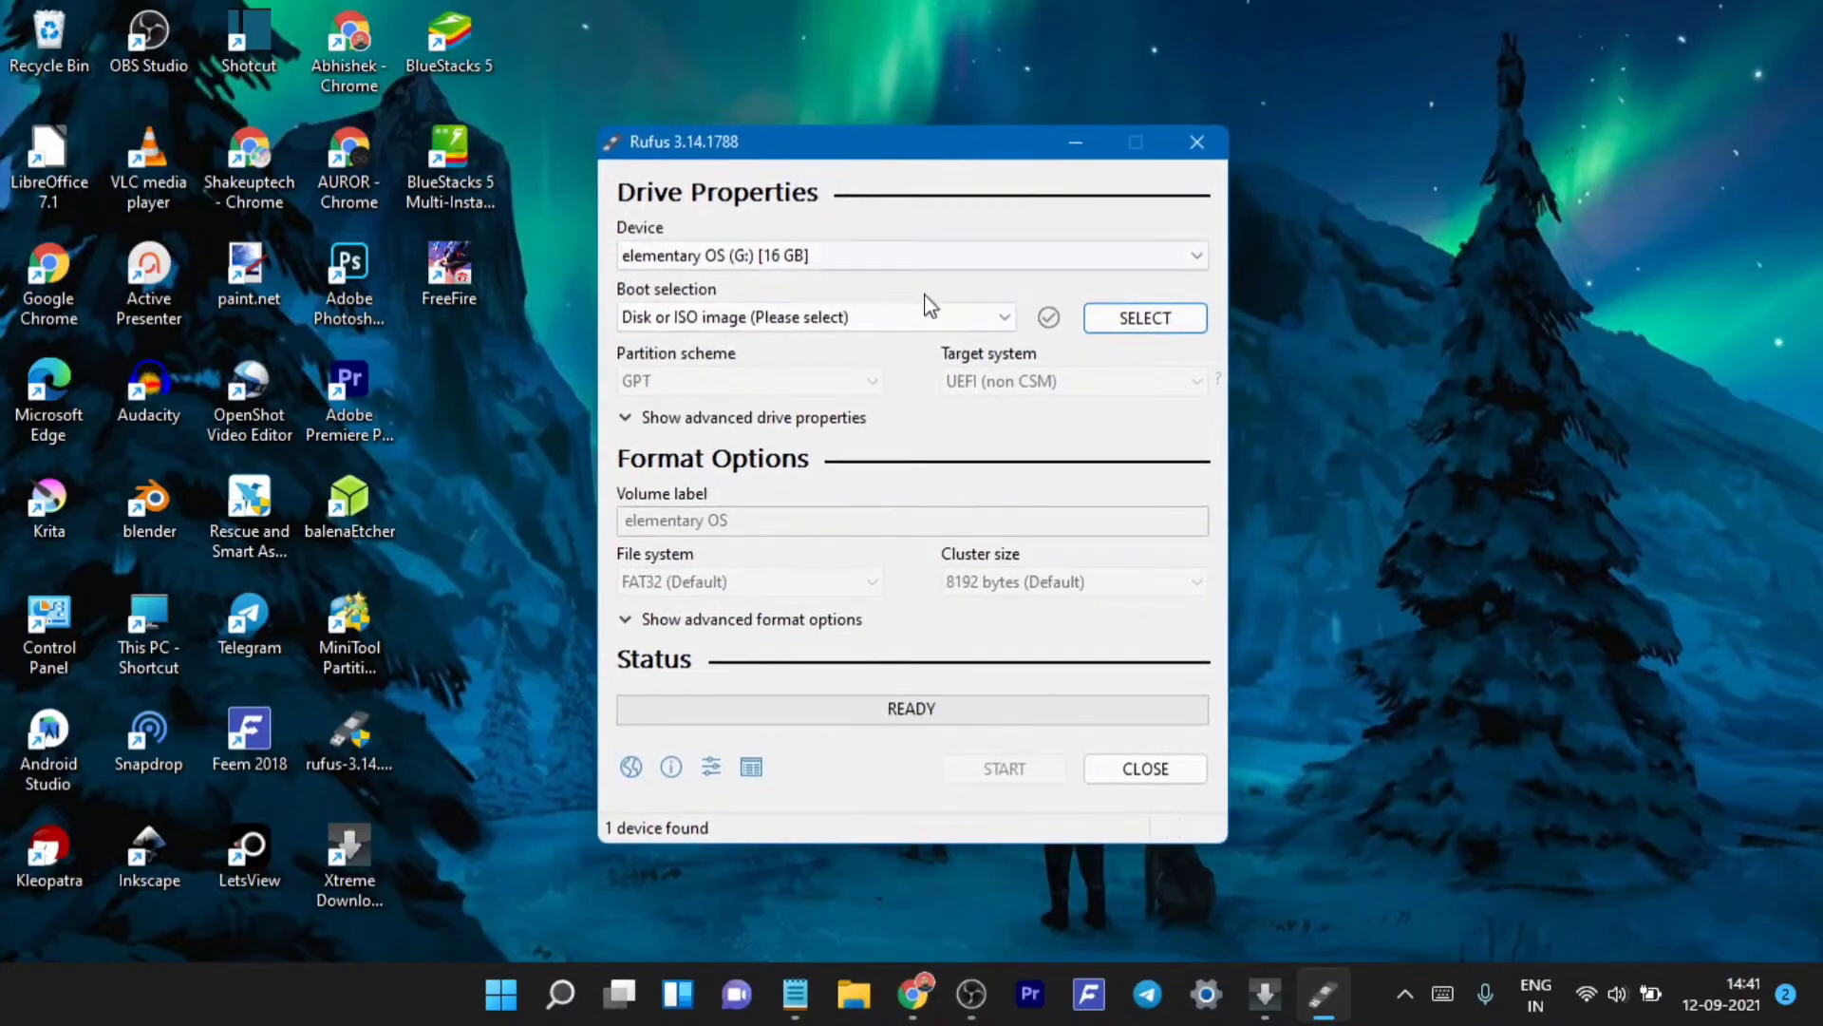
mouse_move(881, 327)
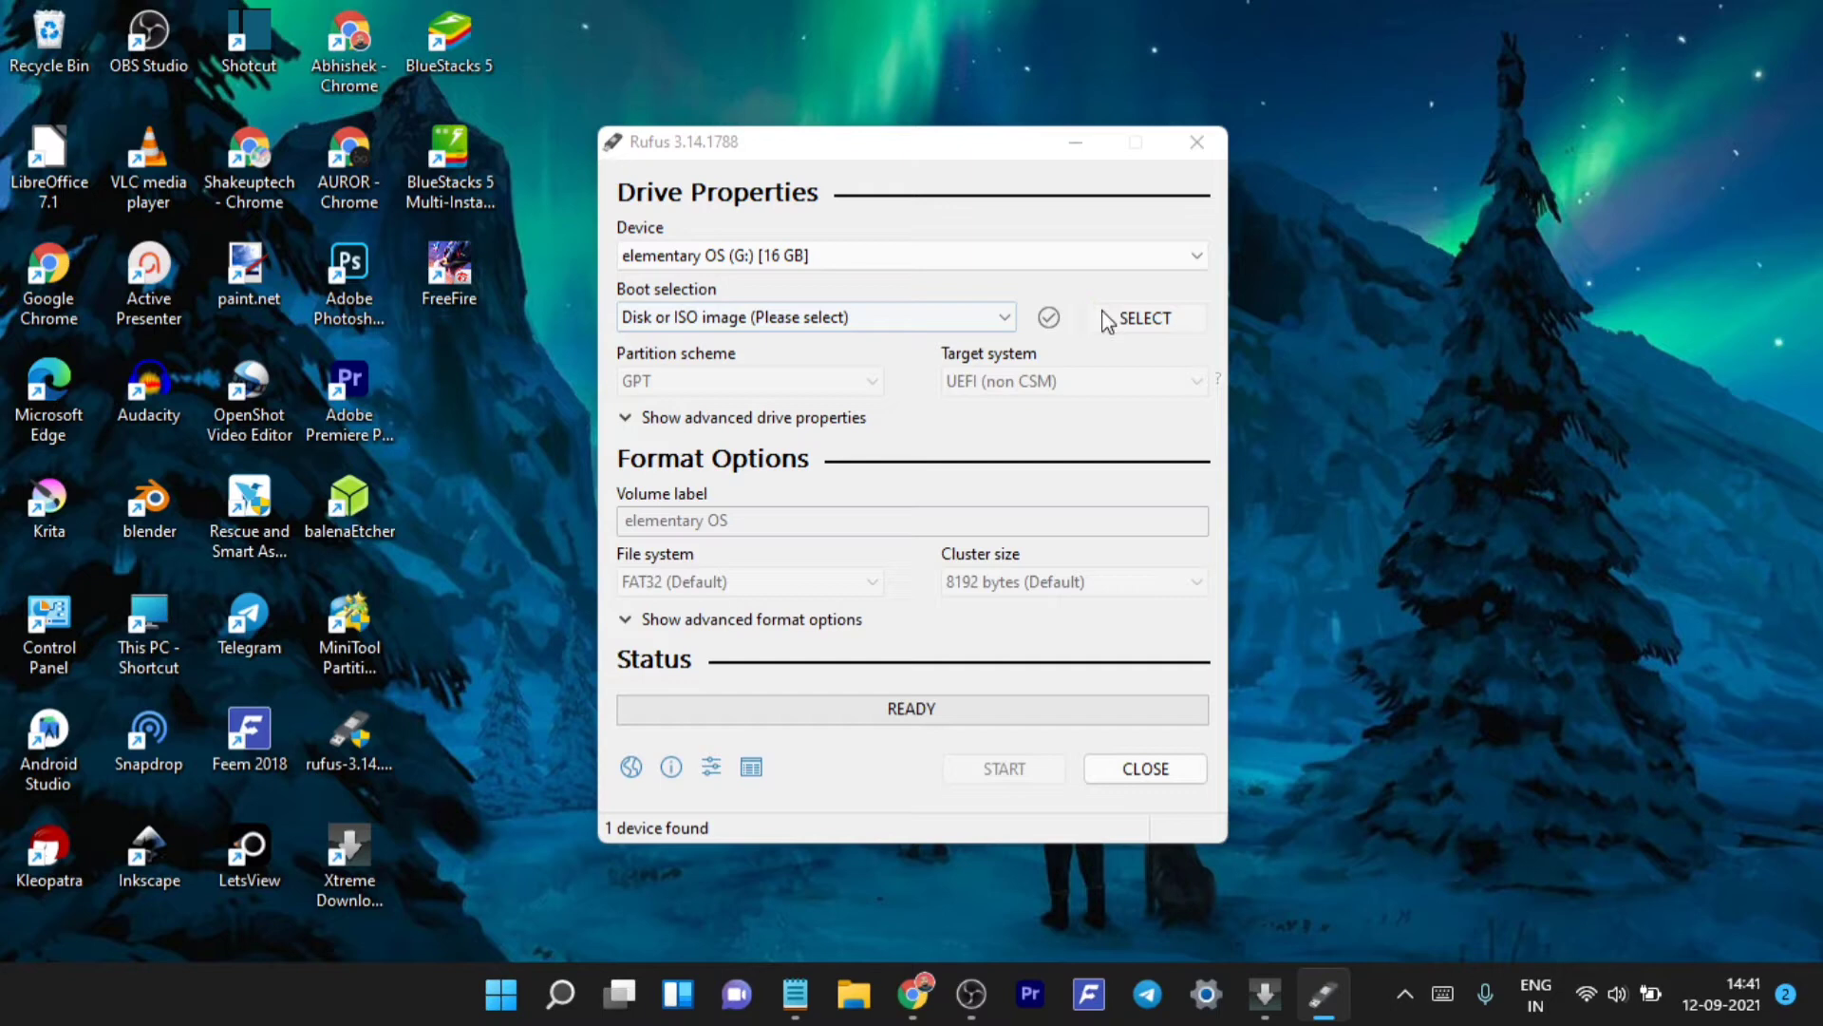
Load Zorin-OS-16-Core-64-bit-r1.iso as the boot image and set partition scheme to GPT
left_click(1141, 317)
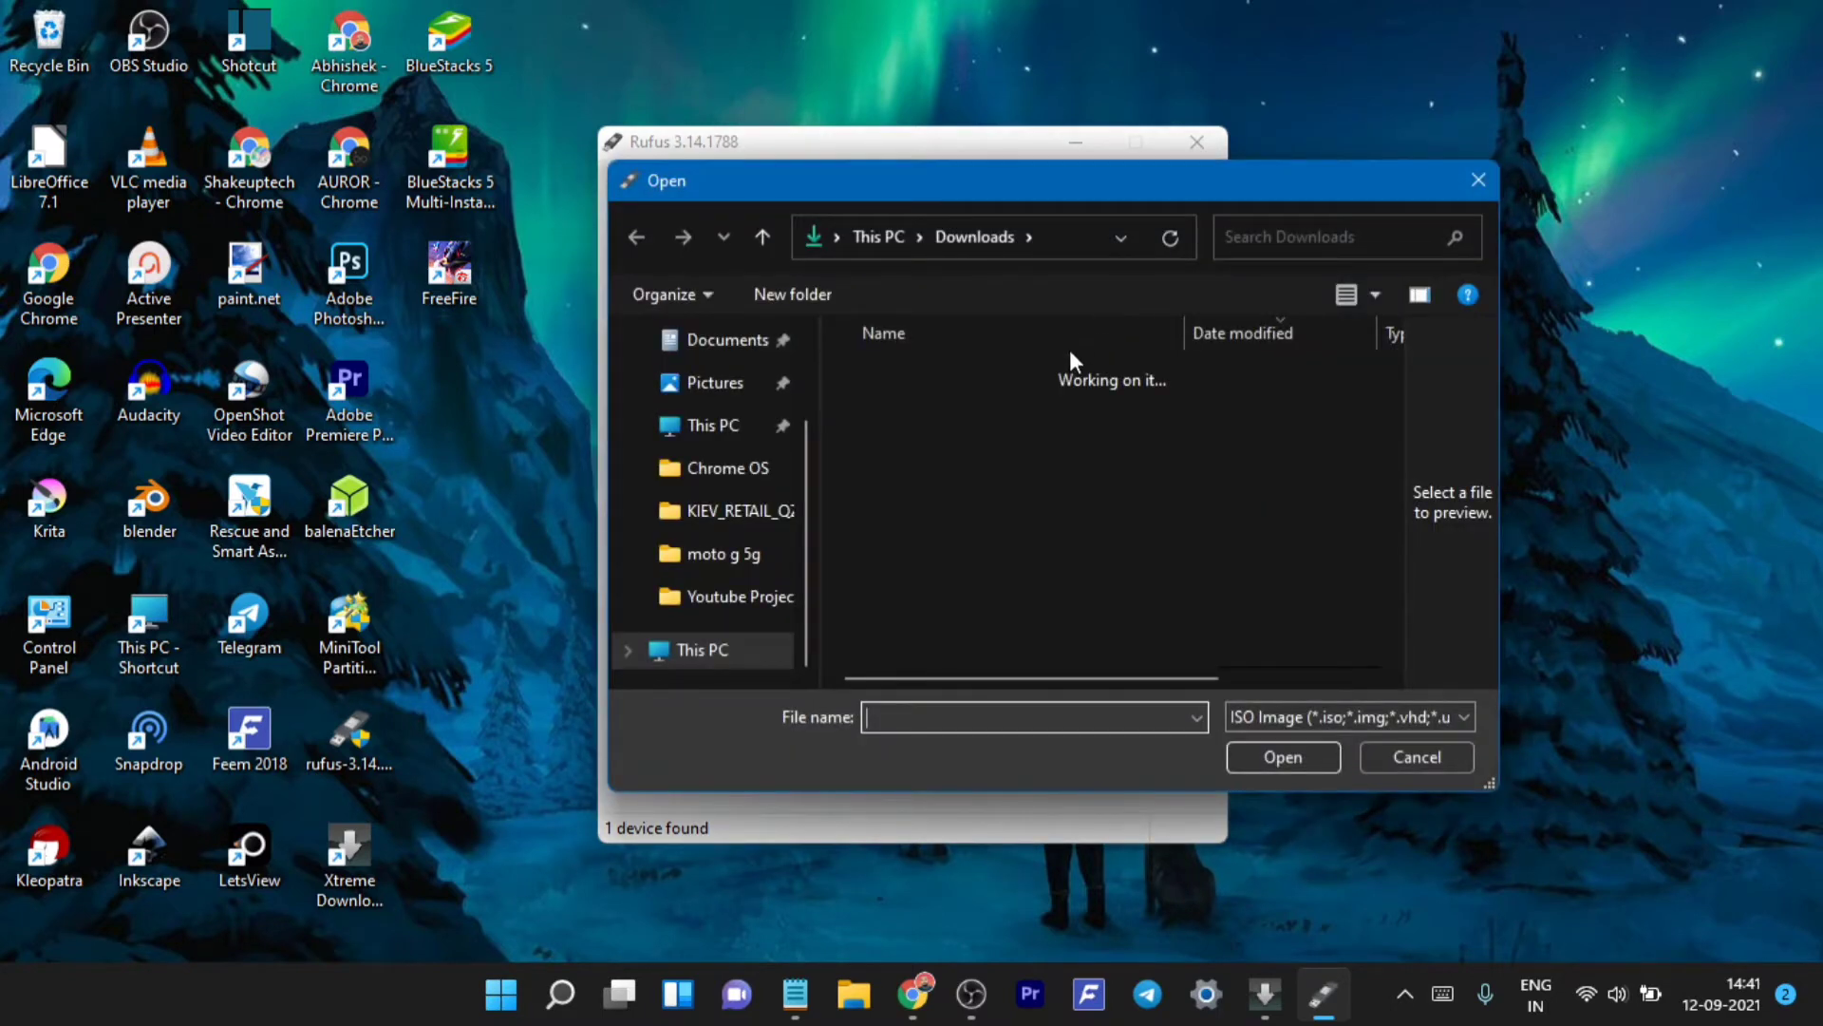
left_click(980, 414)
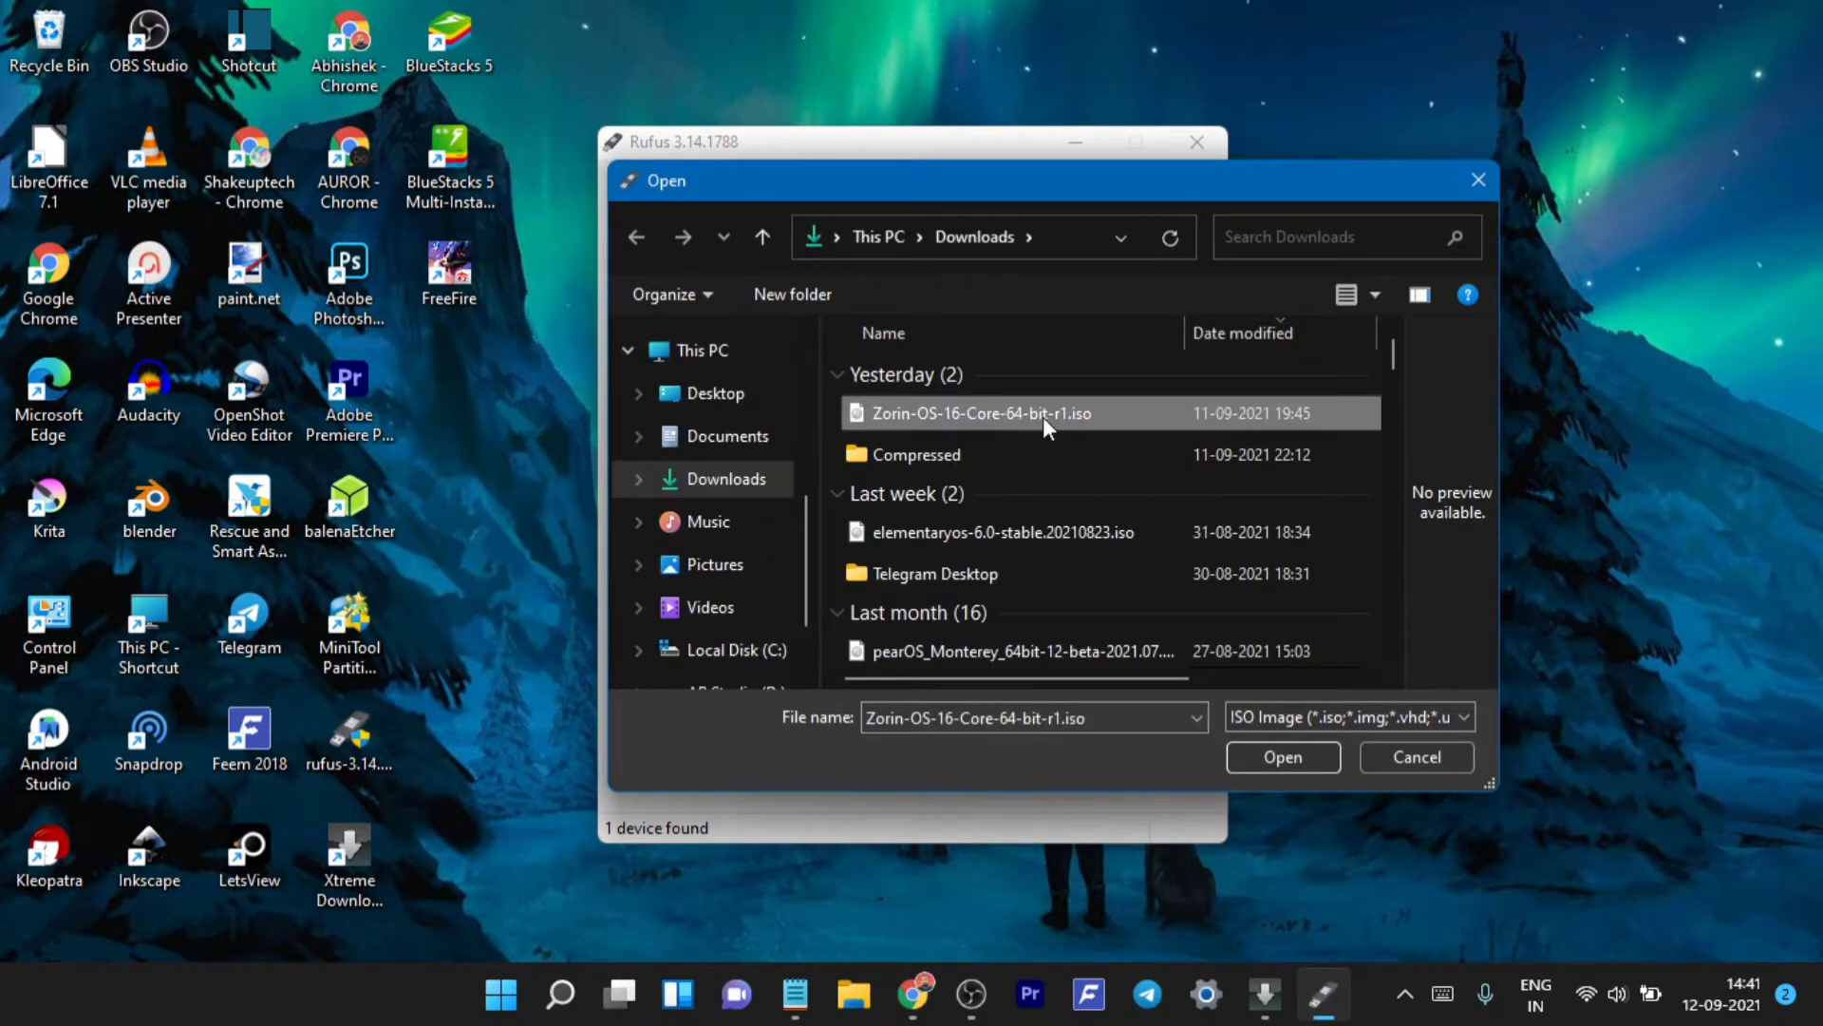
left_click(1284, 756)
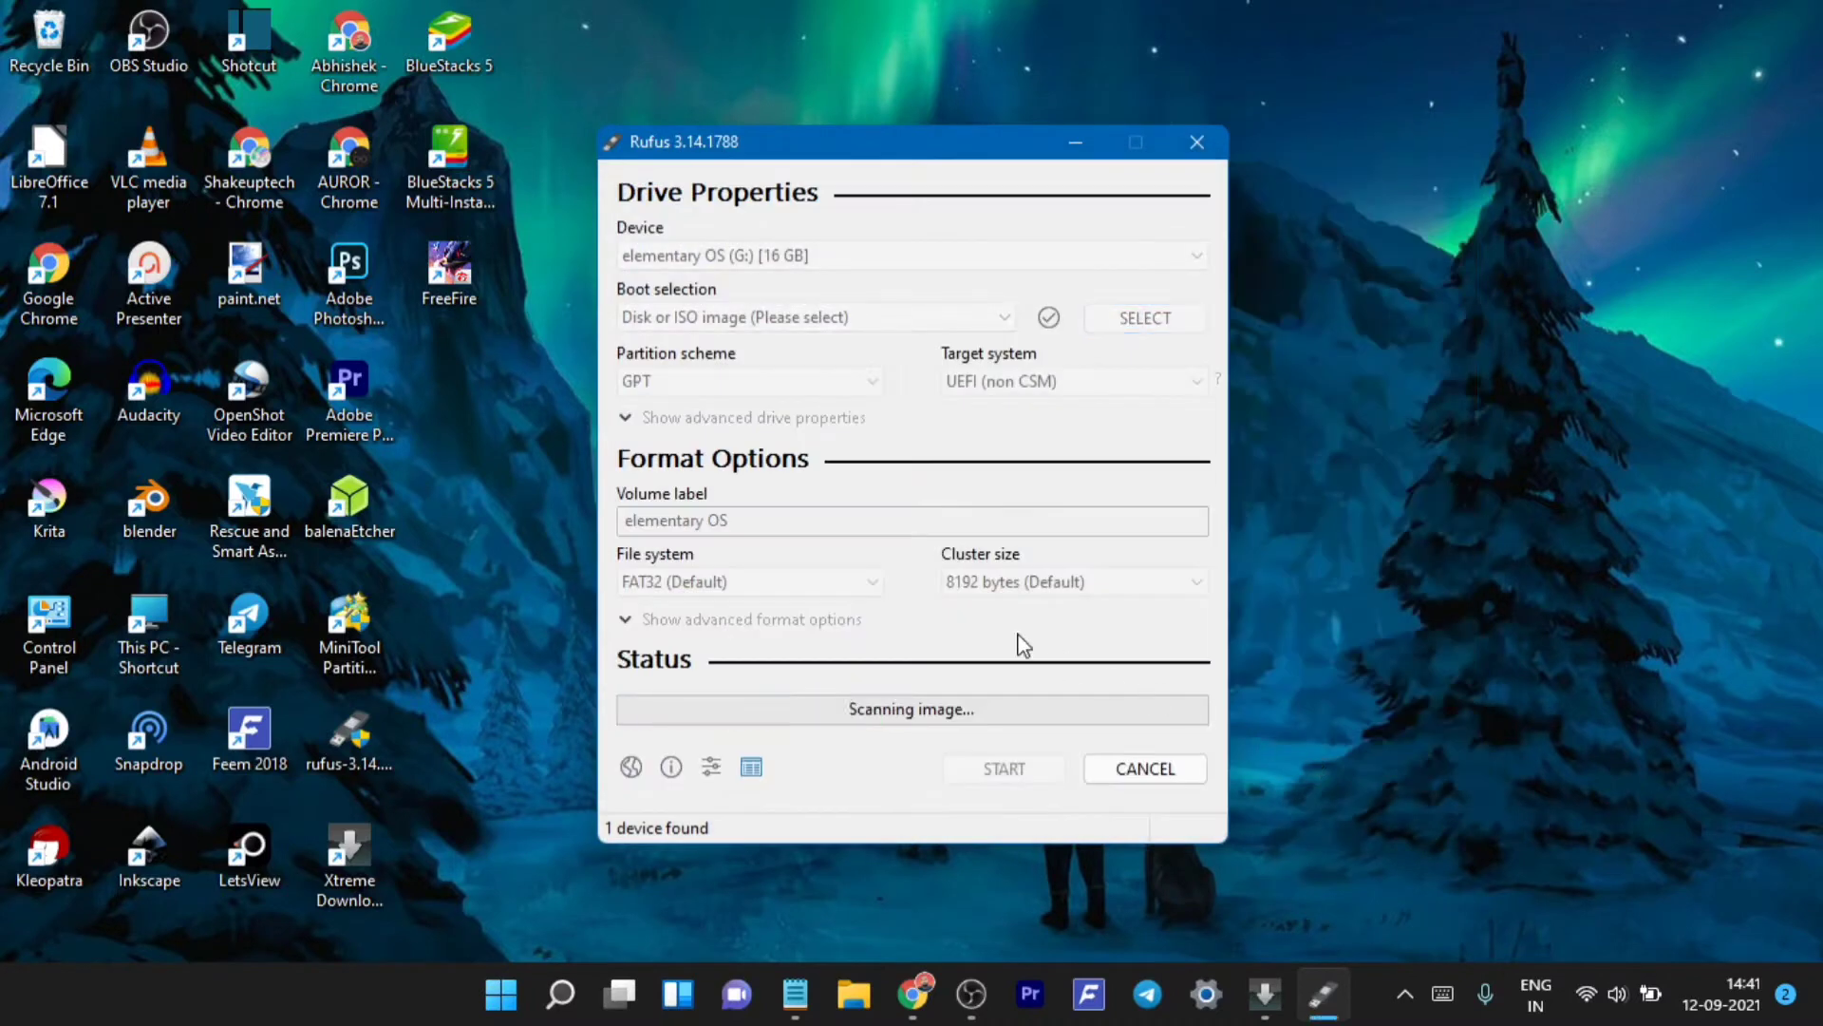
left_click(749, 436)
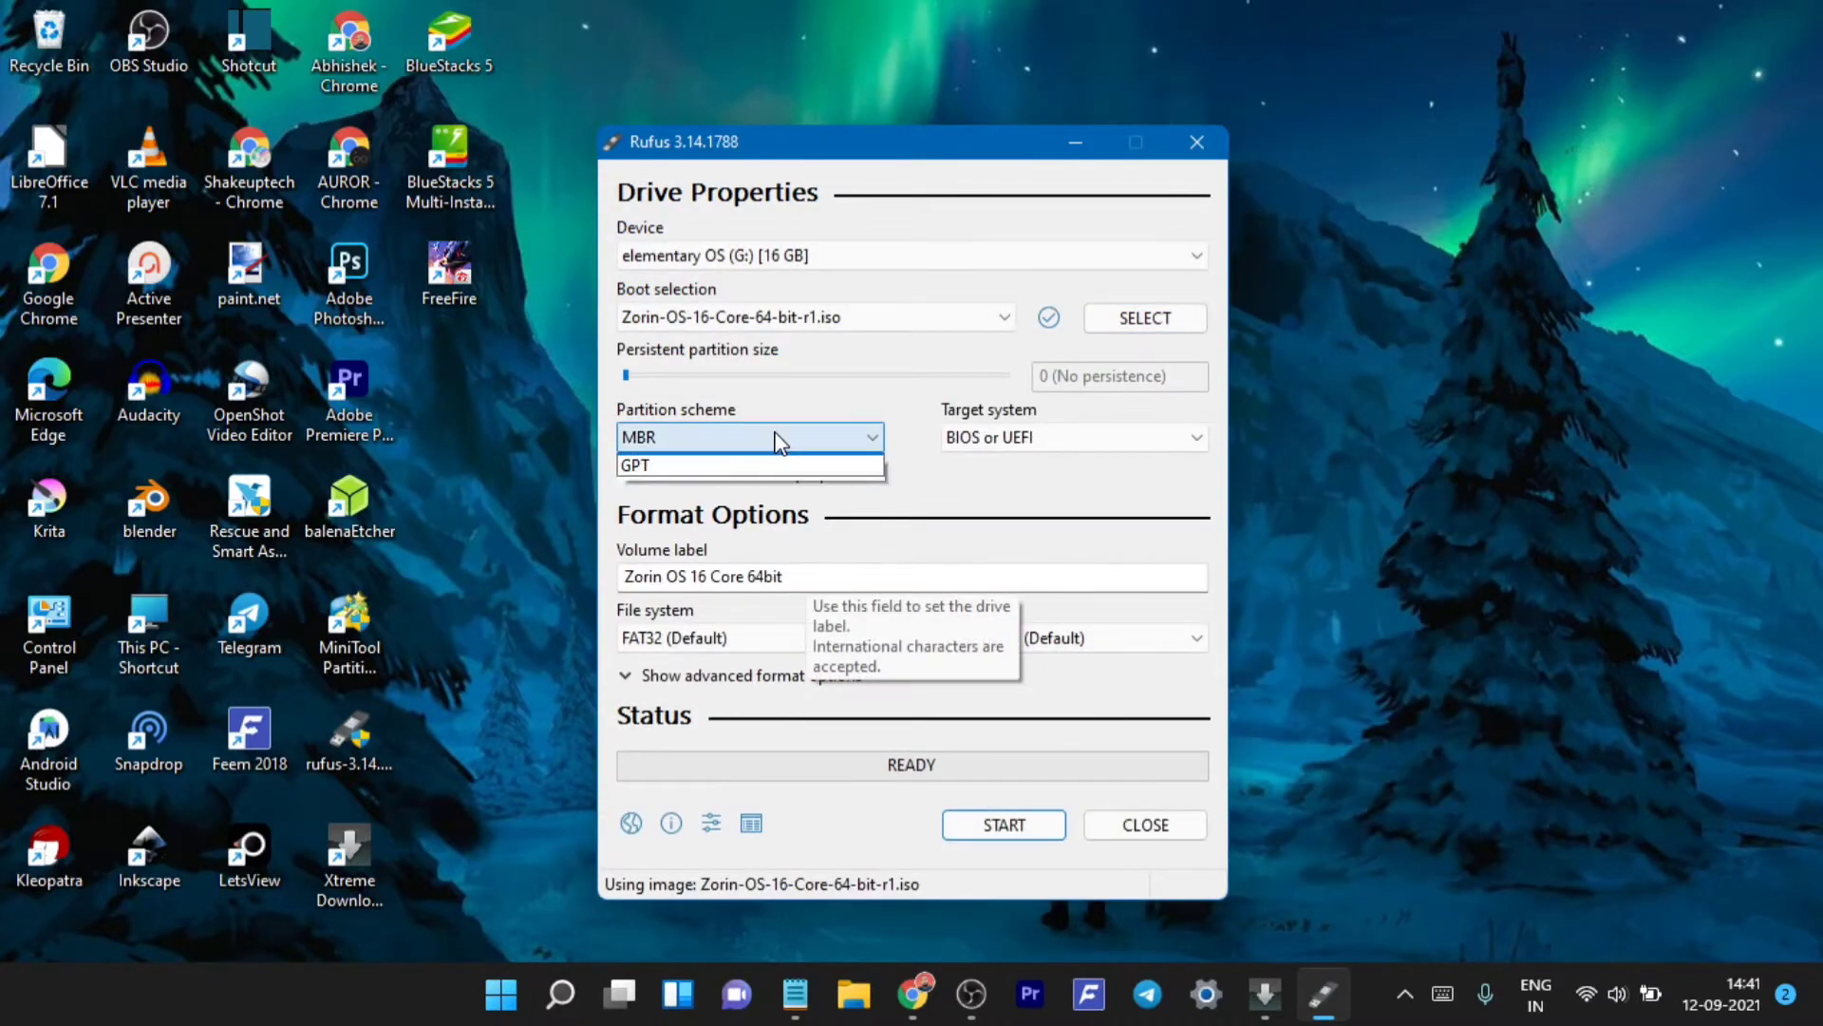
left_click(635, 463)
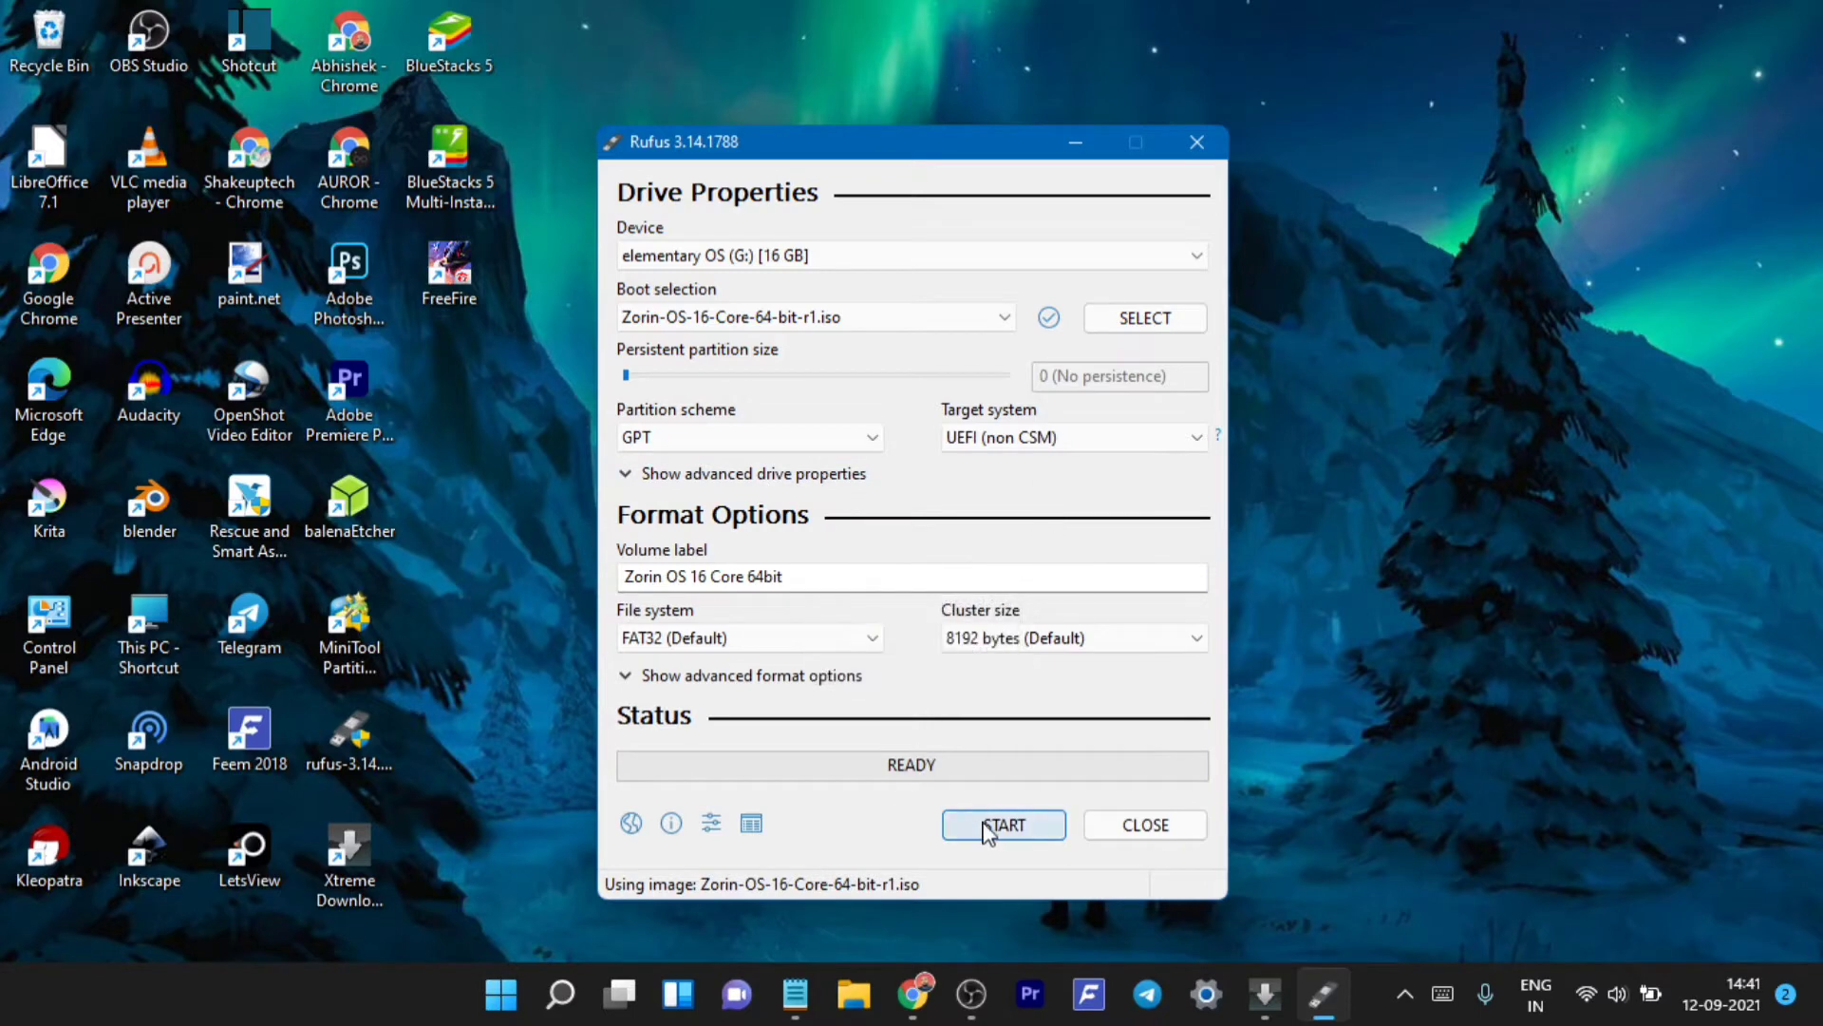
Start writing in ISO Image mode, accepting the USB erase warning
left_click(1003, 825)
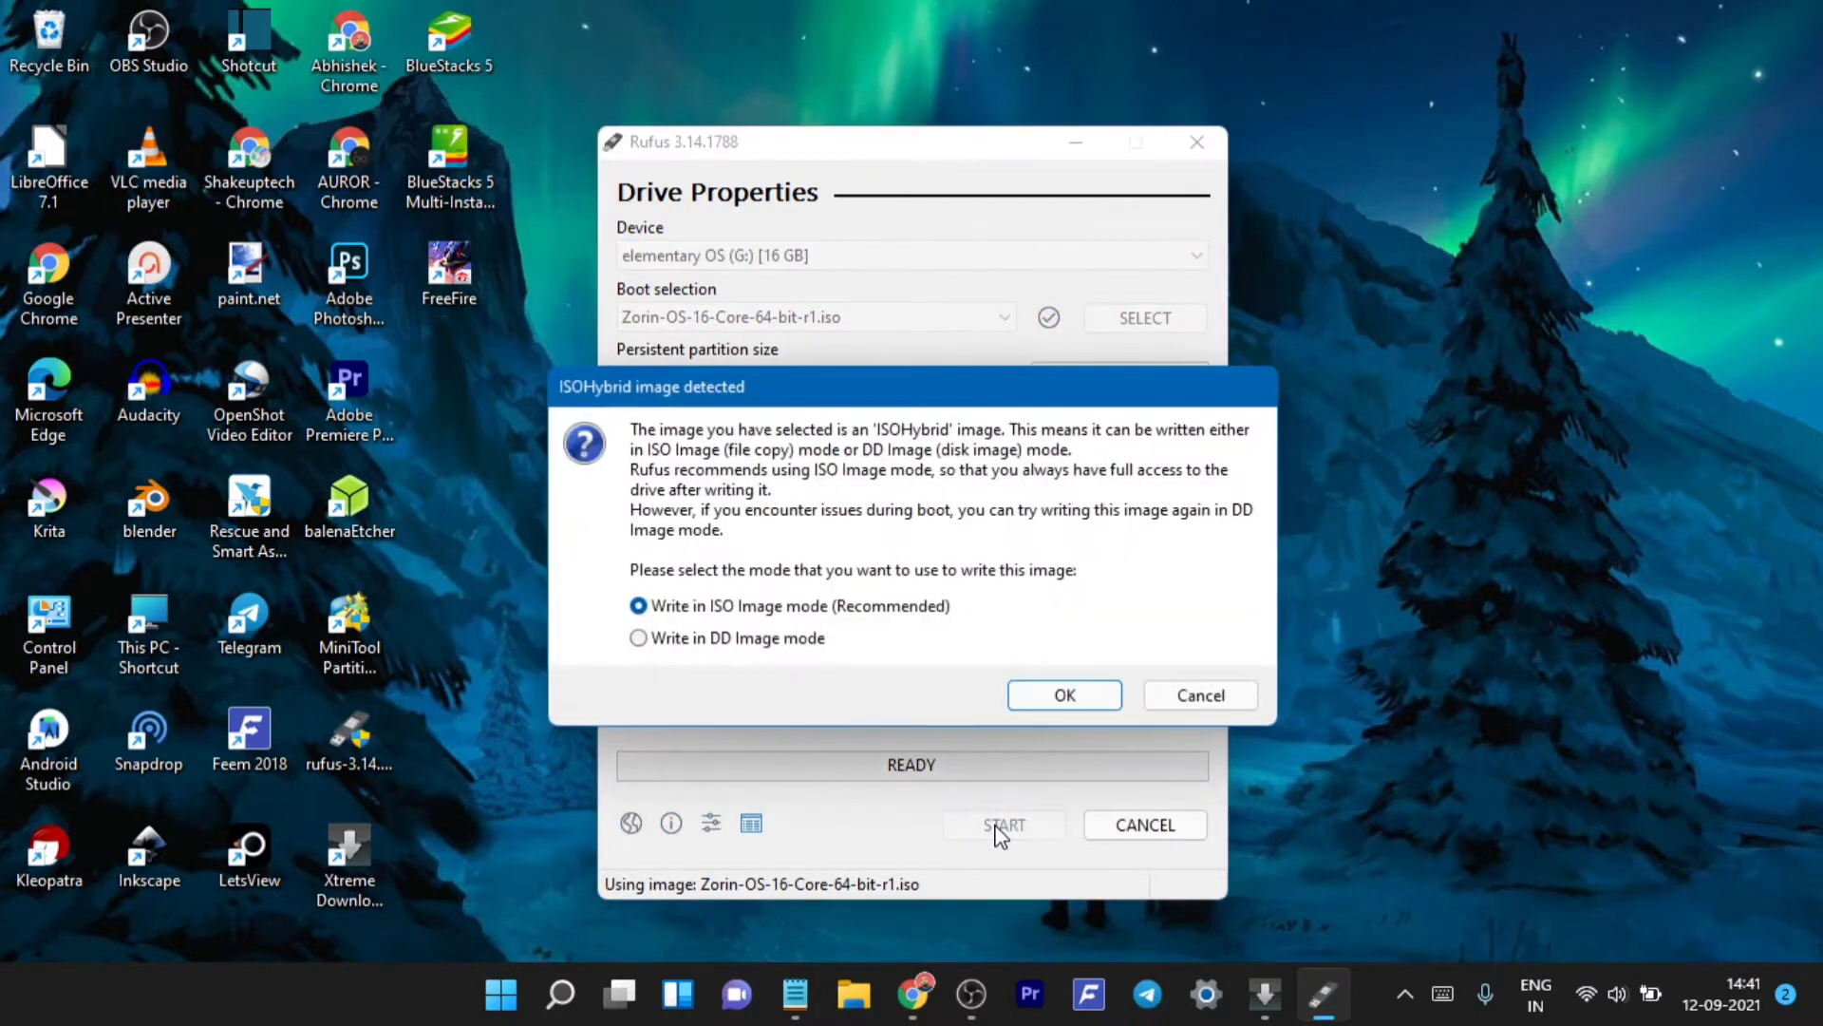
left_click(1063, 696)
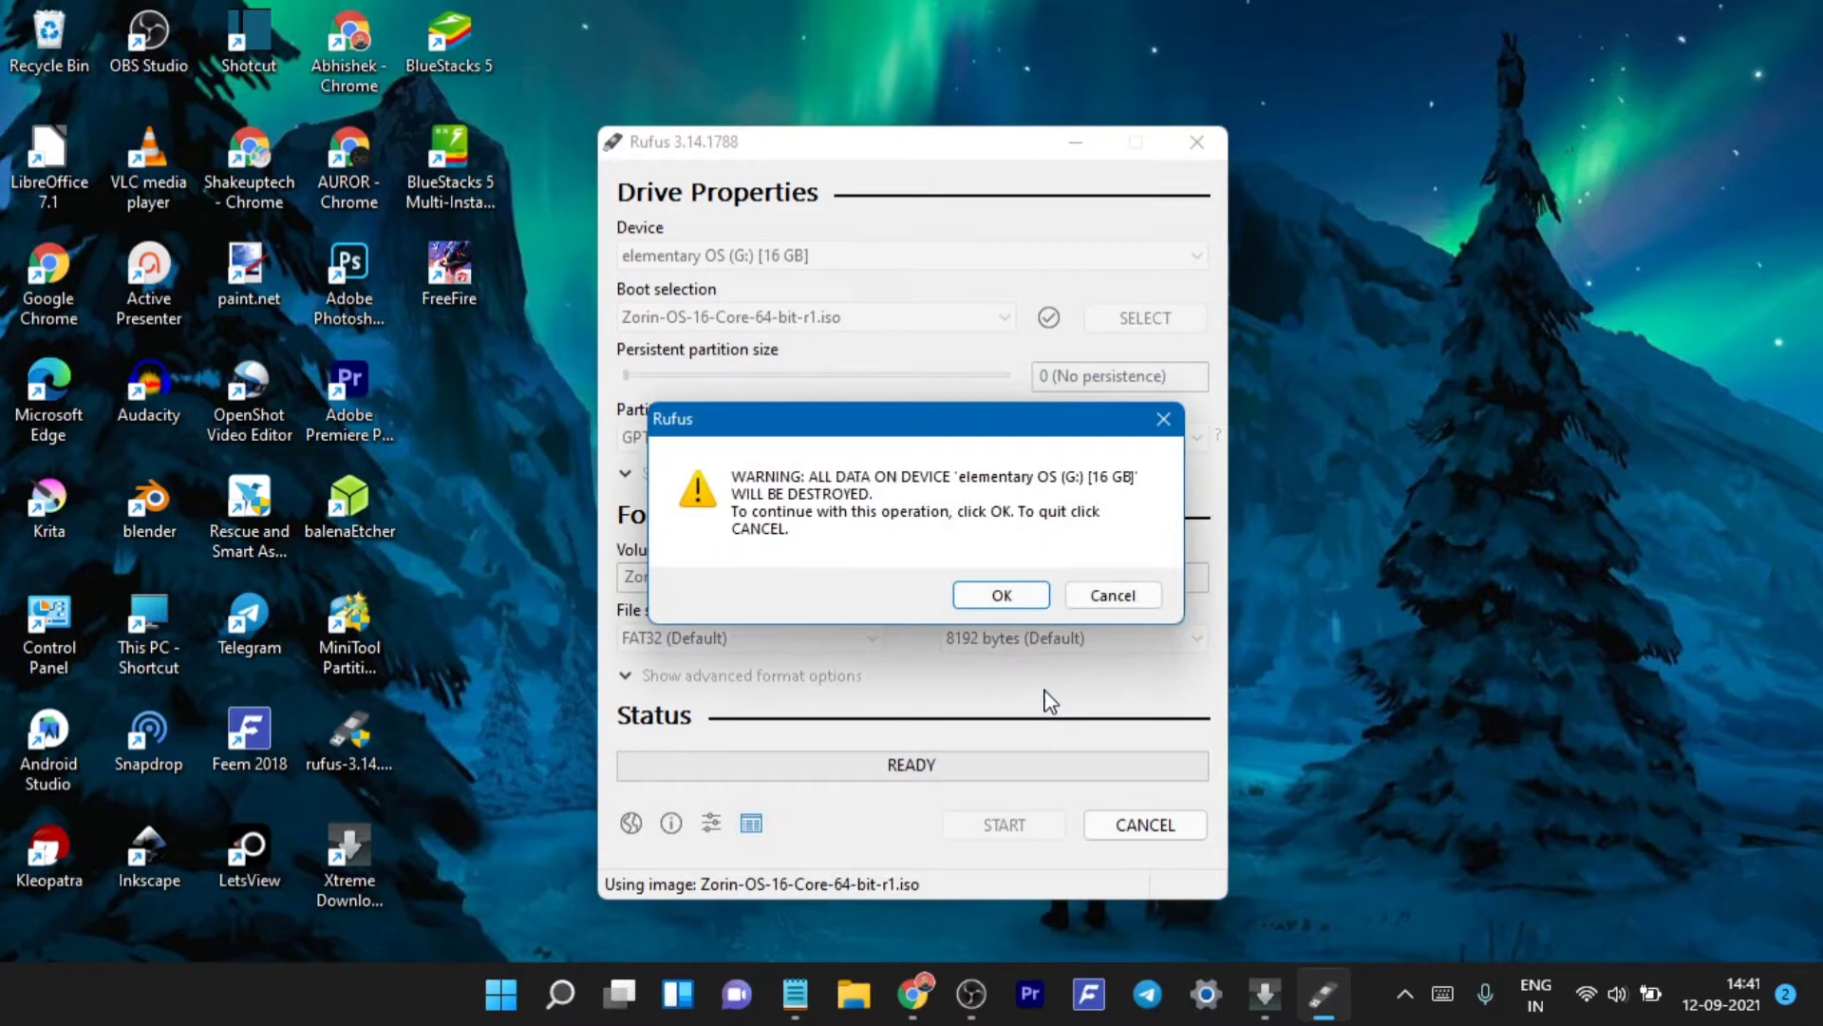
left_click(1001, 594)
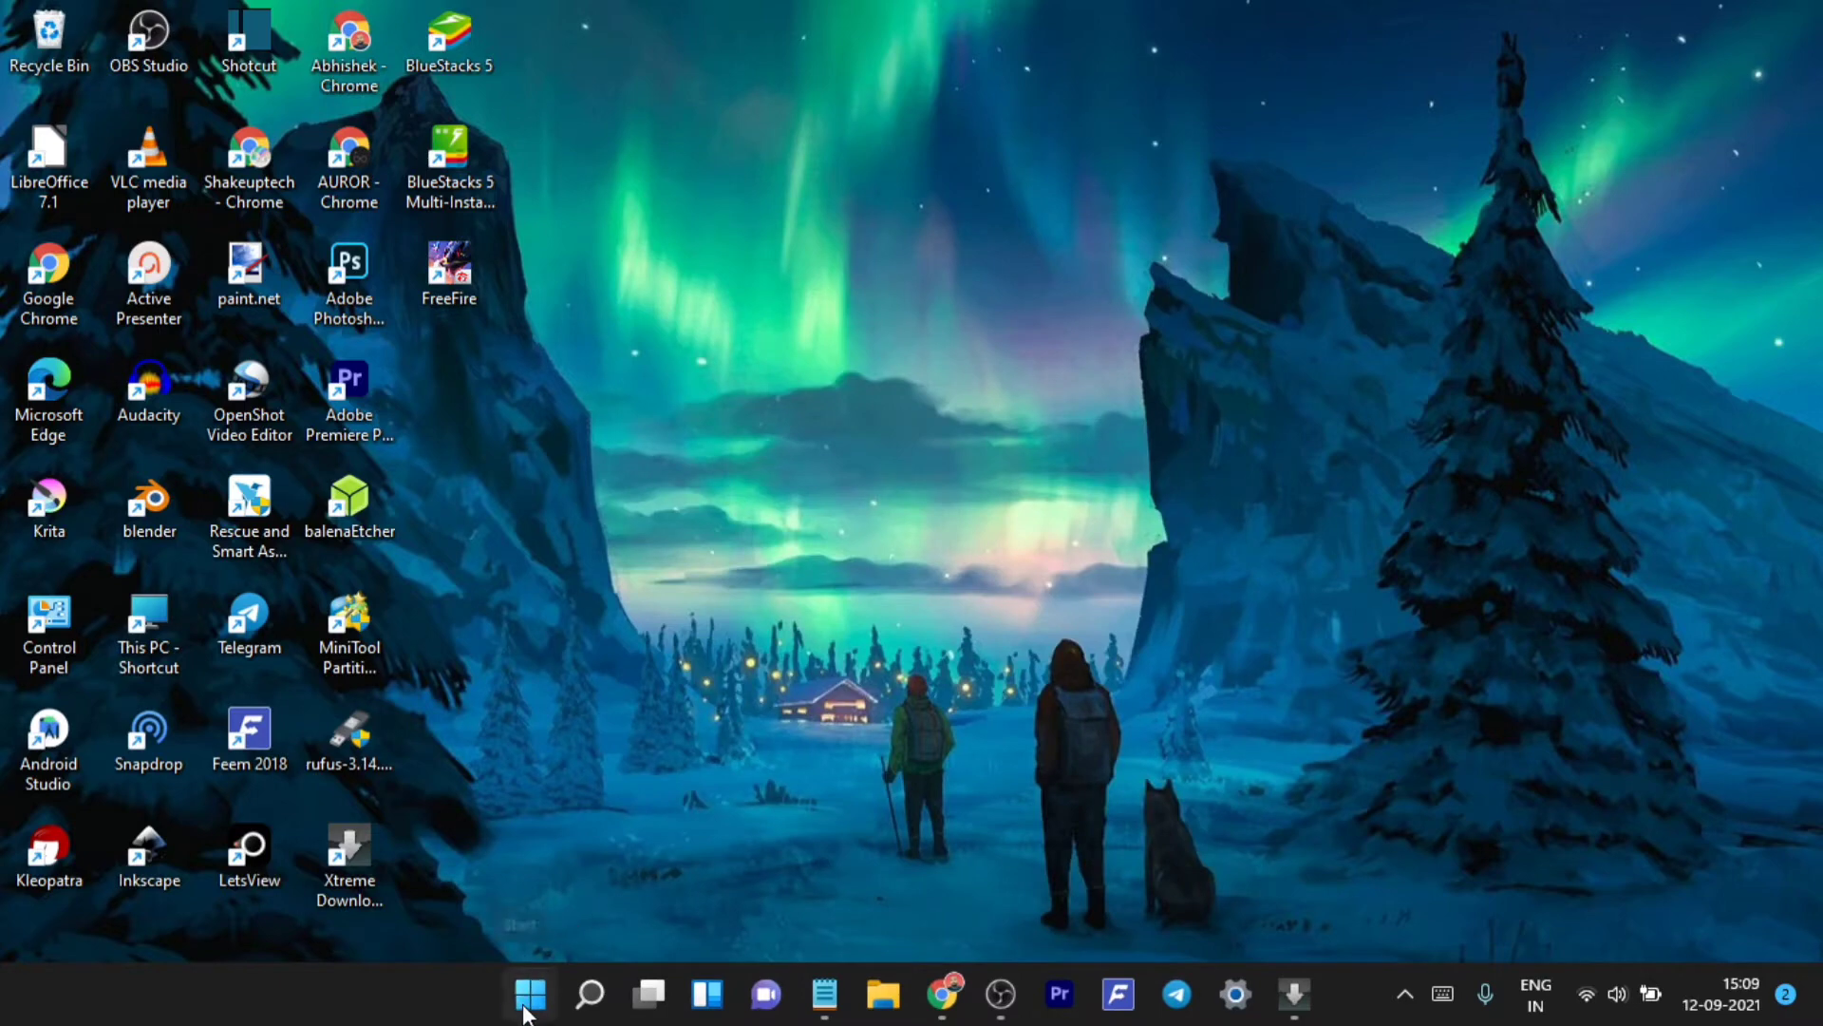
Restart the PC from the Start menu and boot the Zorin OS USB installer
right_click(528, 993)
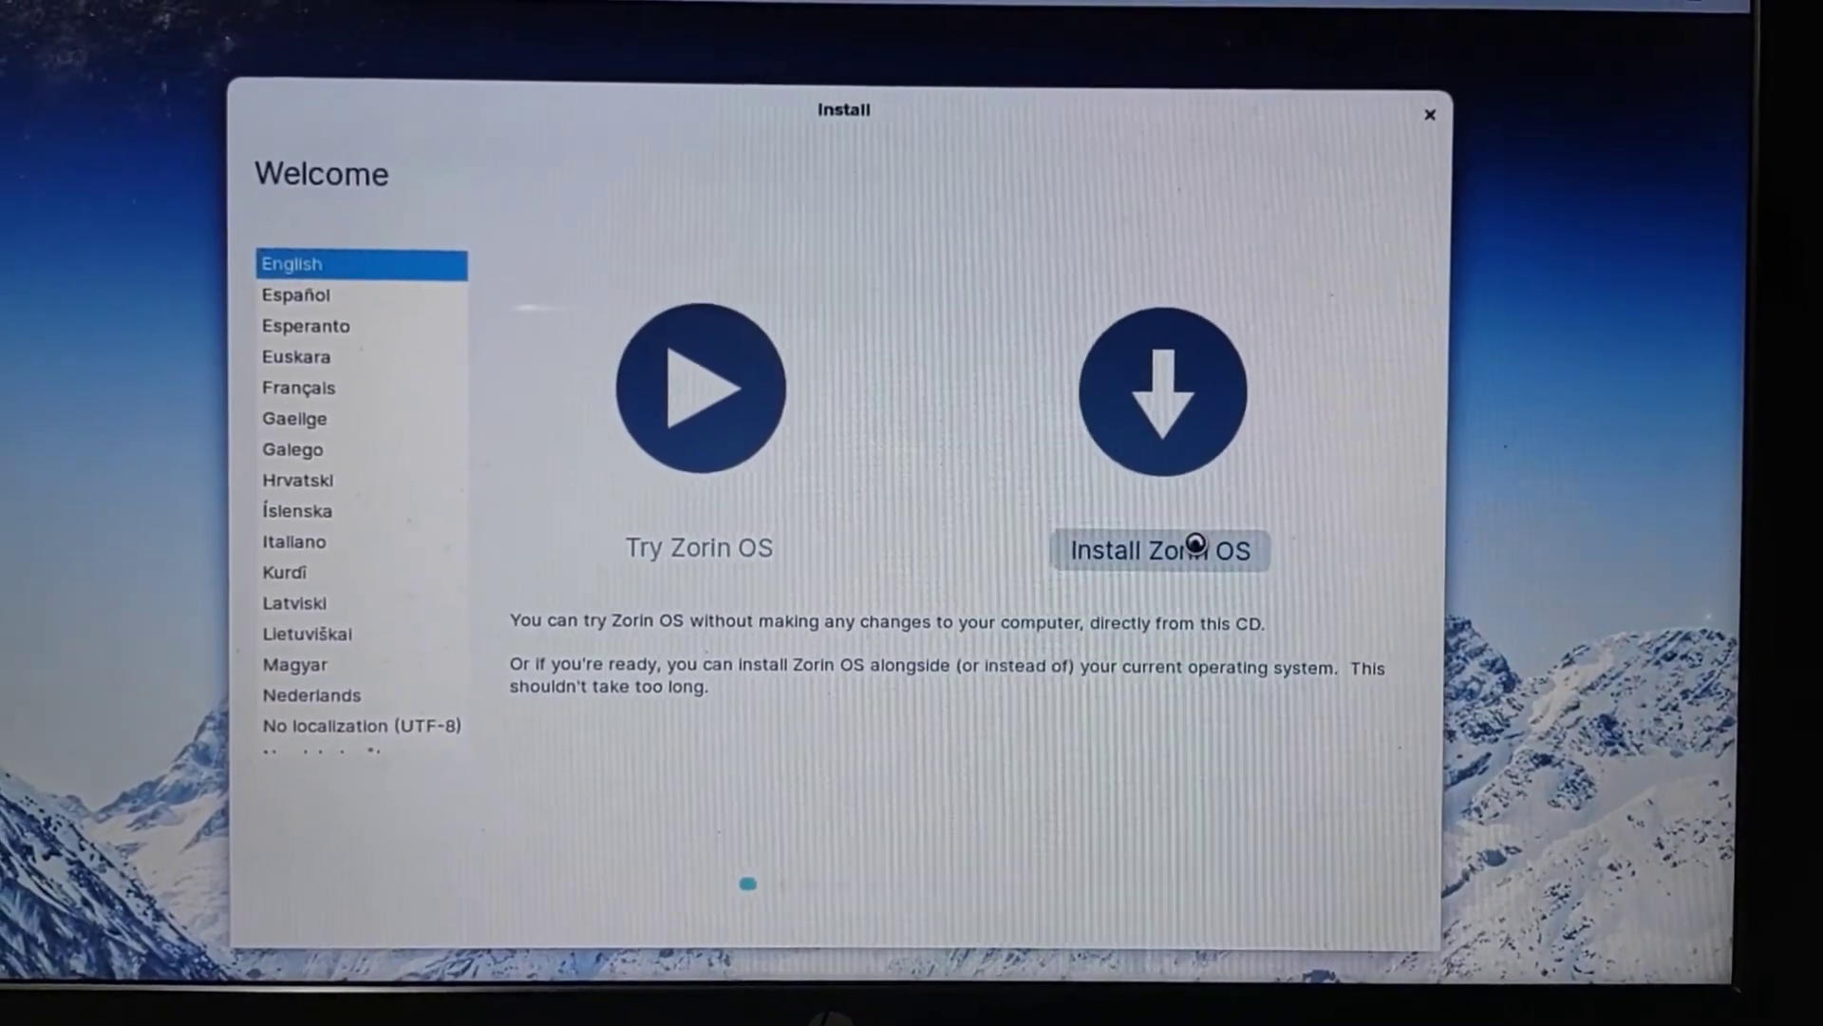
Begin installation keeping the English (US) keyboard layout and skipping the Wi-Fi connection
left_click(1159, 551)
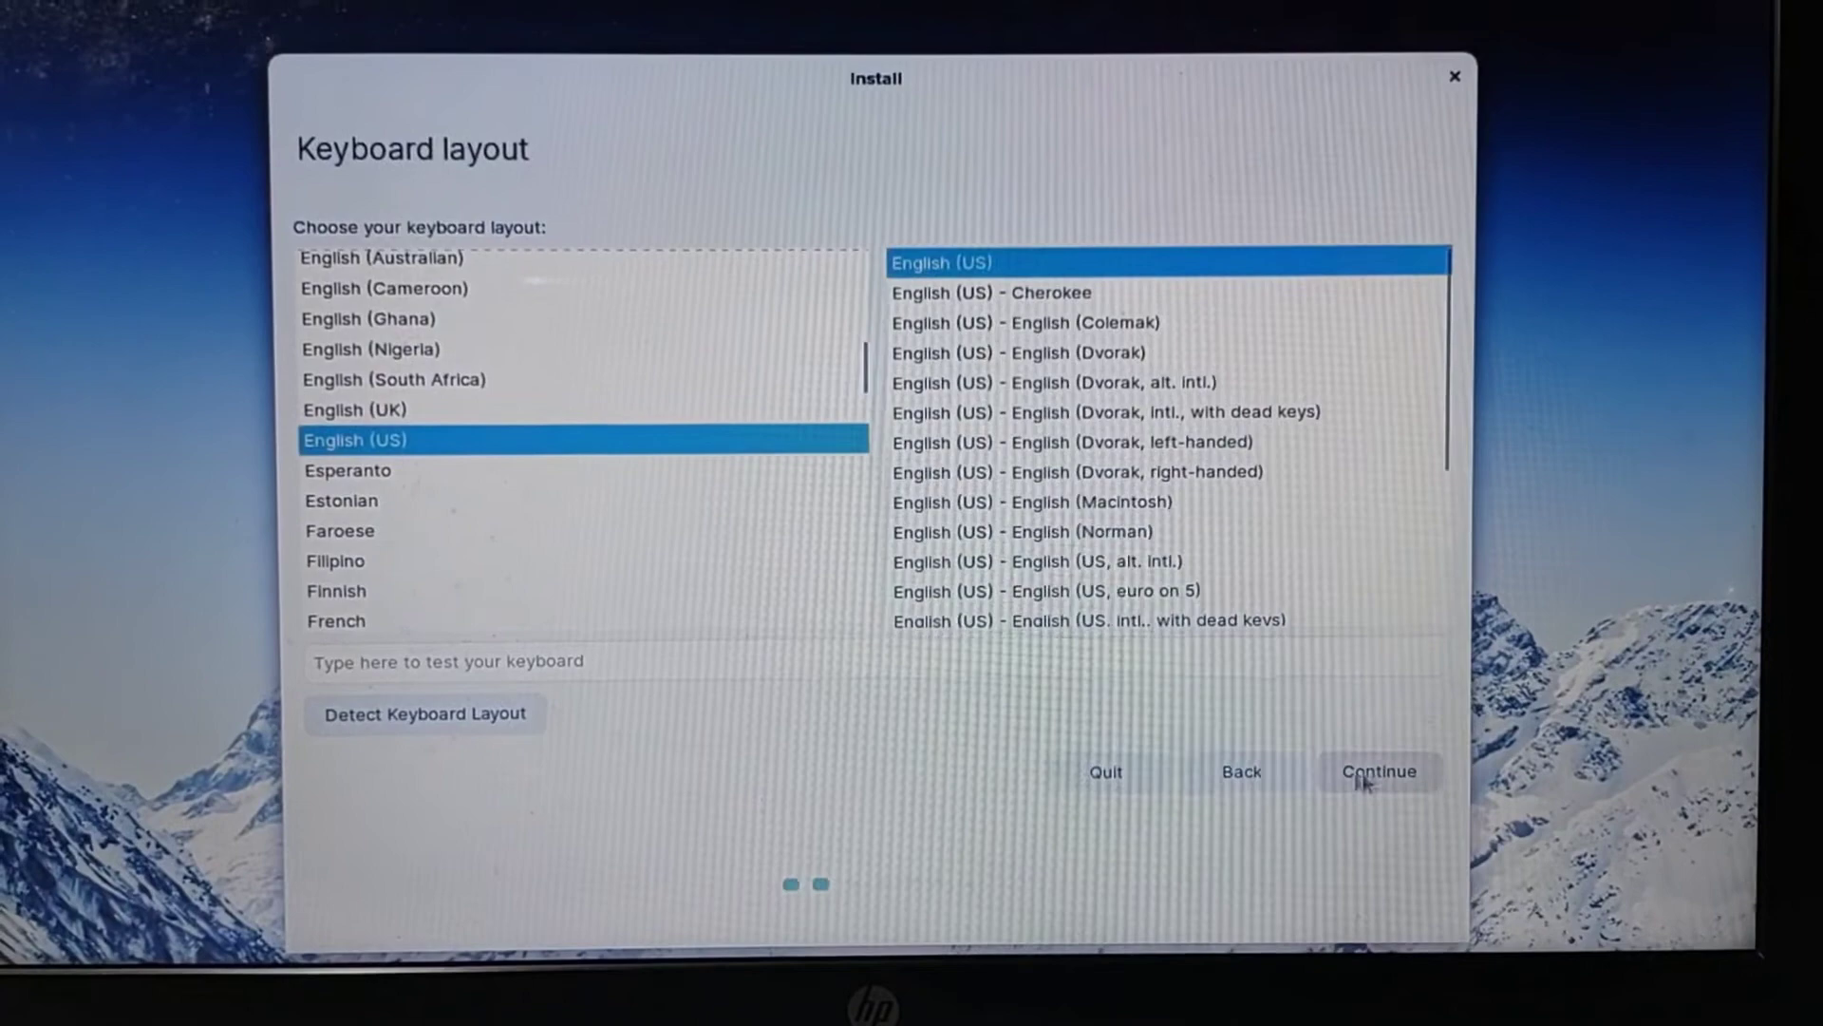
left_click(1379, 773)
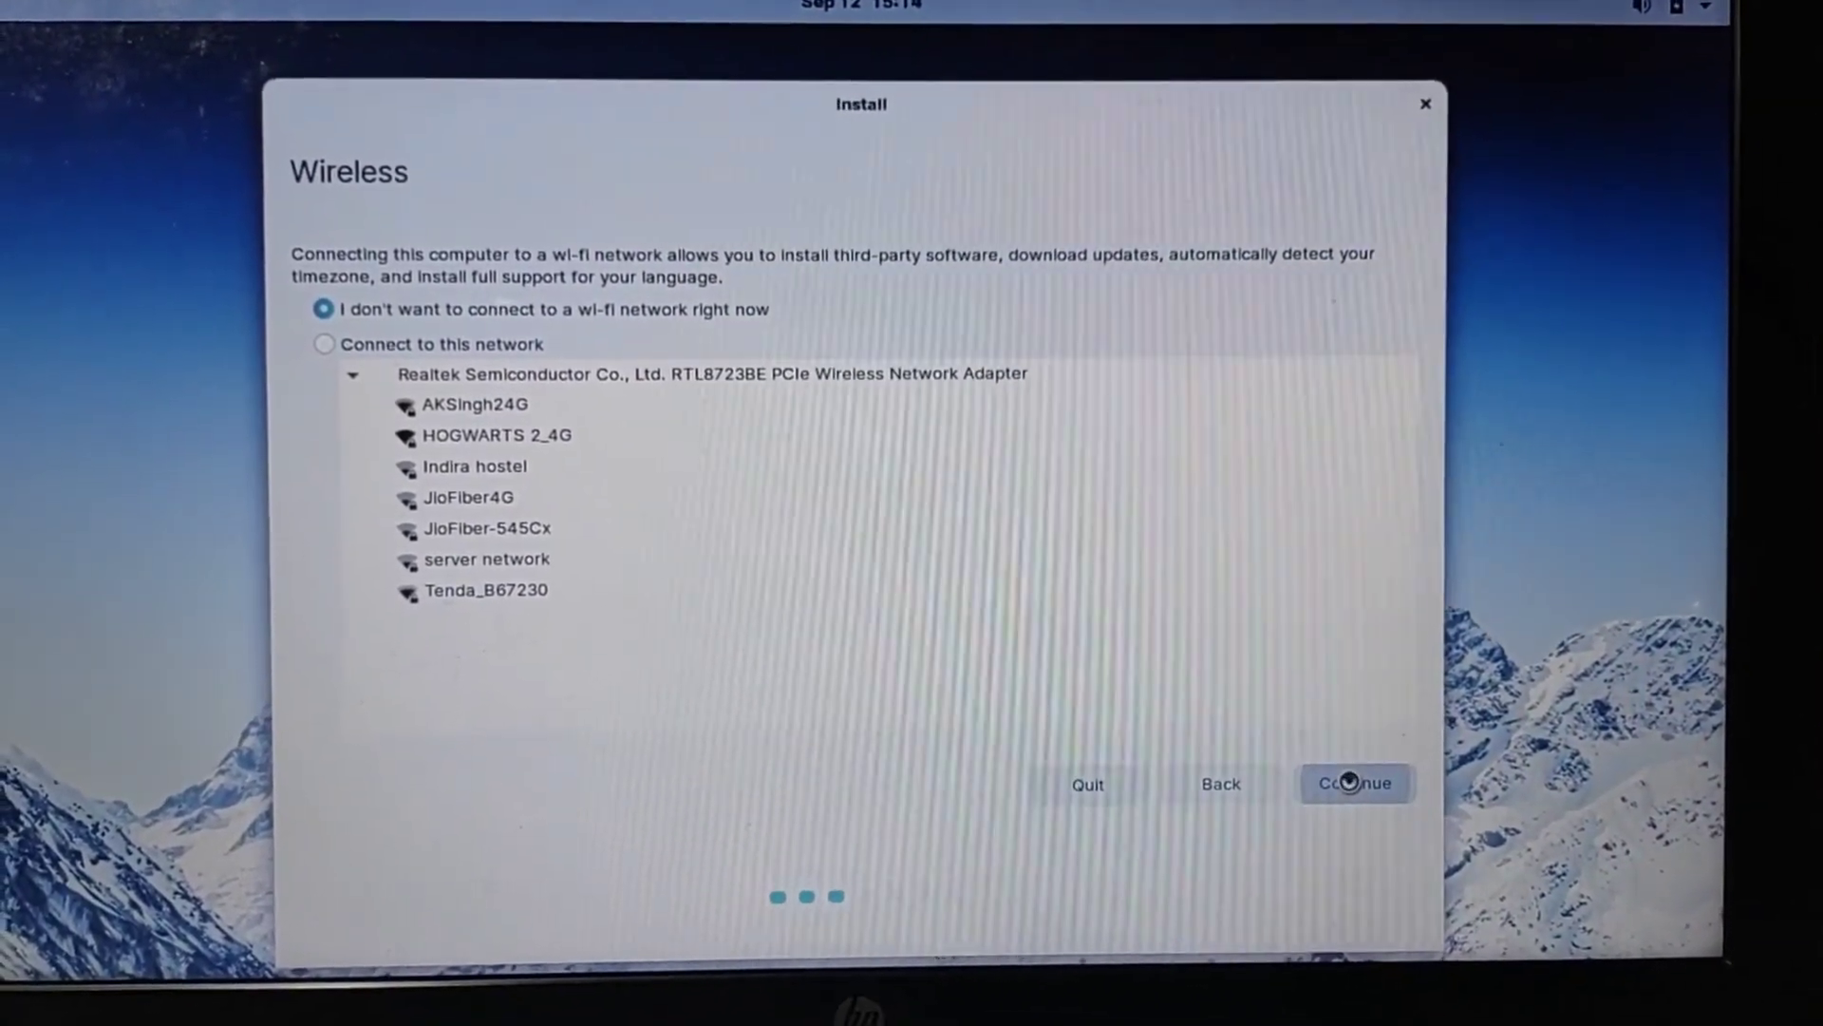
left_click(1355, 782)
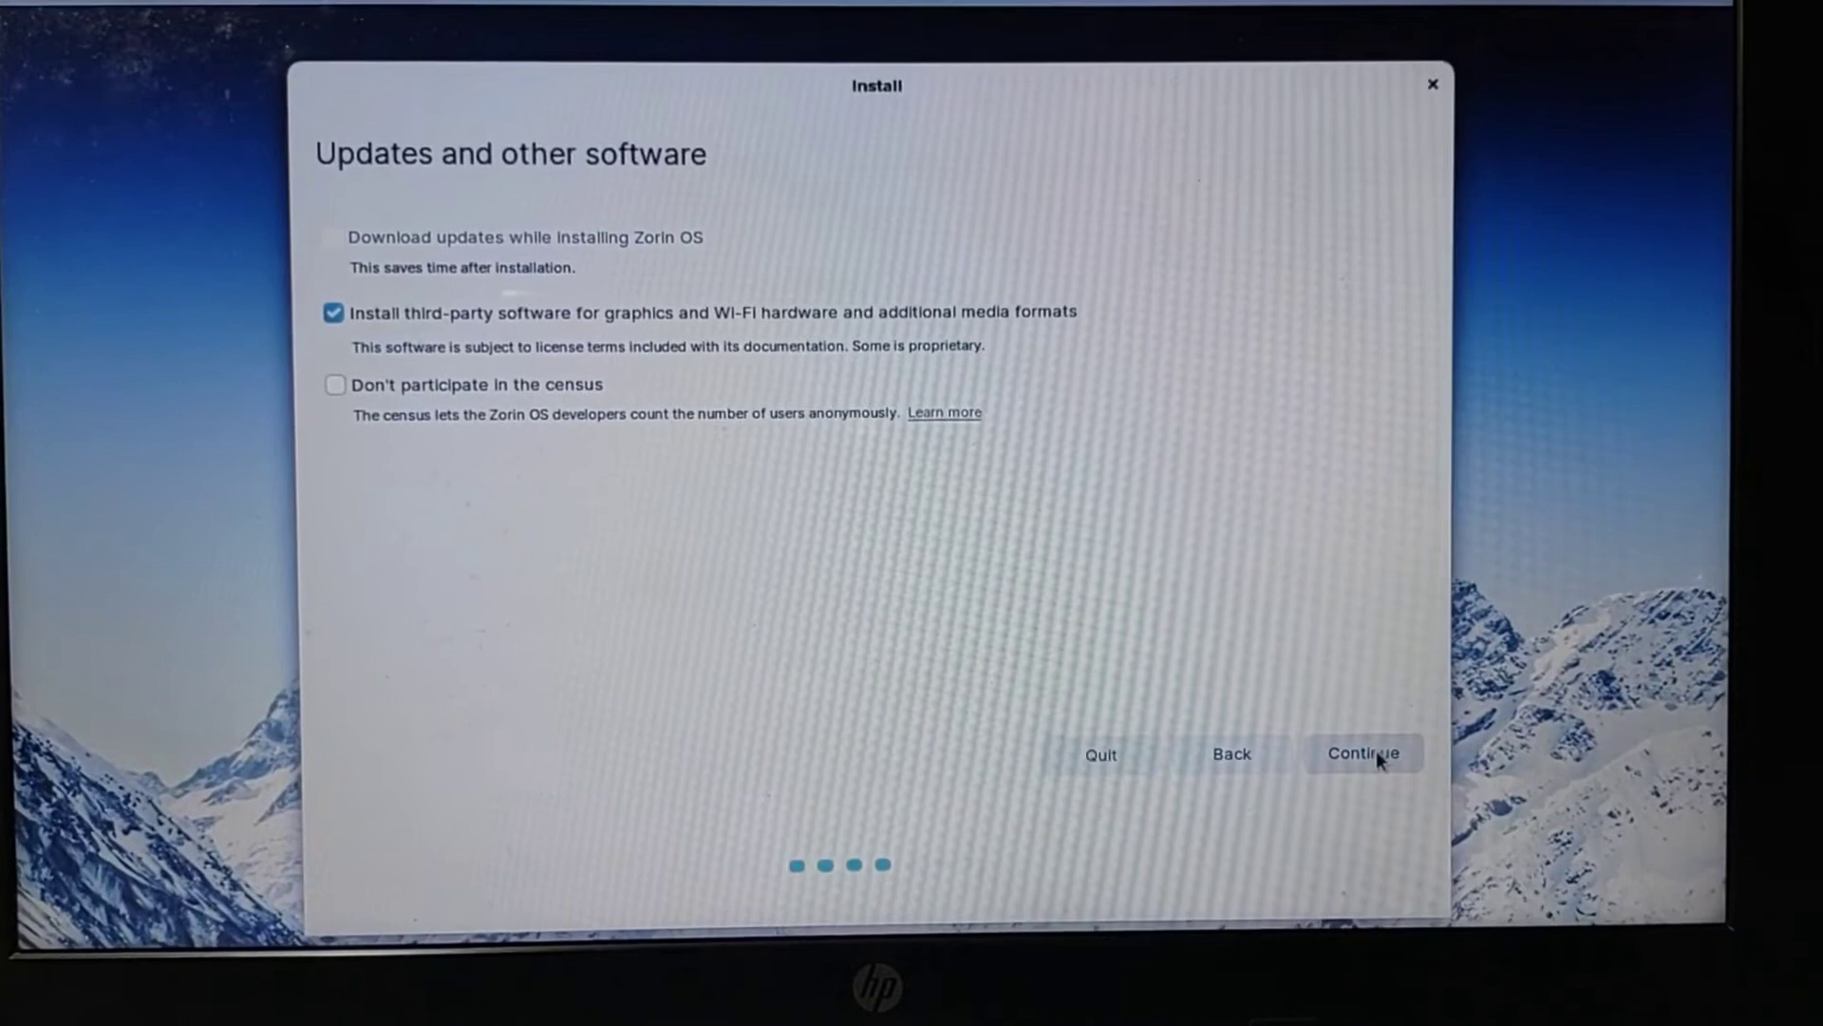
Decline census participation and proceed to the Installation type screen
left_click(334, 383)
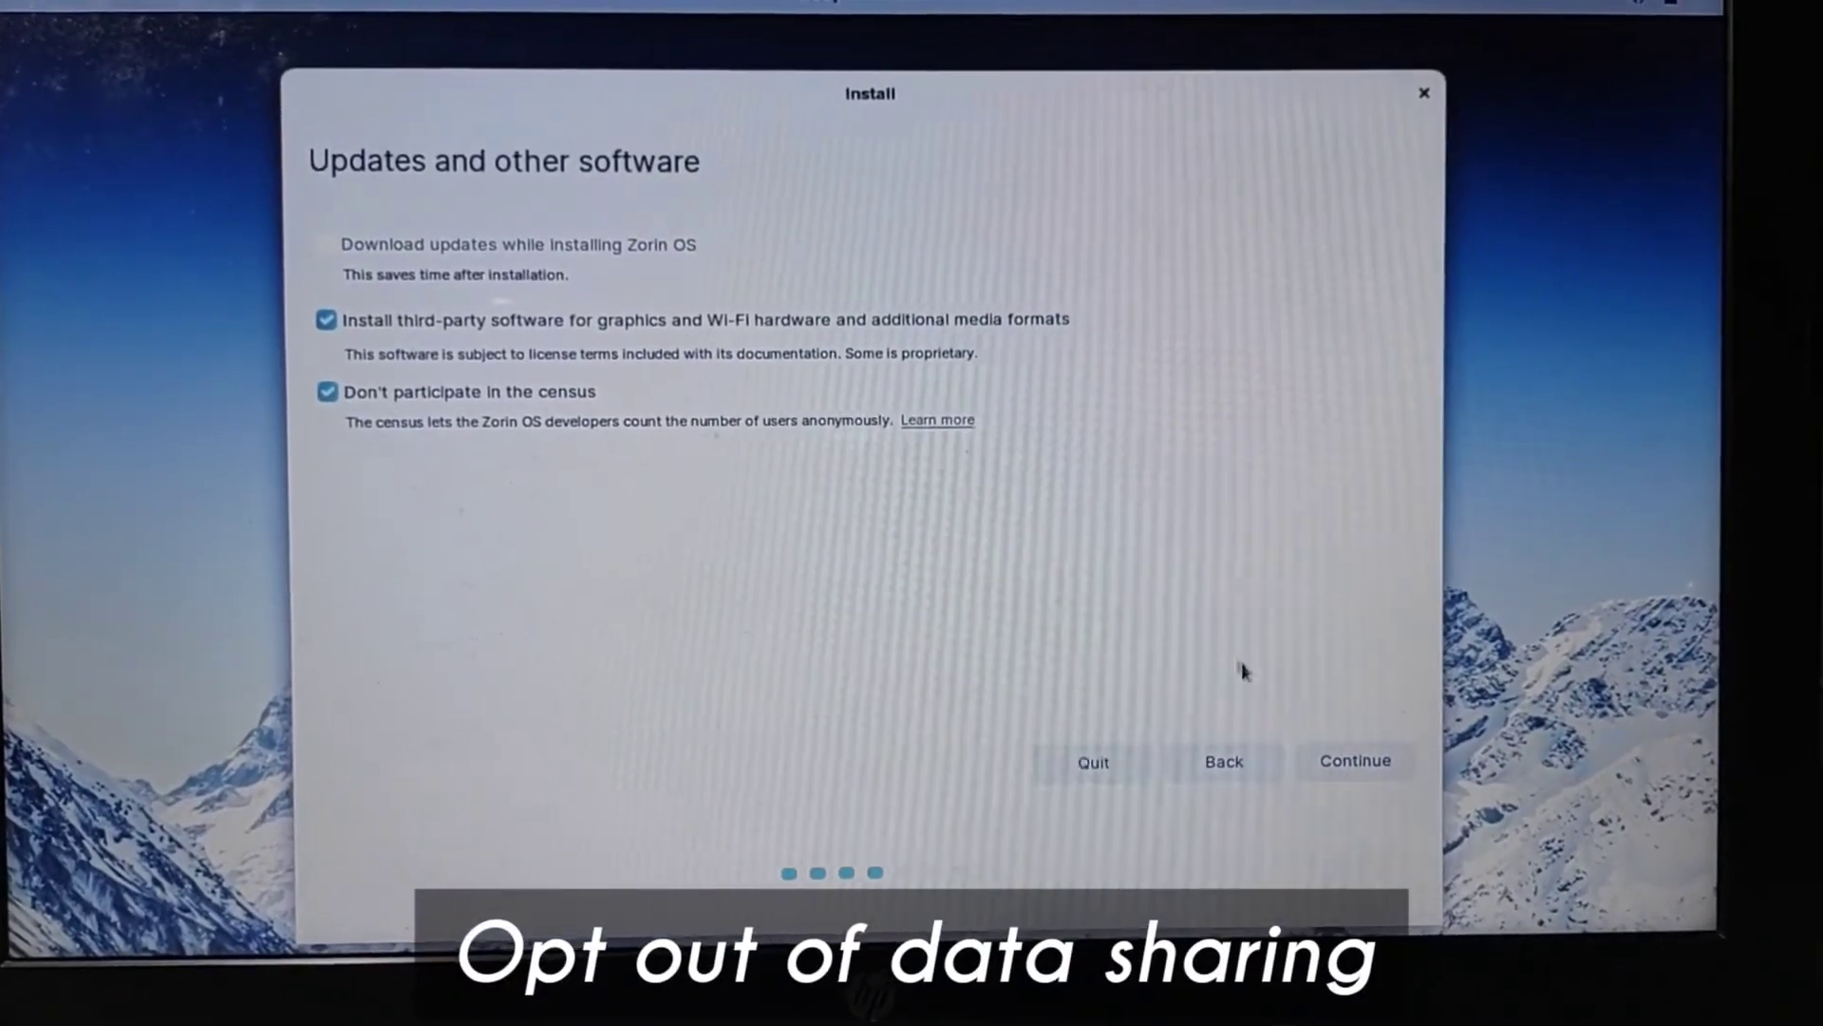
left_click(1352, 760)
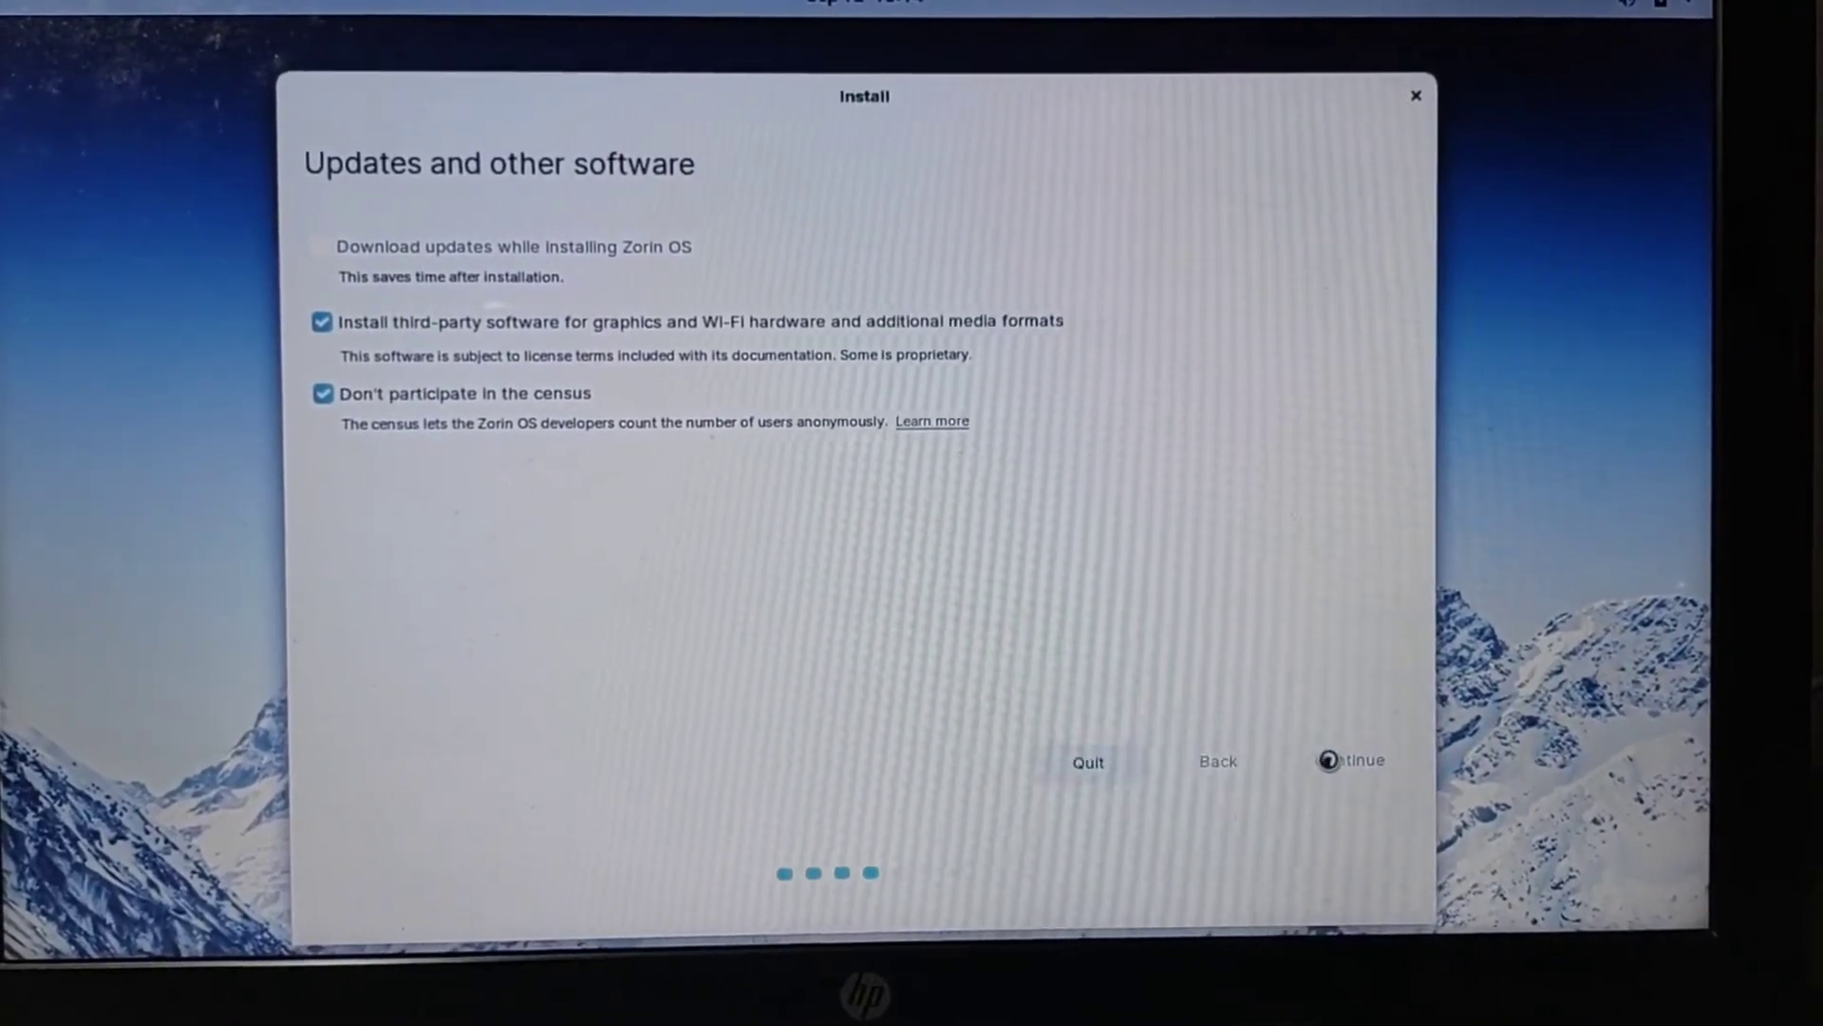
left_click(1349, 760)
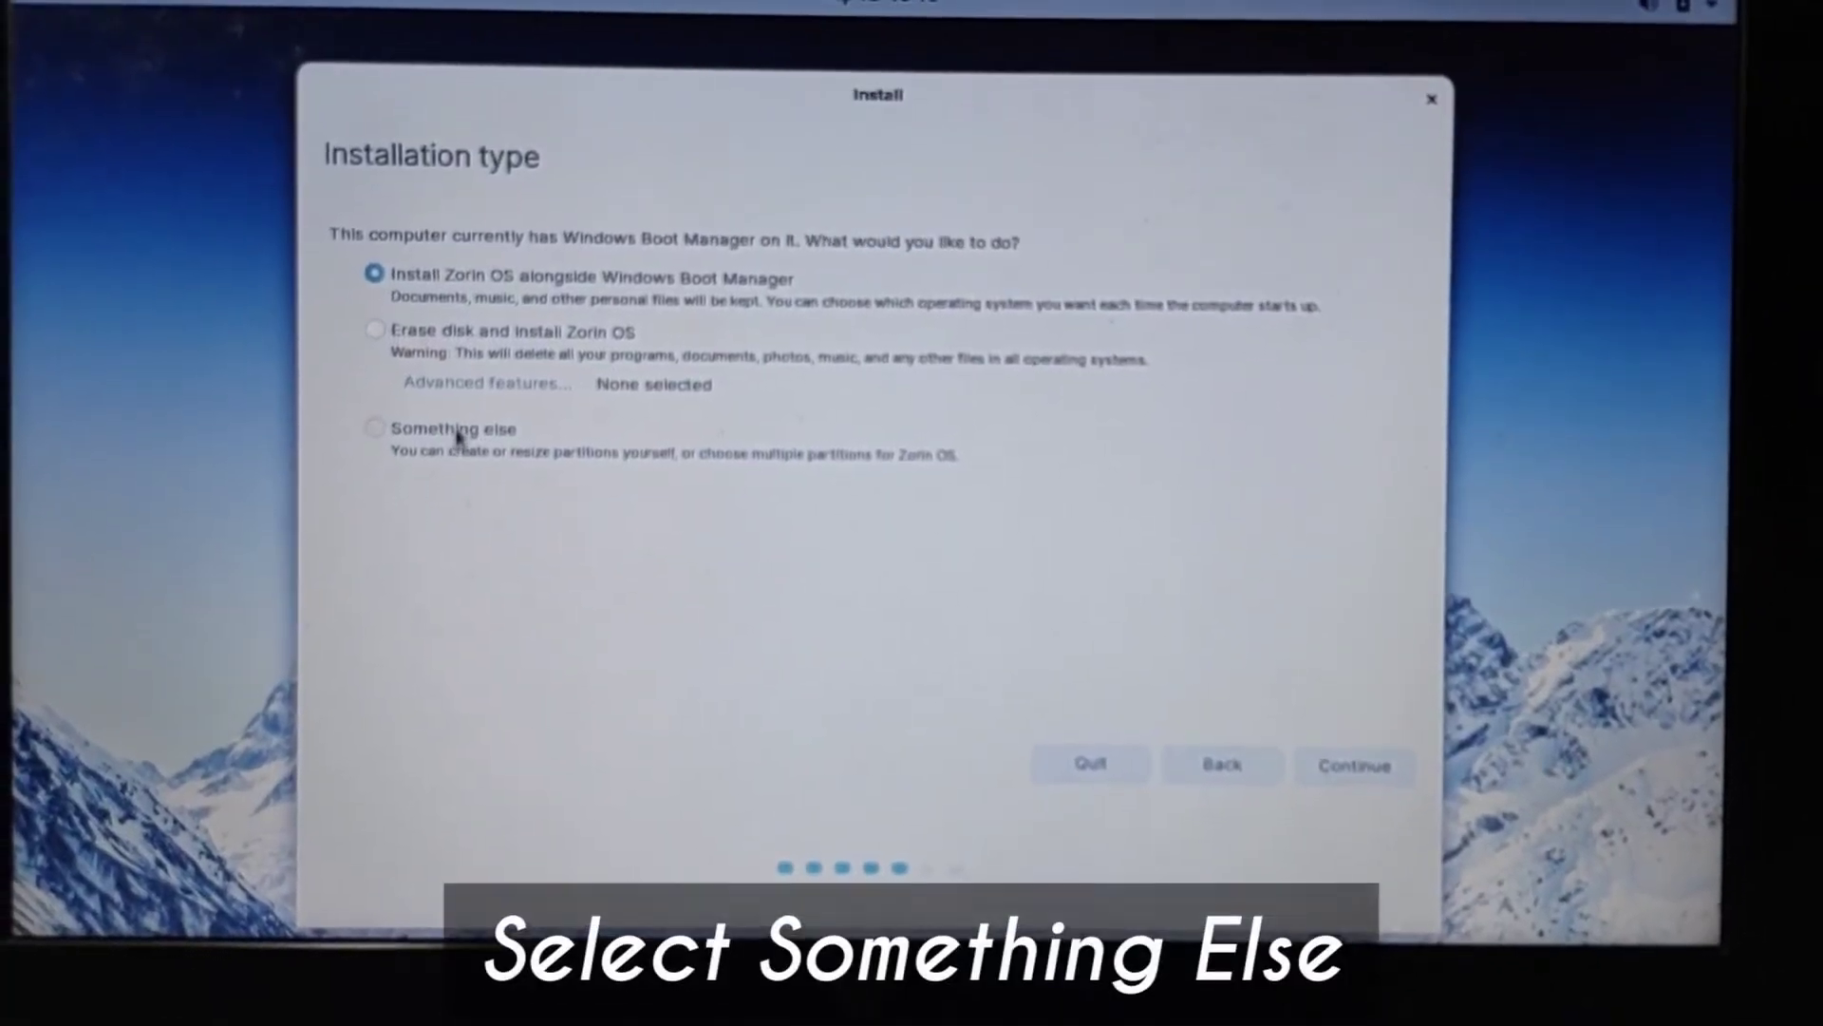
Choose manual partitioning ('Something else'), select /dev/sda8, attempt install and acknowledge the 'No root file system' warning
left_click(365, 429)
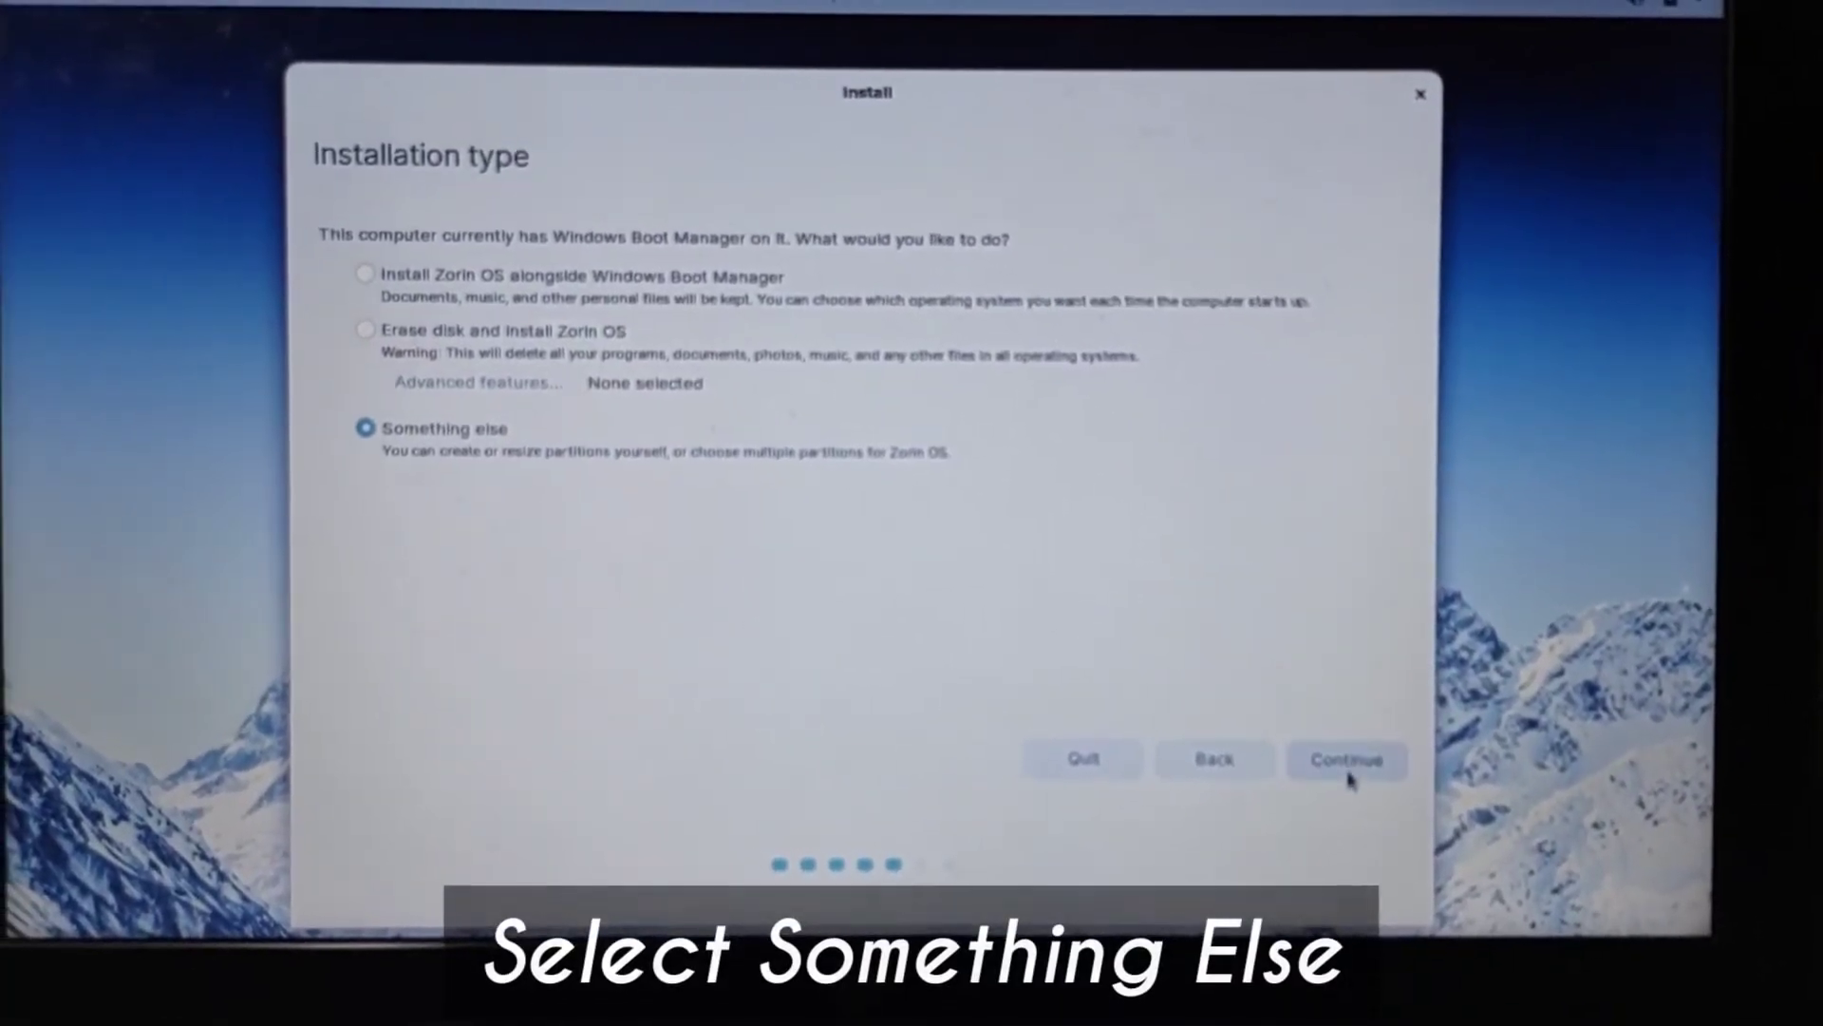
left_click(1353, 760)
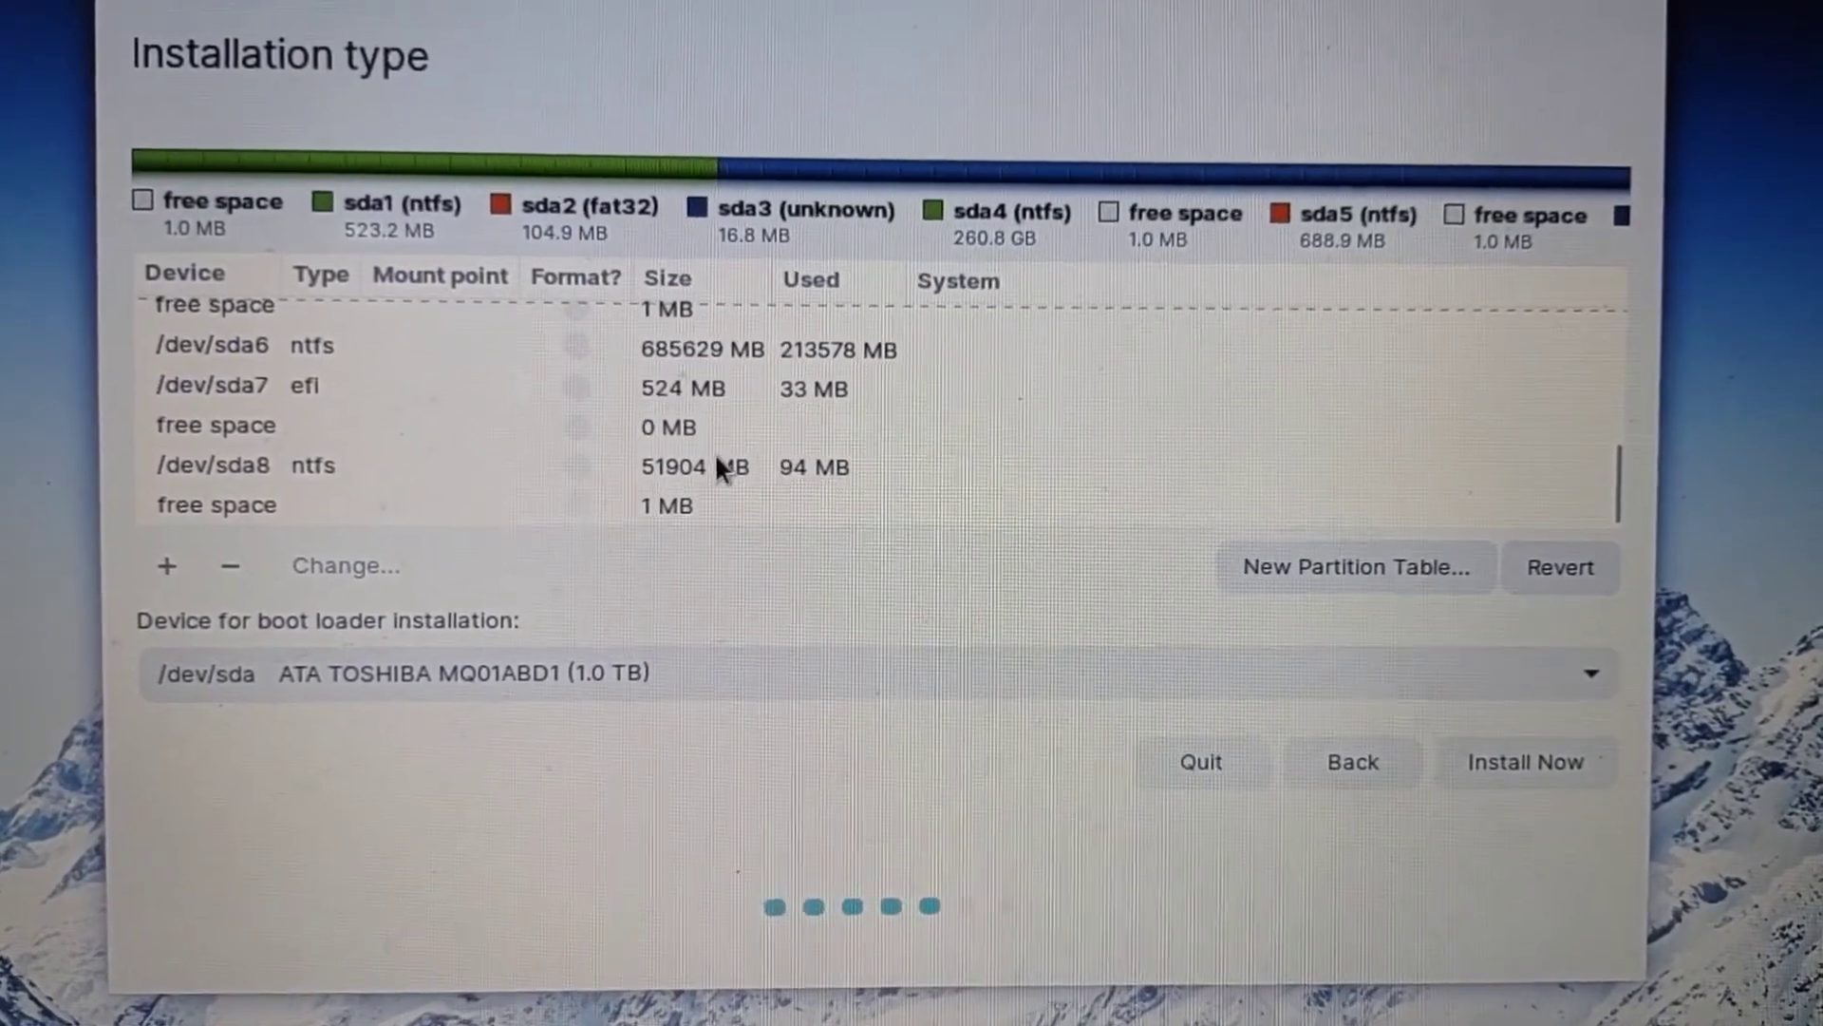
left_click(714, 467)
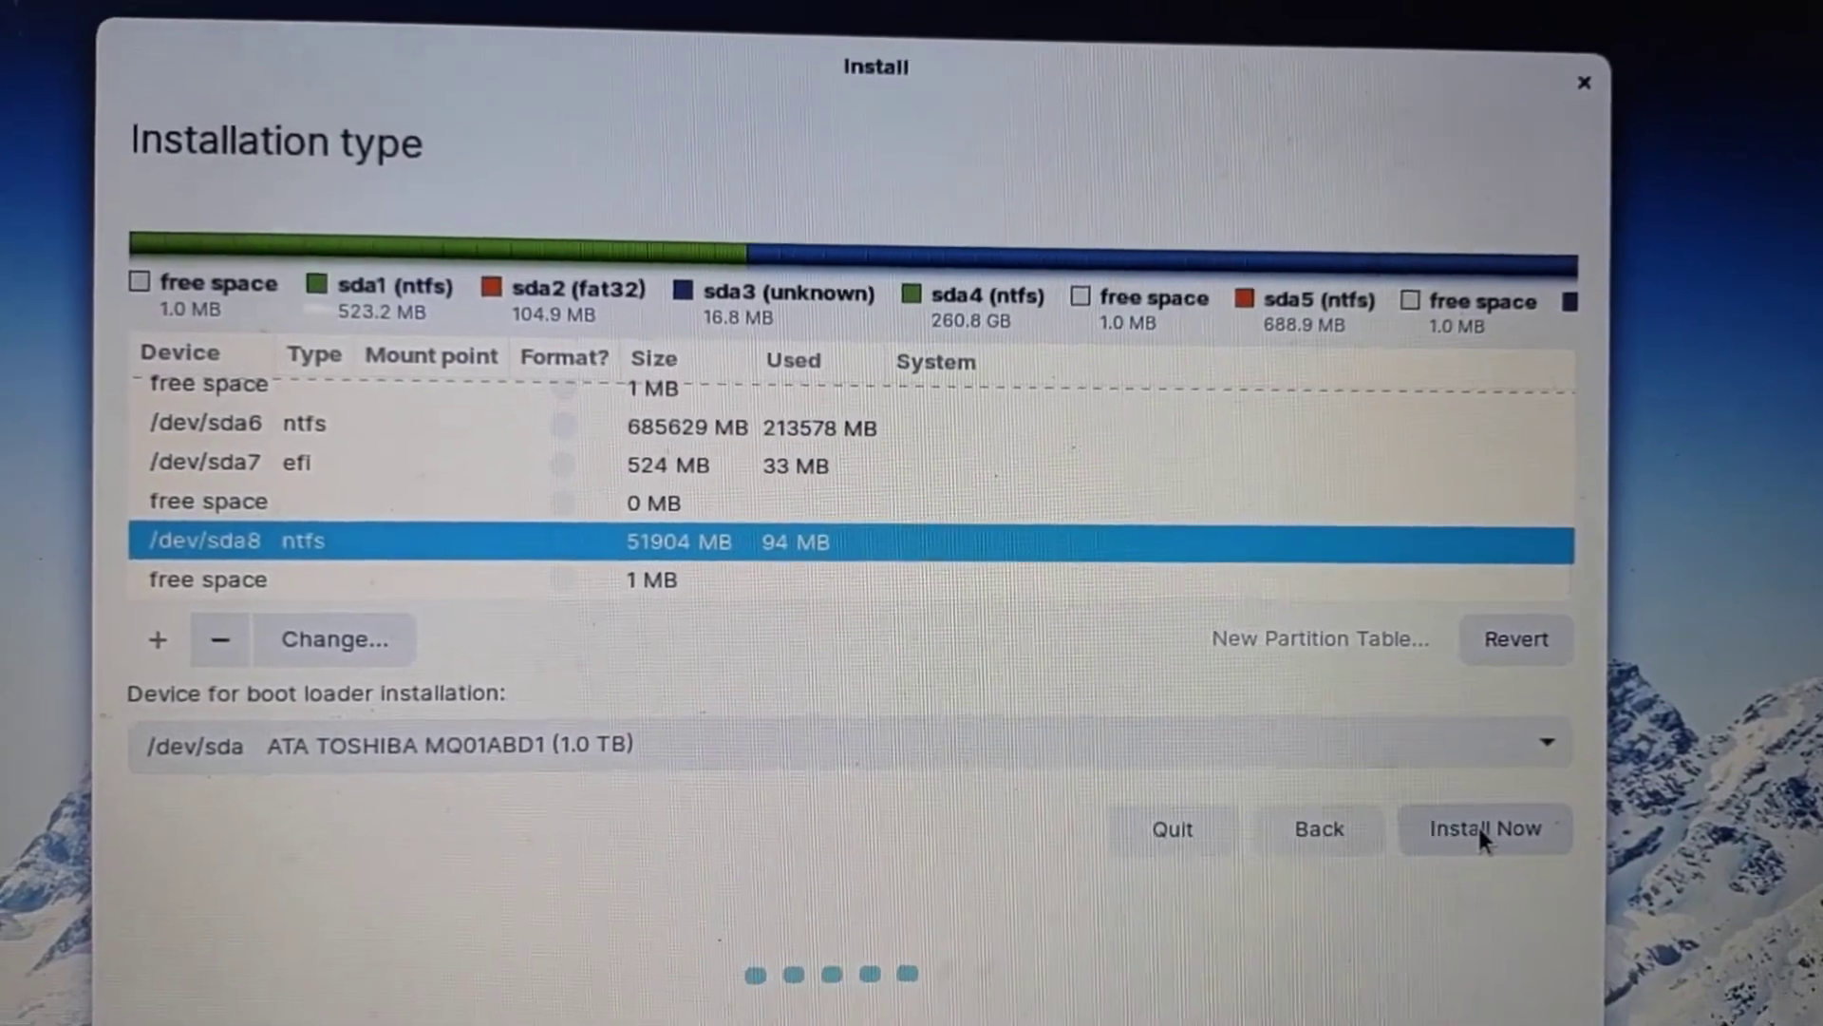
left_click(1485, 828)
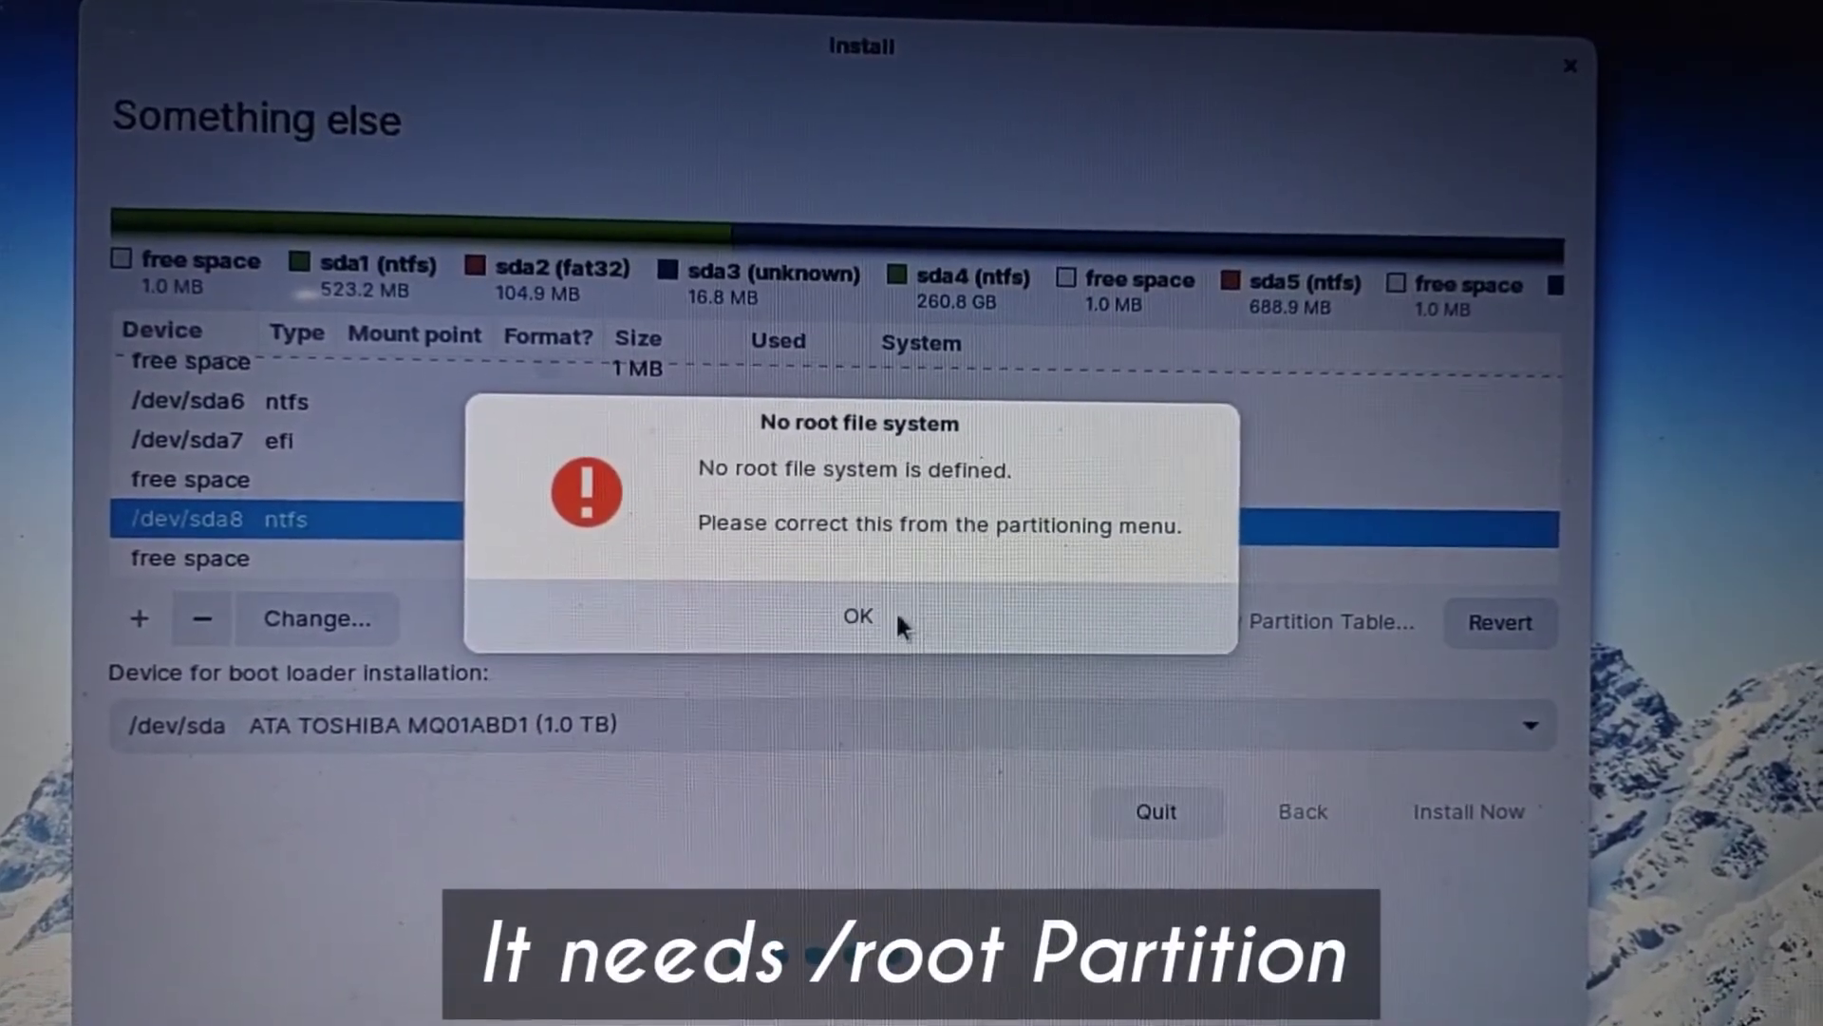
left_click(856, 615)
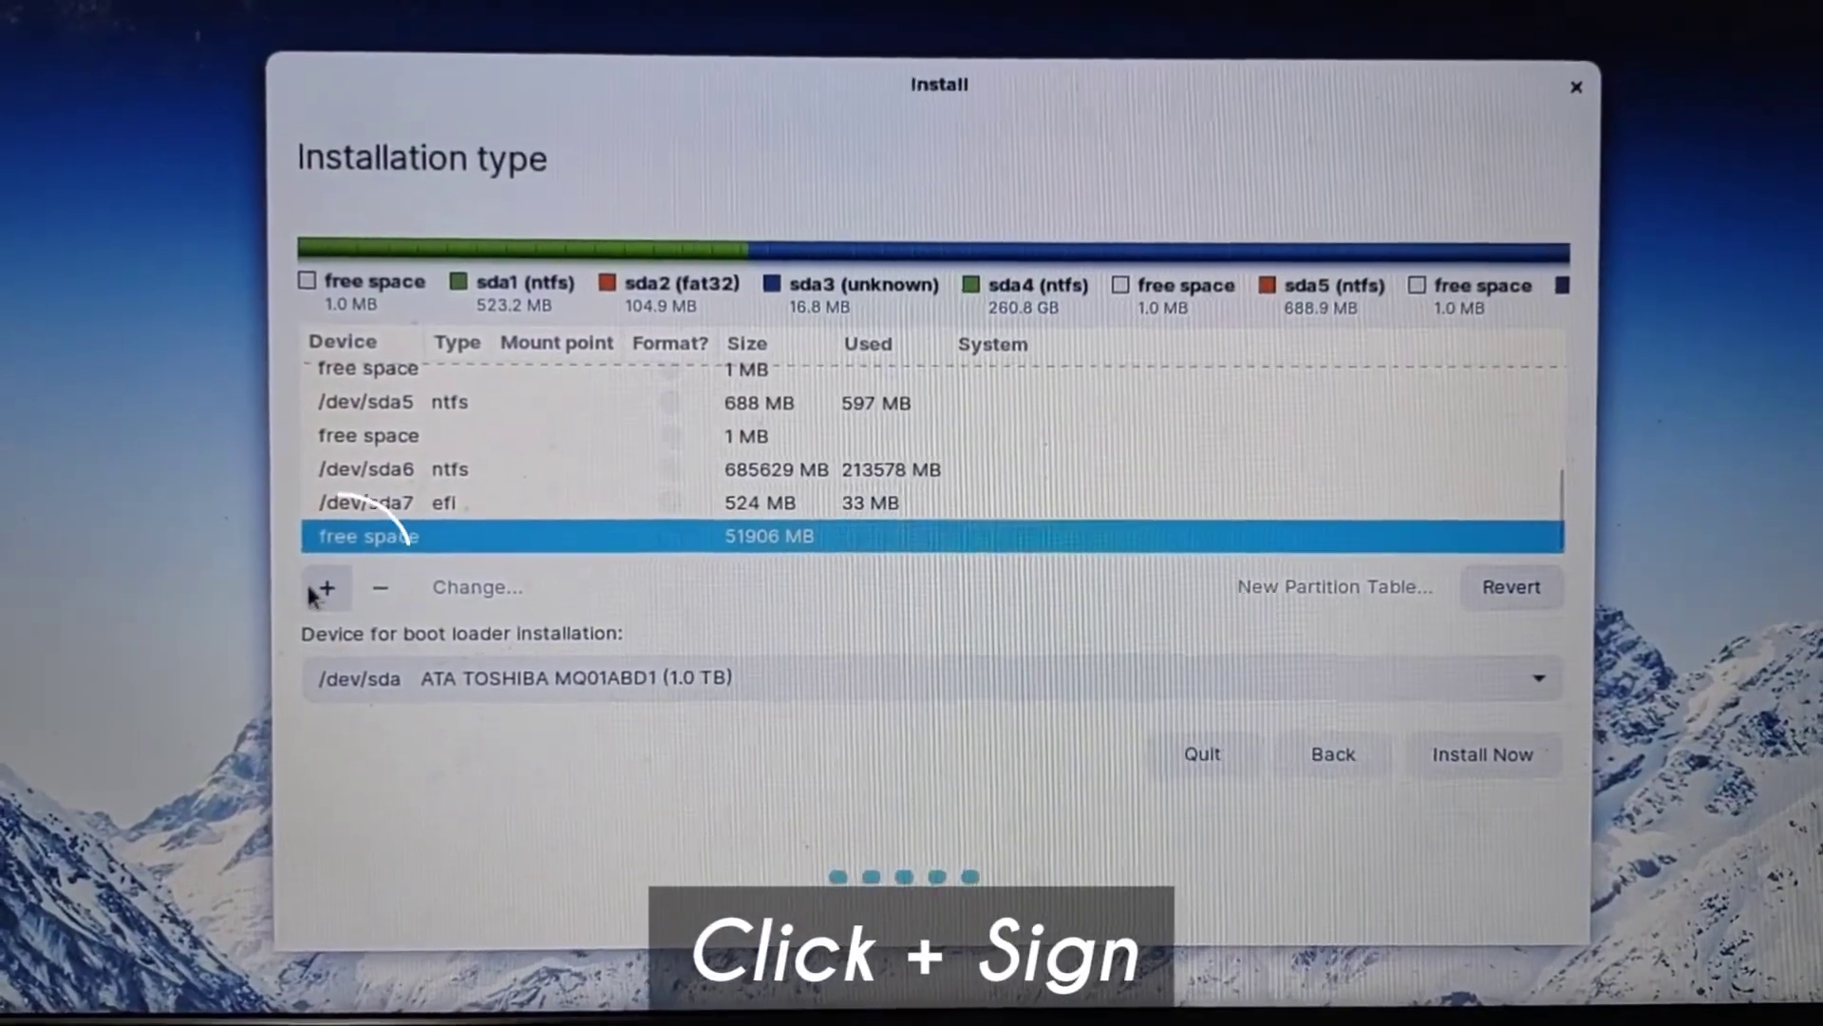
Create a logical ext4 partition mounted at / in the 51906 MB free space
left_click(326, 588)
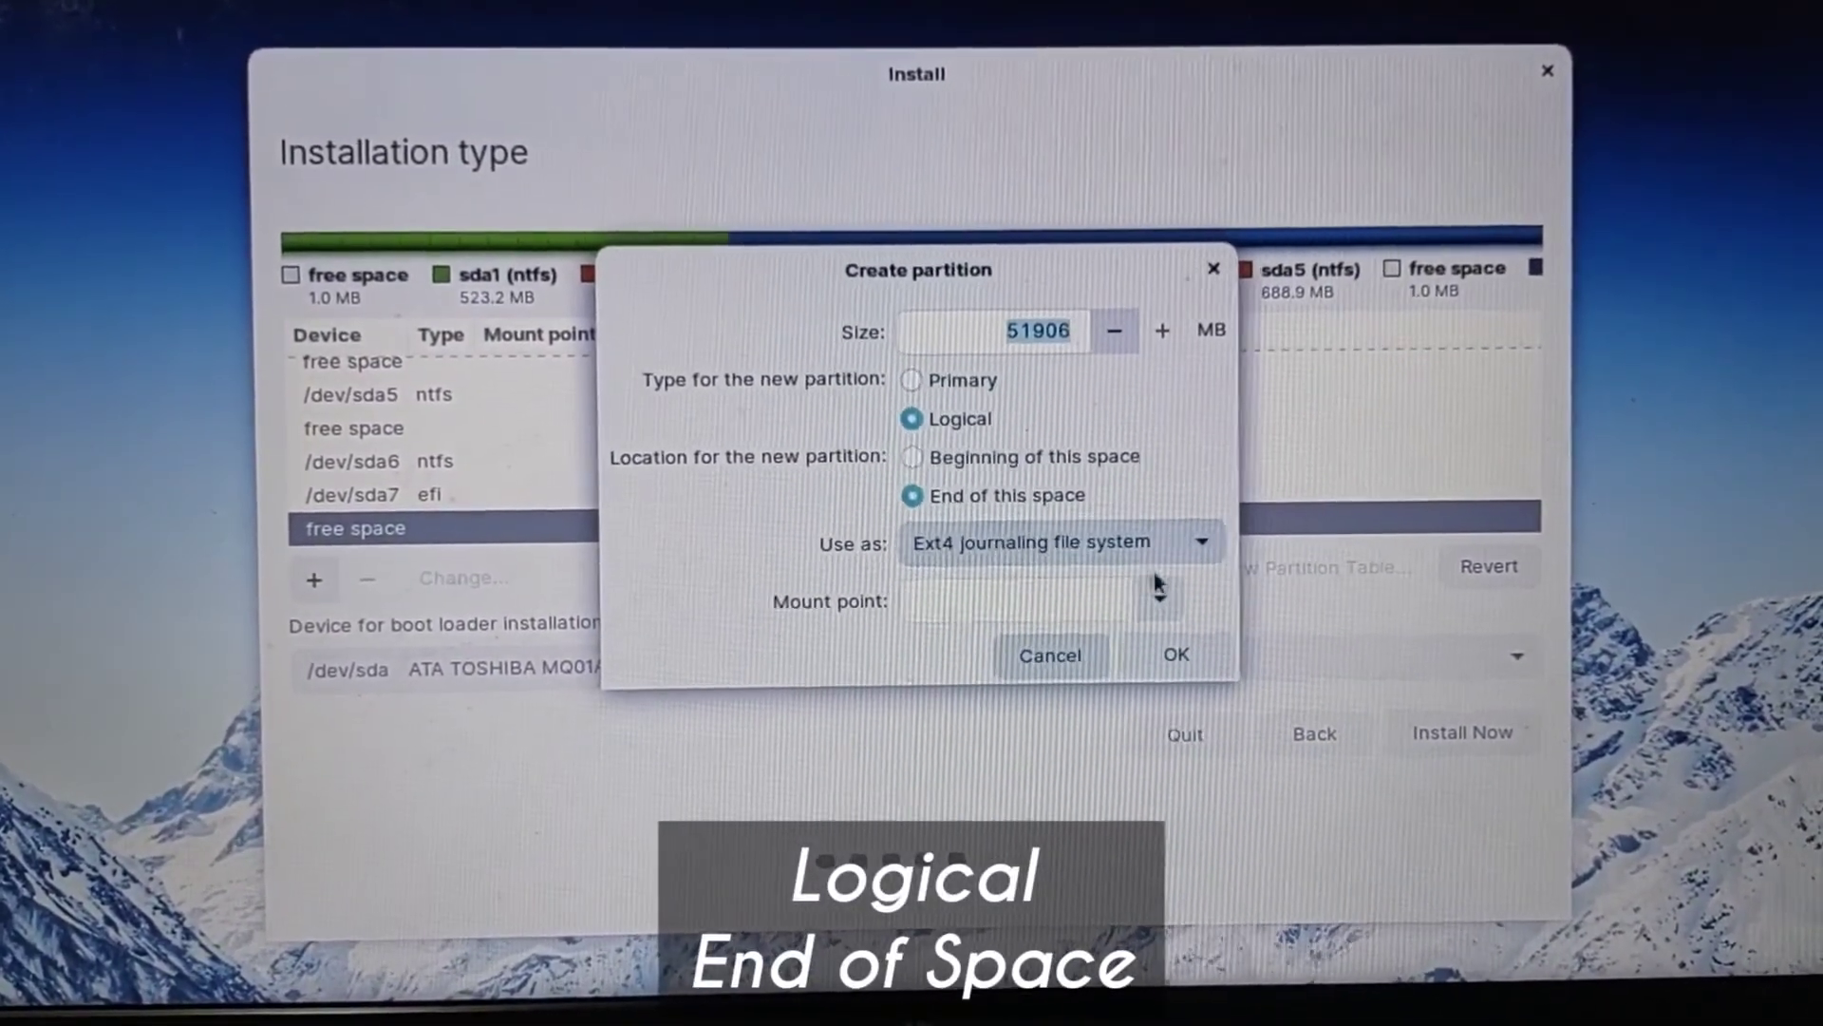
left_click(1156, 606)
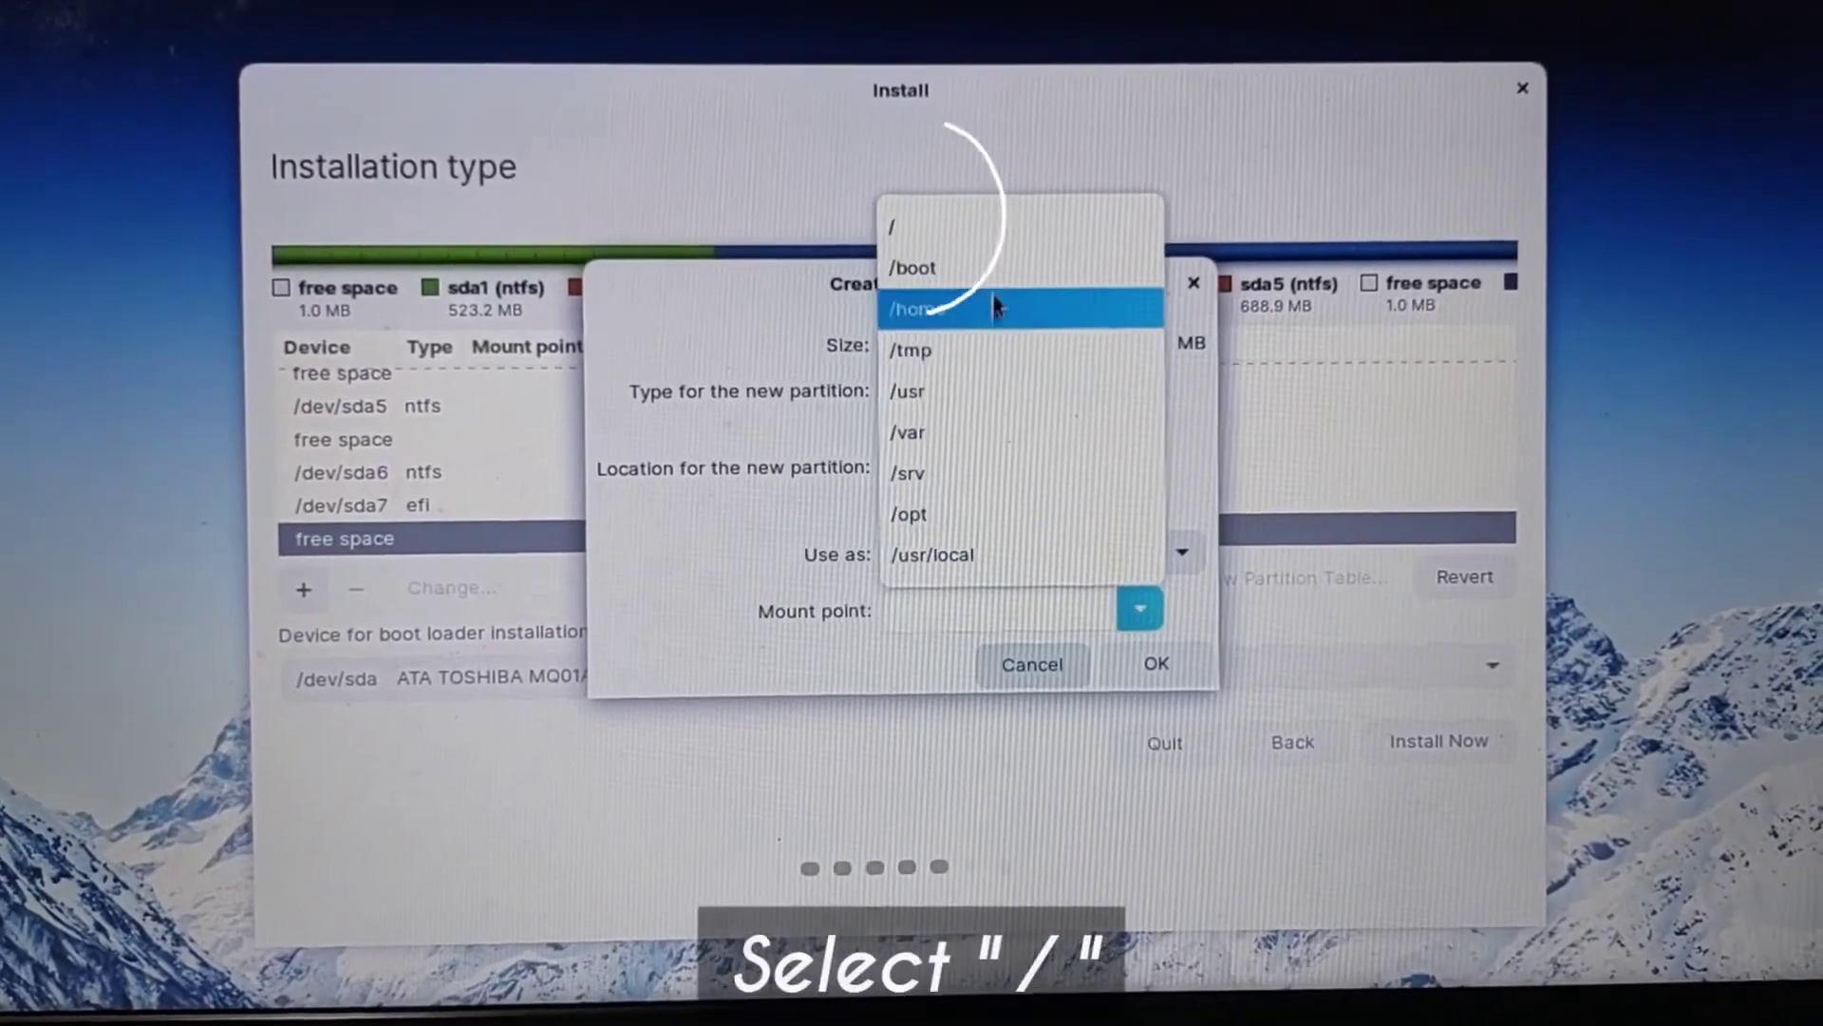
left_click(892, 226)
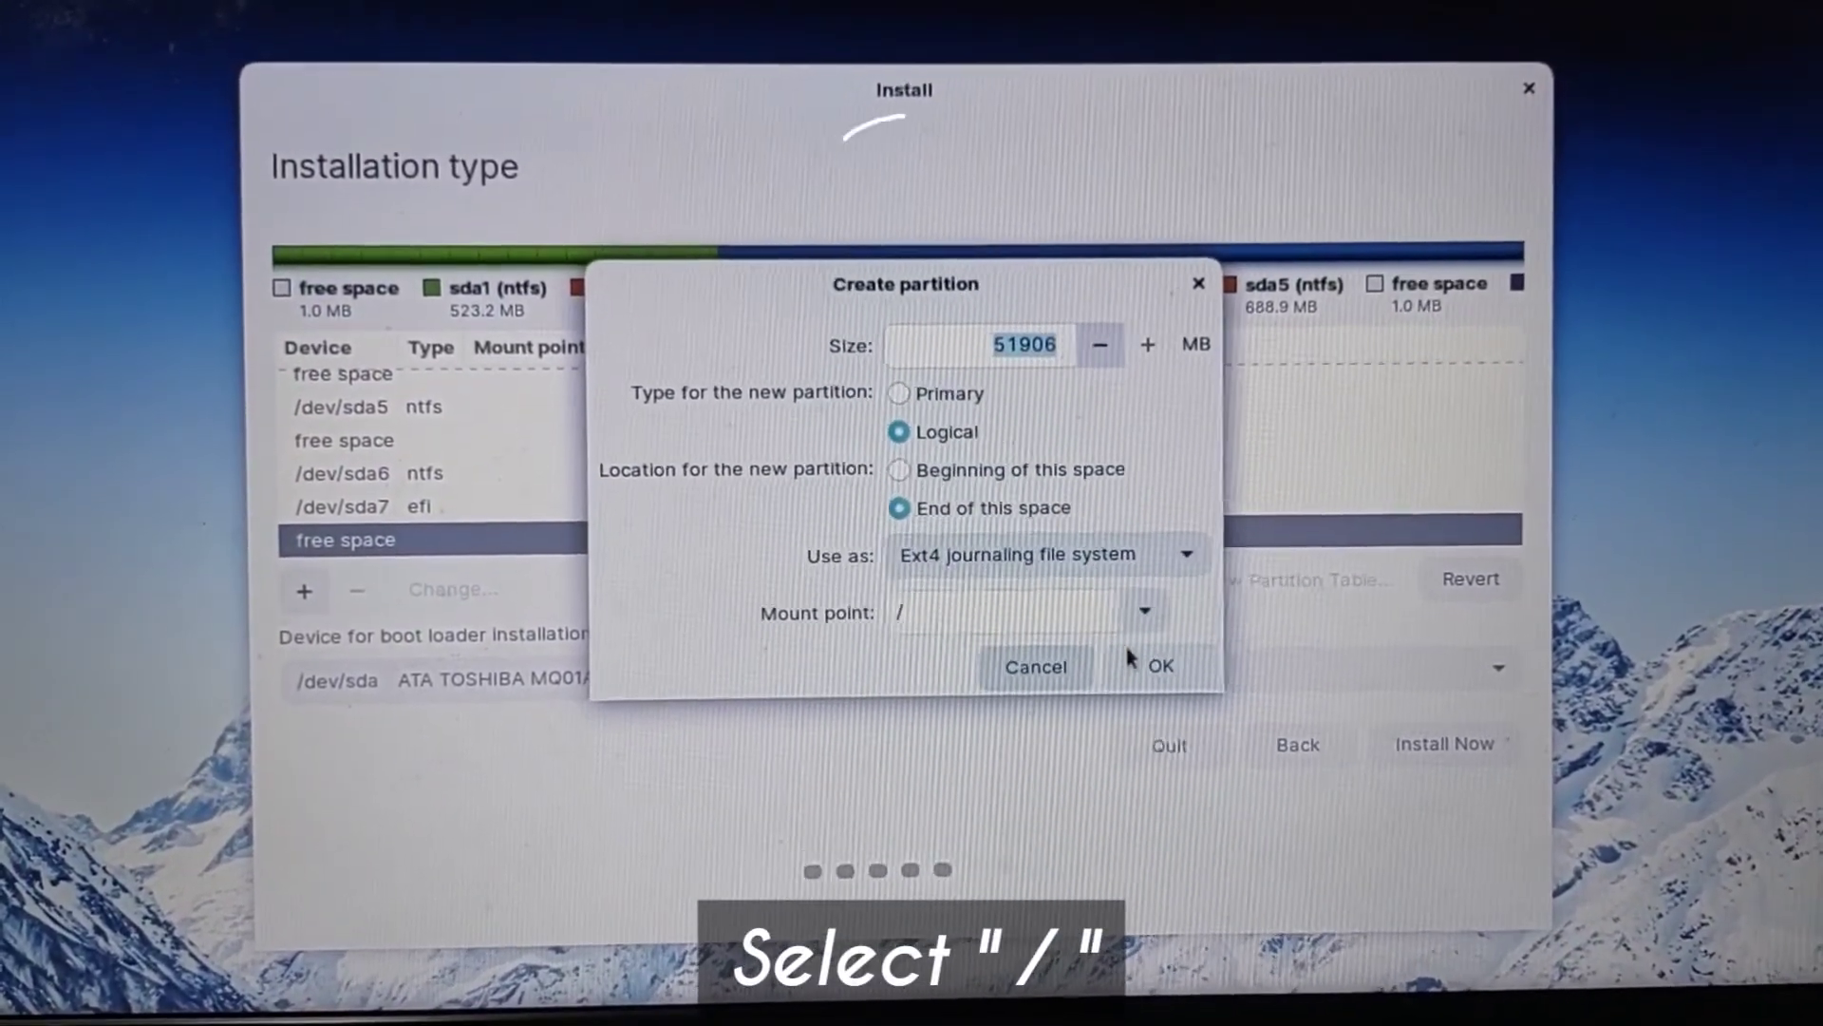
left_click(1160, 667)
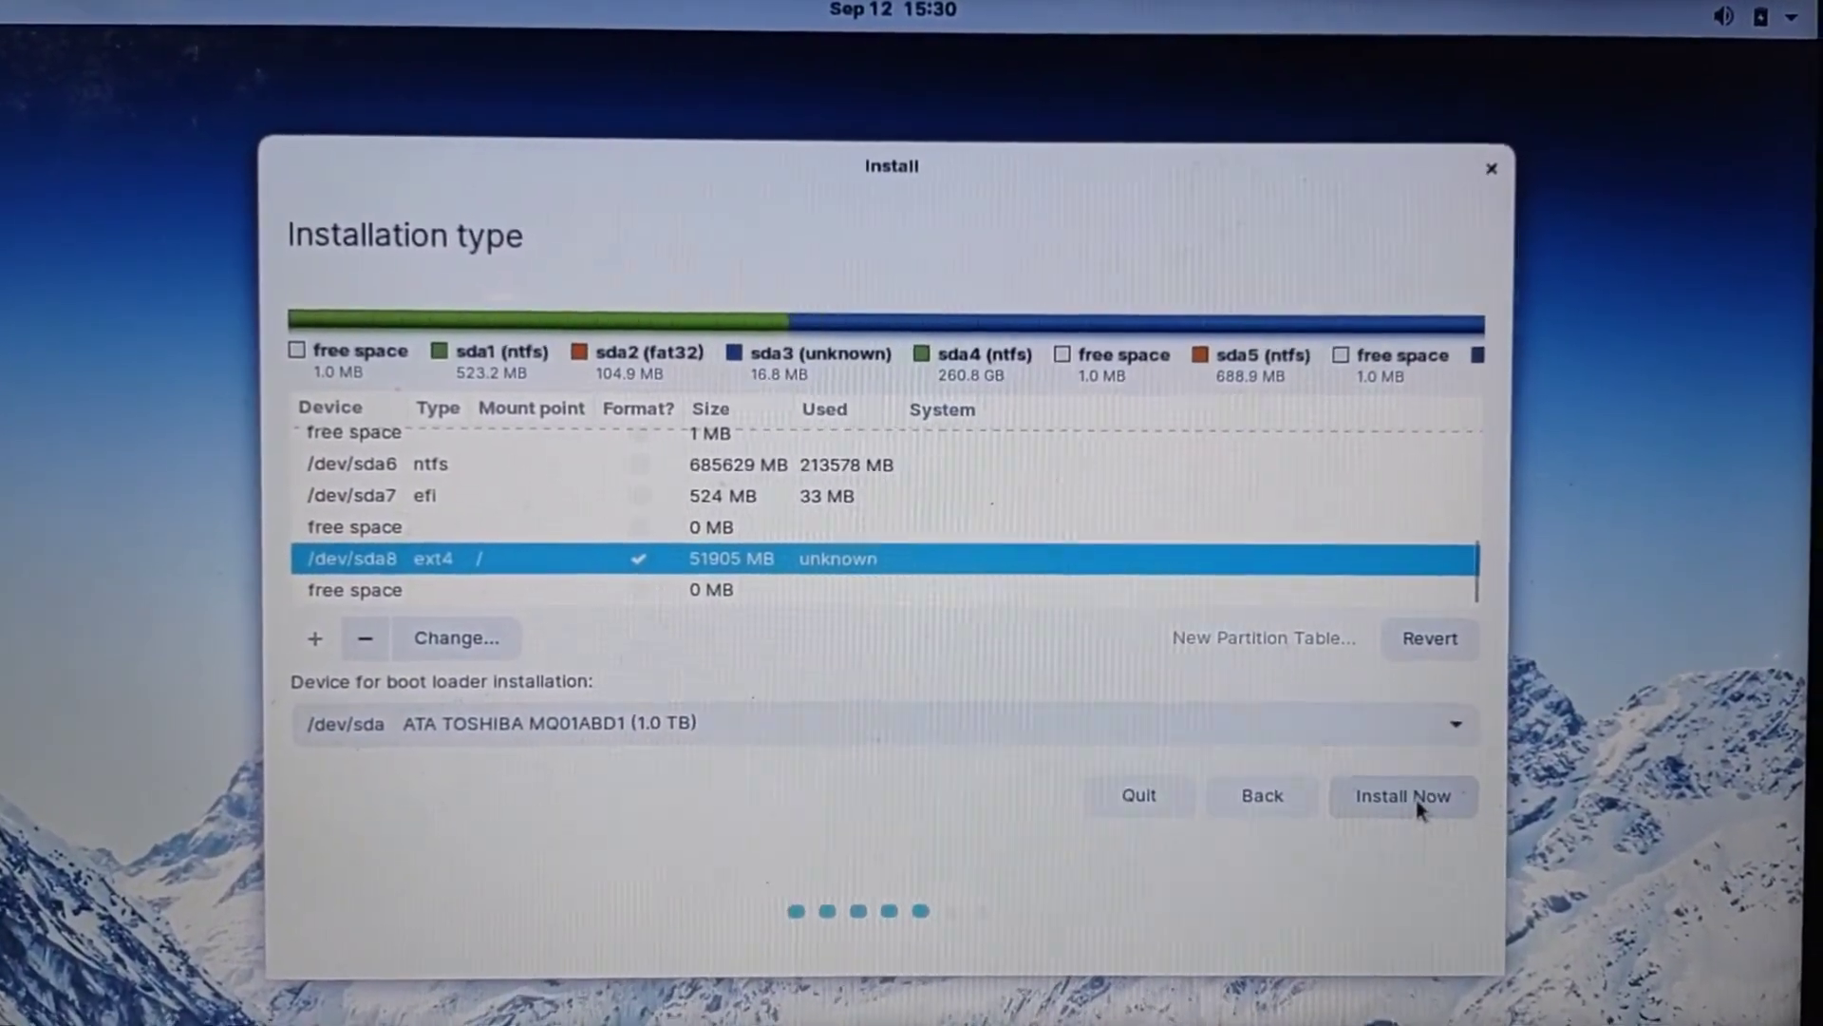
Start installing onto the new root partition and confirm writing changes to disk
left_click(1406, 796)
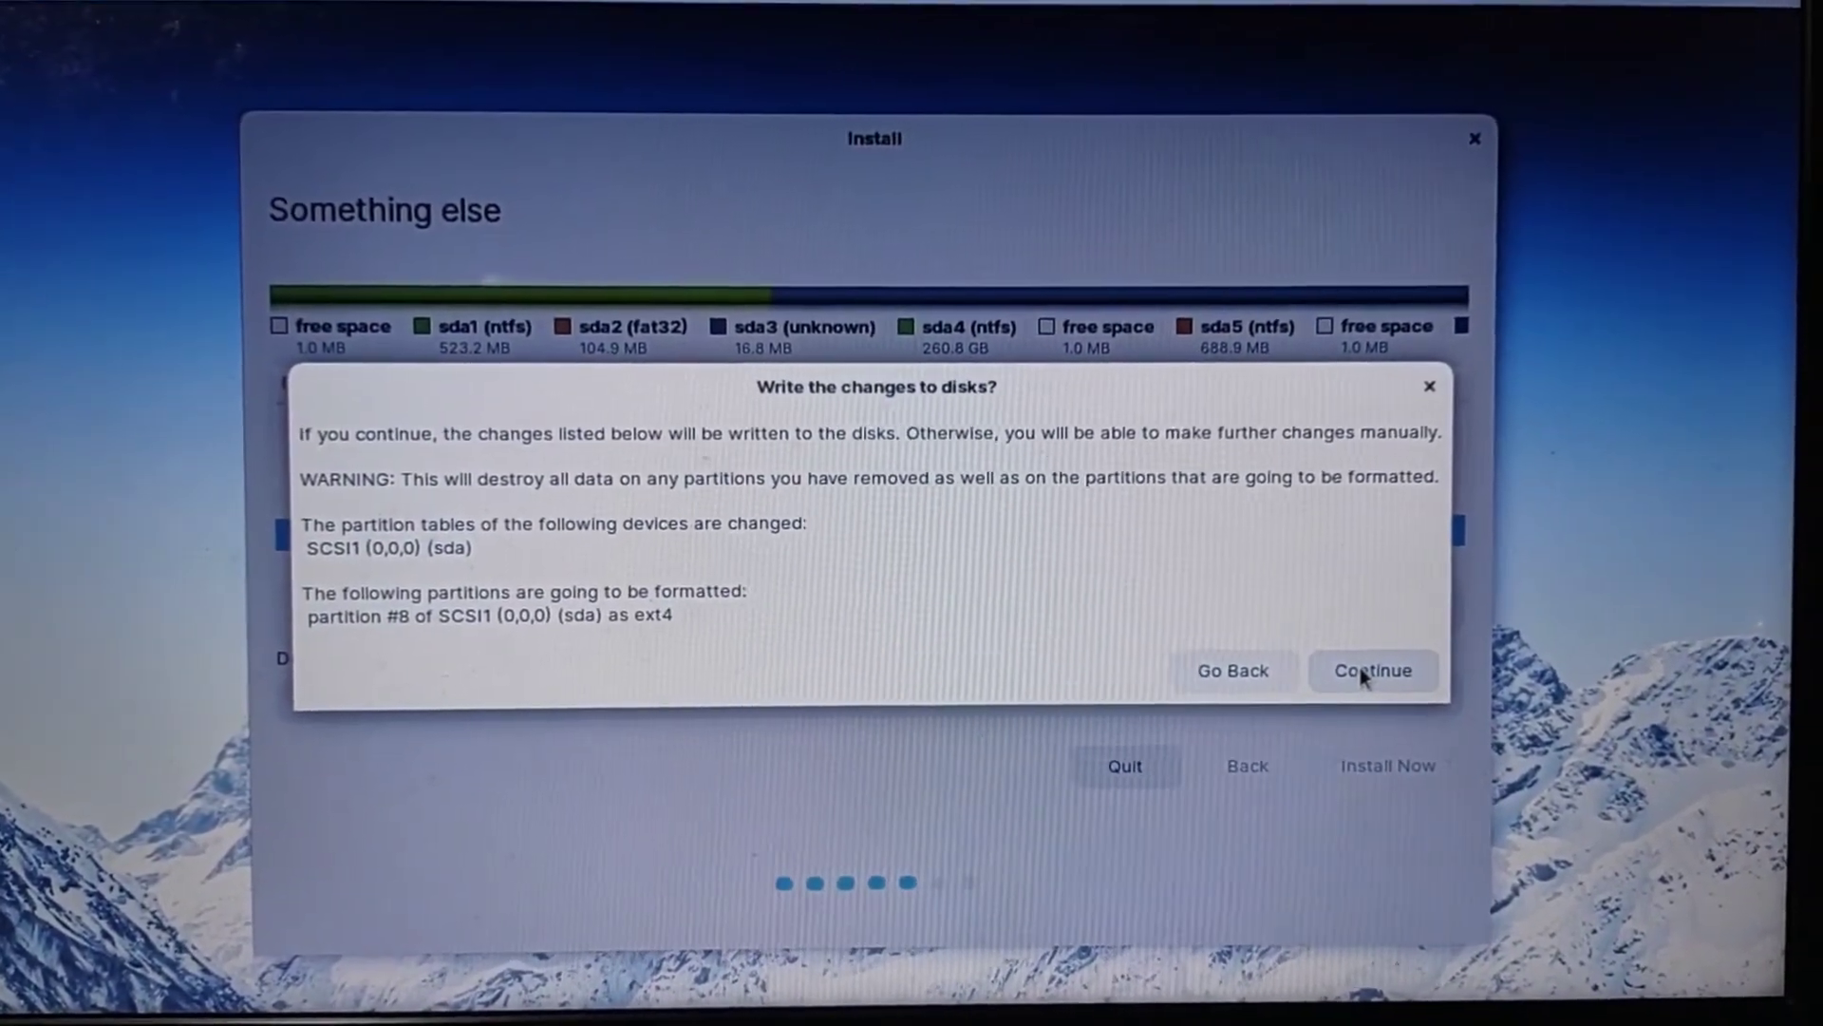
left_click(1373, 670)
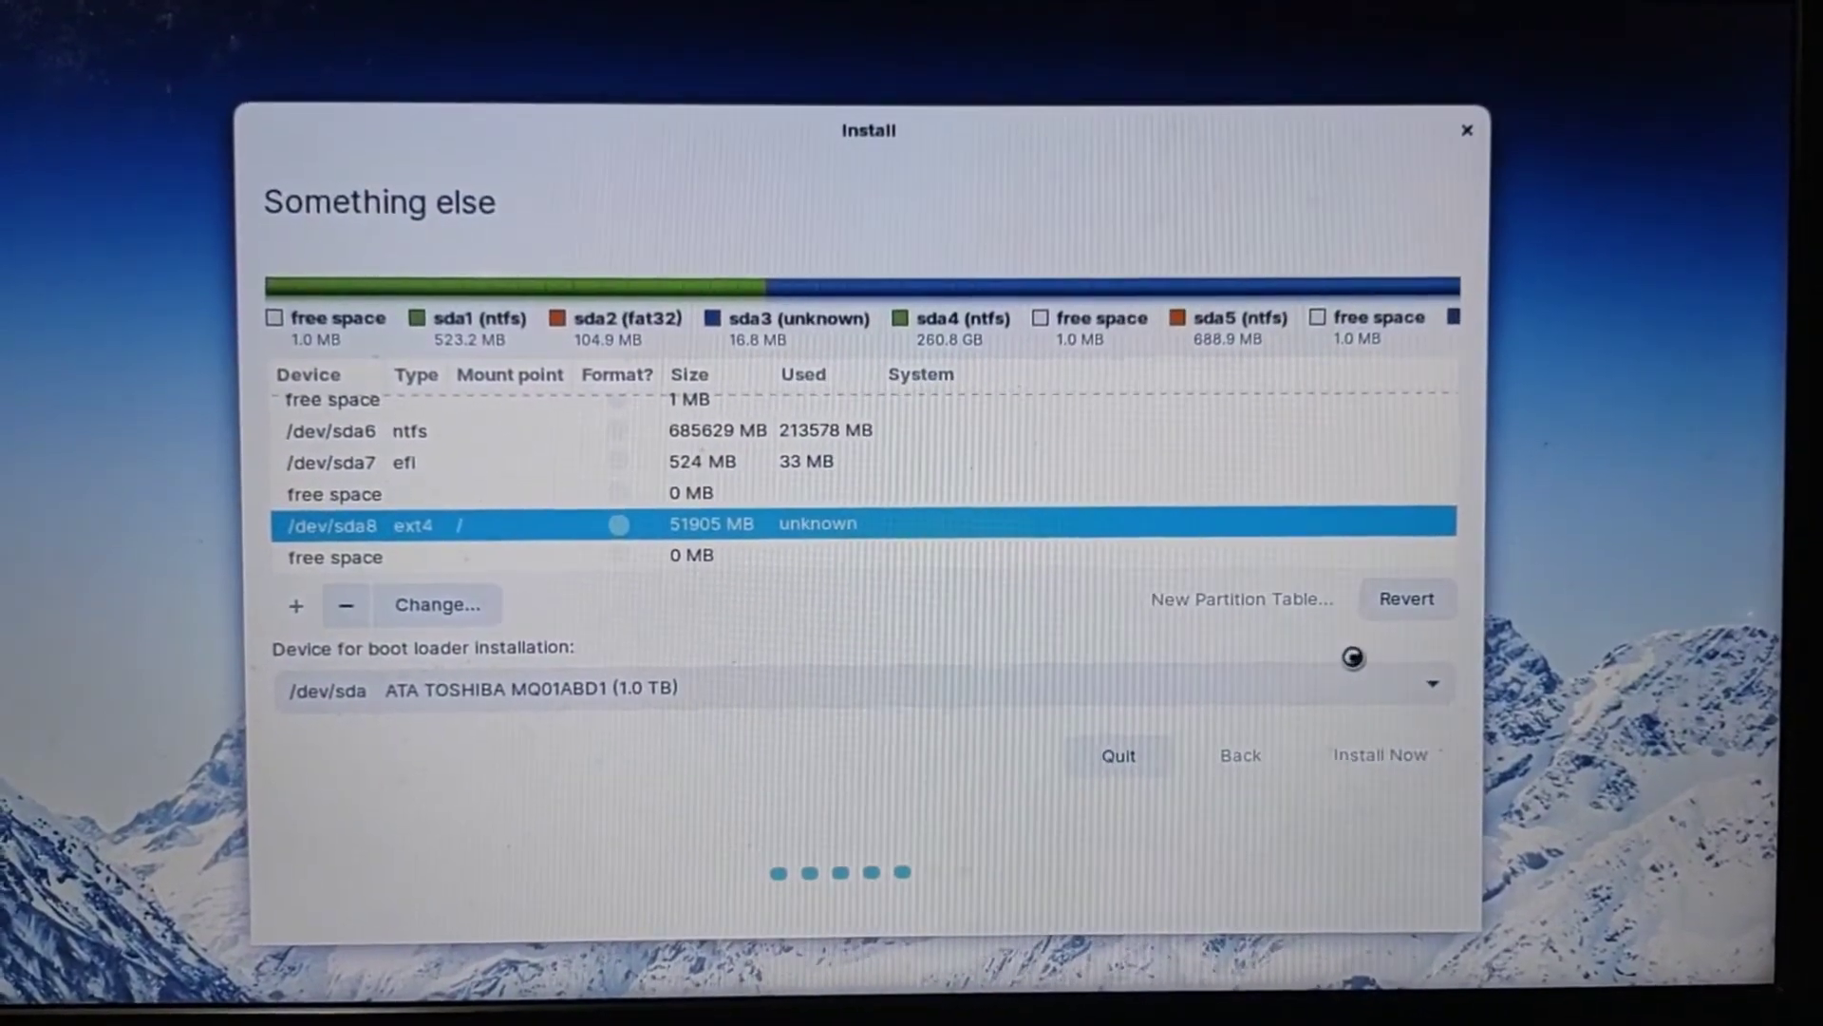
left_click(1379, 756)
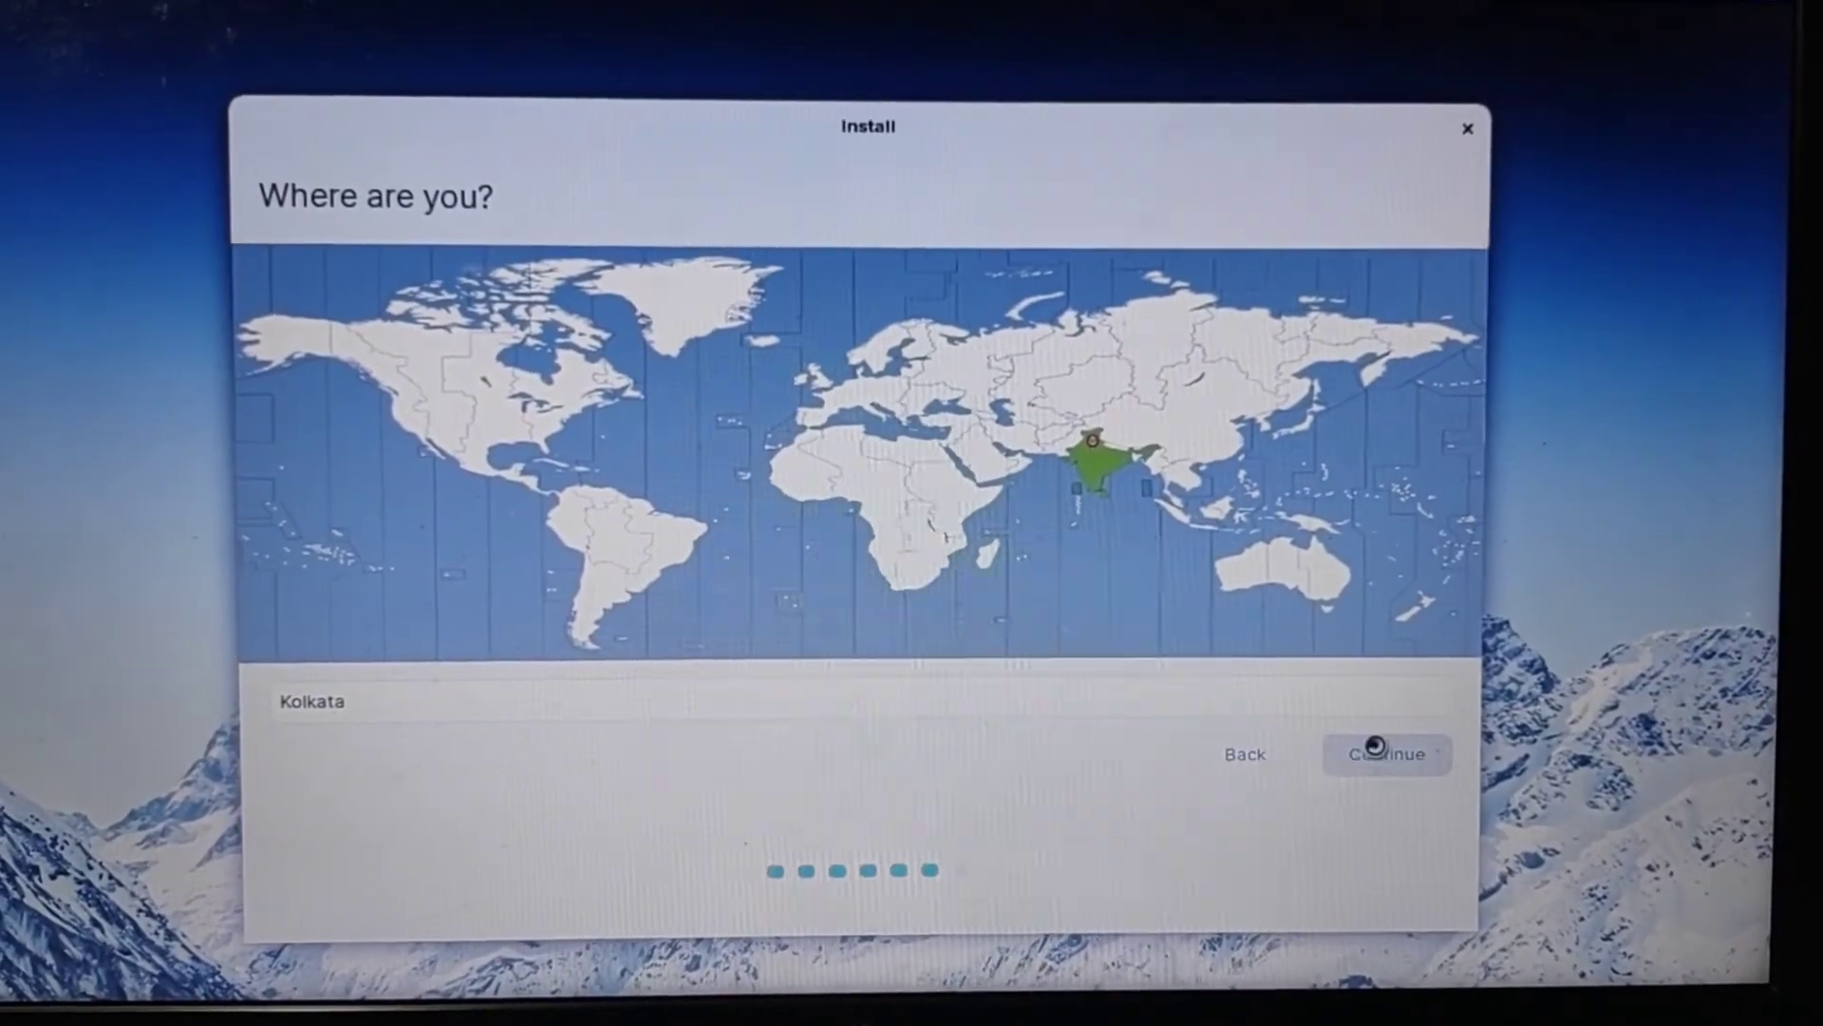
Keep Kolkata as time zone and submit the user account details with automatic login
left_click(1383, 752)
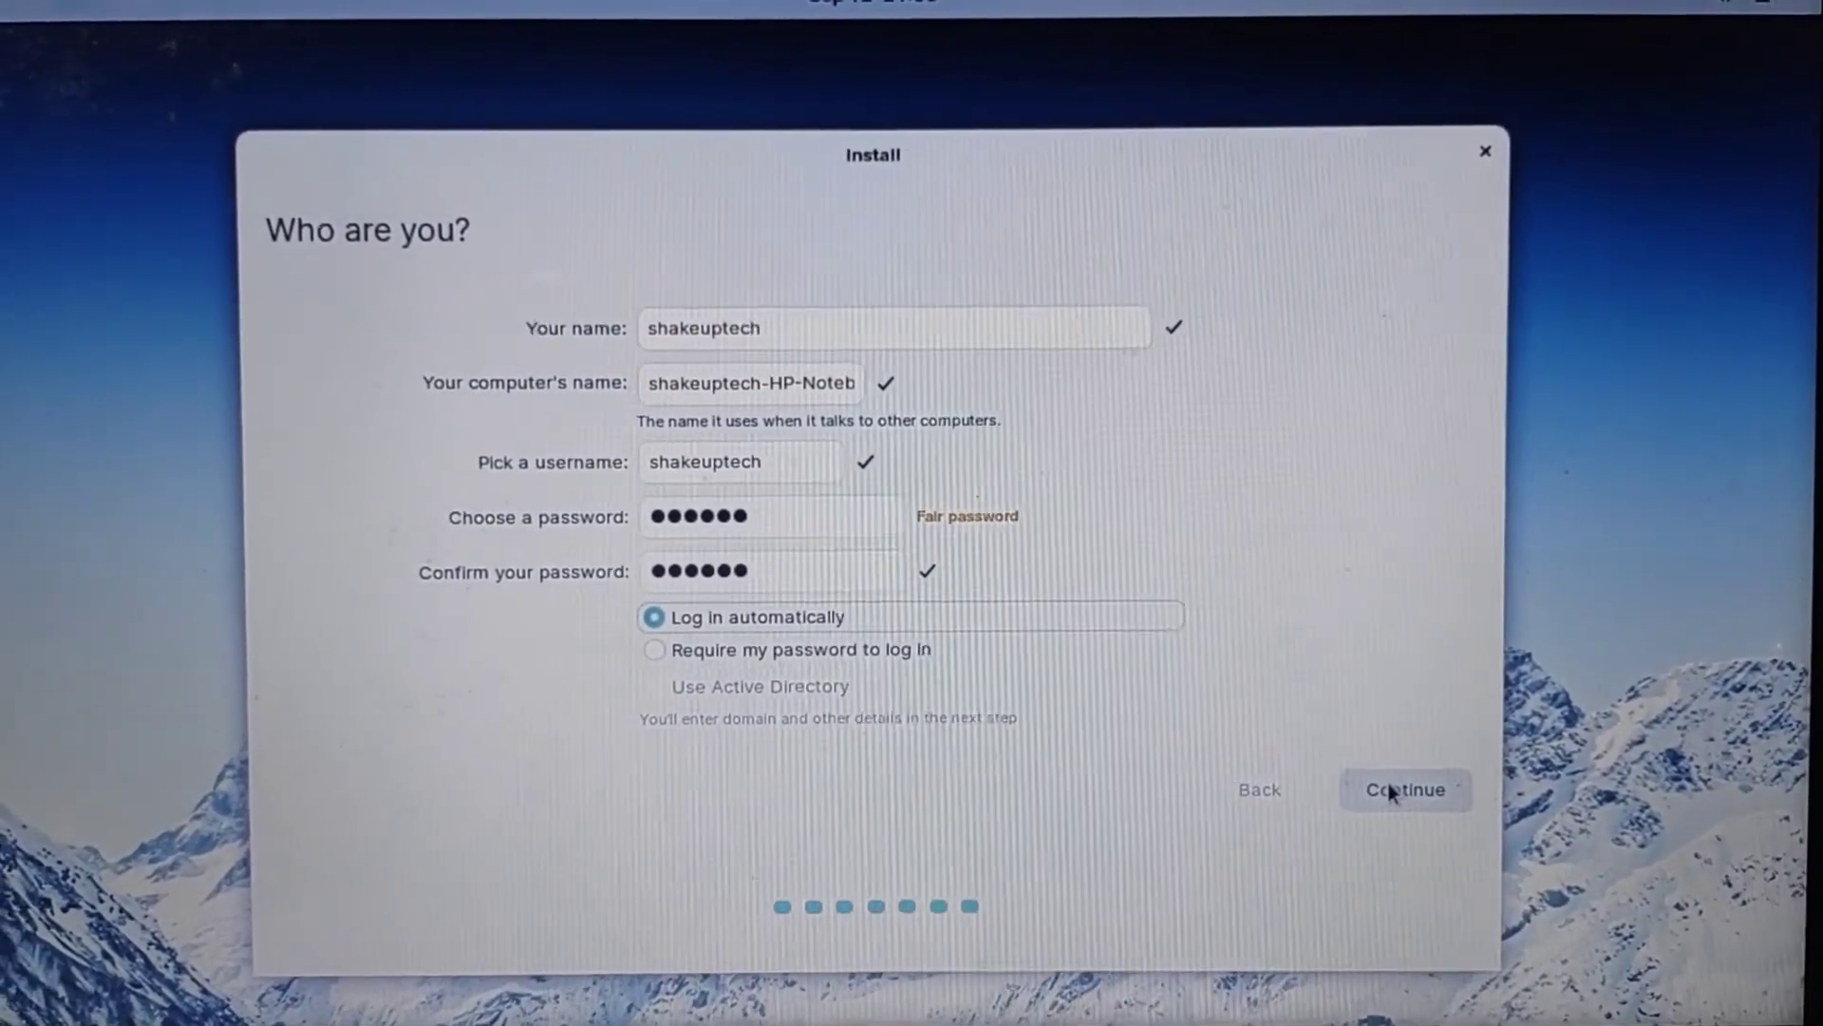
left_click(1406, 790)
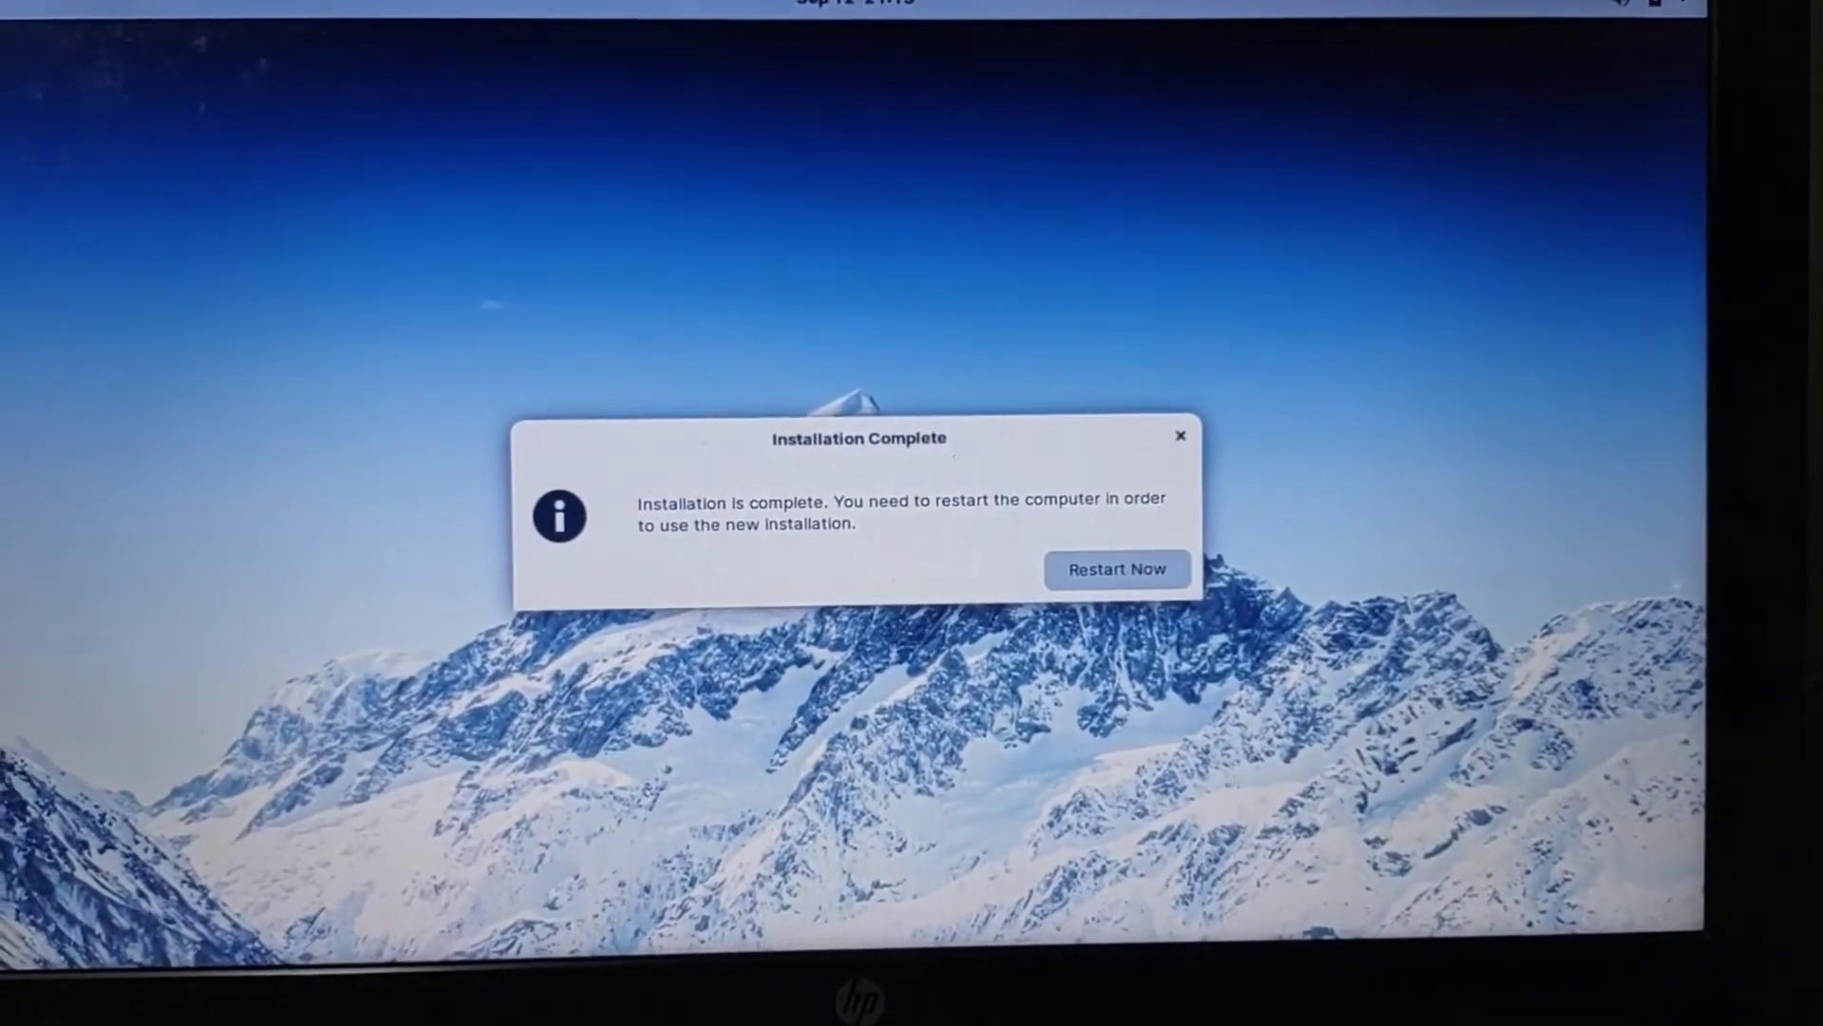
Restart the computer from the Installation Complete dialog
left_click(1117, 568)
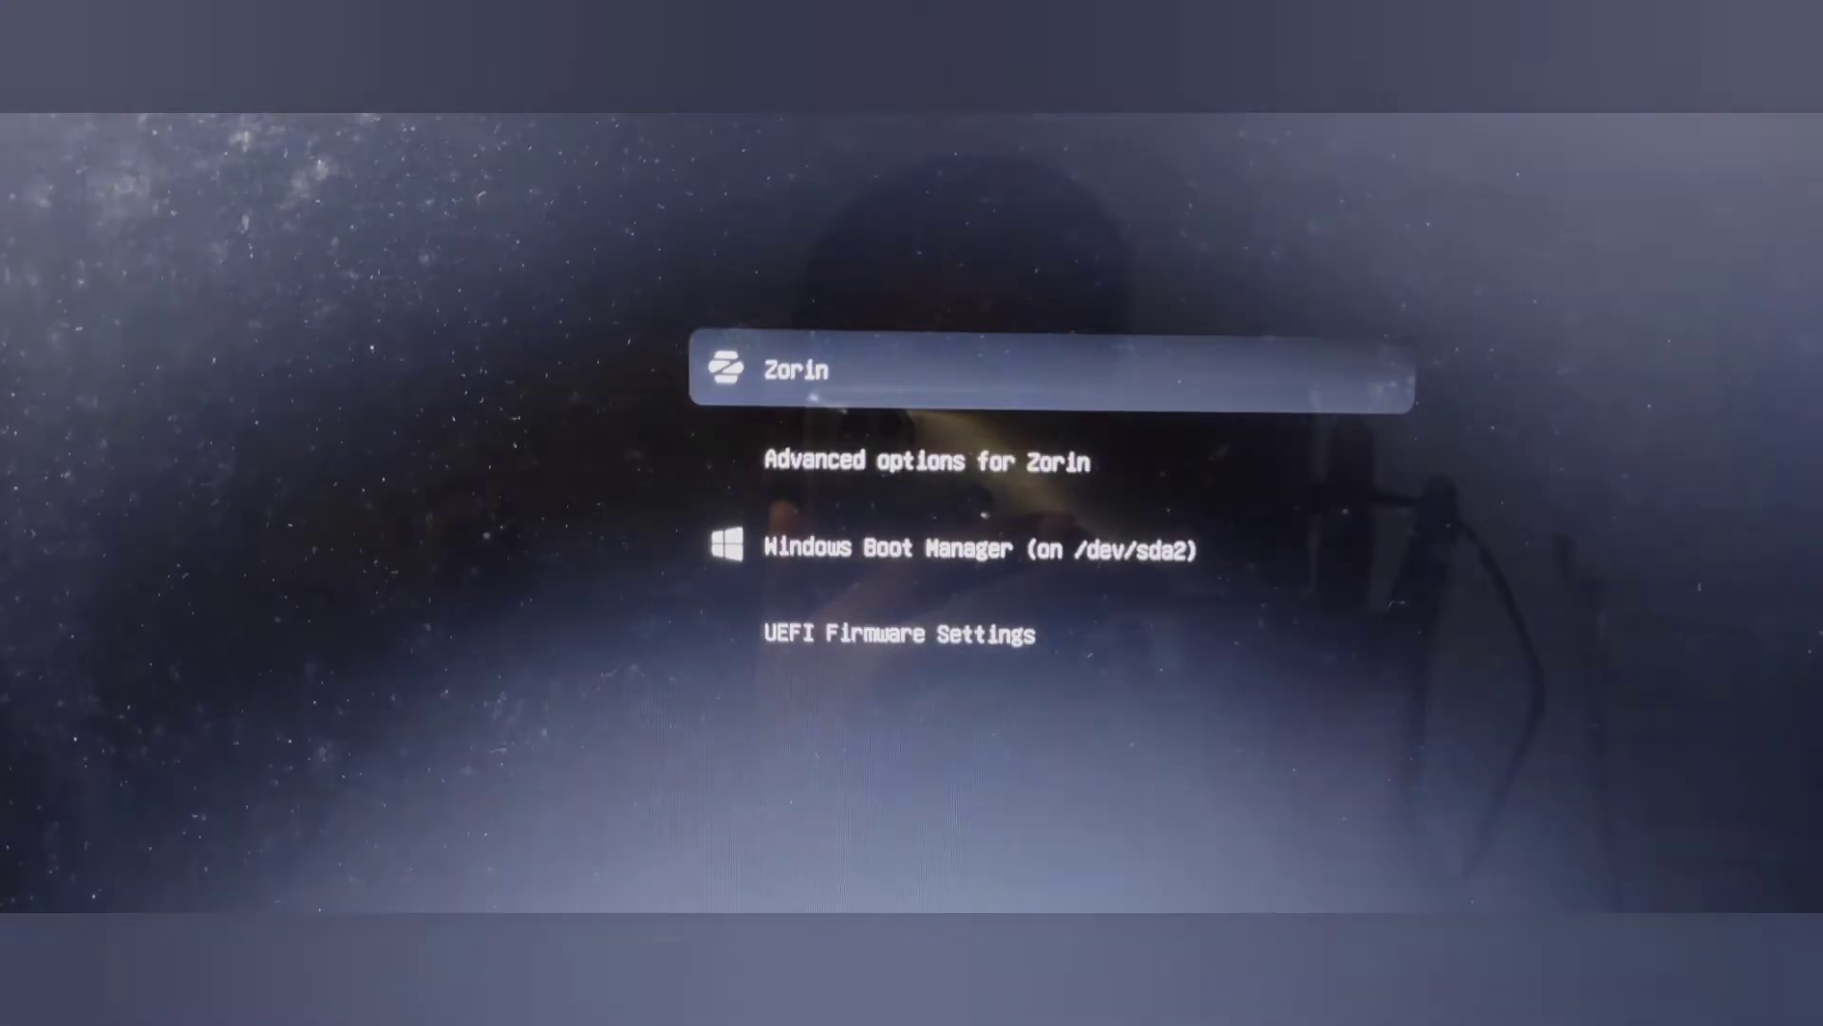
Boot the Zorin entry from the boot menu and decline the welcome tour
key("Return")
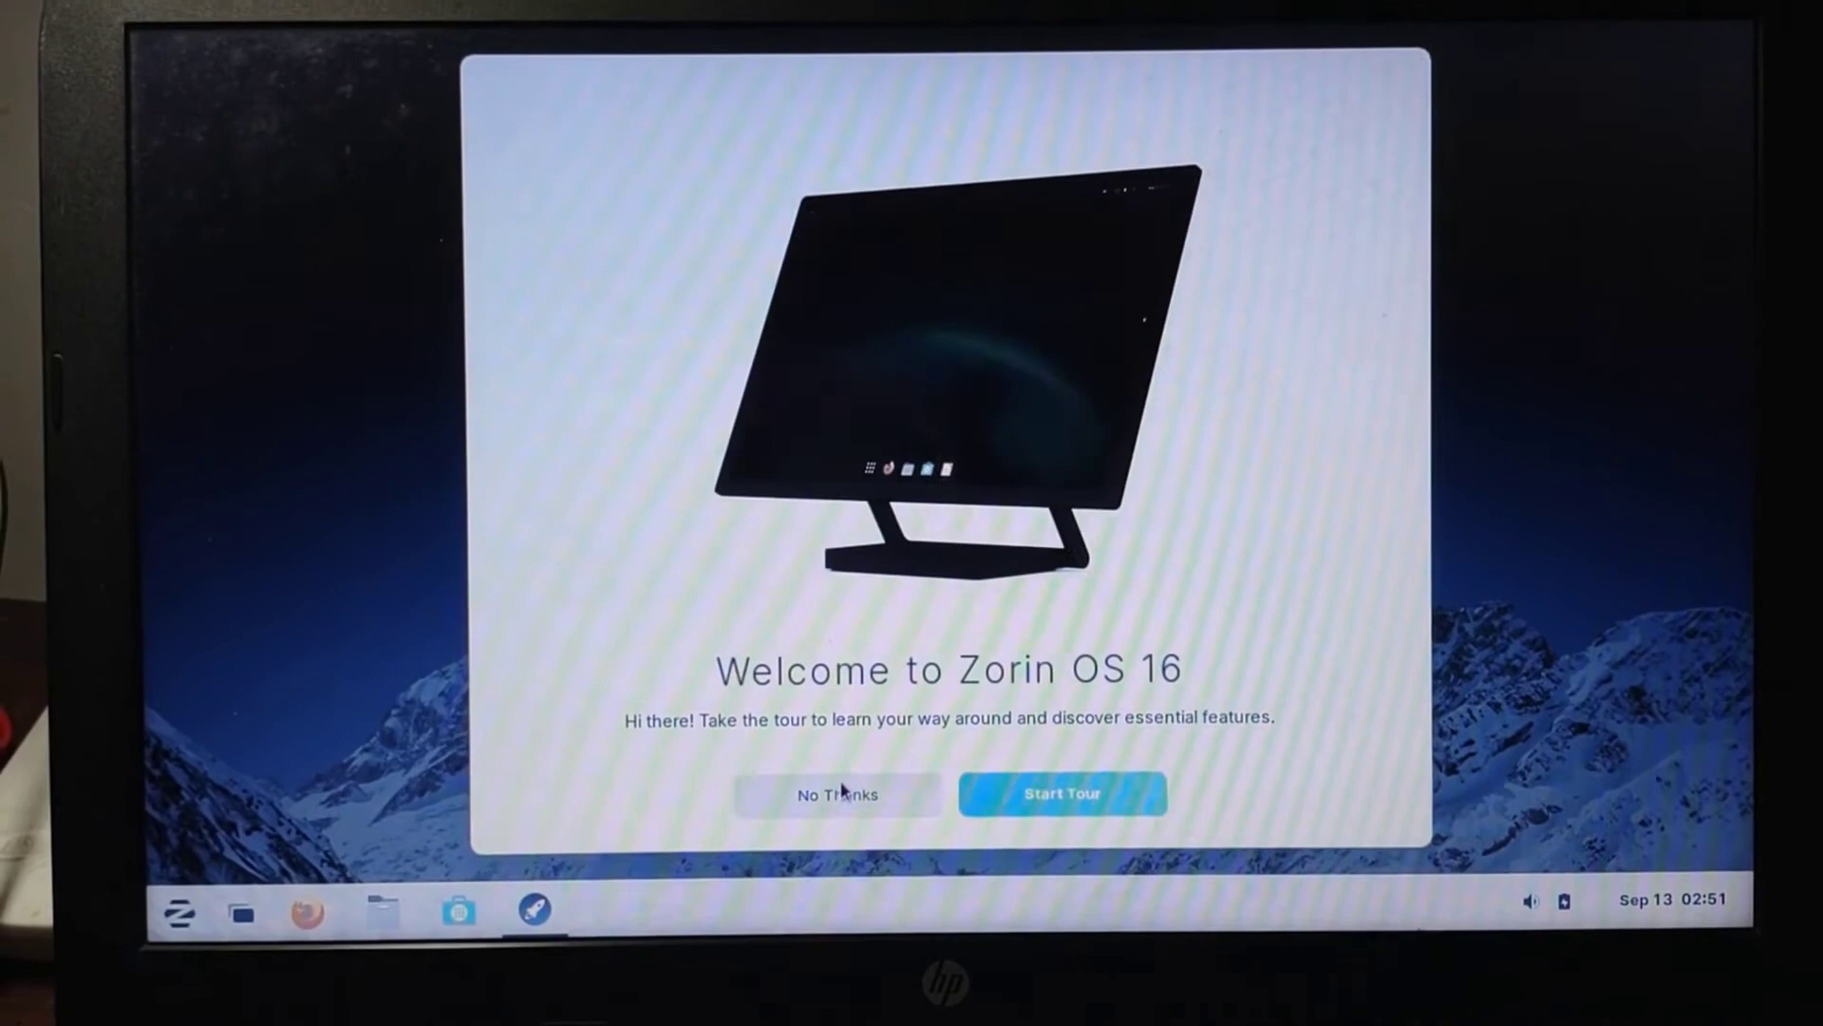
left_click(836, 794)
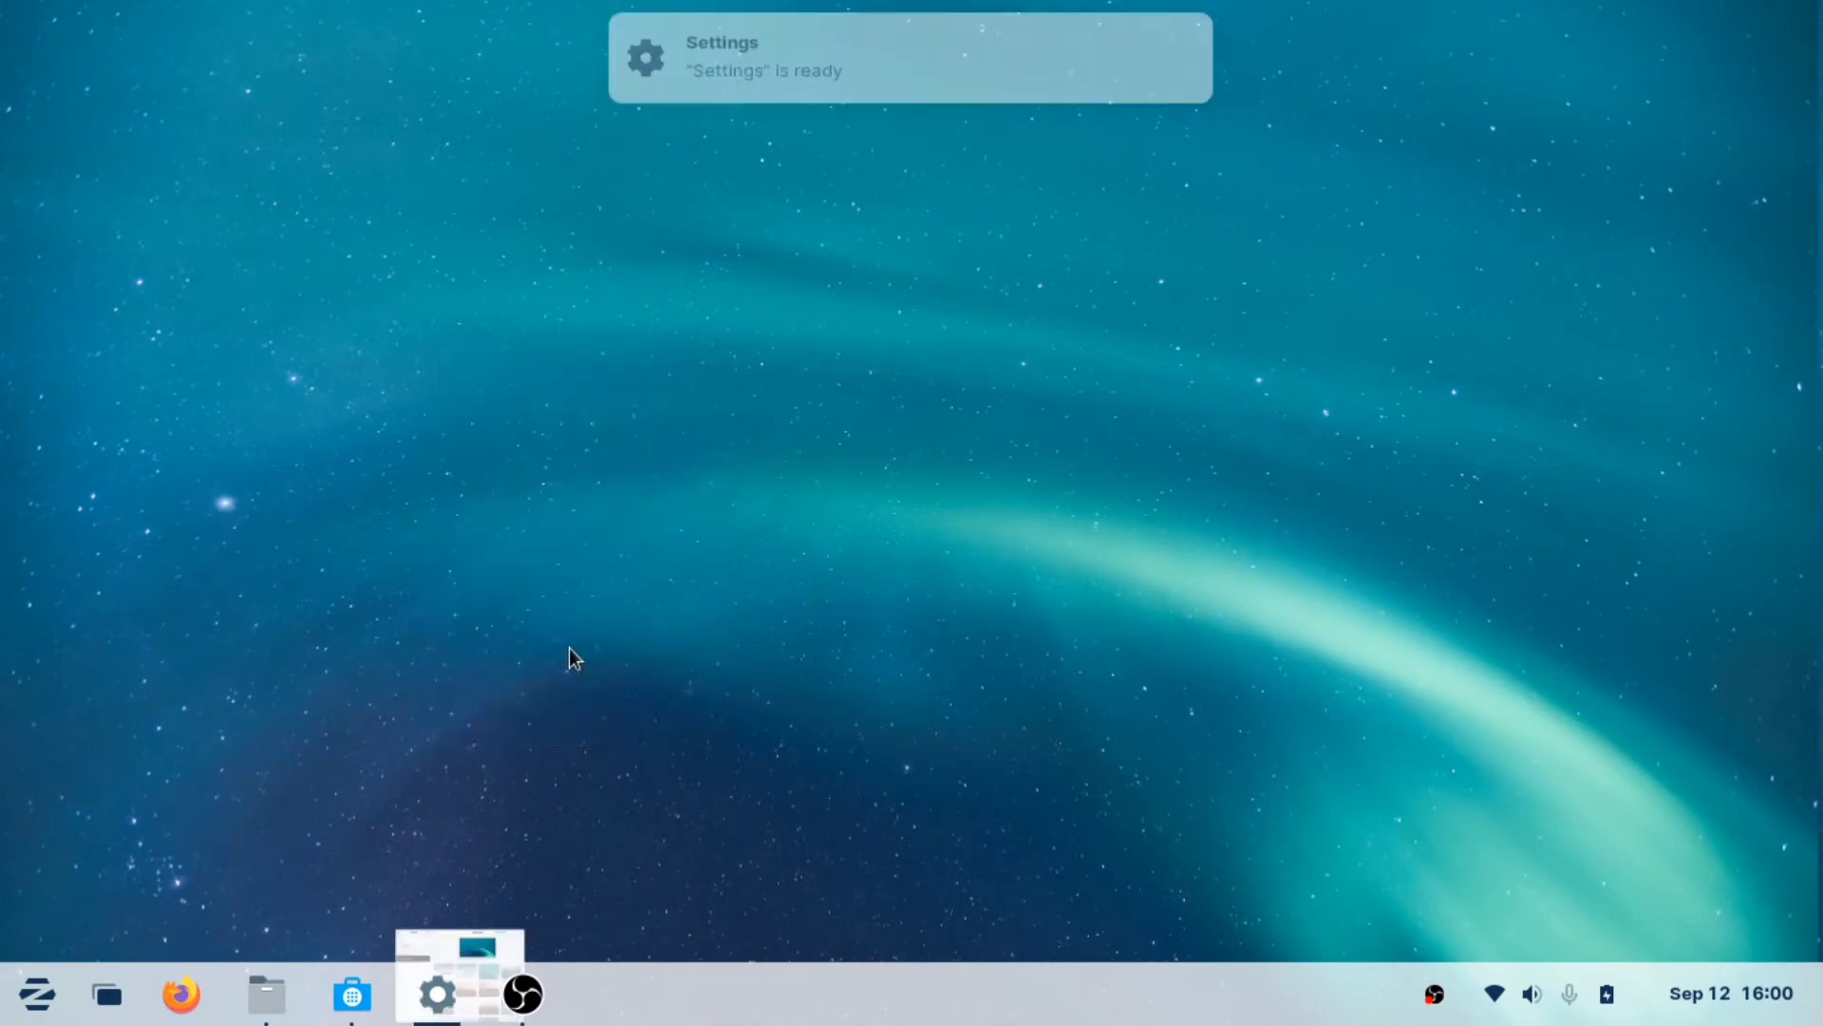
Set the snowy mountain wallpaper in Background settings and minimise Settings to view it
left_click(437, 996)
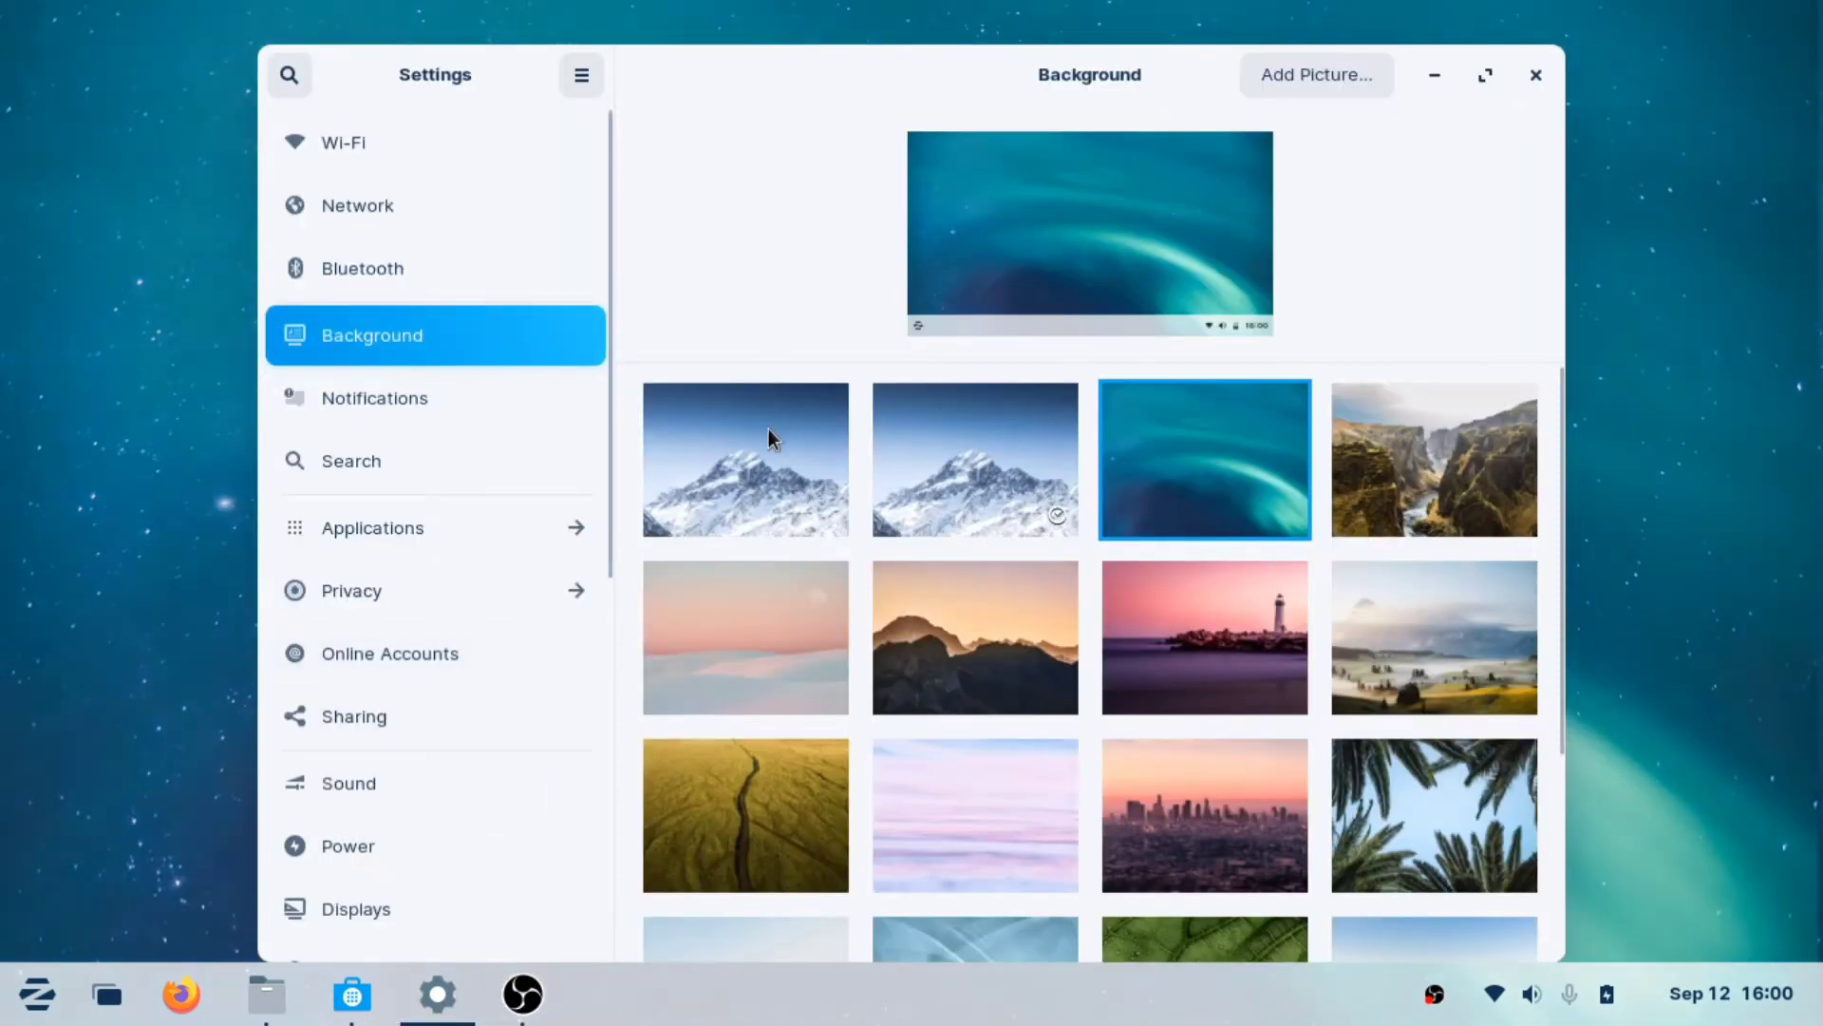
left_click(745, 460)
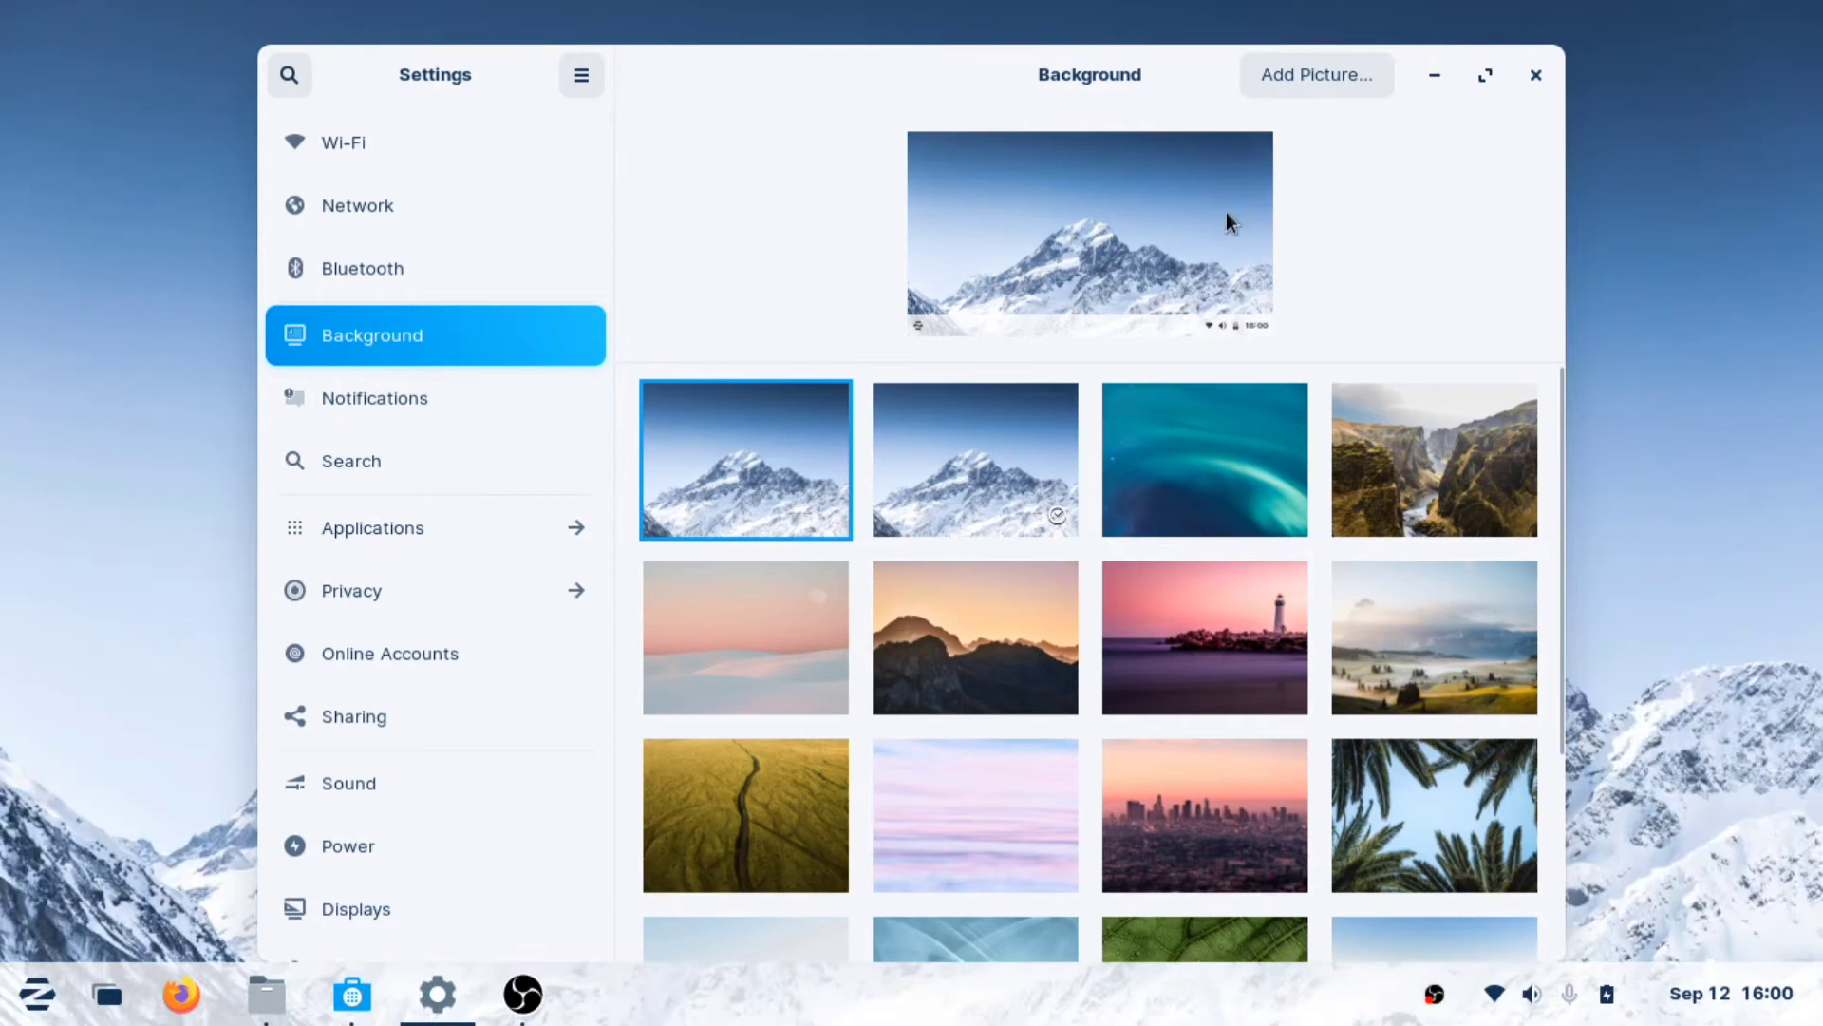
left_click(1534, 76)
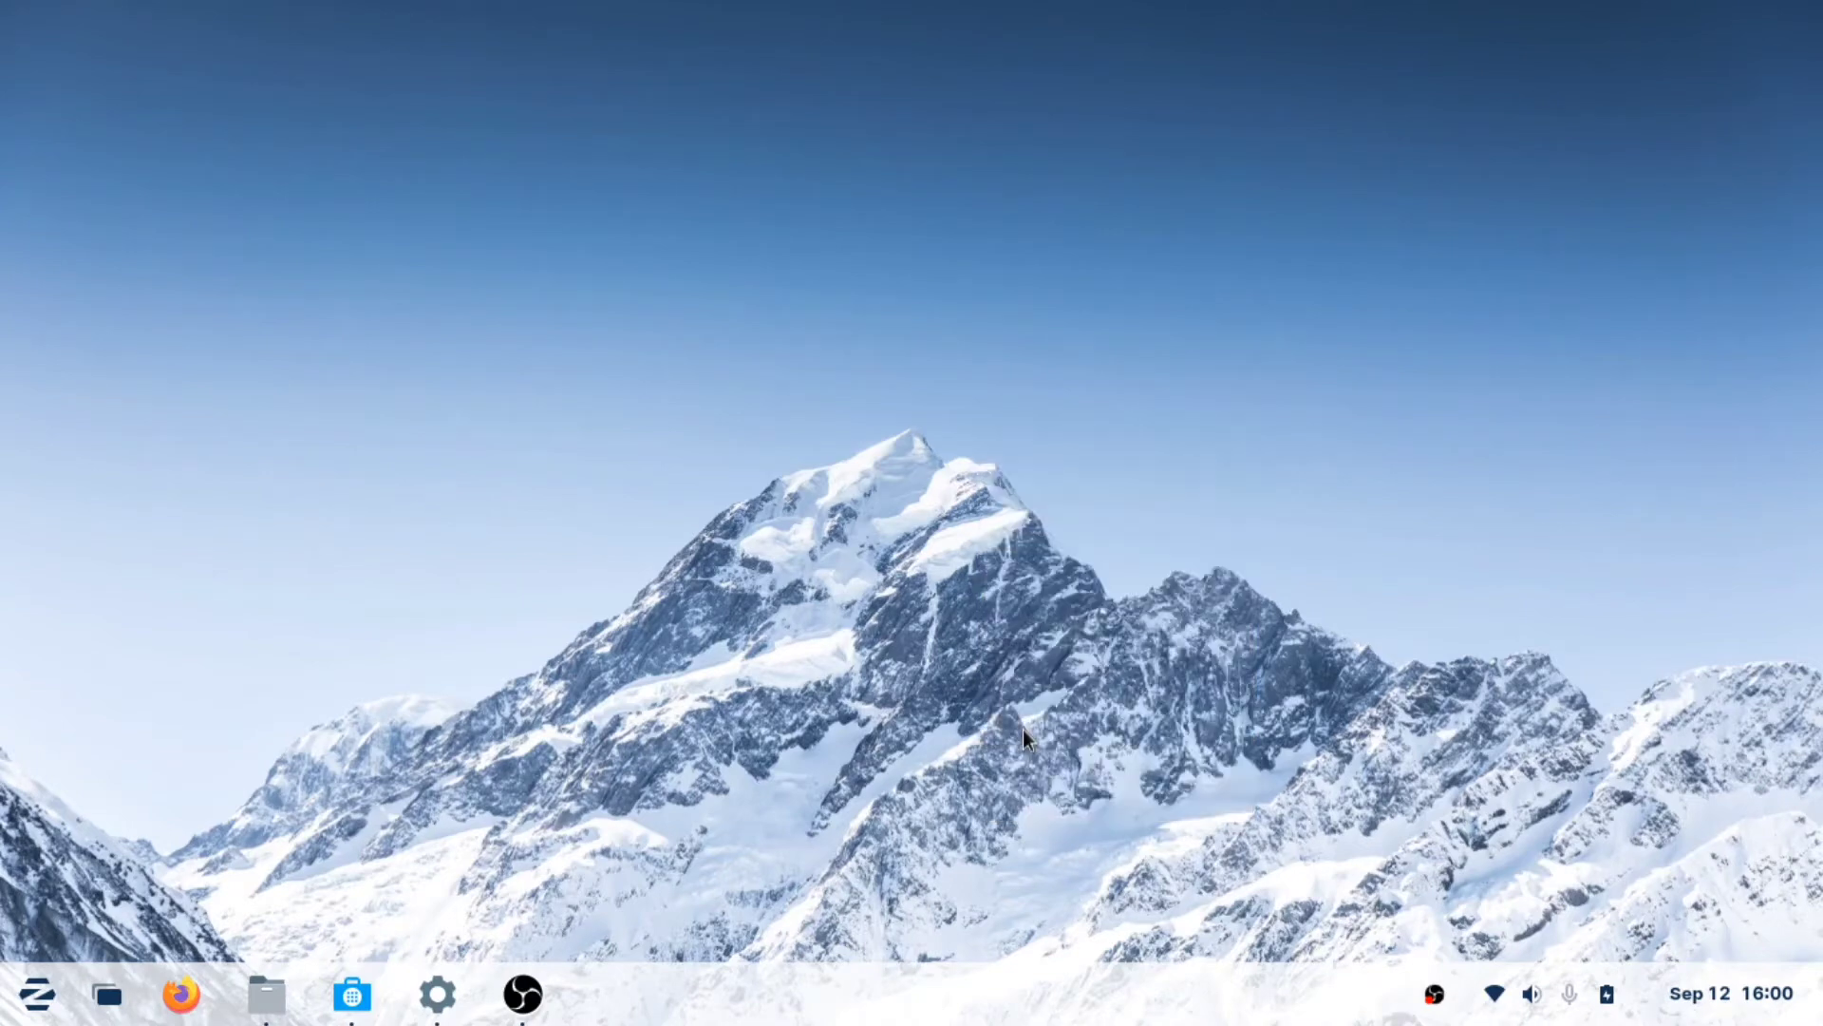
Restore Settings and switch the wallpaper to the pink lighthouse sunset photo
left_click(437, 994)
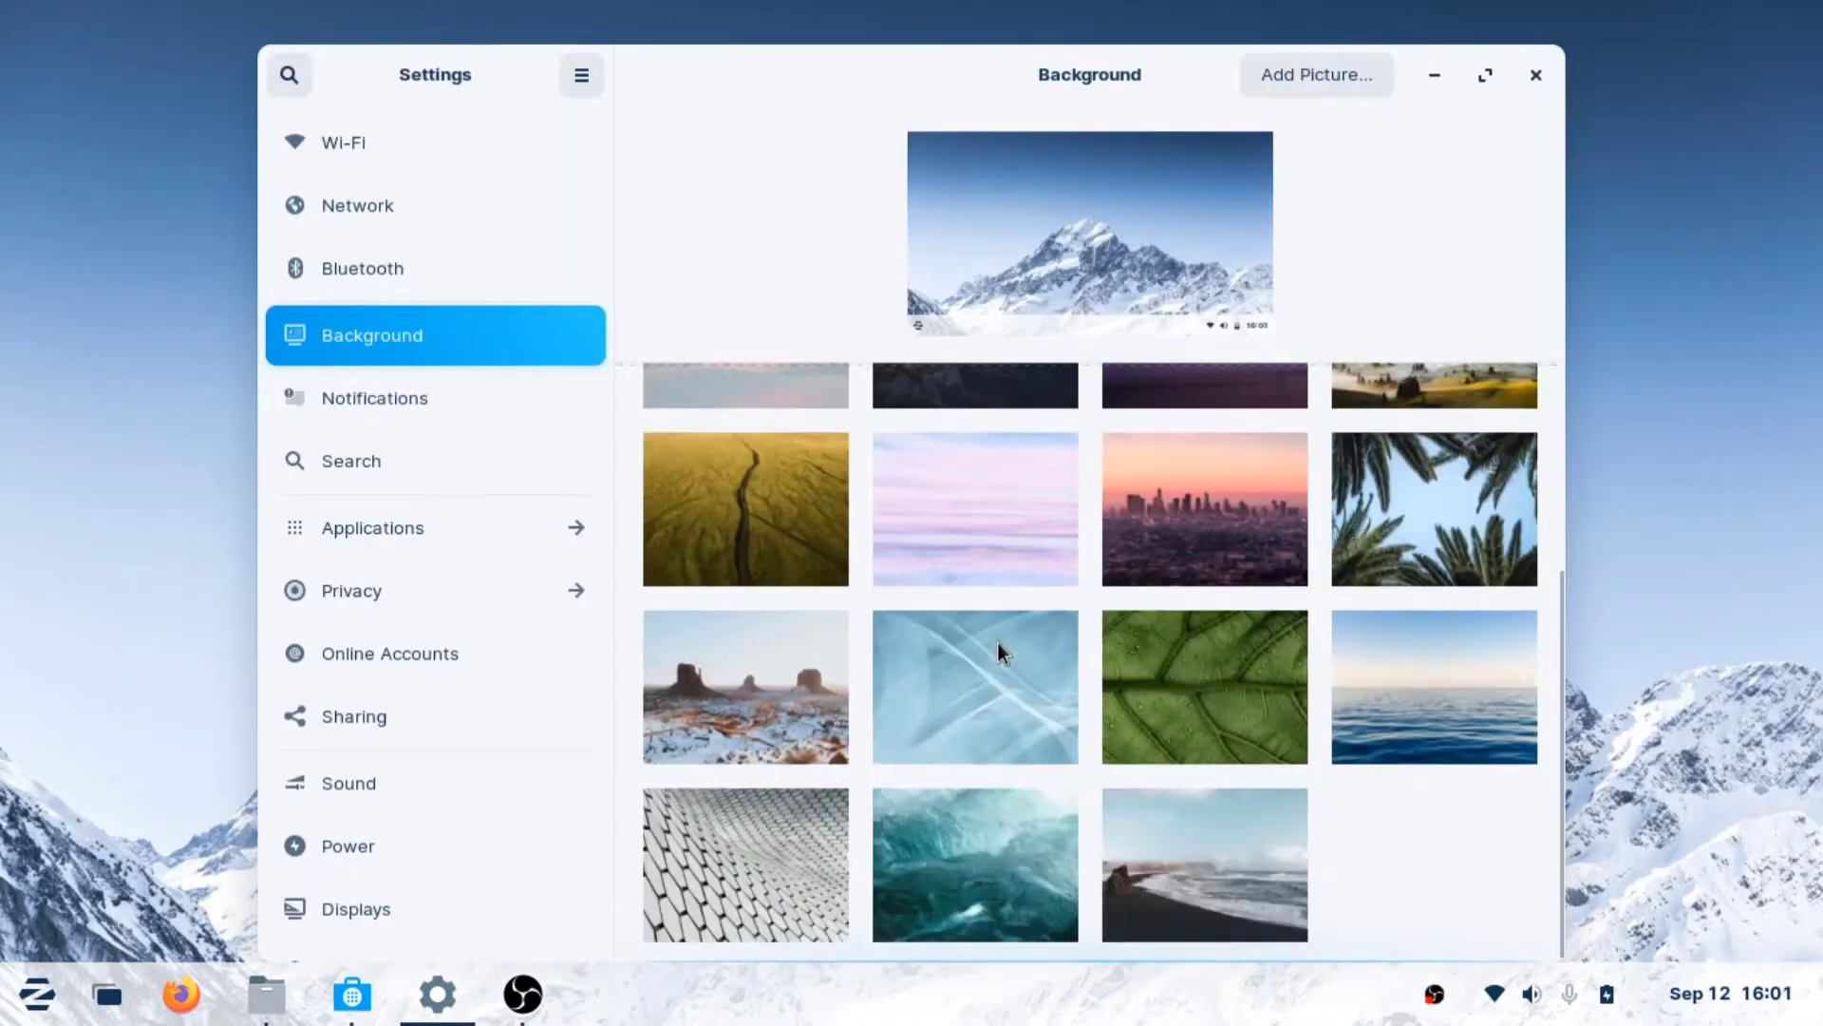
scroll("up", 3)
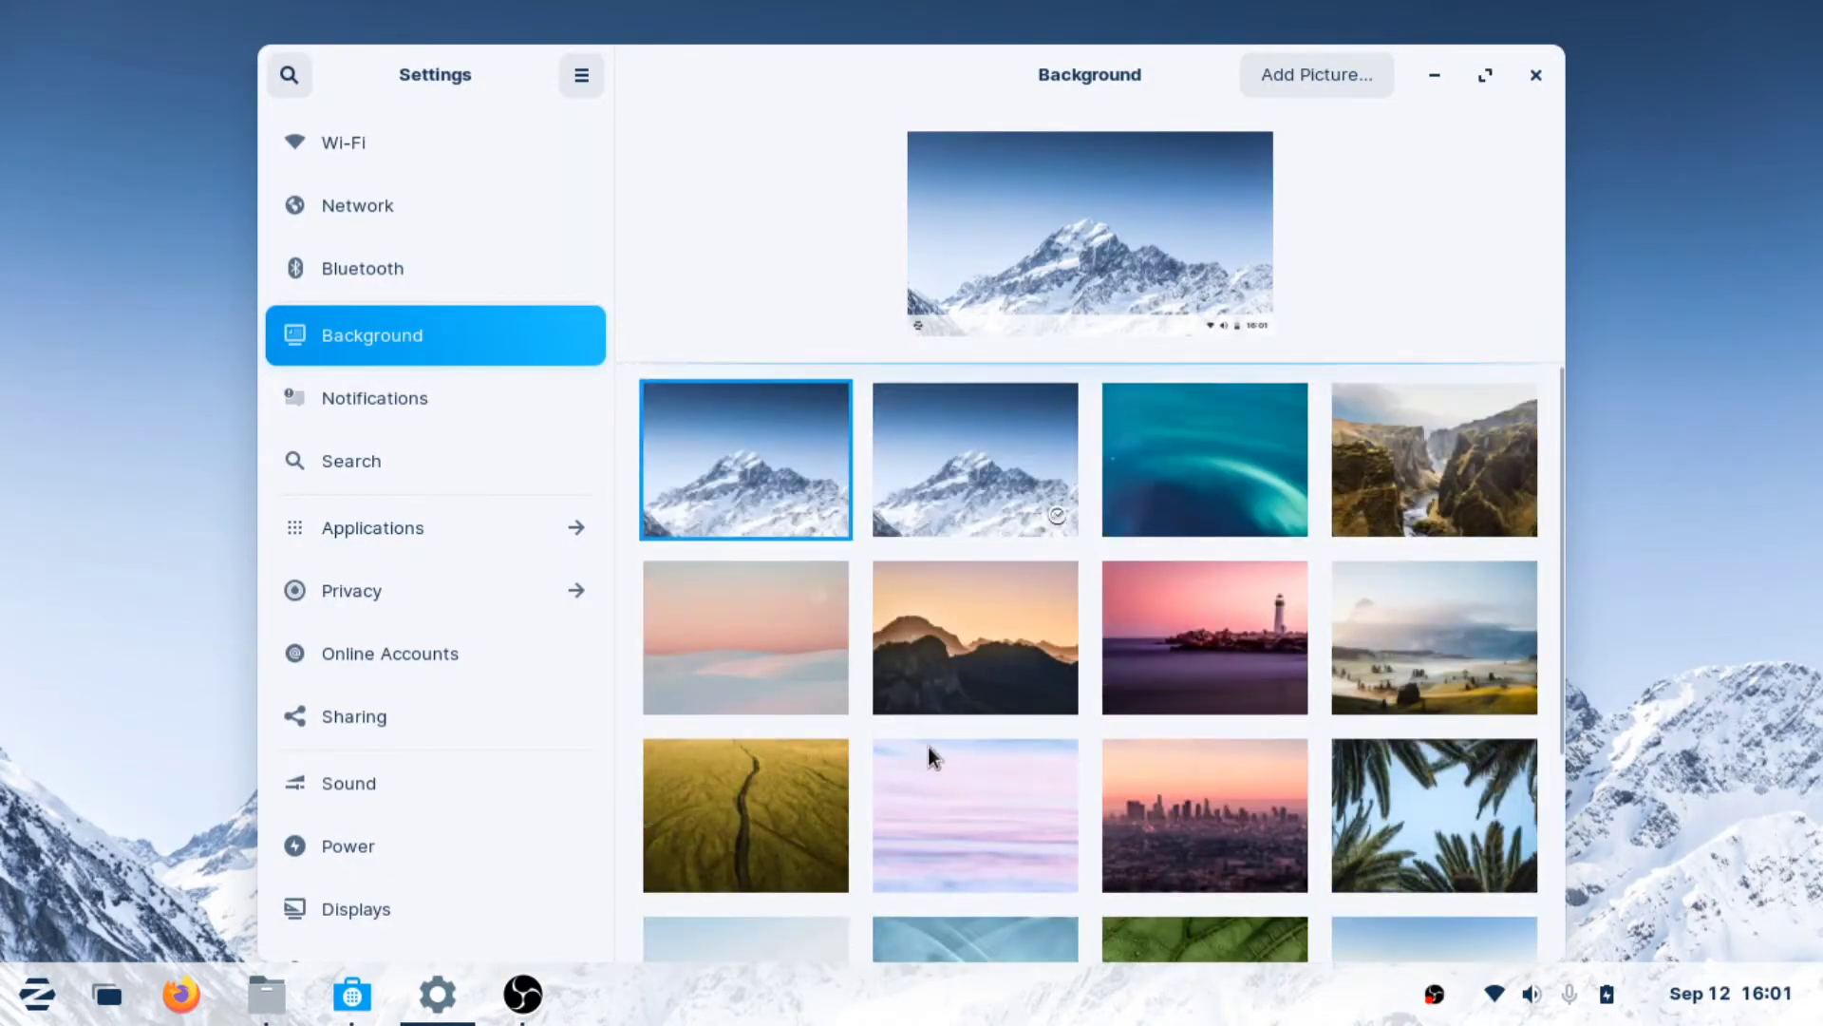
left_click(1205, 638)
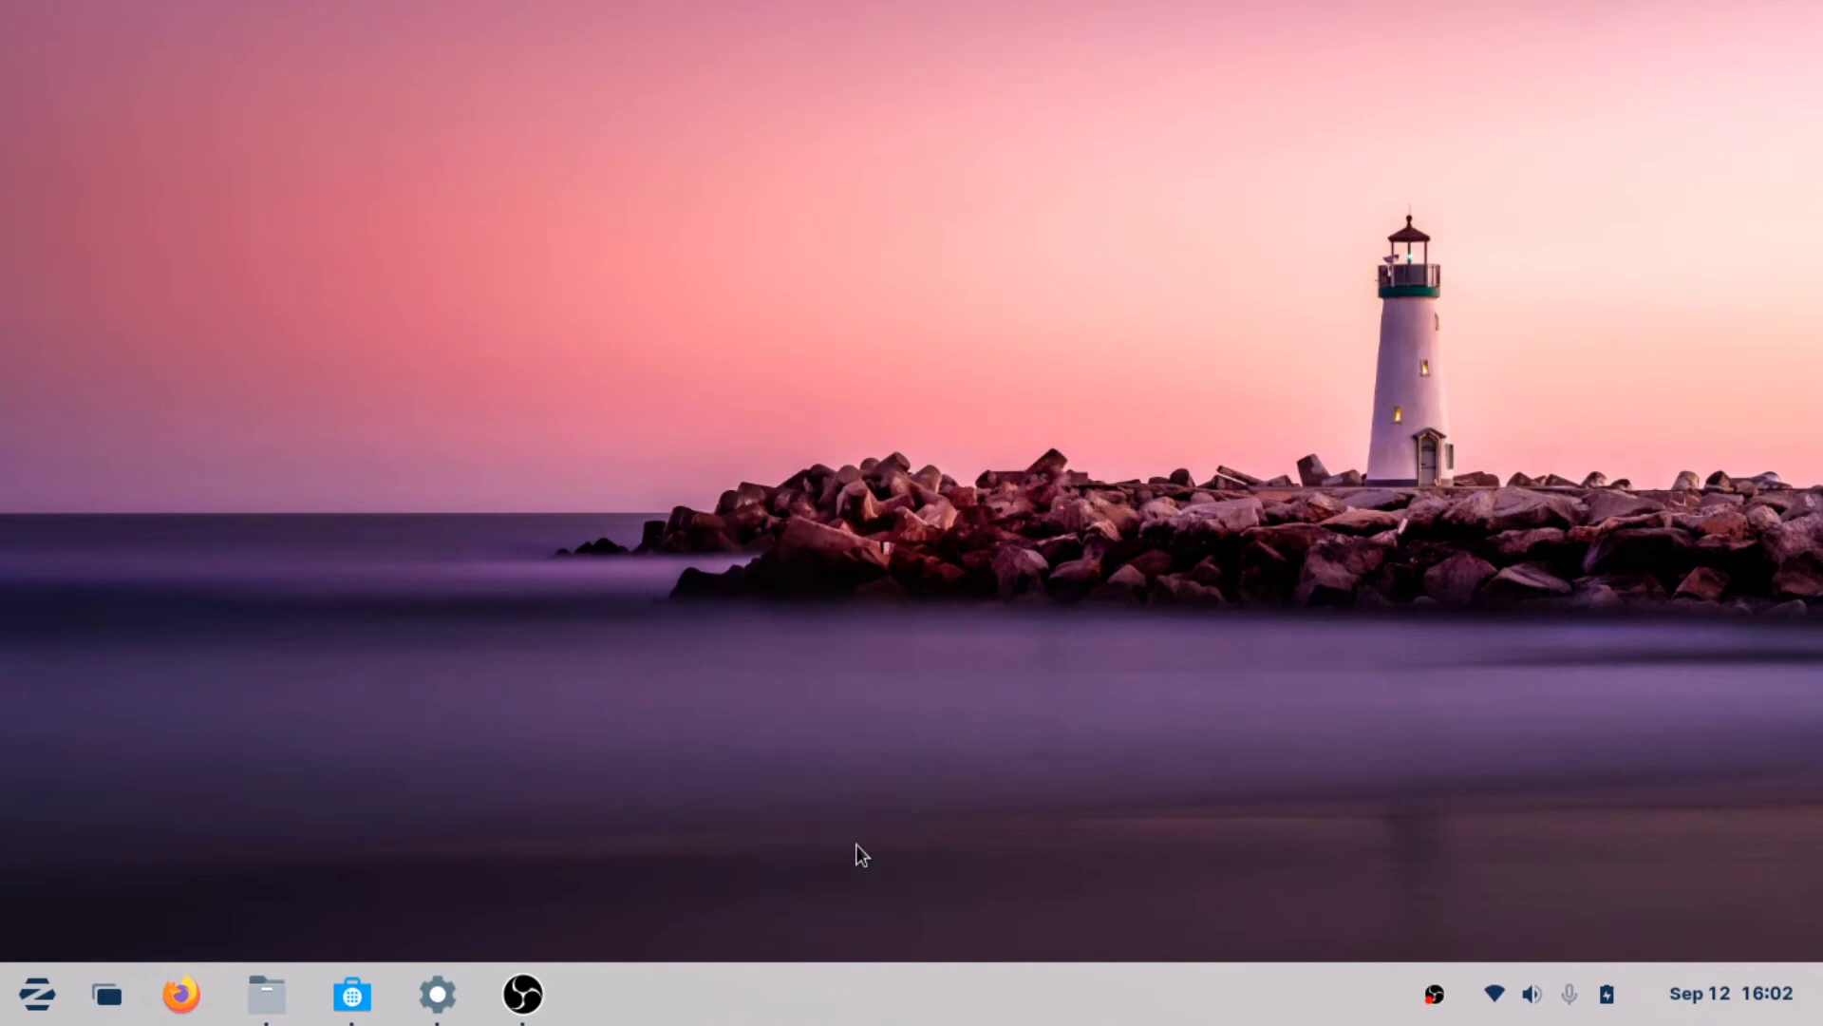
Browse the Displays, Wi-Fi, Network and Bluetooth pages, then the Applications category
left_click(439, 1022)
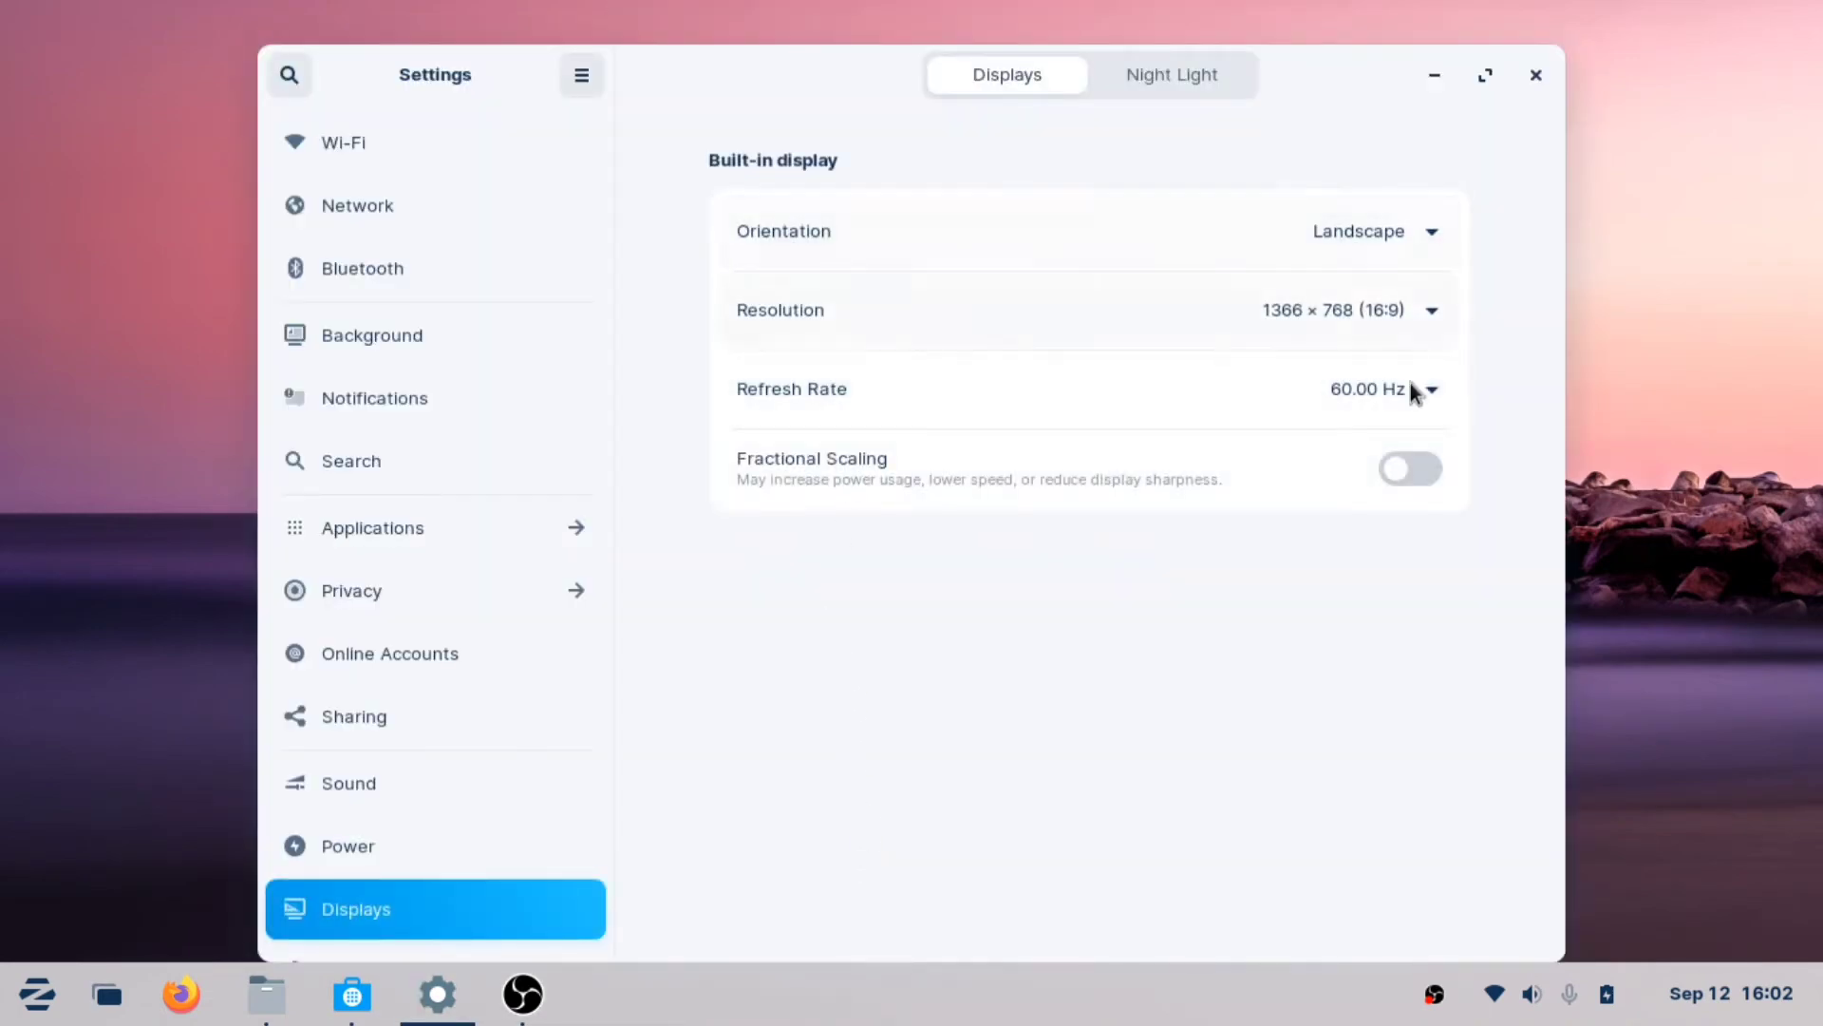
mouse_move(369, 221)
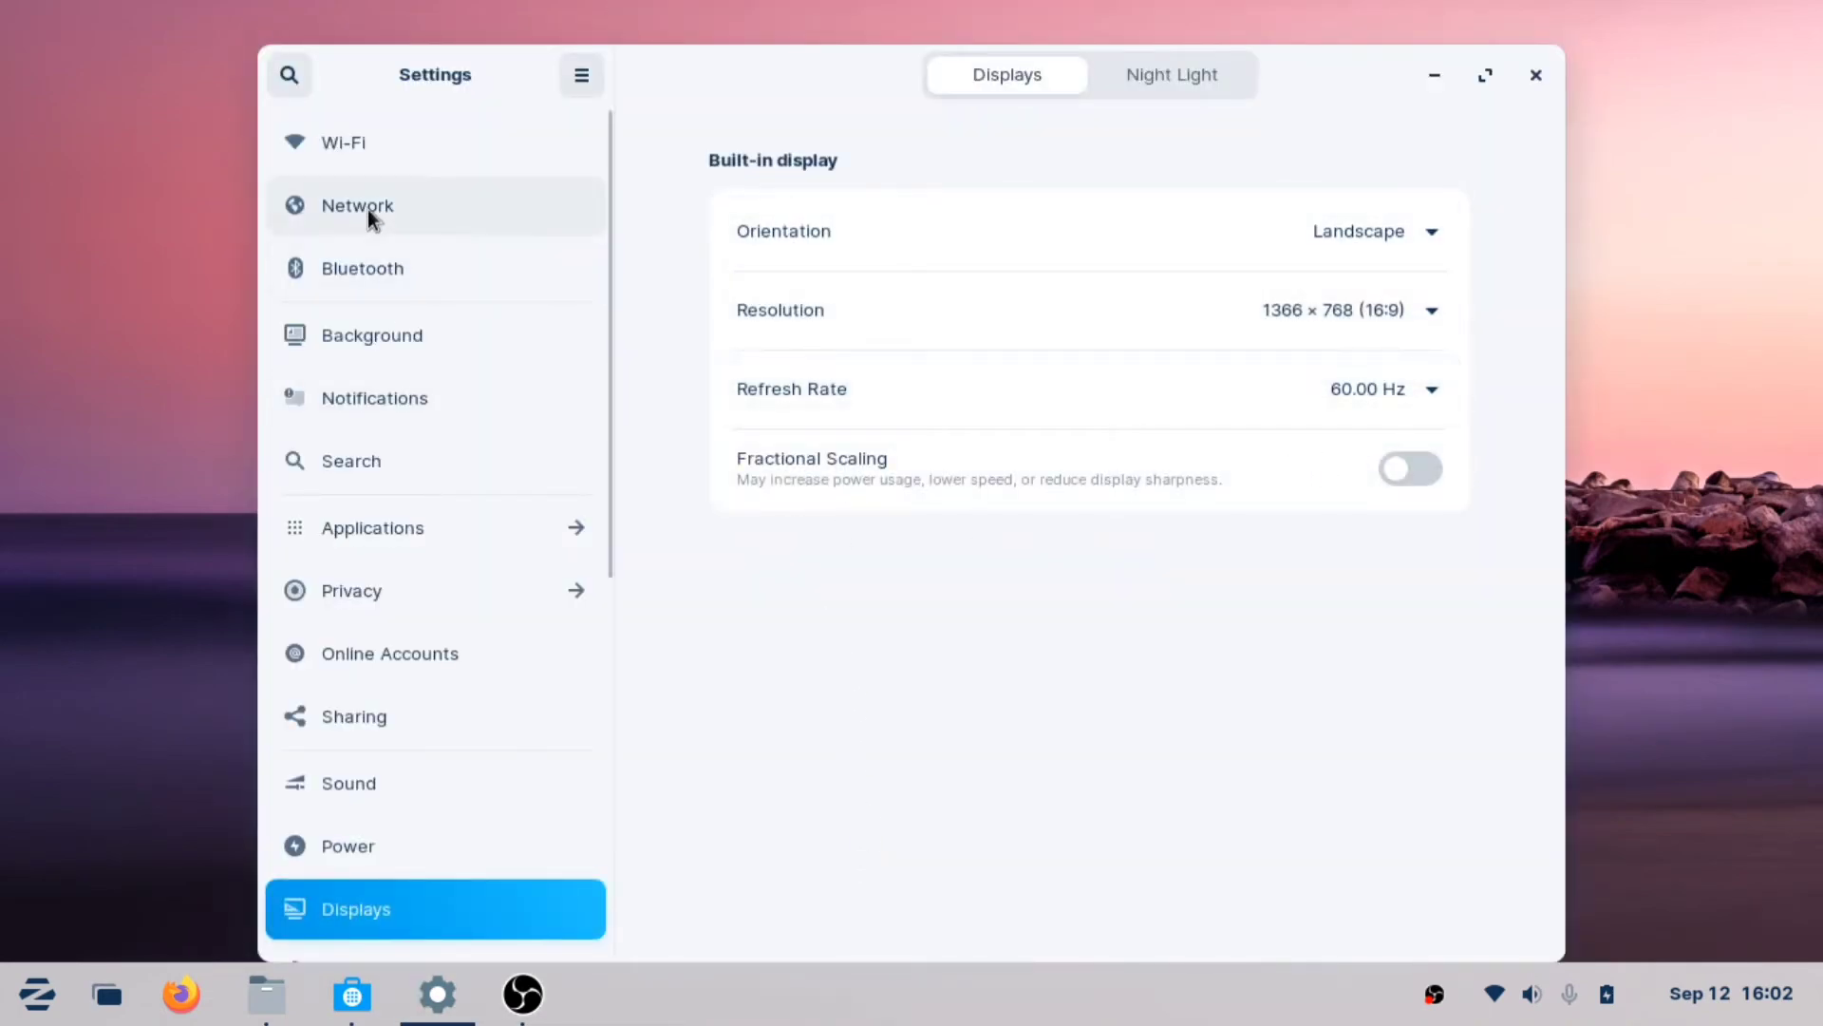
left_click(342, 143)
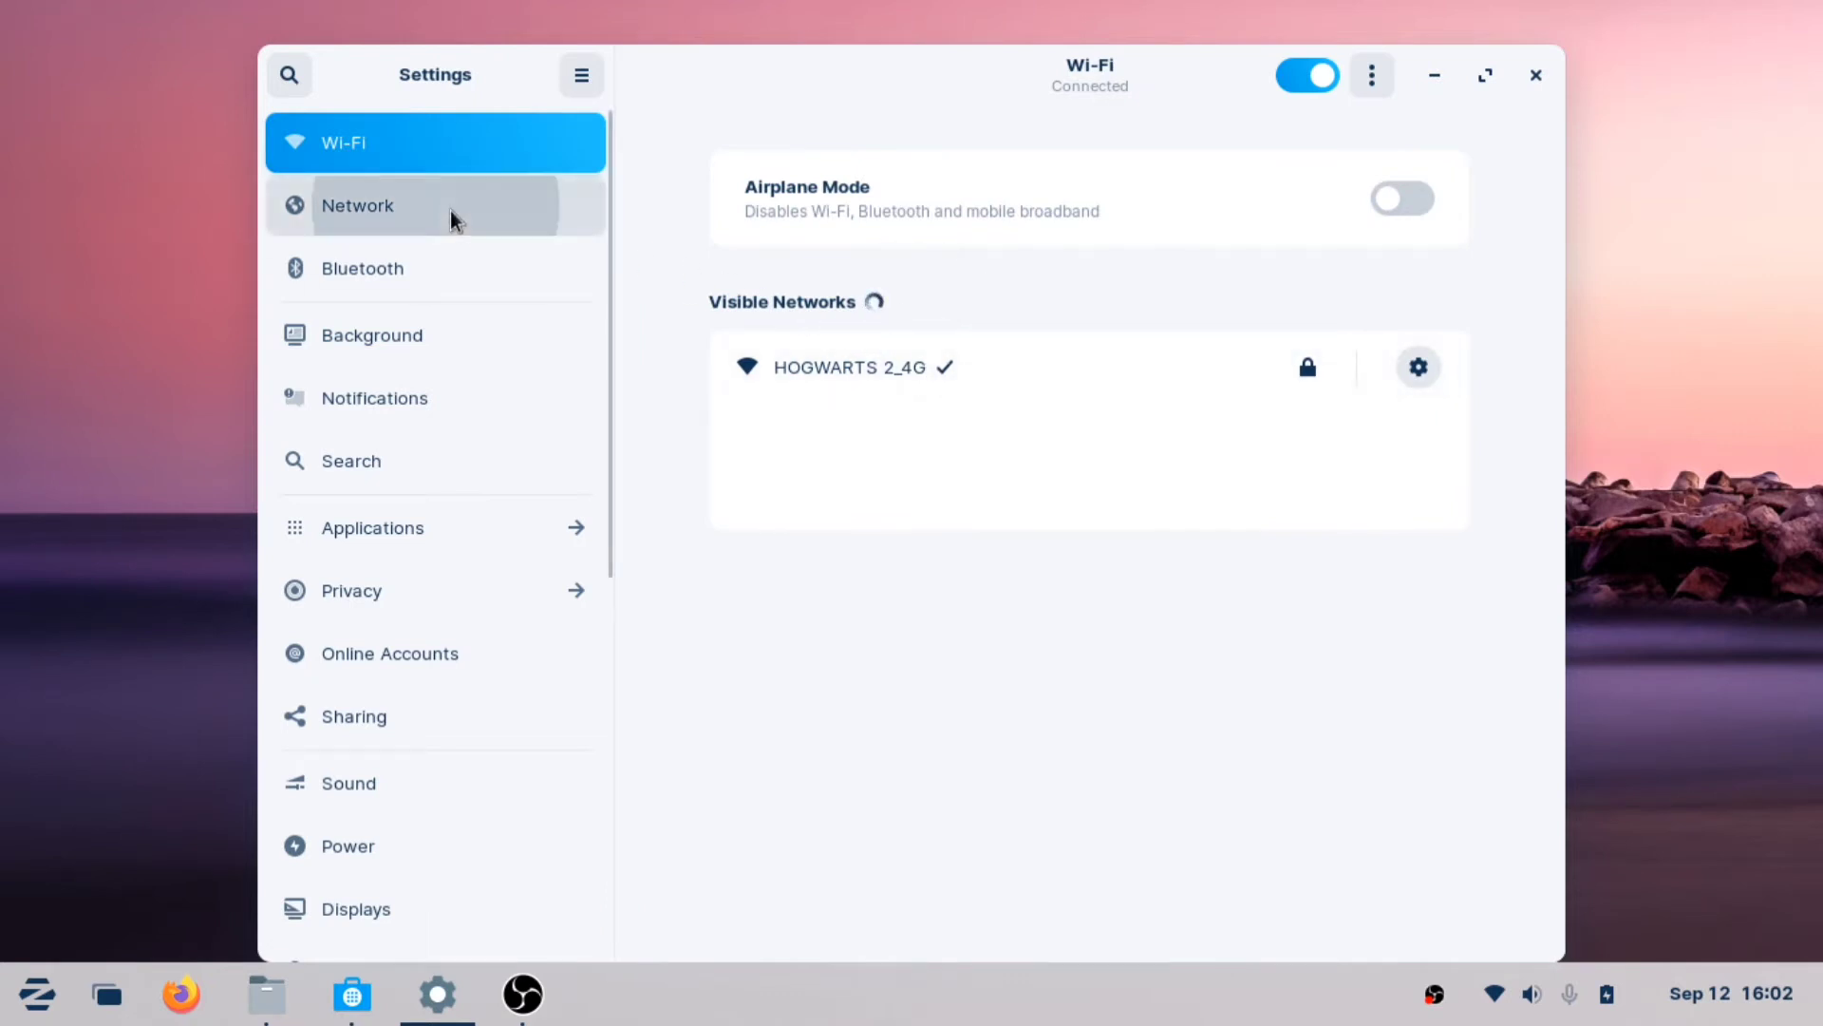
left_click(395, 205)
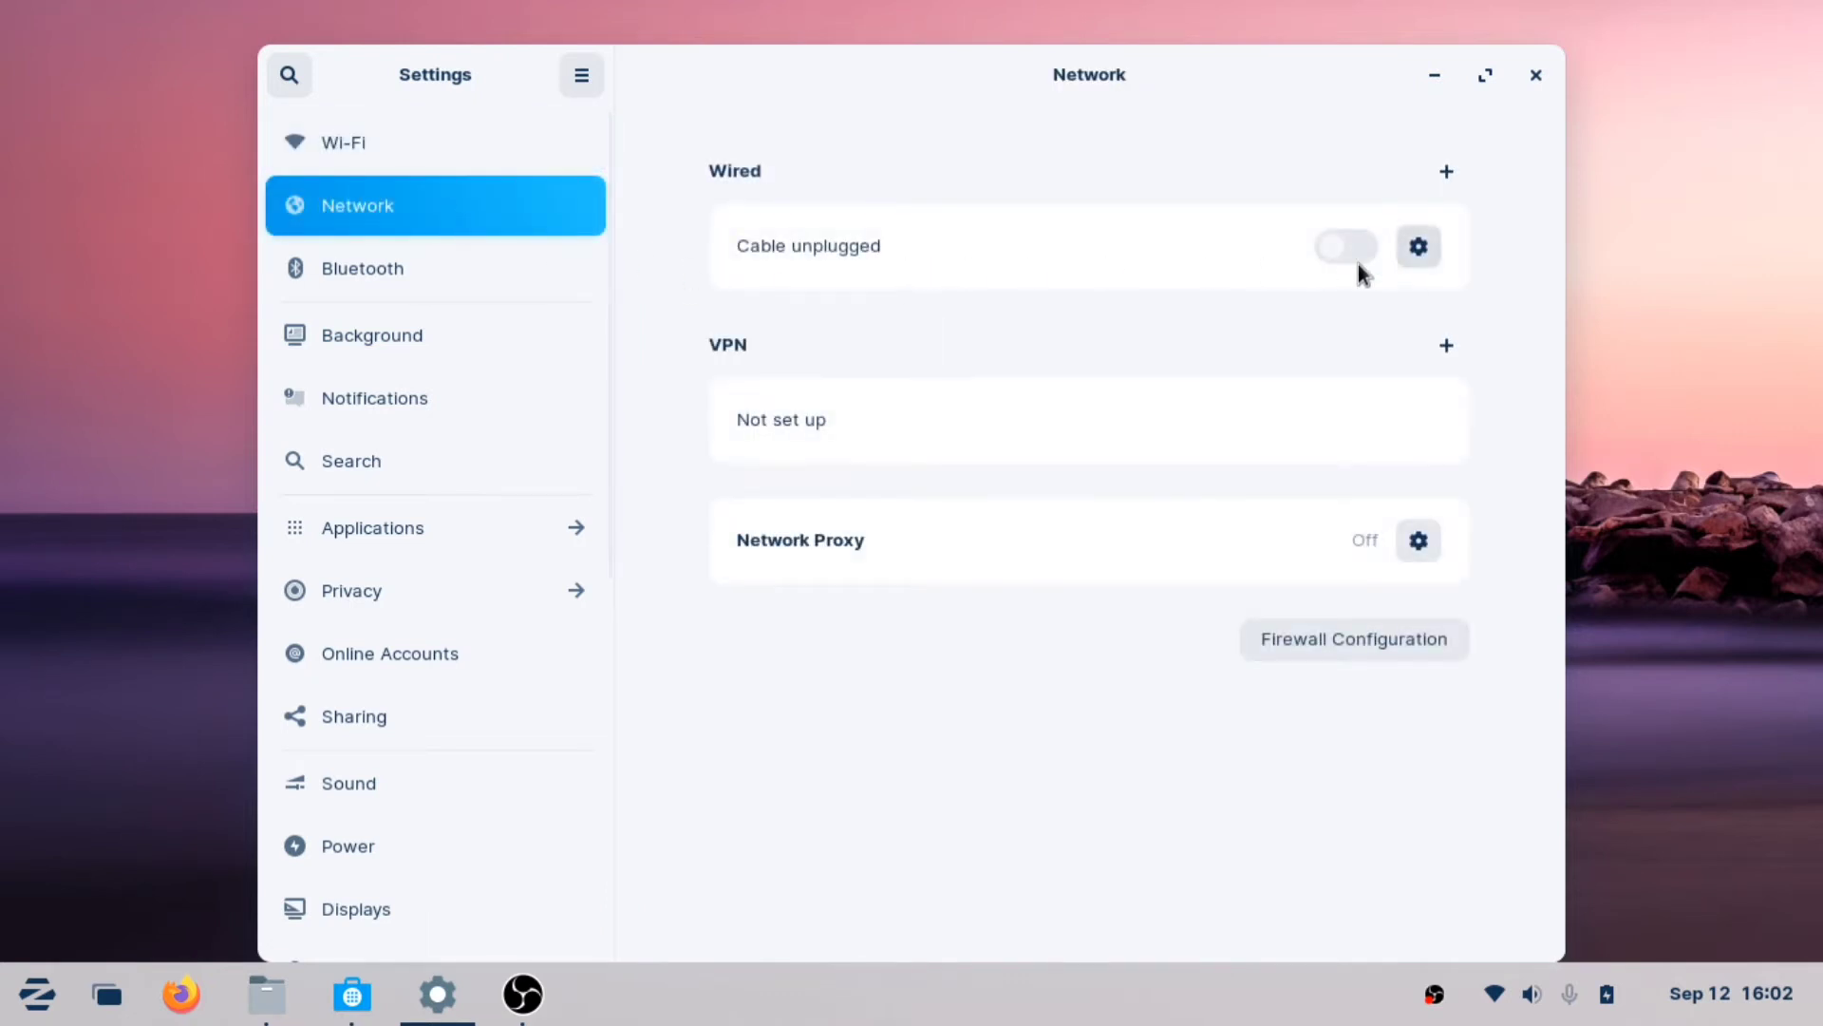
mouse_move(448, 258)
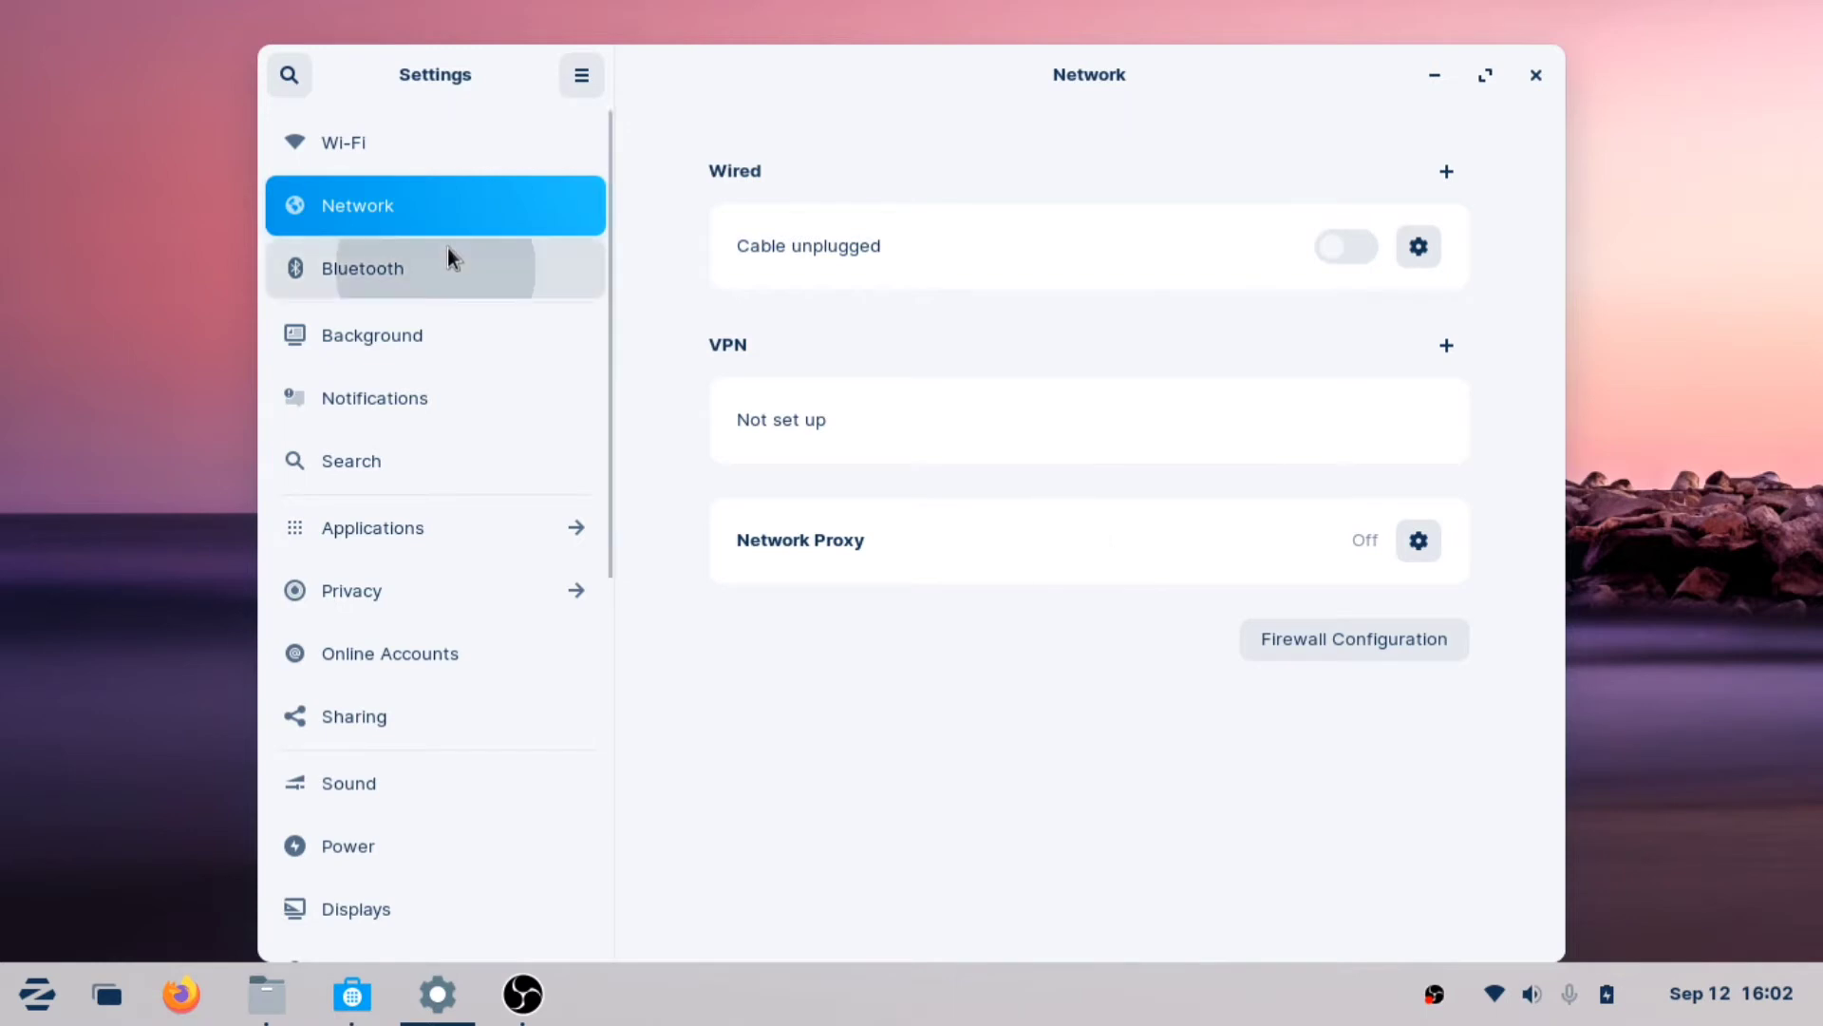
left_click(418, 270)
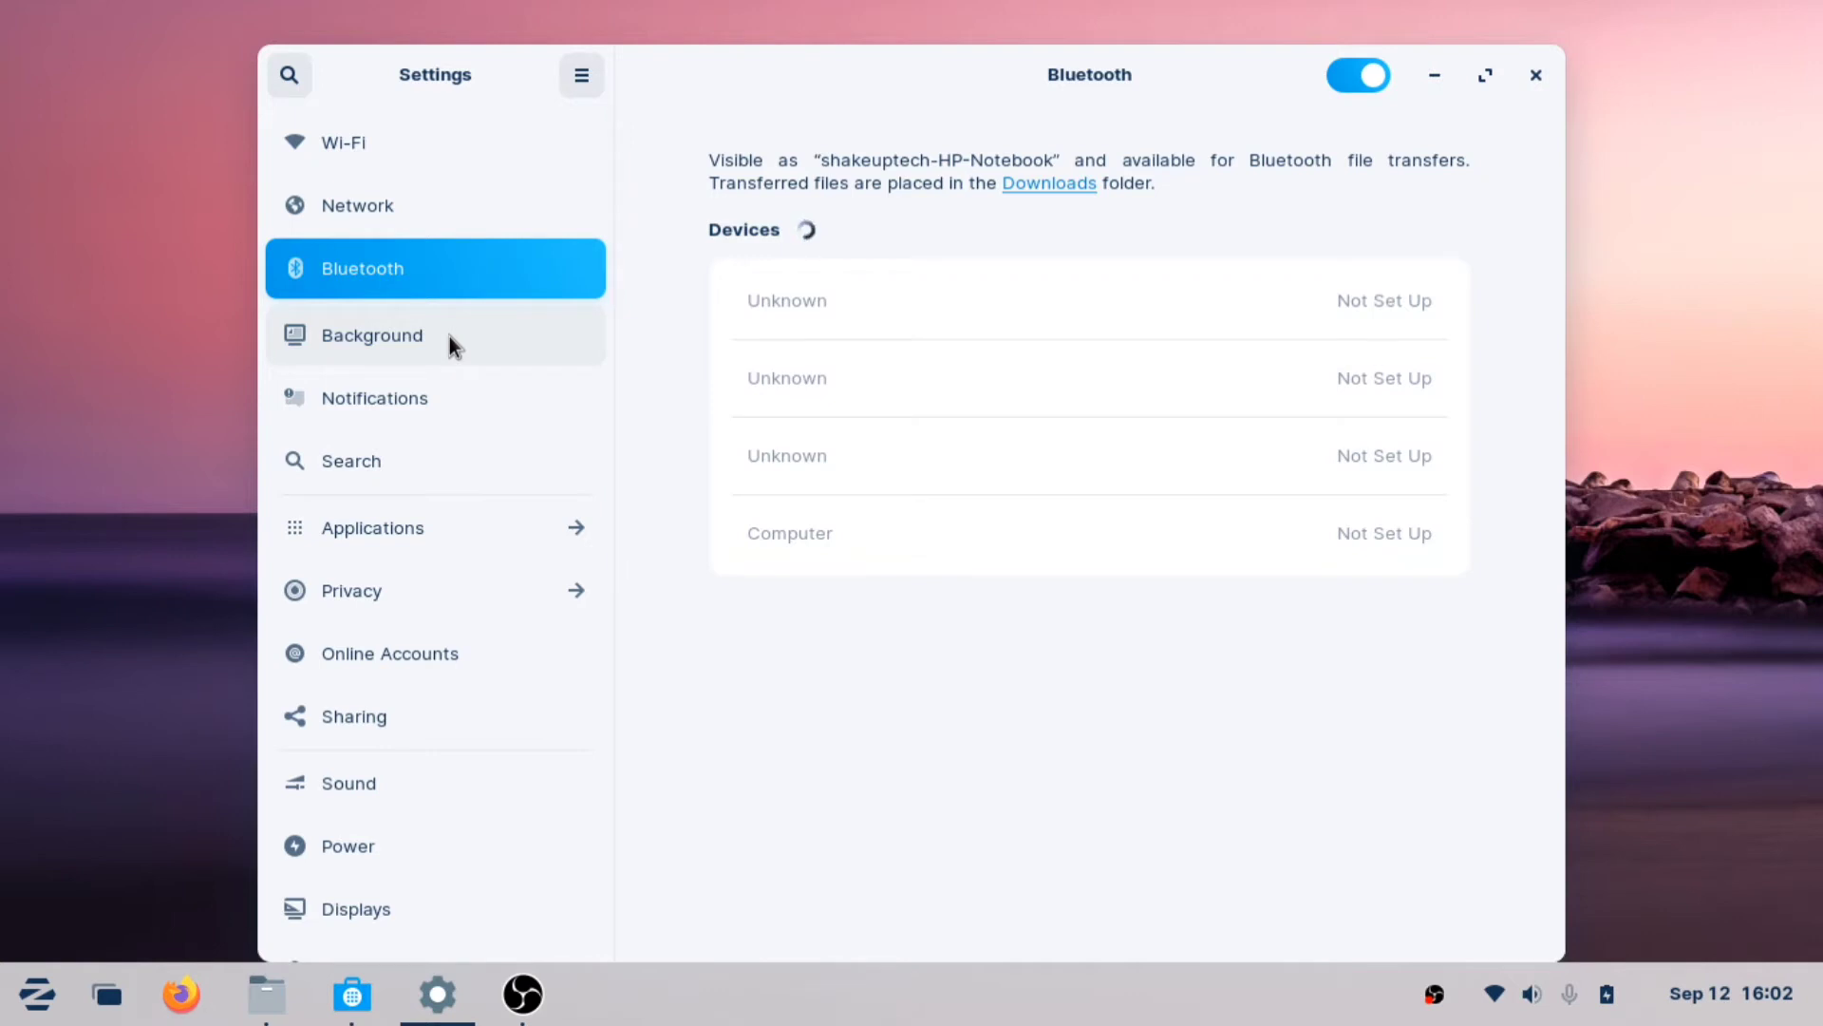
left_click(374, 399)
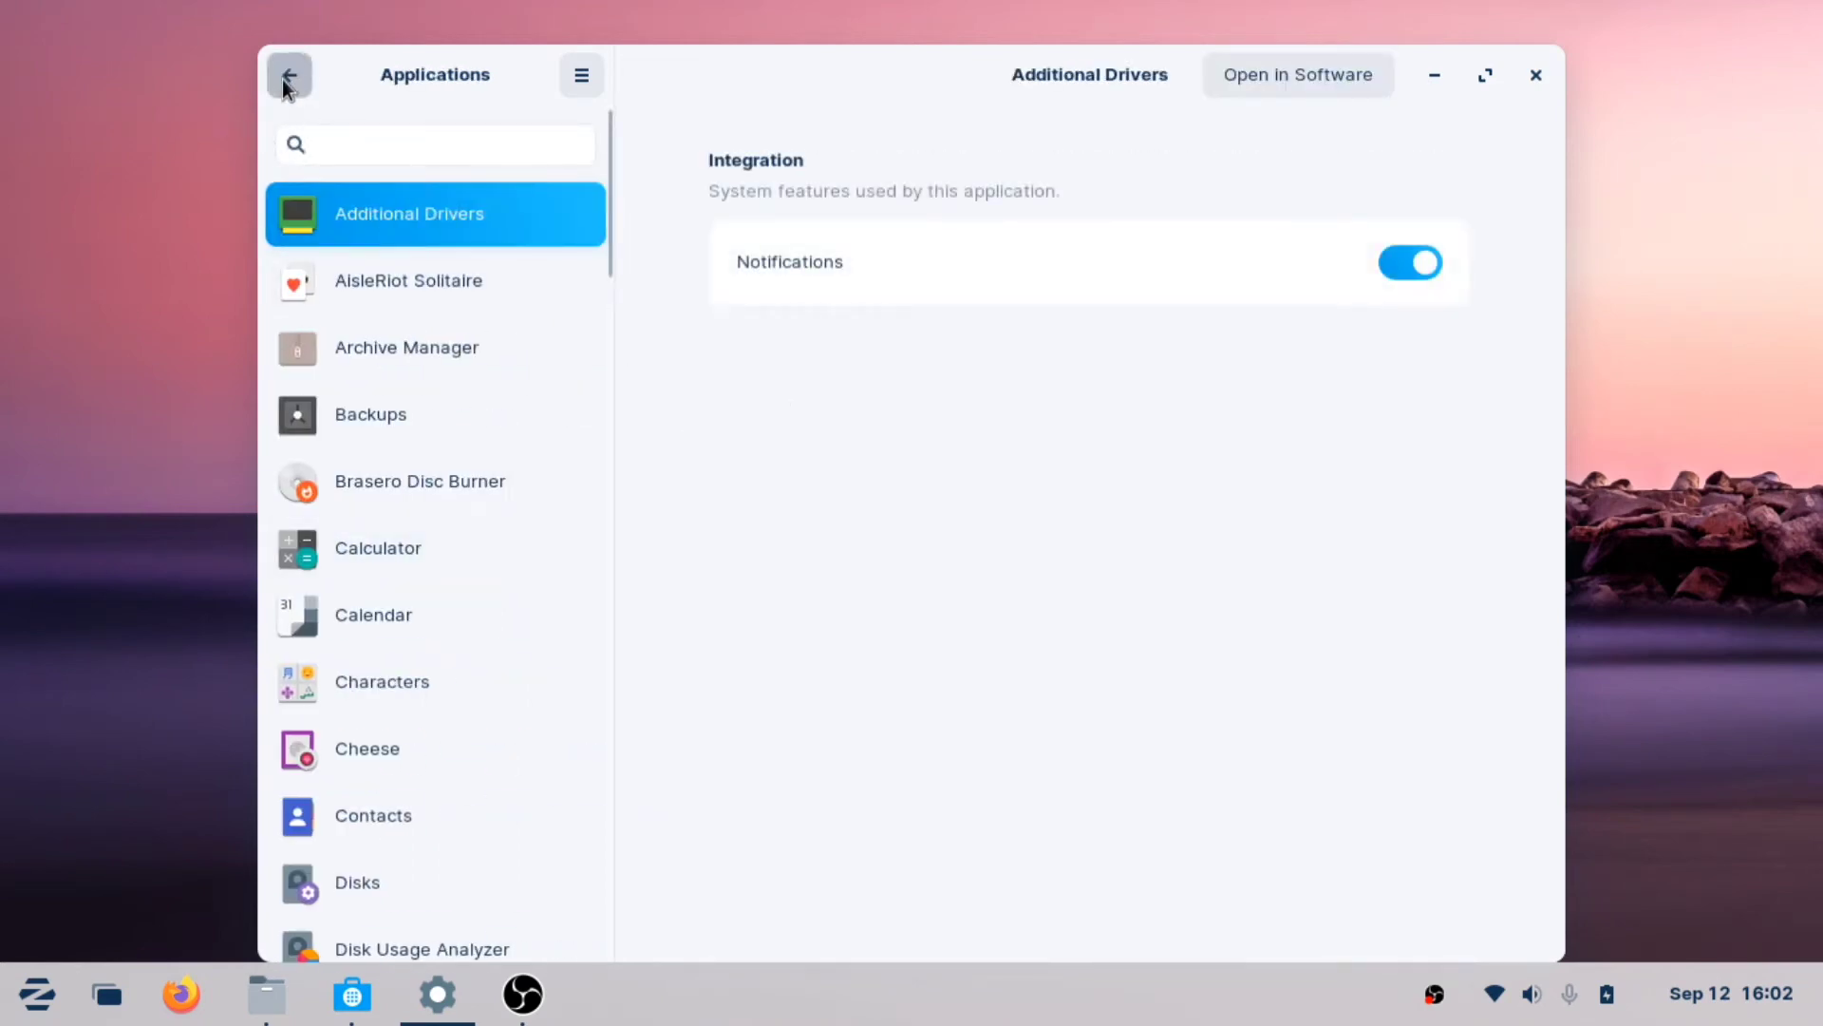
From the main categories visit Sharing, then raise the System Volume slider to nearly maximum in Sound
left_click(289, 76)
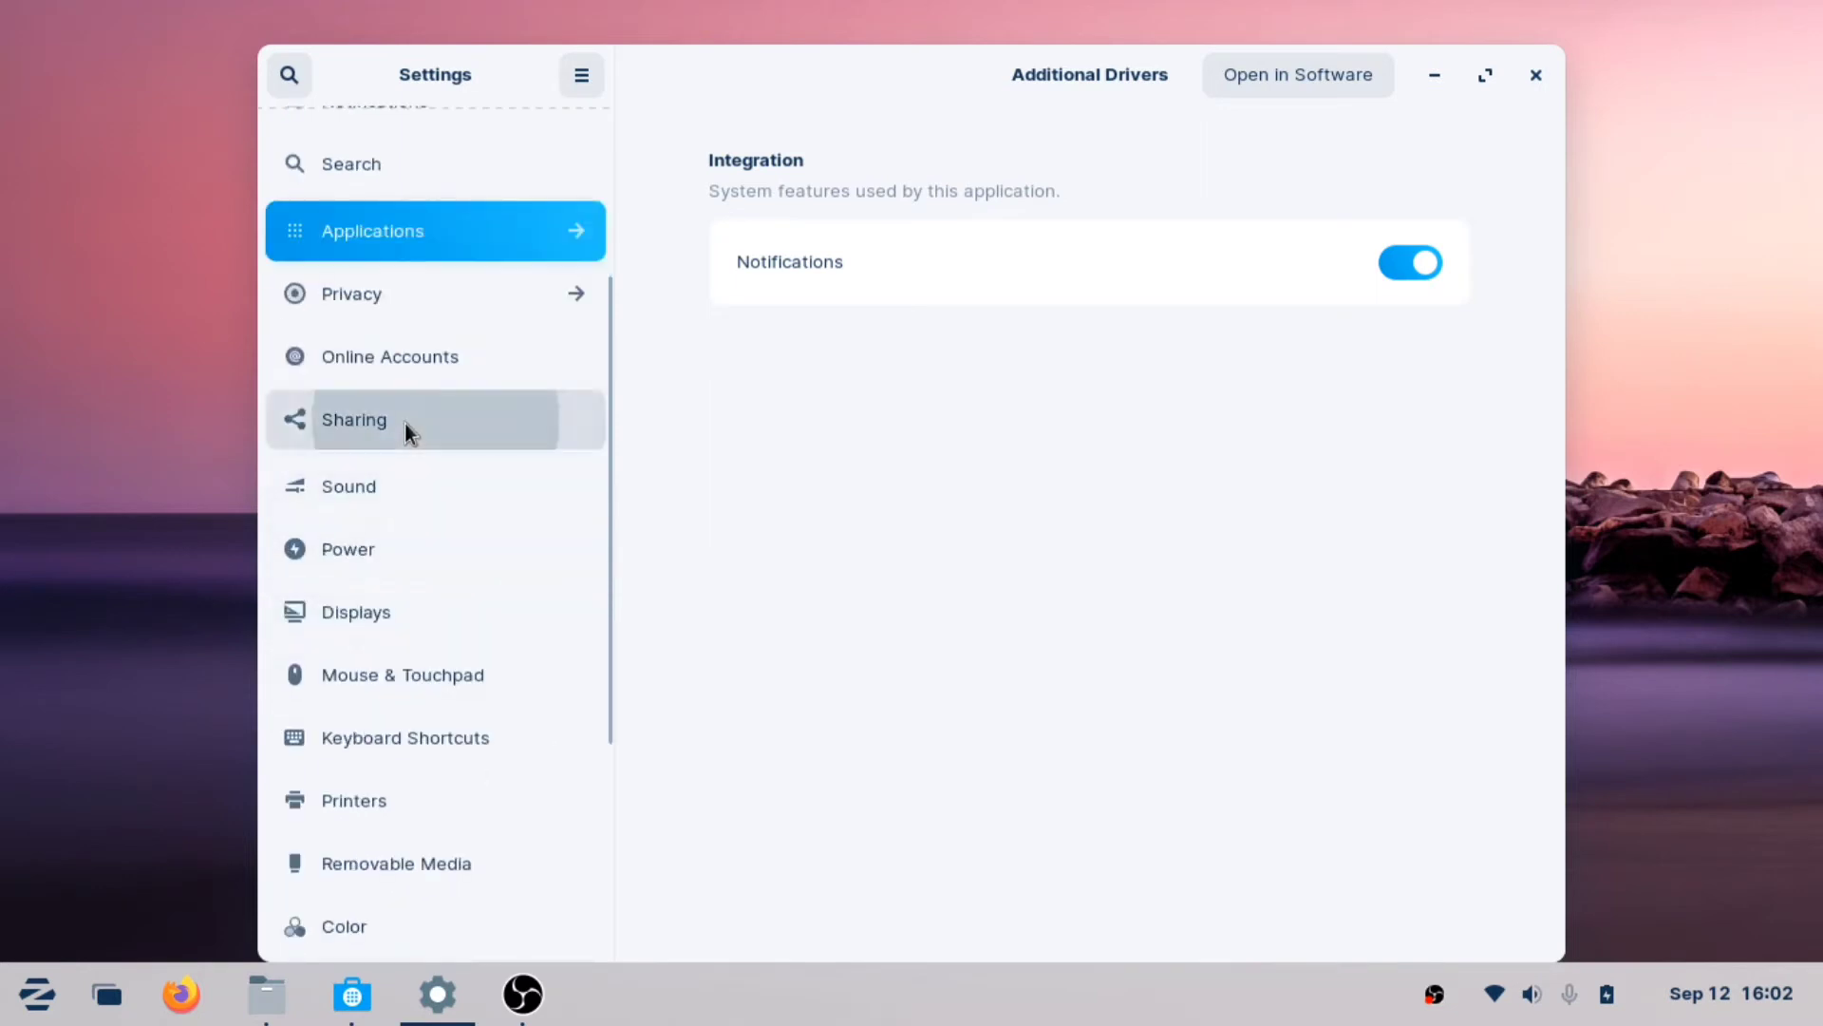
left_click(407, 420)
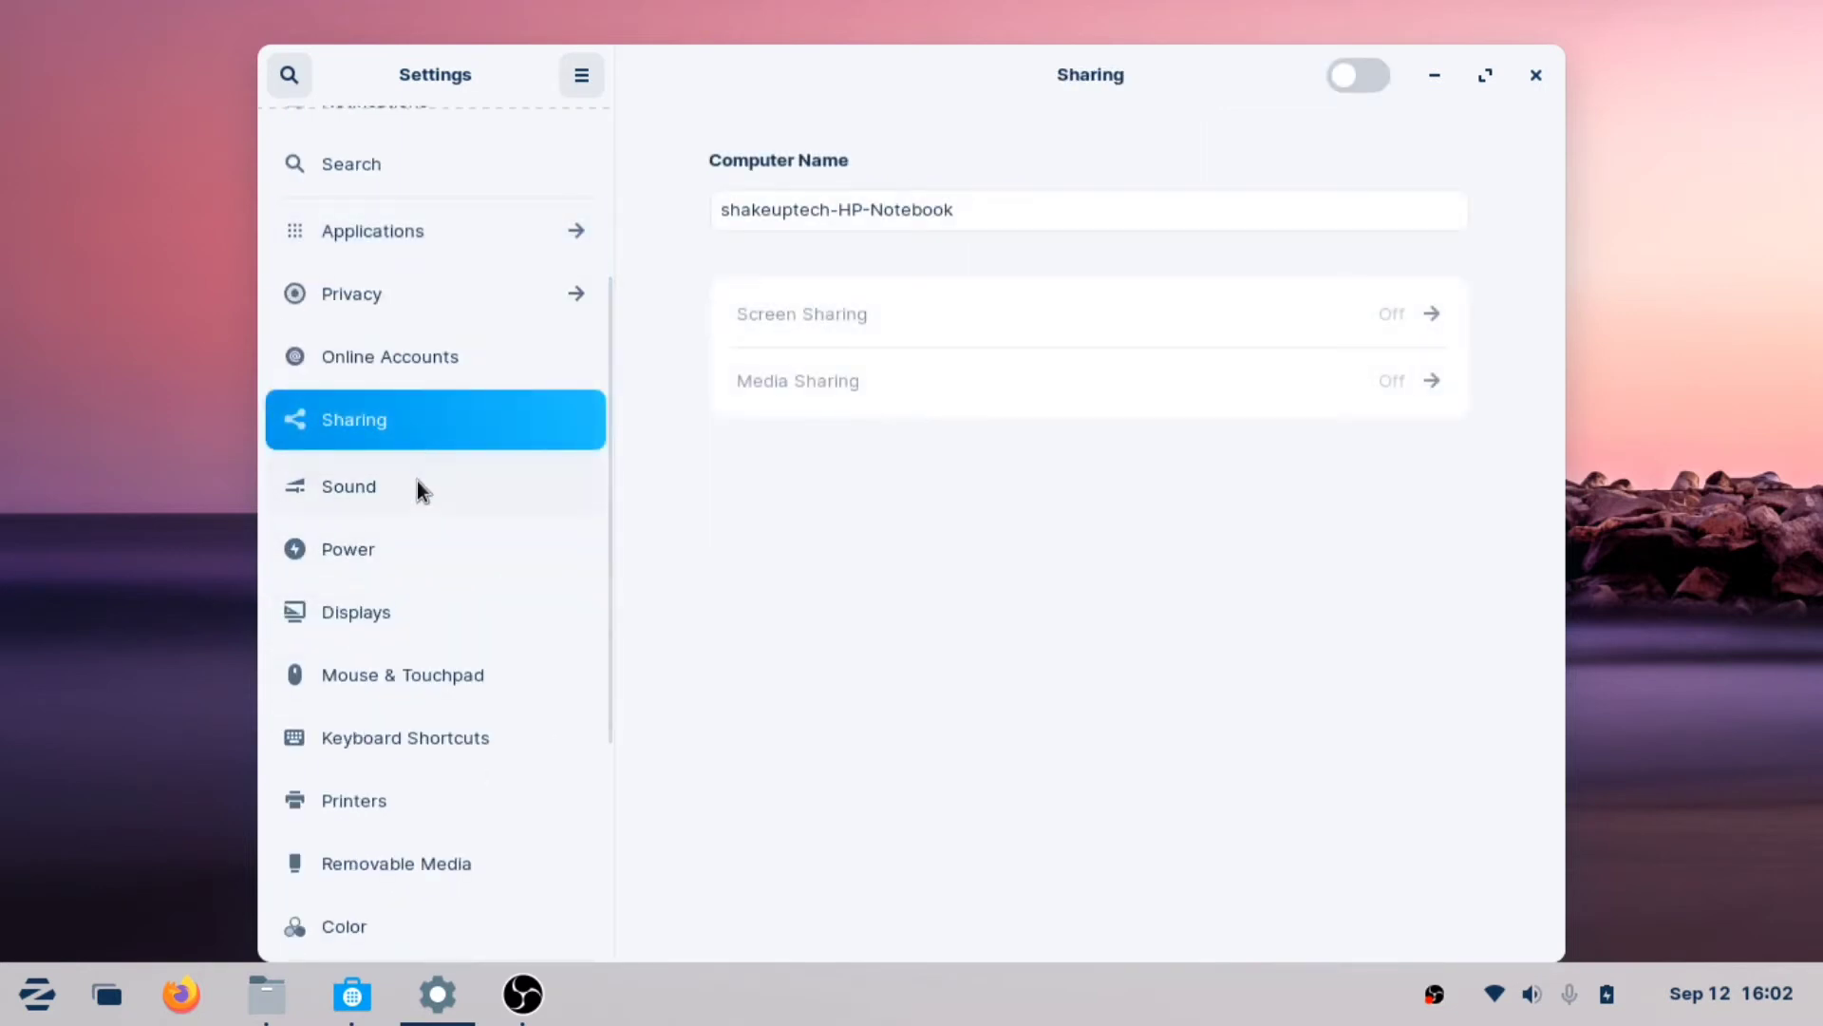
left_click(387, 486)
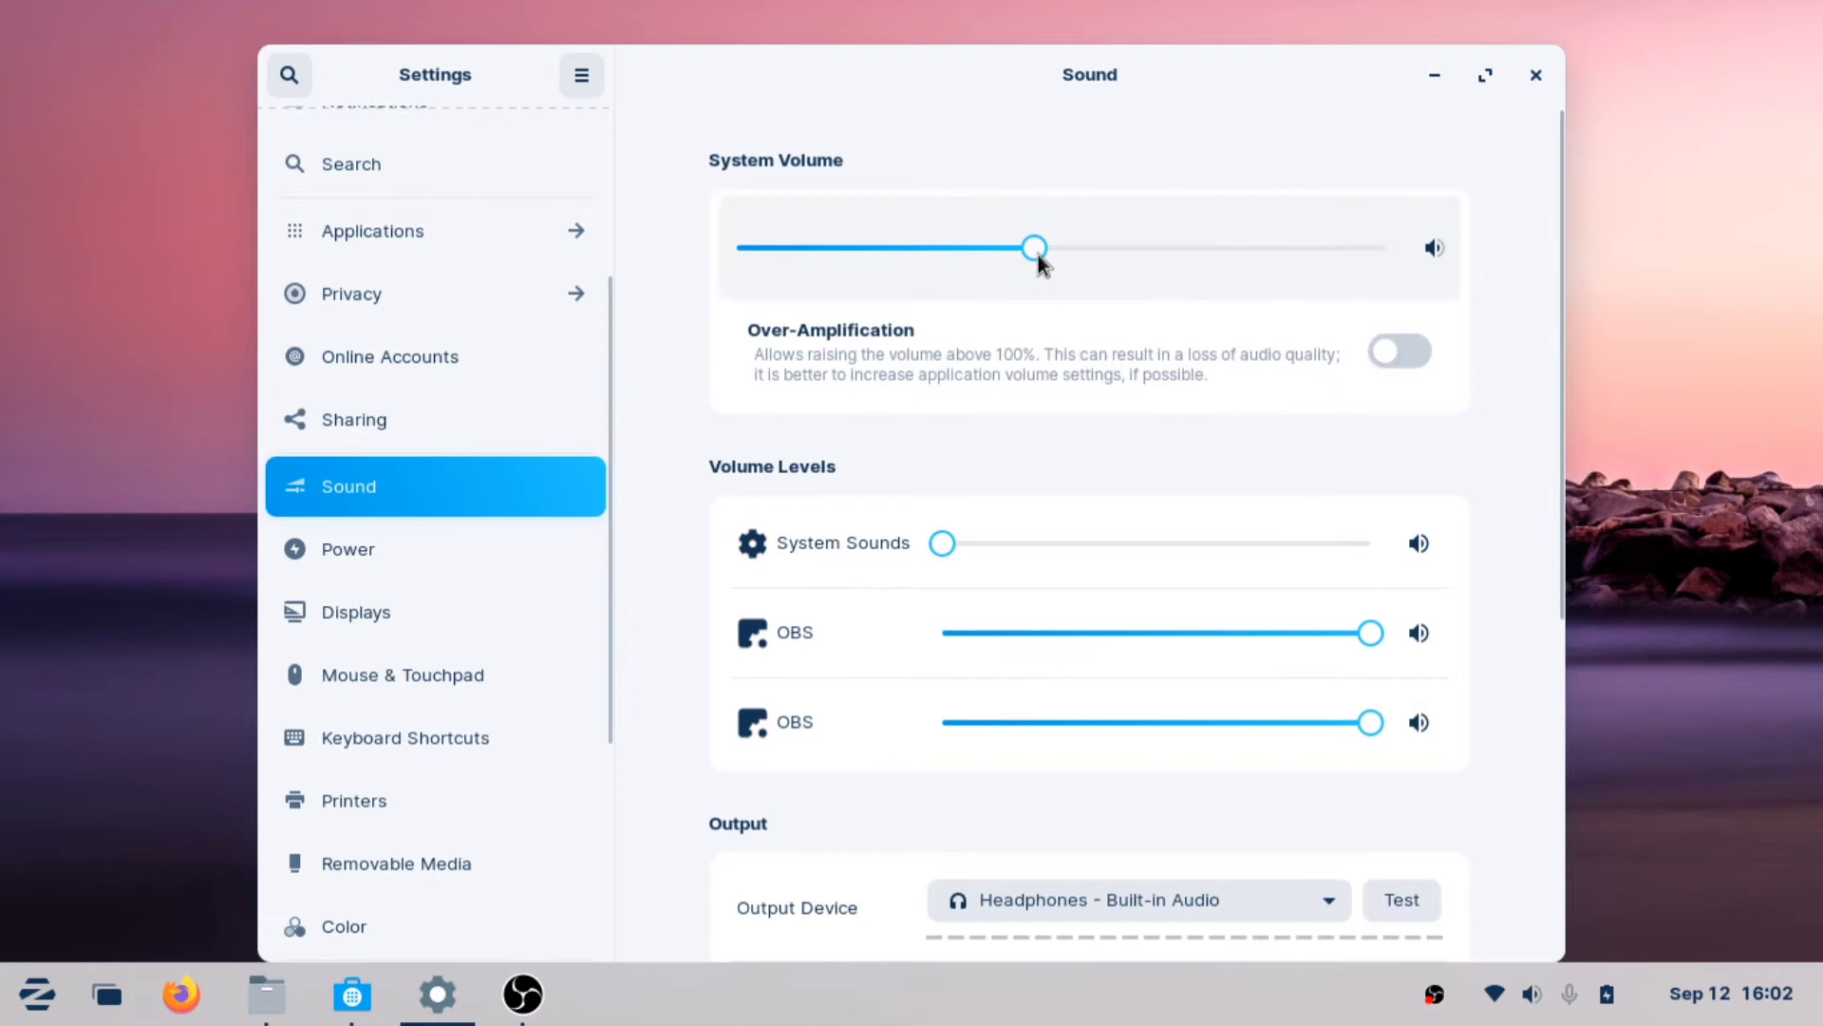
left_click_drag(1033, 247, 1351, 247)
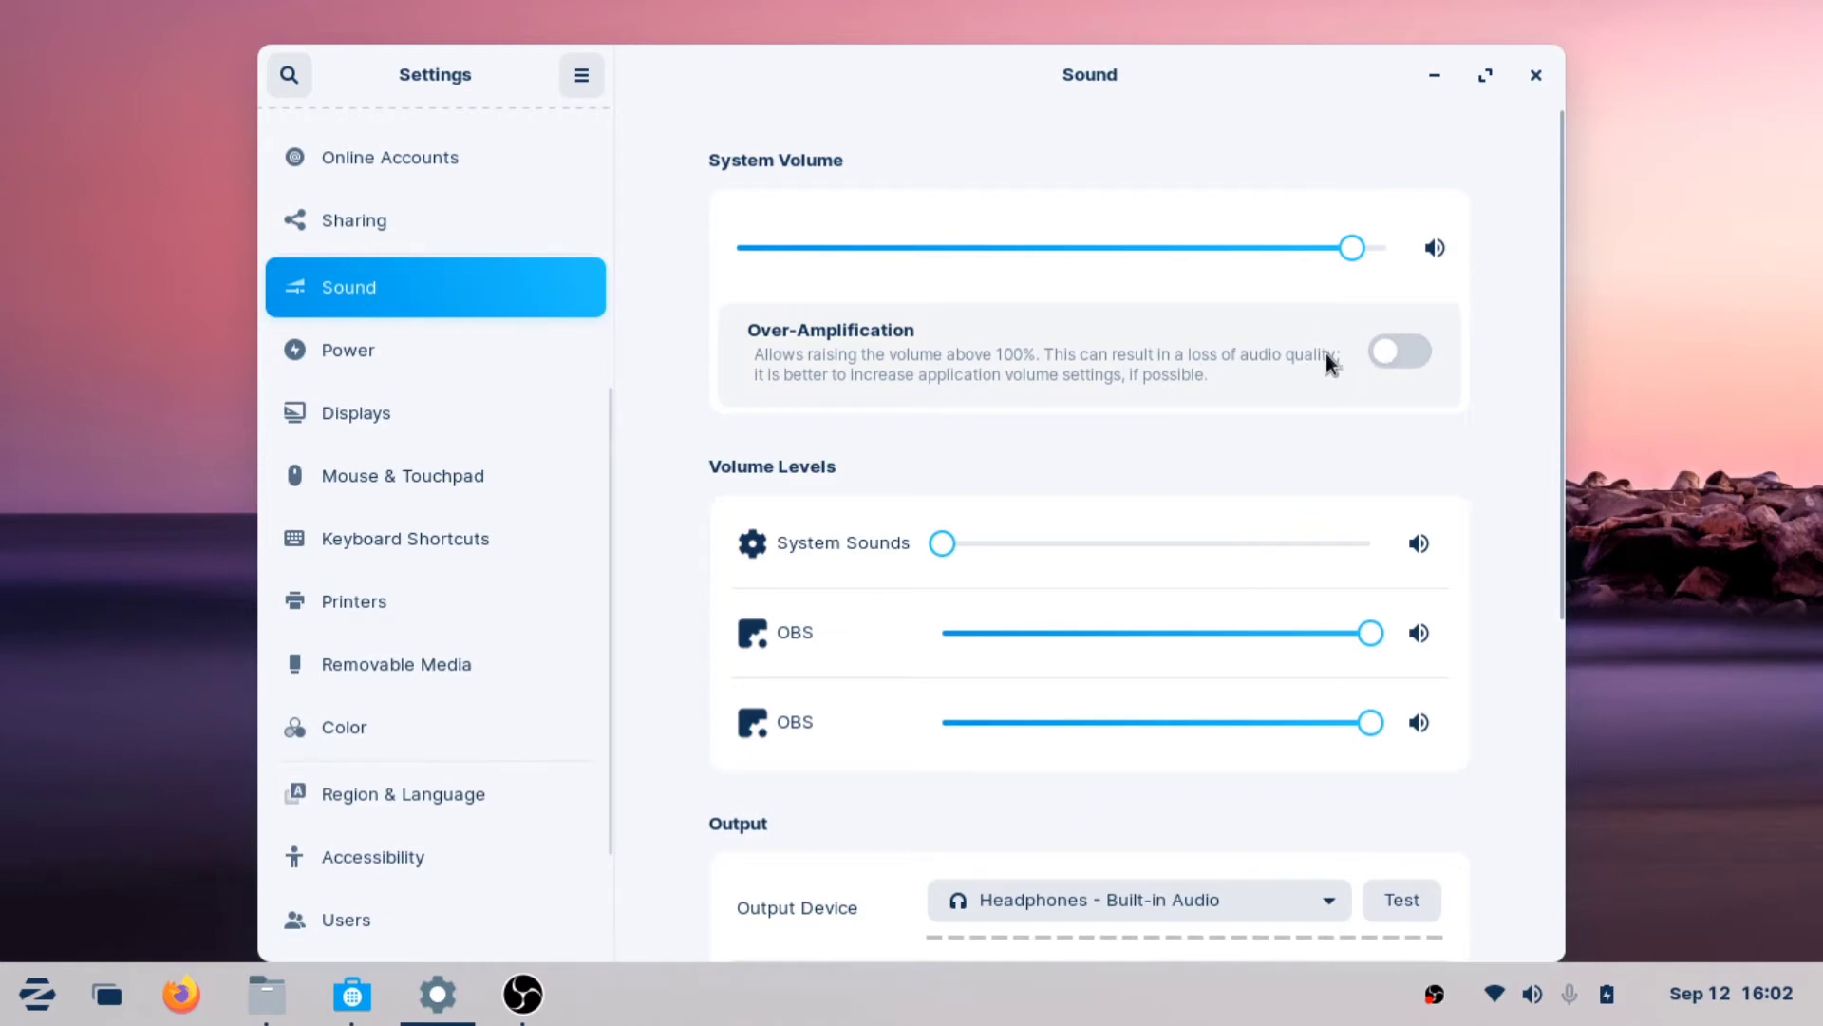
mouse_move(427, 539)
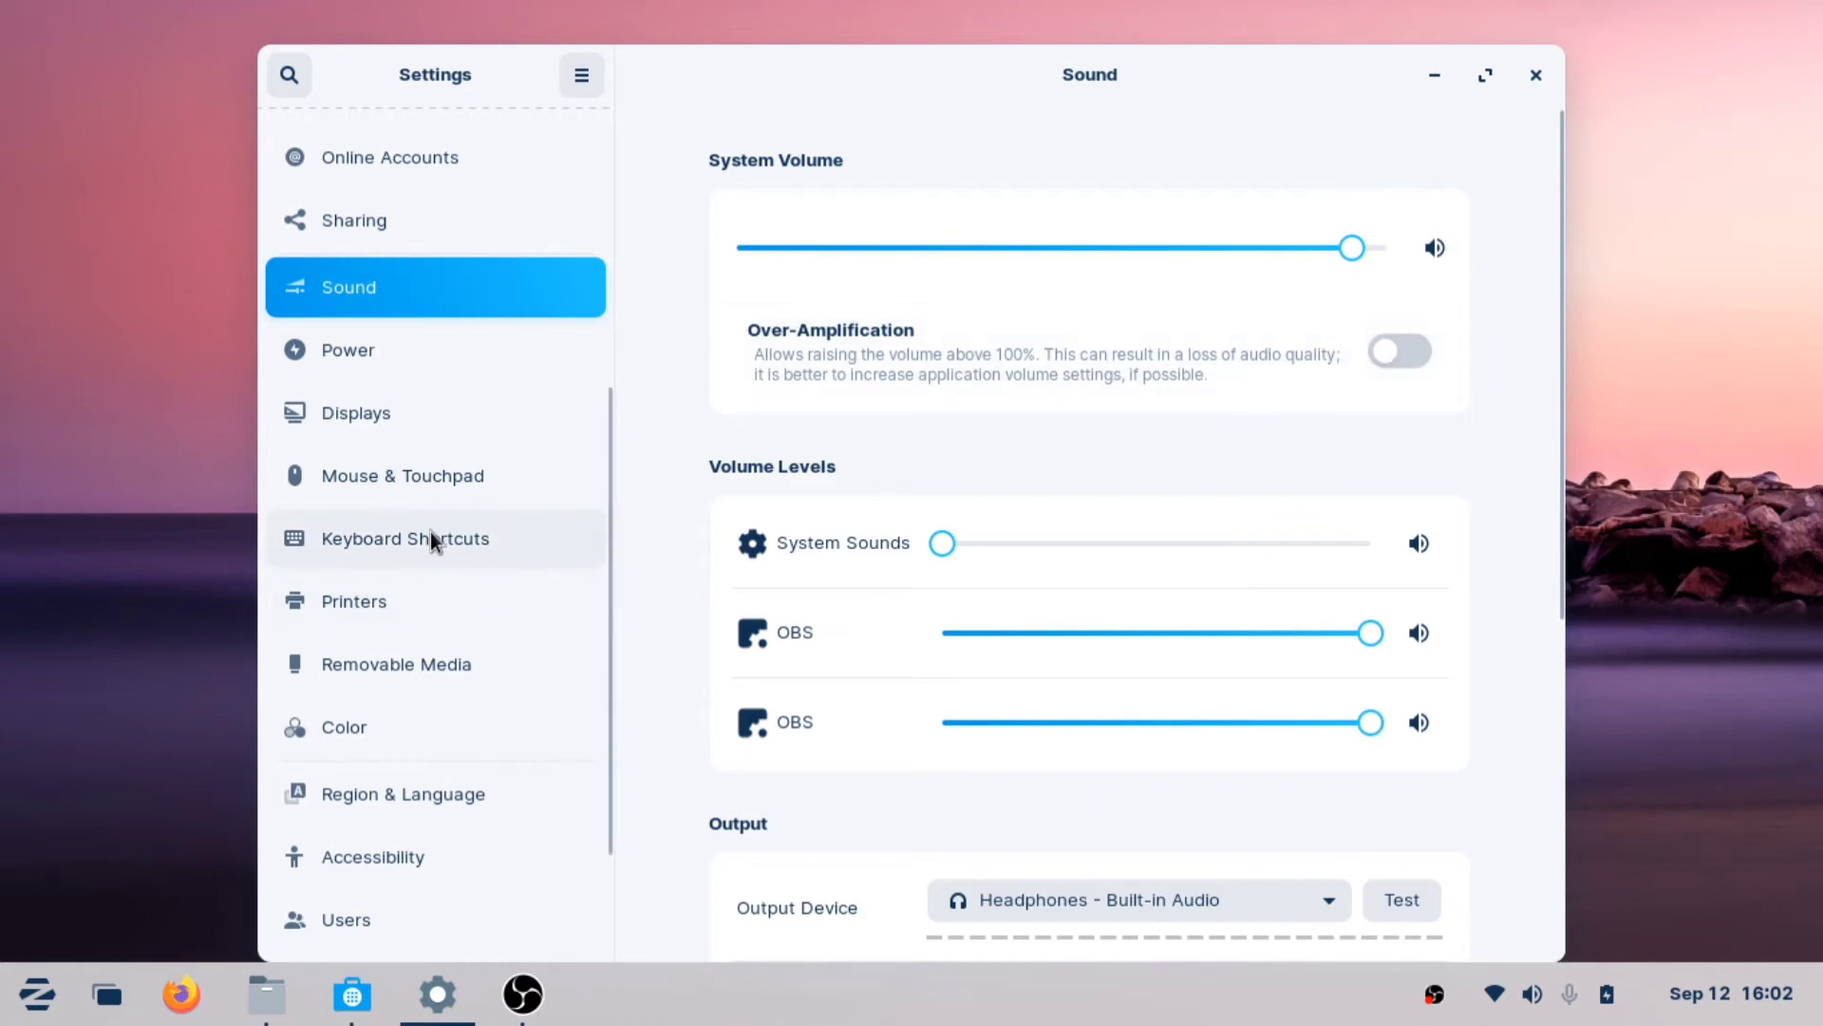
Look through the Displays, Power and Mouse & Touchpad pages
left_click(357, 414)
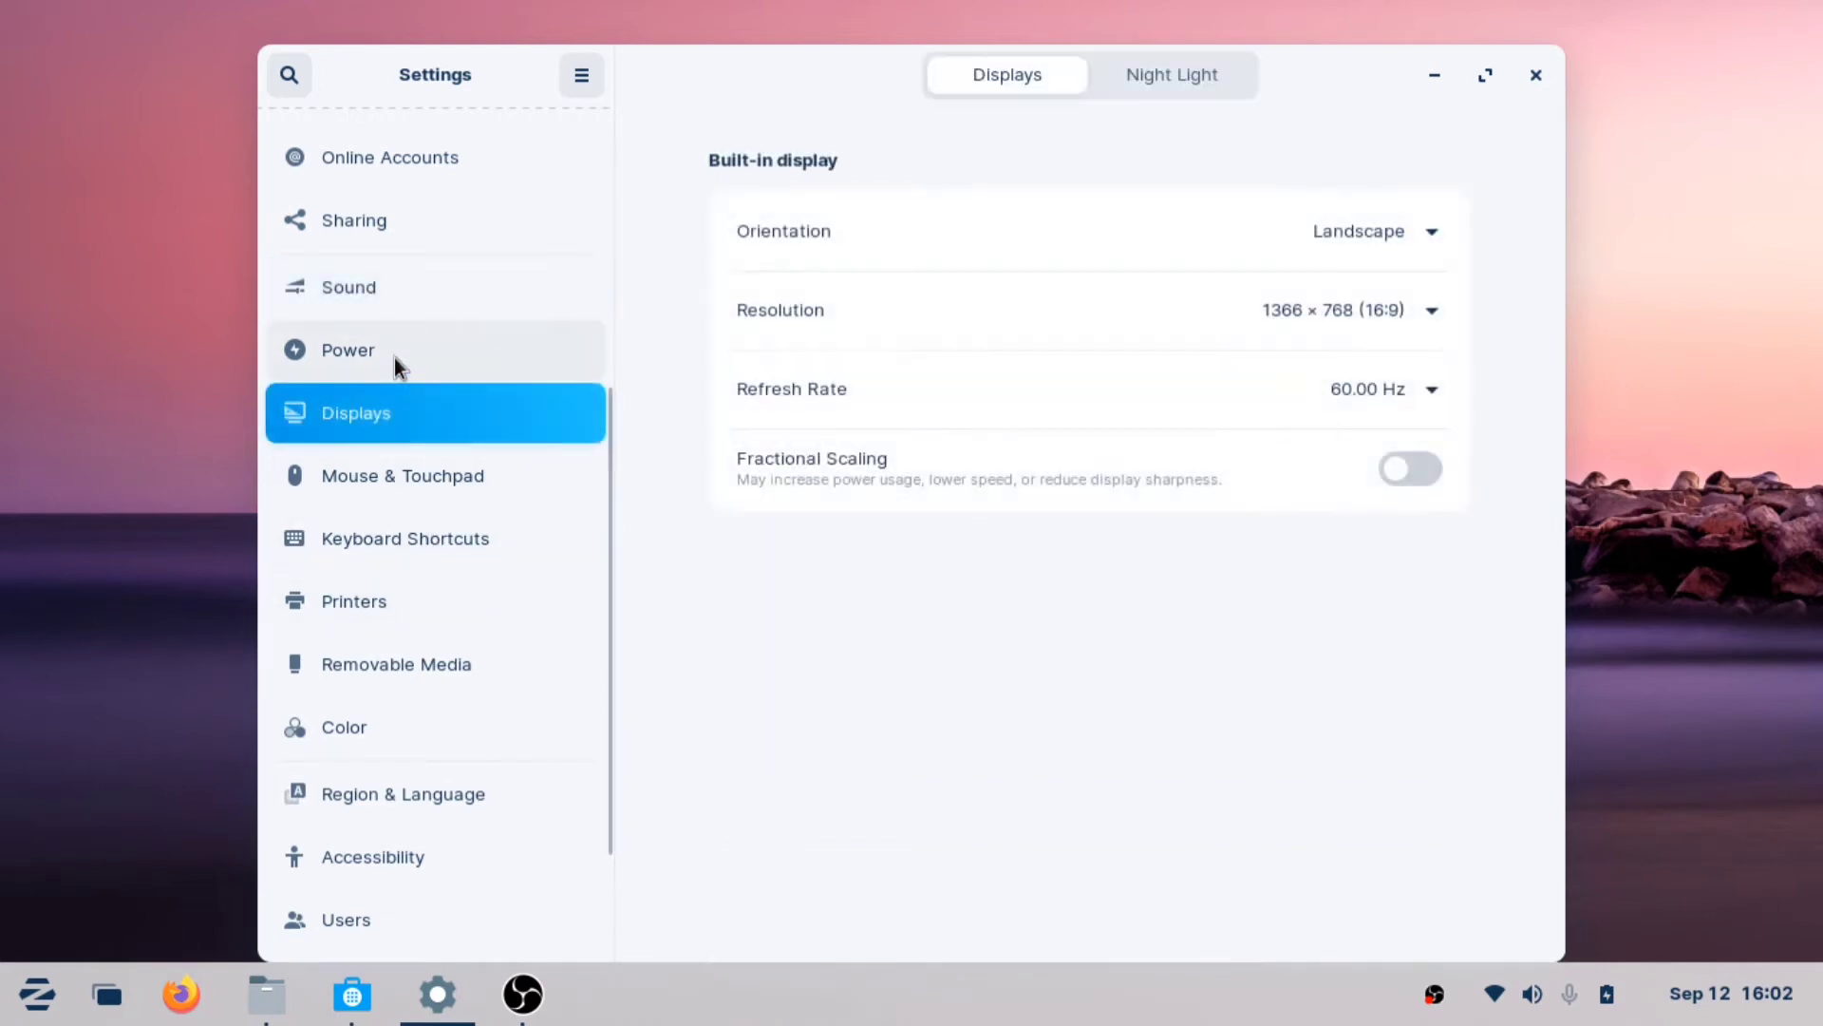
left_click(384, 349)
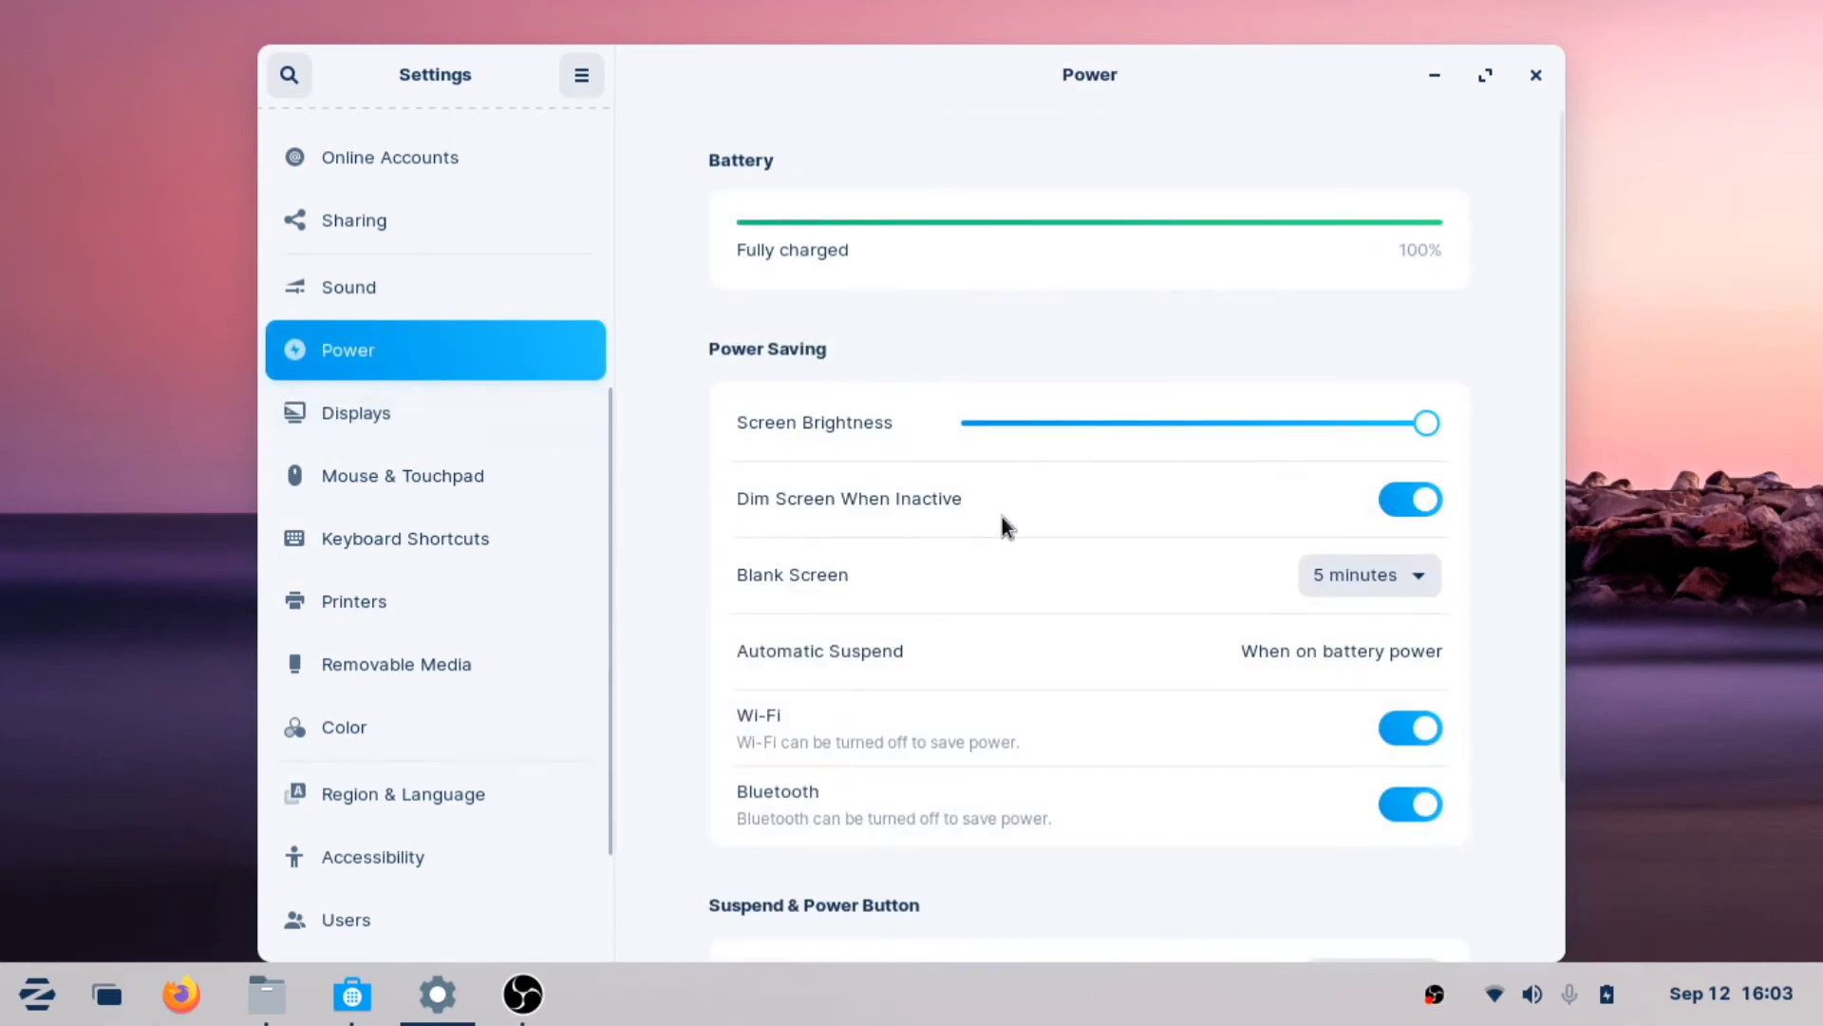
scroll("down", 3)
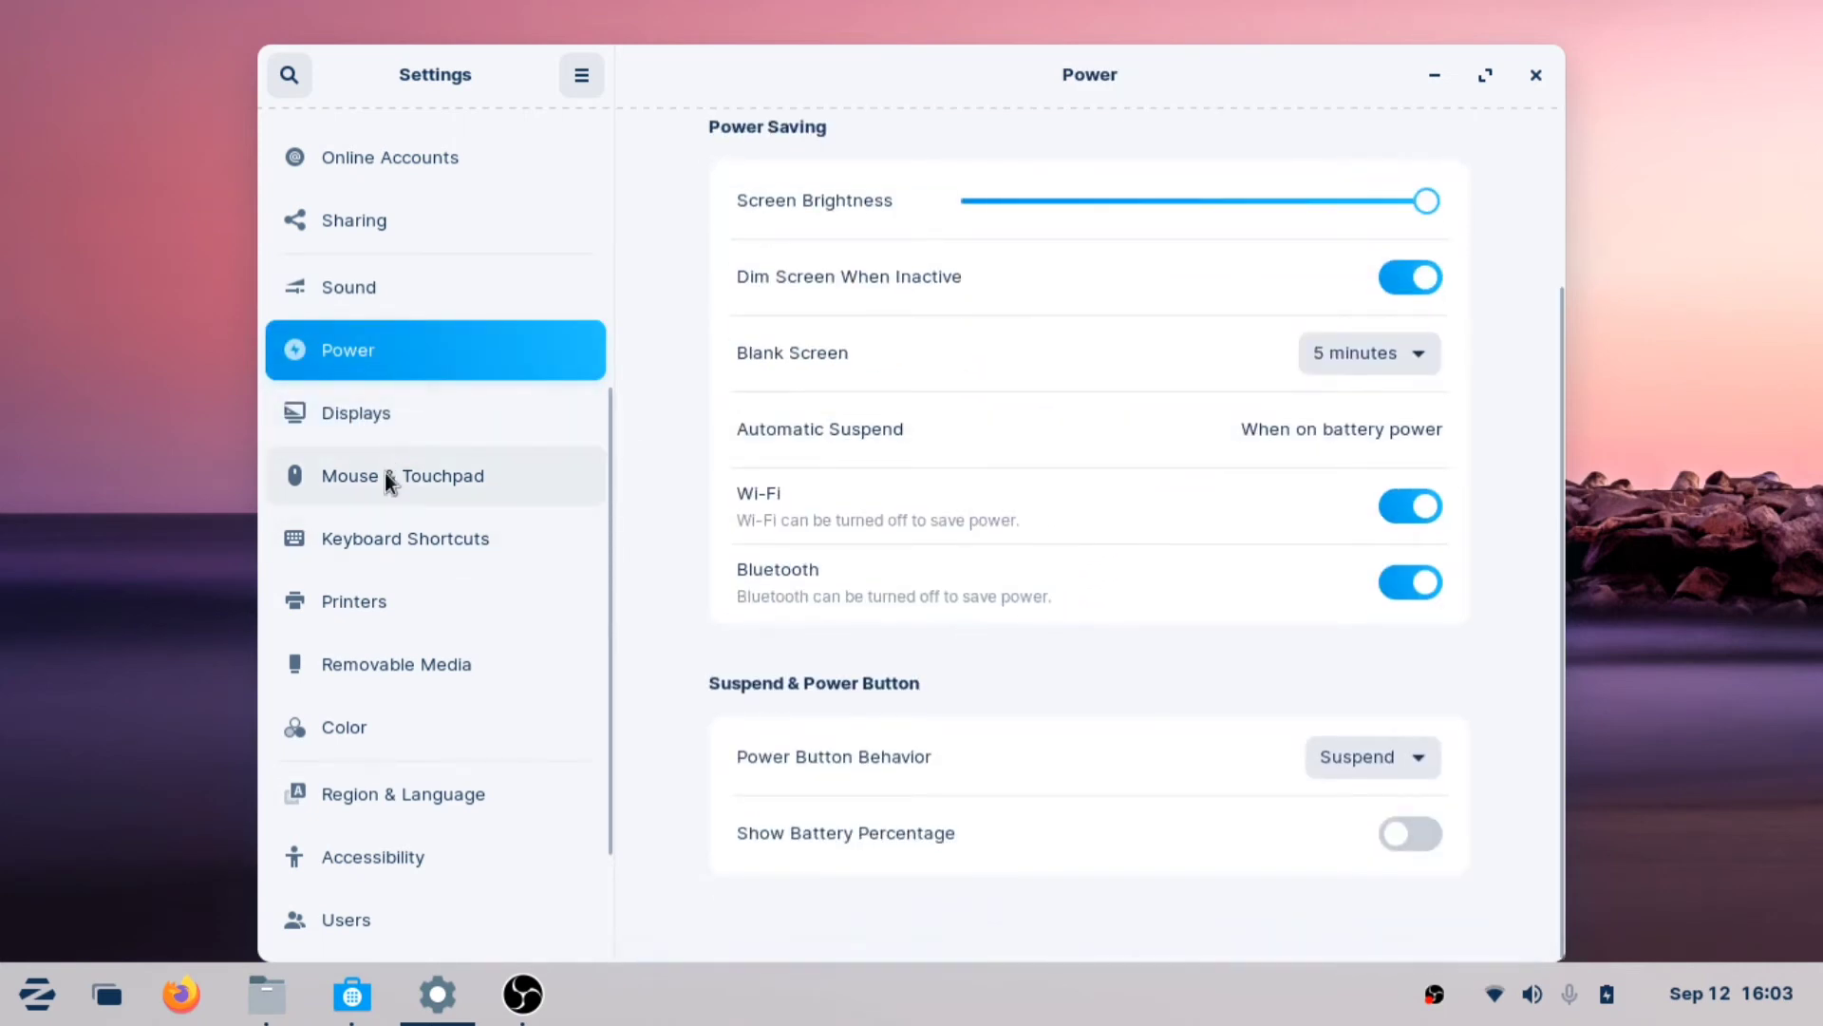
left_click(403, 475)
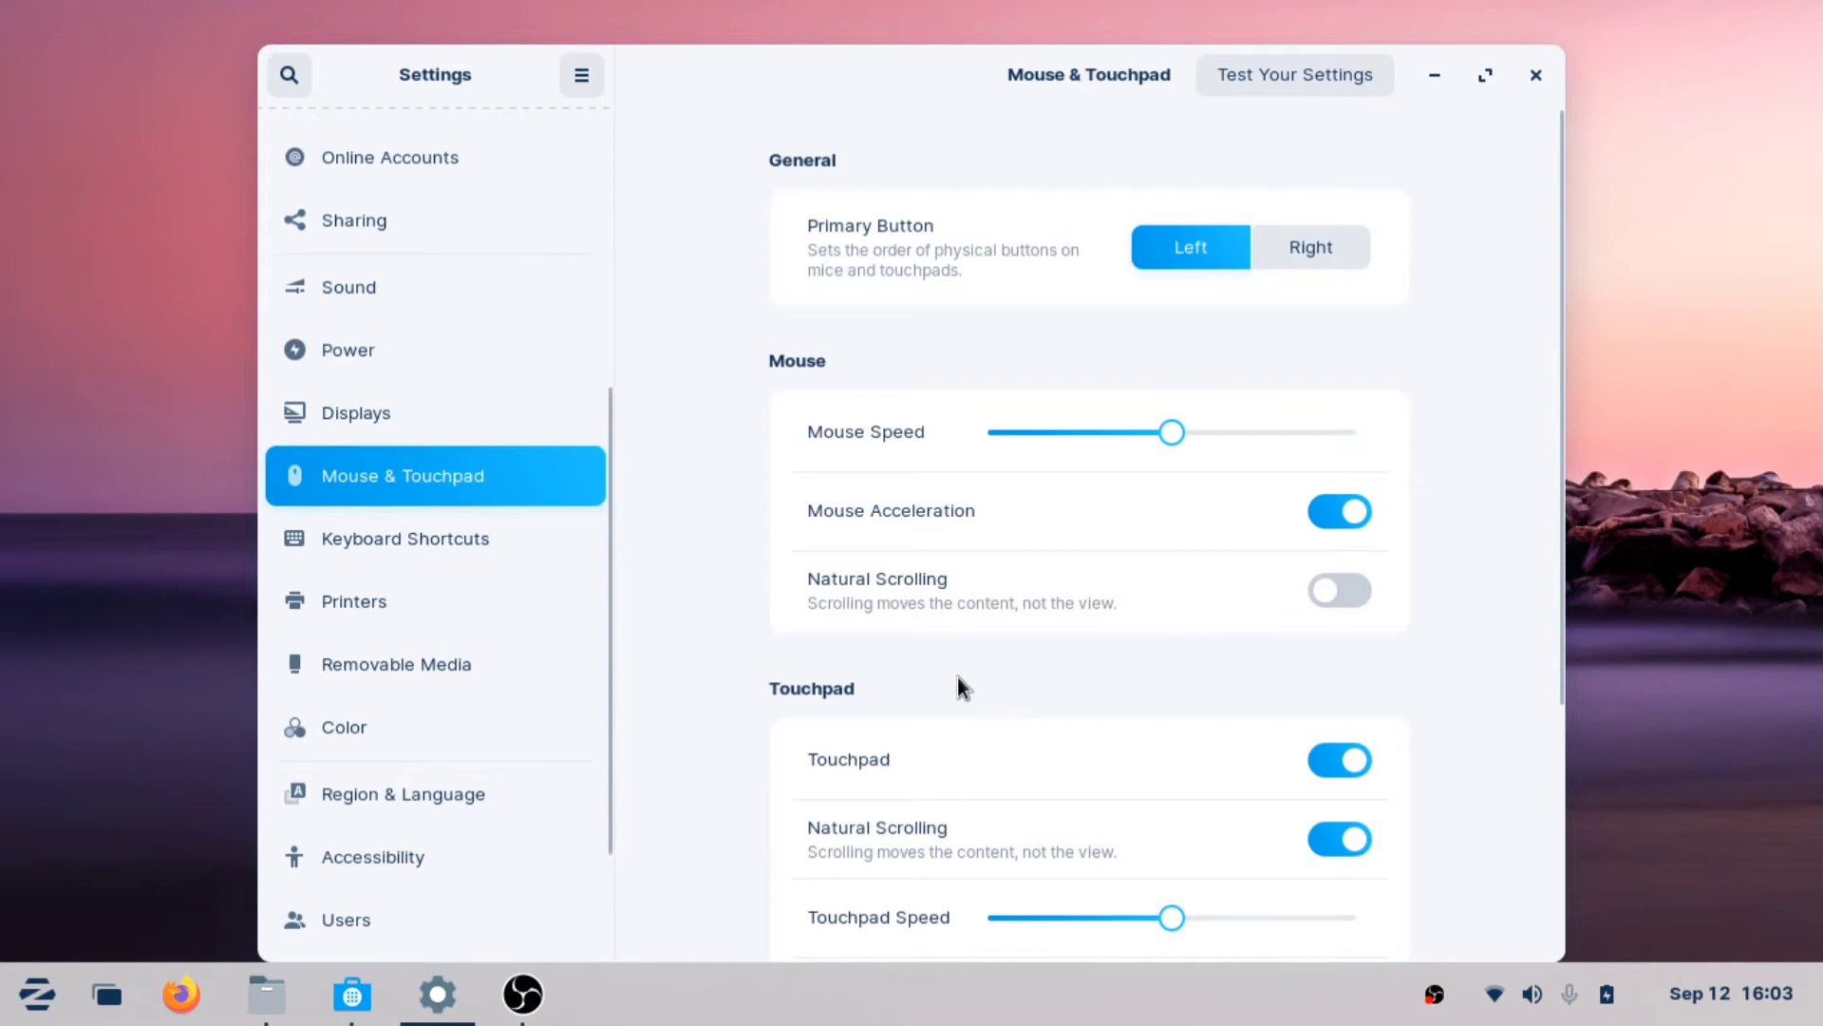
scroll("down", 3)
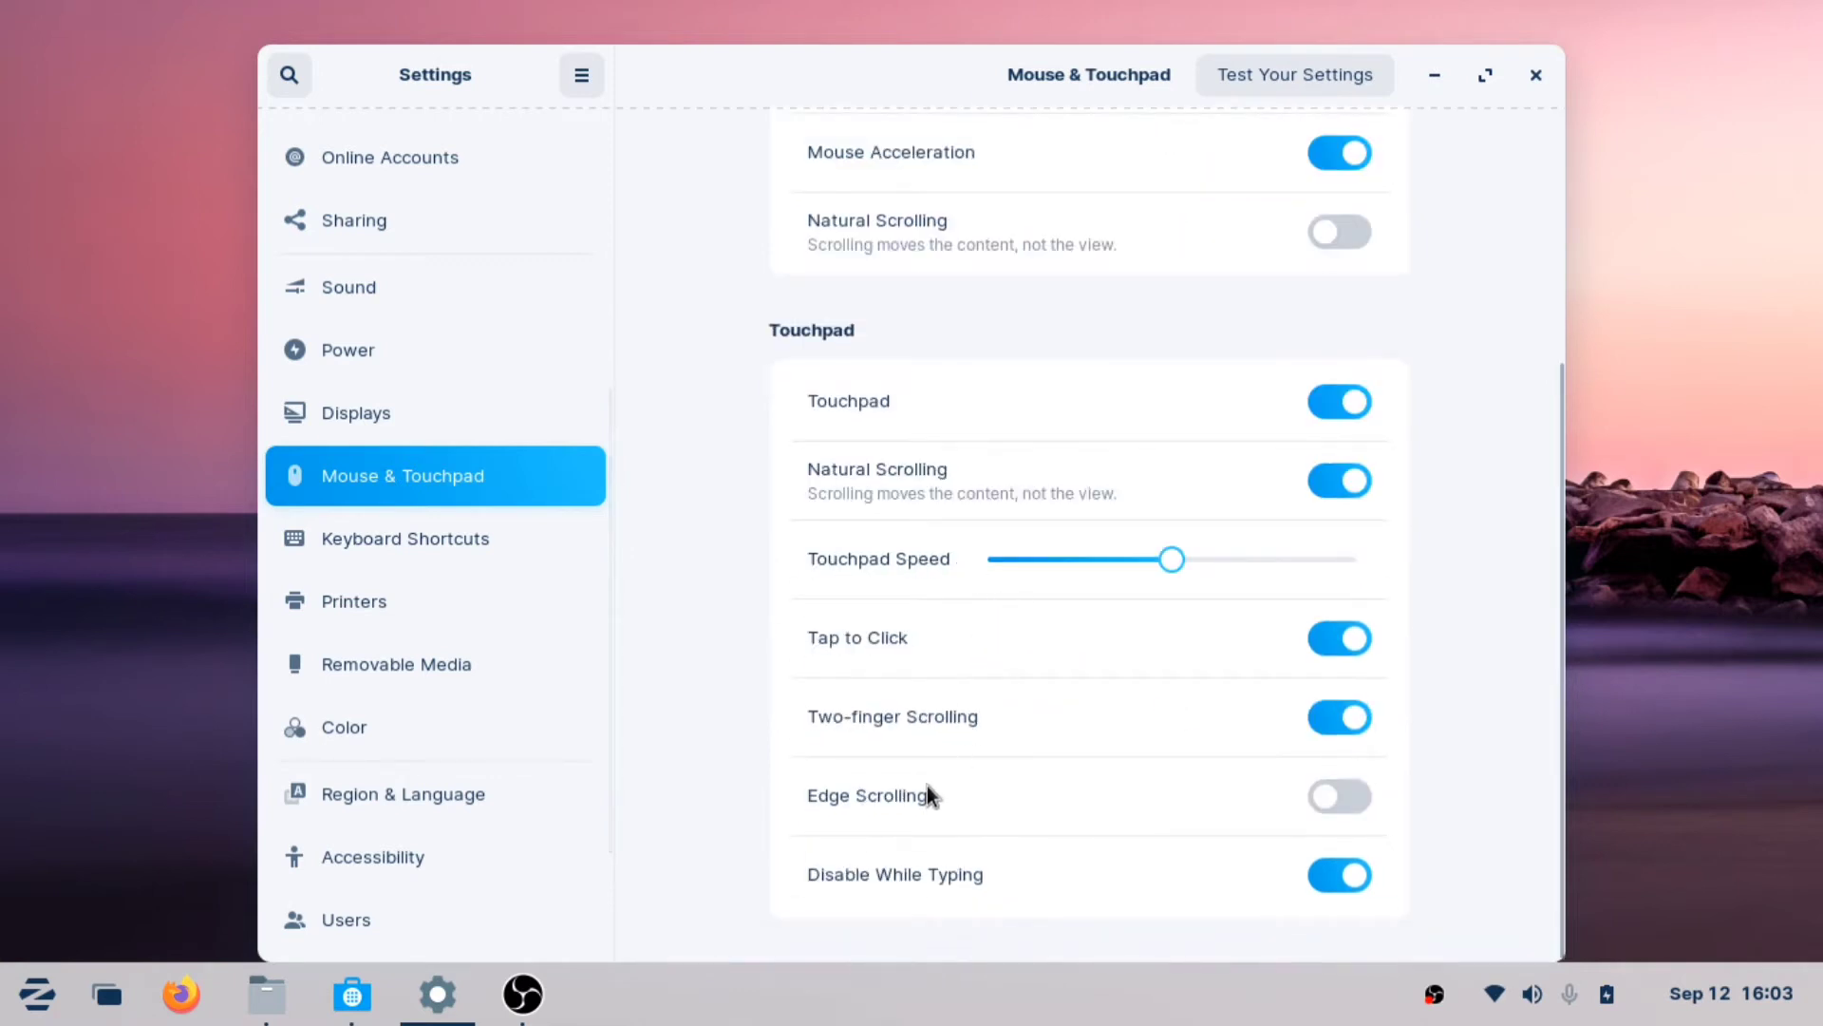
mouse_move(978, 749)
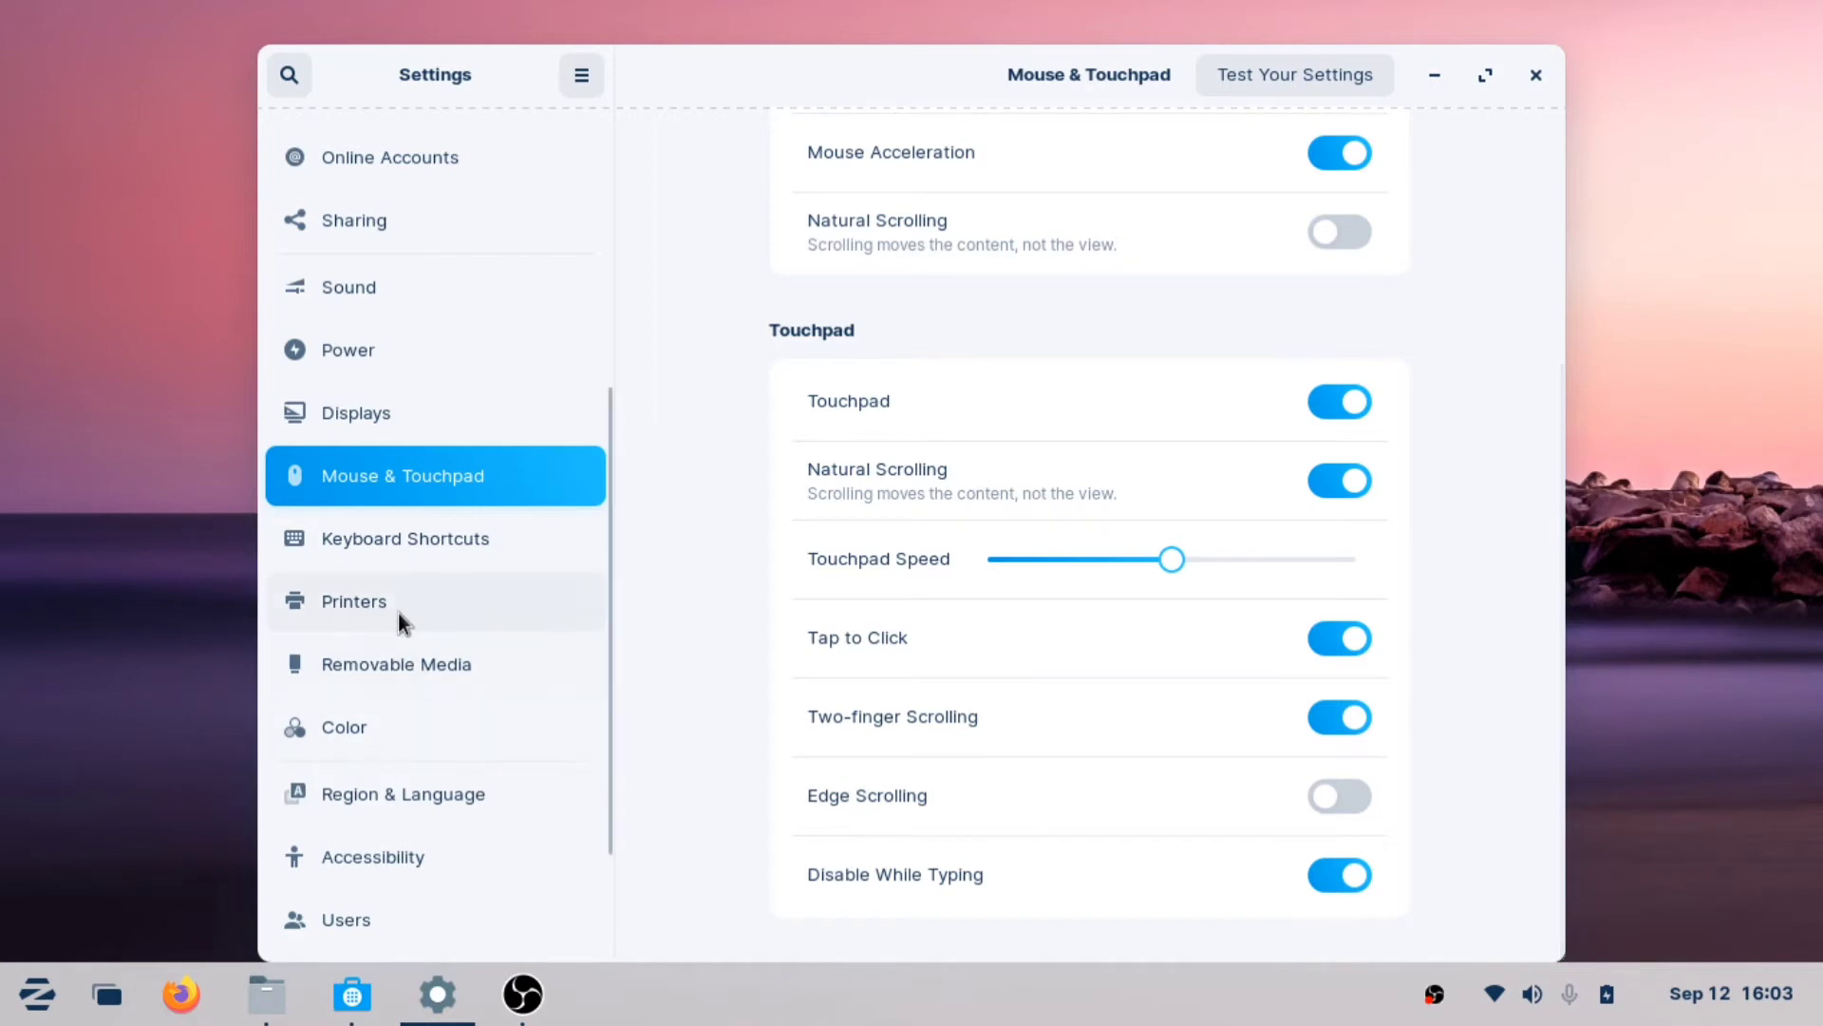
Scroll through the full Keyboard Shortcuts list in Settings
left_click(405, 539)
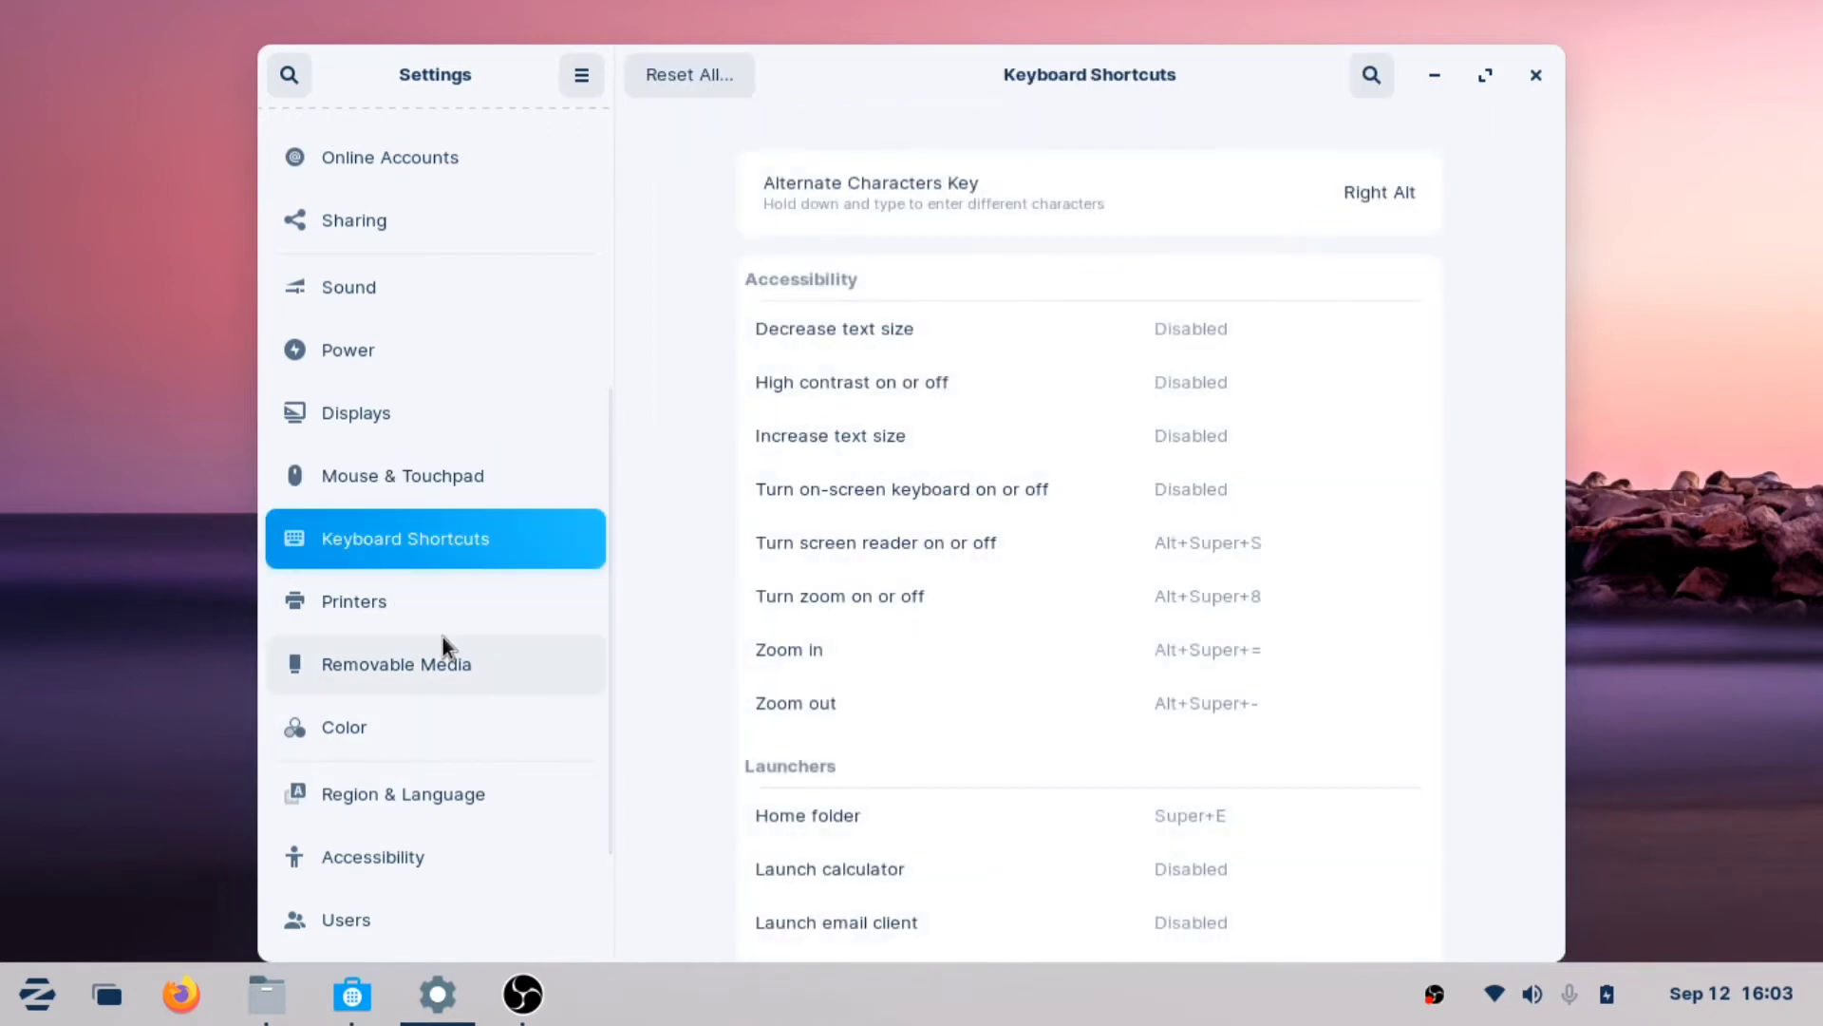
scroll("down", 3)
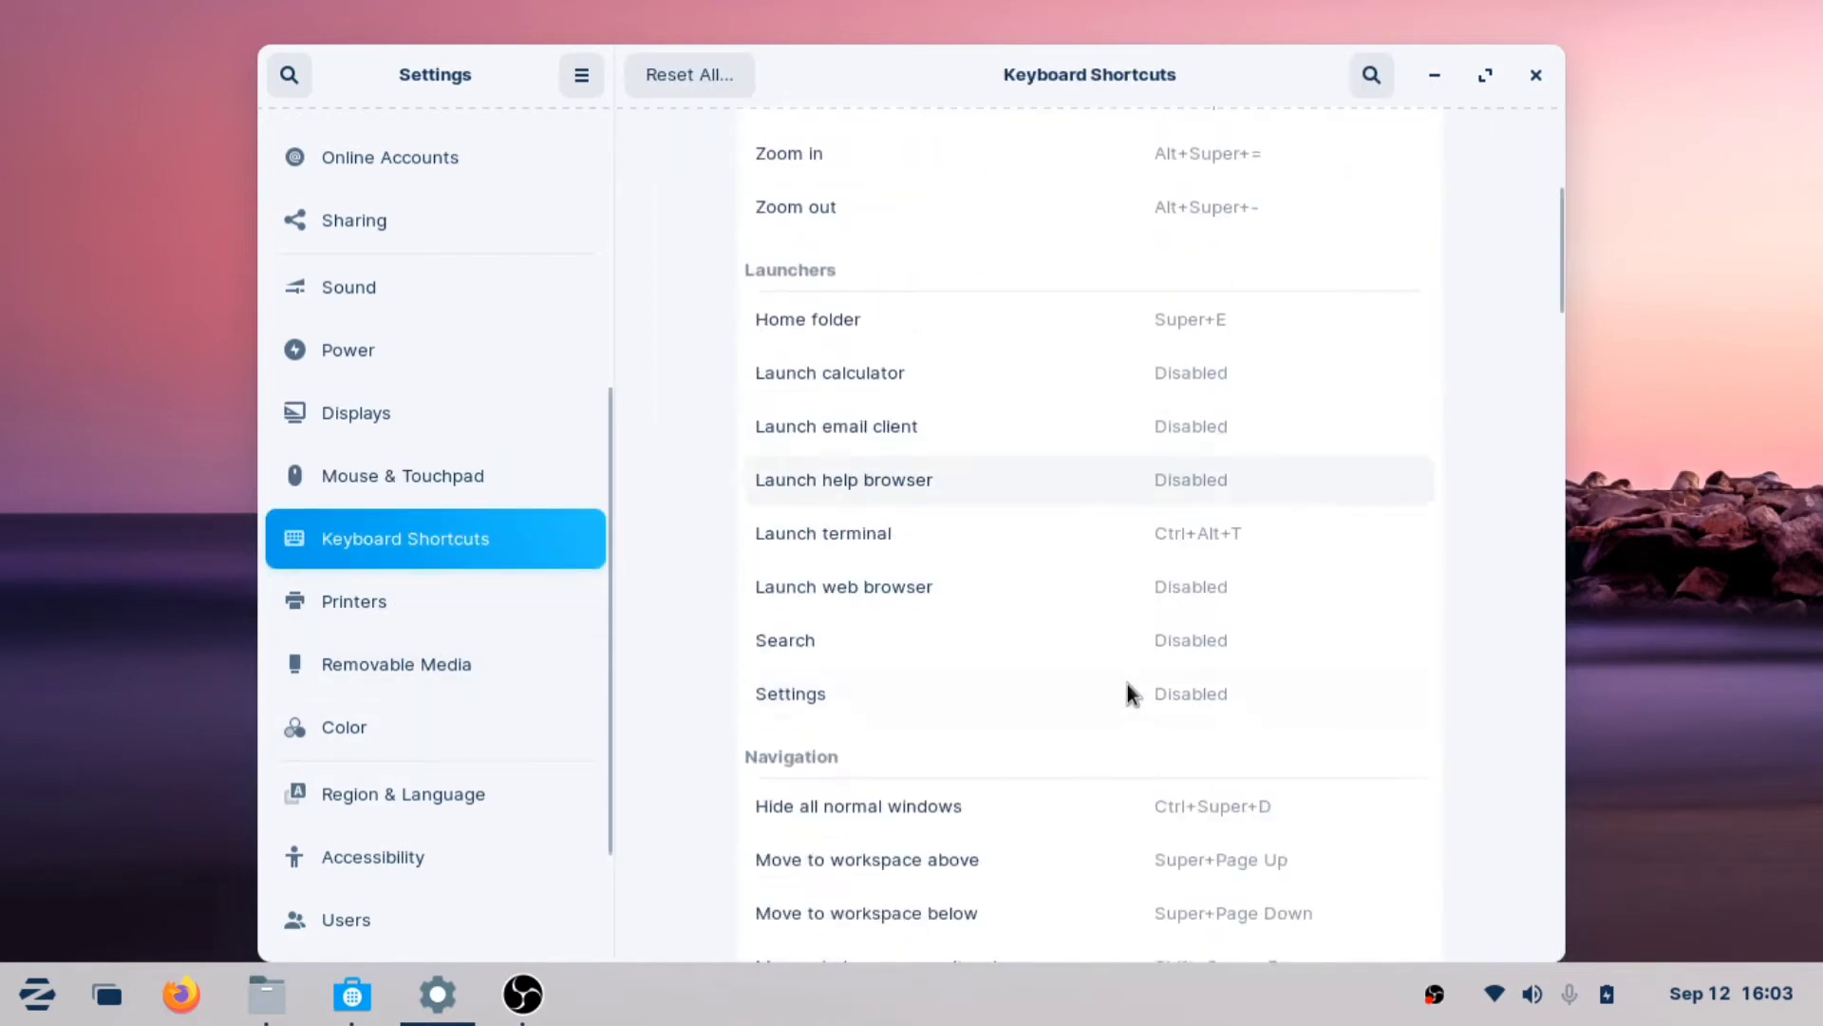
scroll("down", 3)
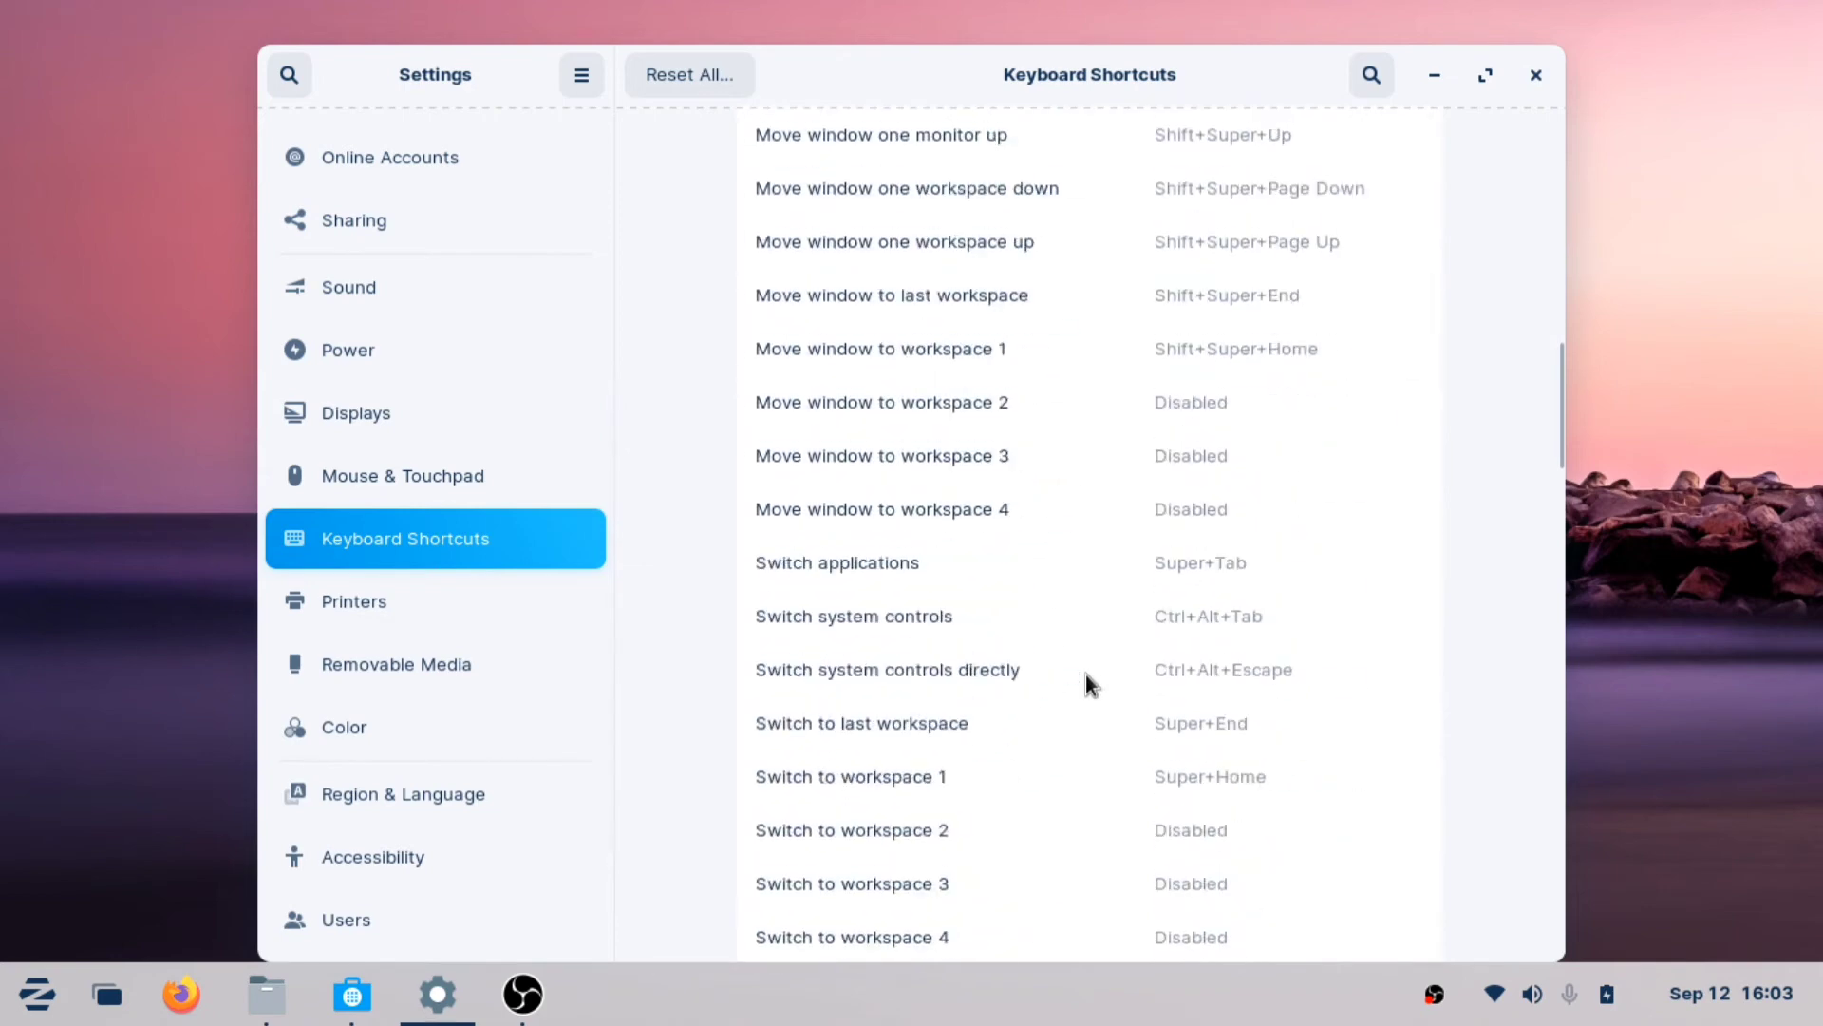
scroll("down", 3)
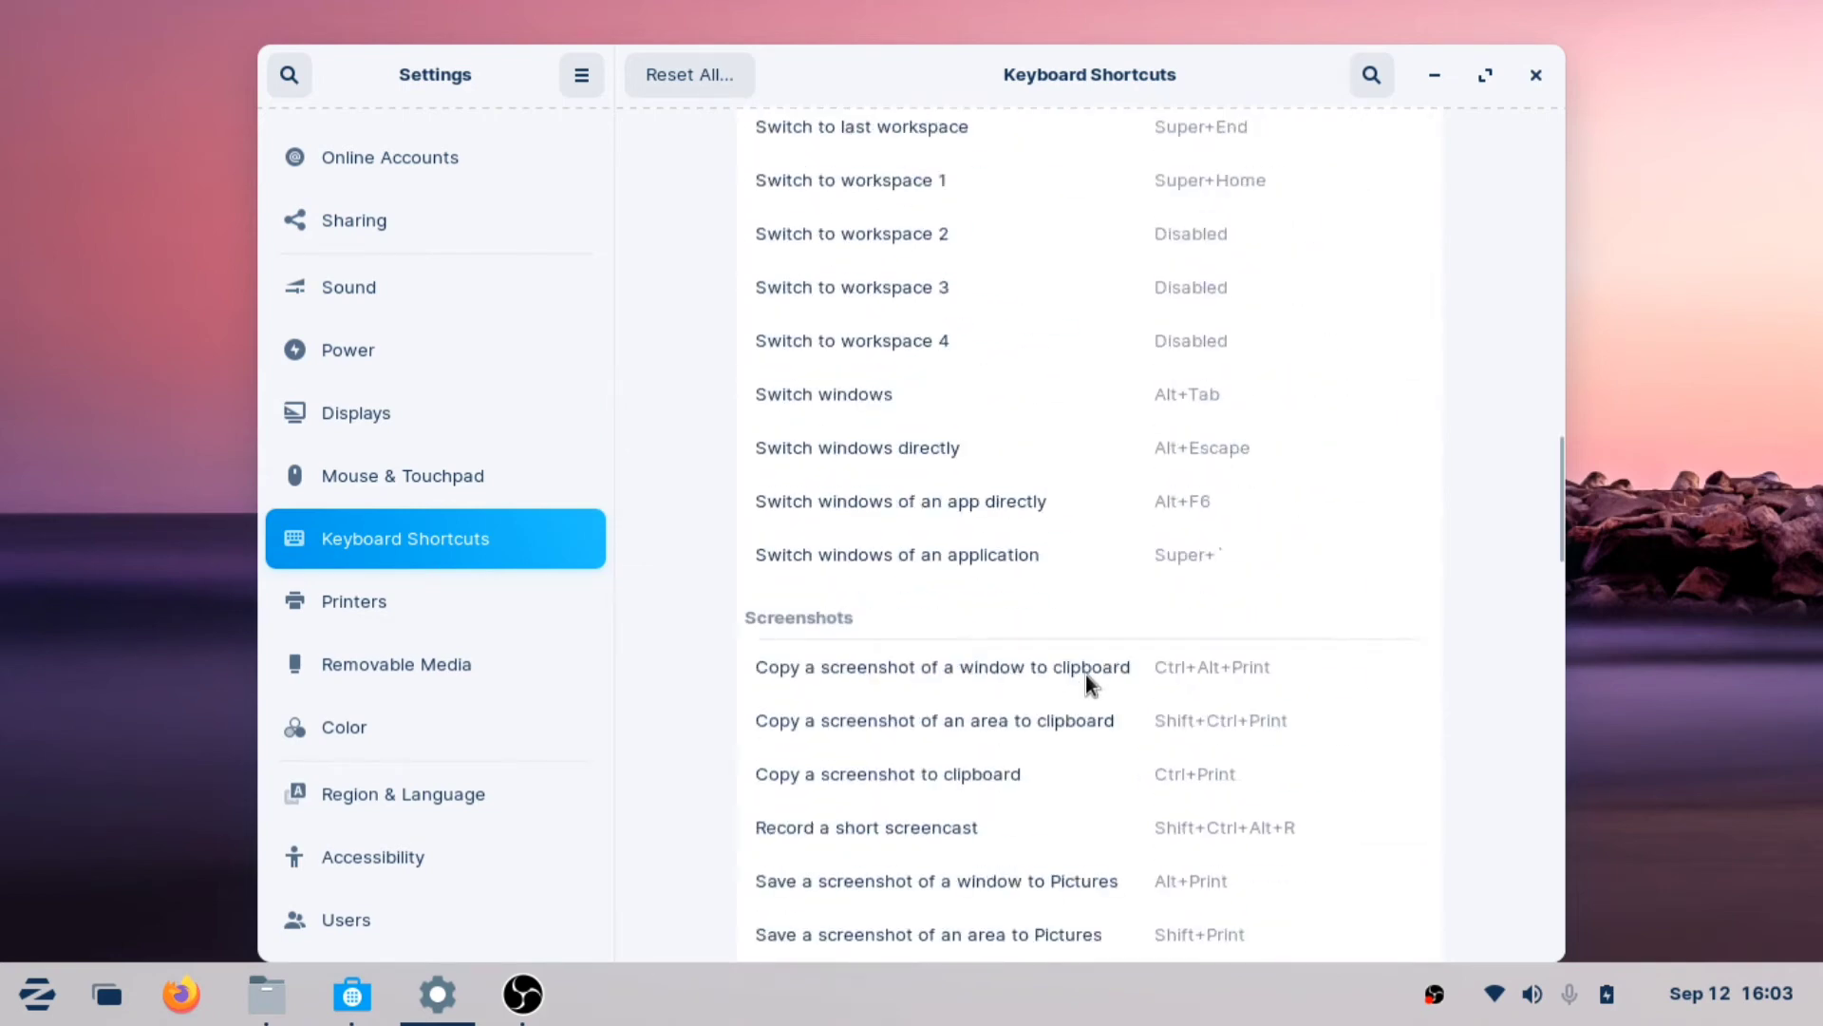
scroll("down", 3)
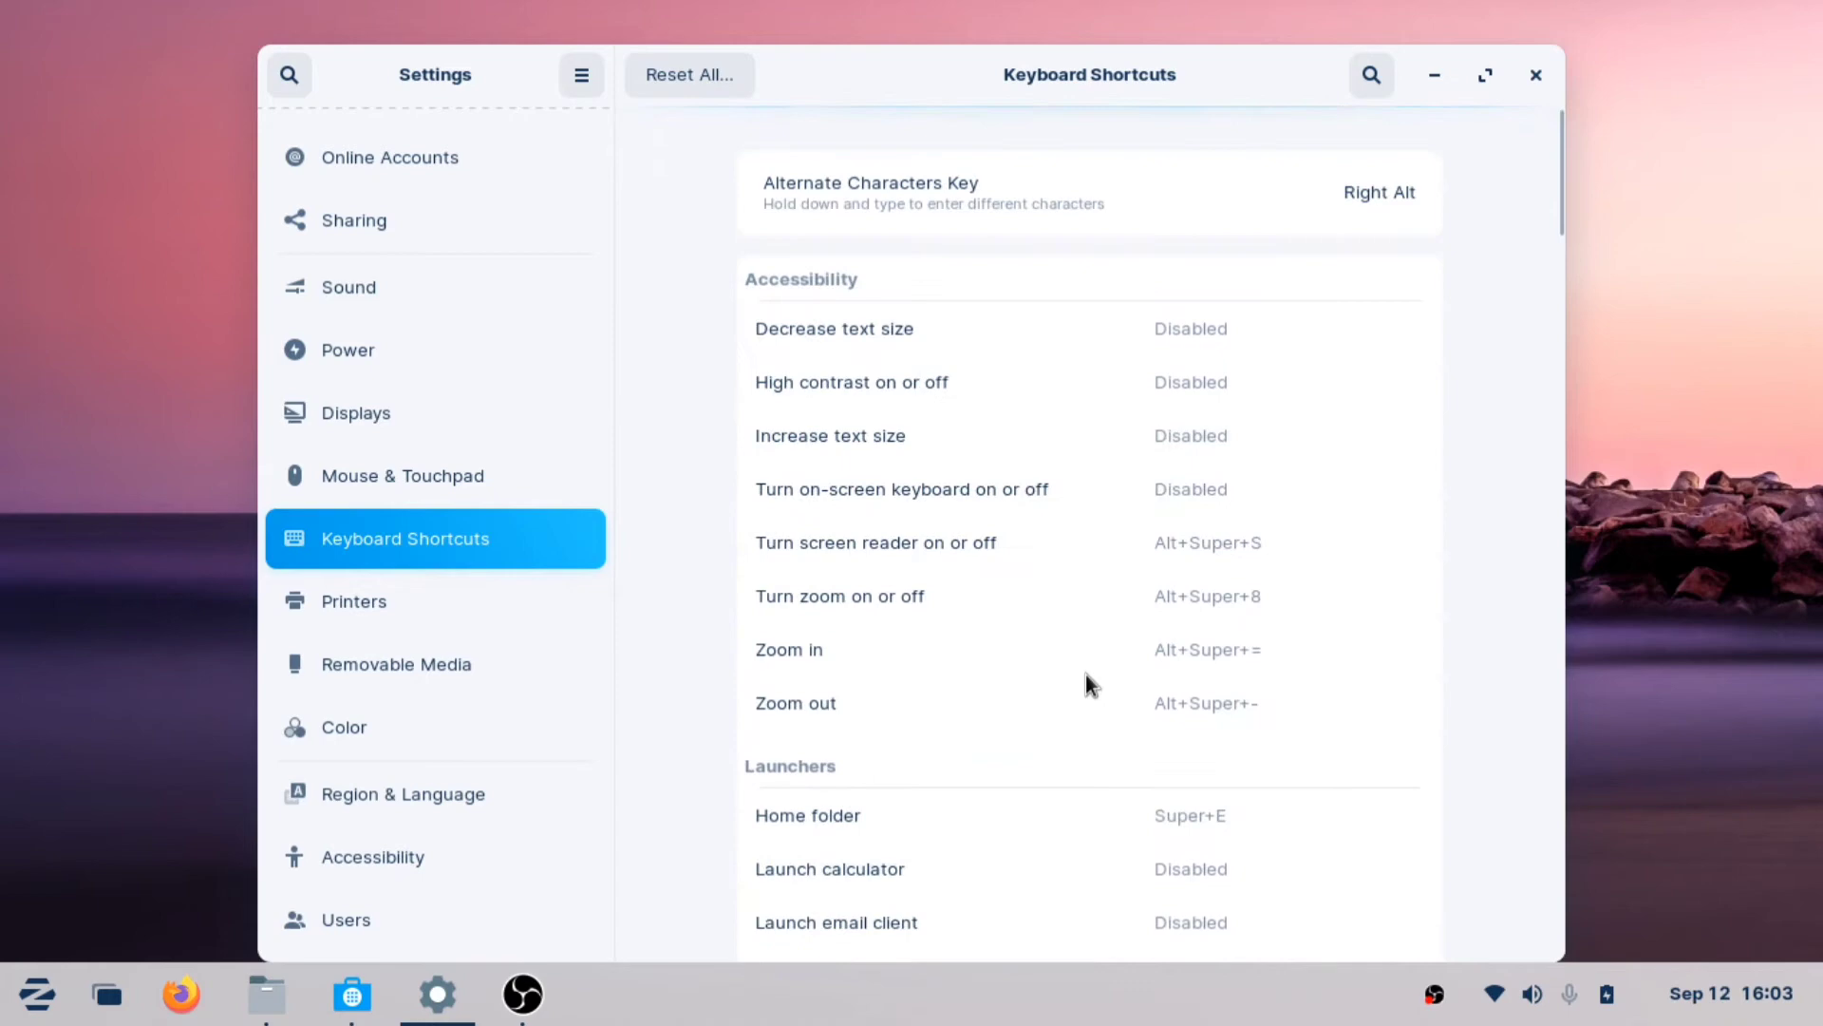
scroll("down", 3)
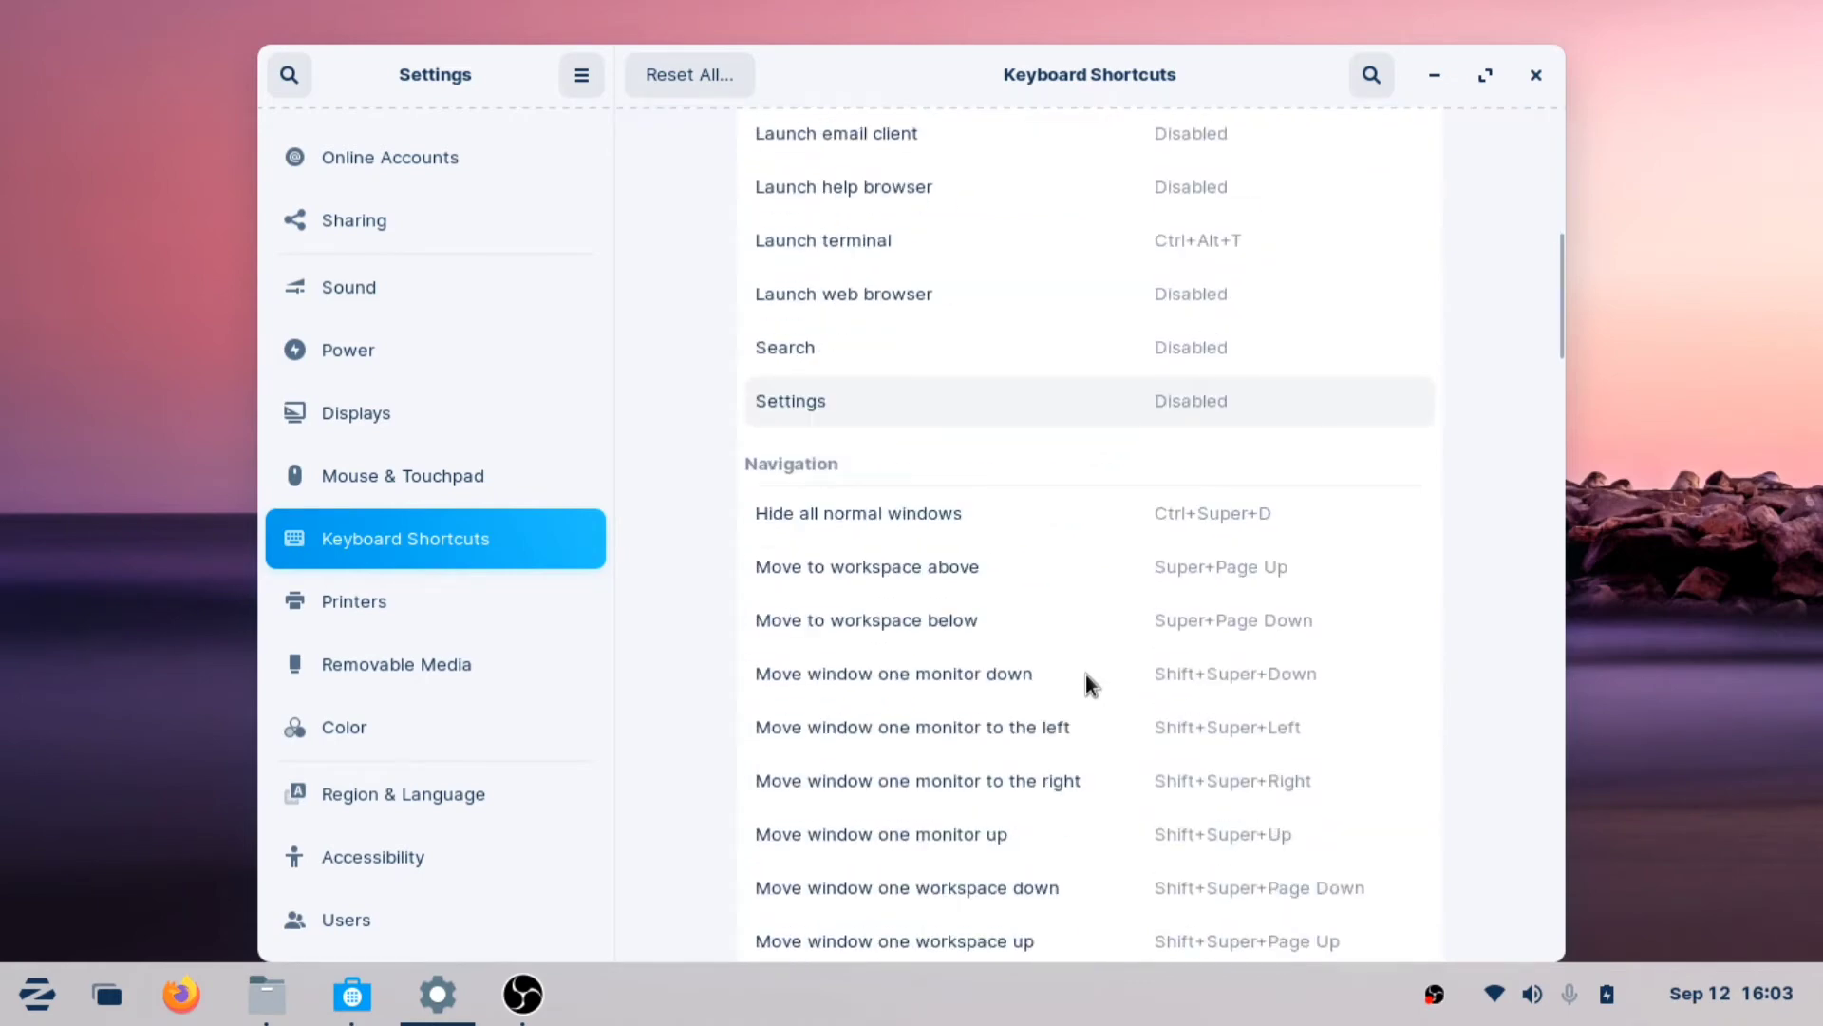
scroll("down", 3)
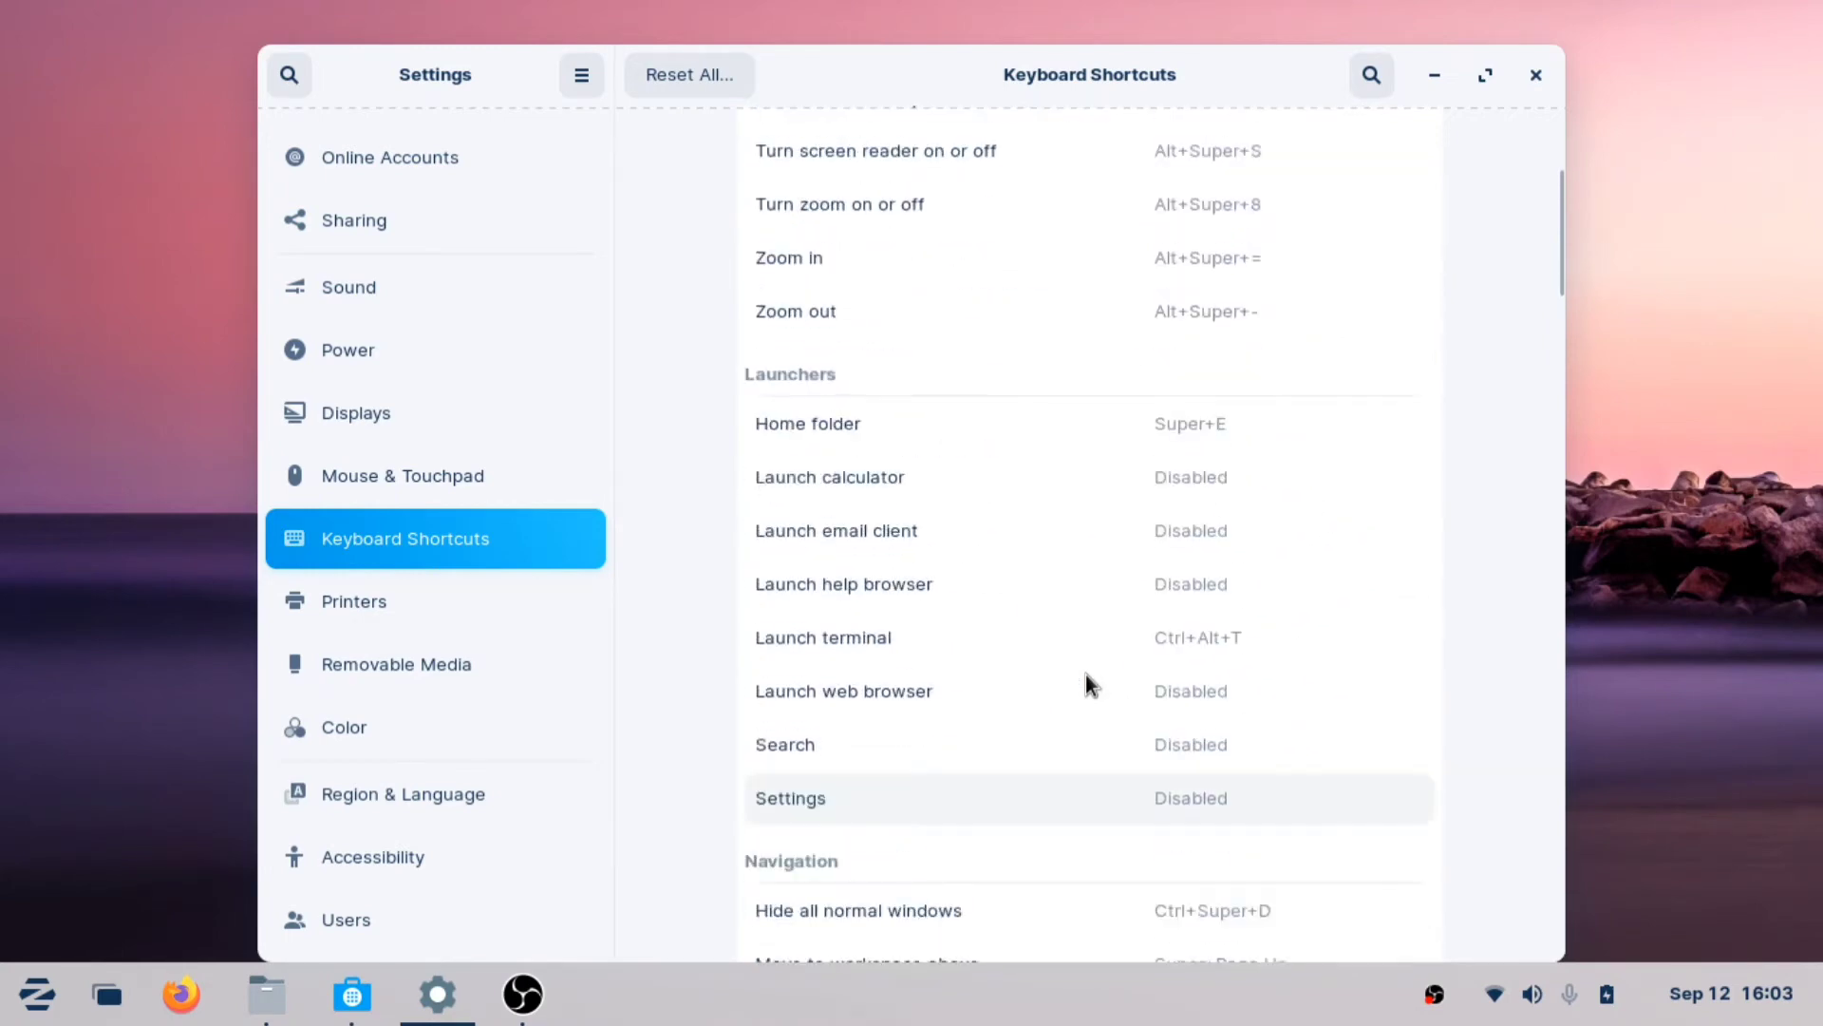
scroll("down", 3)
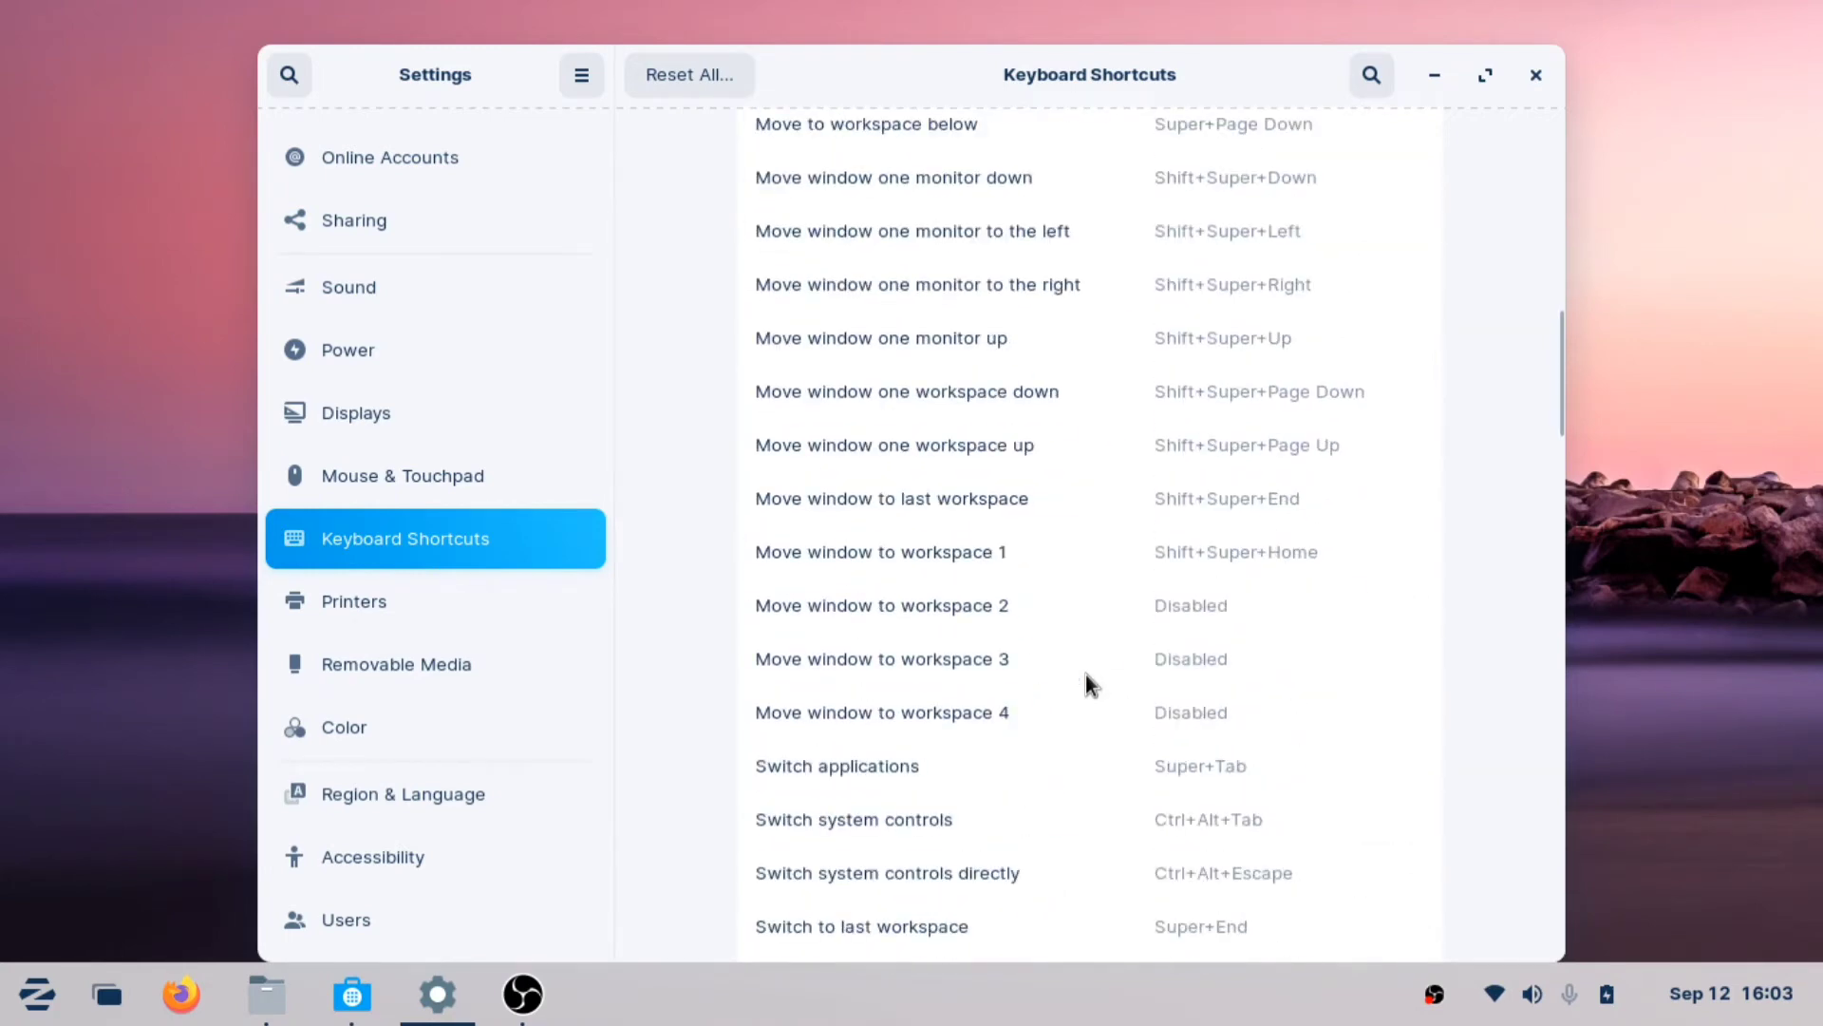
scroll("down", 3)
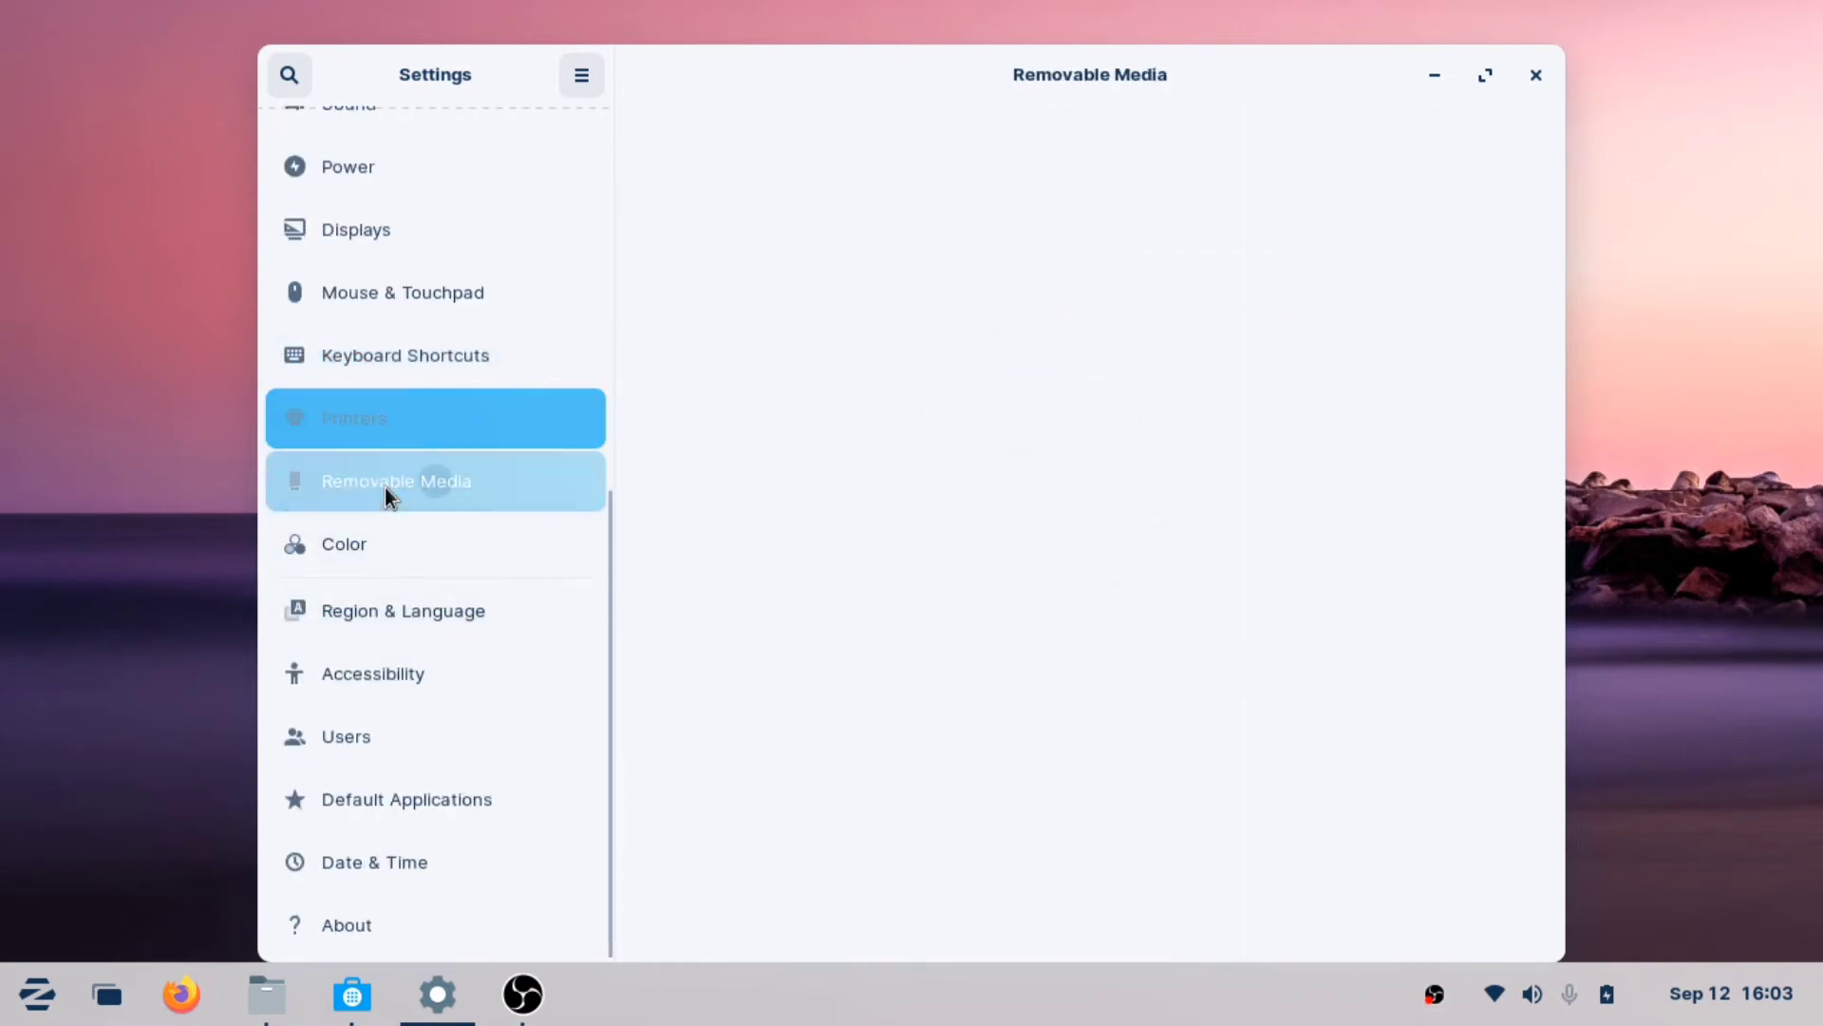
Review the Removable Media, Color, Region & Language and Accessibility pages in Settings
left_click(395, 483)
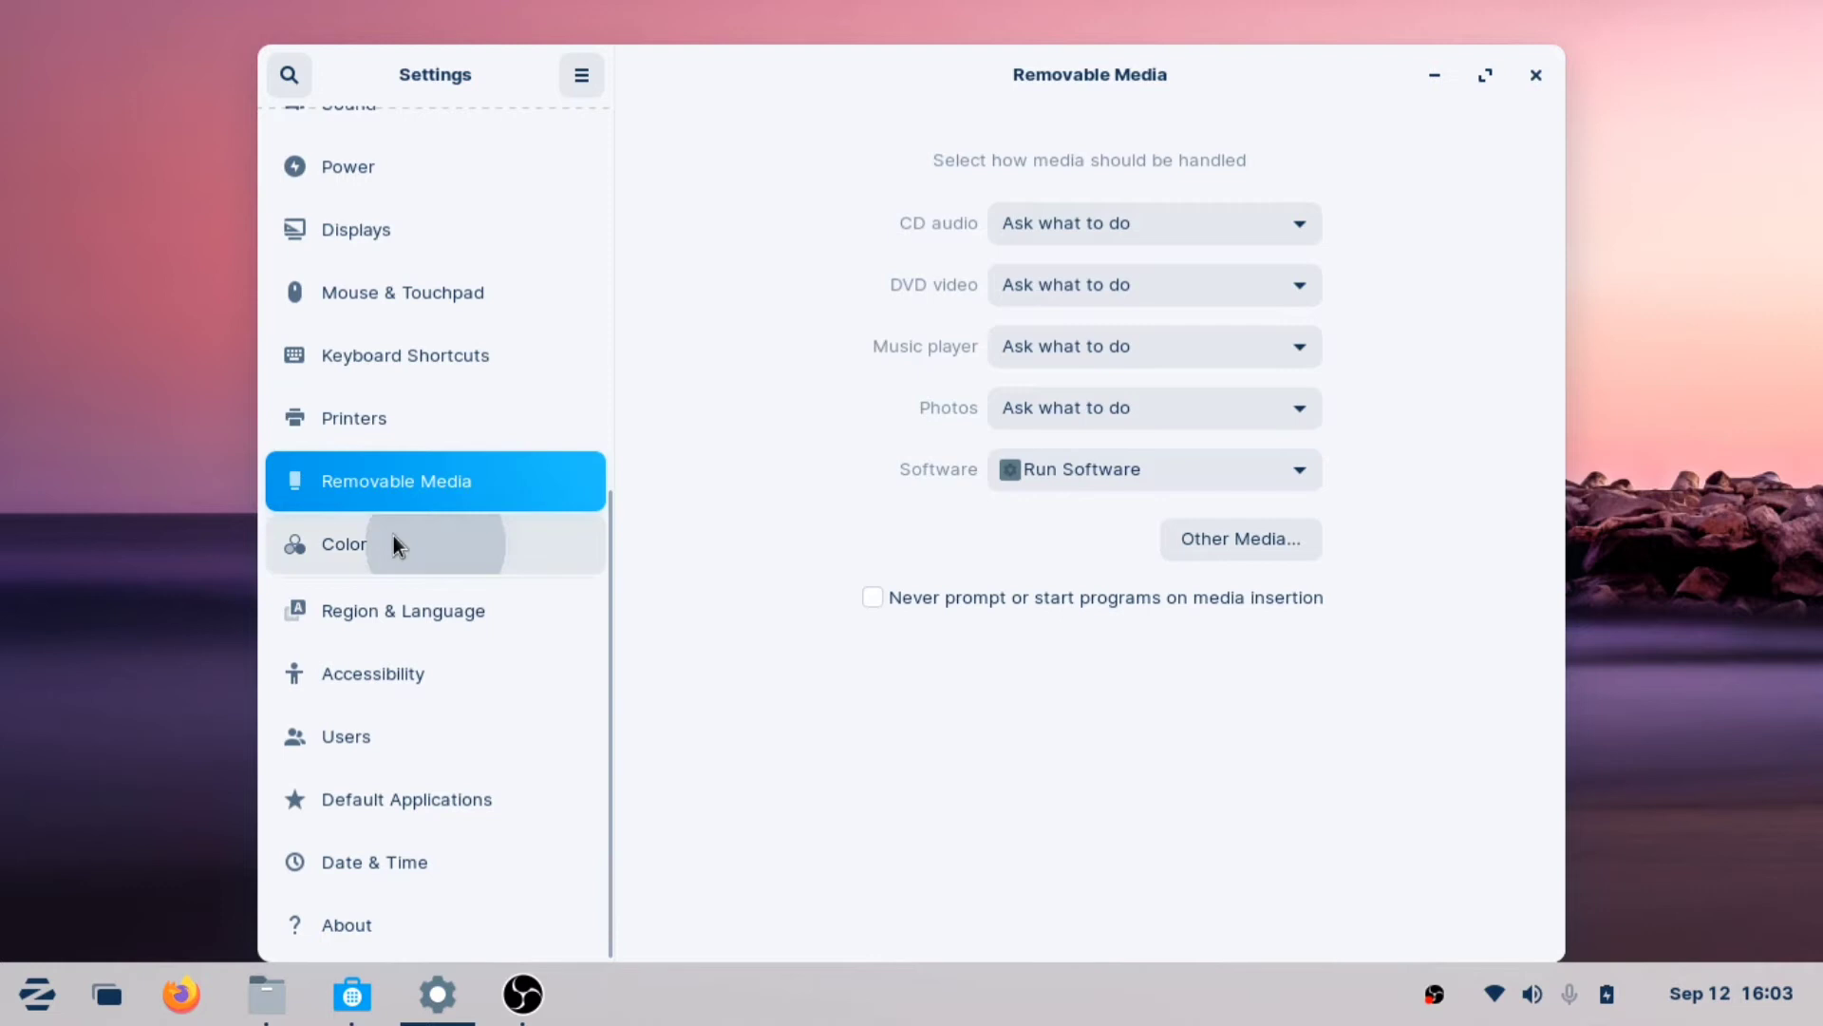
left_click(344, 543)
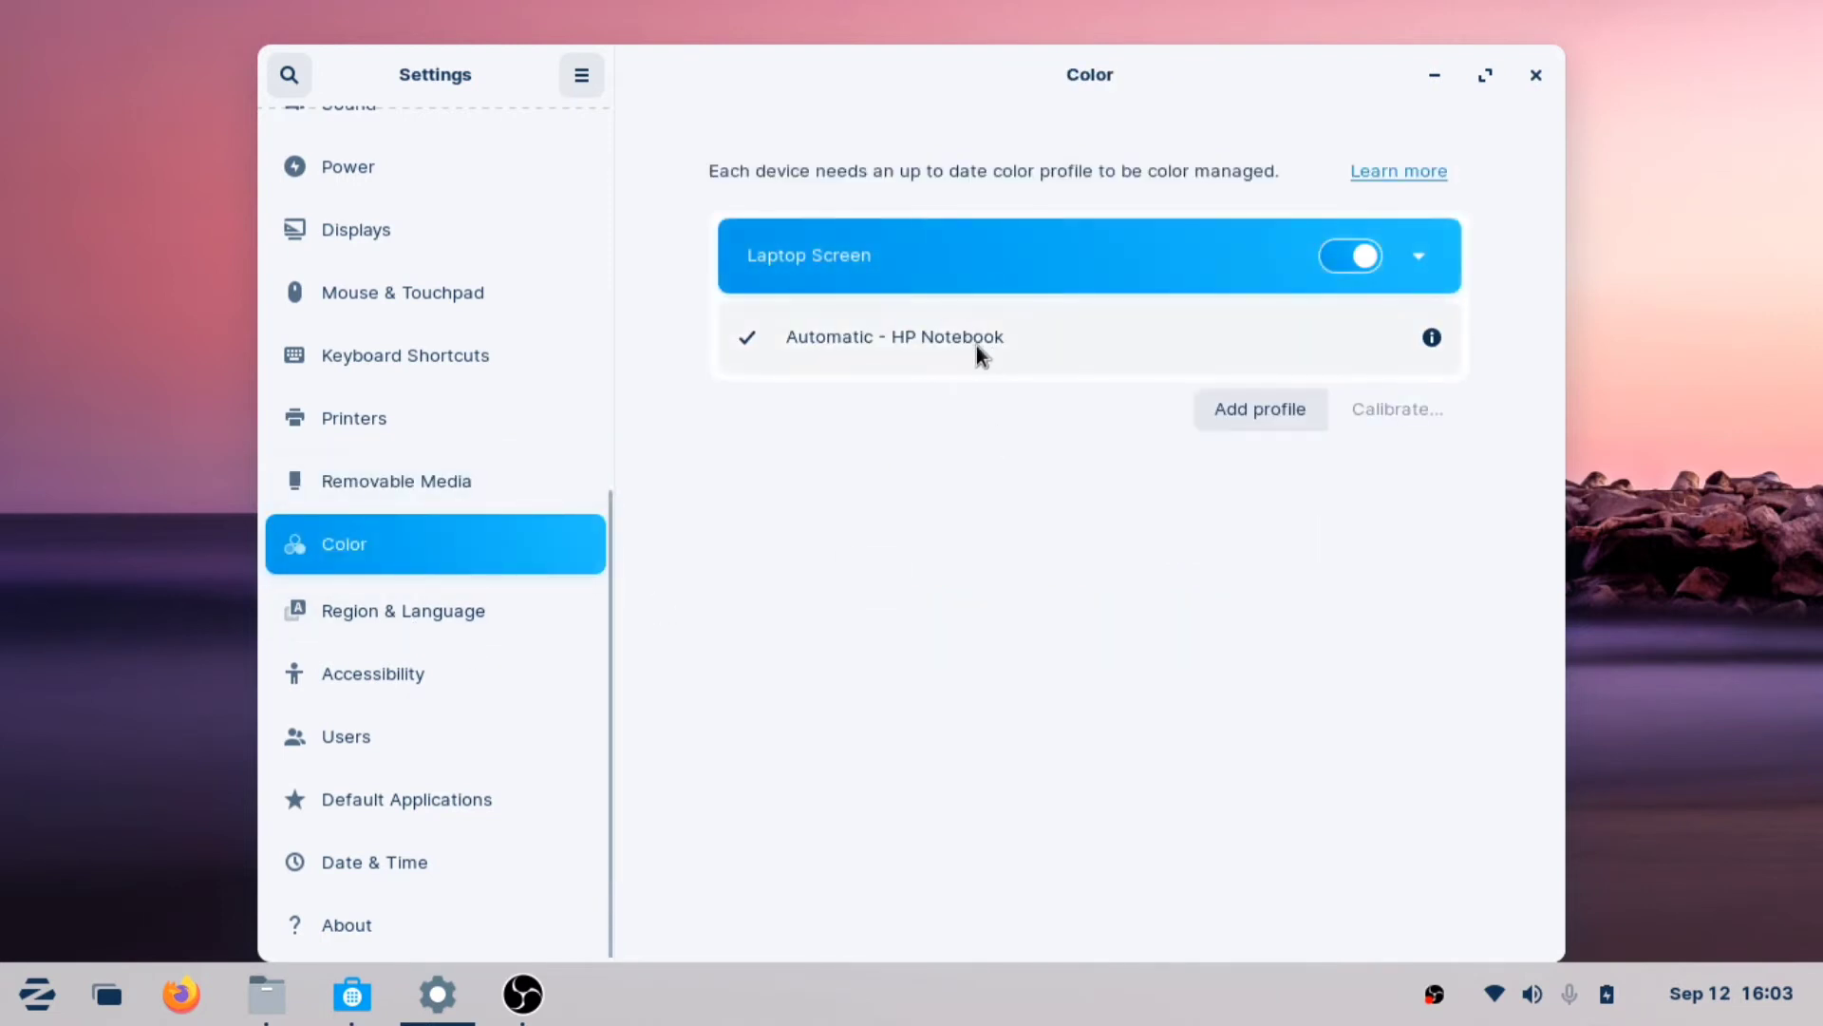
left_click(403, 612)
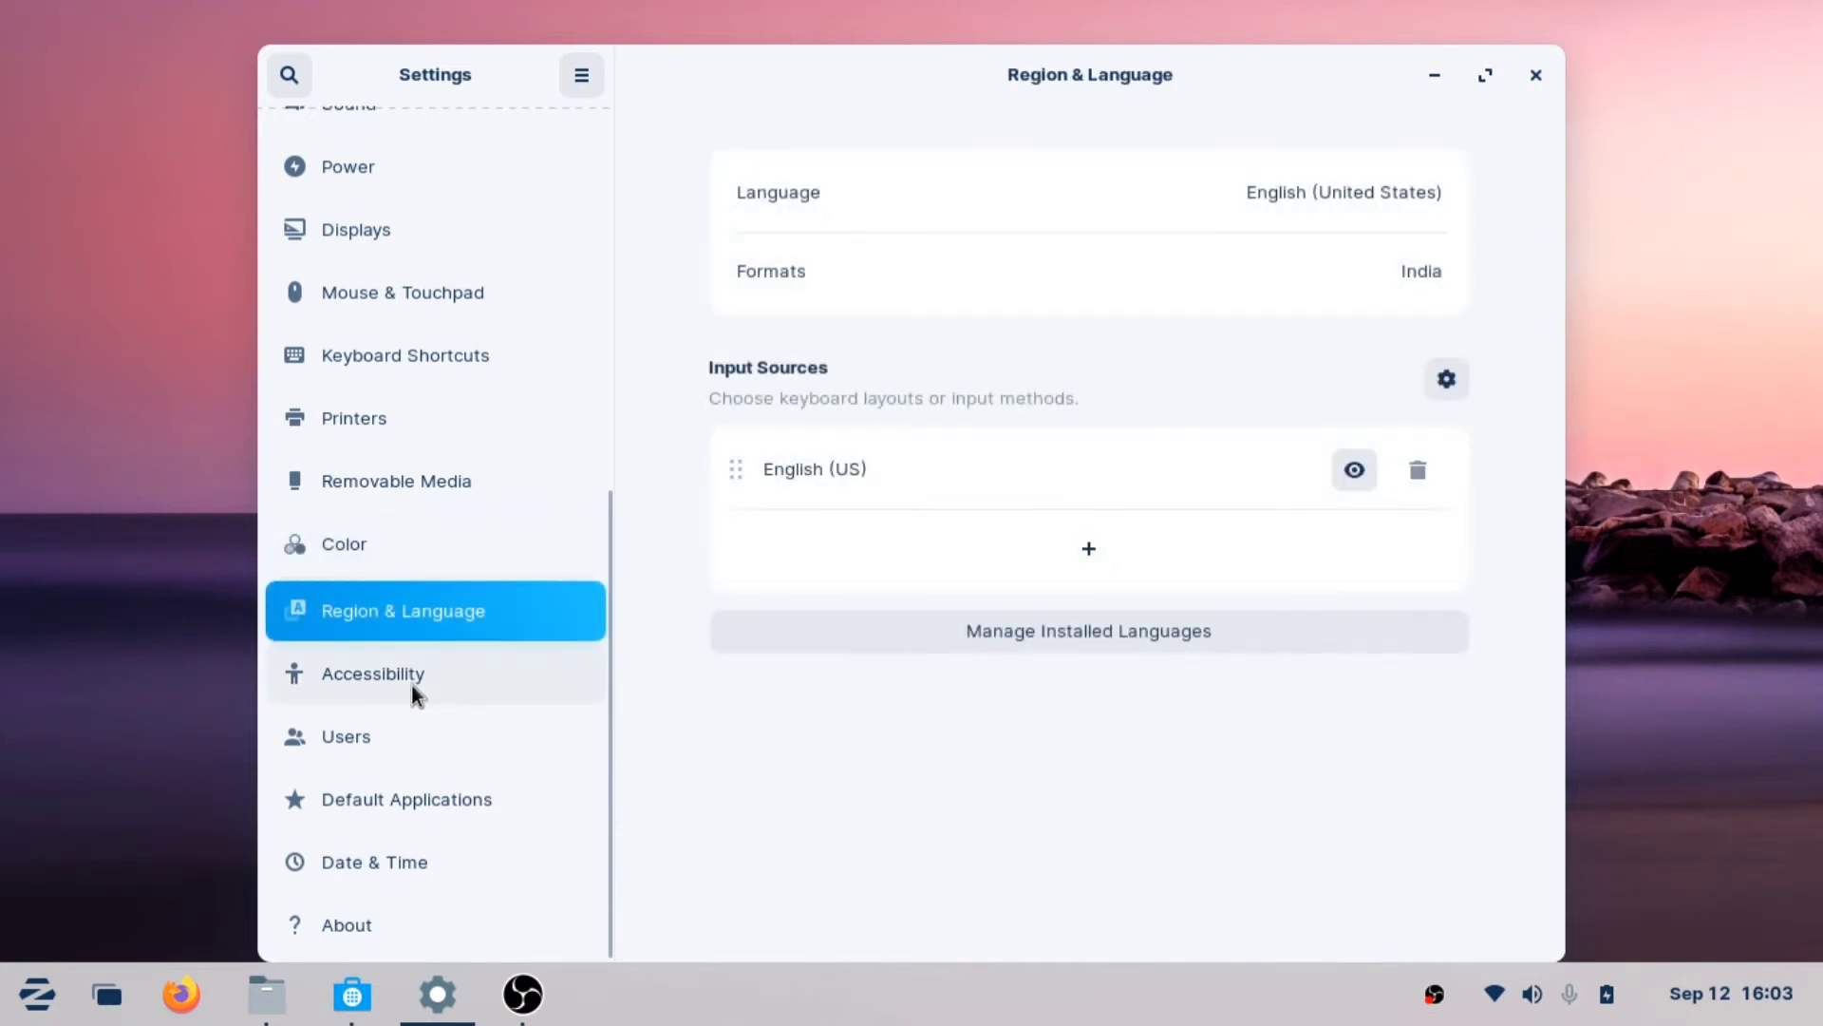
left_click(373, 672)
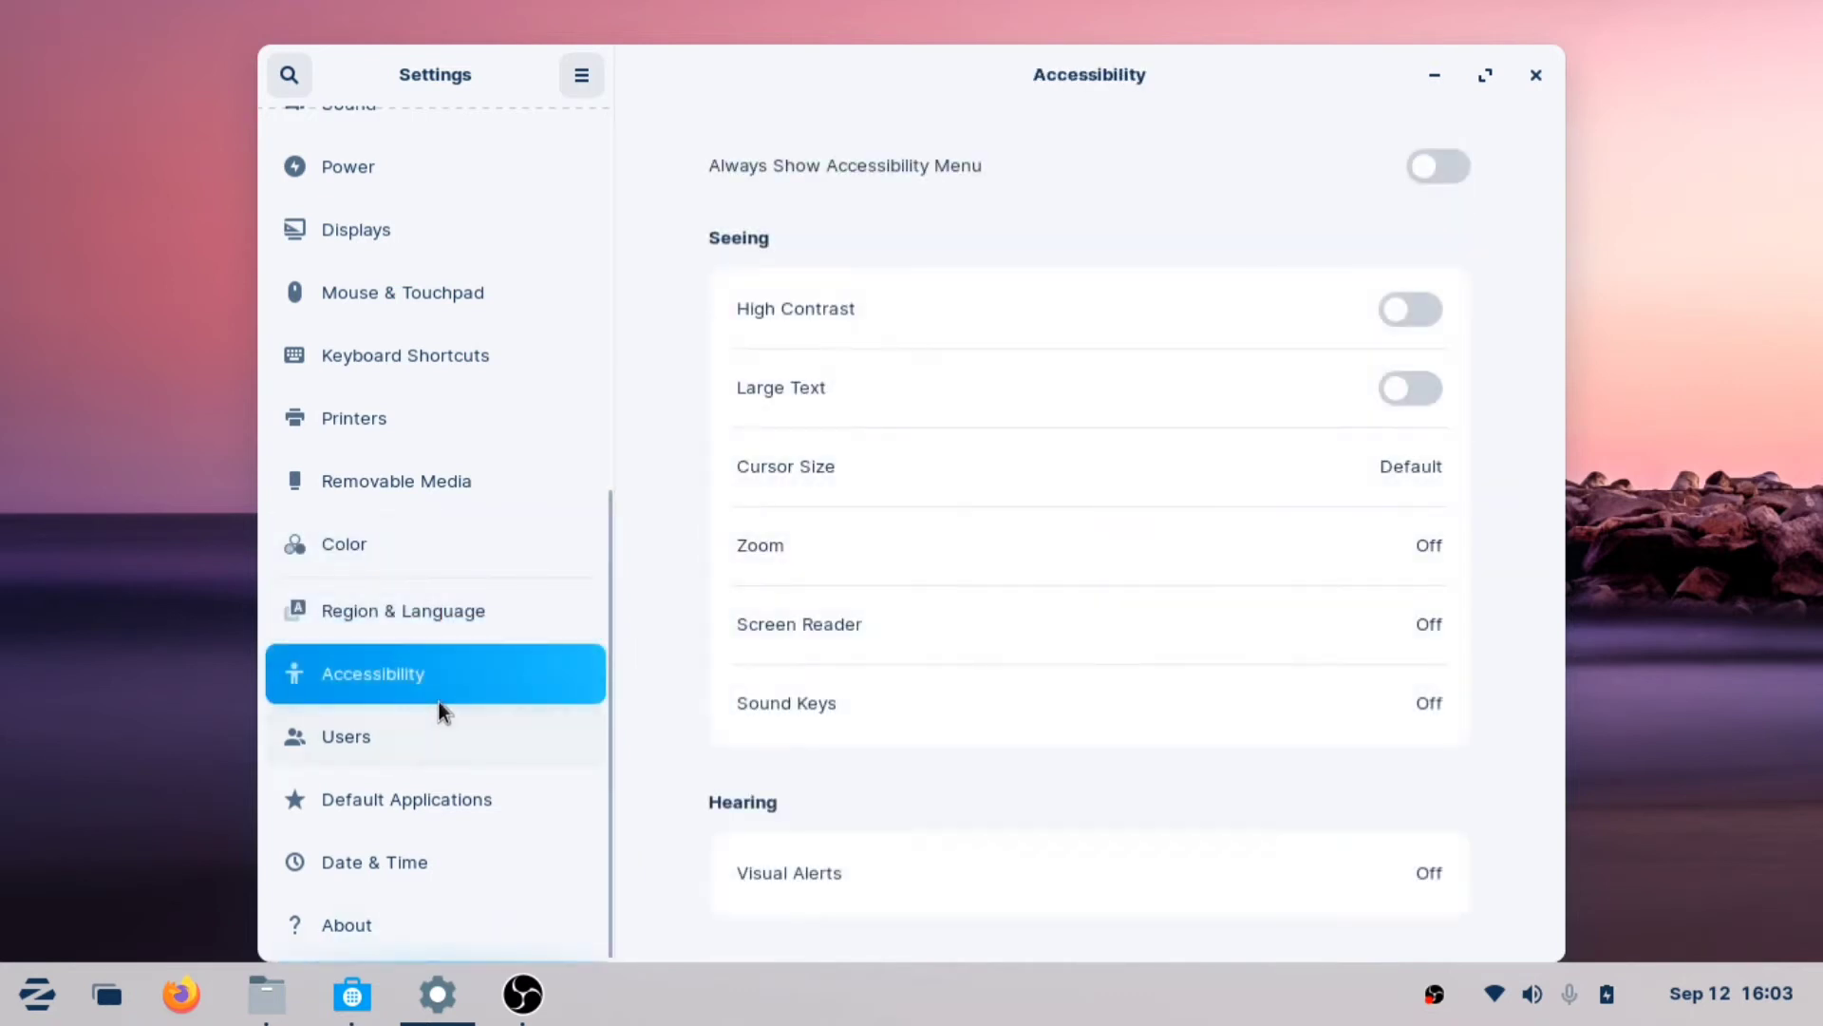
scroll("down", 3)
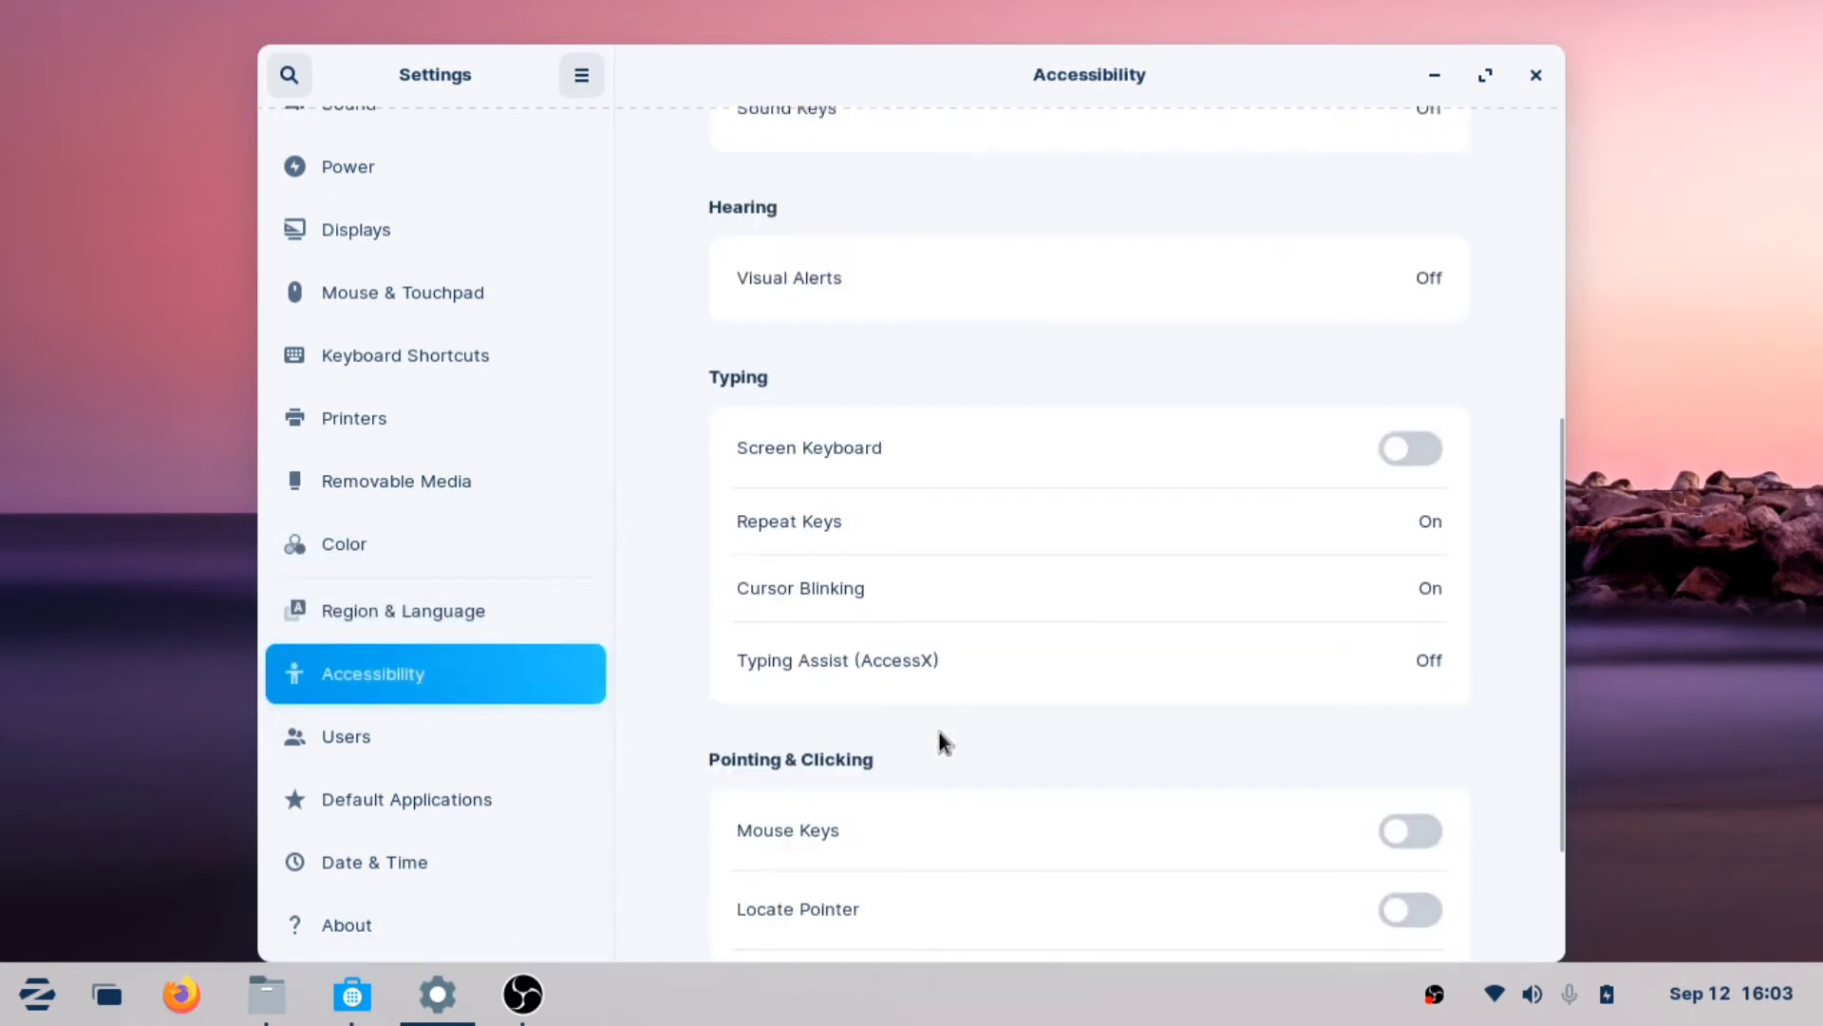
scroll("down", 3)
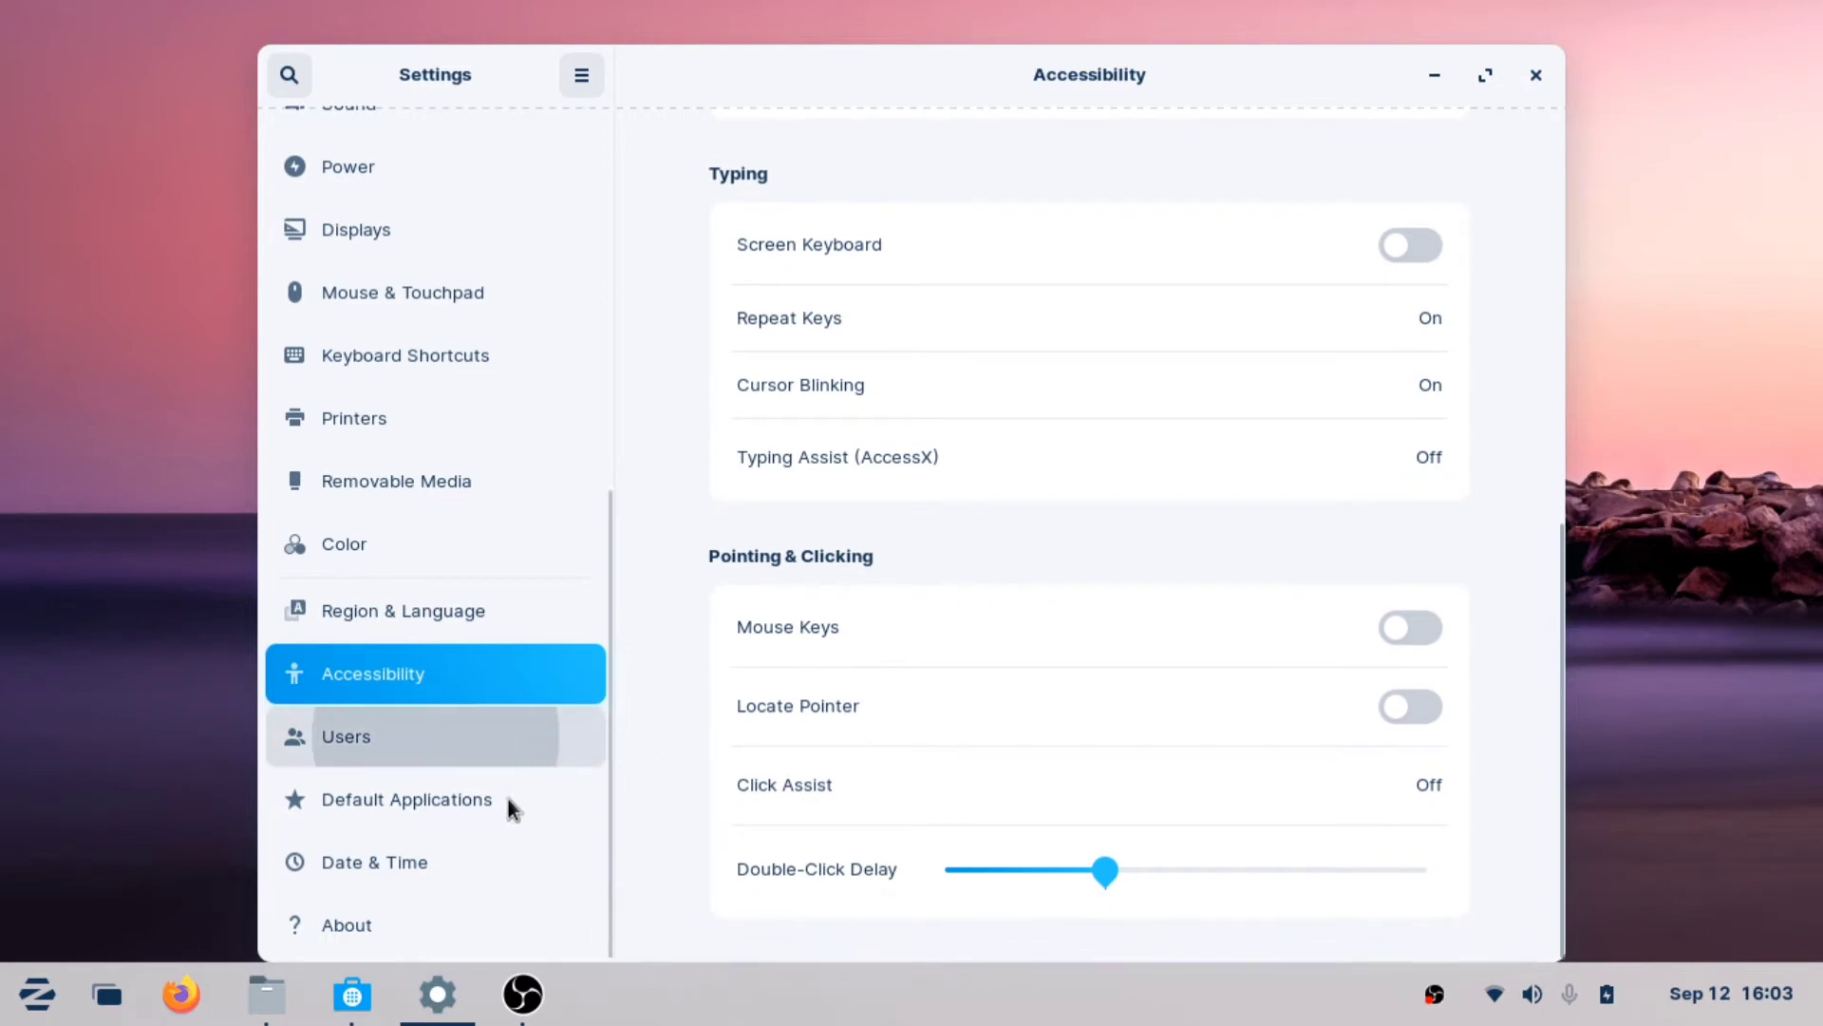
Review Default Applications and the About system details, then hide Settings to show the desktop
left_click(406, 800)
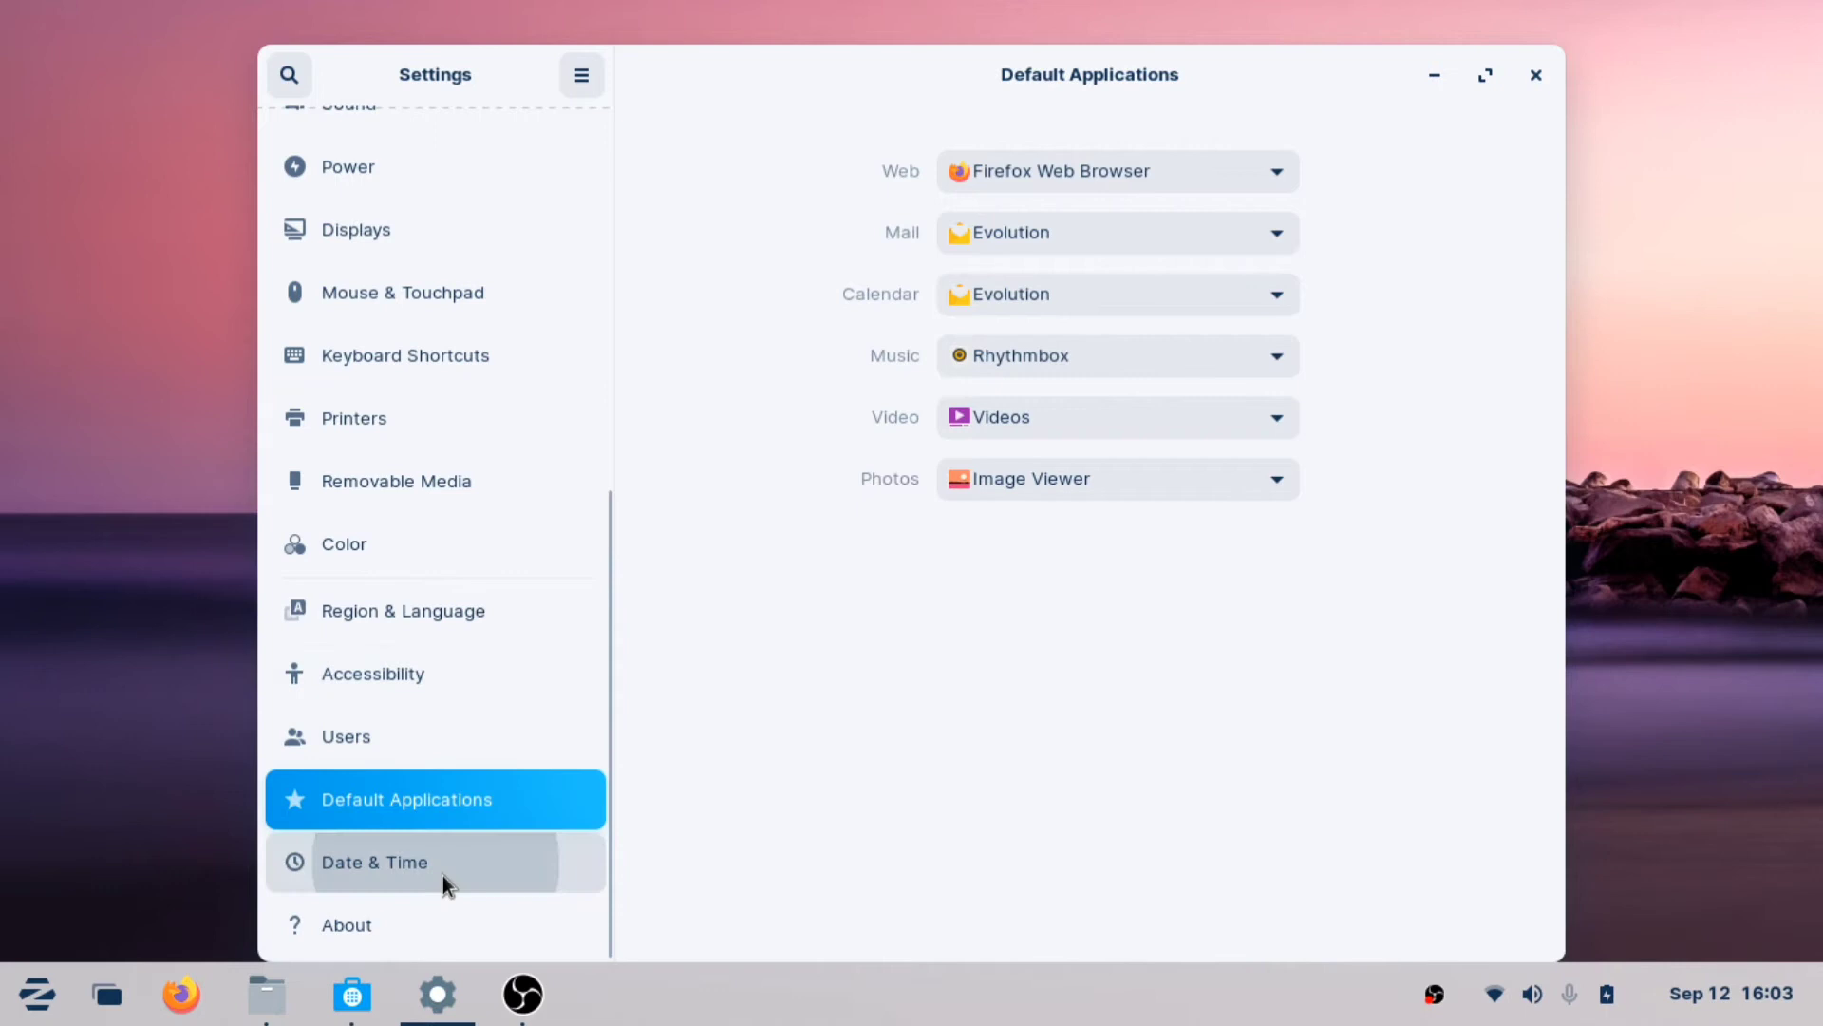
left_click(346, 925)
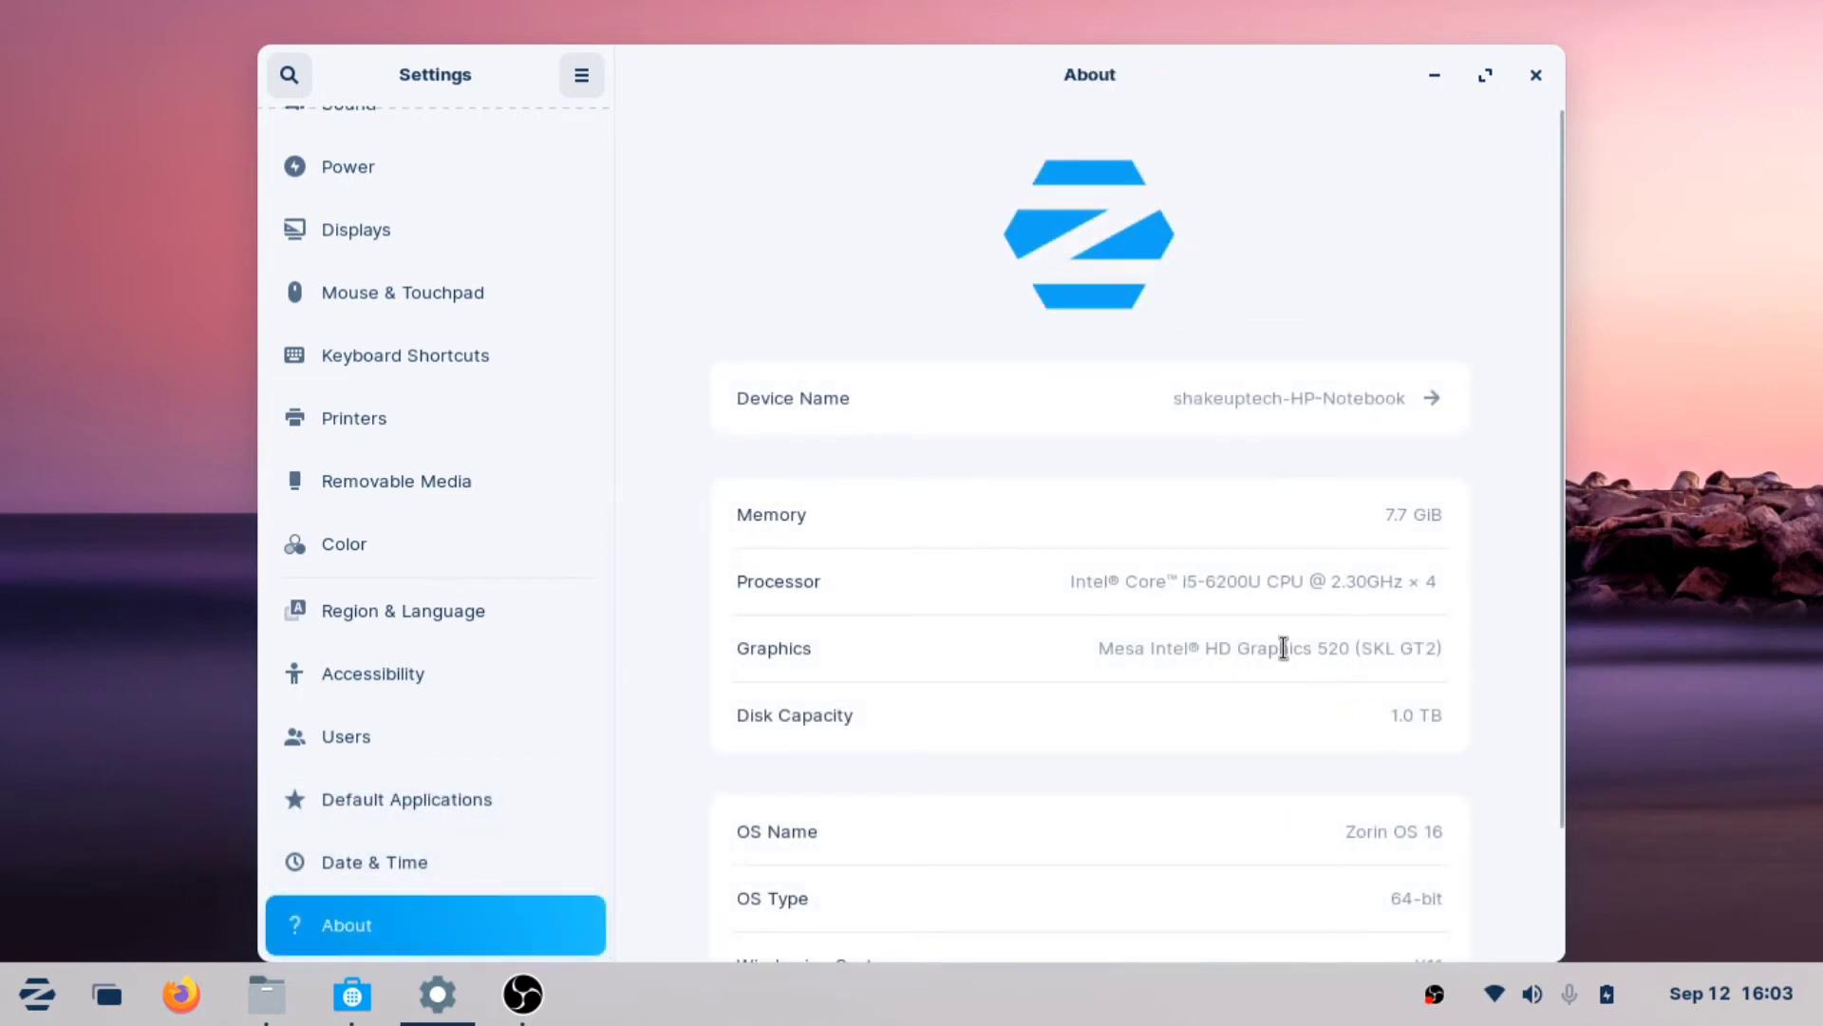
mouse_move(1284, 714)
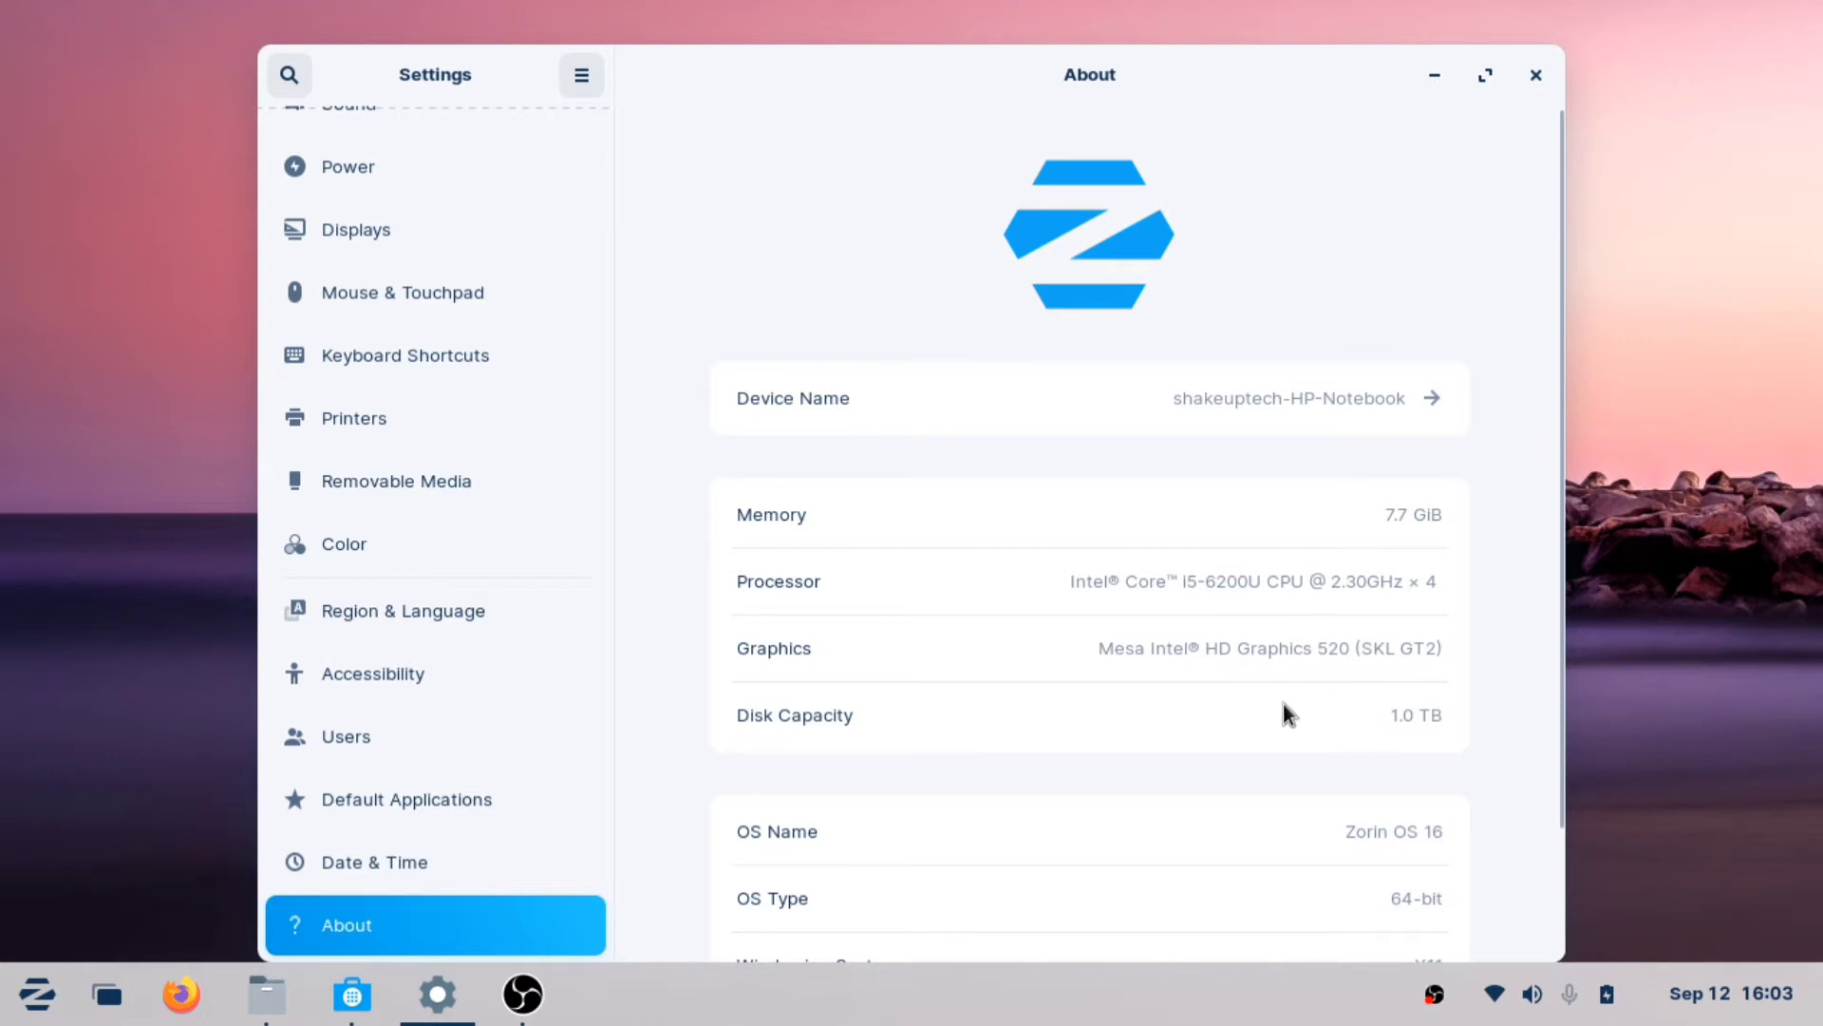
scroll("down", 3)
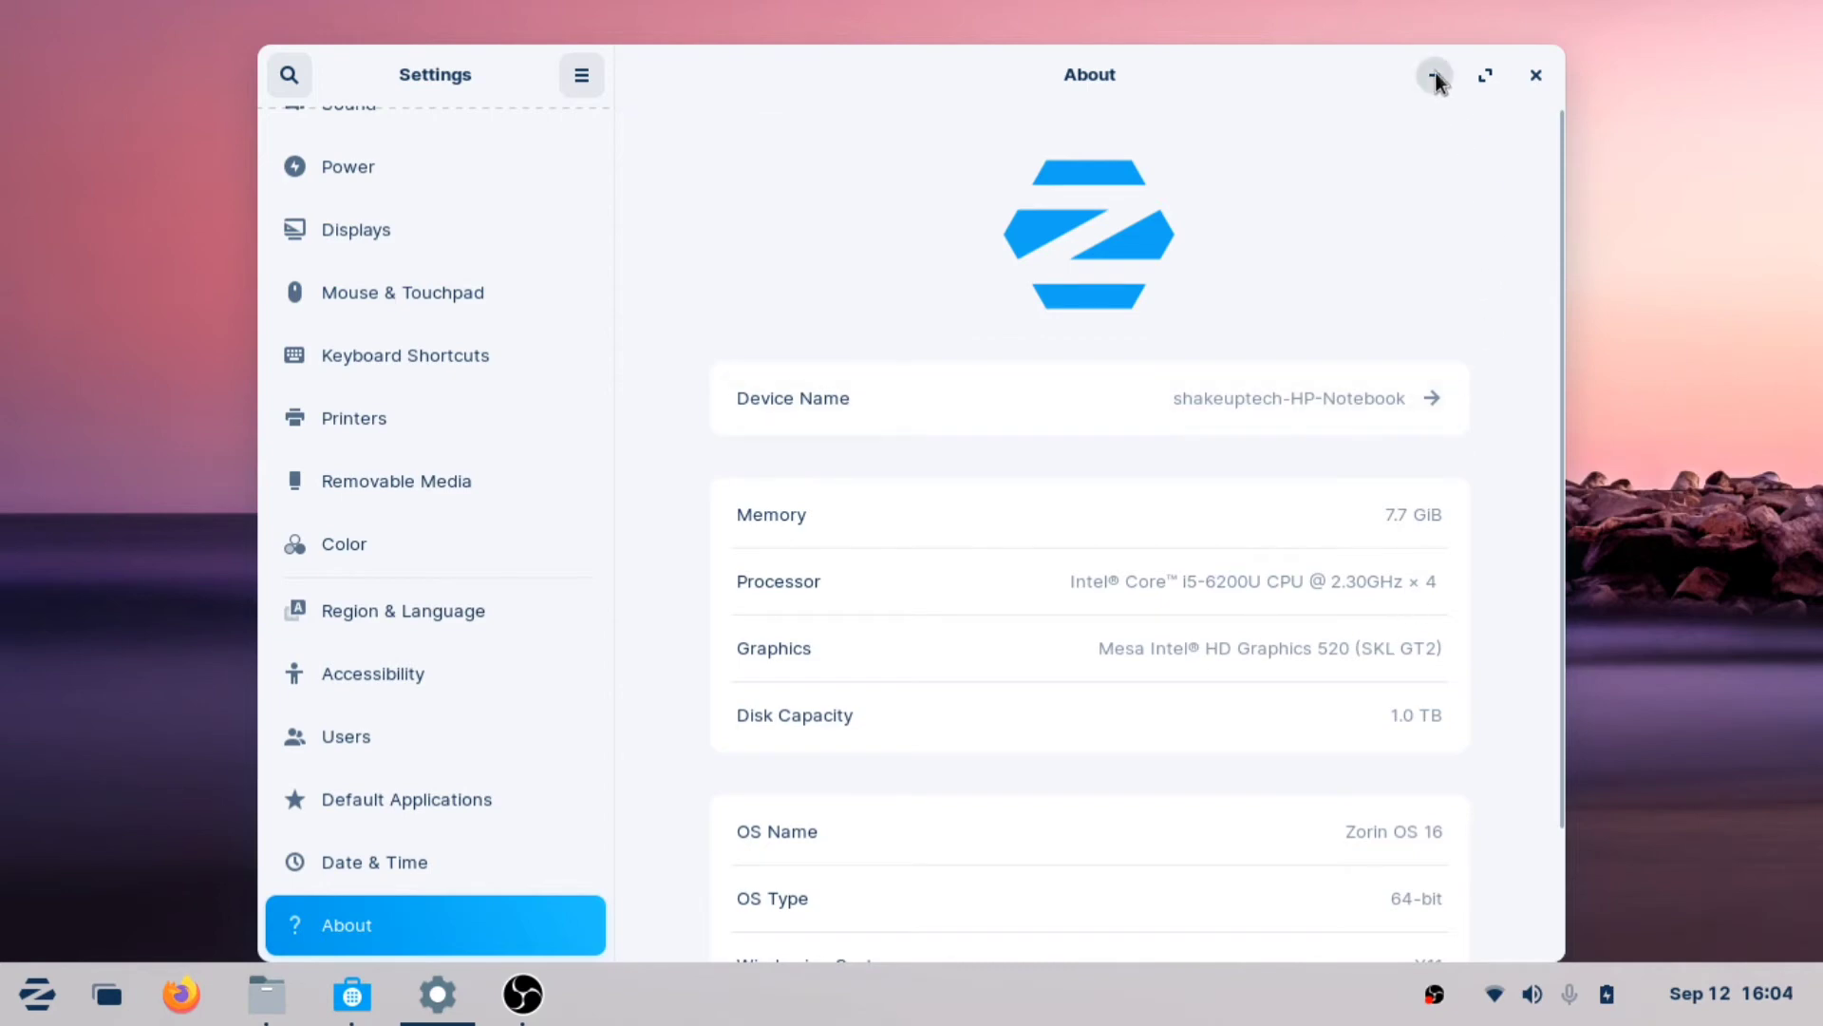
left_click(1432, 76)
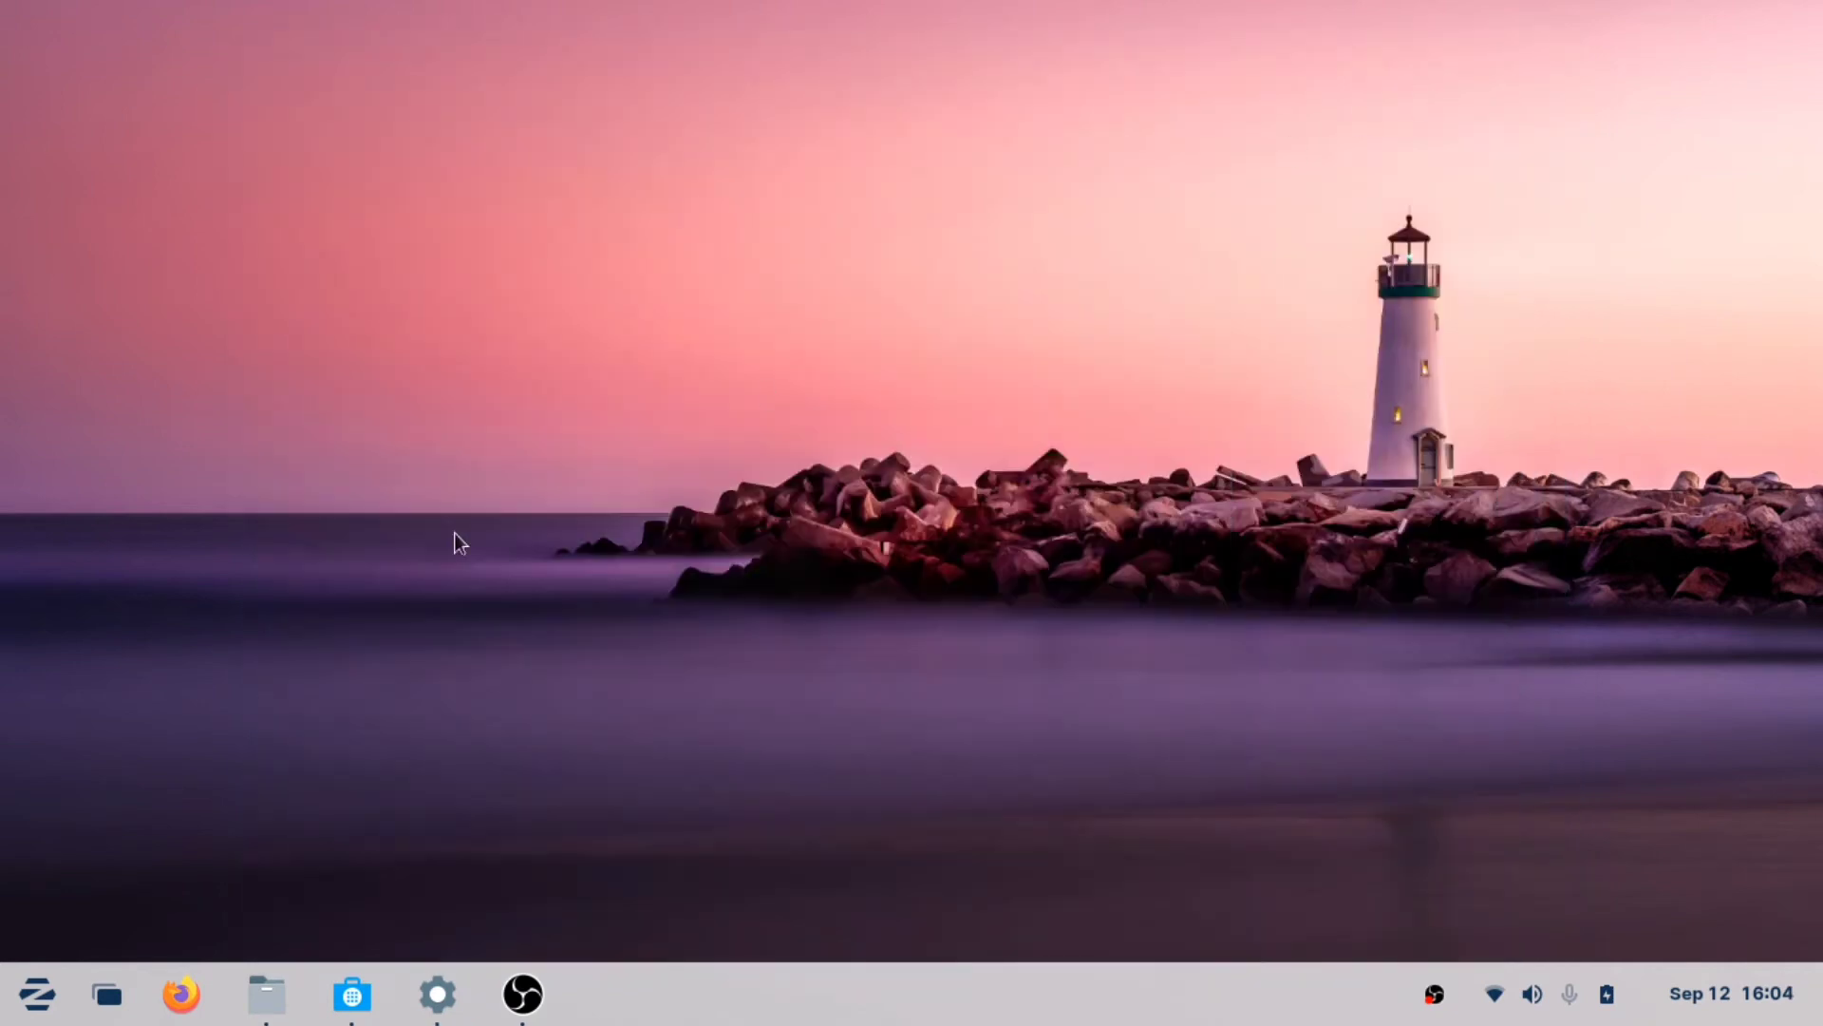
Browse the Graphics and Internet categories in the Zorin menu and launch Firefox
left_click(34, 996)
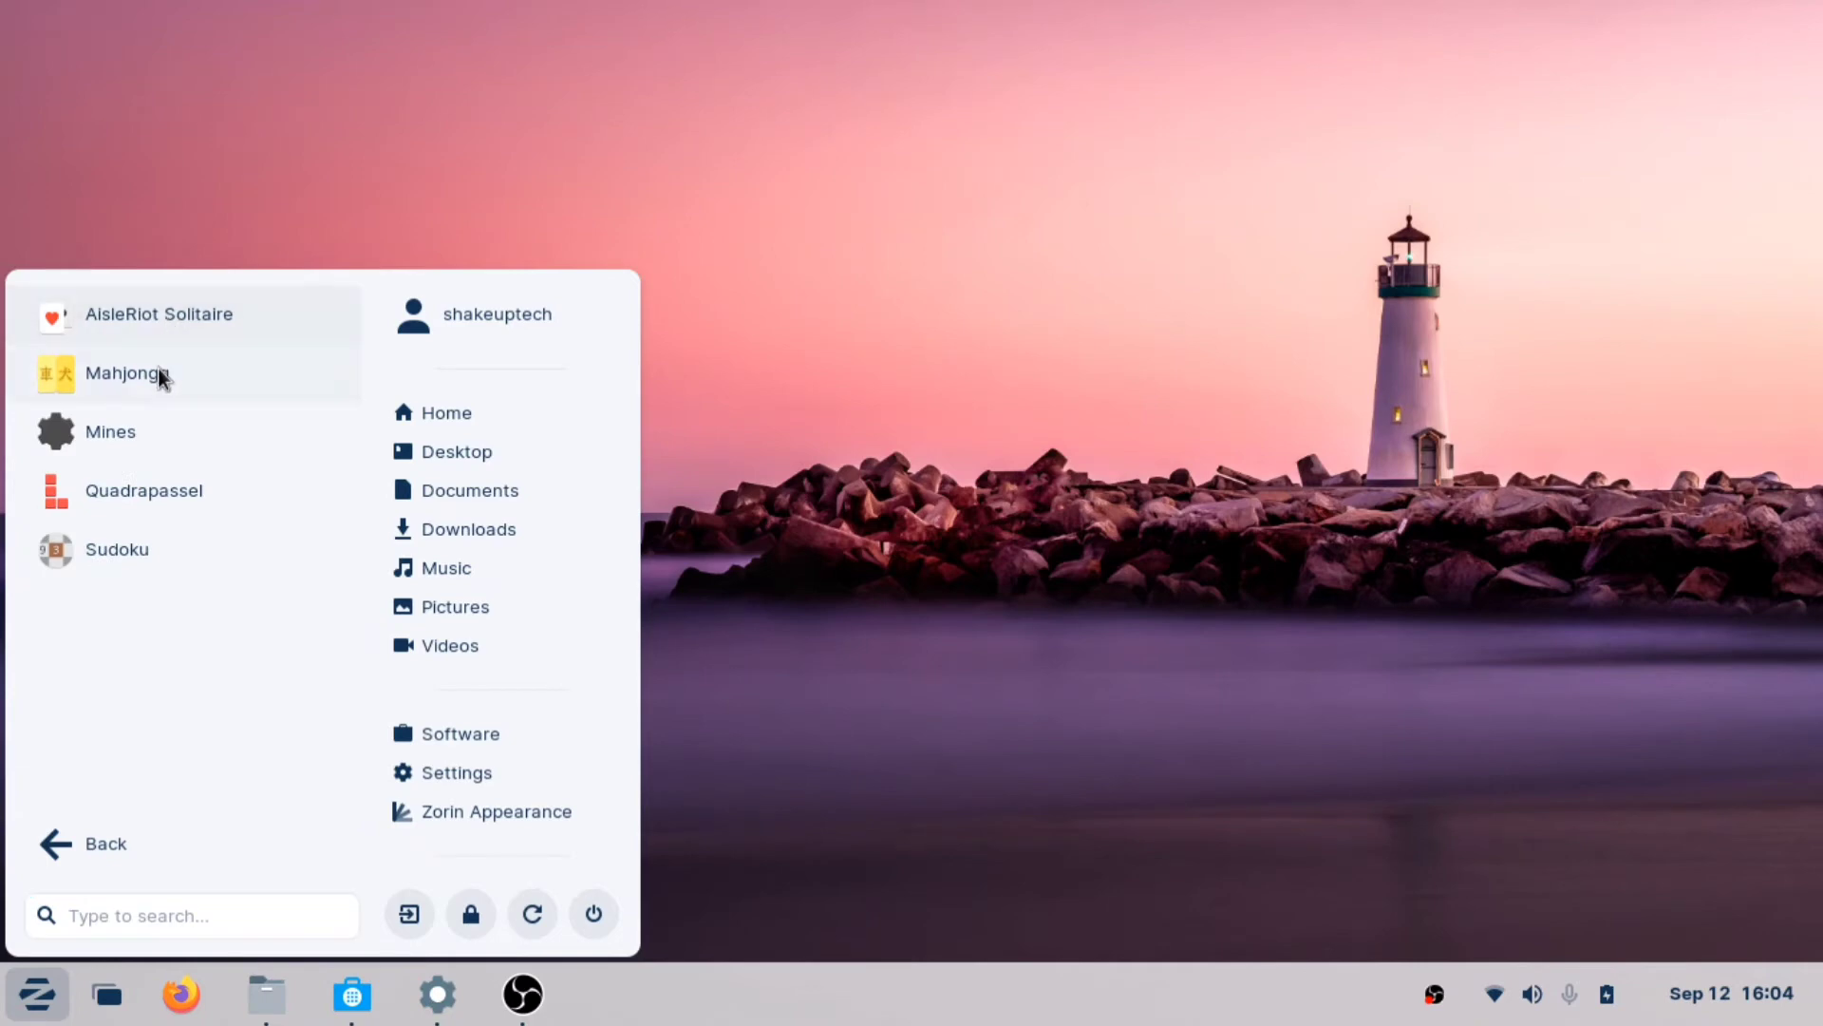
mouse_move(105, 854)
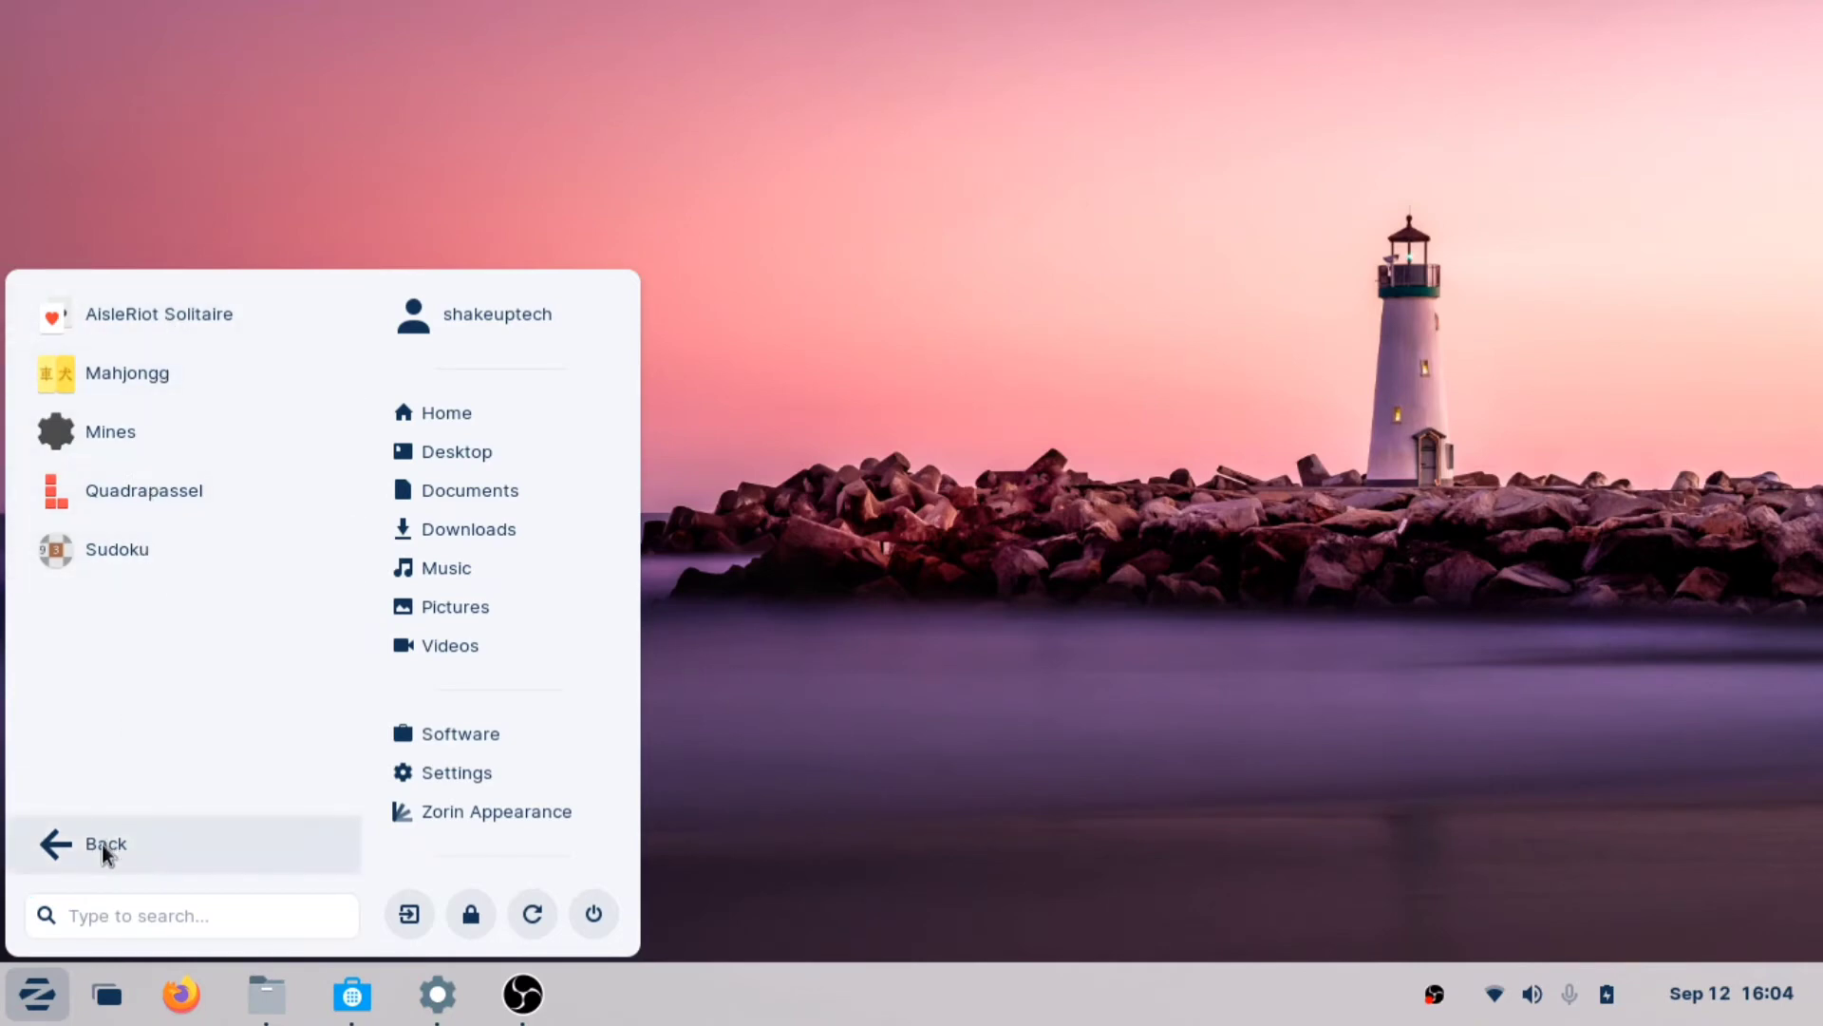
left_click(105, 843)
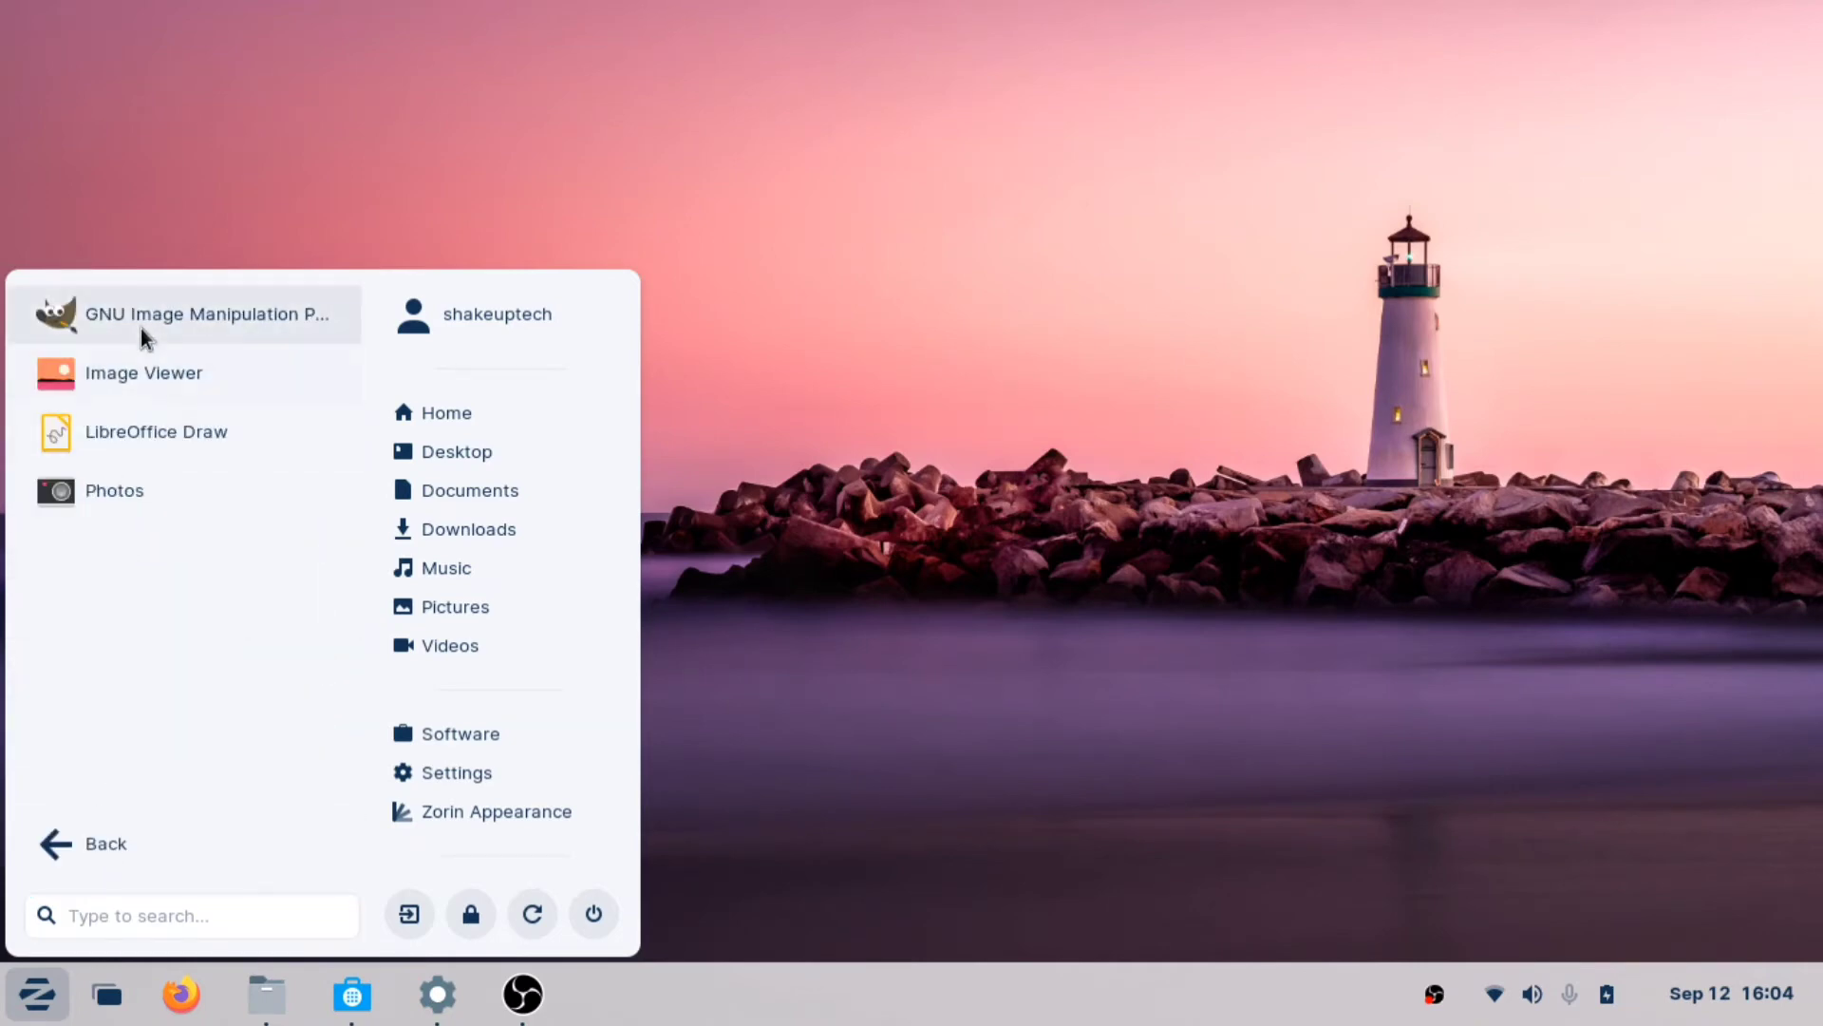
mouse_move(137, 497)
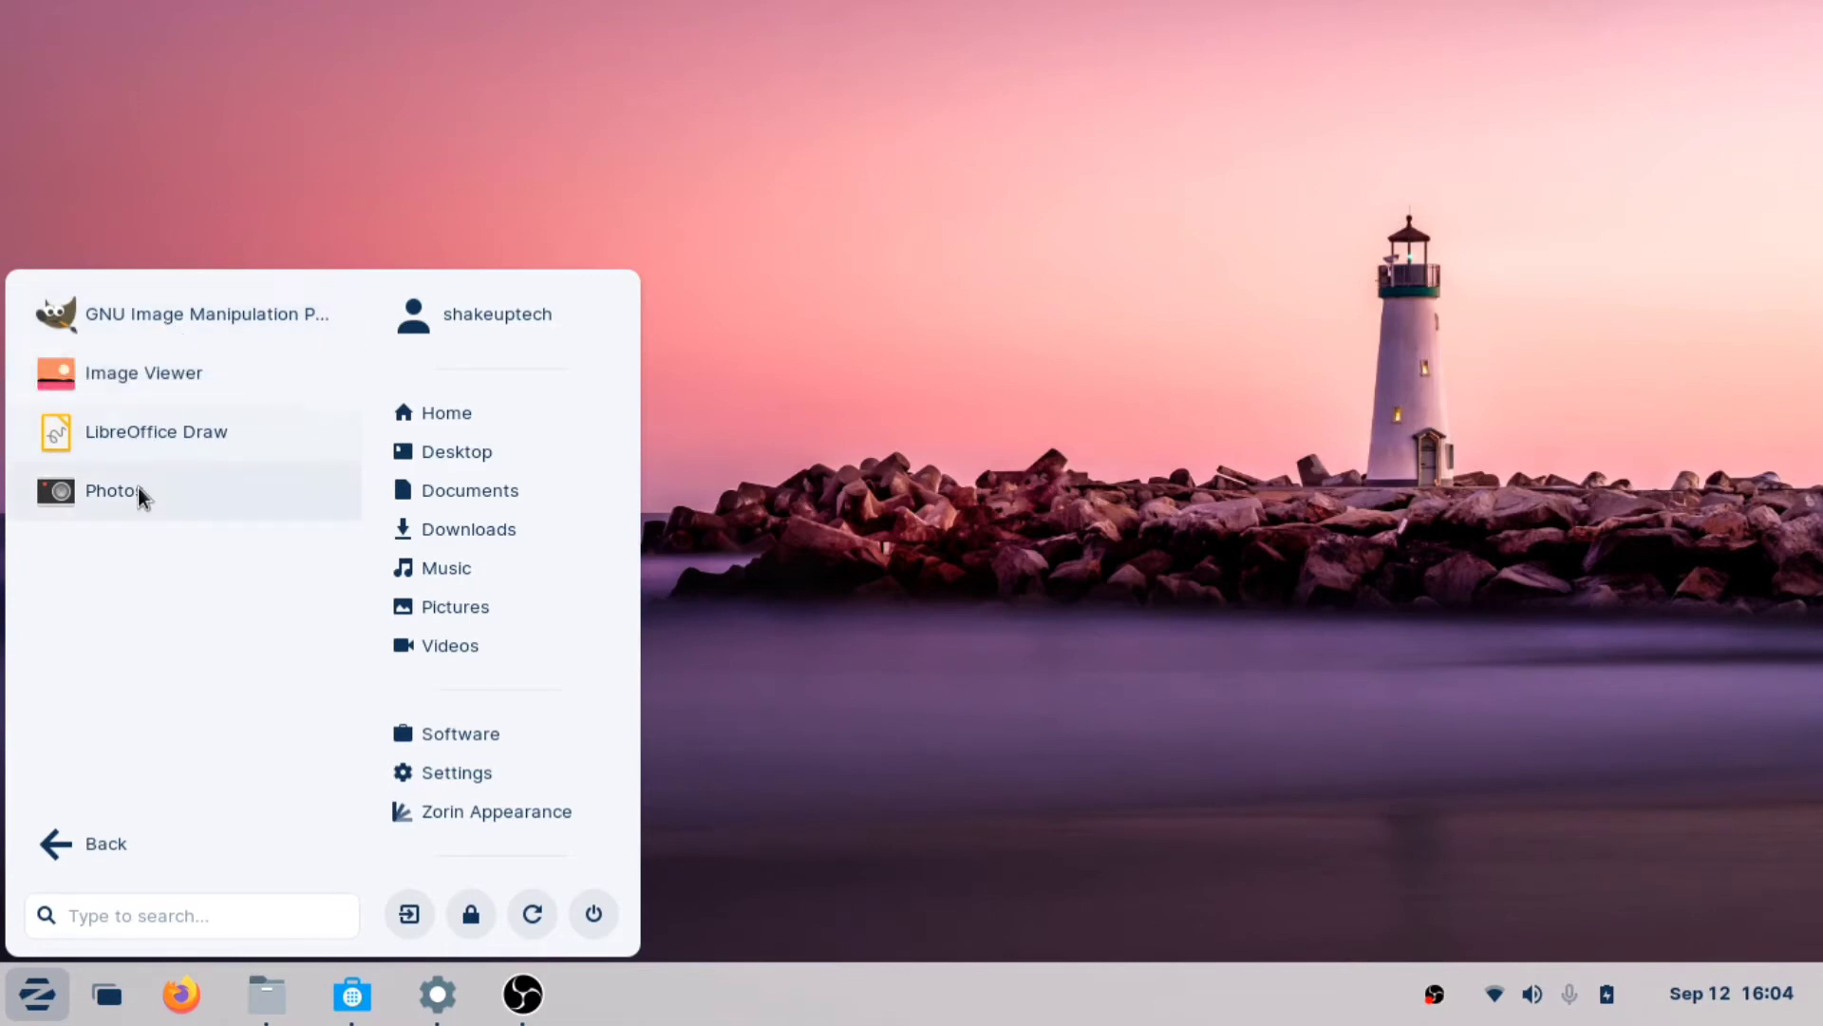
left_click(91, 843)
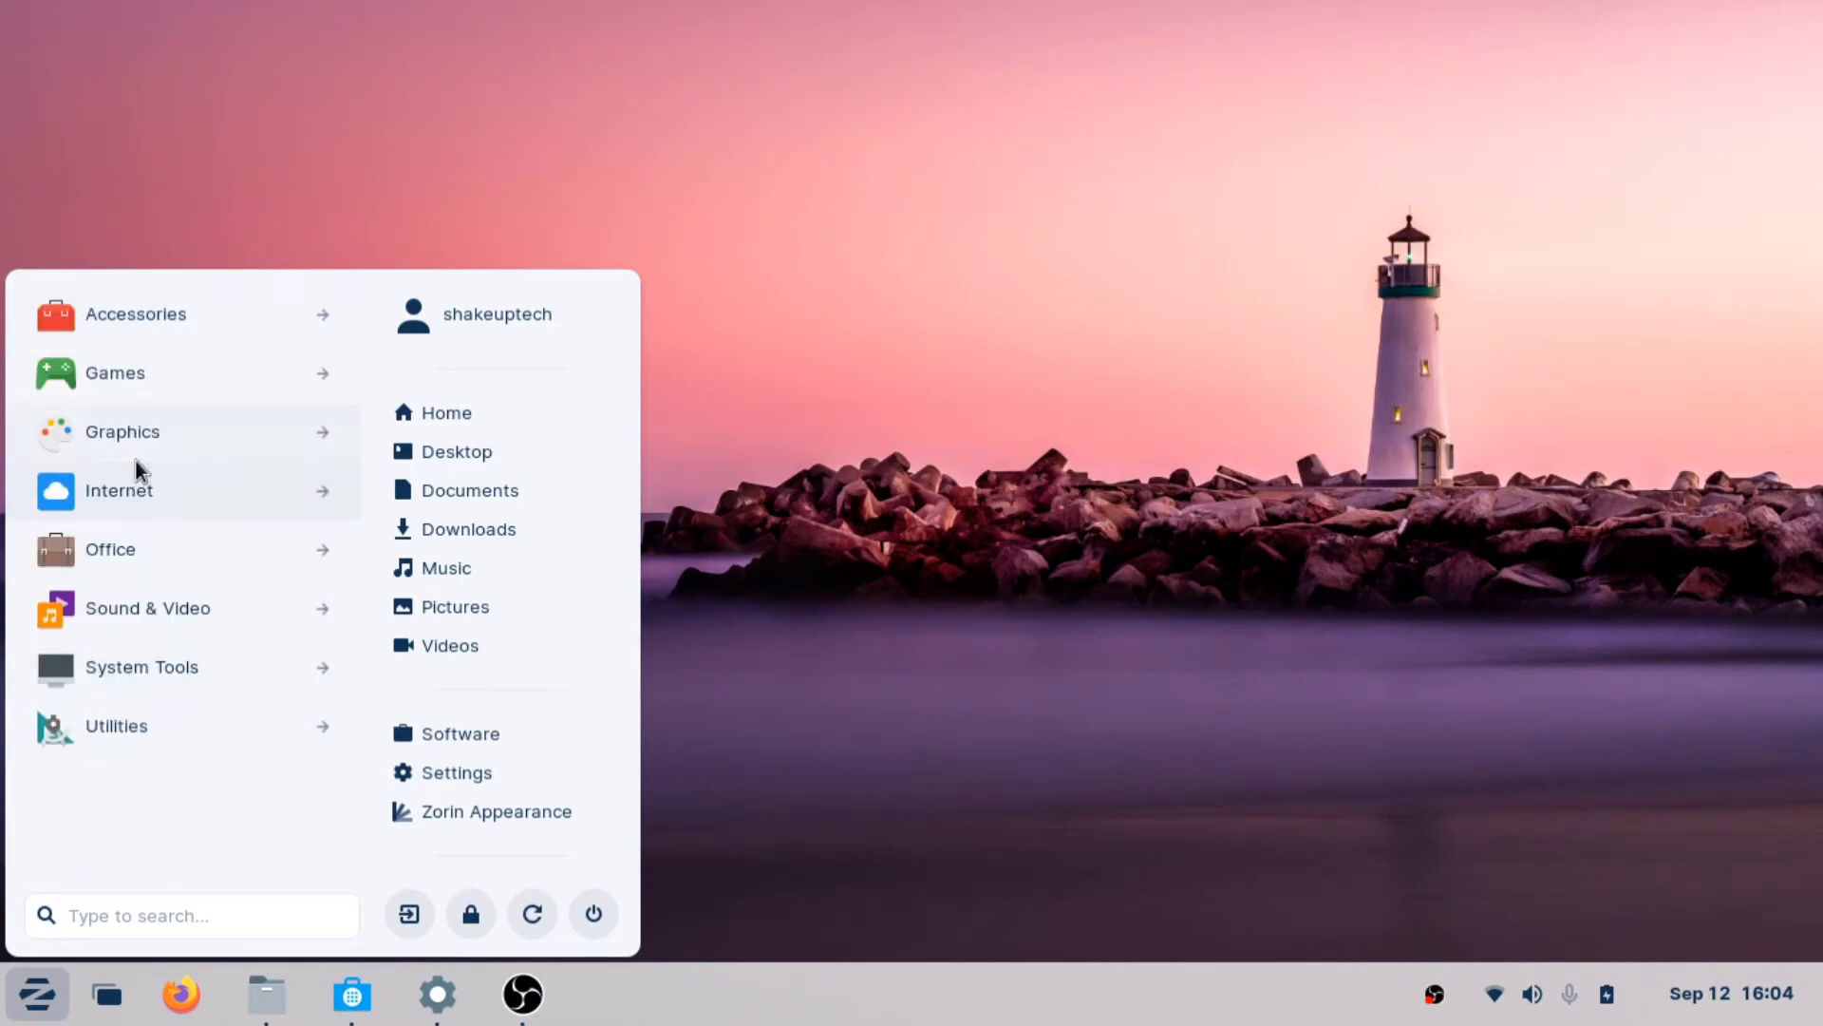
left_click(117, 490)
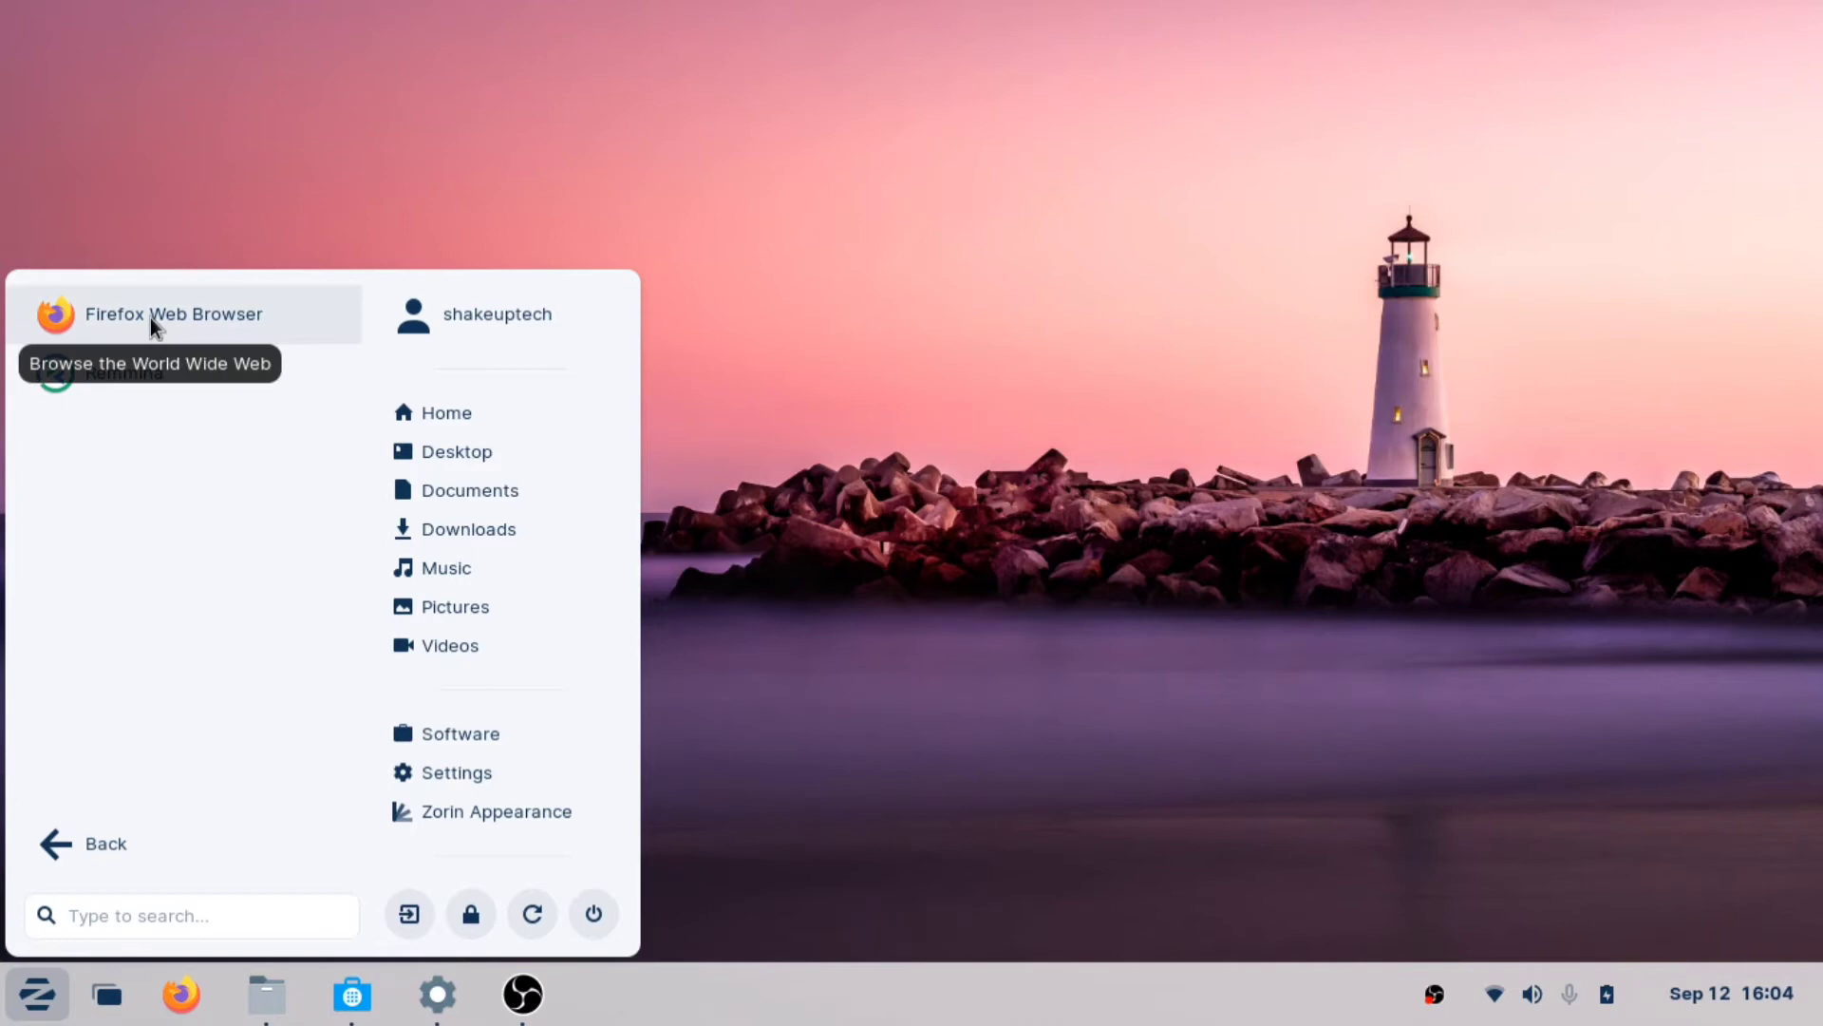
left_click(156, 320)
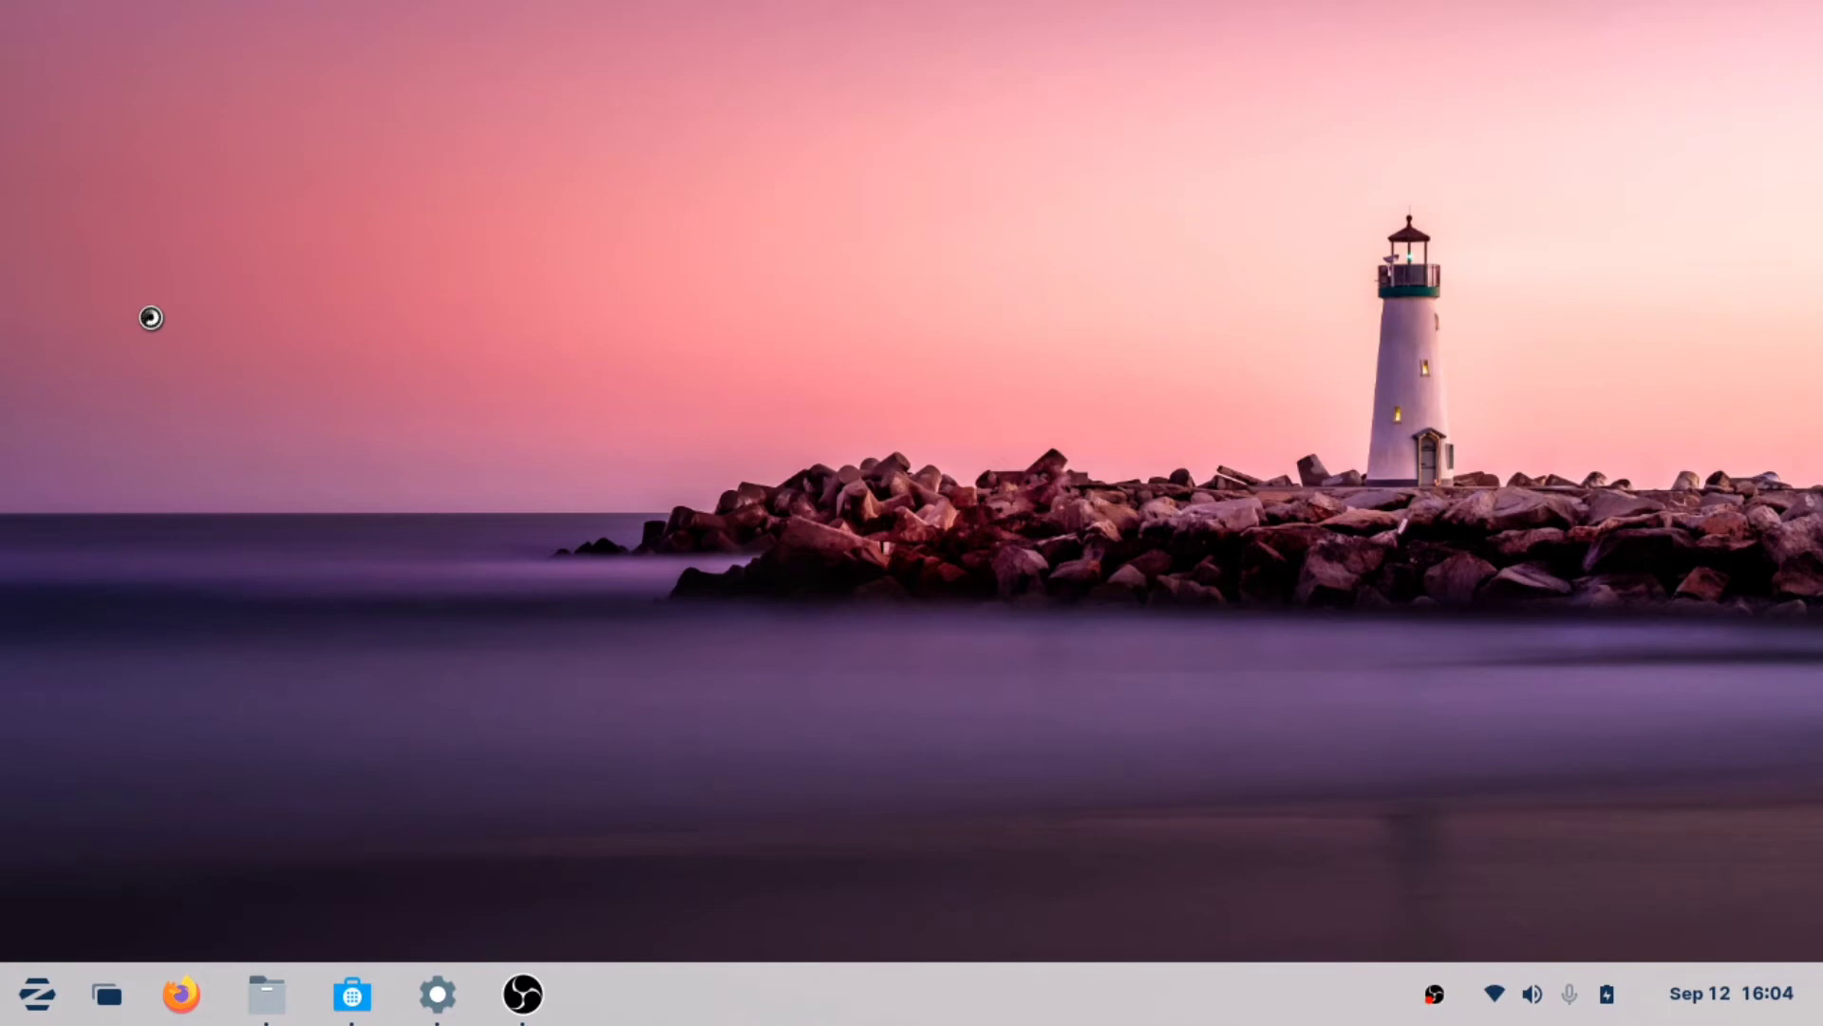
mouse_move(187, 334)
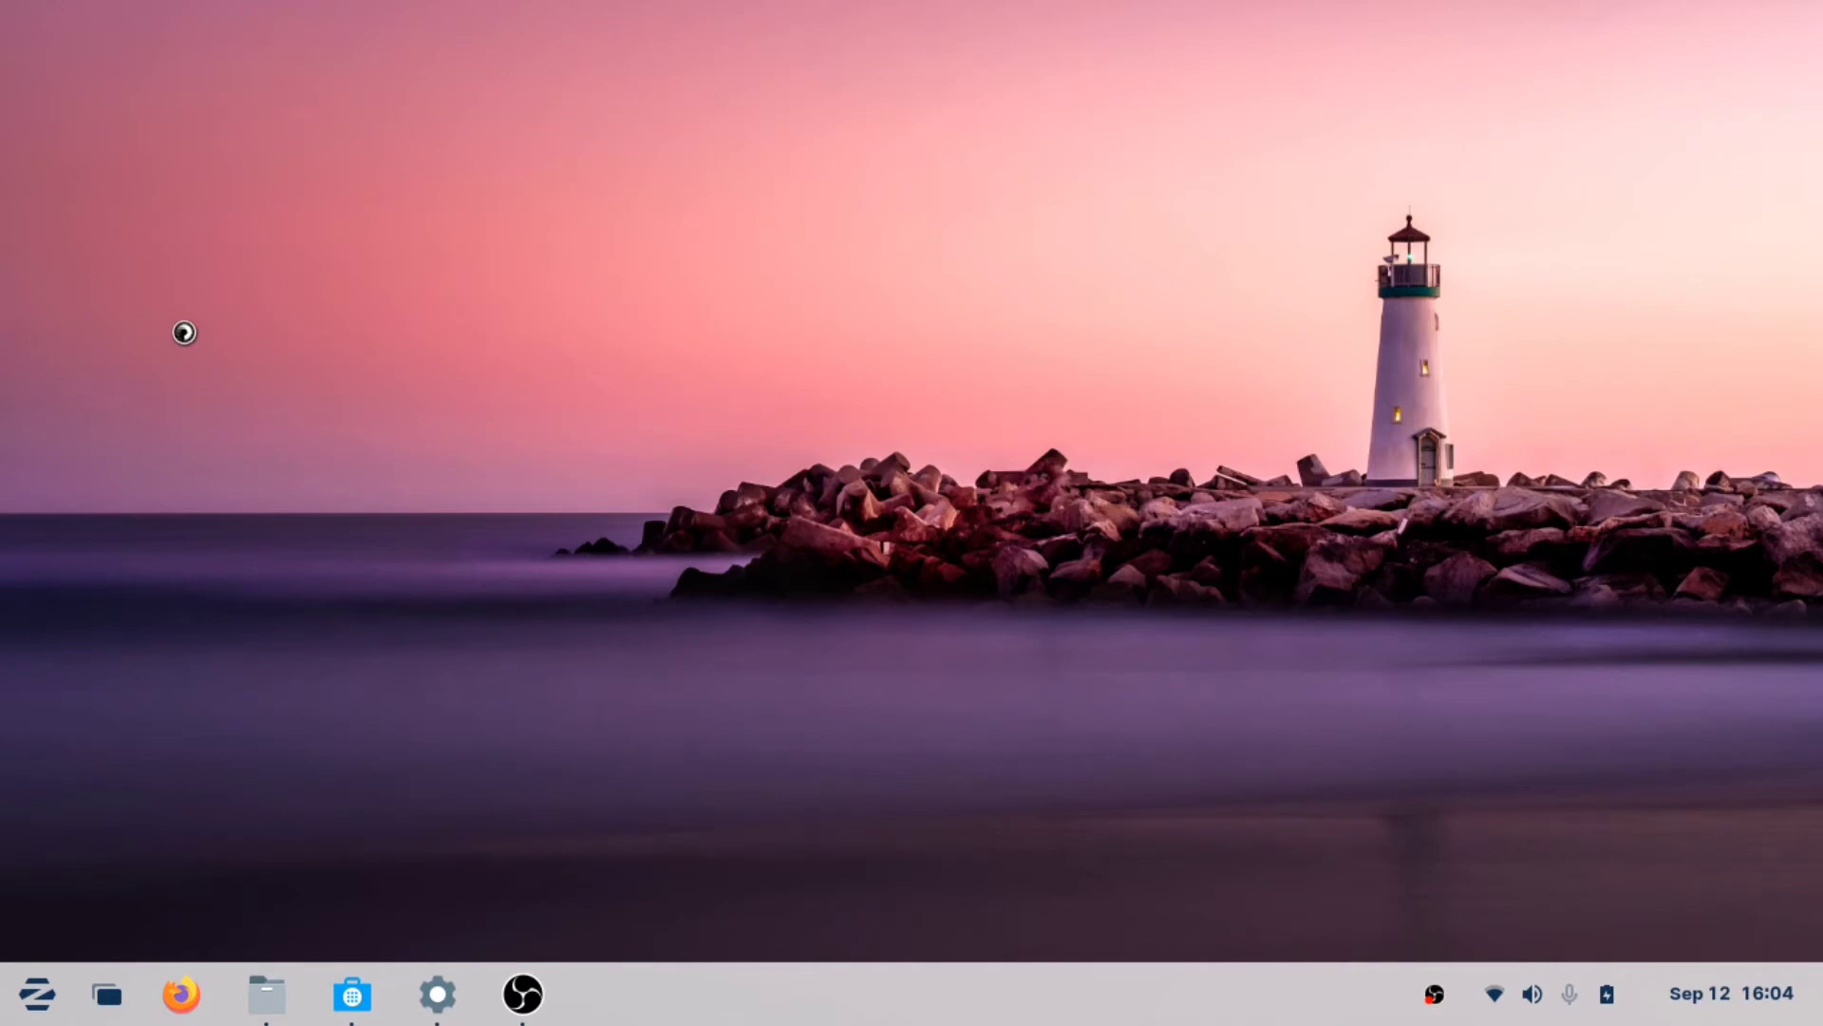
Dismiss the reopened app menu and minimise the Firefox window
left_click(30, 996)
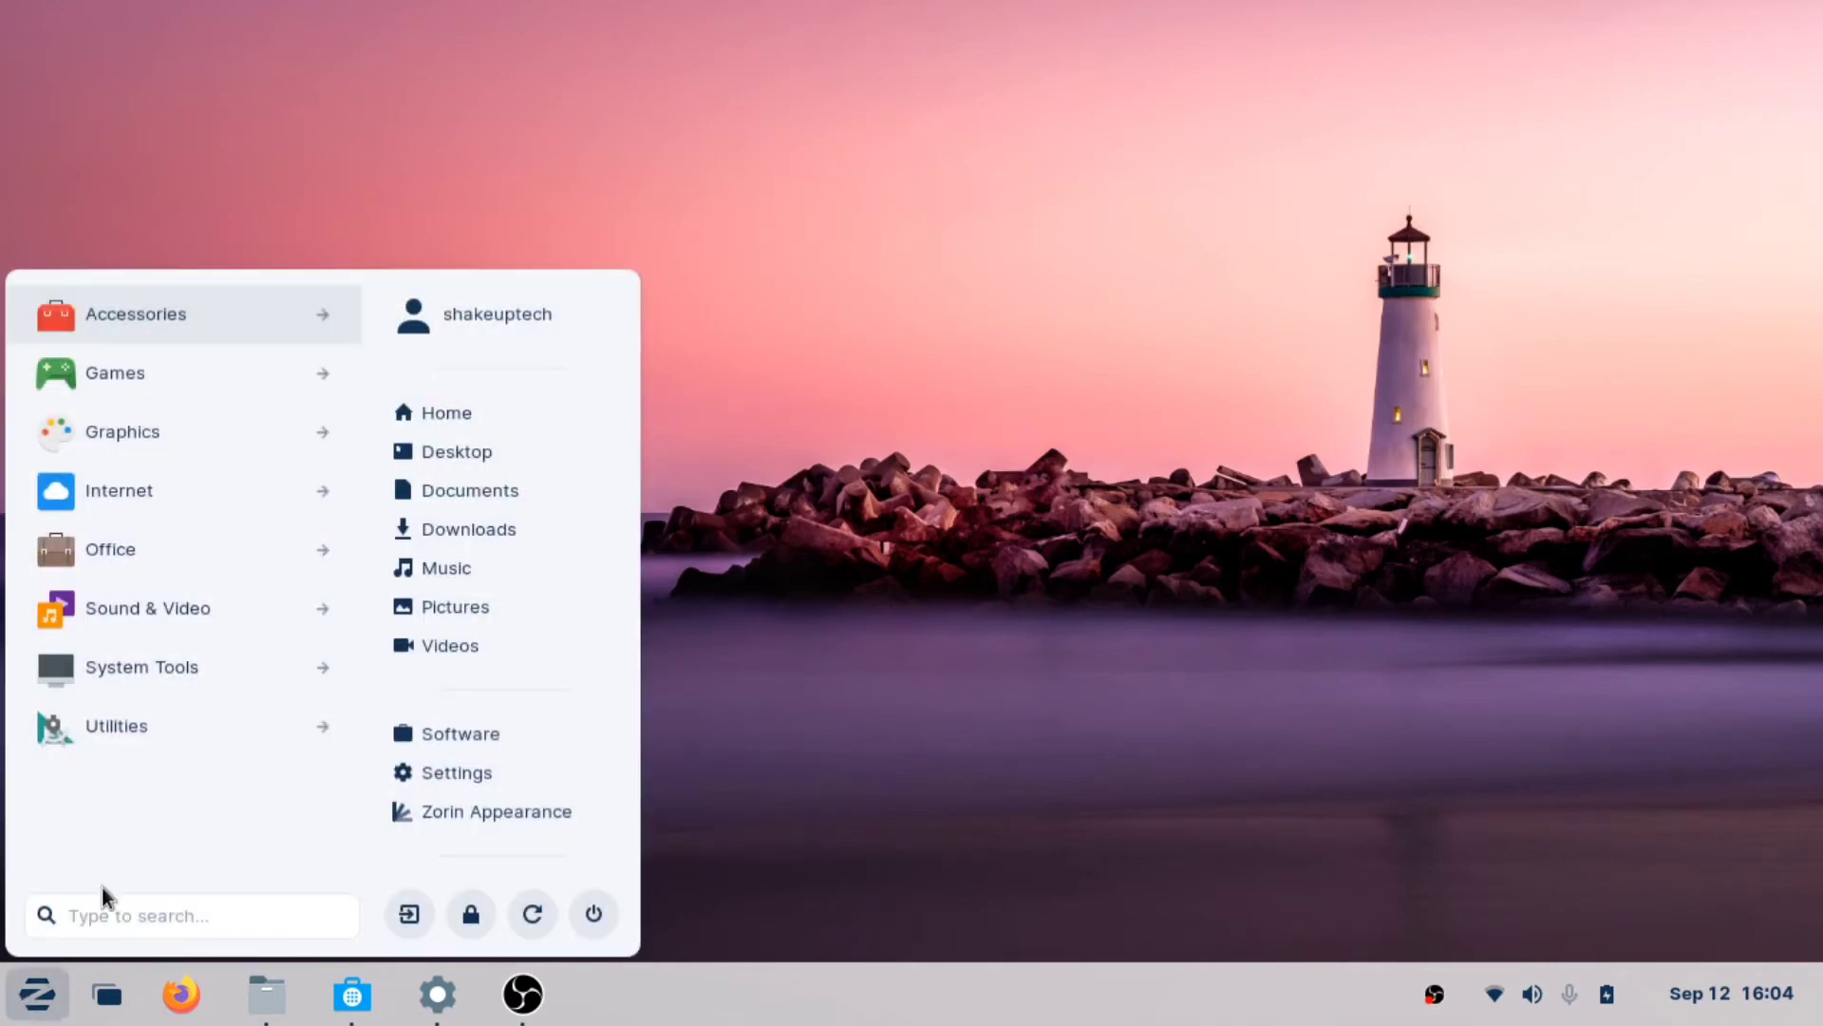
left_click(180, 993)
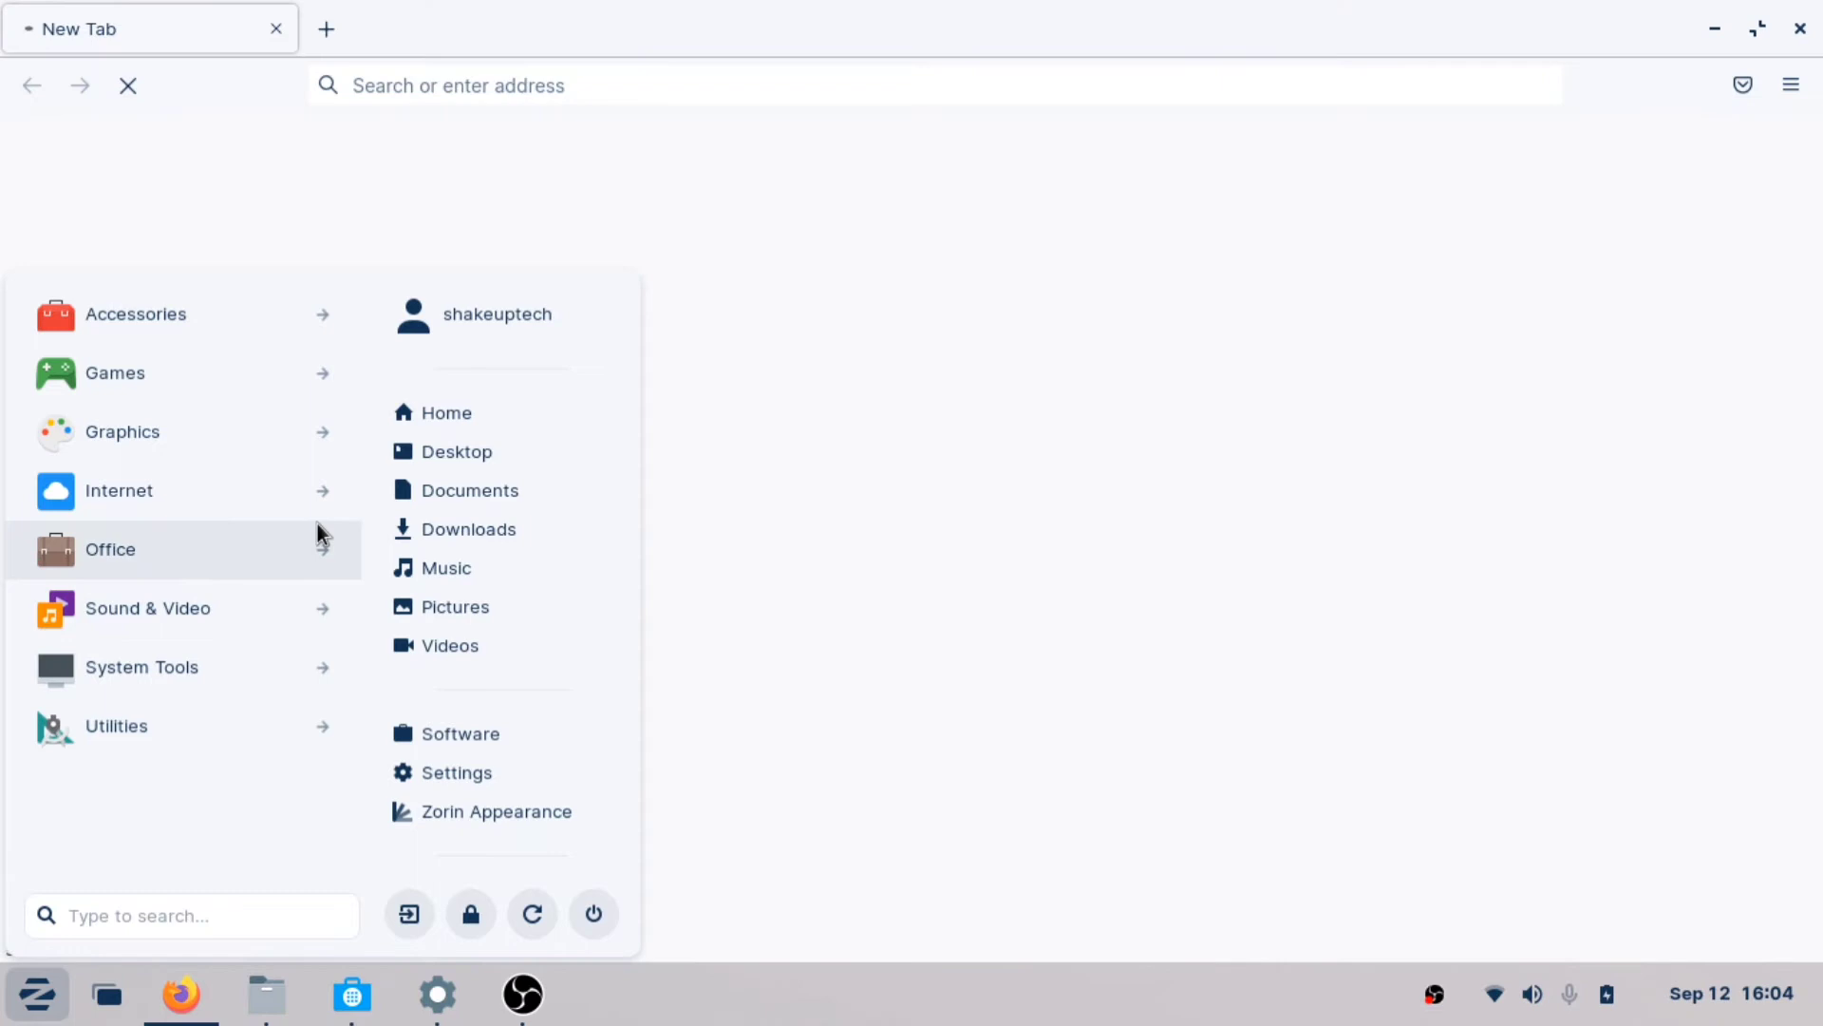
left_click(988, 475)
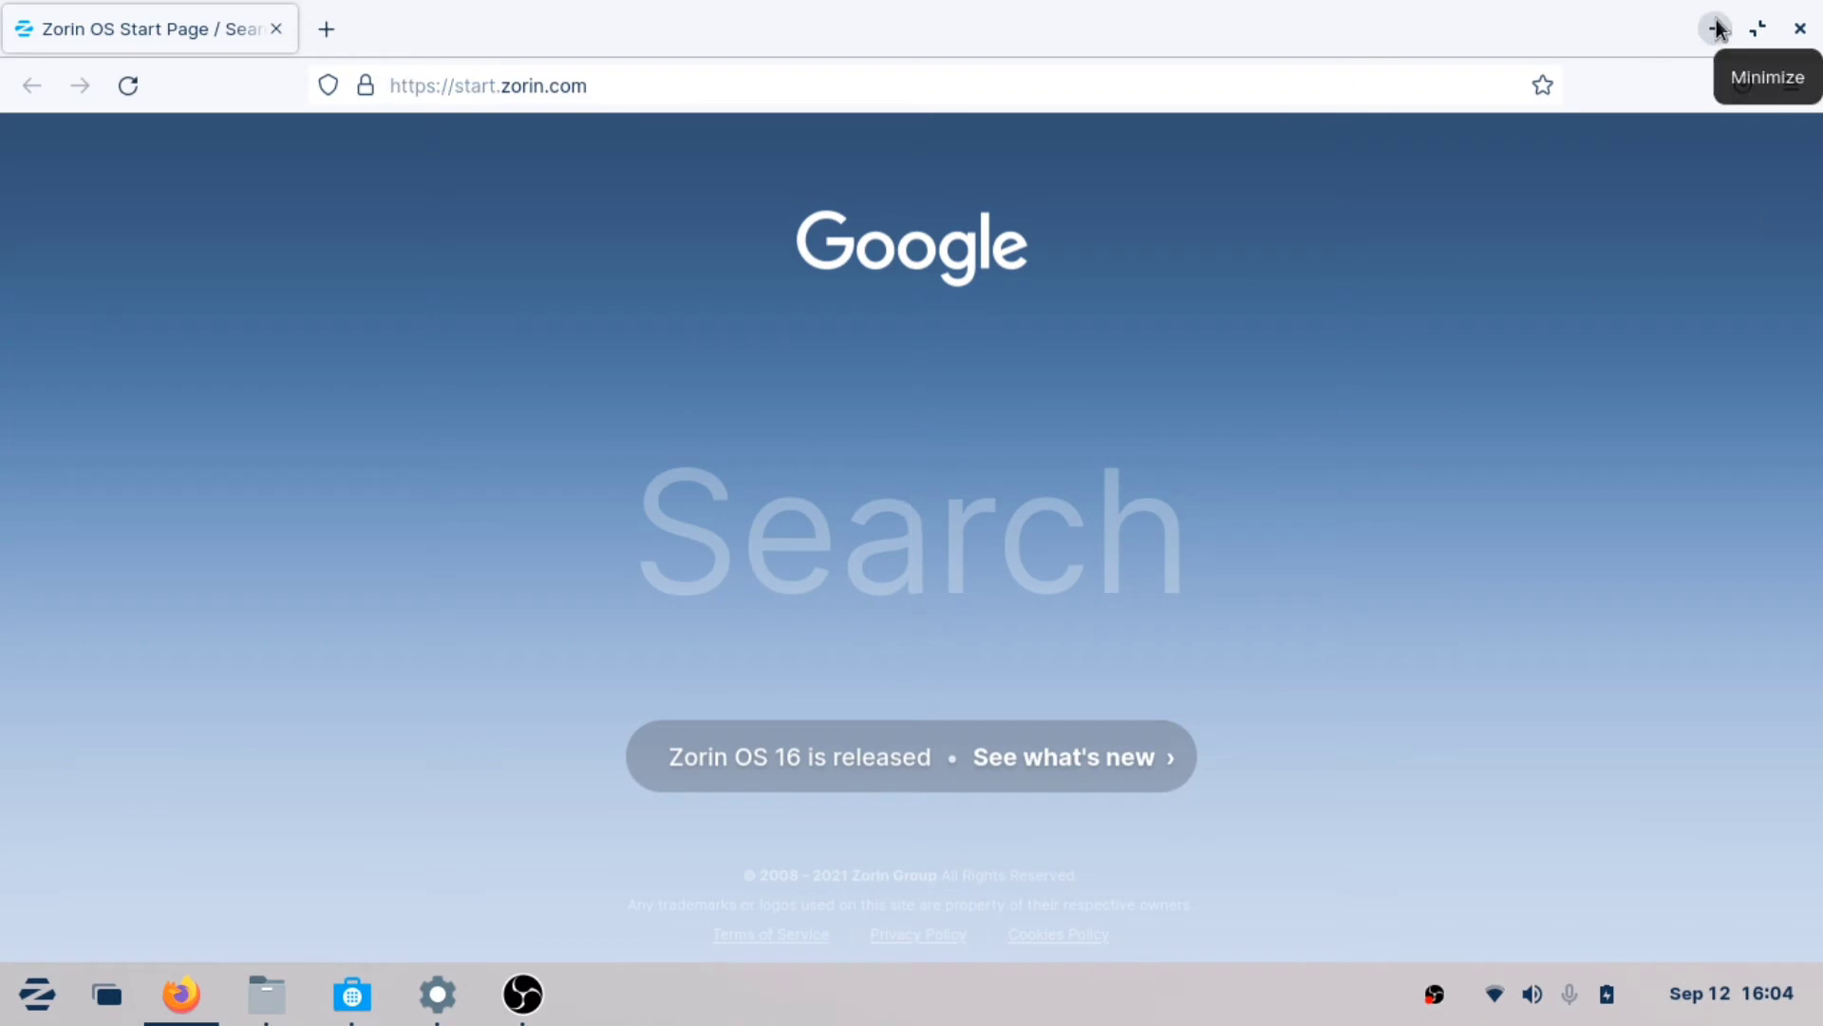
left_click(327, 27)
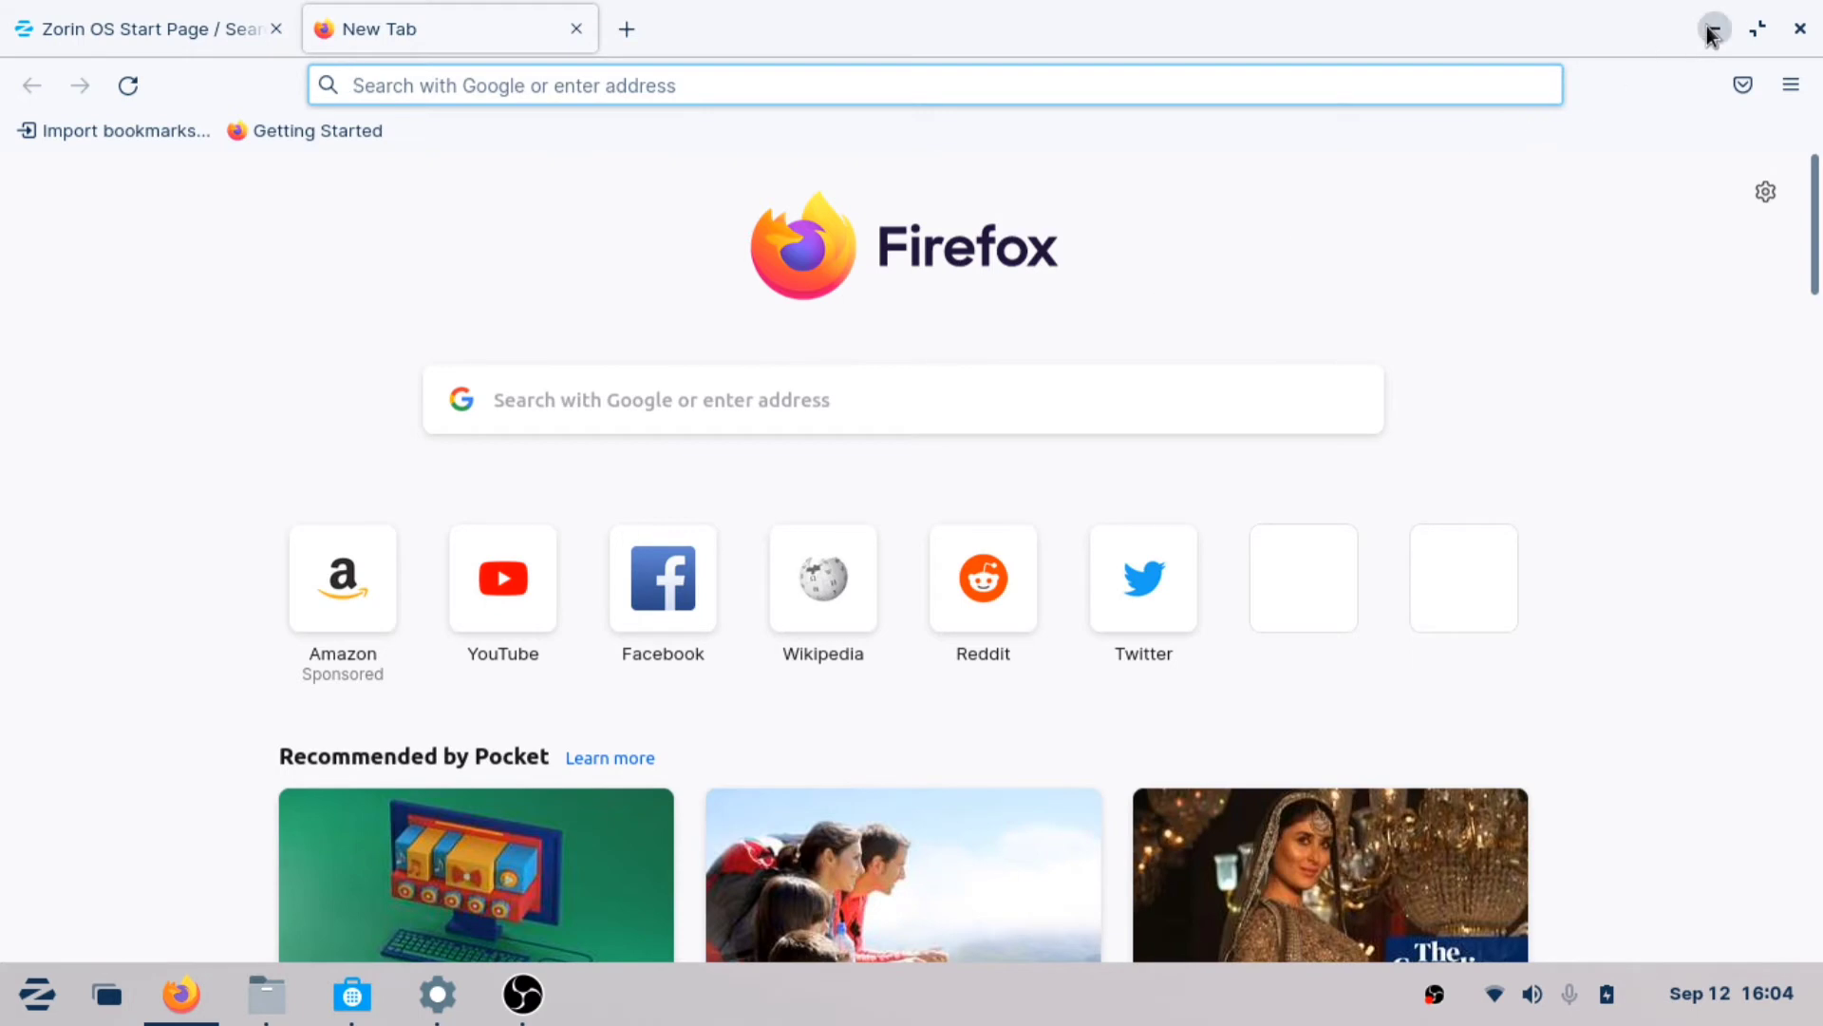
Browse the Office and Sound & Video categories, then start Additional Drivers from the menu
left_click(38, 1003)
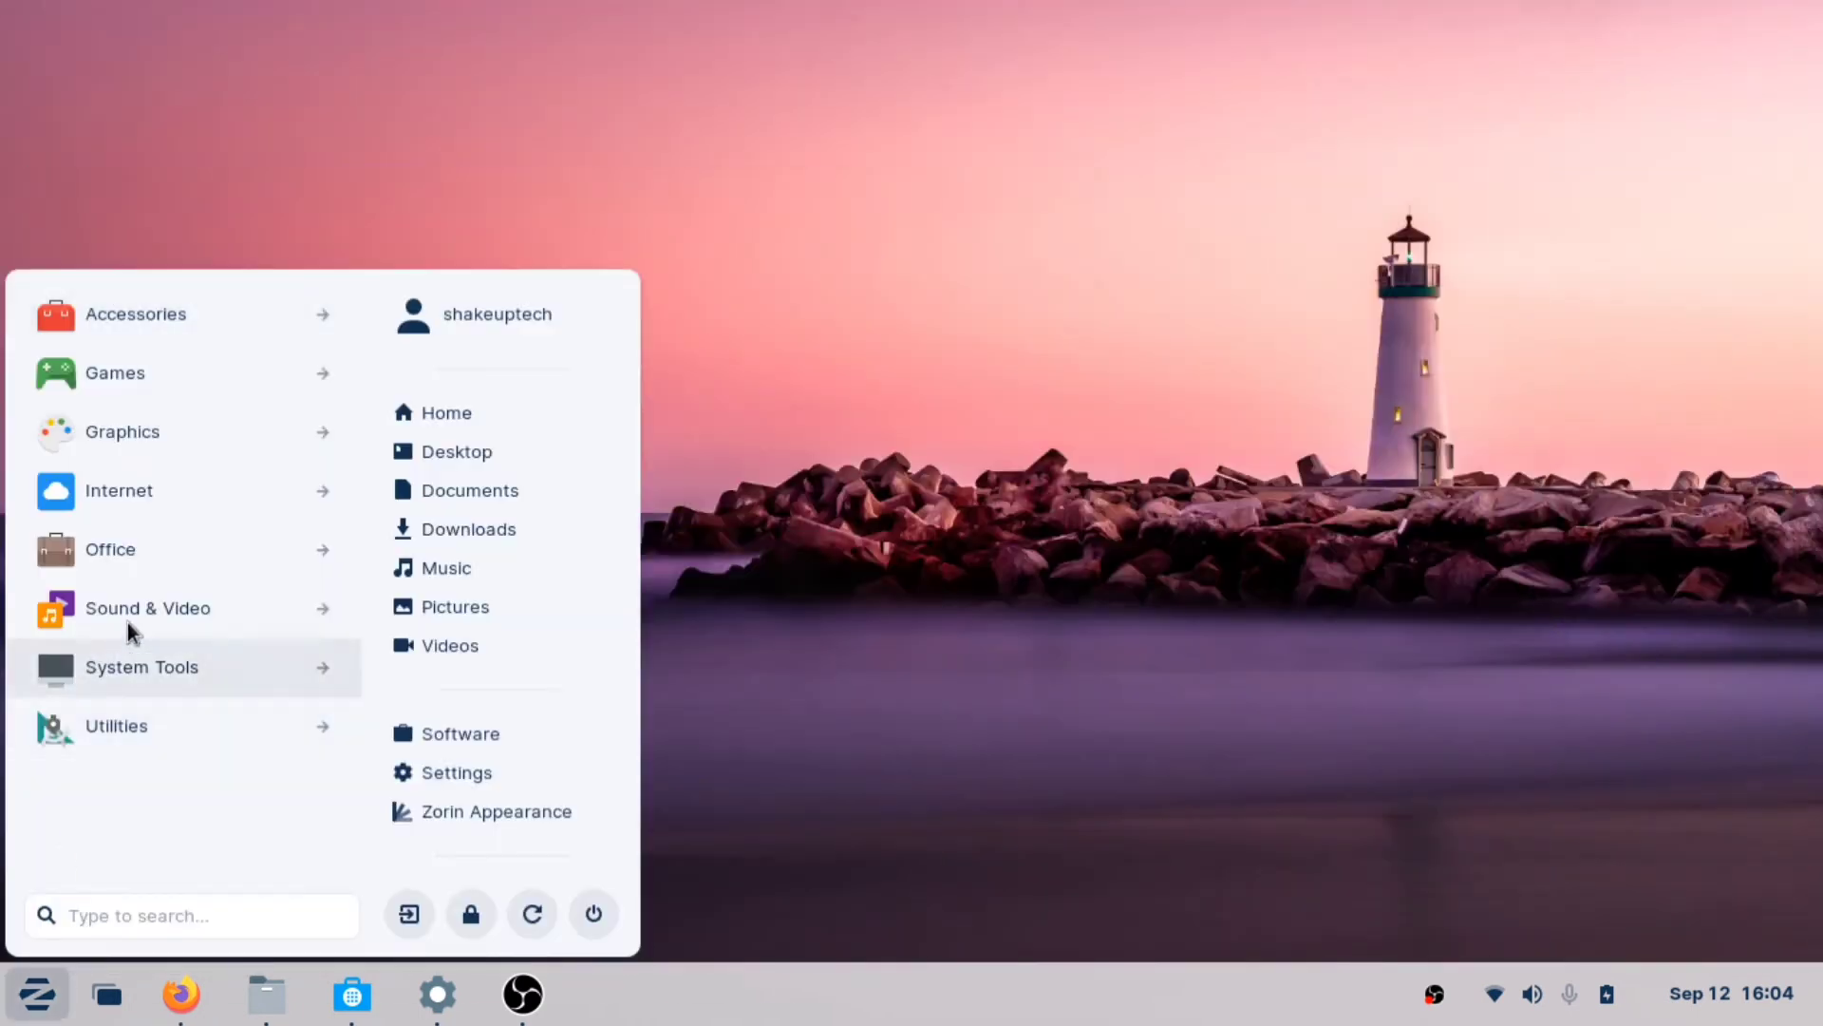
left_click(111, 549)
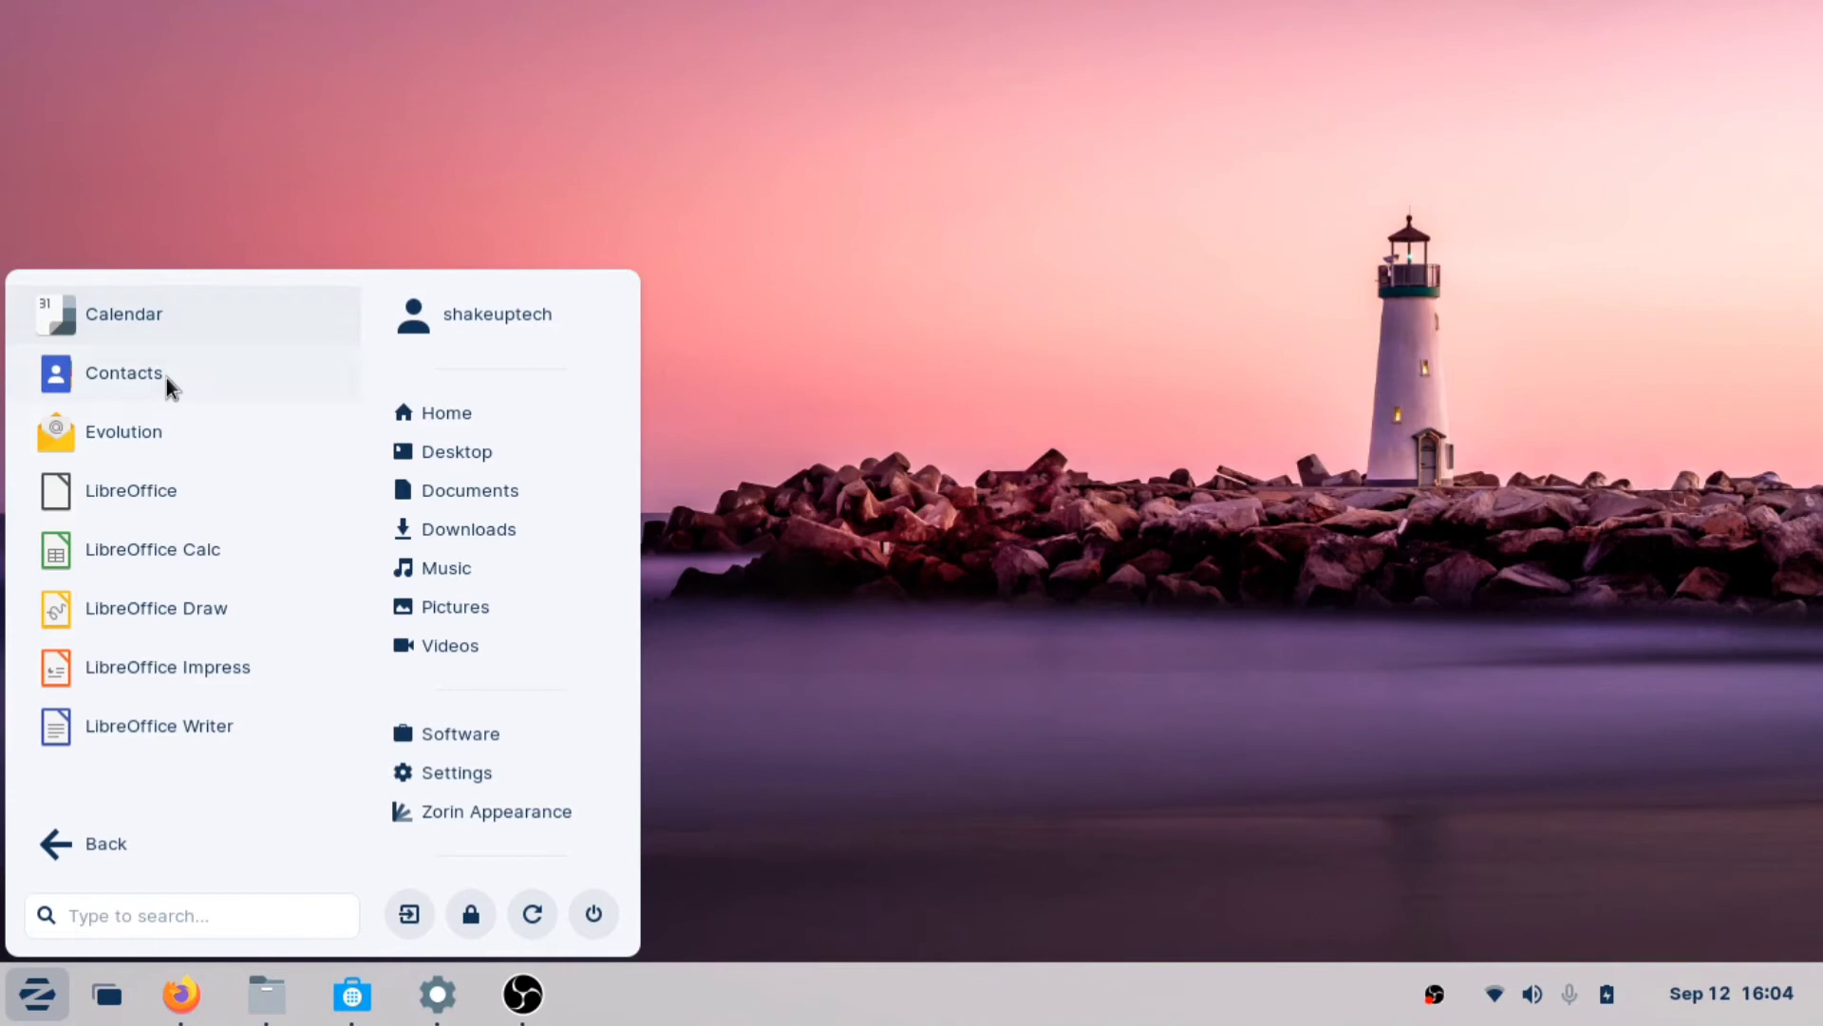
left_click(99, 843)
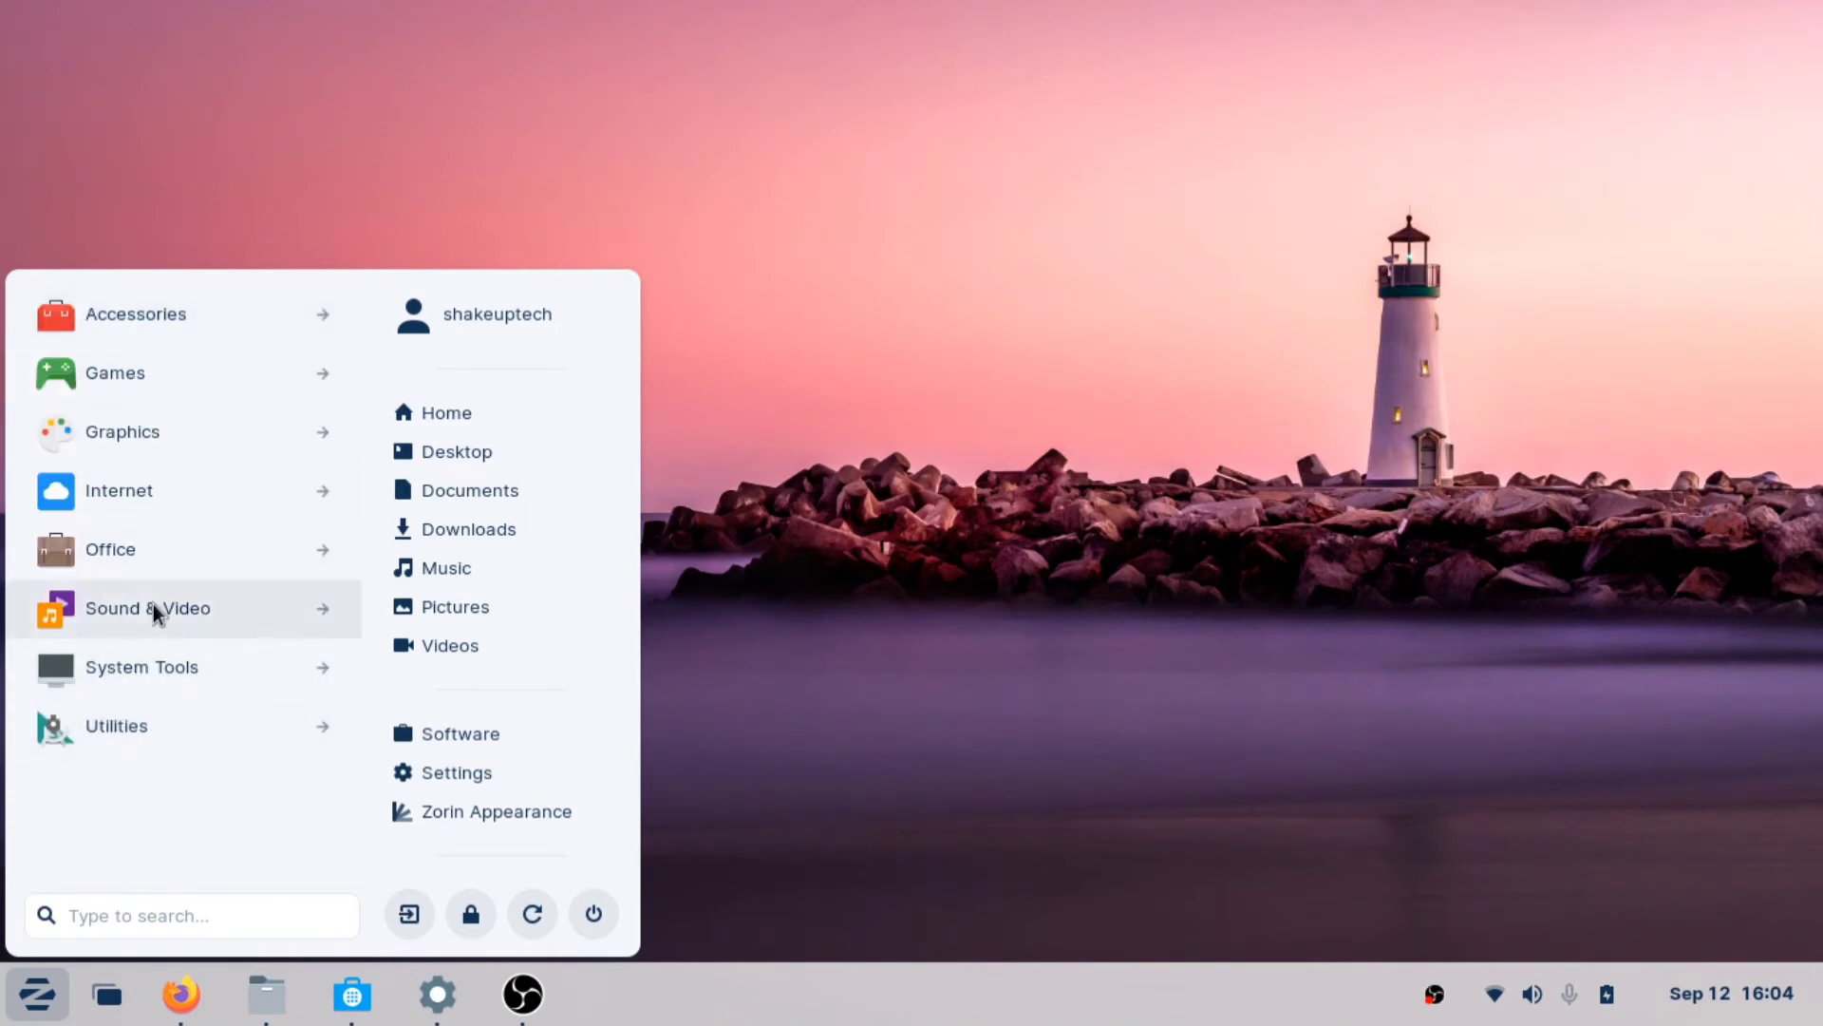
left_click(146, 608)
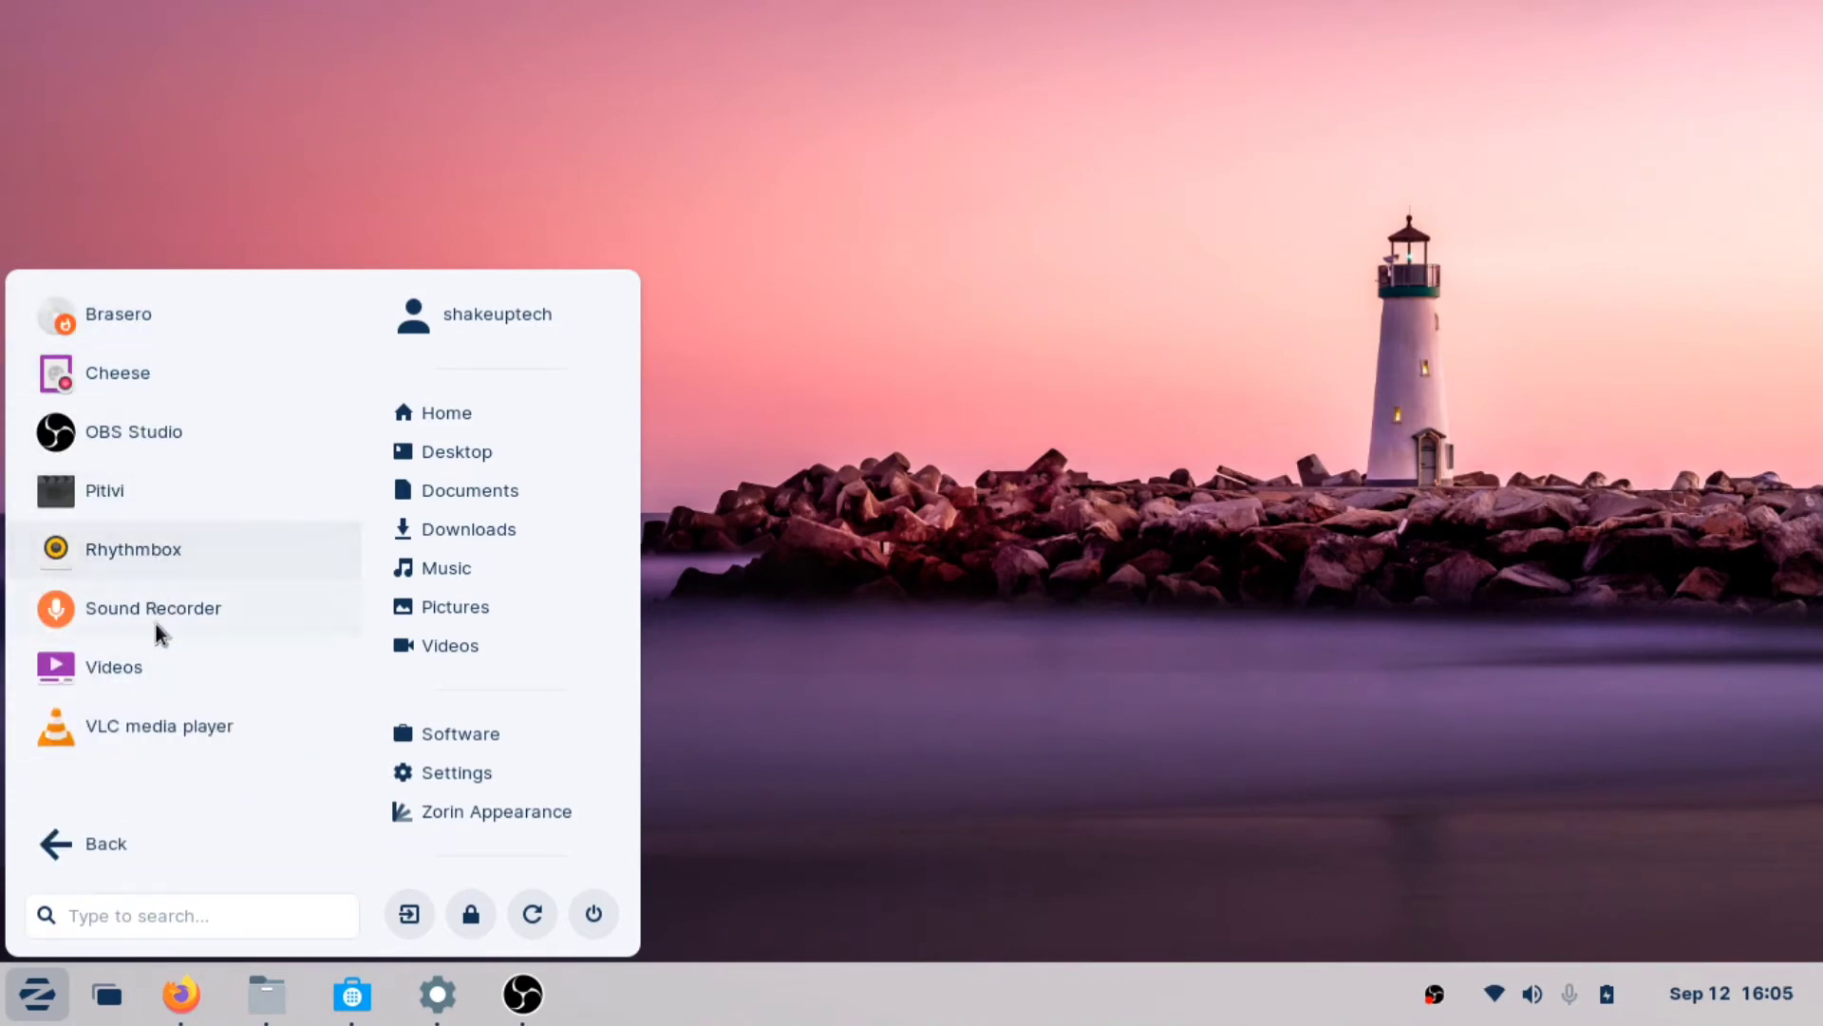
left_click(104, 844)
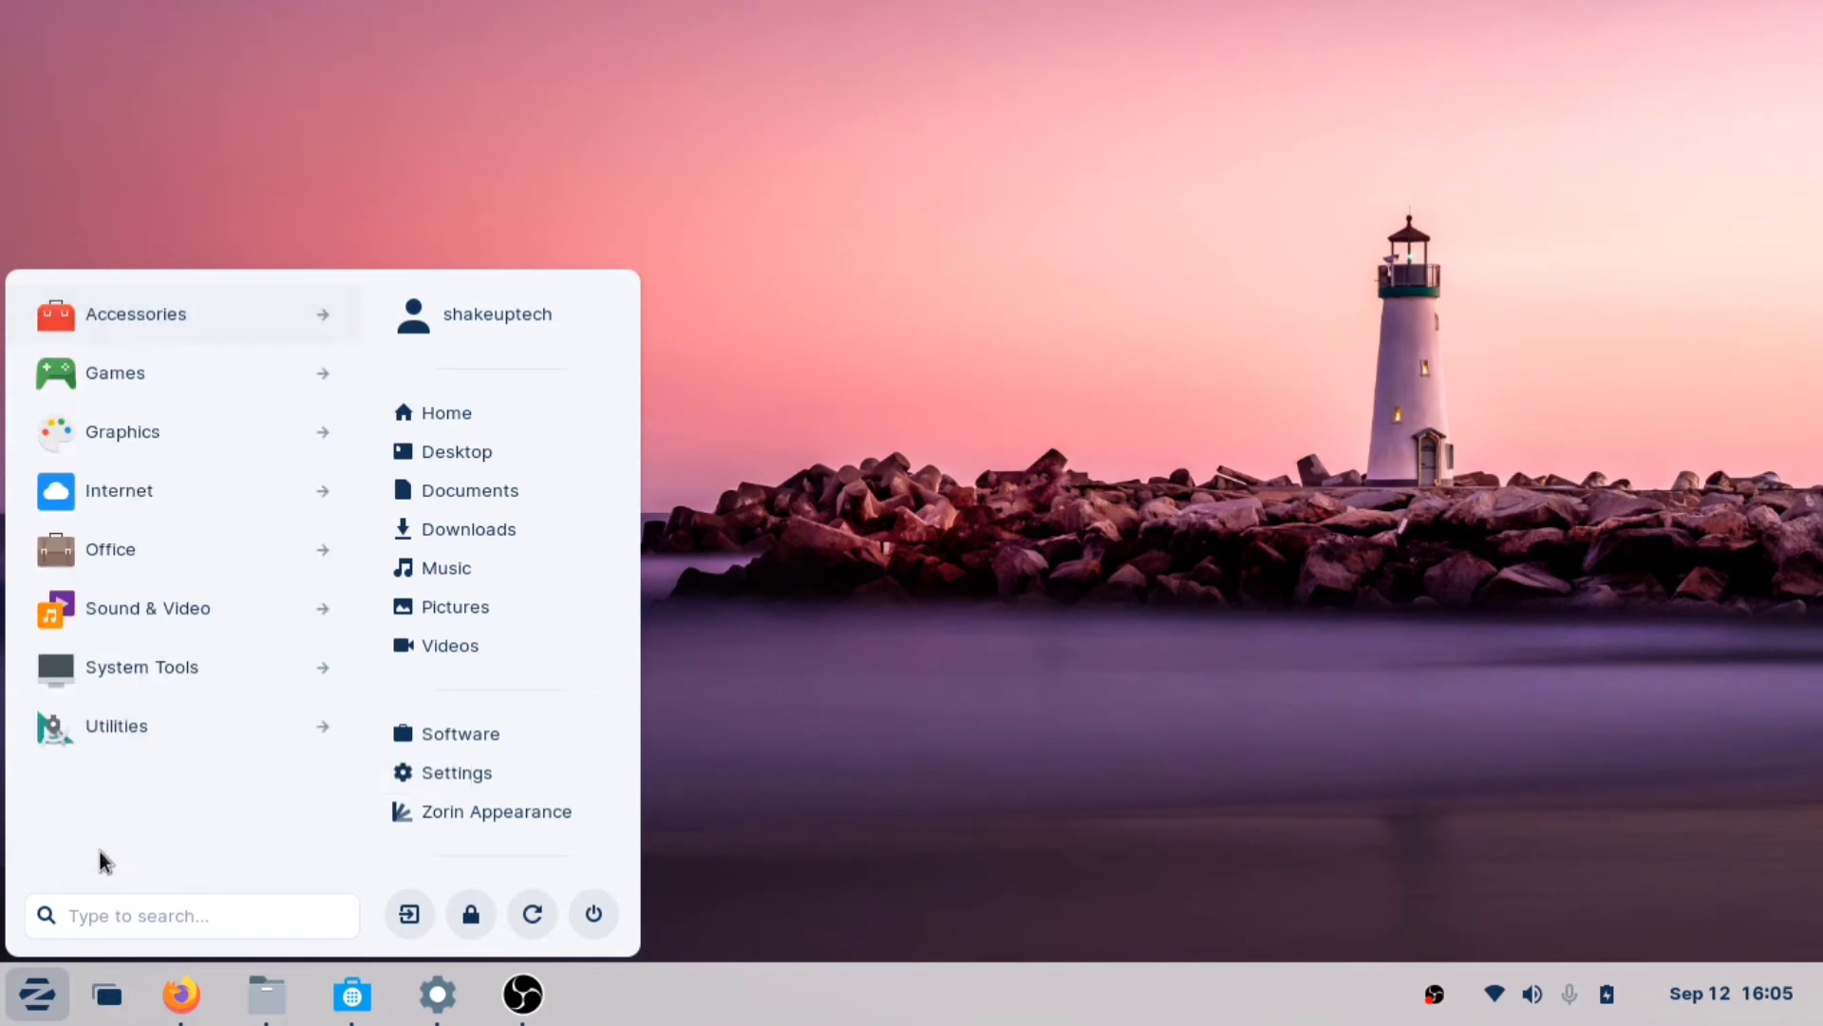
left_click(140, 666)
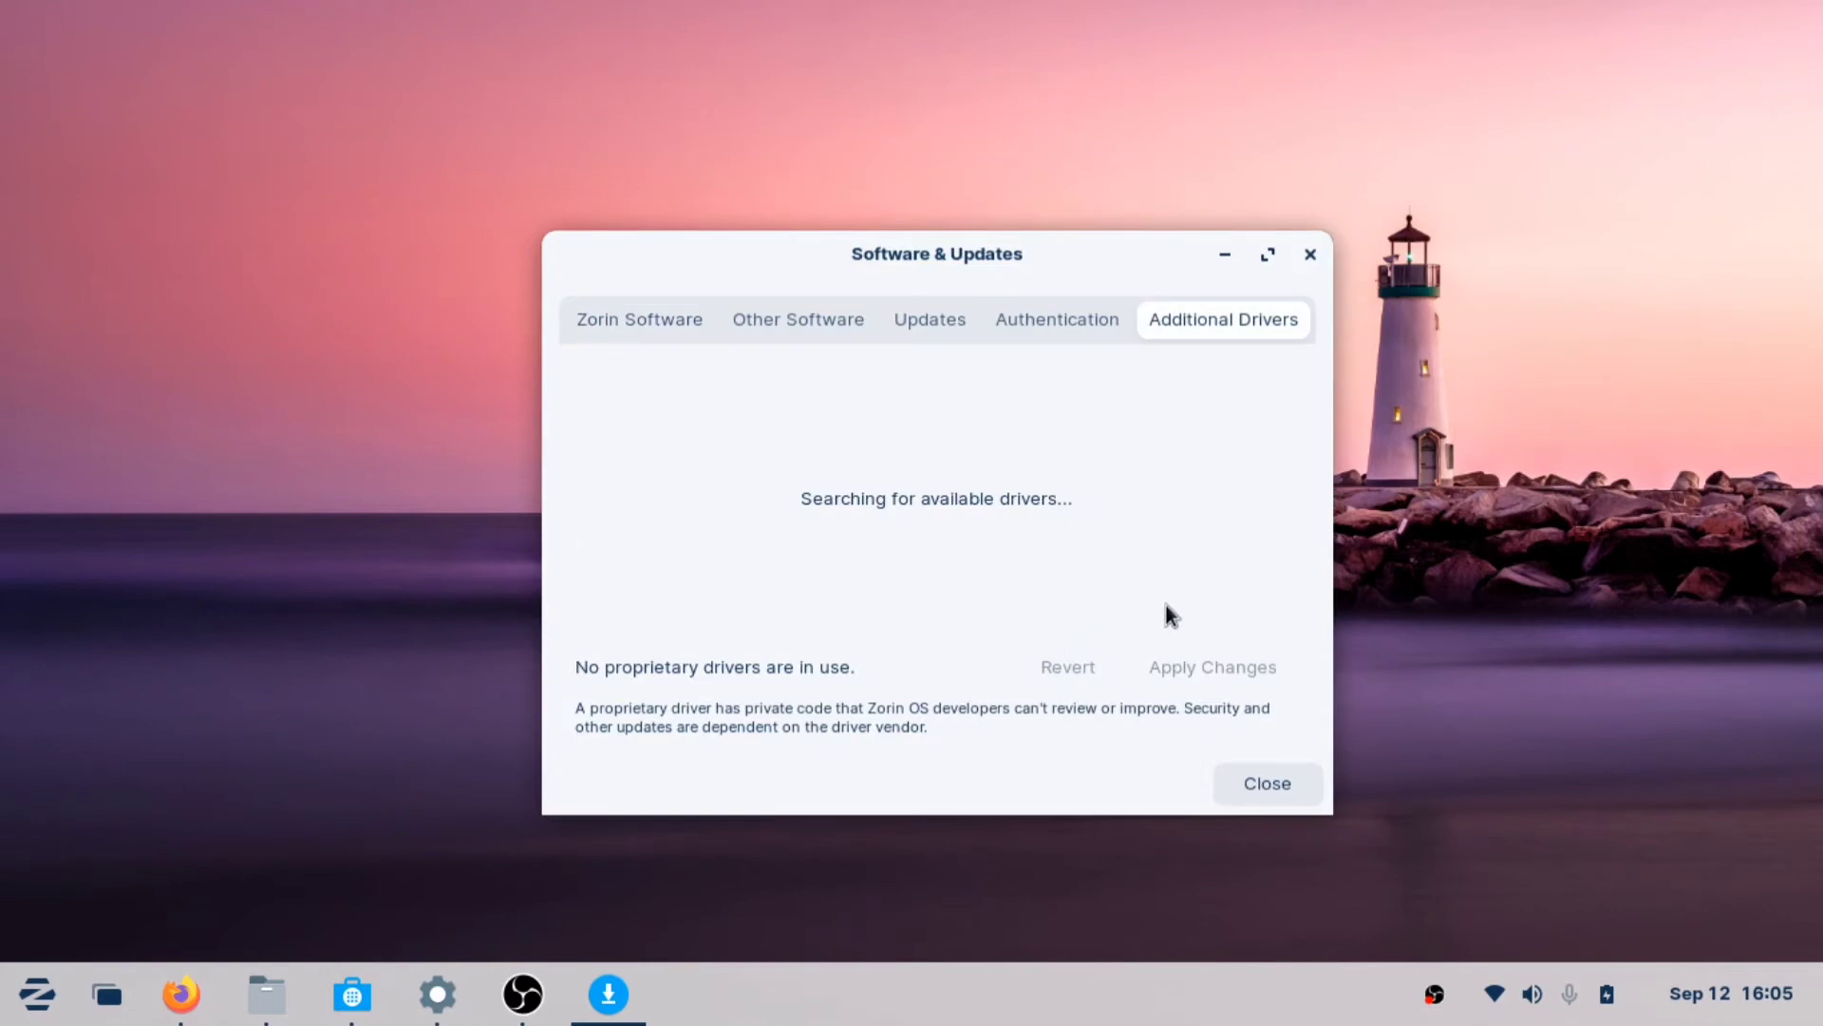
mouse_move(944, 582)
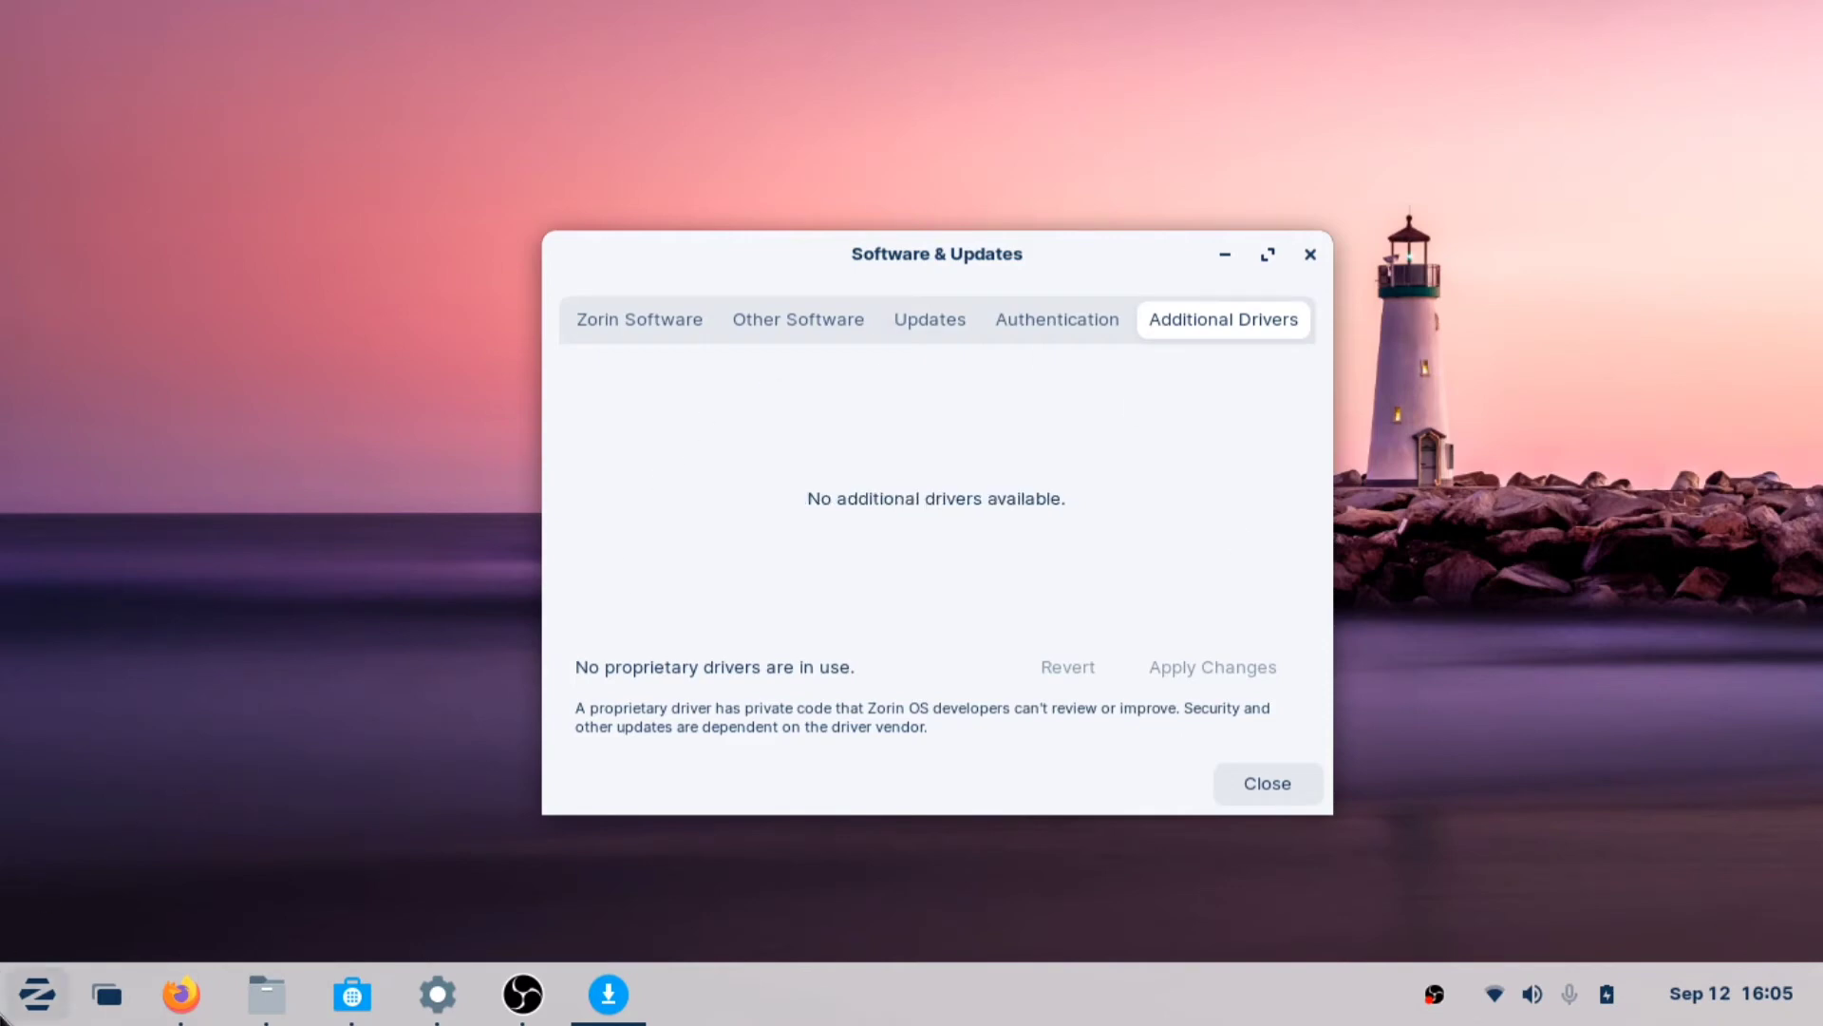
With no additional drivers found in Software & Updates, reopen the Zorin application menu
left_click(31, 995)
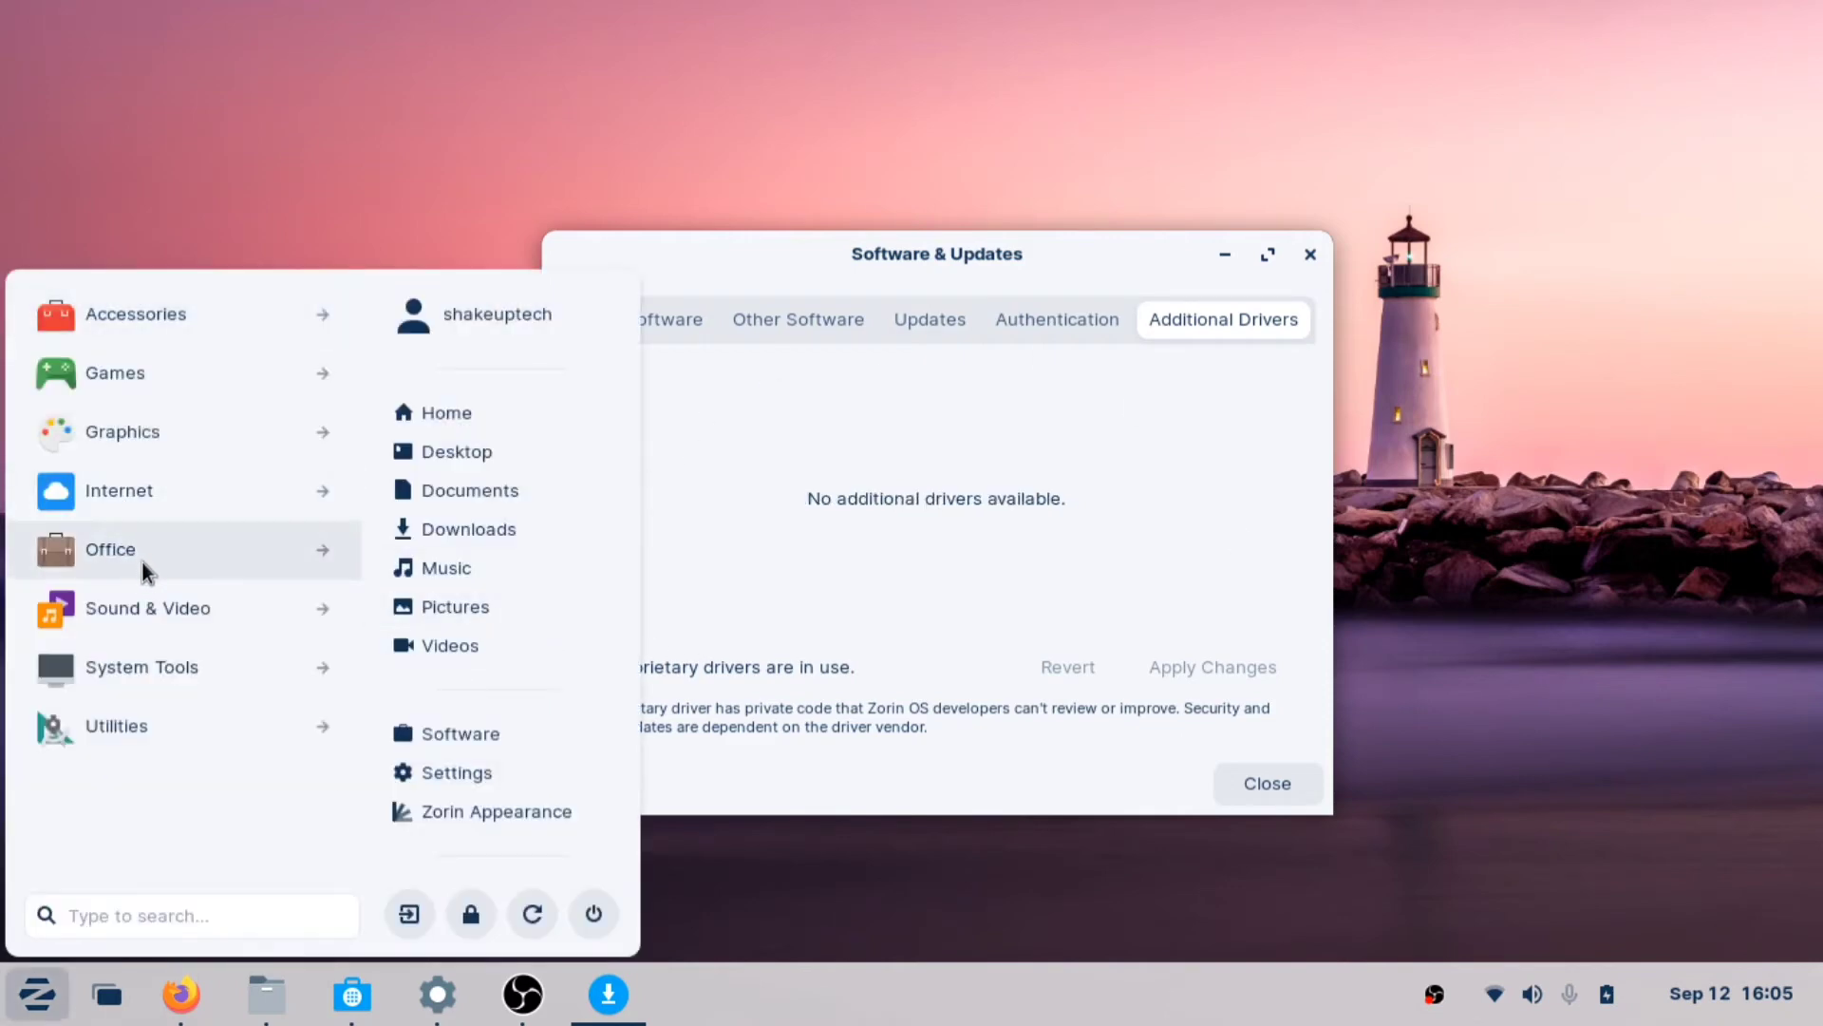
Launch Disks from System Tools and inspect the 261 GB NTFS Partition 4 of the 1.0 TB disk
left_click(141, 666)
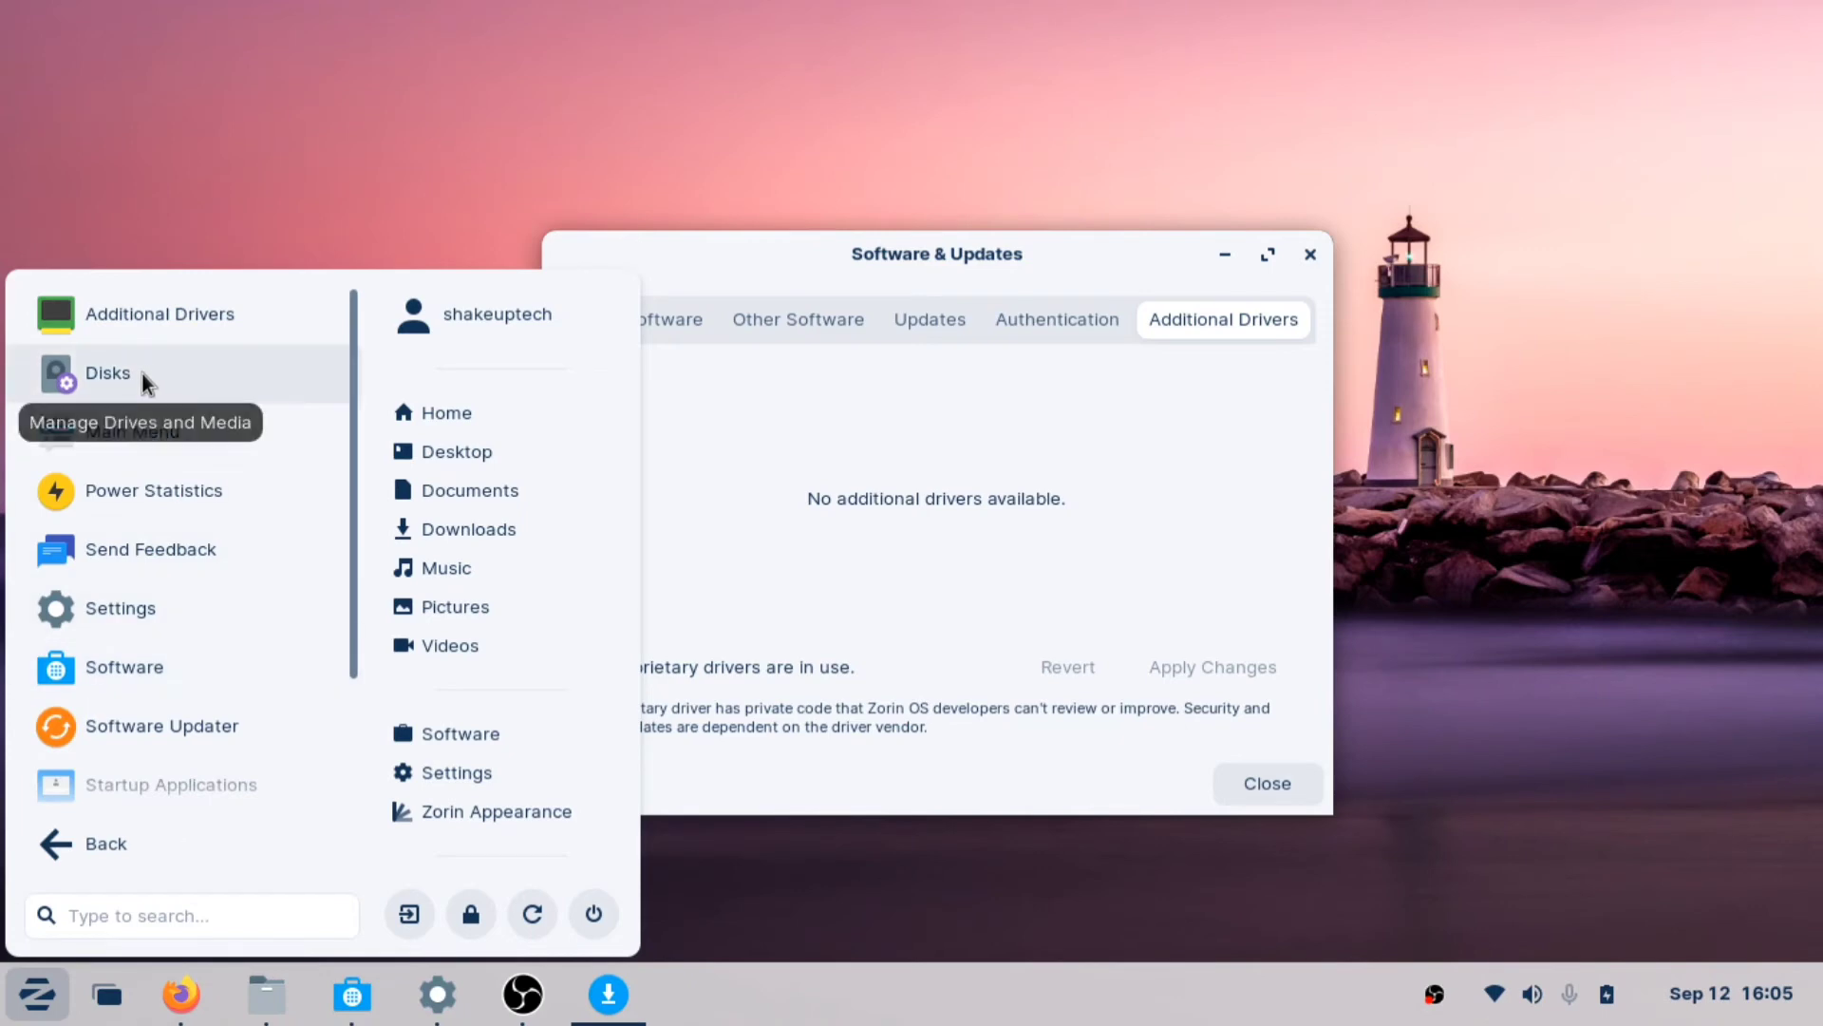
left_click(107, 372)
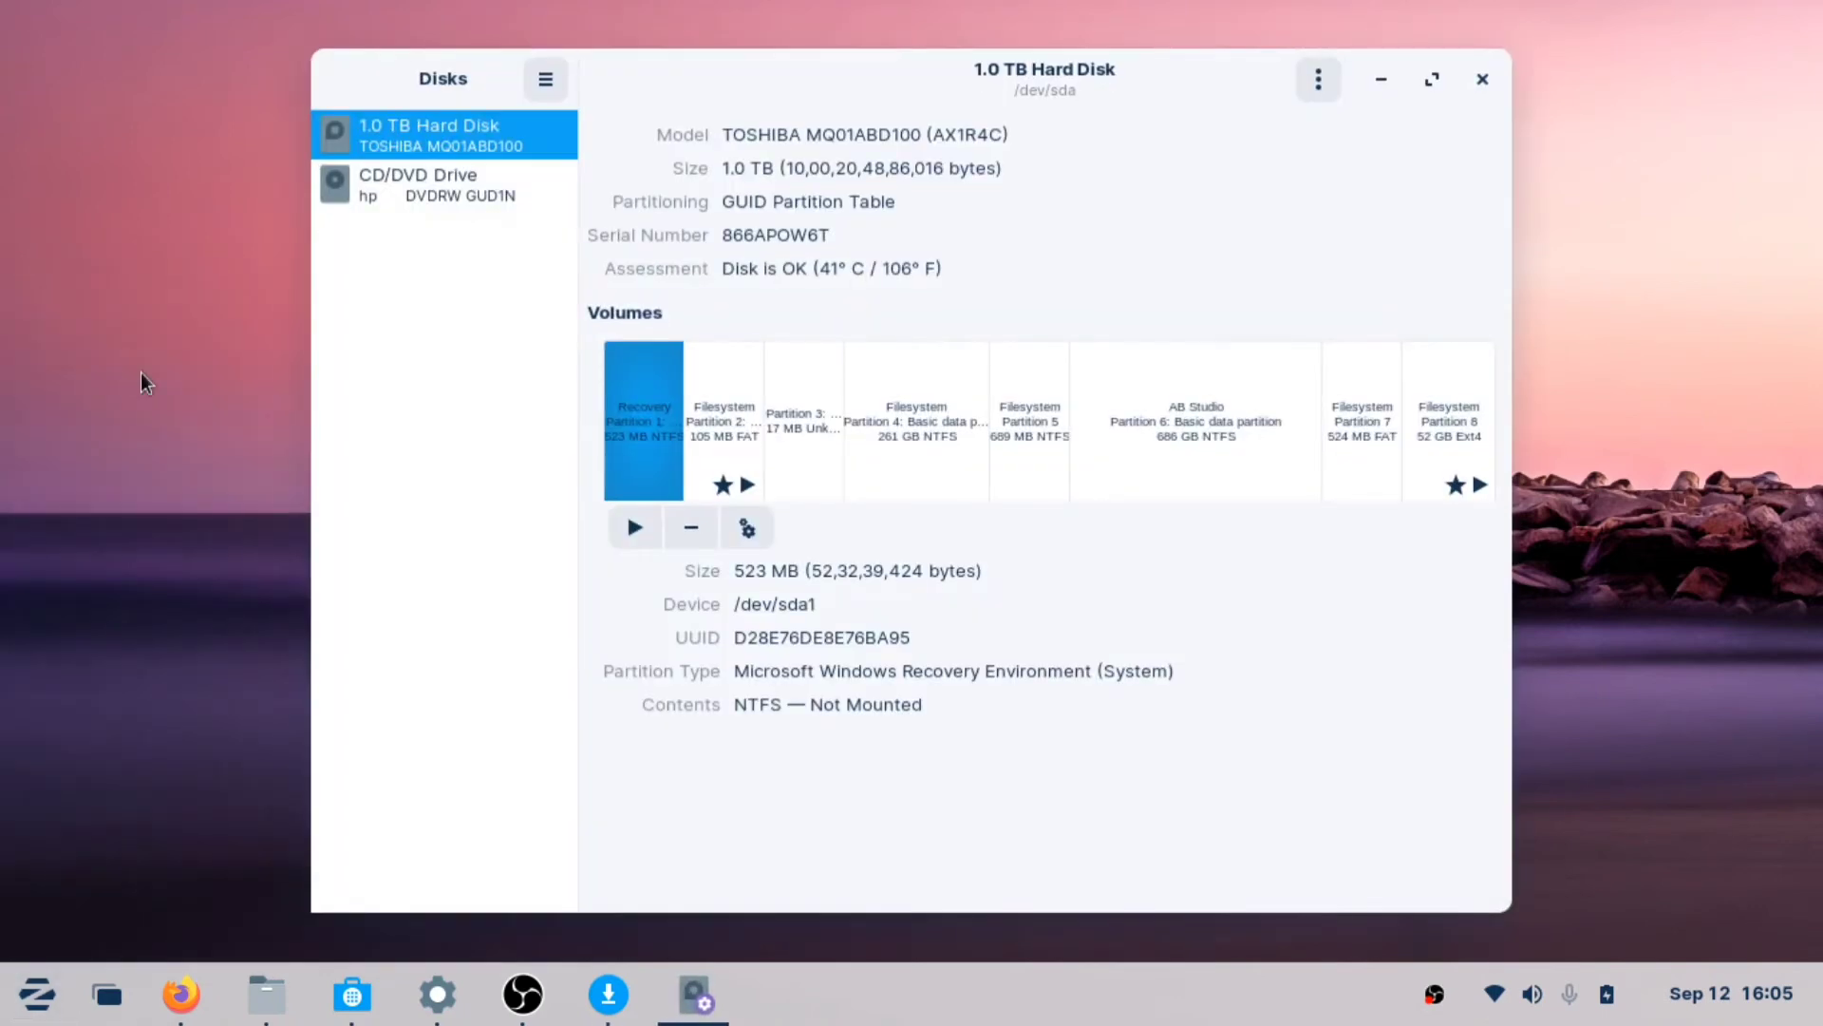
mouse_move(376, 200)
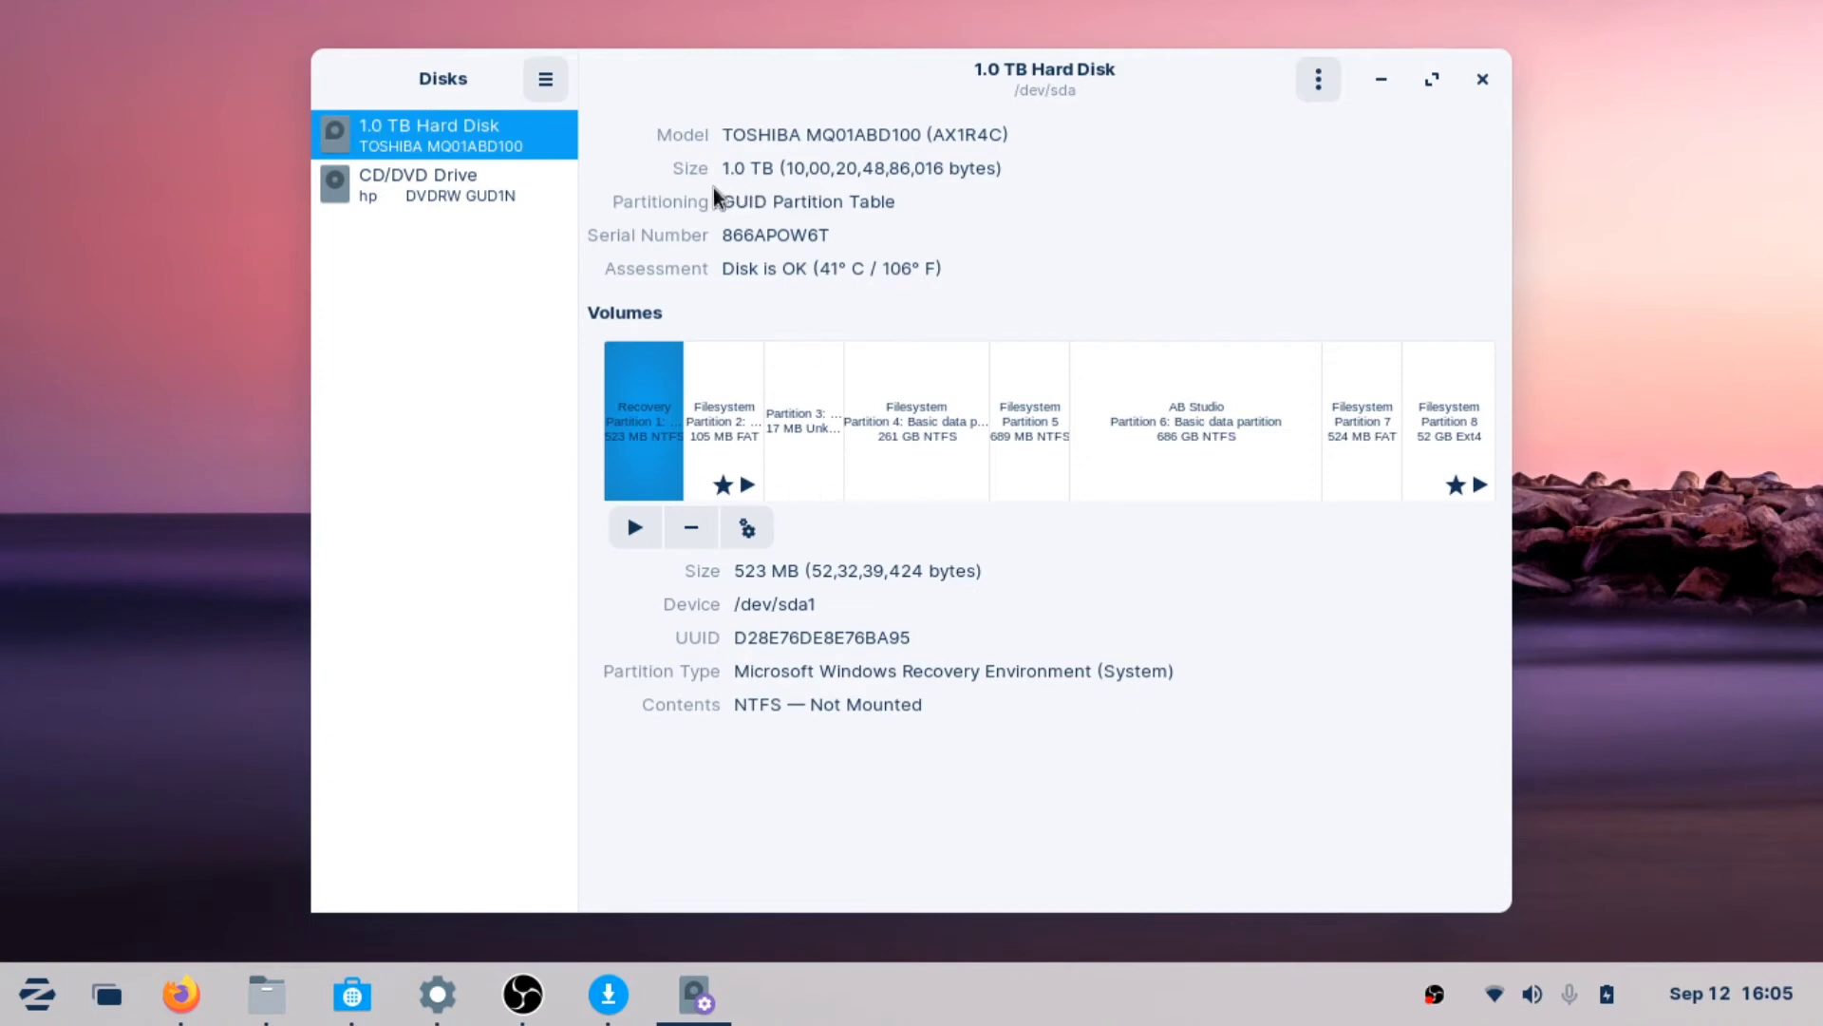
mouse_move(859, 433)
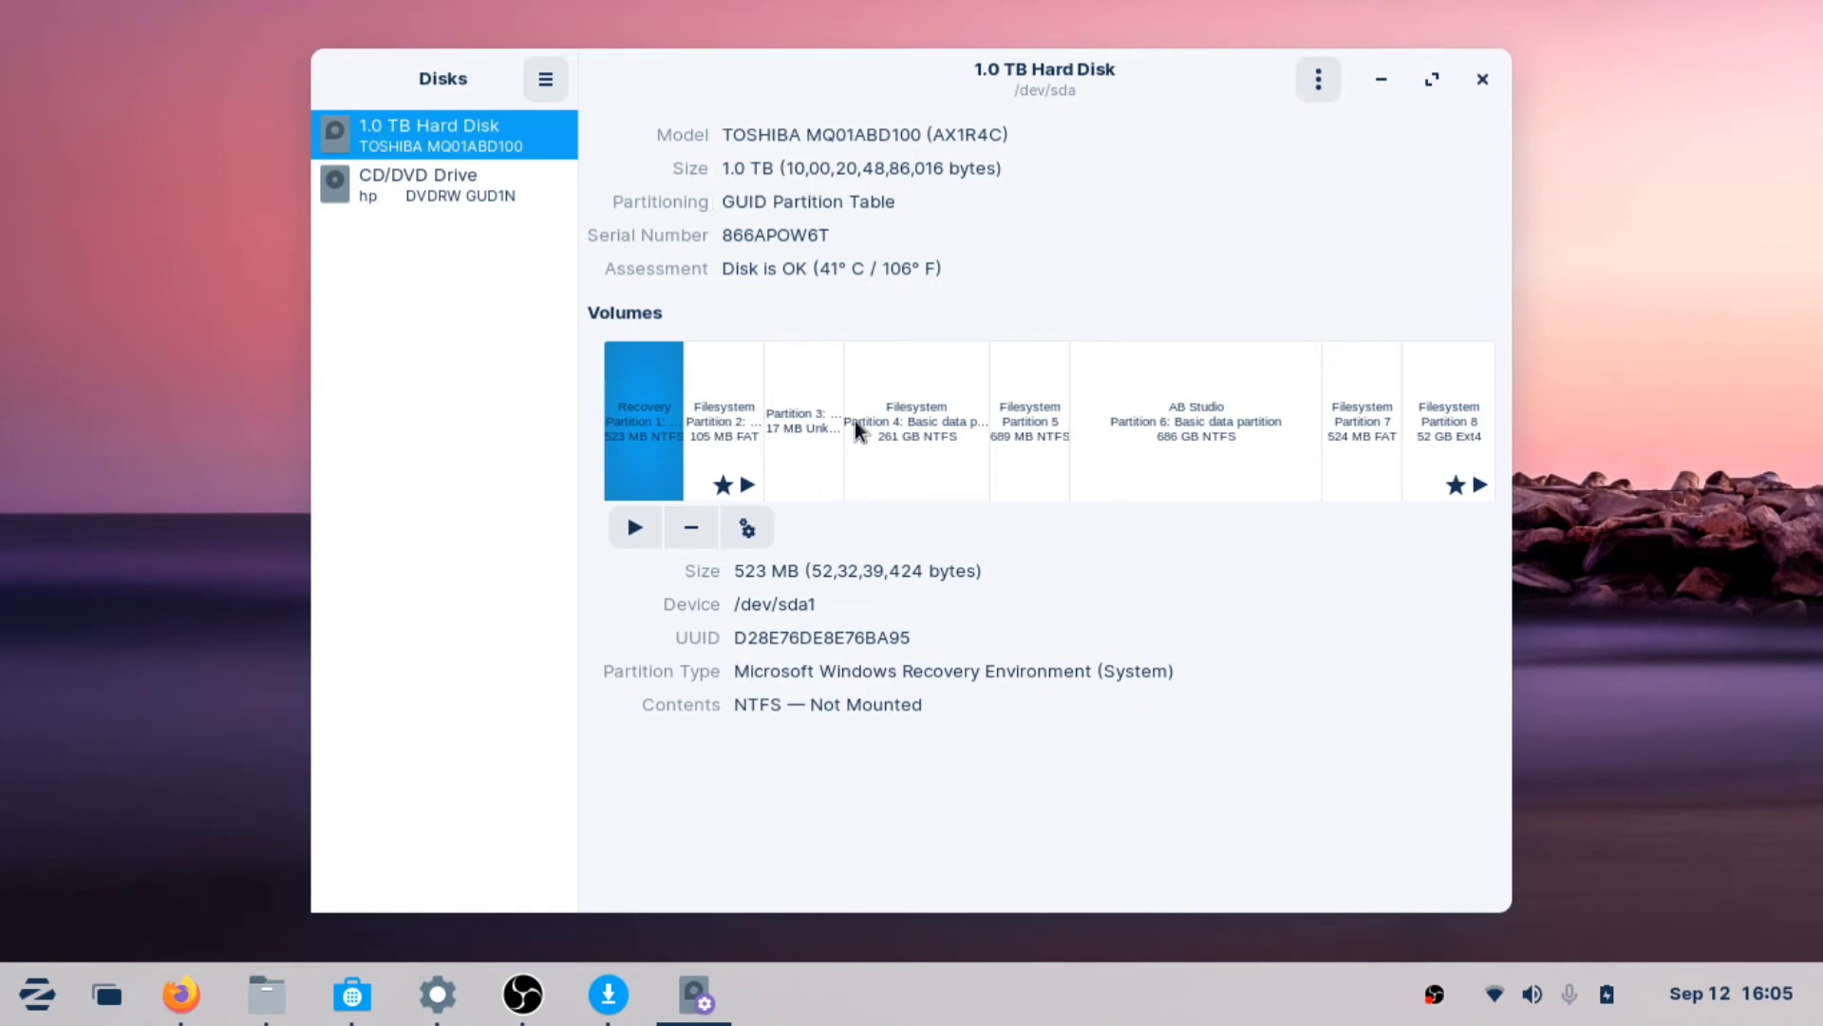
left_click(917, 422)
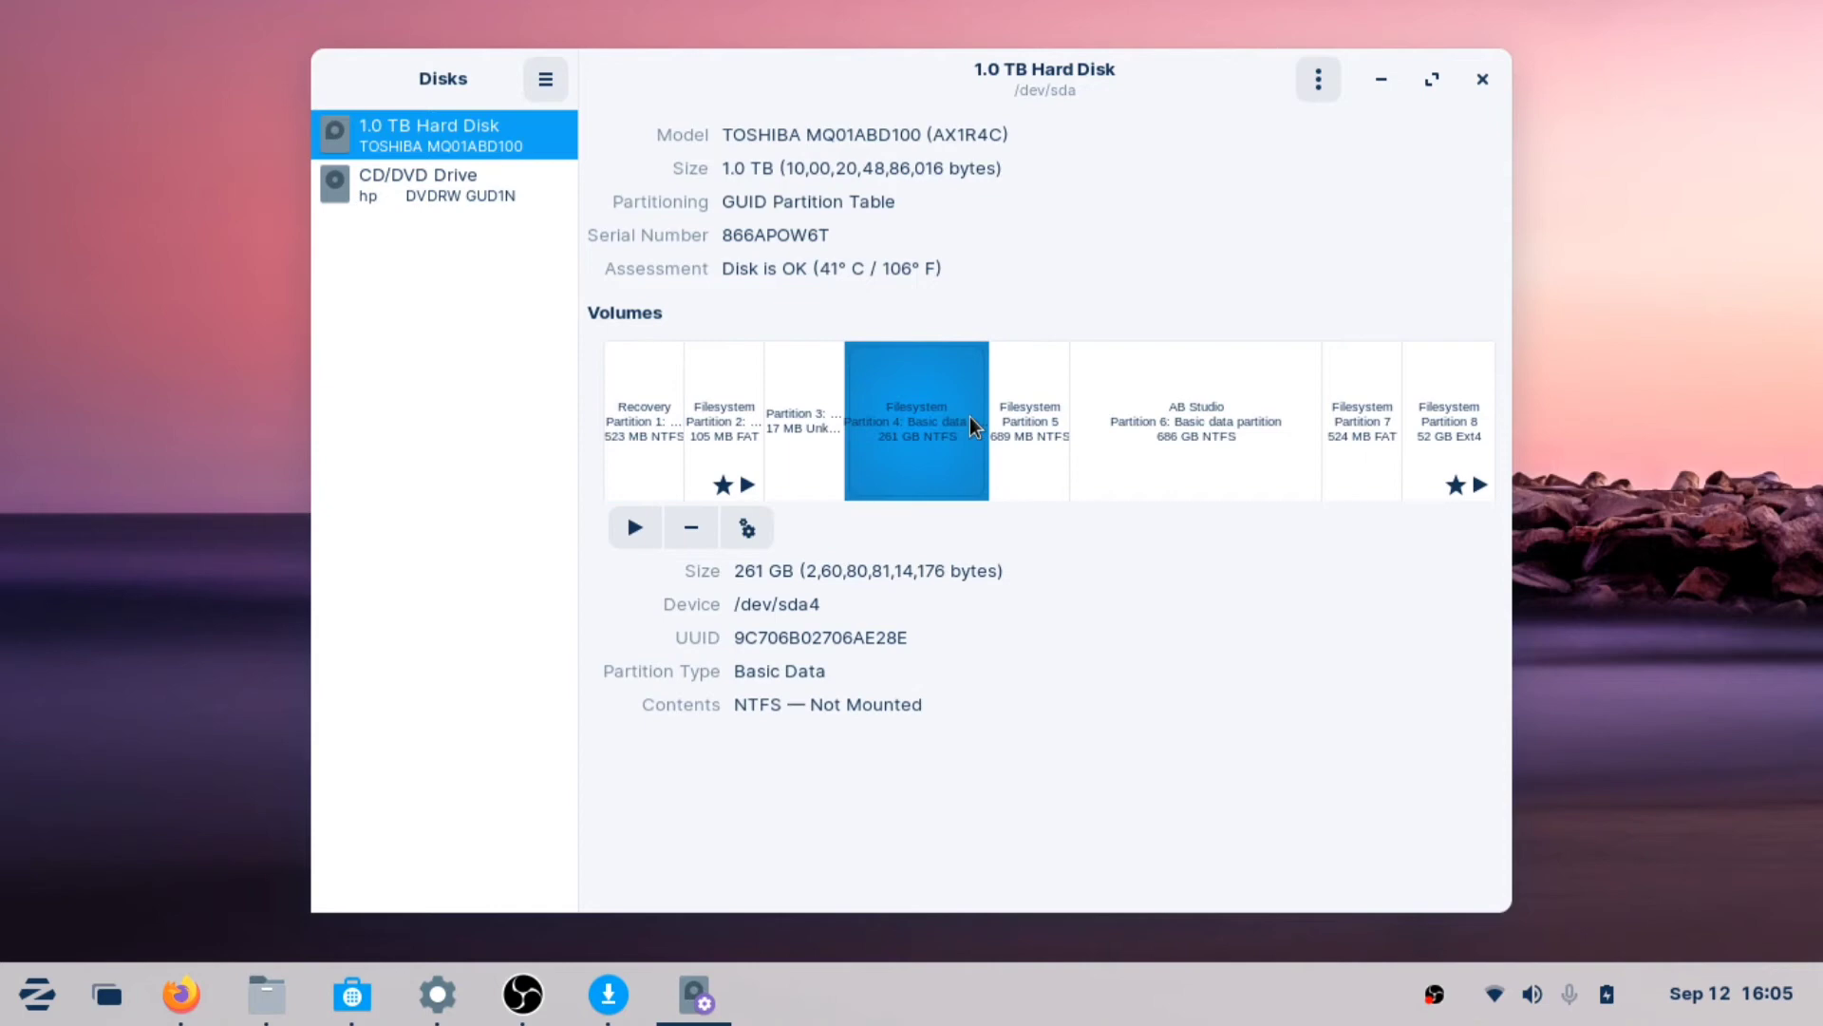
mouse_move(1223, 440)
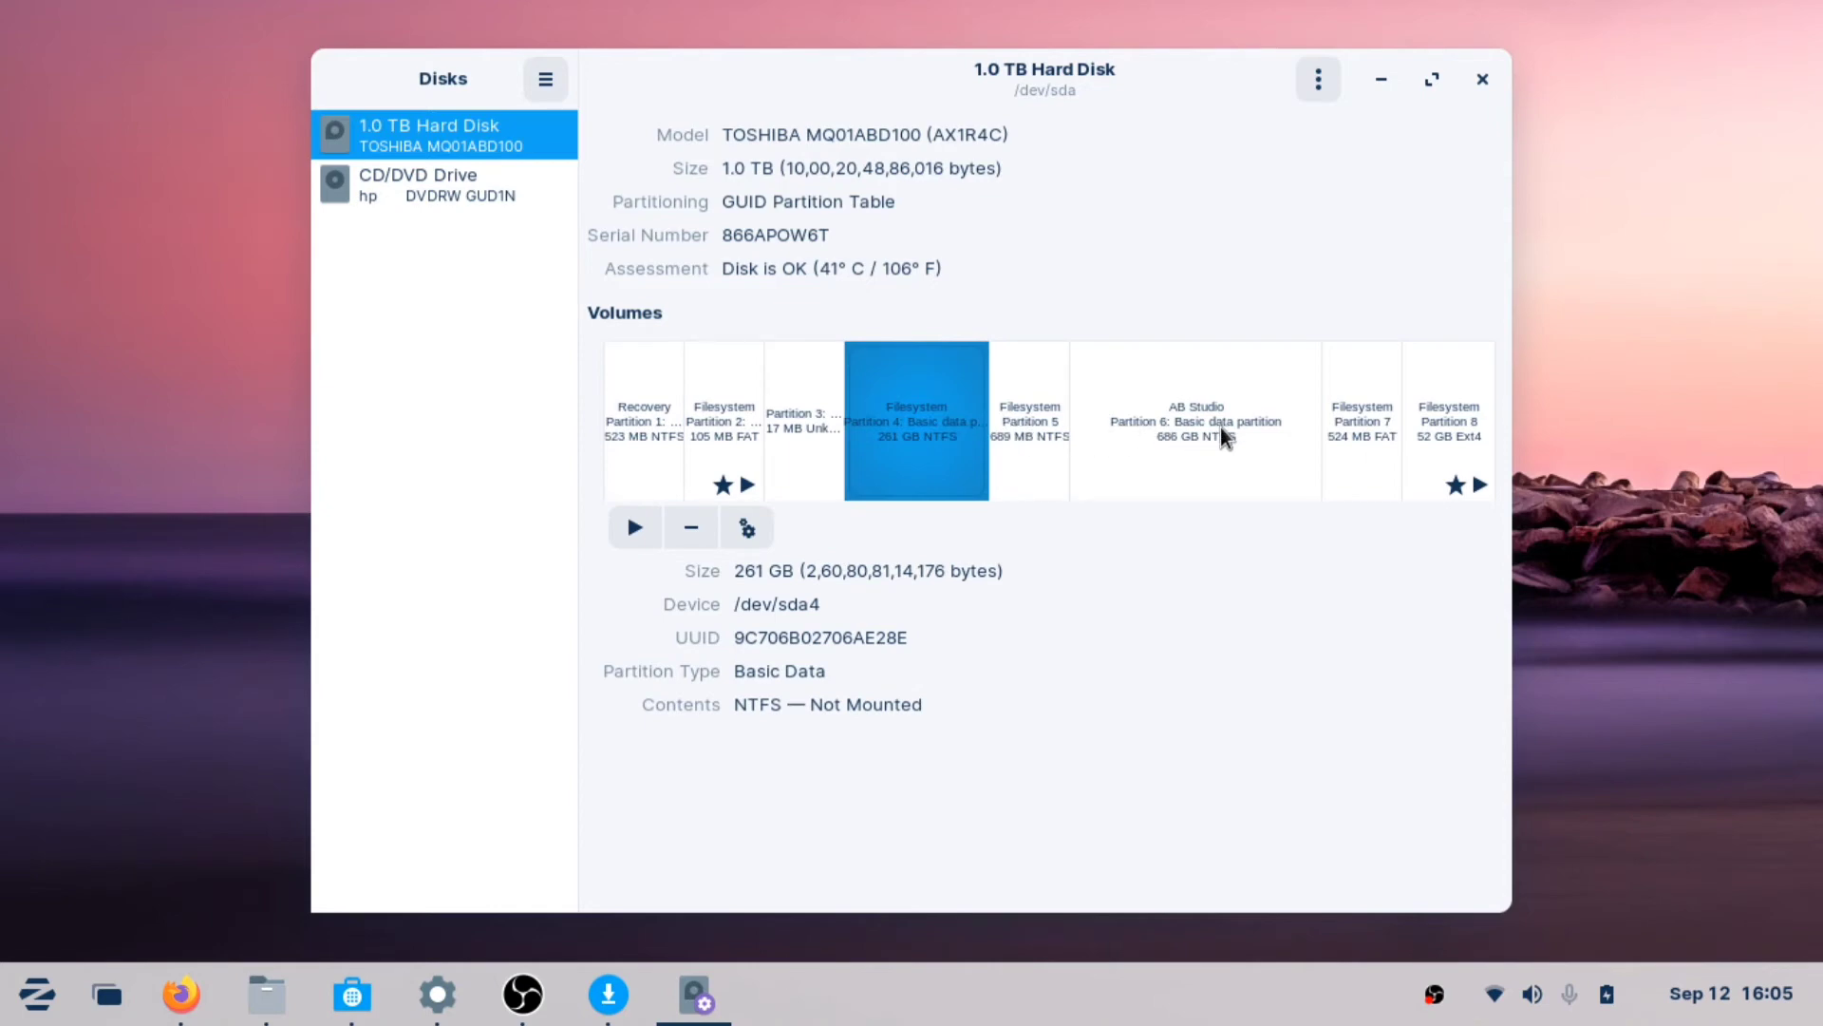
mouse_move(1366, 505)
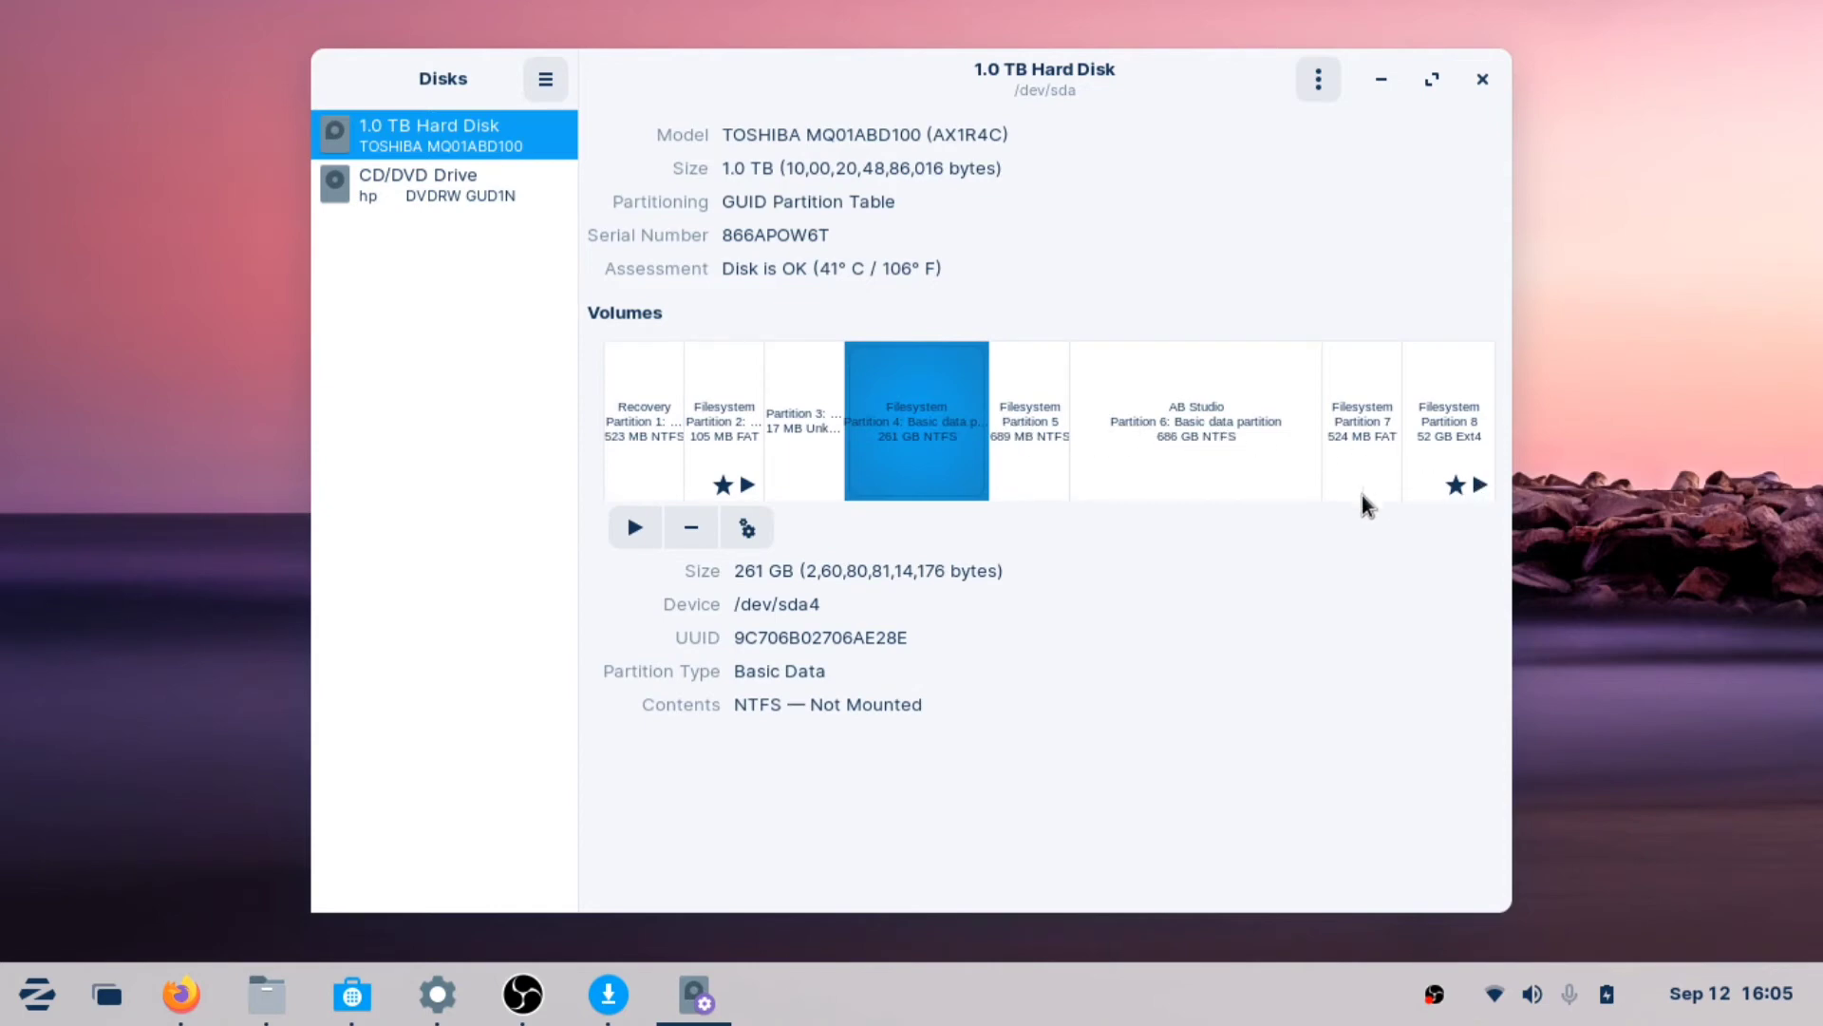
Launch Main Menu from System Tools, then reopen the Zorin application menu
left_click(40, 992)
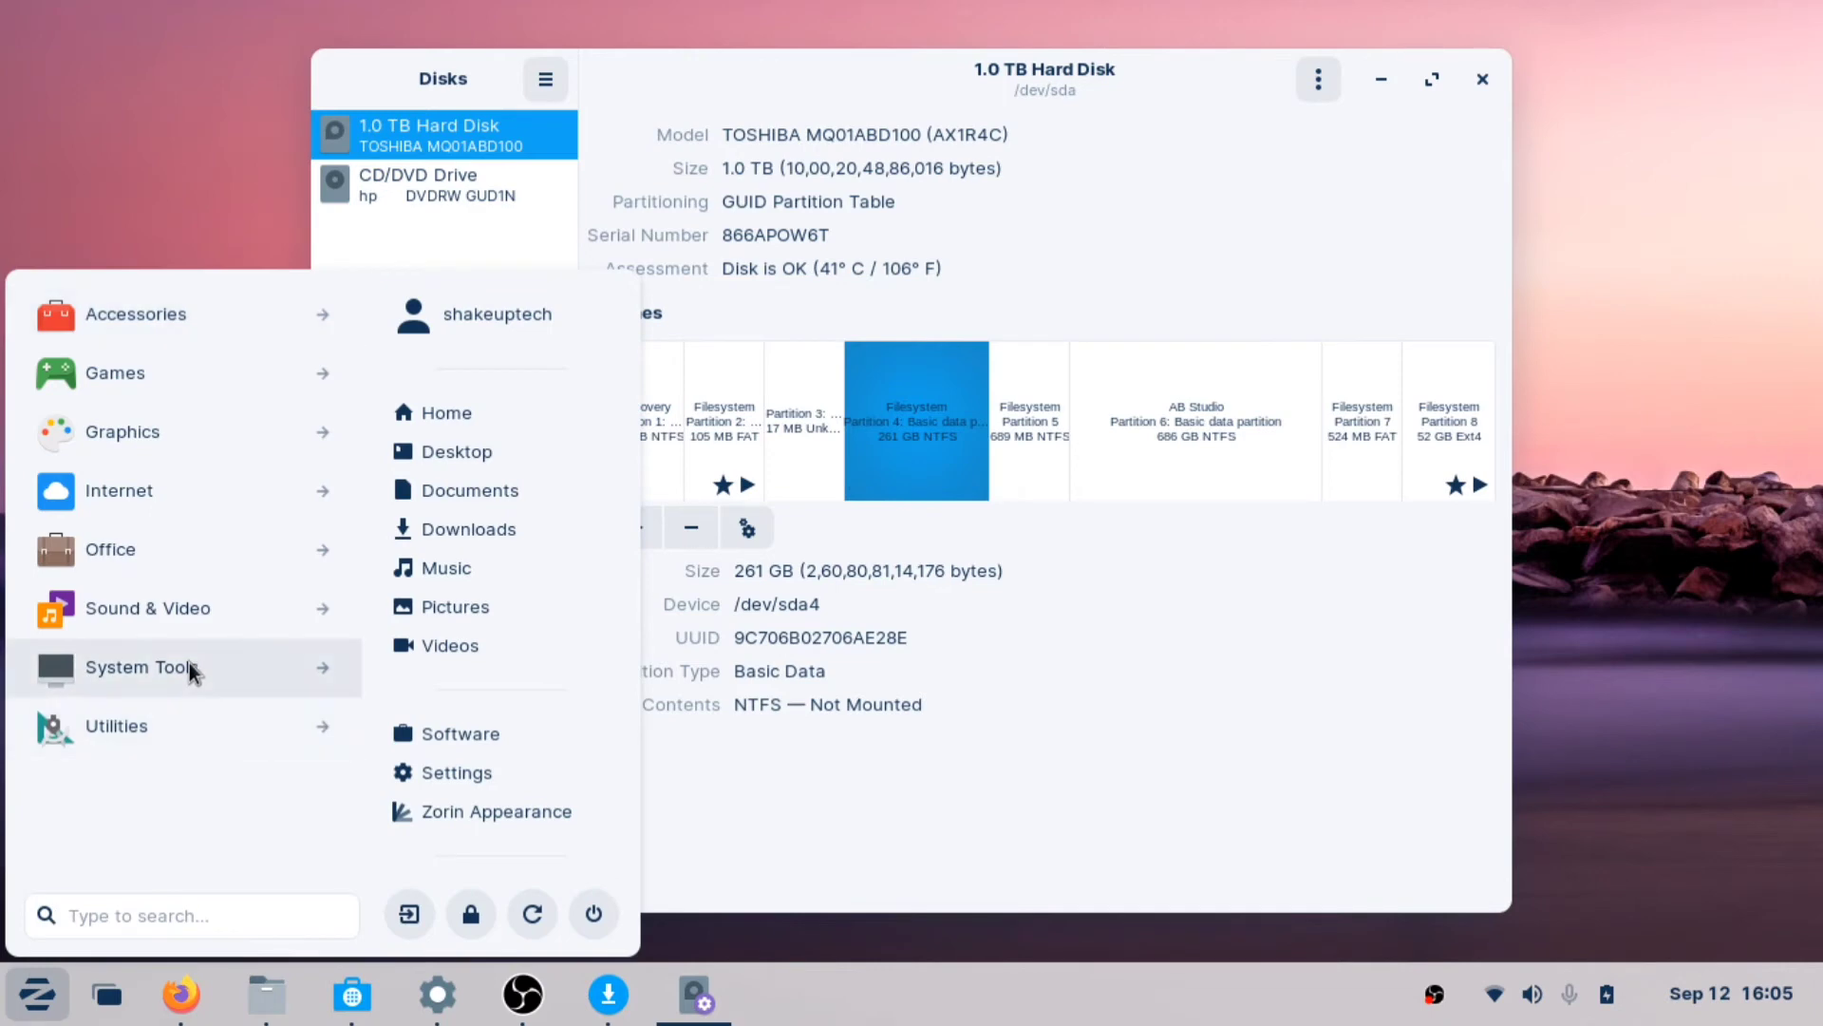
left_click(143, 668)
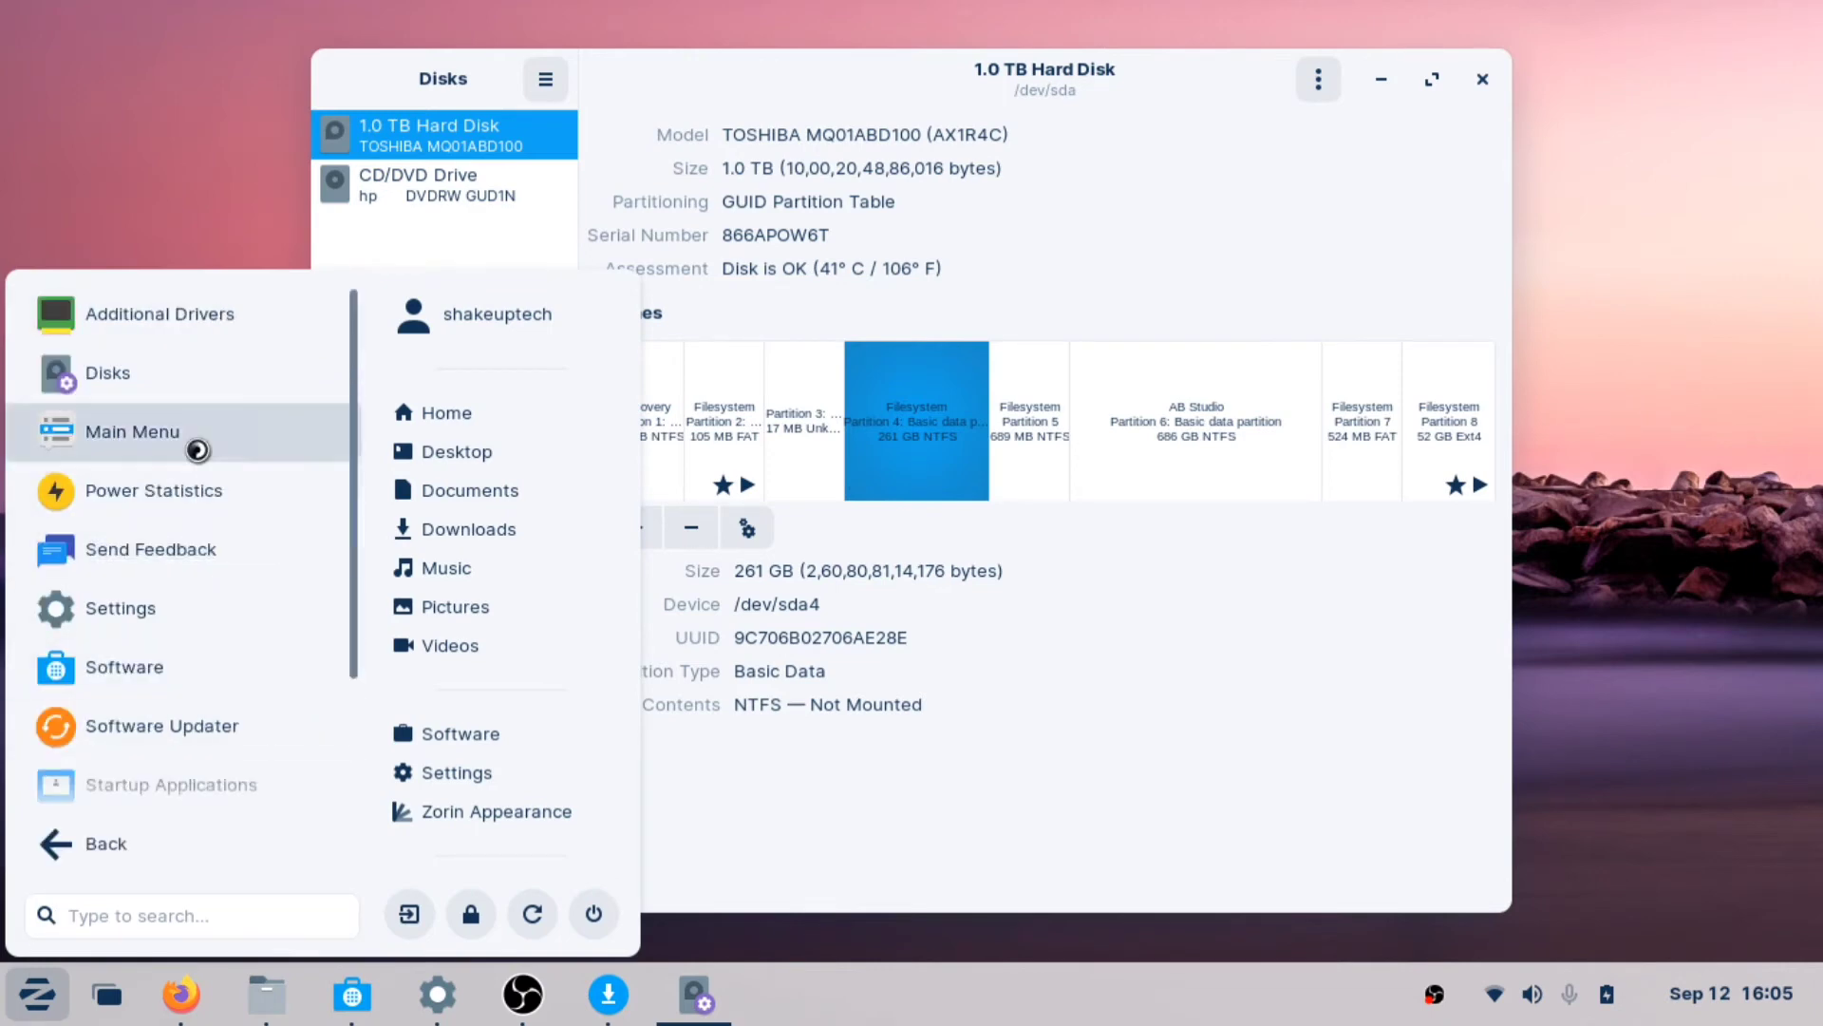
left_click(133, 432)
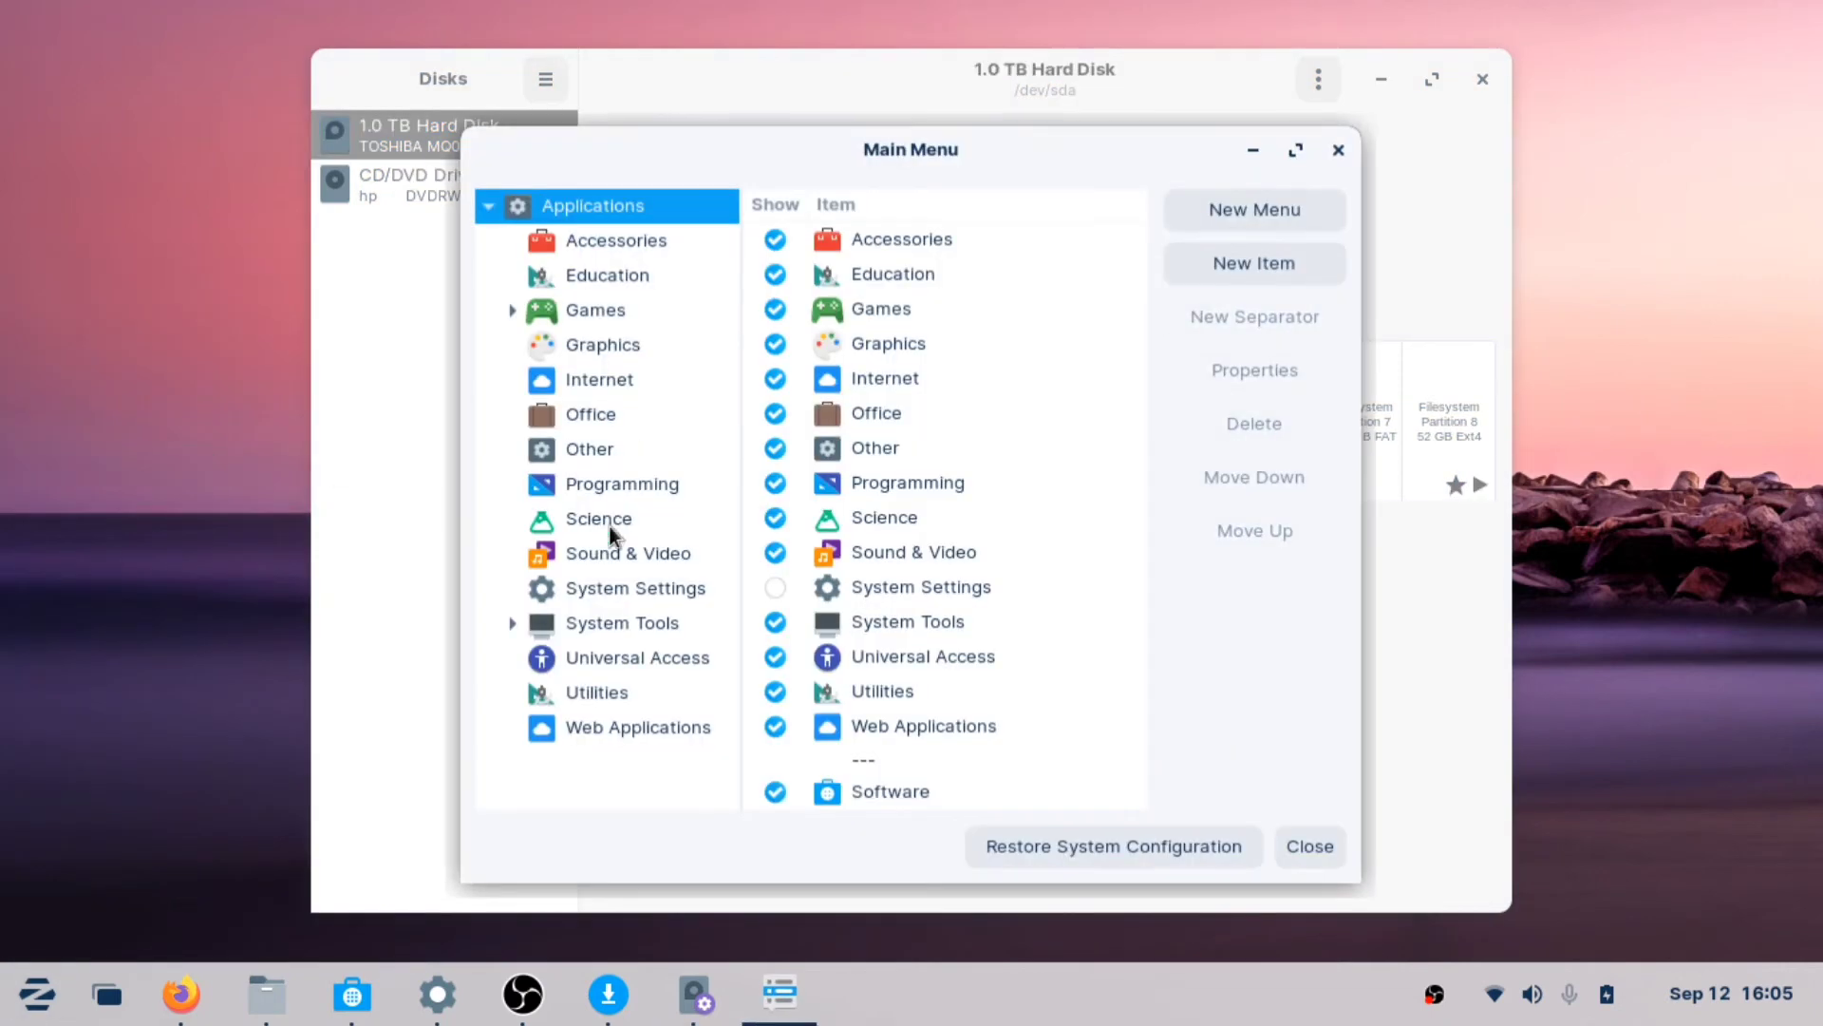
mouse_move(1212, 236)
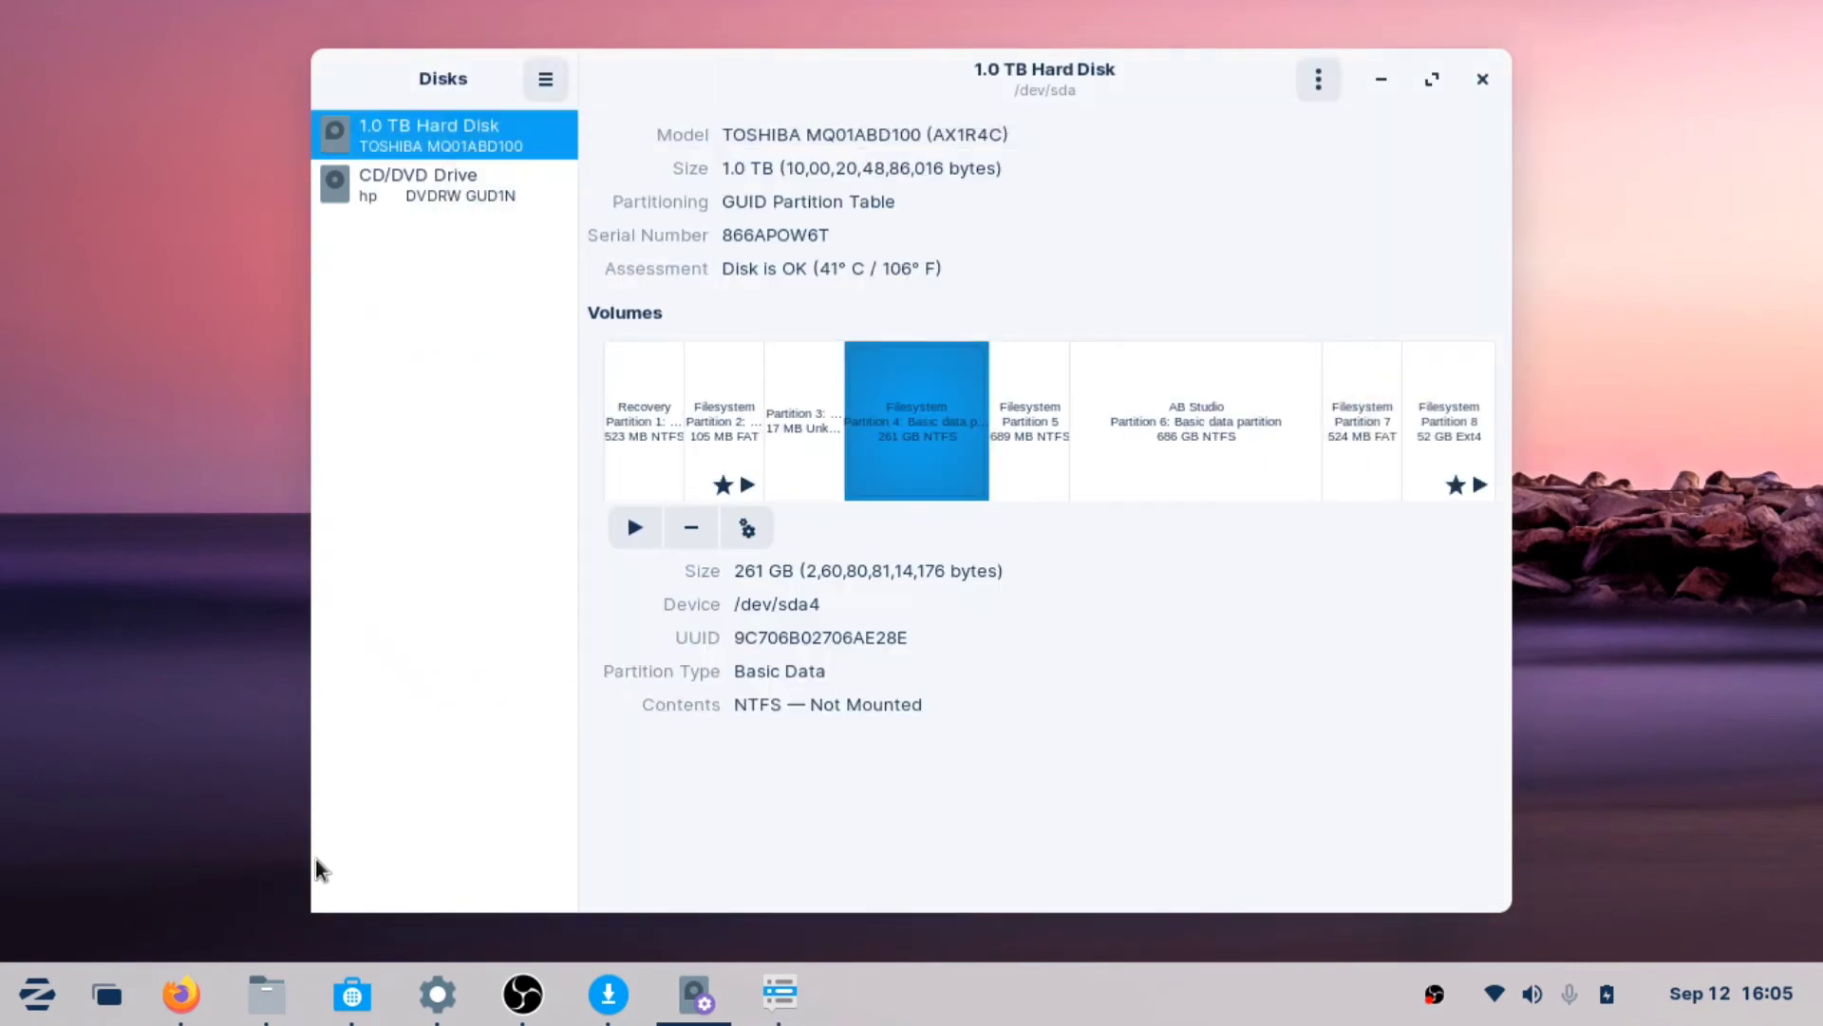
left_click(34, 996)
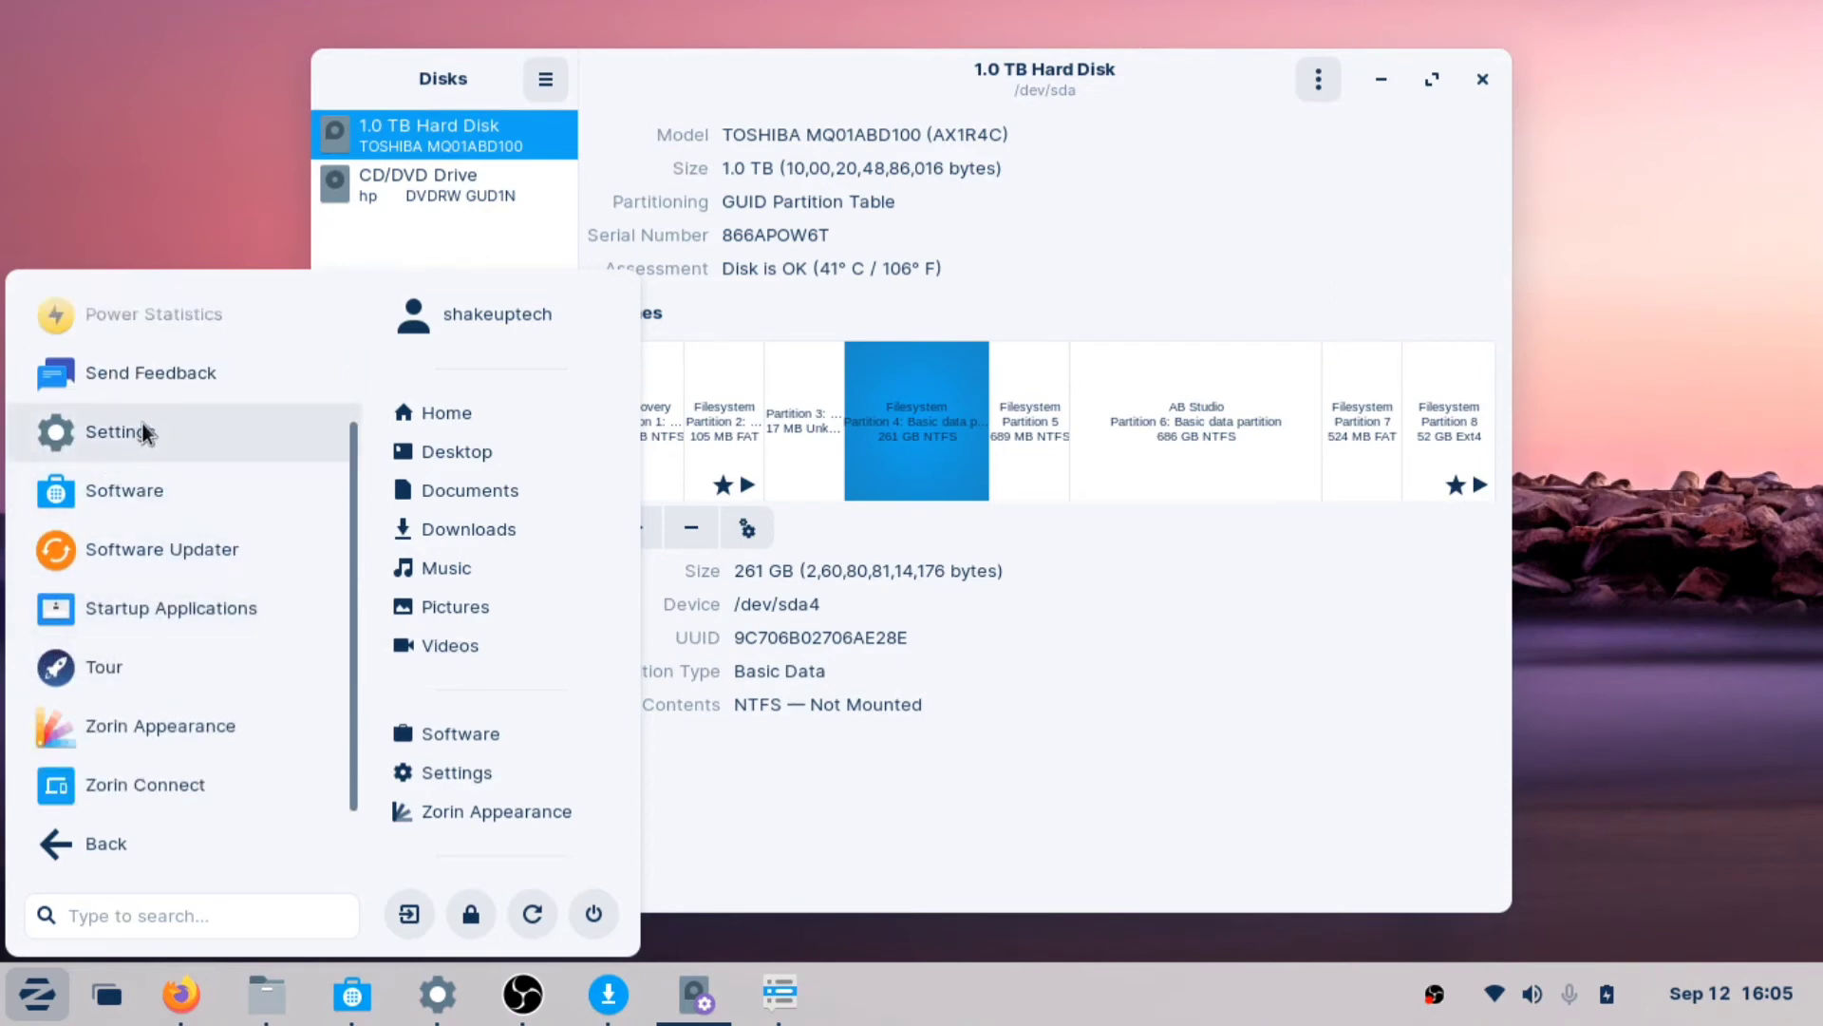
mouse_move(136, 463)
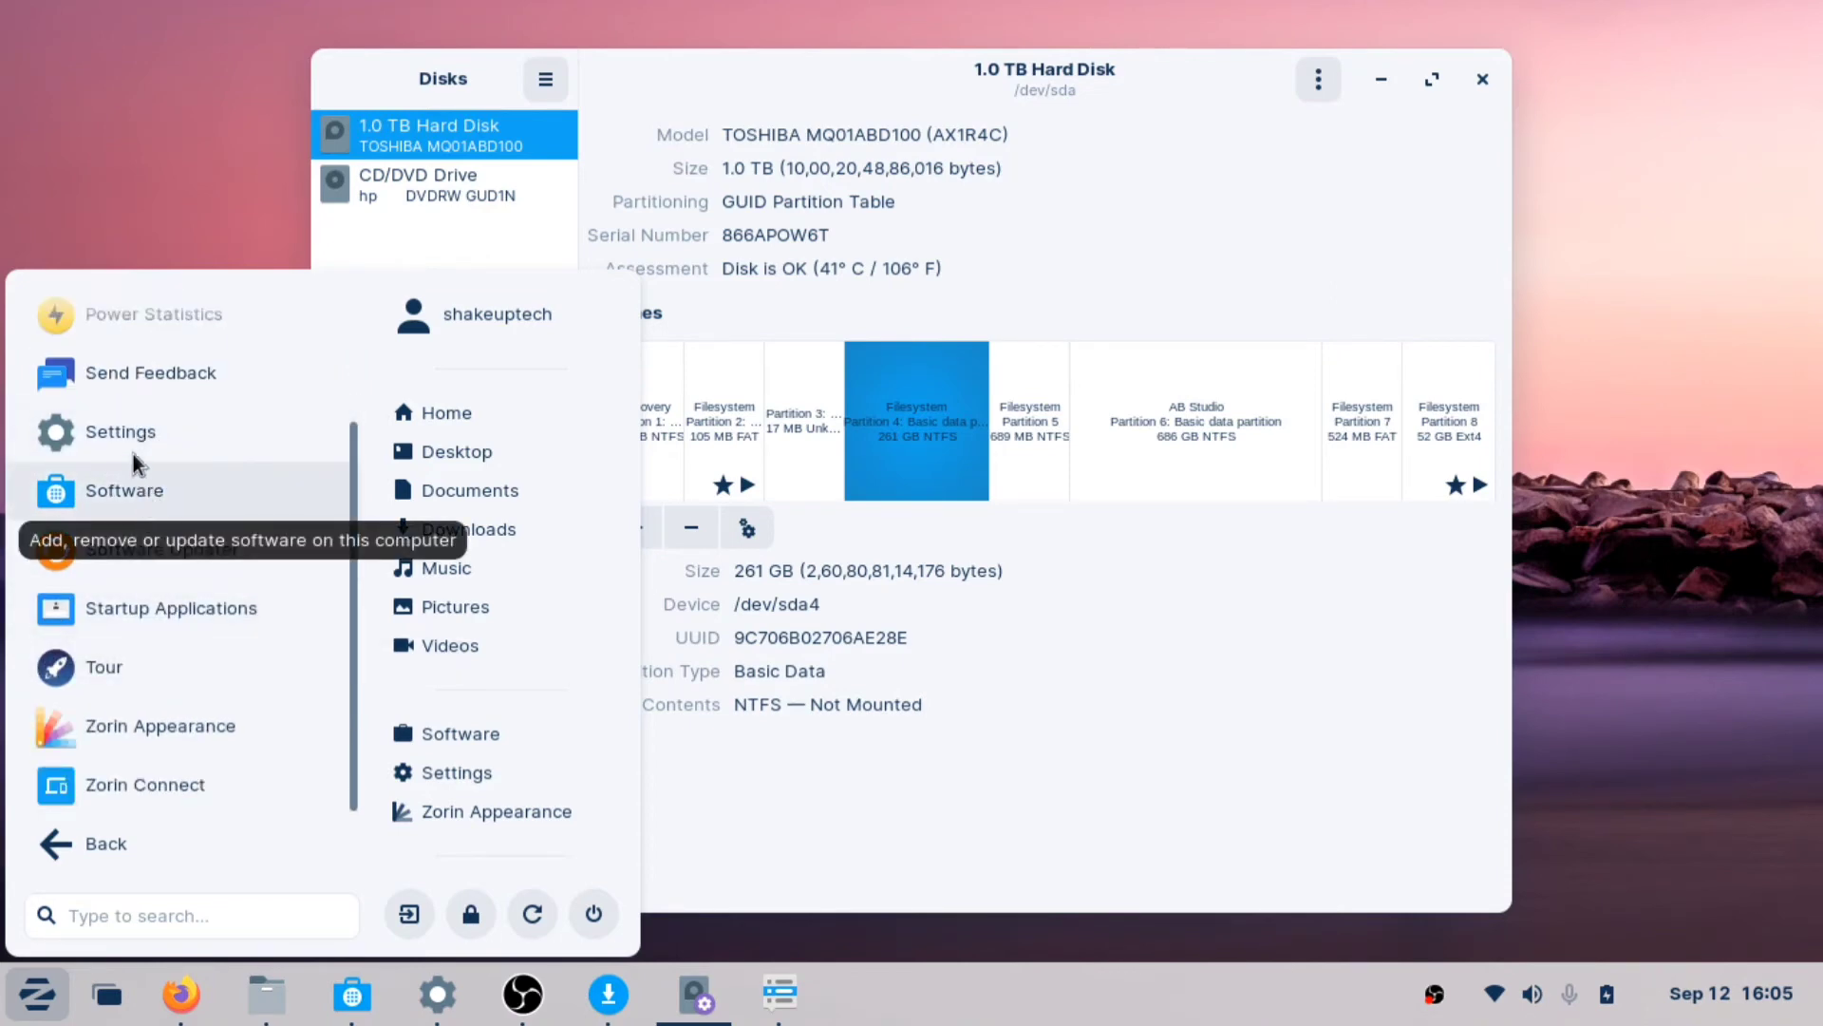
Open Software, view the Installed apps list and the Graphics & Photography category
left_click(123, 490)
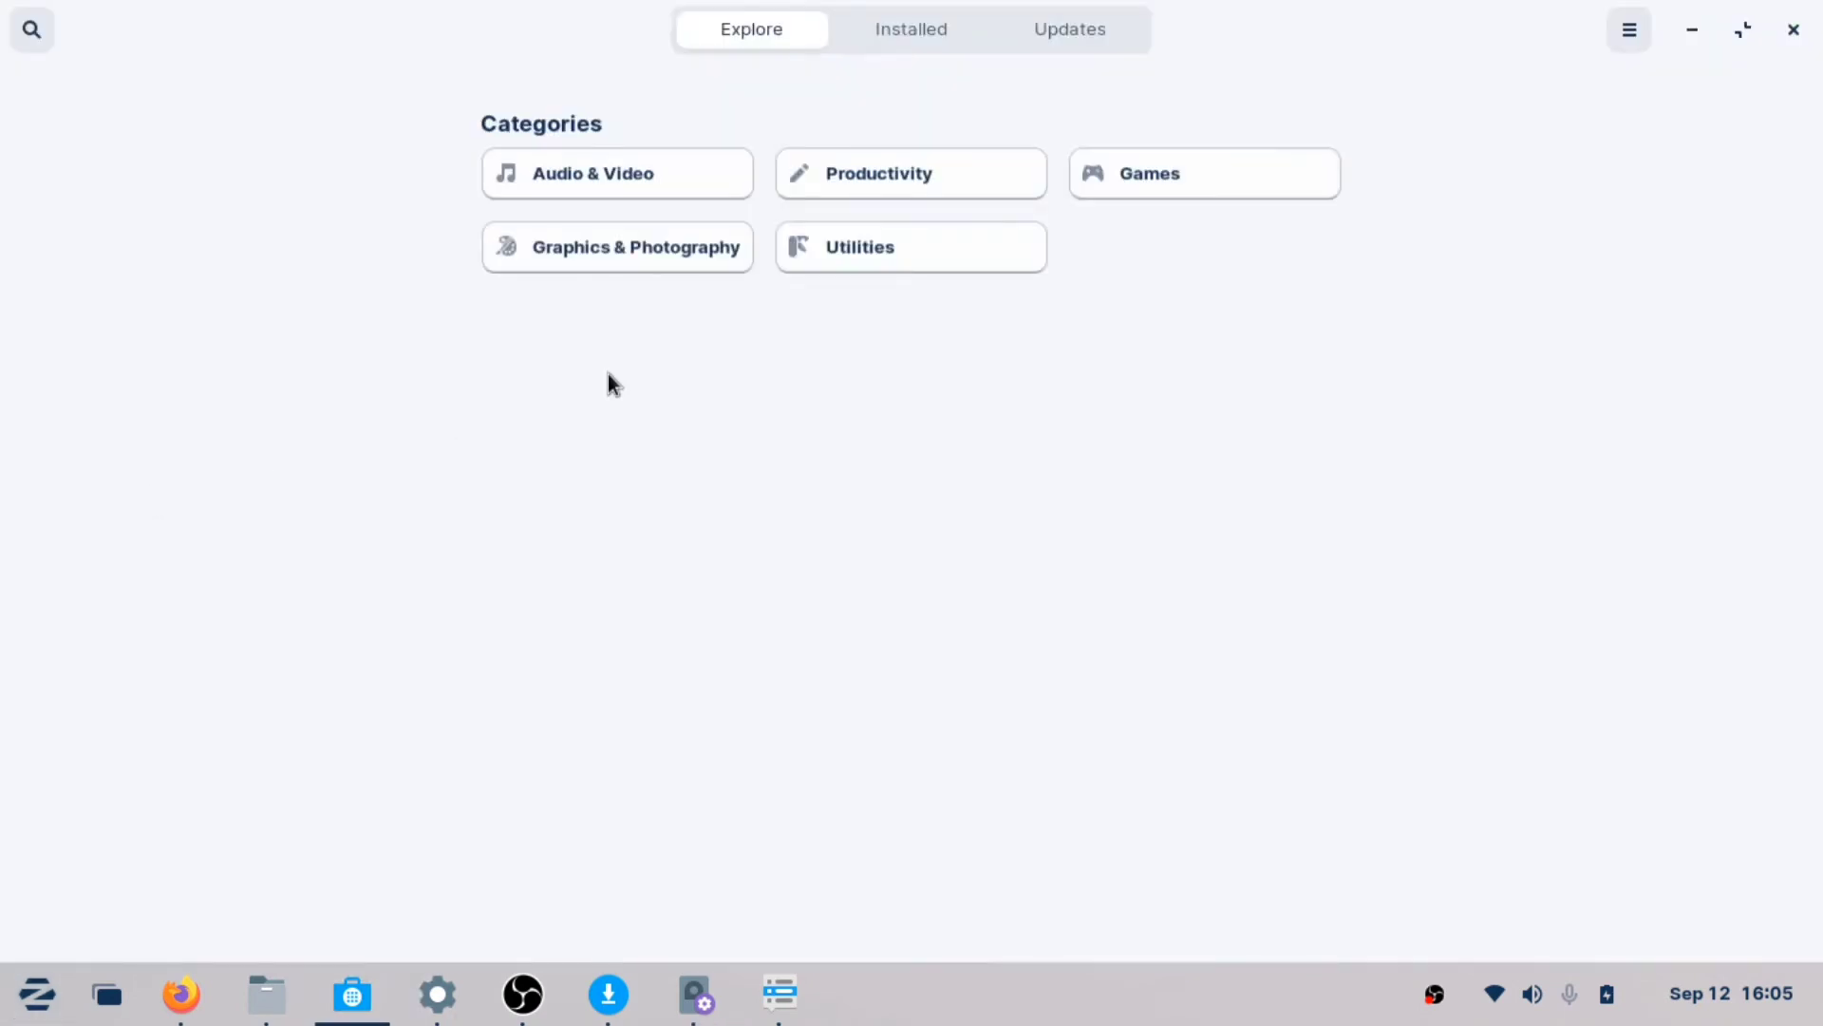
left_click(910, 31)
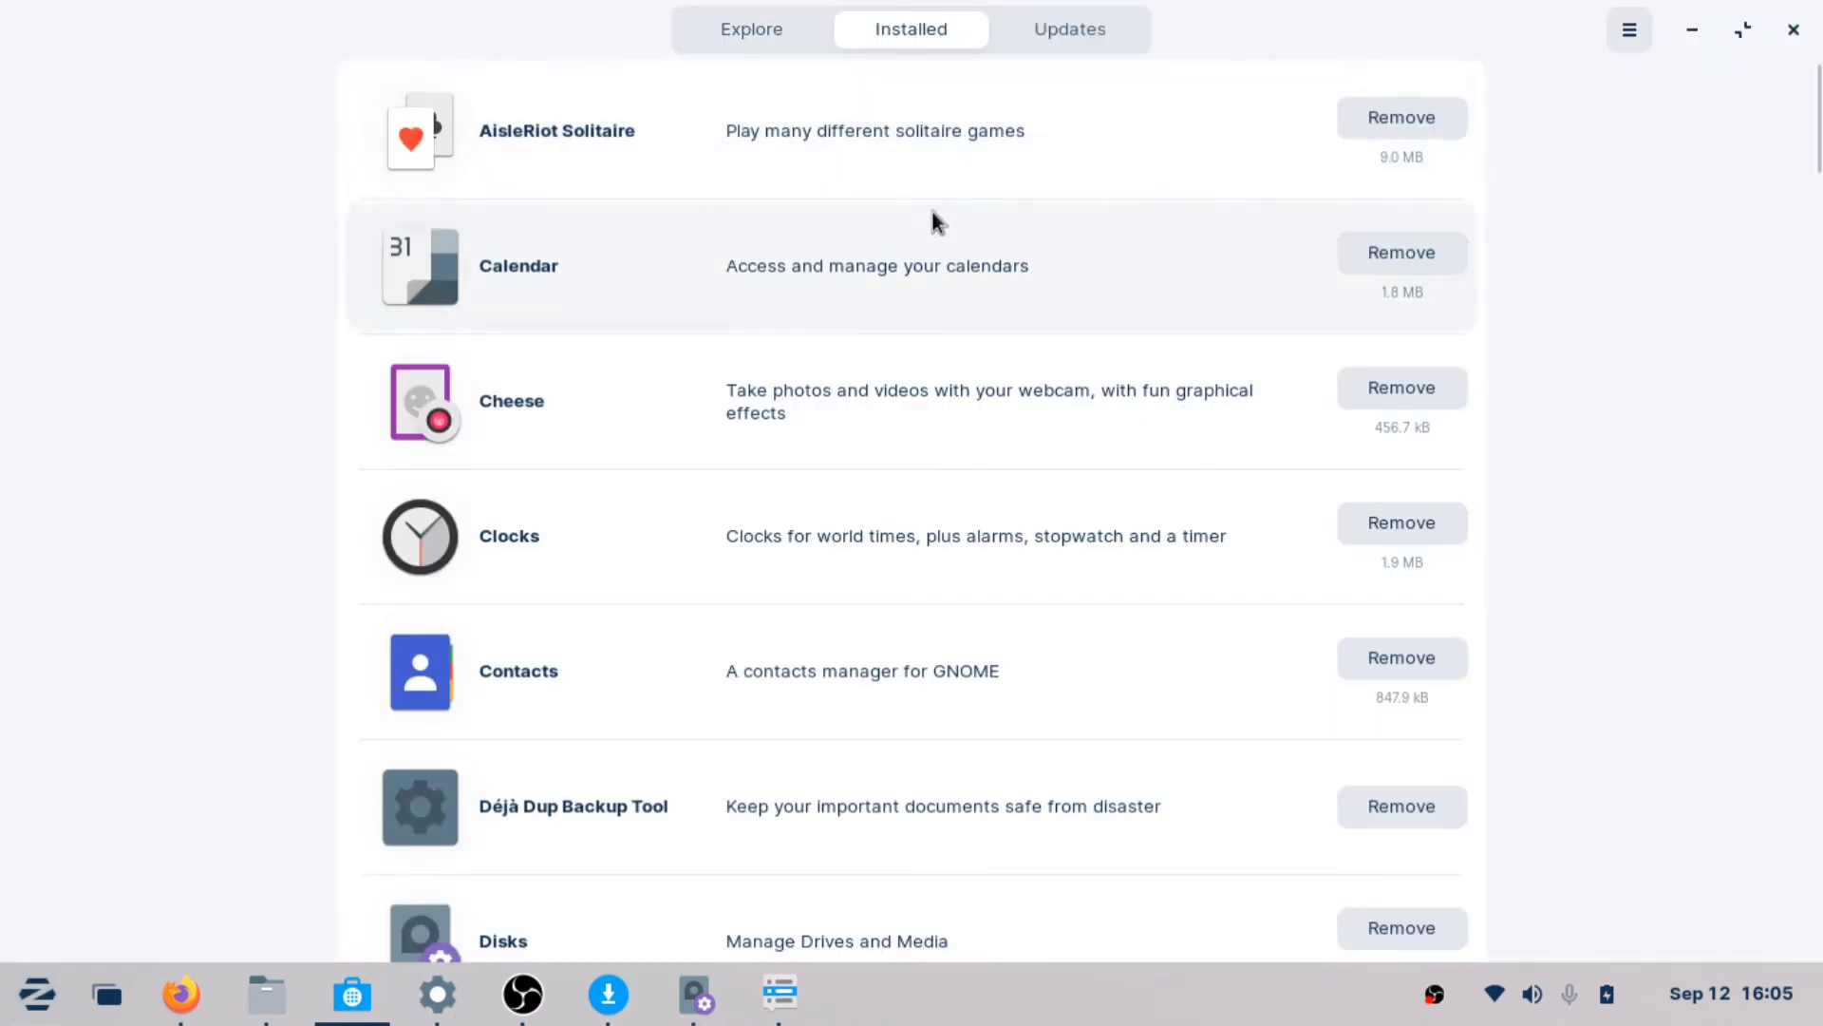
left_click(750, 30)
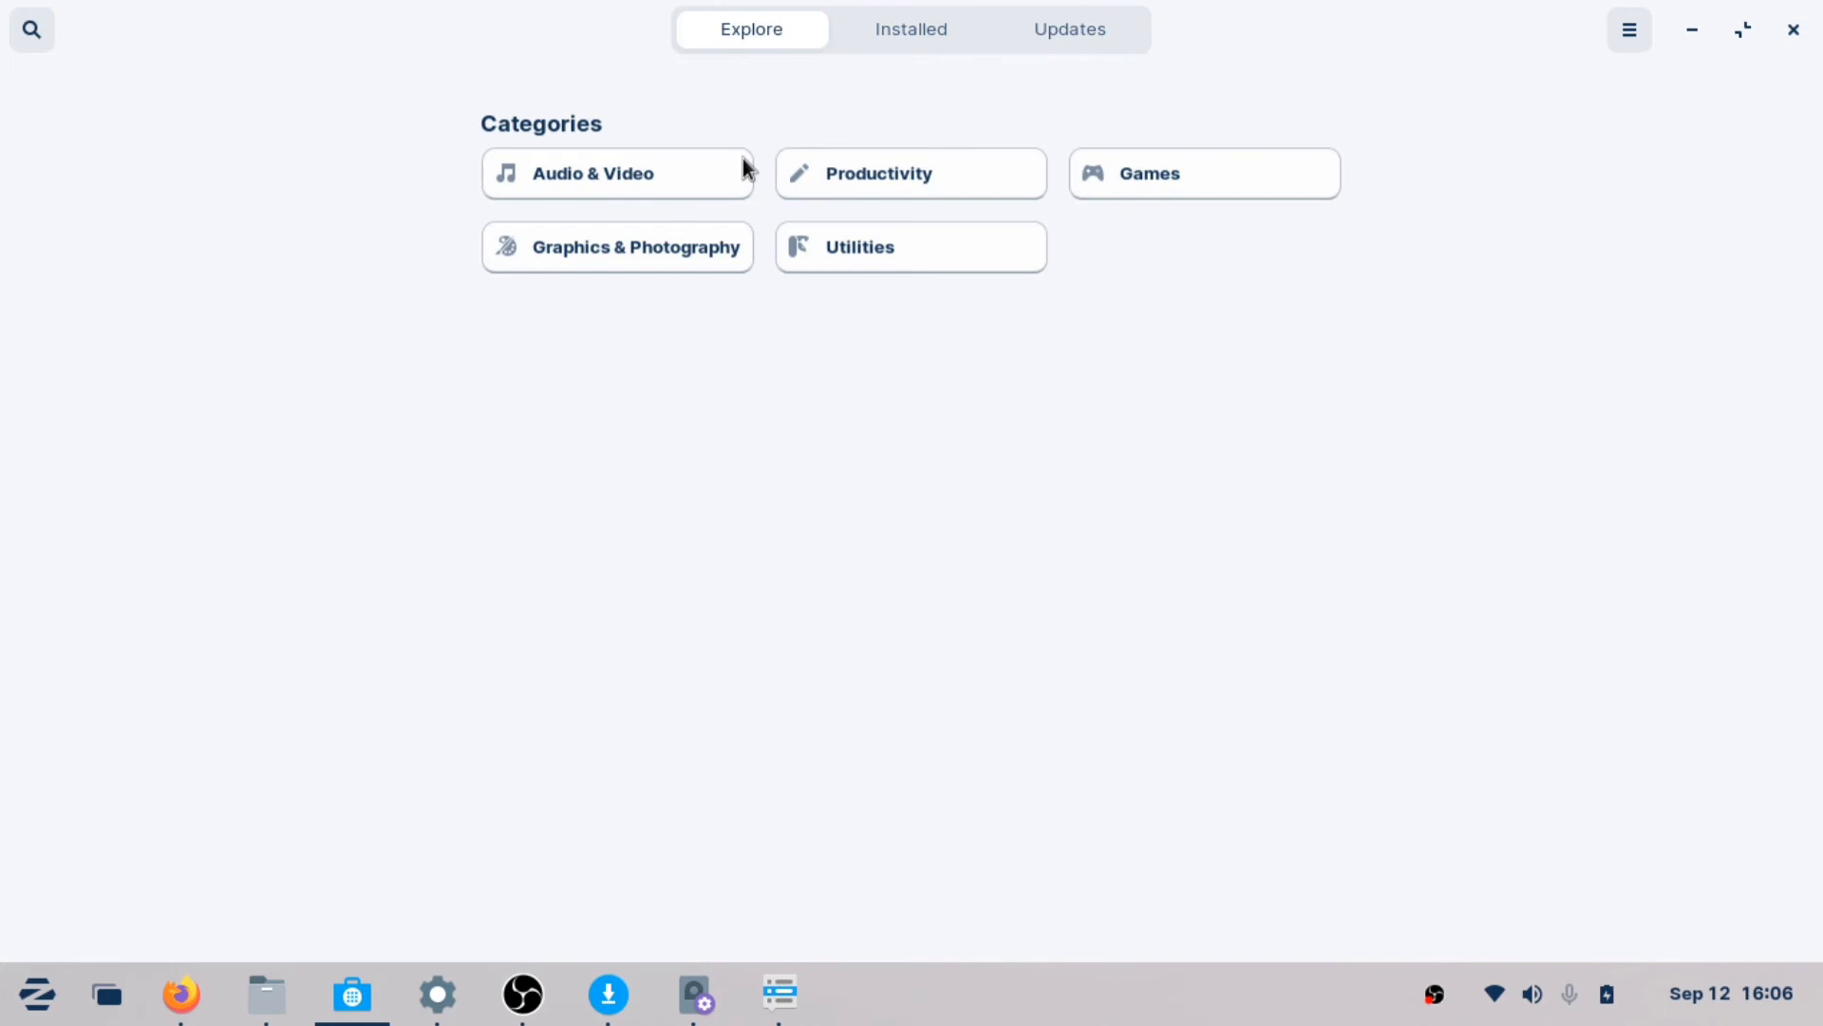
left_click(617, 247)
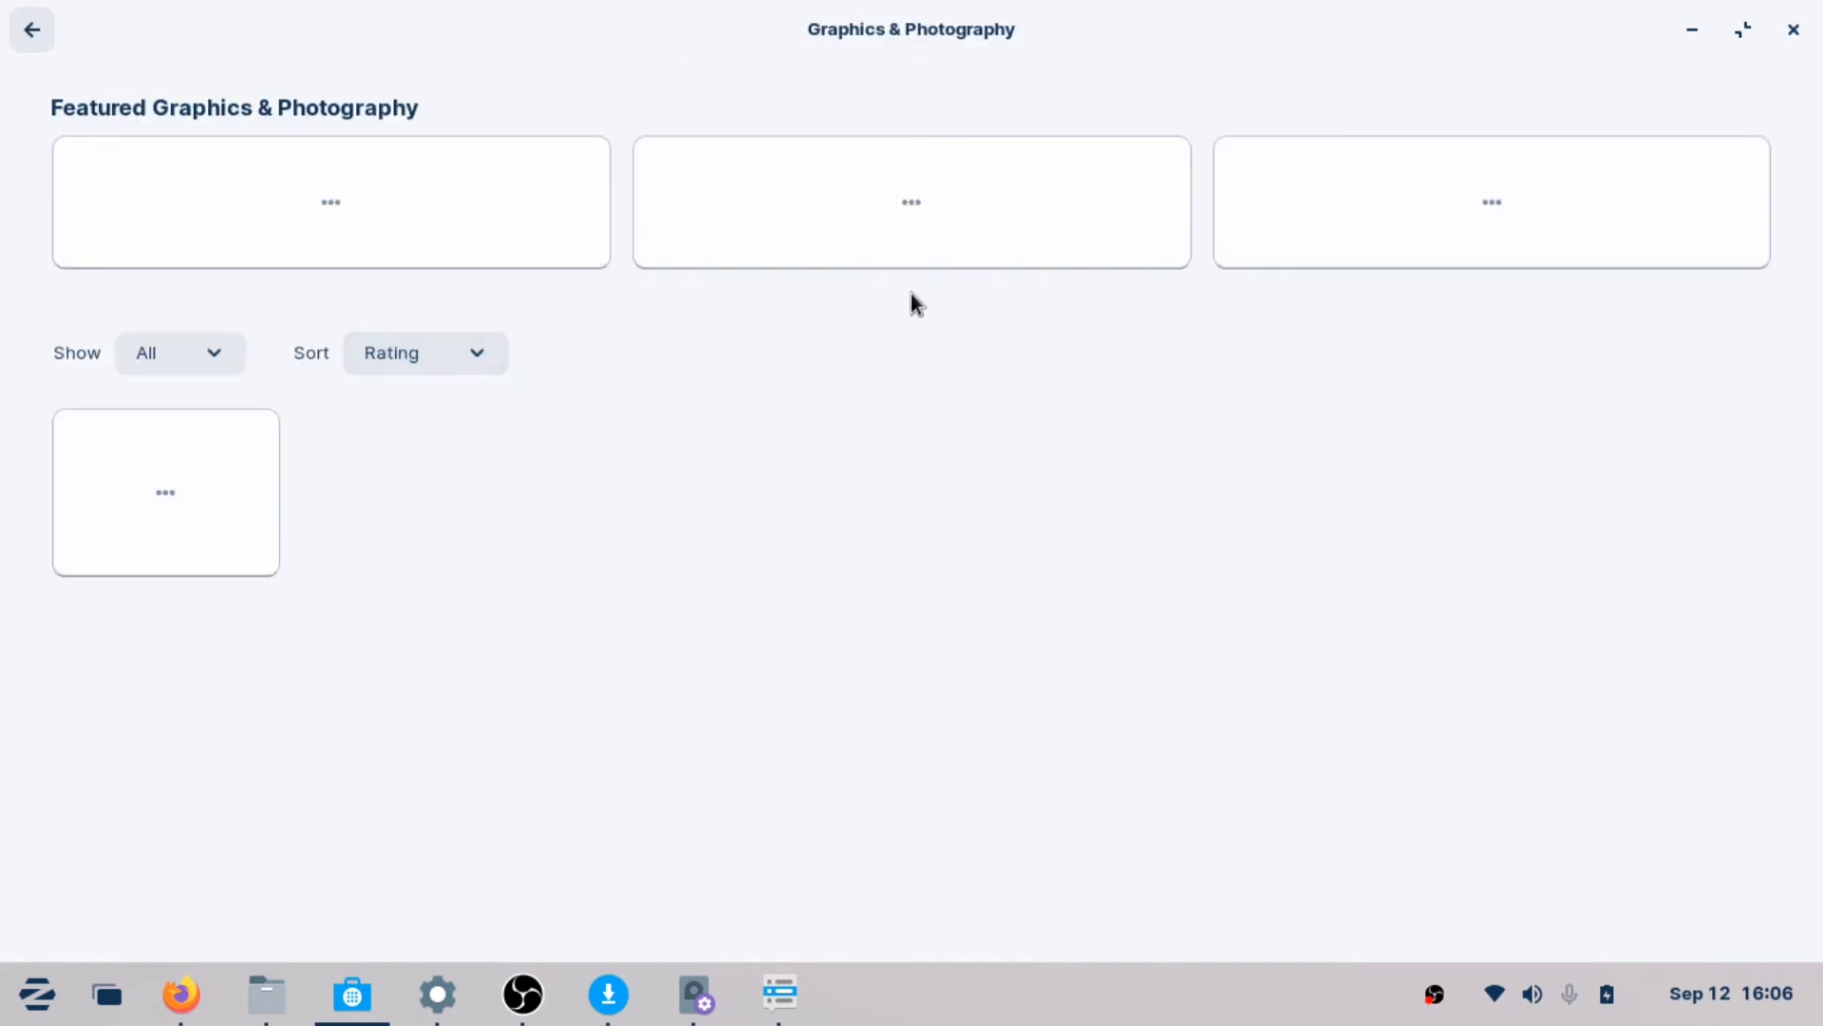
left_click(28, 30)
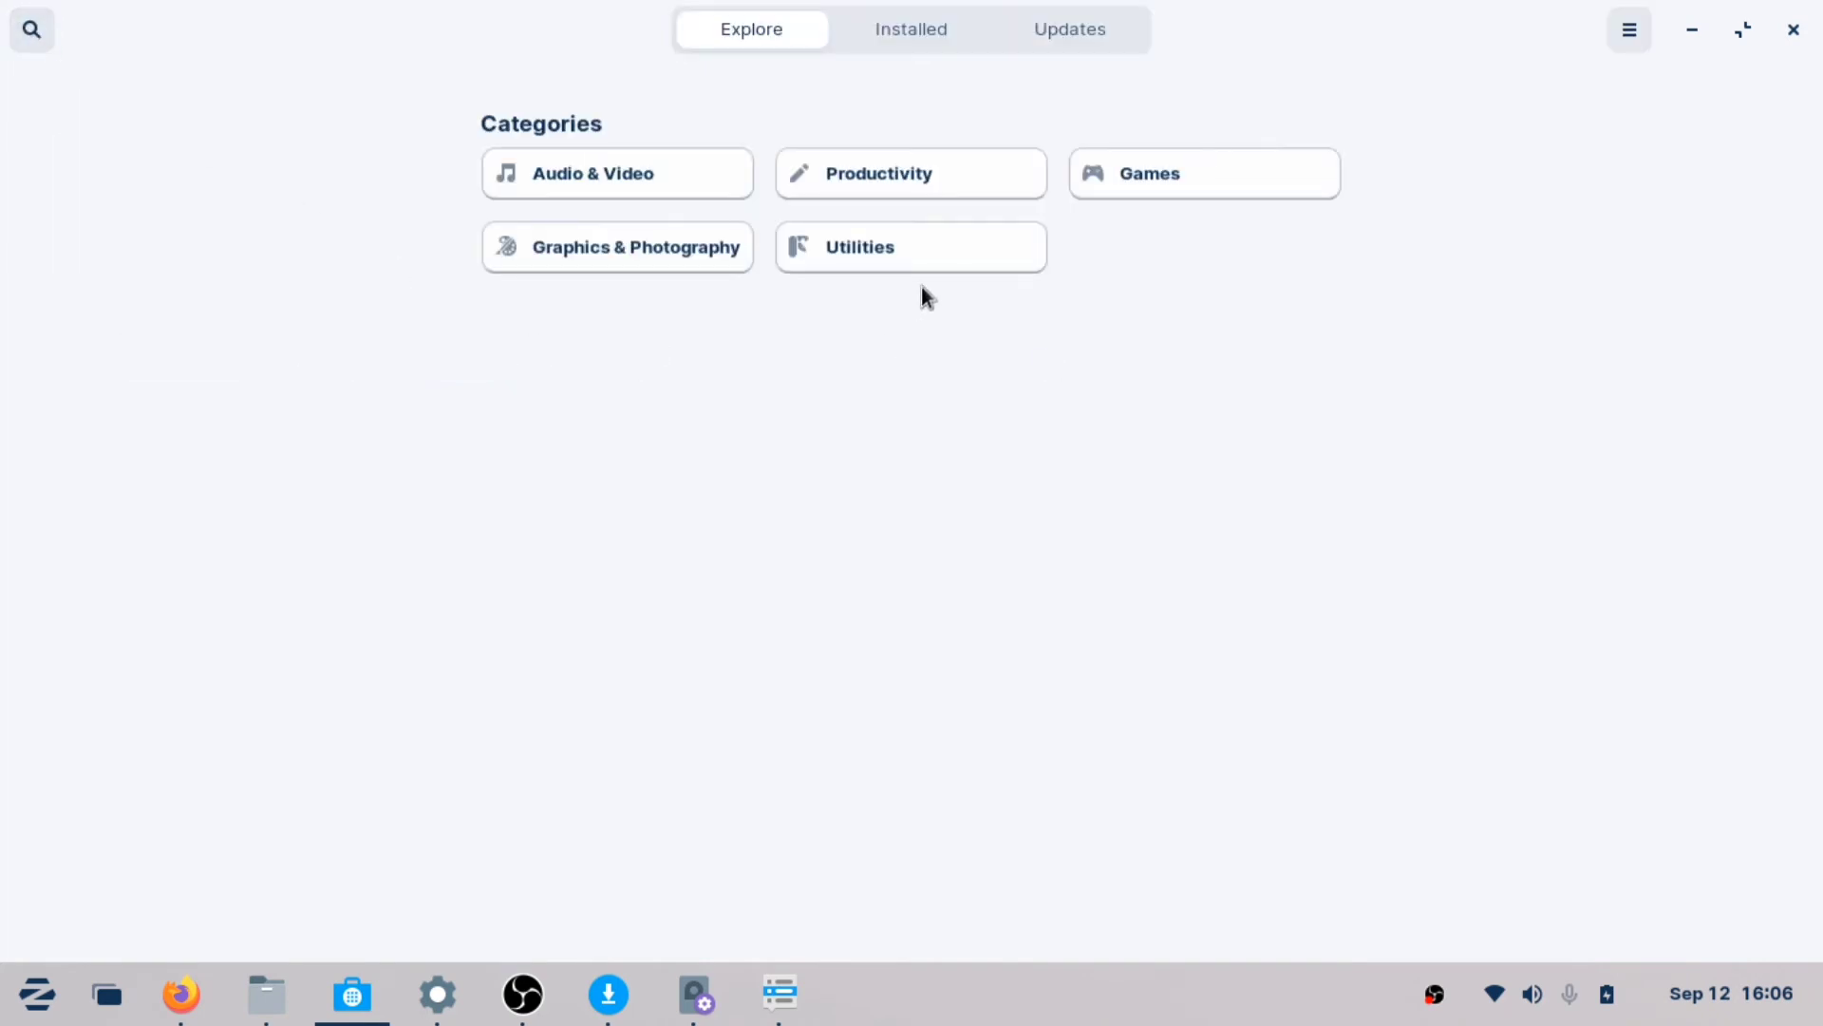
Browse the Utilities and Audio & Video categories, then leave Software for Zorin Appearance
left_click(911, 247)
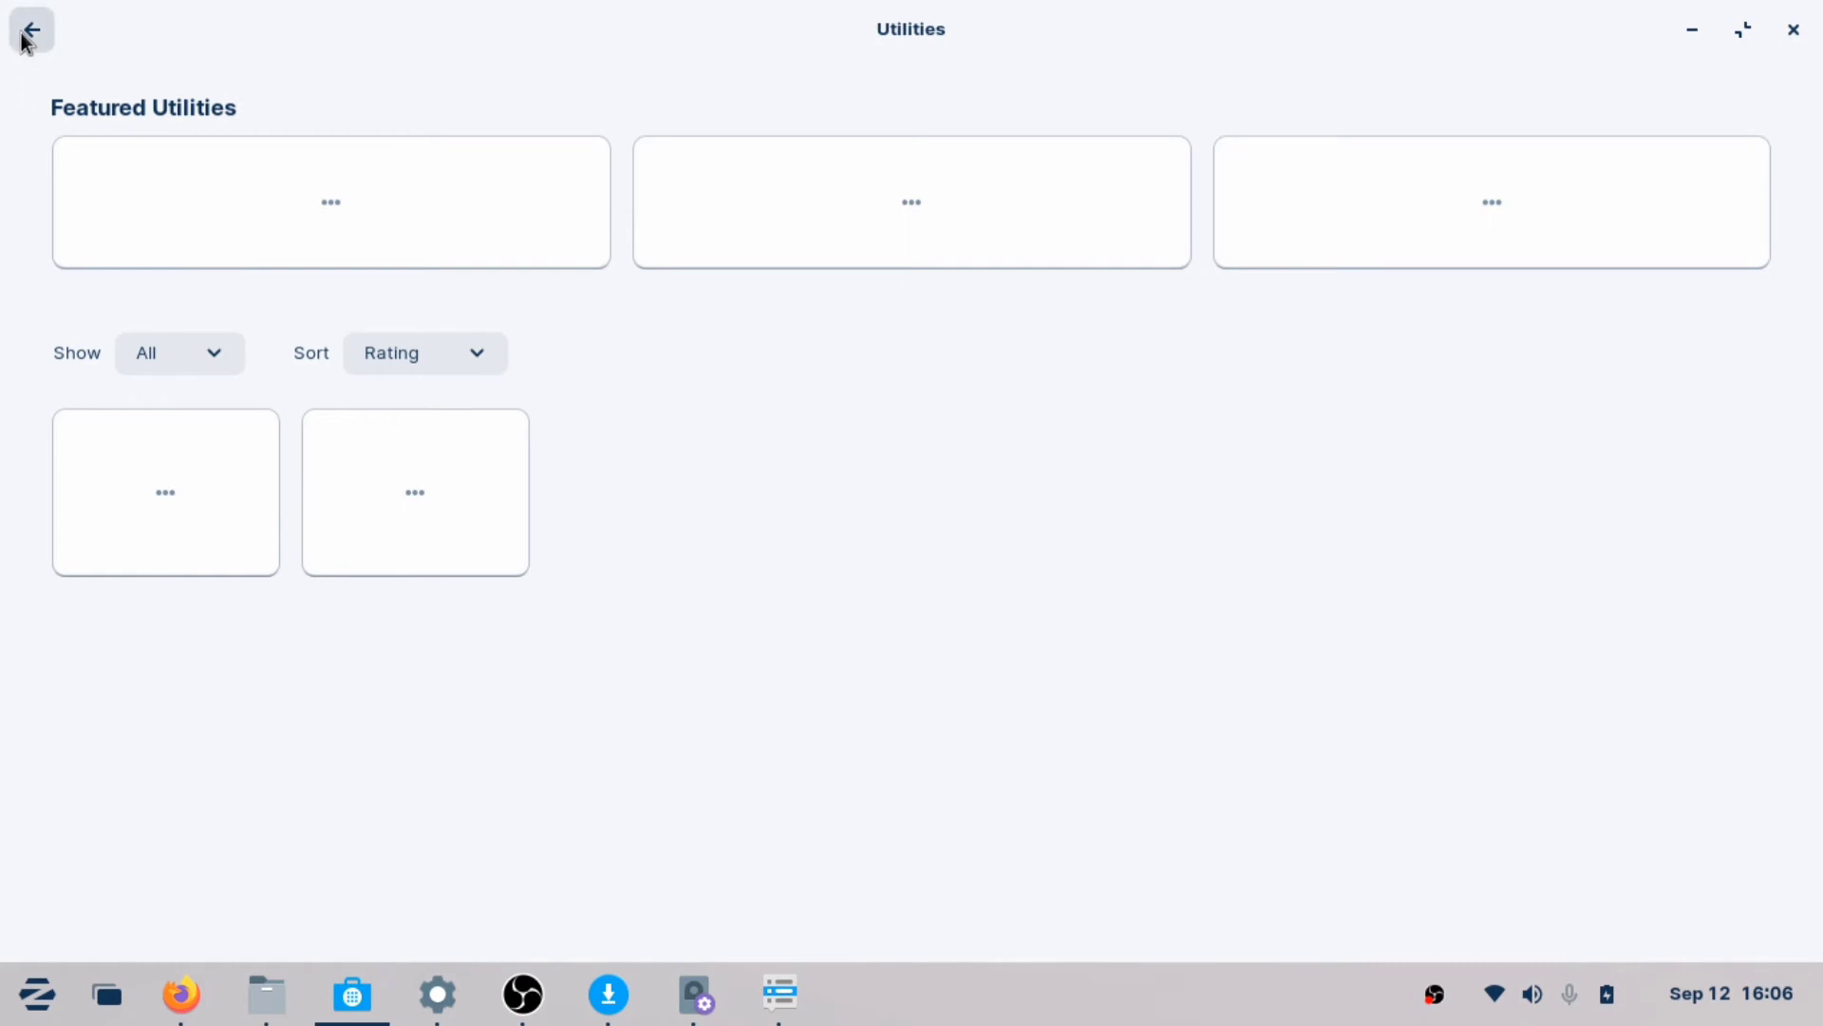
left_click(30, 31)
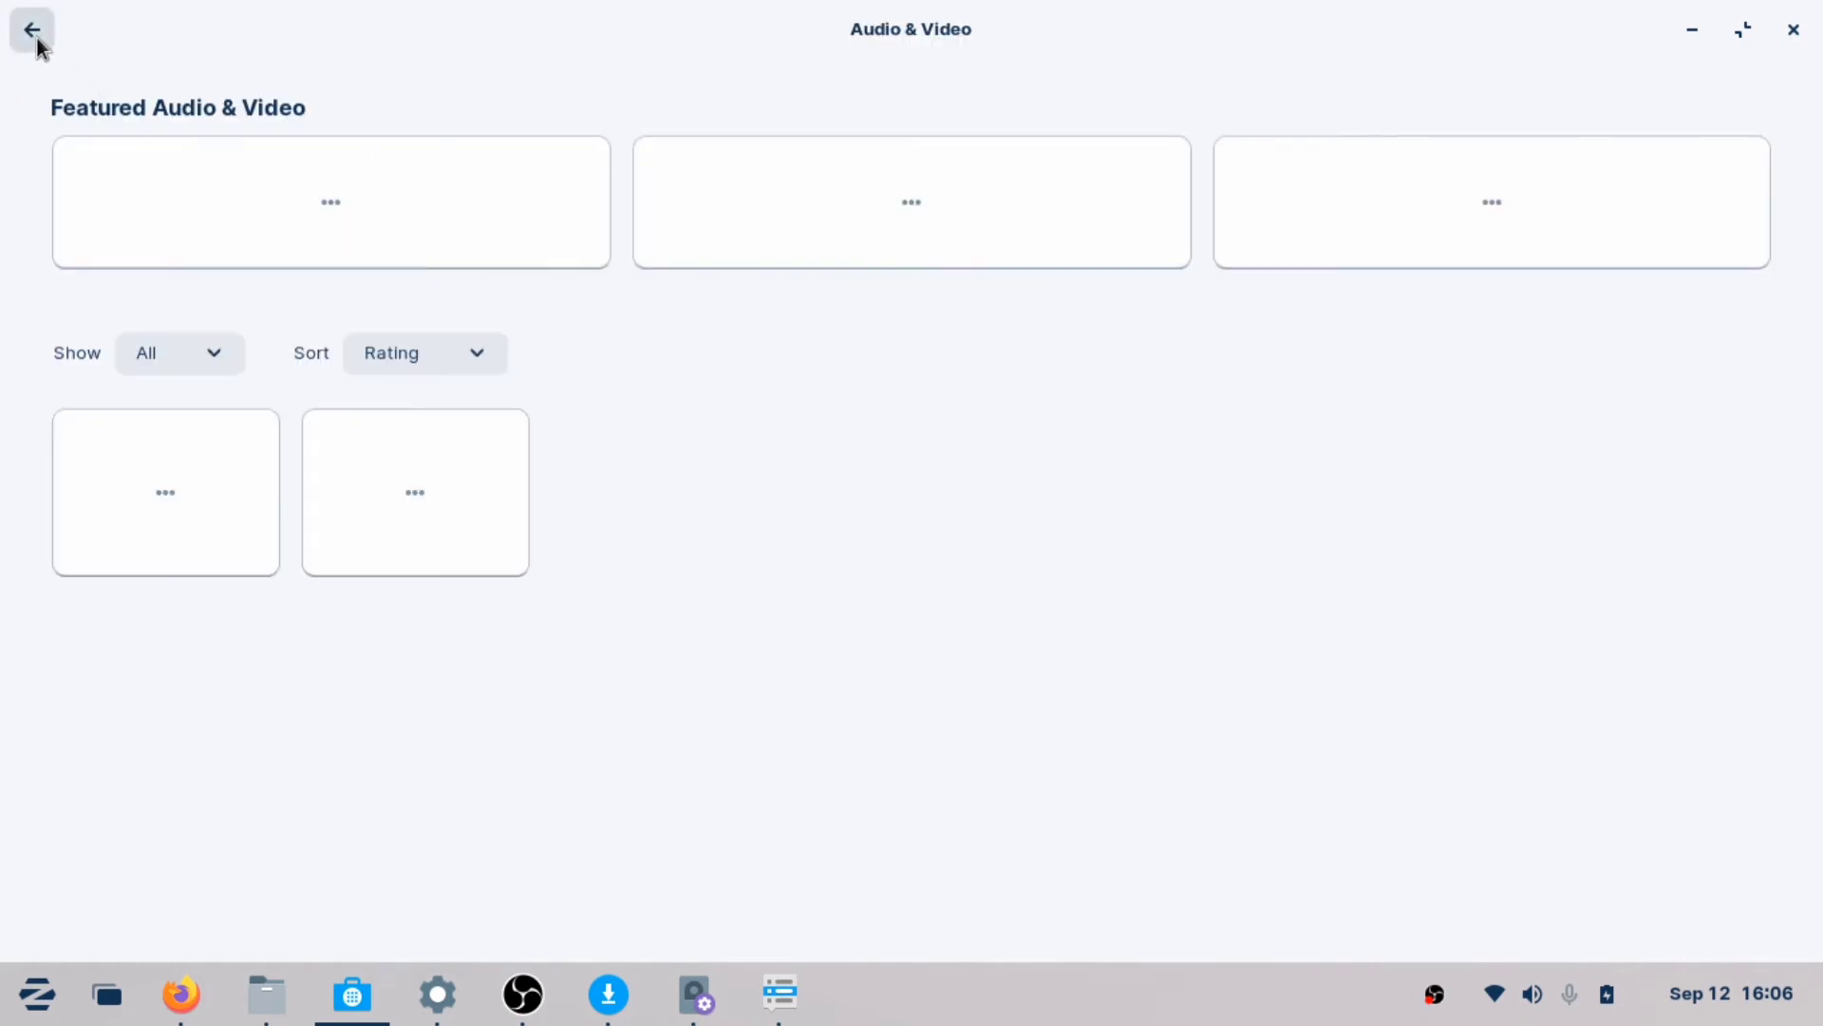
left_click(31, 31)
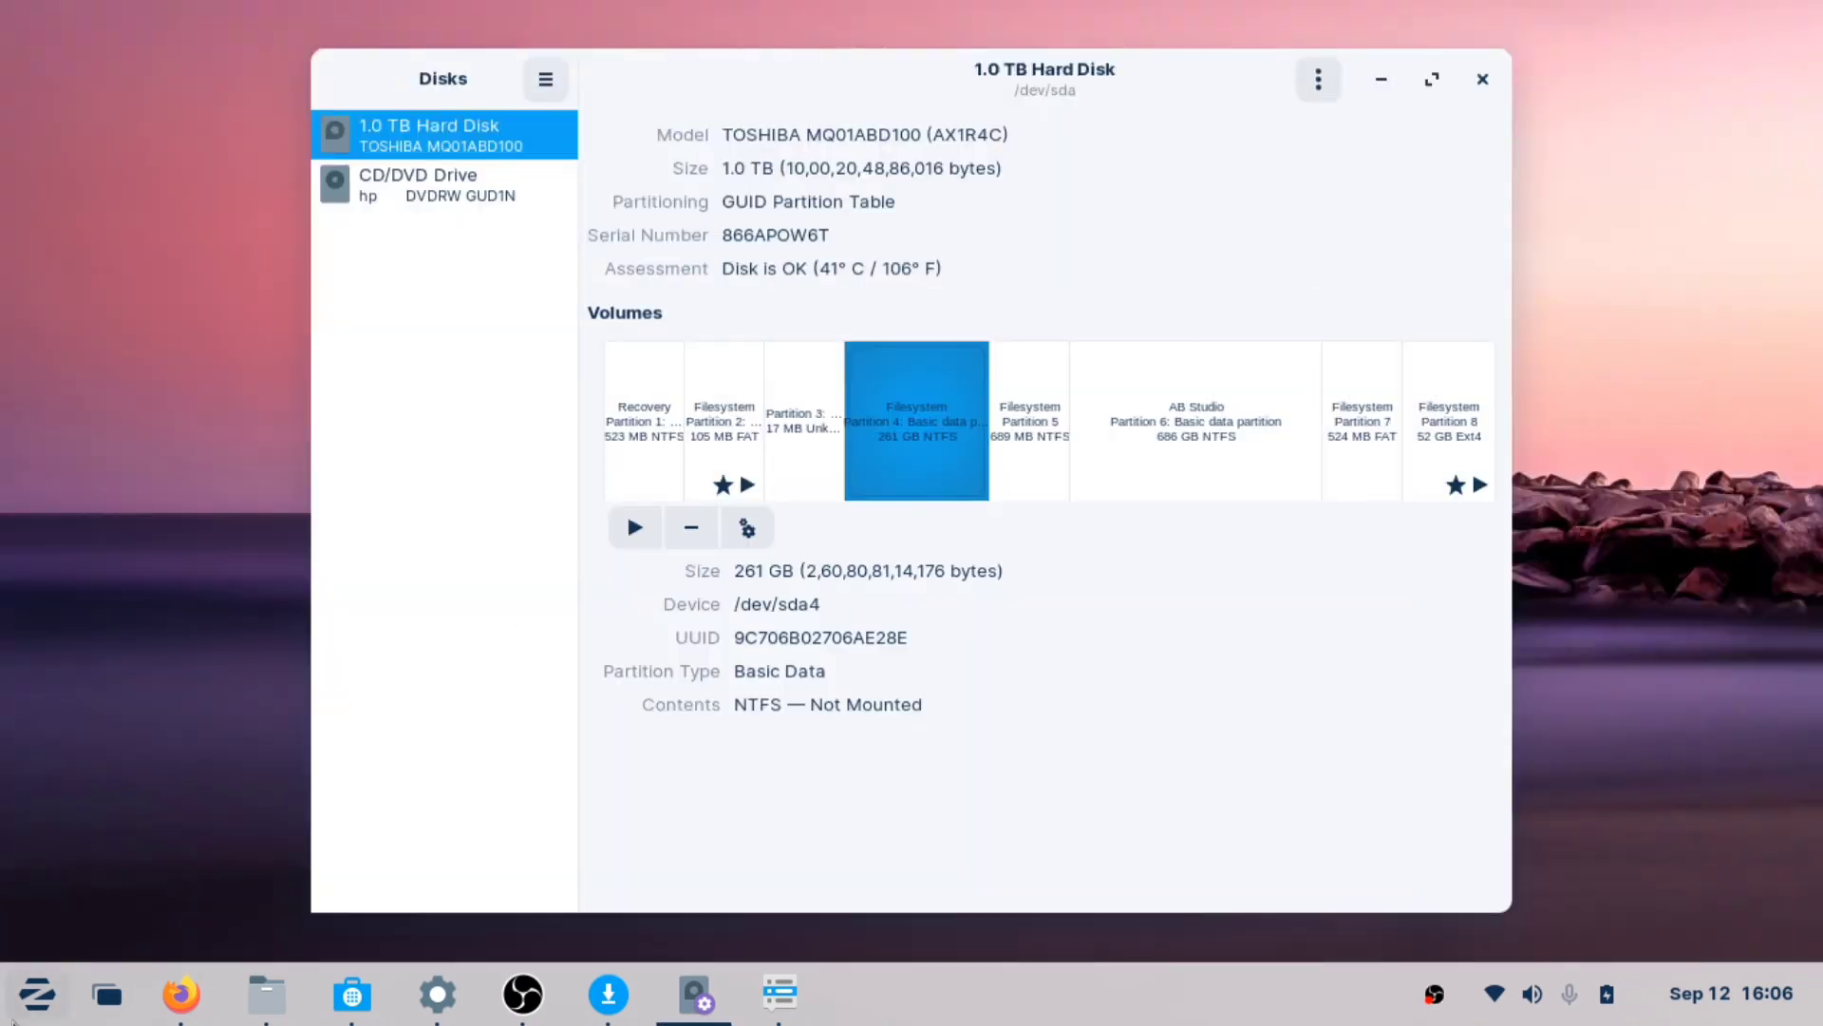
left_click(33, 992)
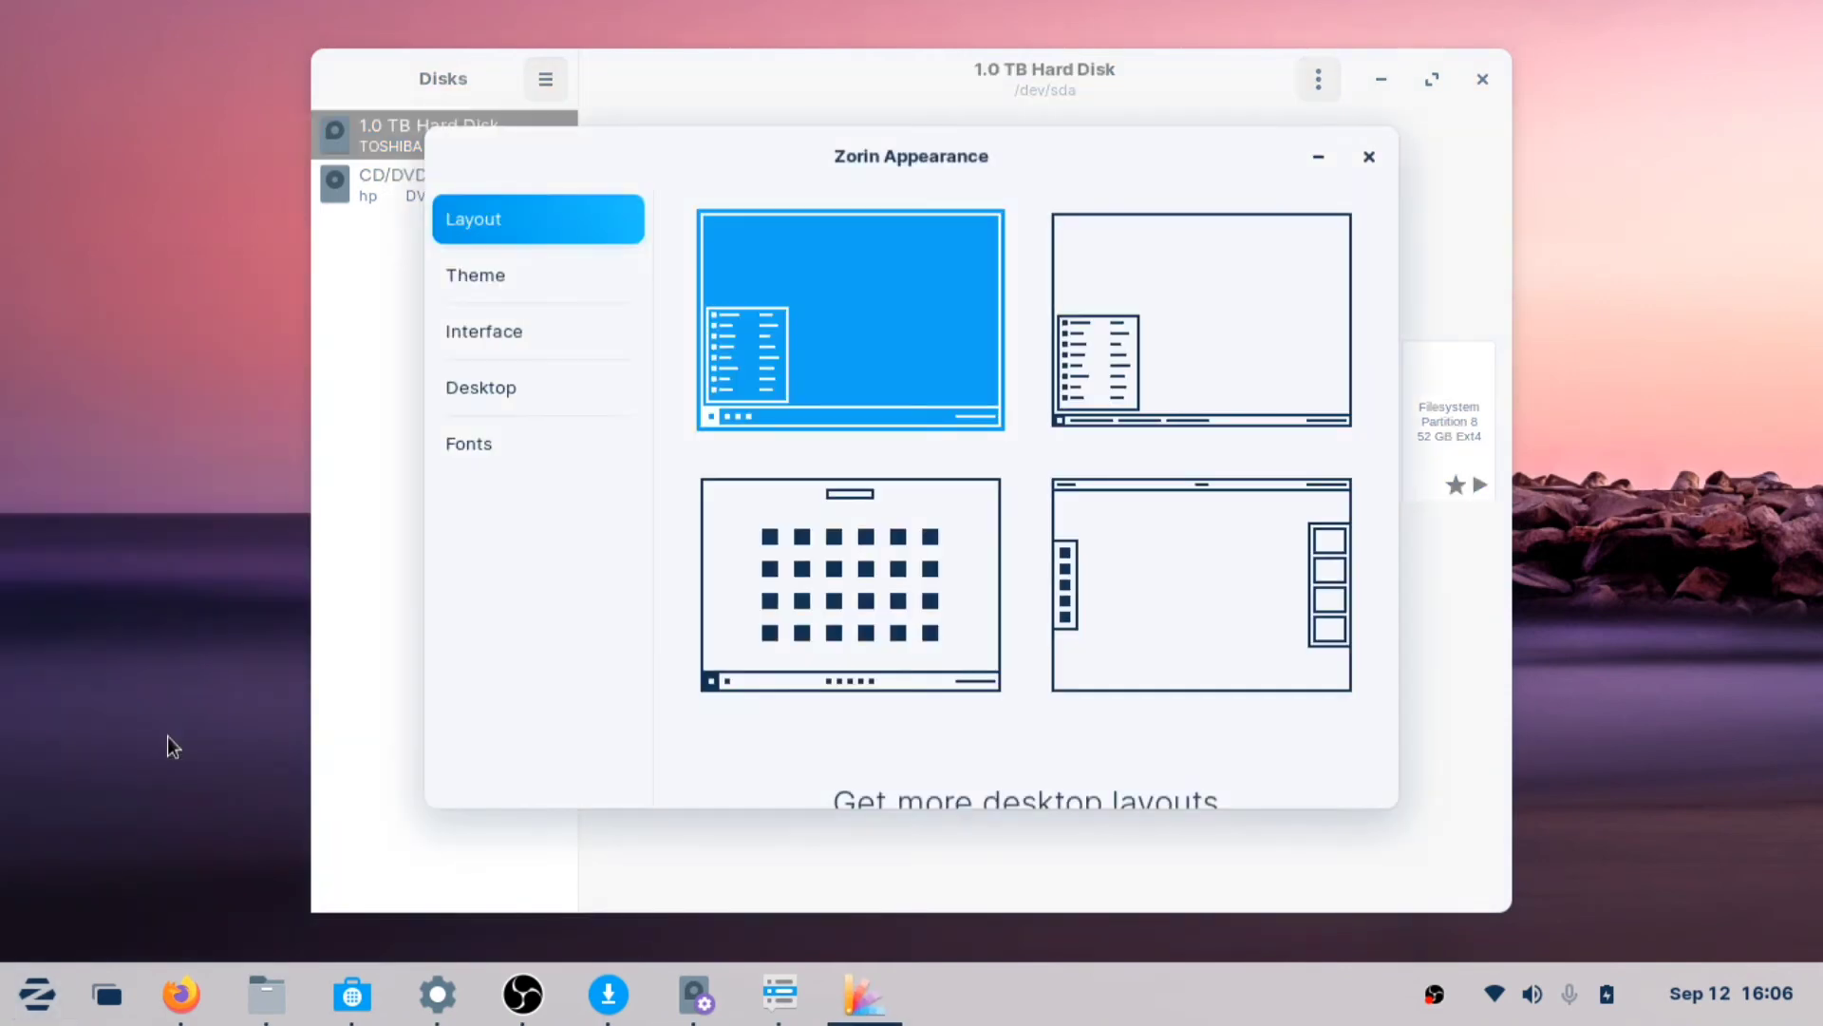
mouse_move(1086, 374)
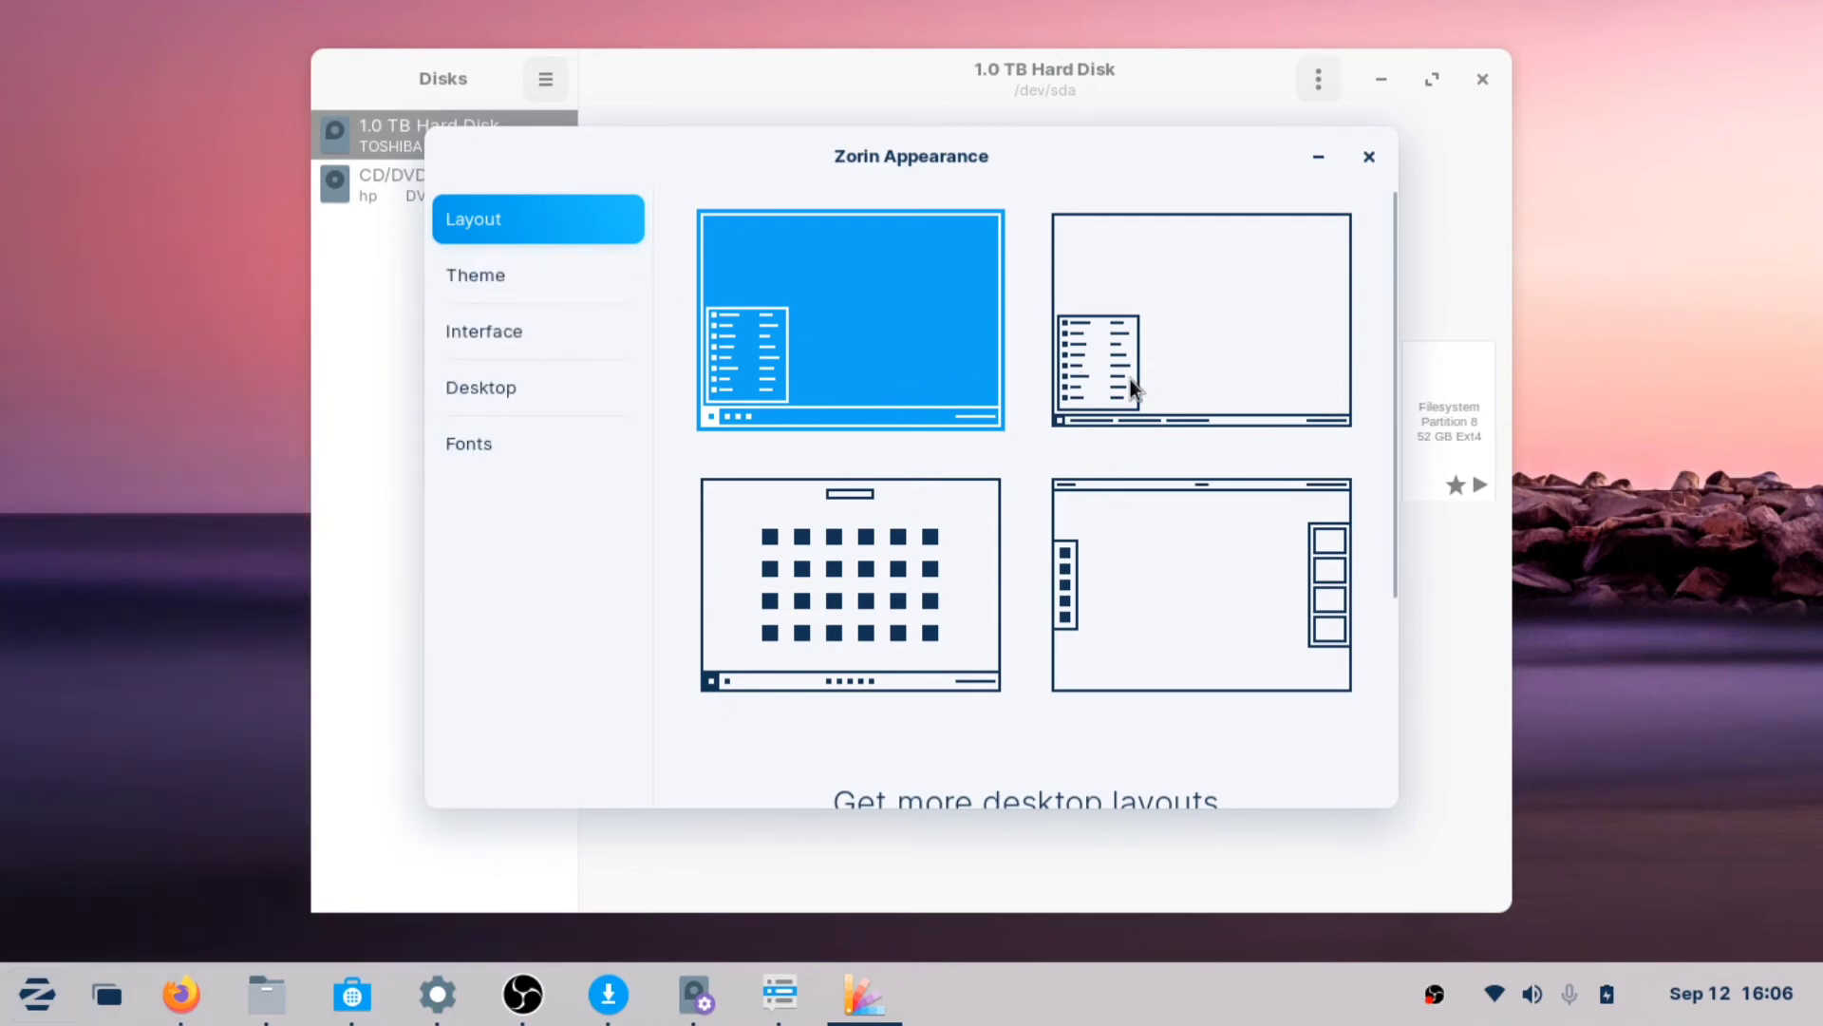
Try the window-list taskbar, centred-icons and top-bar-with-docks layouts in Zorin Appearance
left_click(1200, 319)
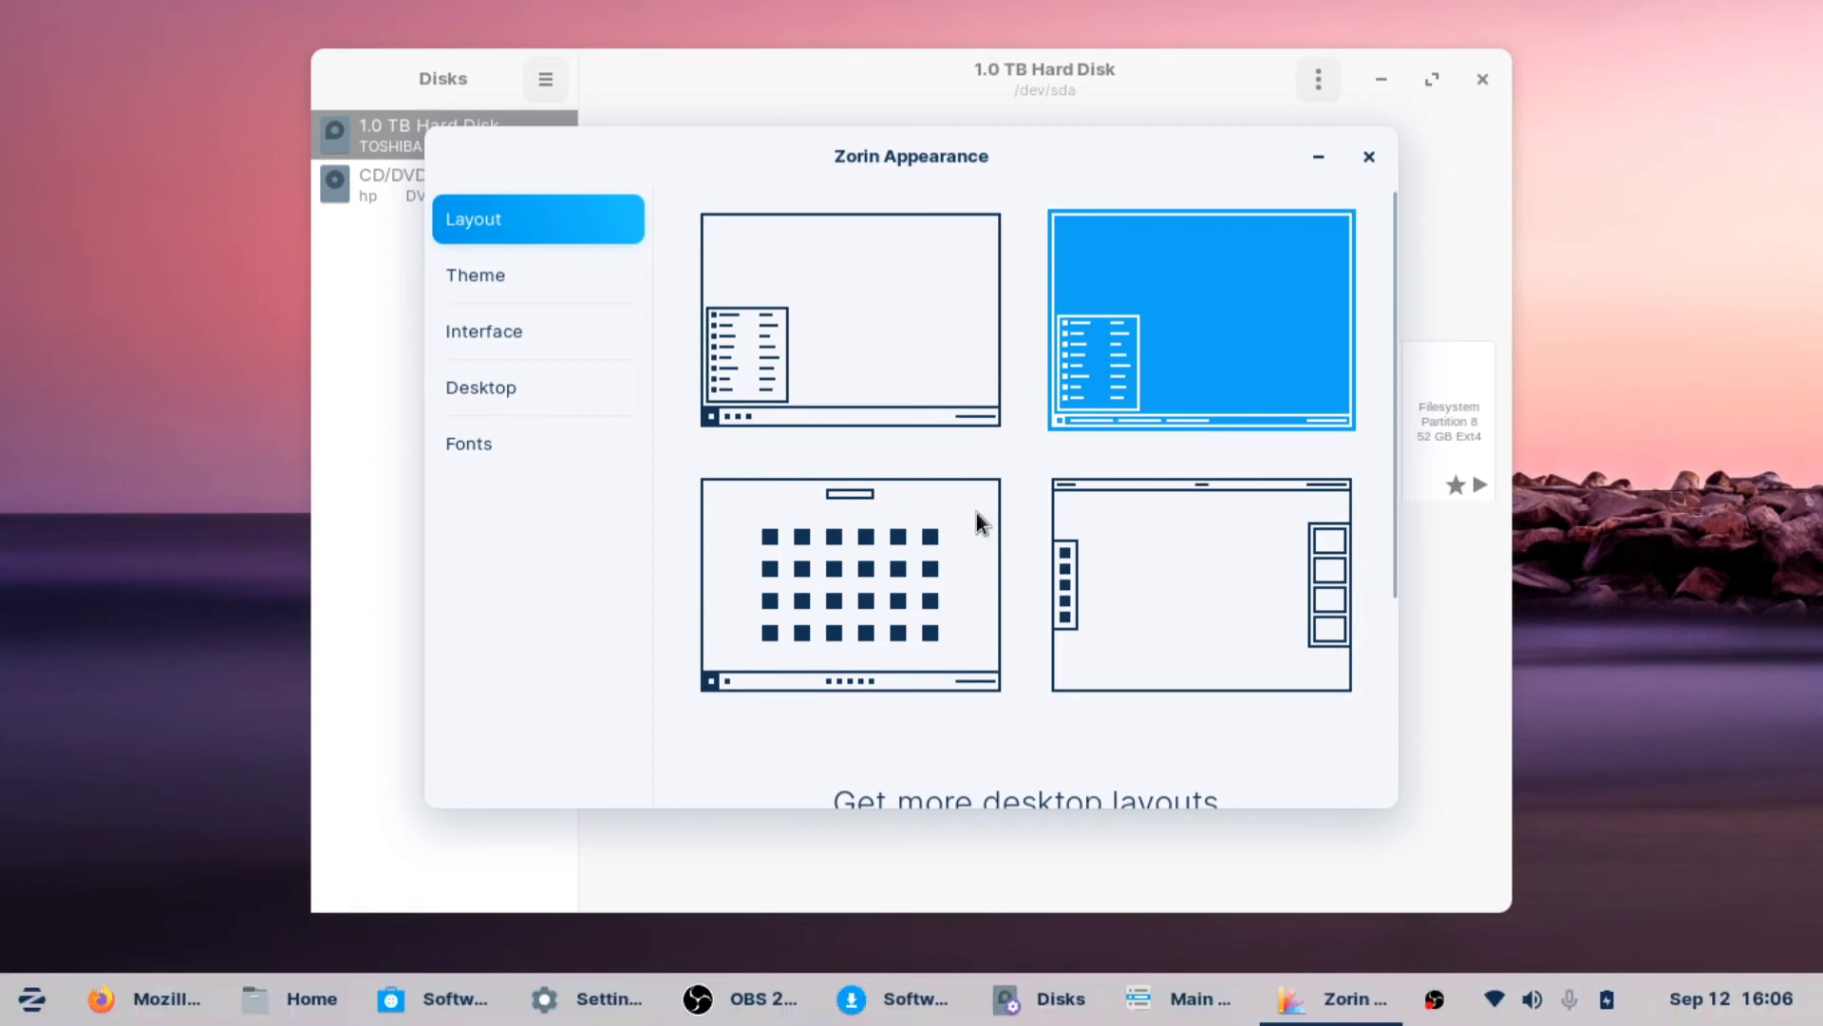
left_click(36, 1000)
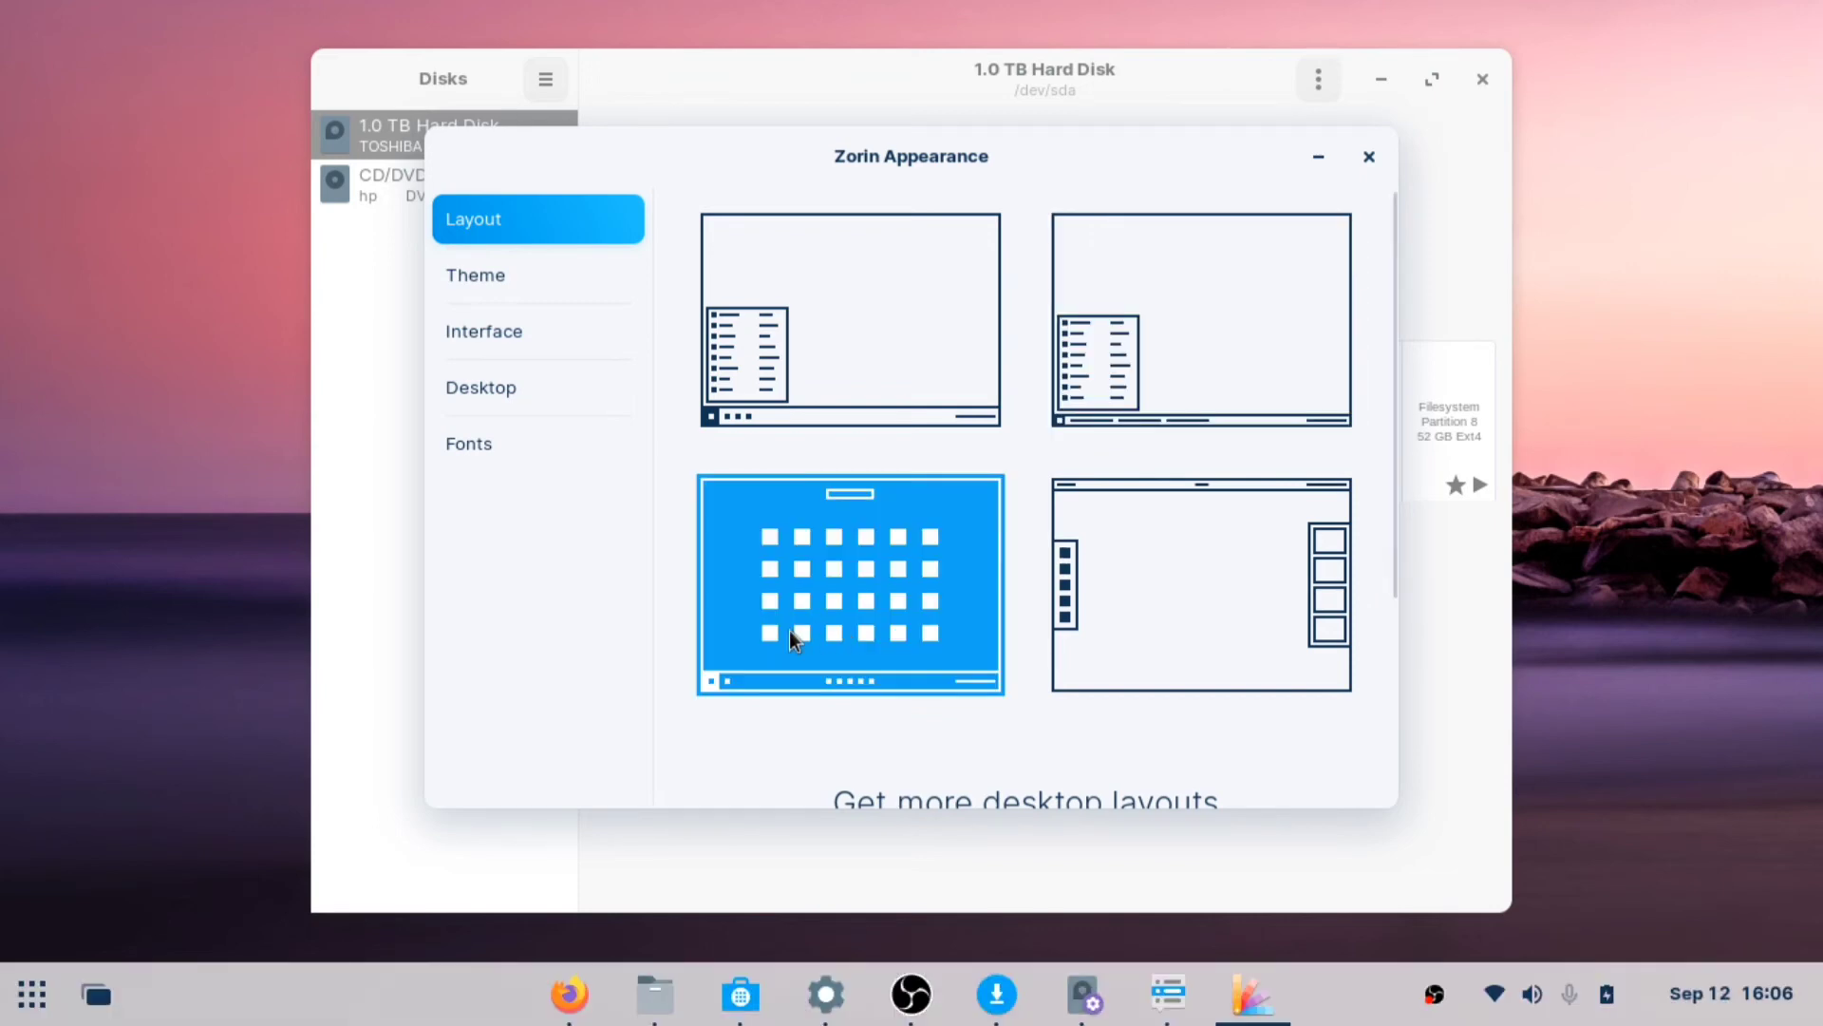
mouse_move(935, 974)
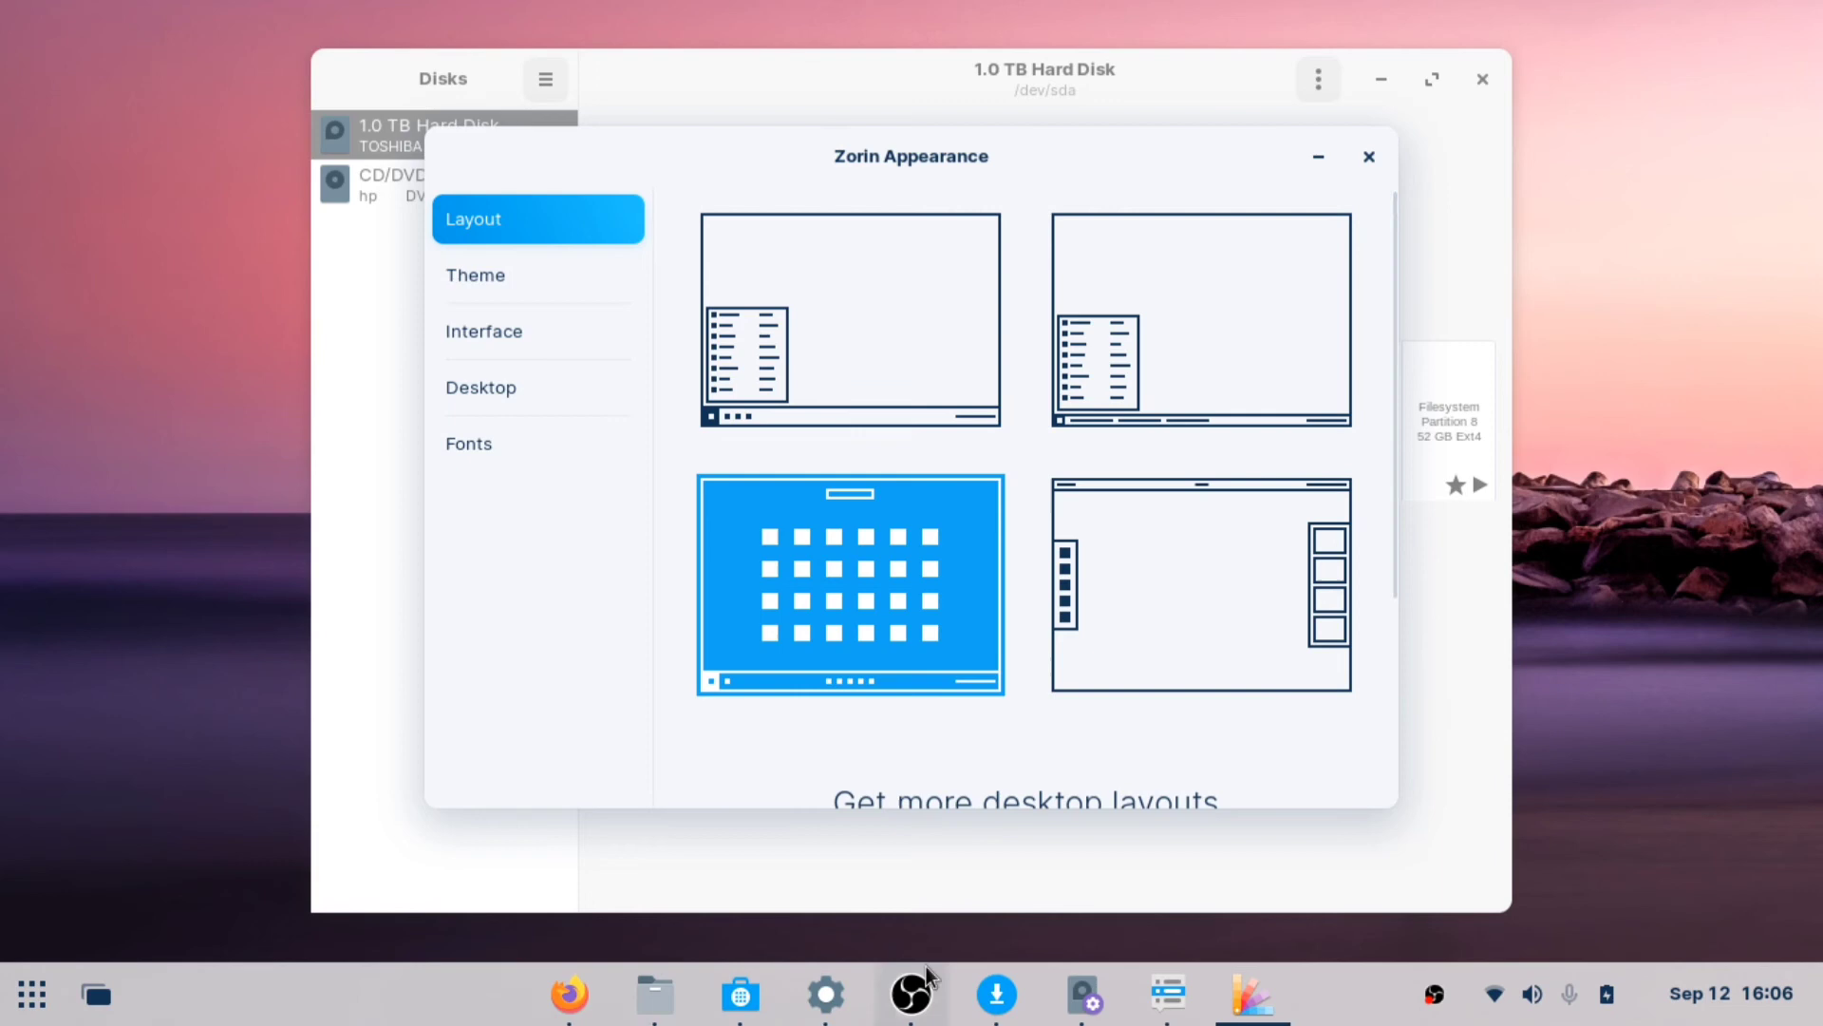
mouse_move(1254, 1005)
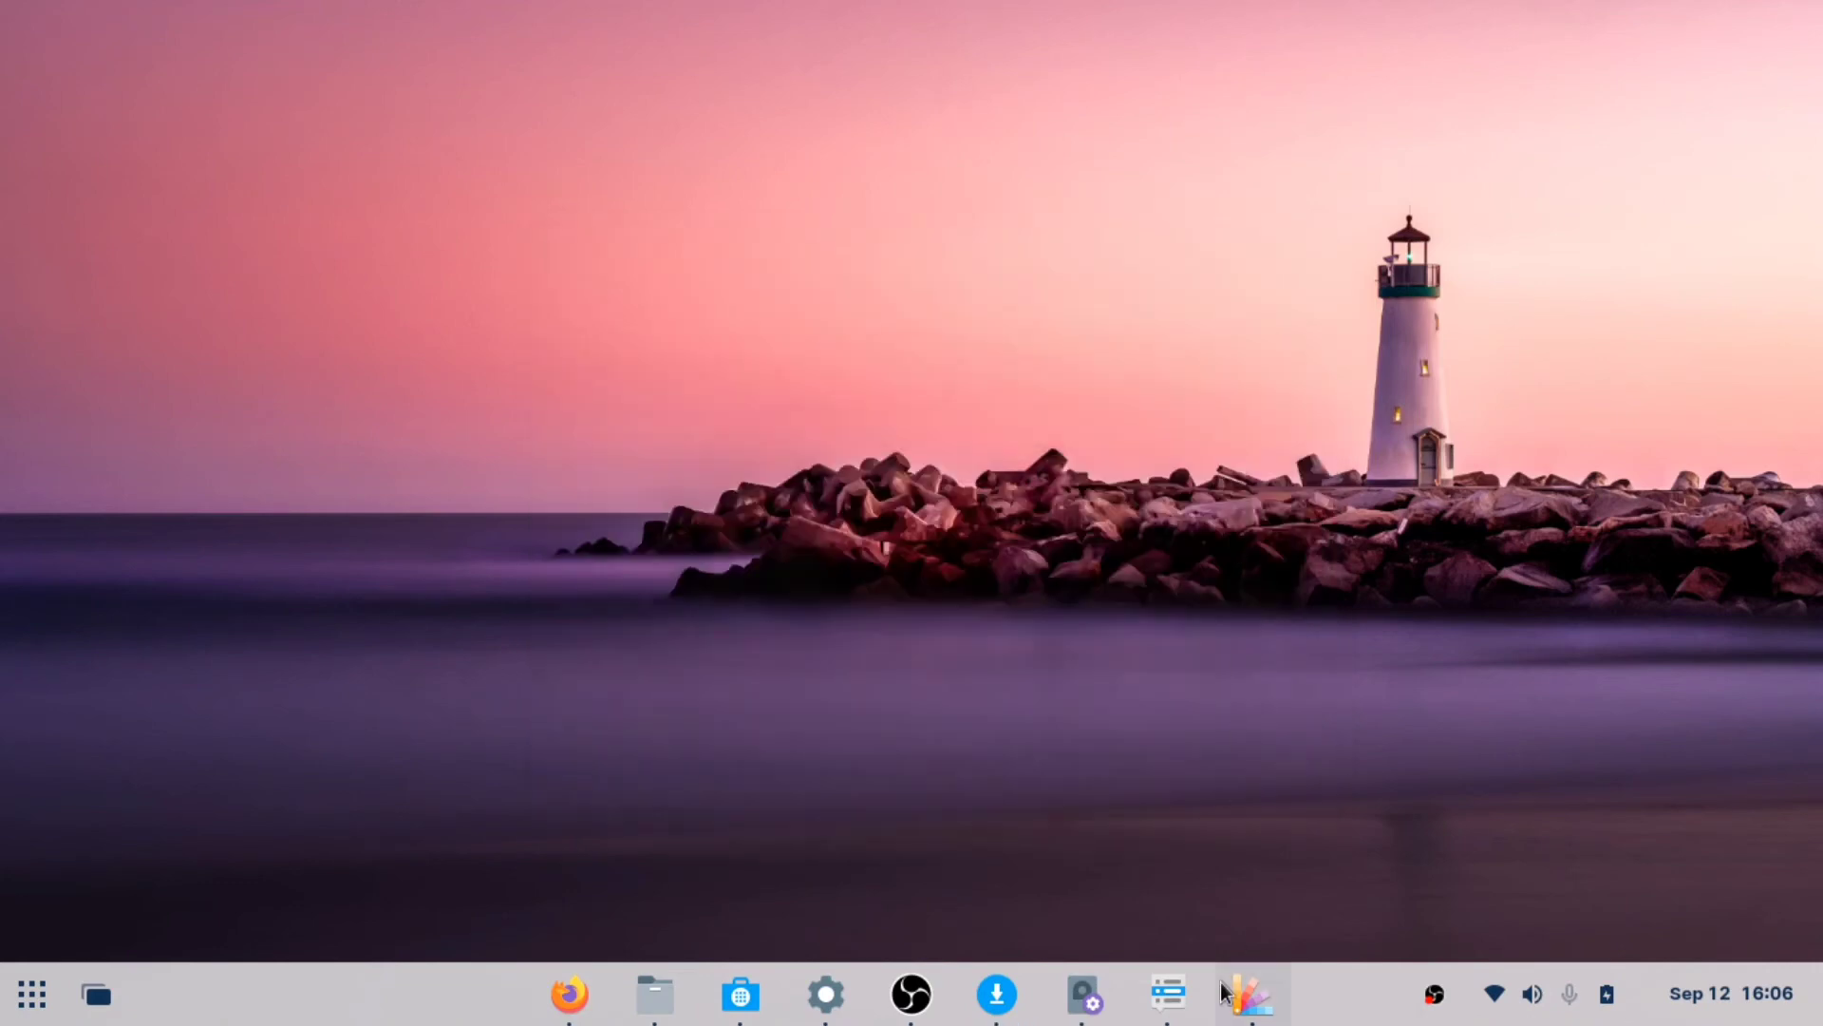
mouse_move(1244, 1011)
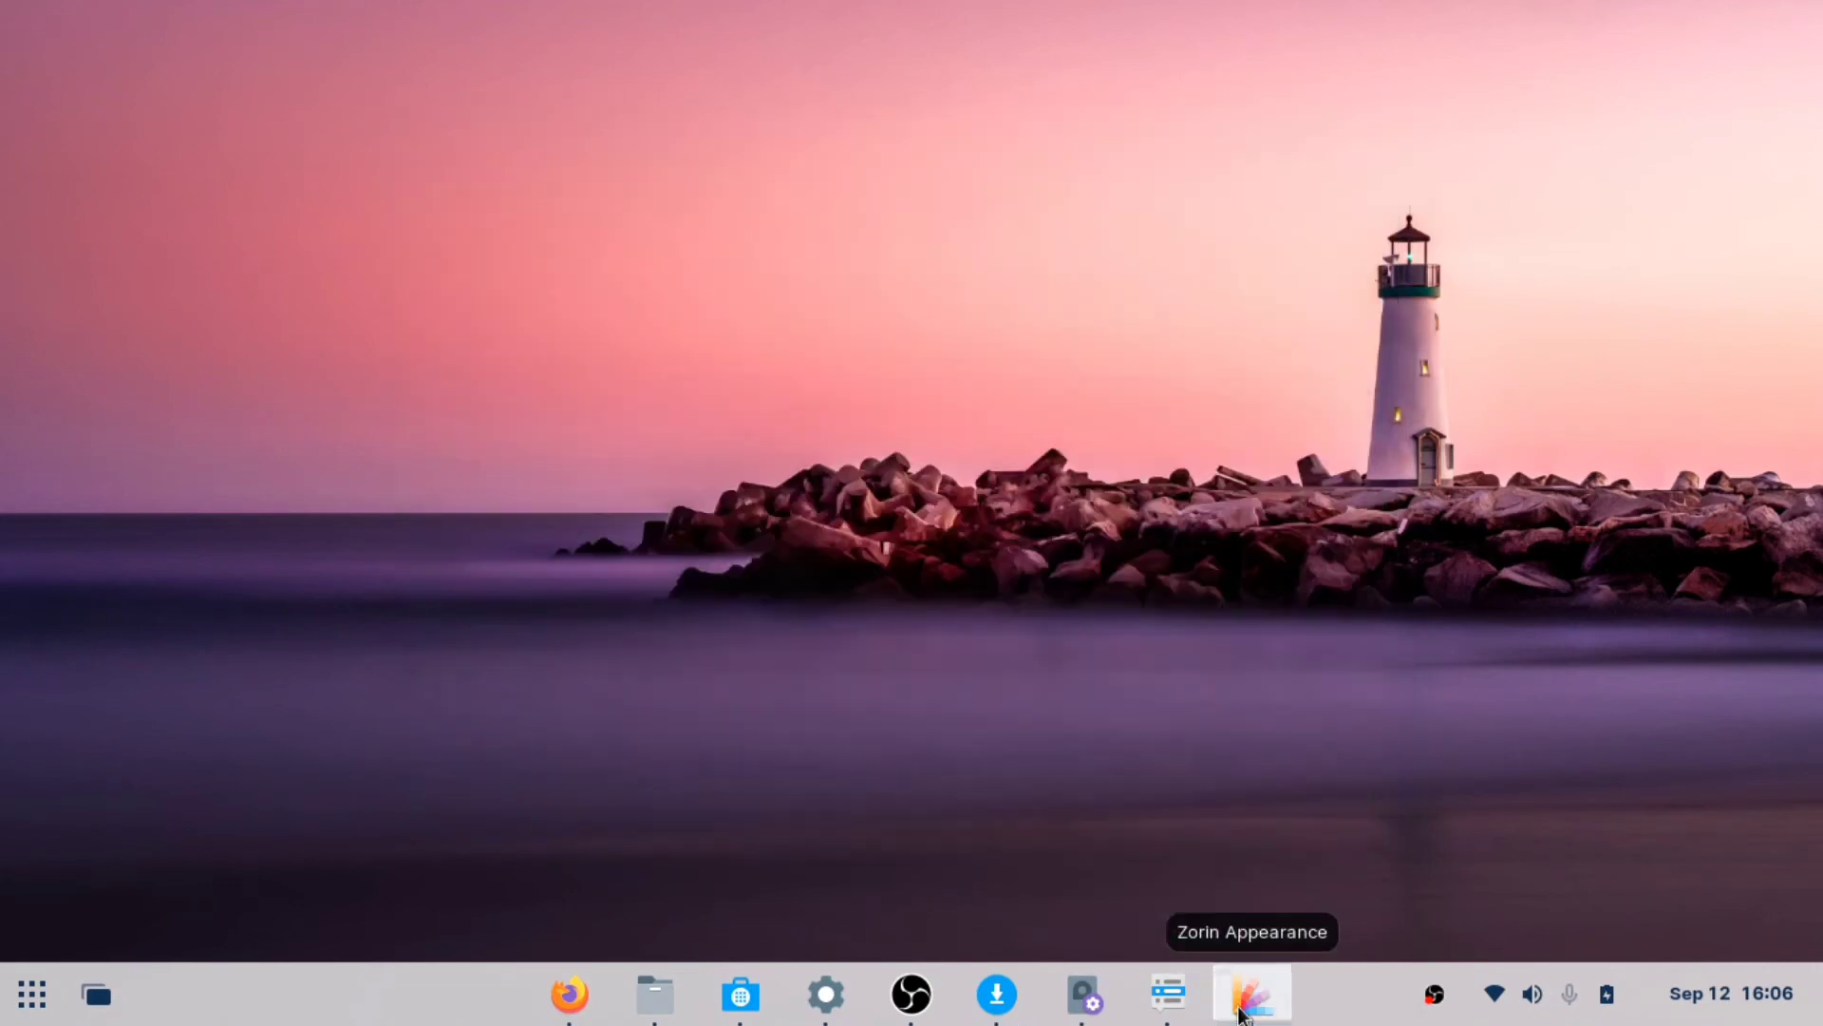
left_click(32, 993)
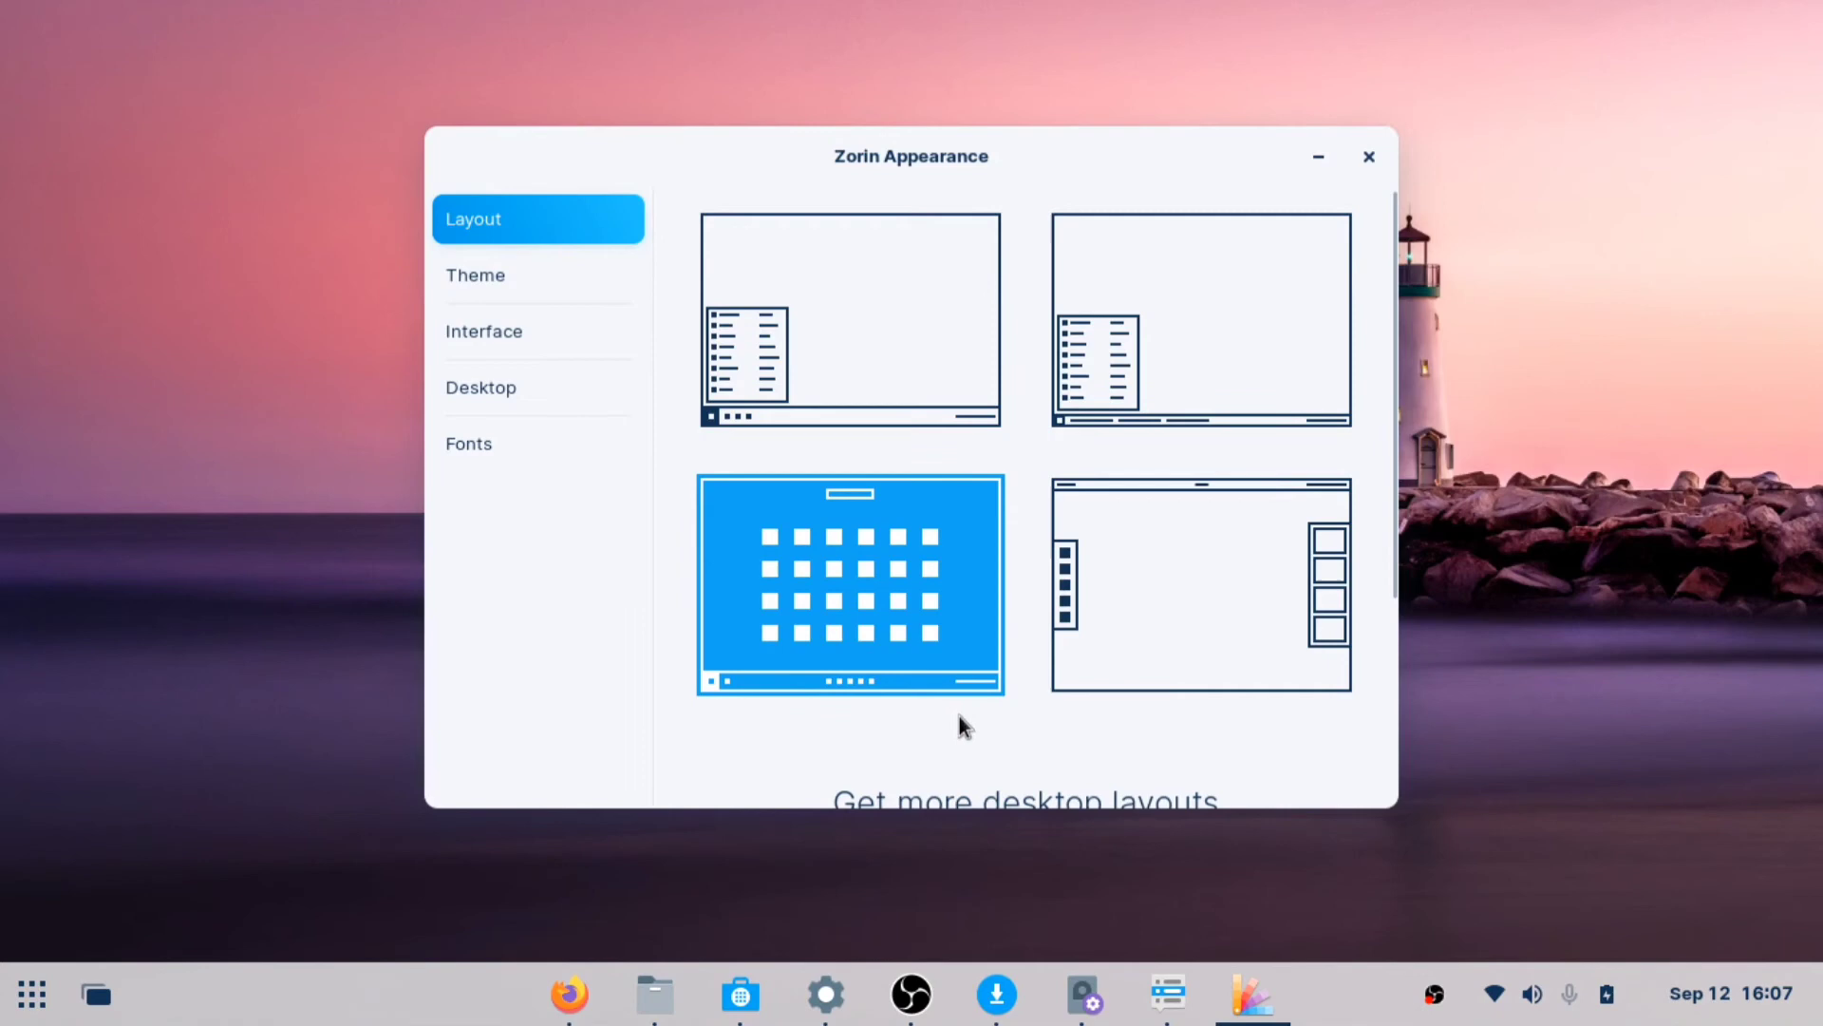
left_click(1202, 585)
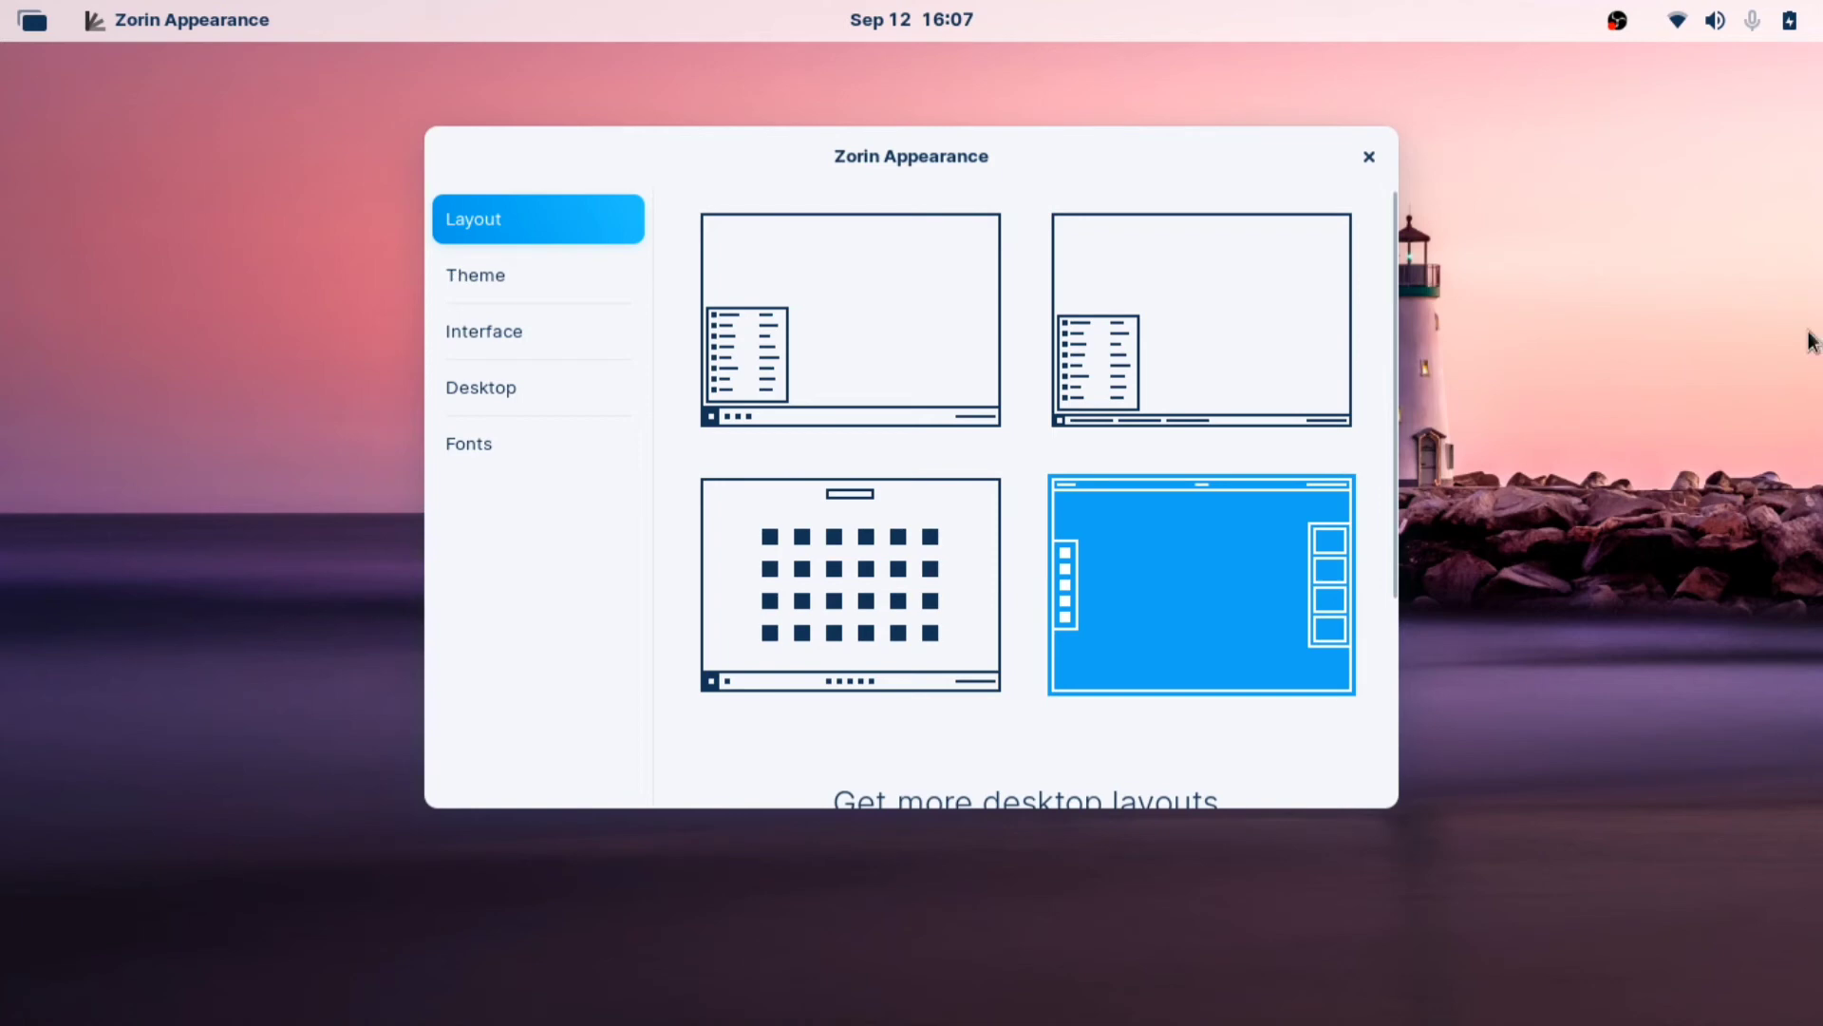
mouse_move(910, 513)
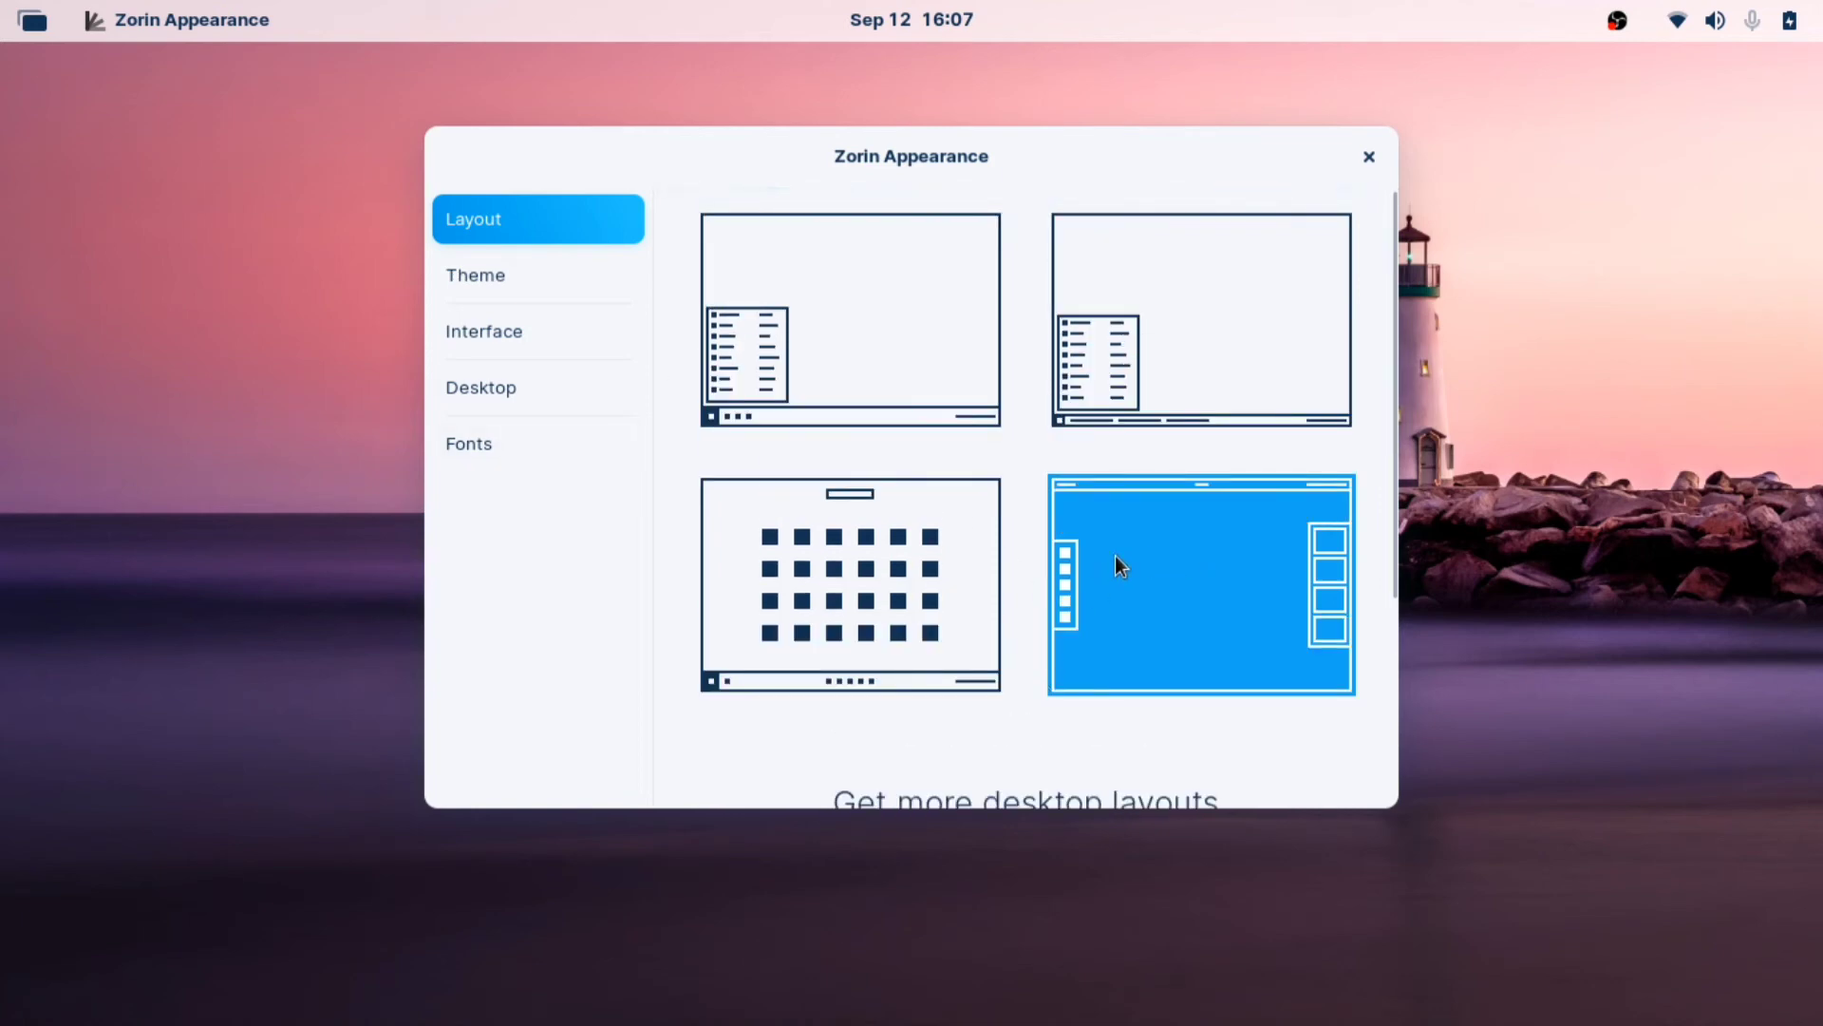
mouse_move(904, 378)
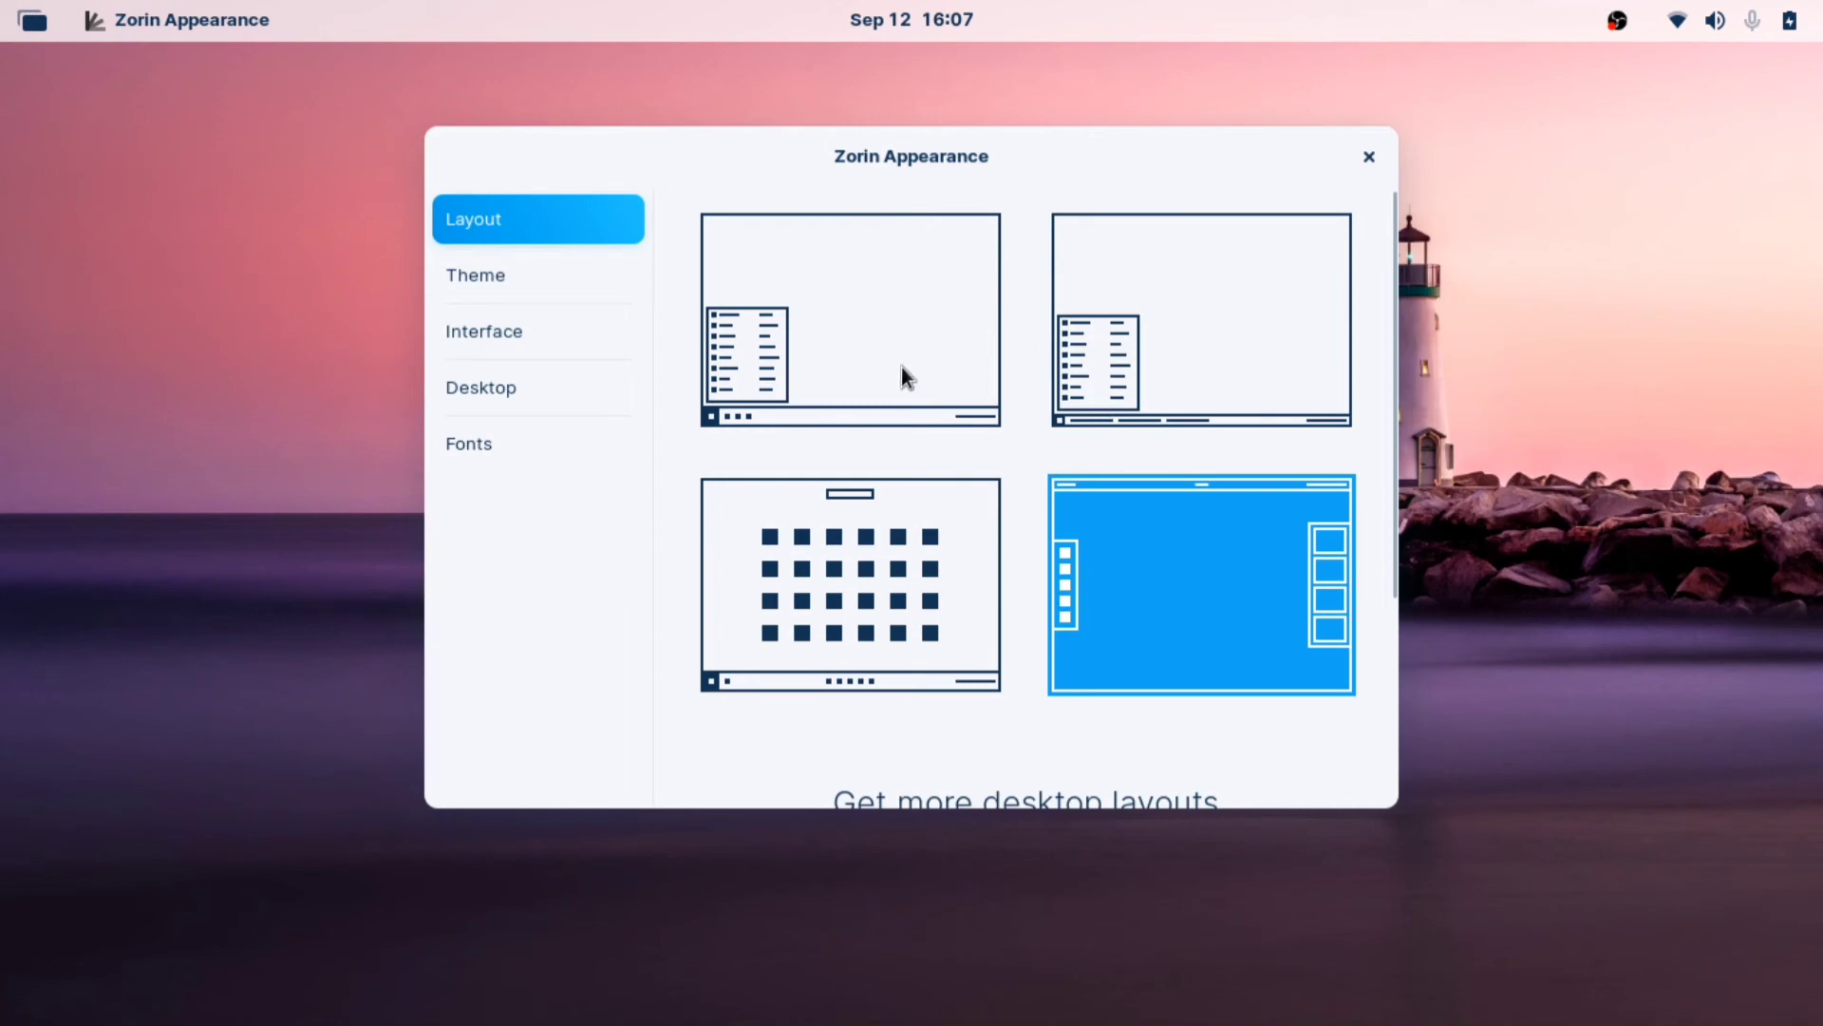
Restore the centred-taskbar layout and move to the Theme settings
scroll("down", 3)
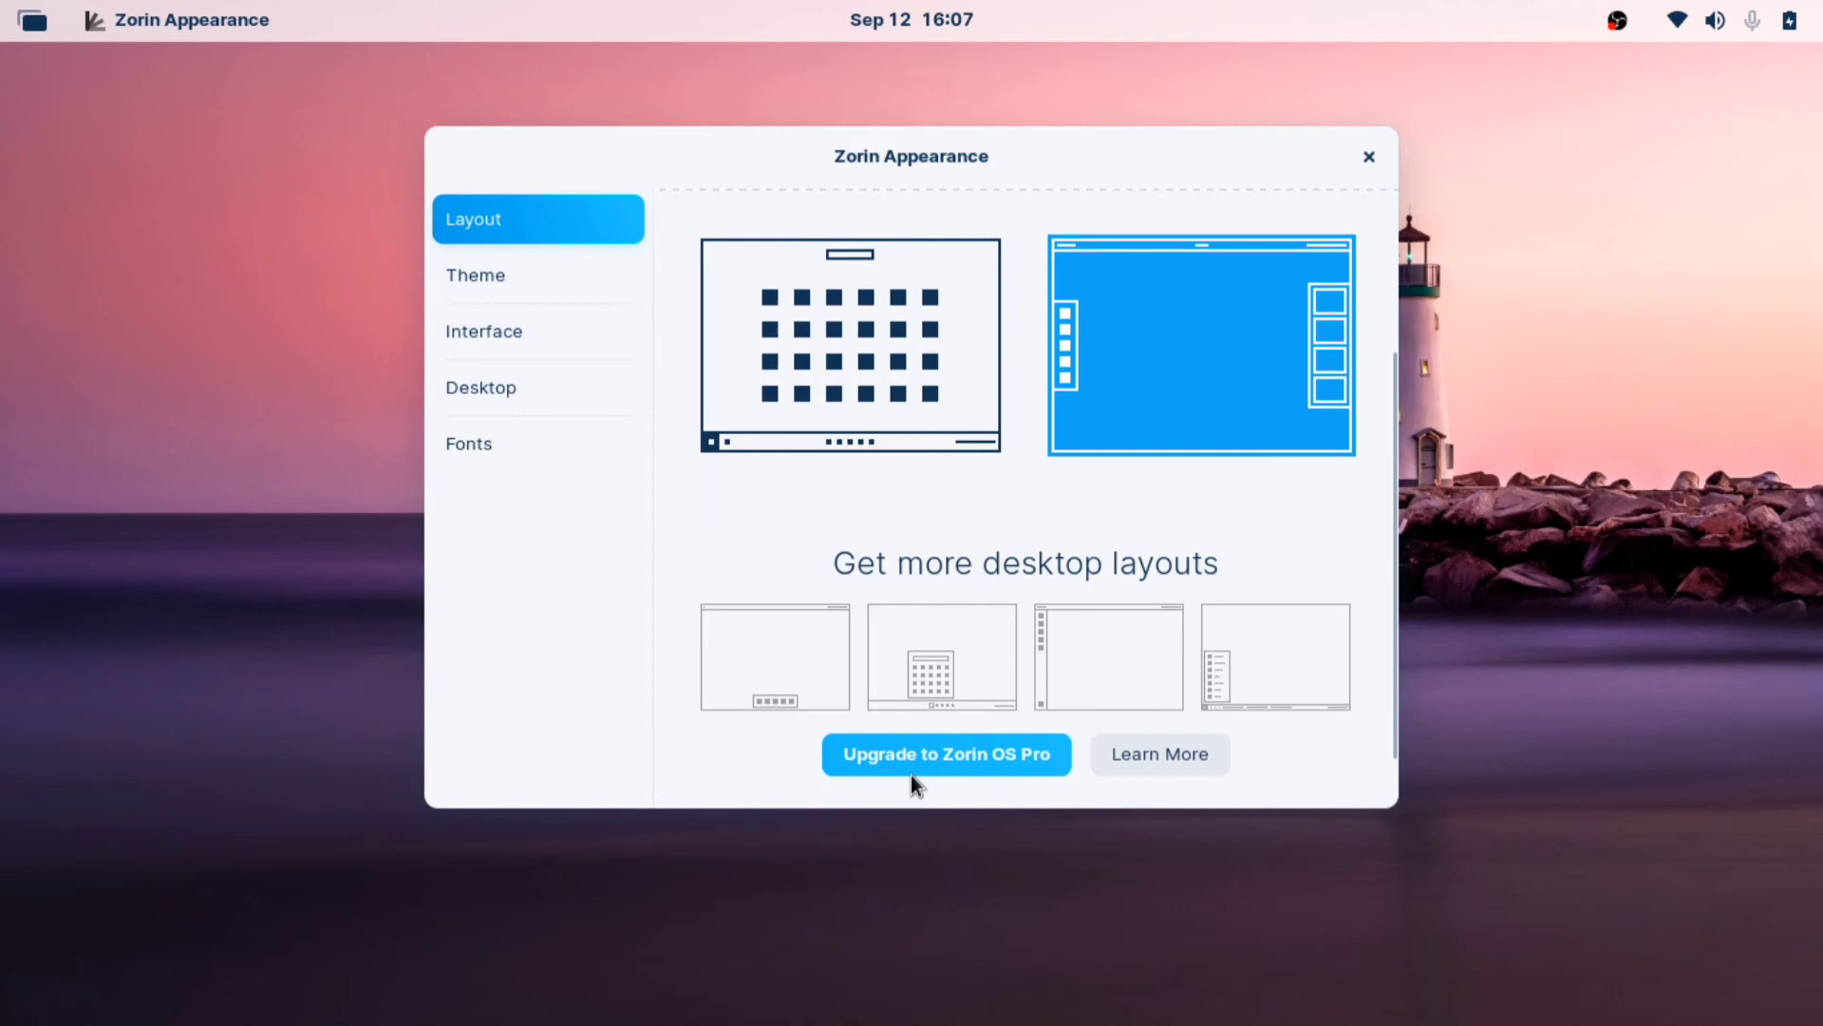
scroll("down", 3)
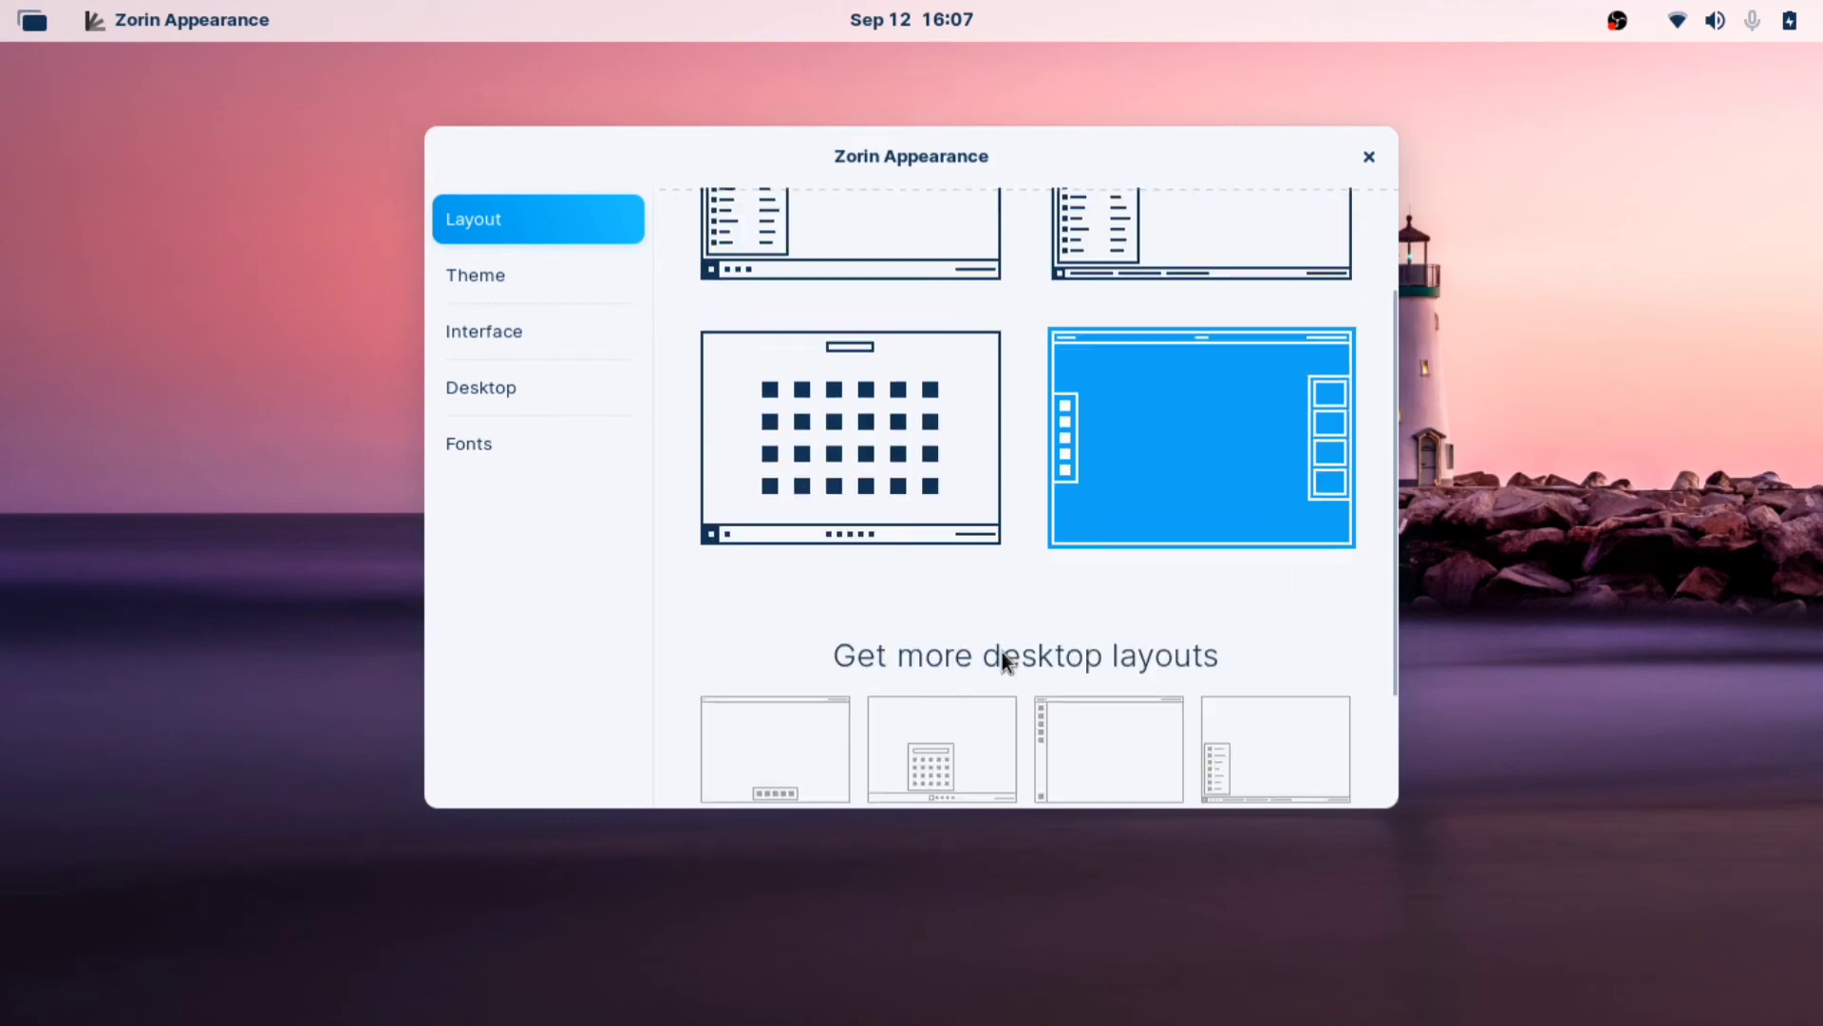
left_click(851, 440)
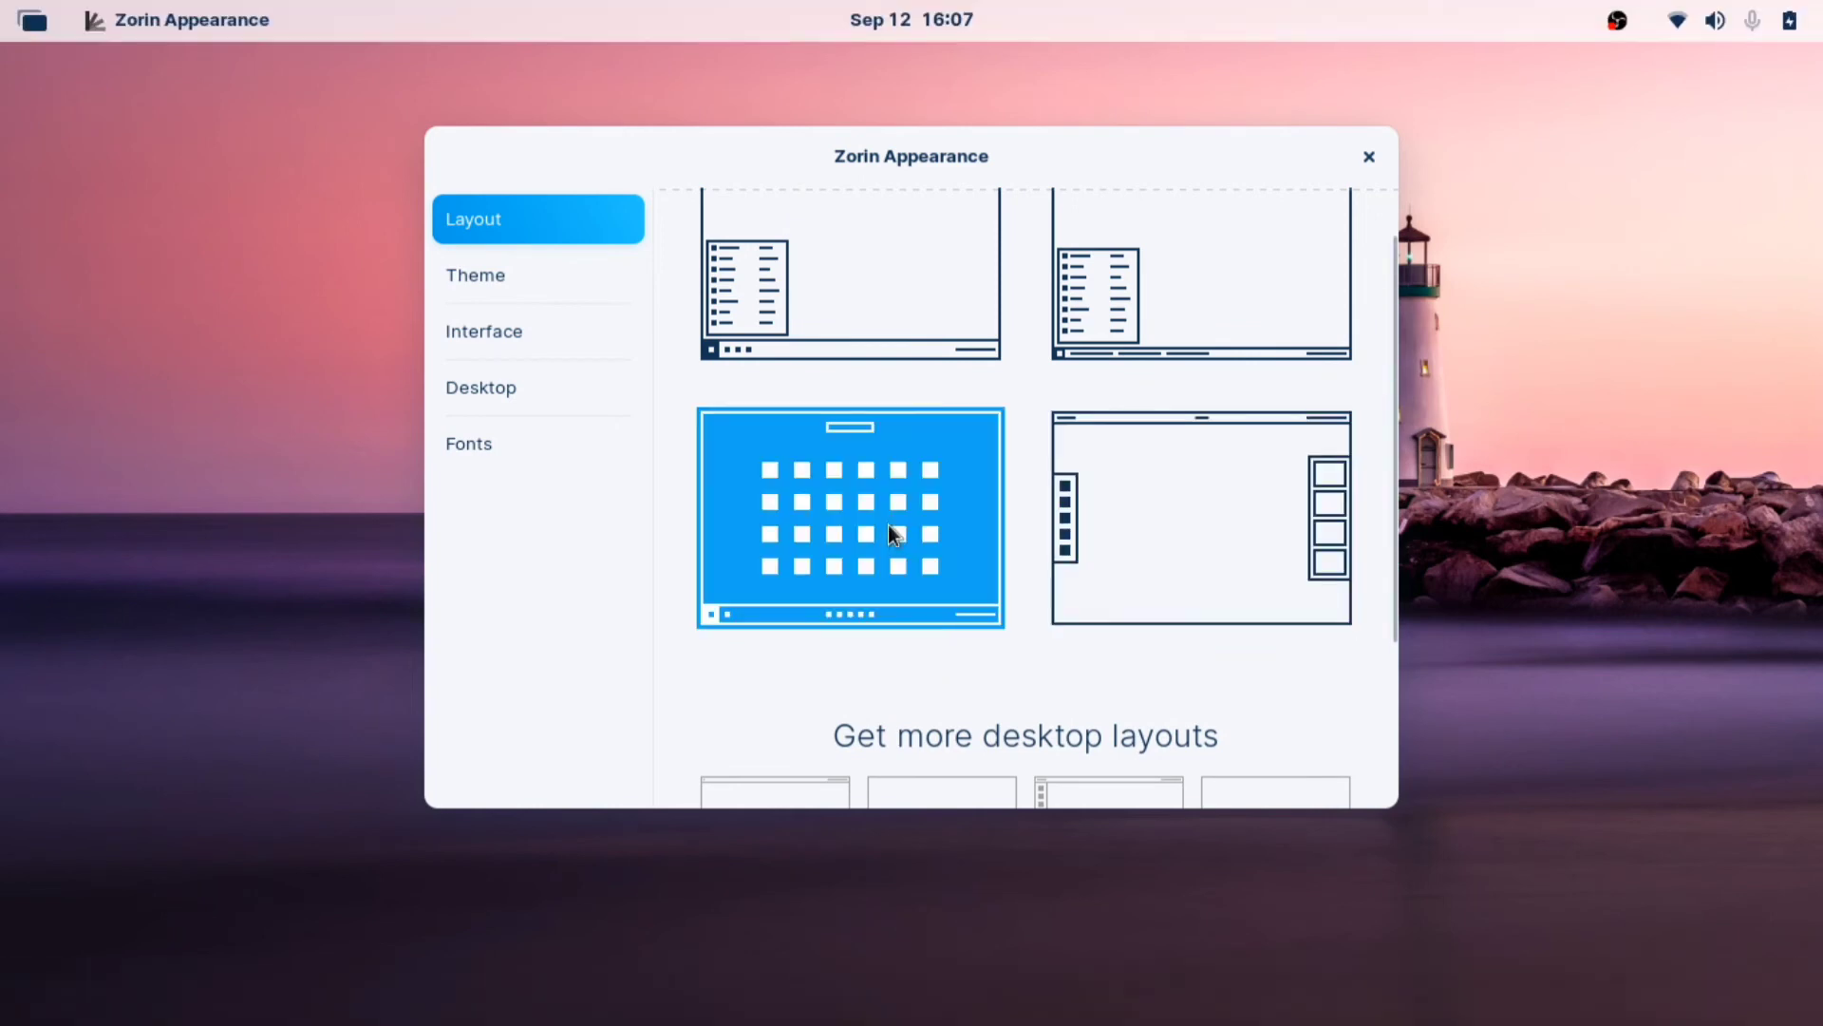
left_click(475, 275)
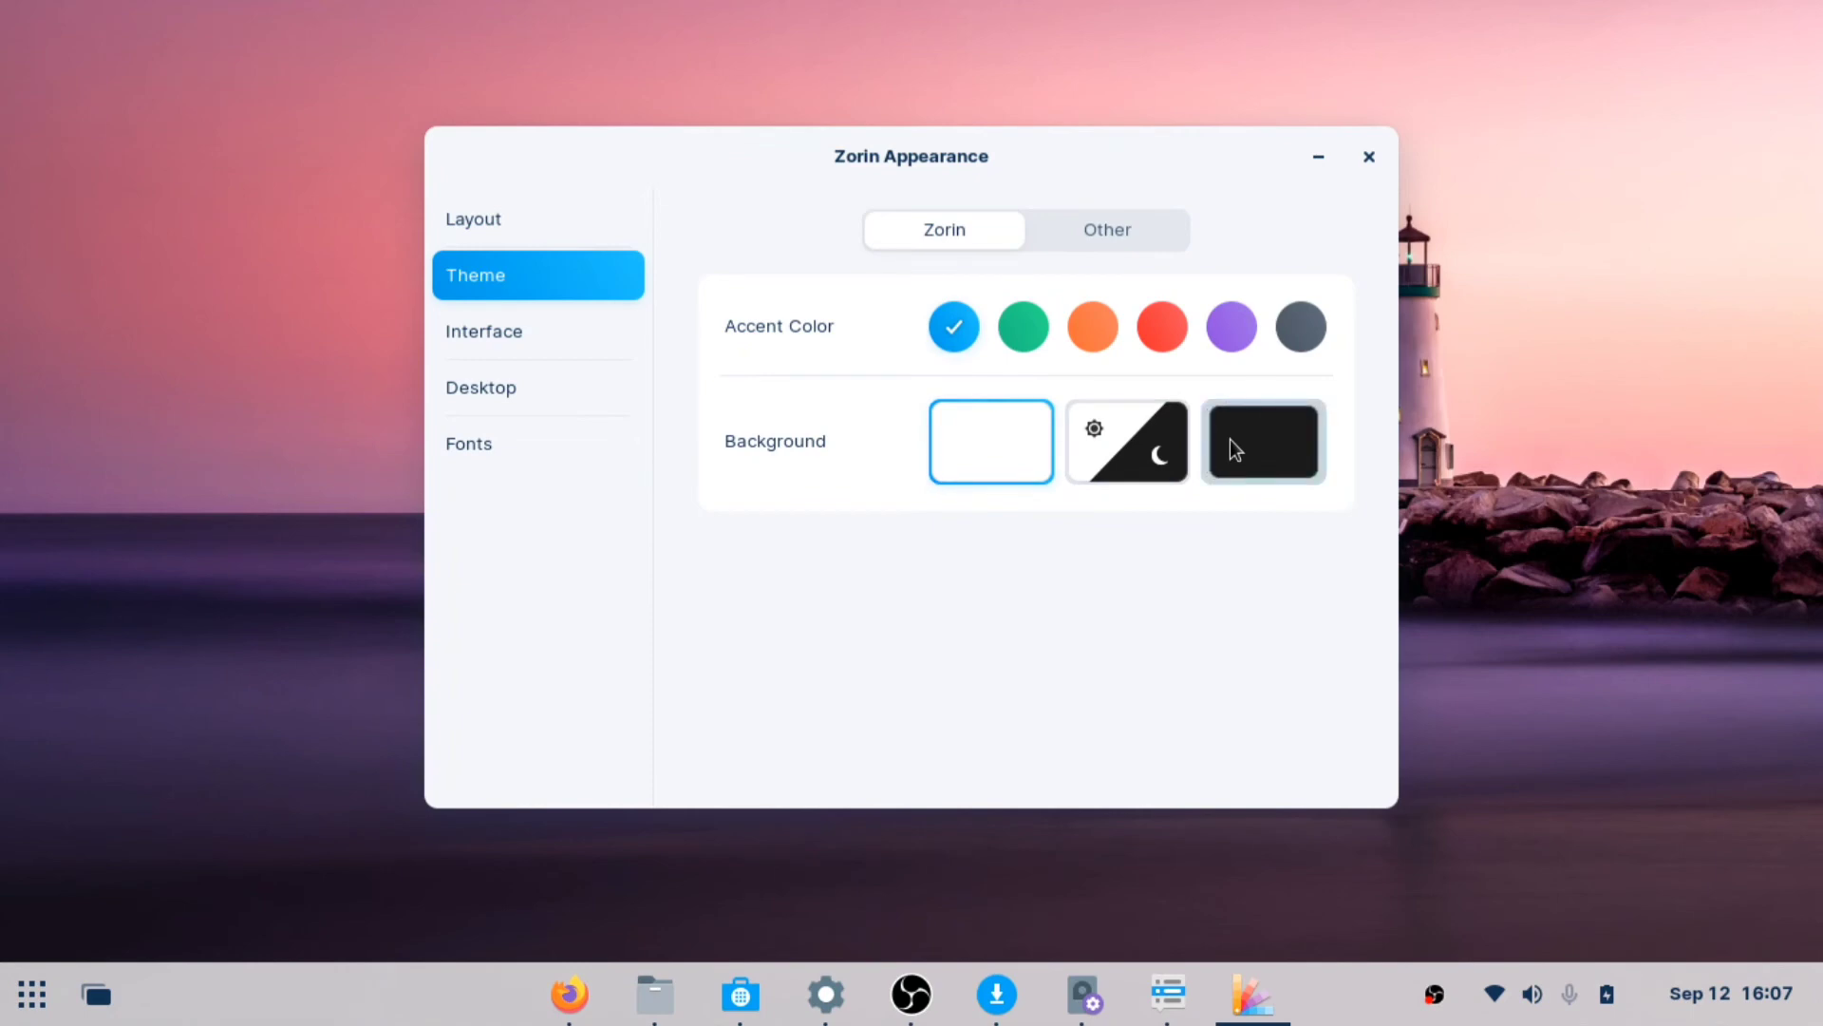
Trial the dark background, return to light, set a green accent colour and show Interface options
left_click(1263, 442)
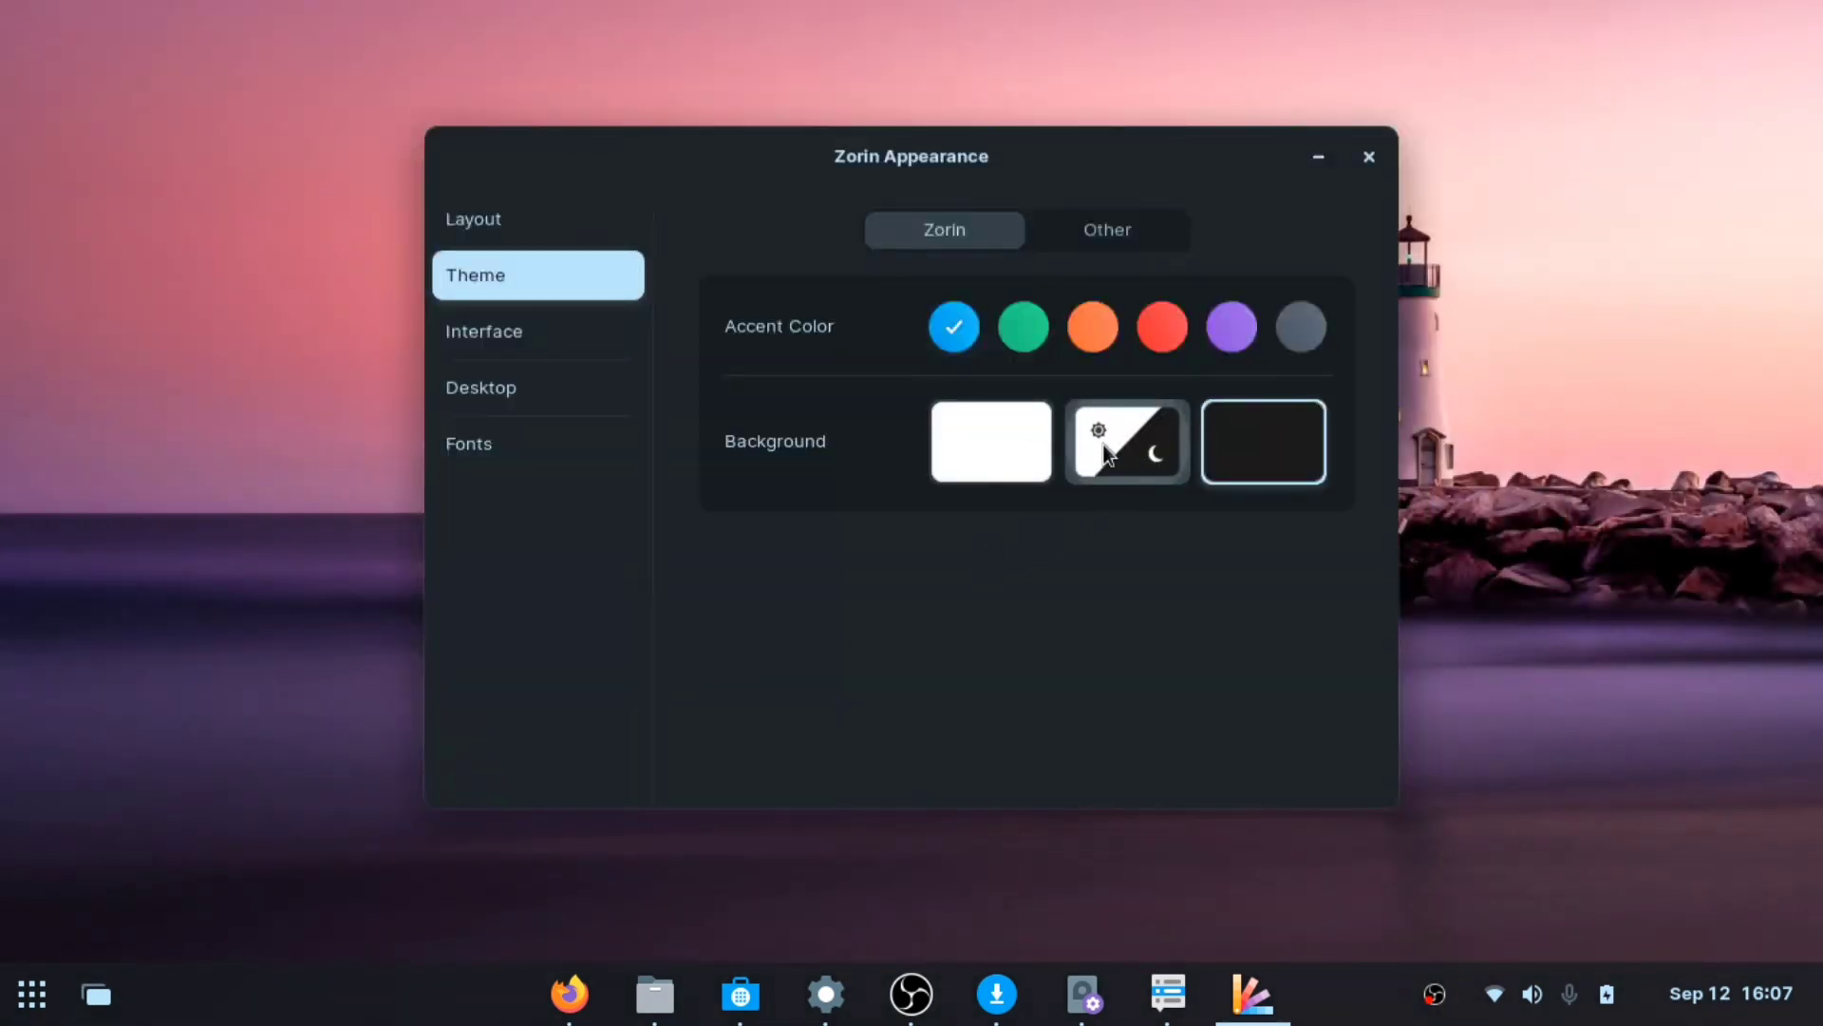
left_click(1128, 442)
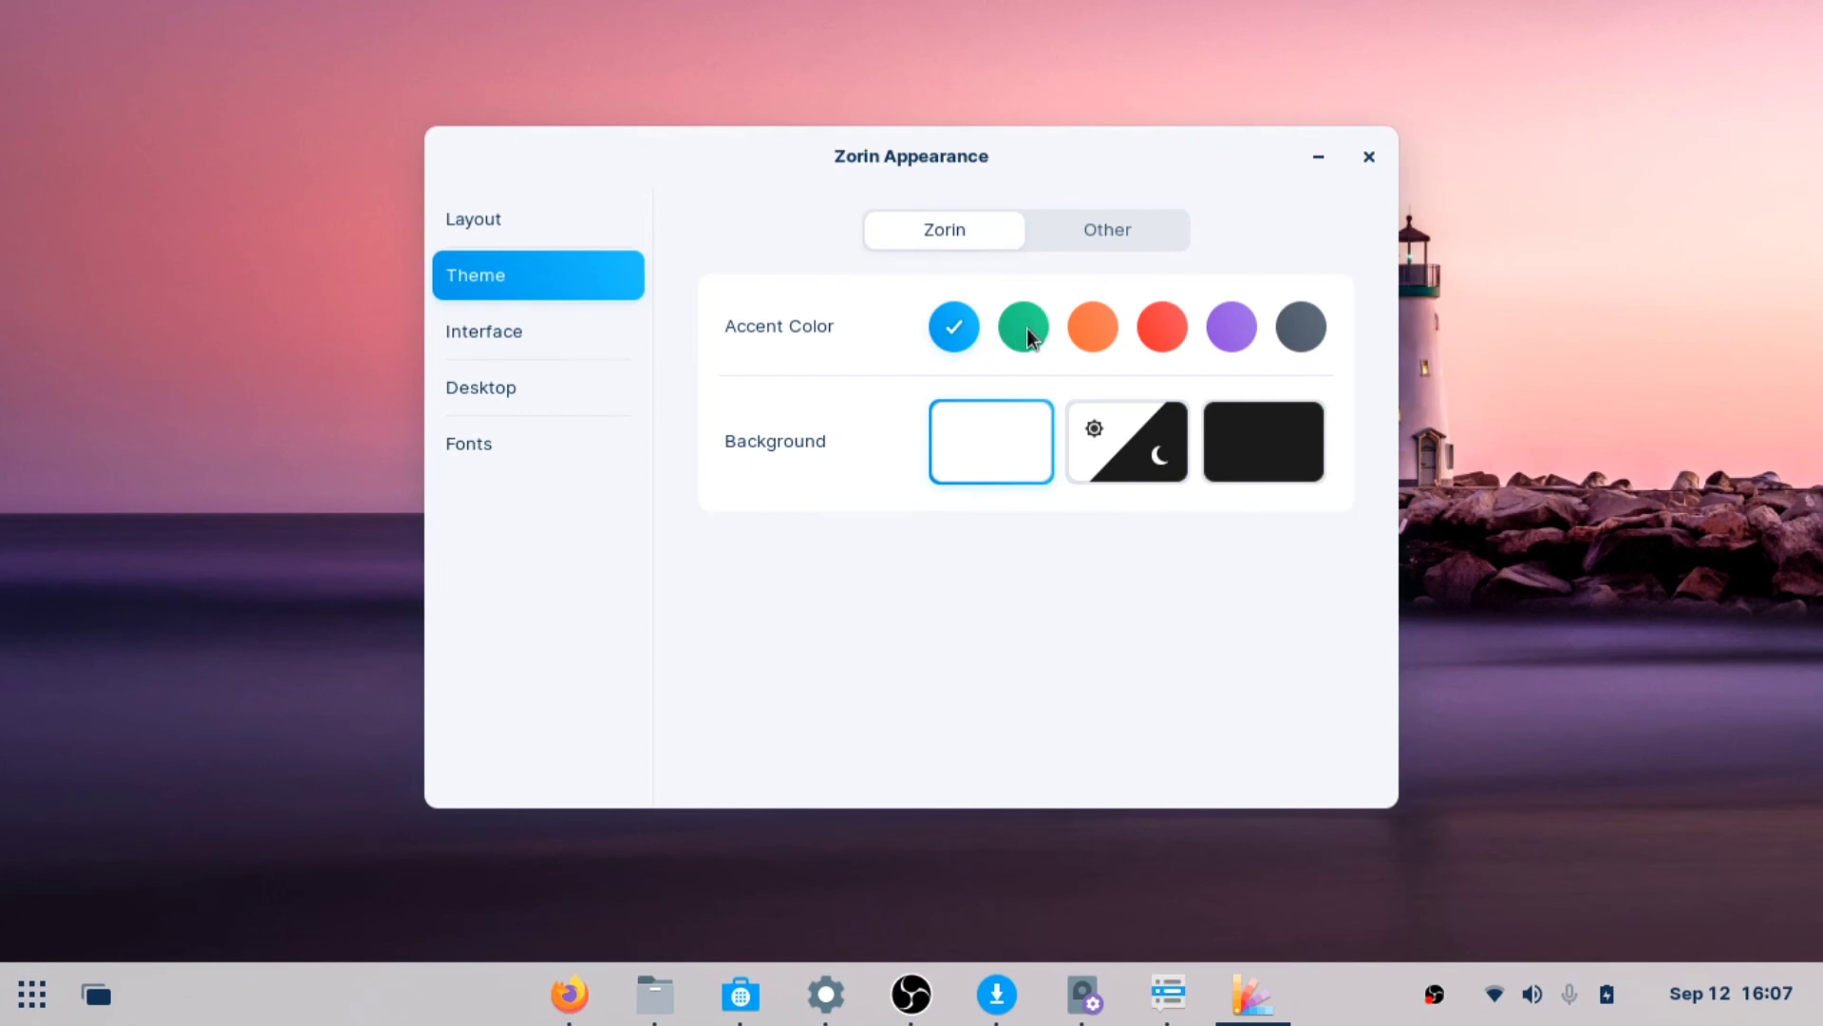
left_click(1022, 327)
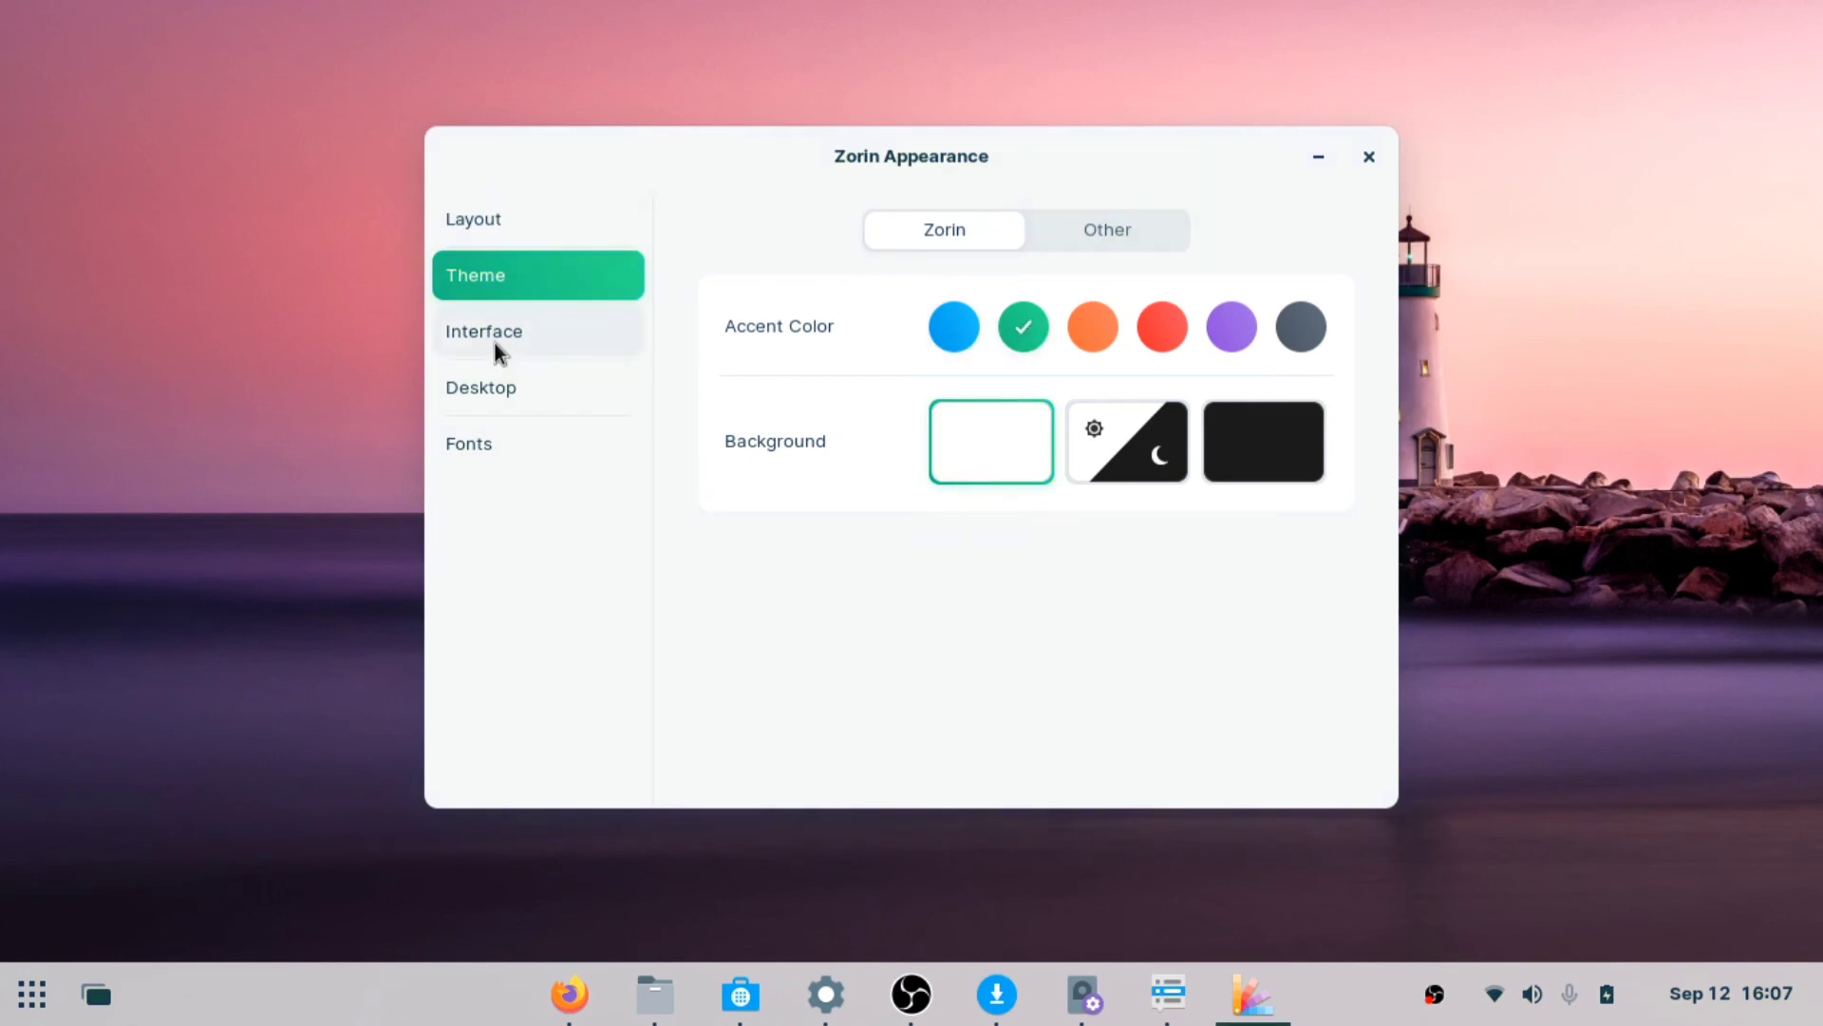
left_click(485, 331)
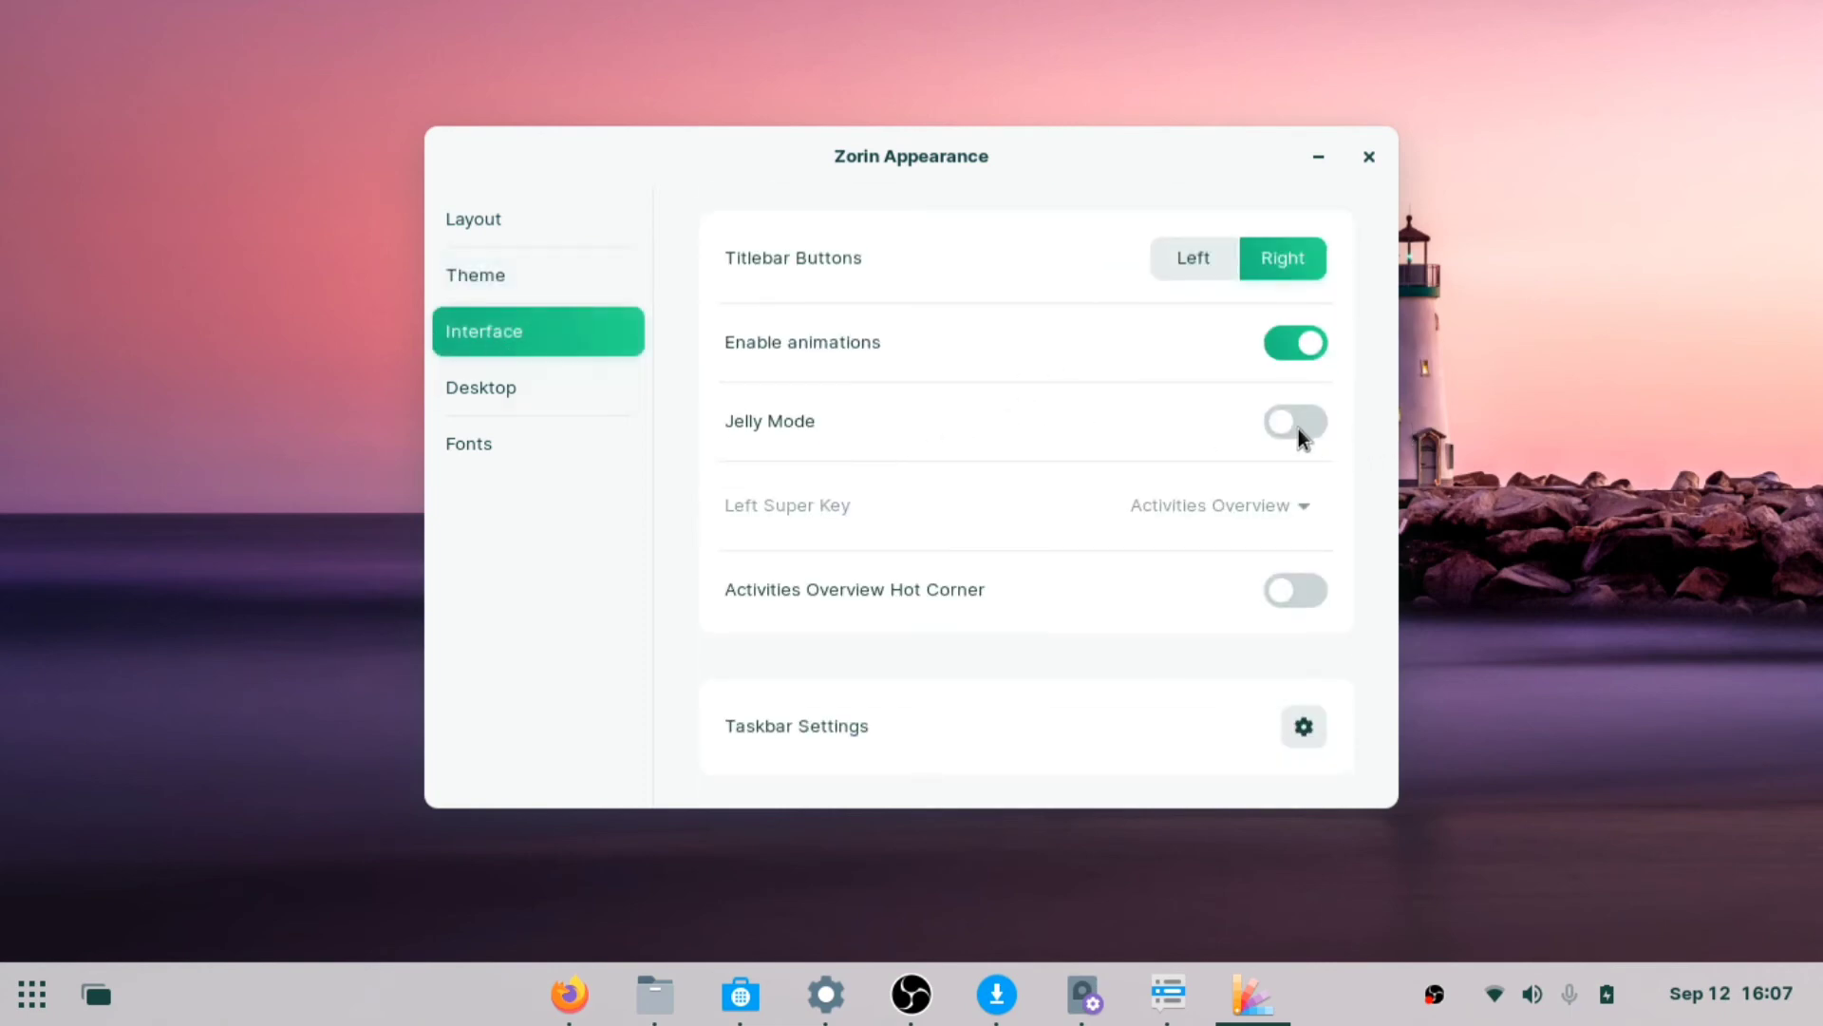
Turn on Jelly Mode, drag the window to see the wobble, then toggle it again
left_click(1296, 421)
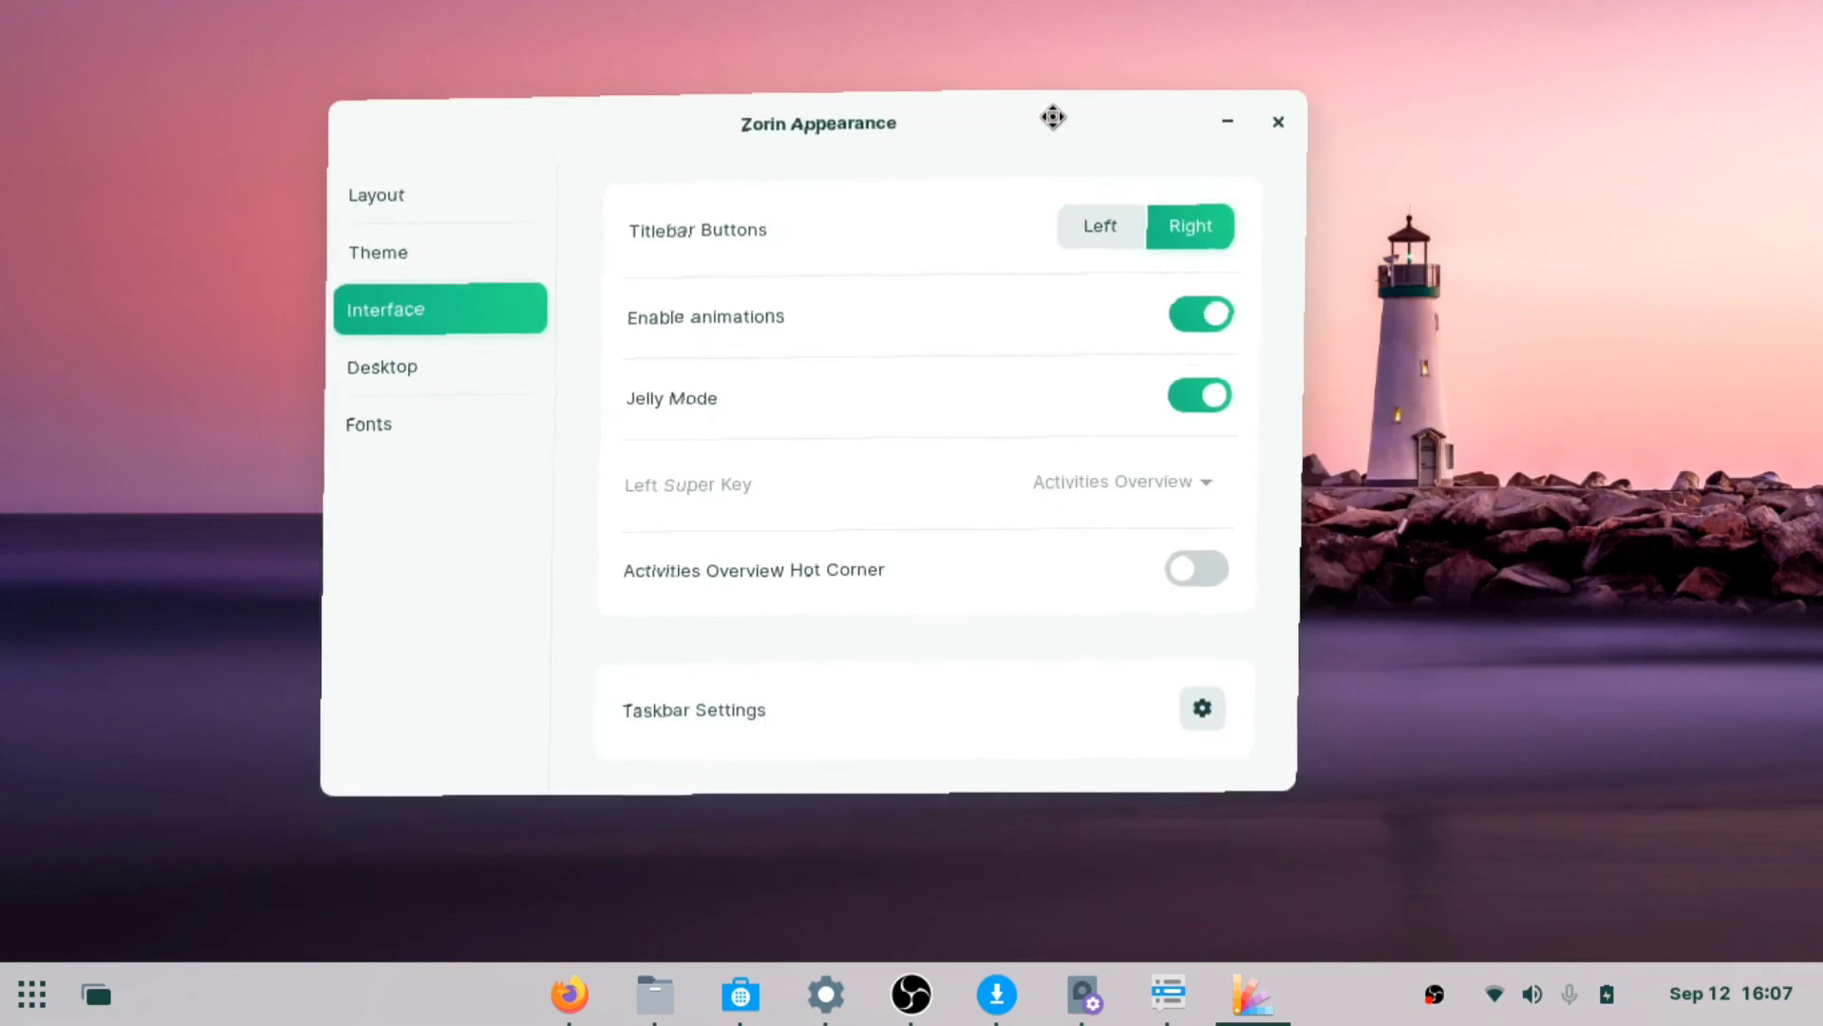
left_click_drag(1052, 115, 1417, 186)
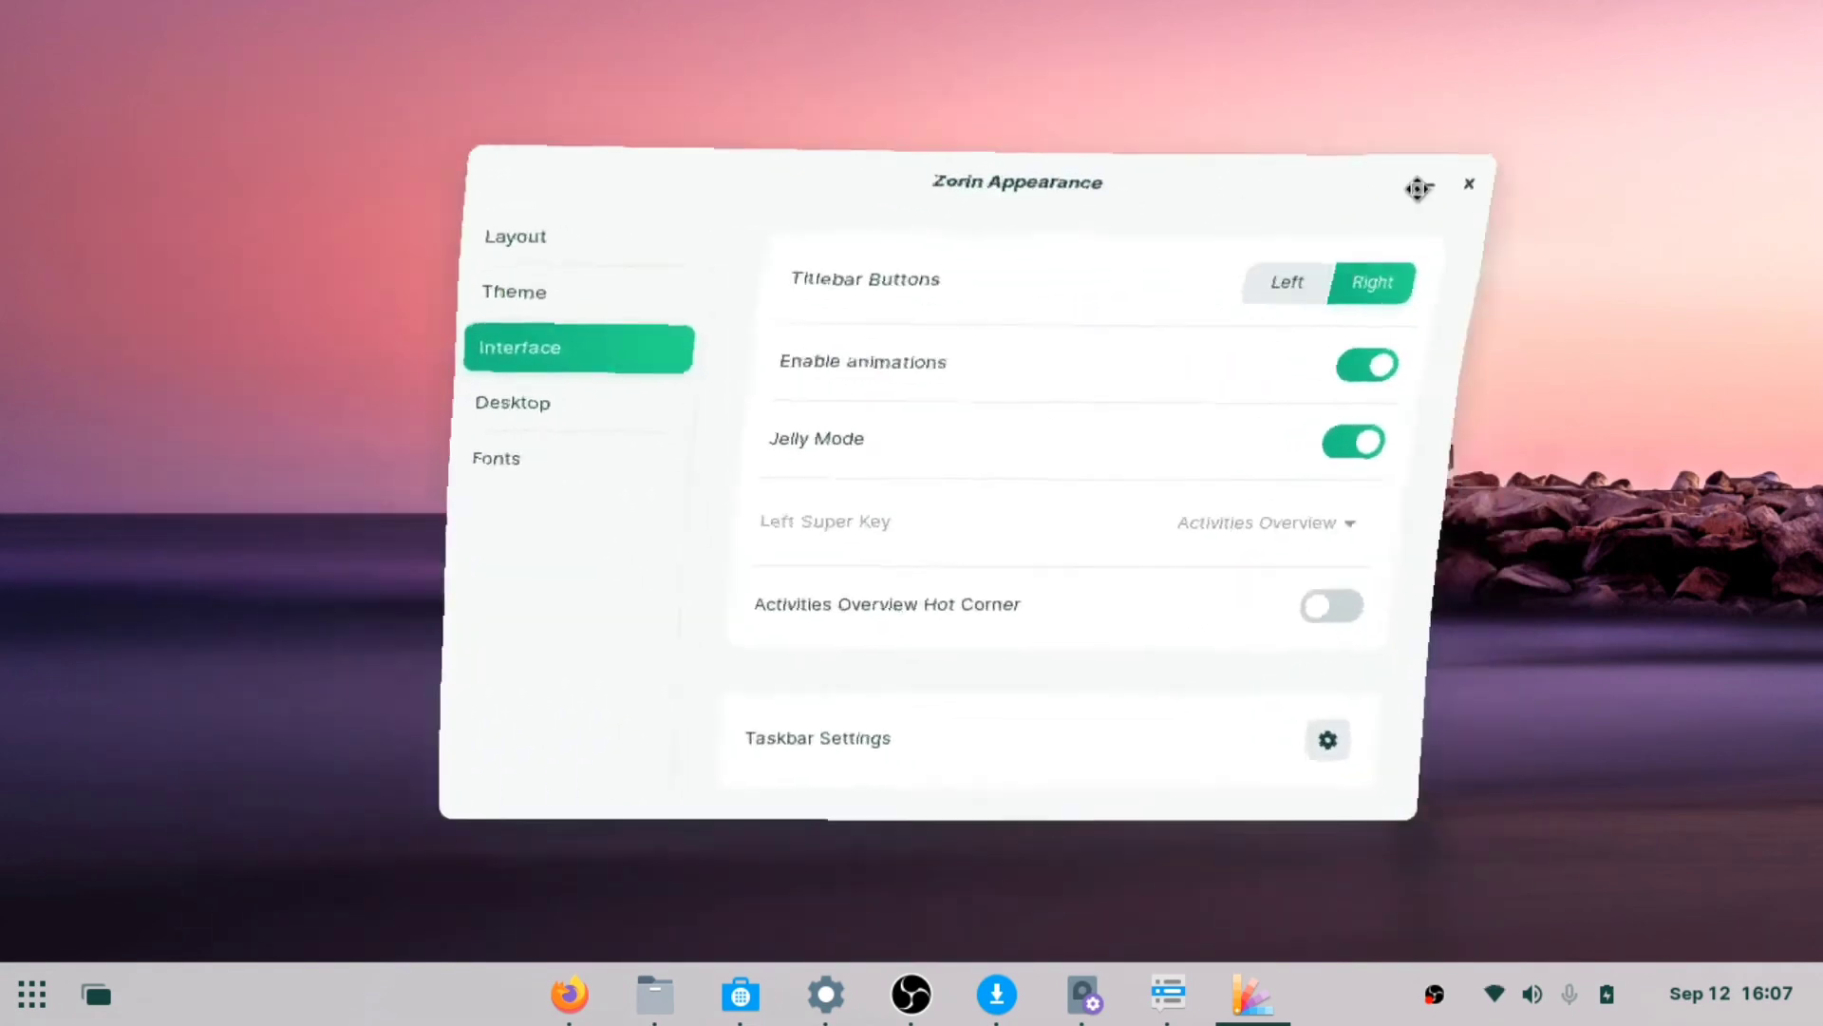
left_click(1352, 441)
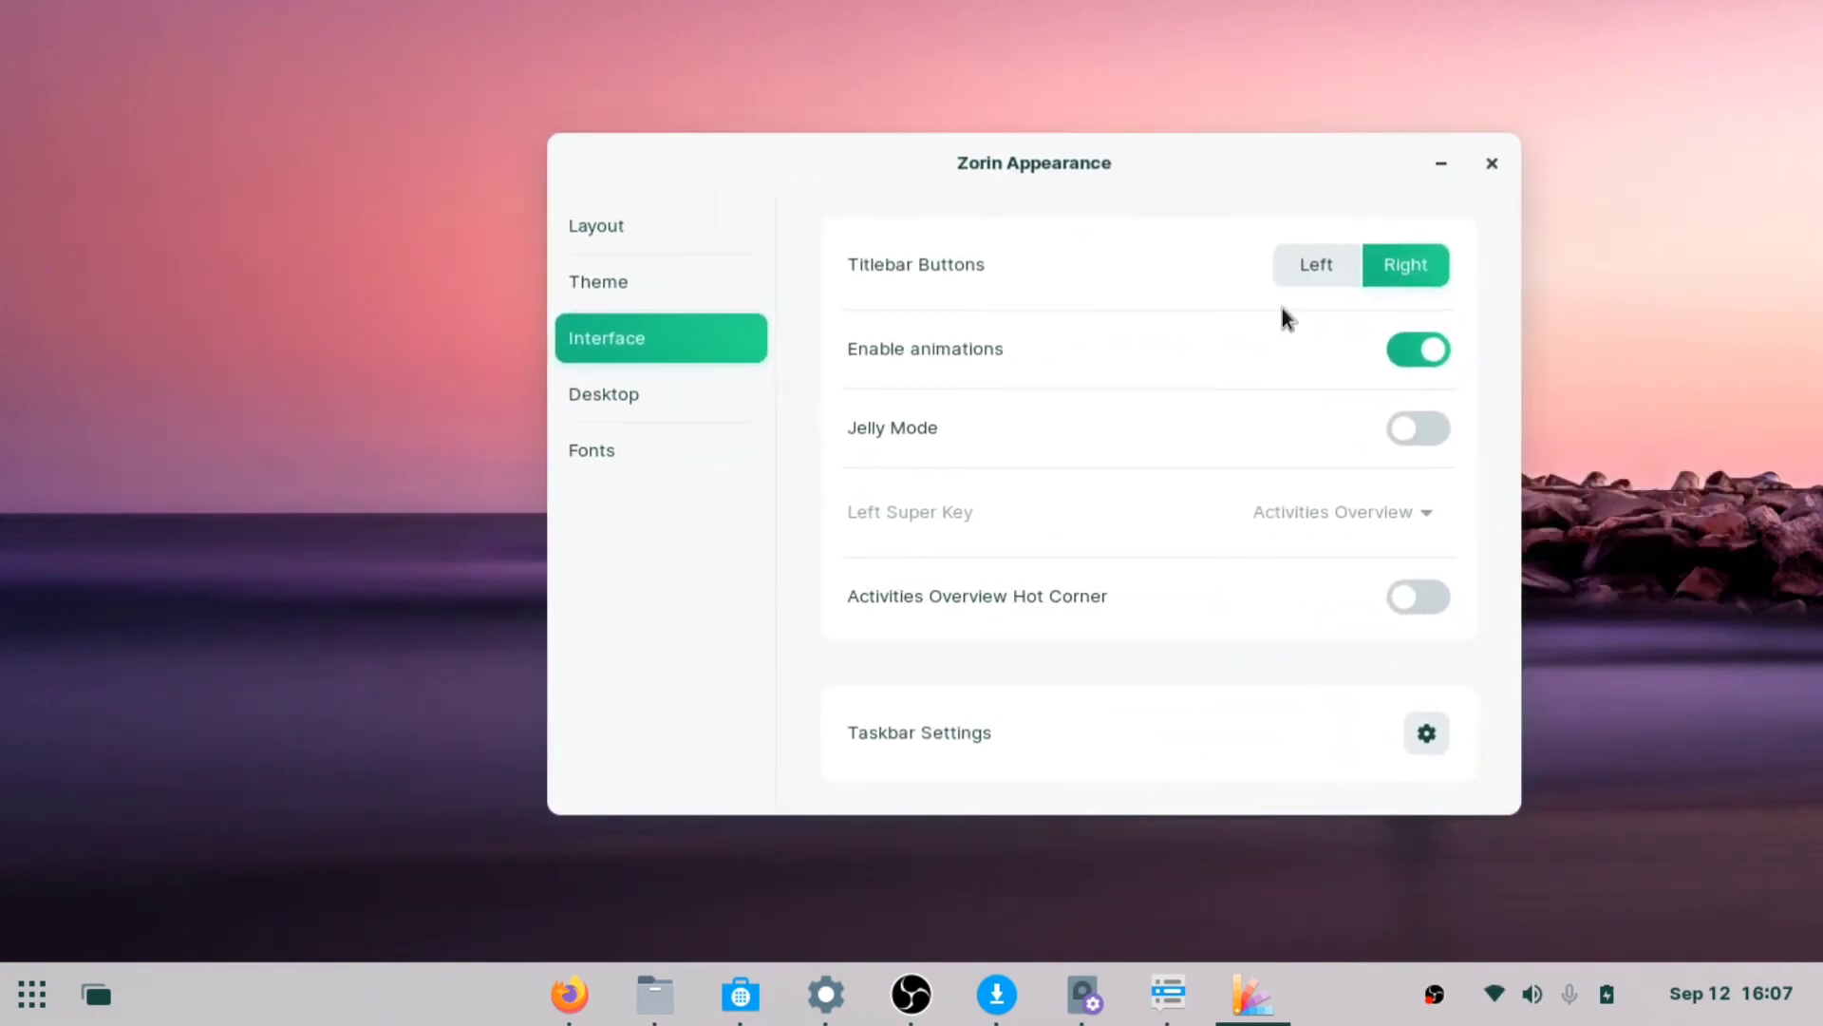
left_click(1417, 429)
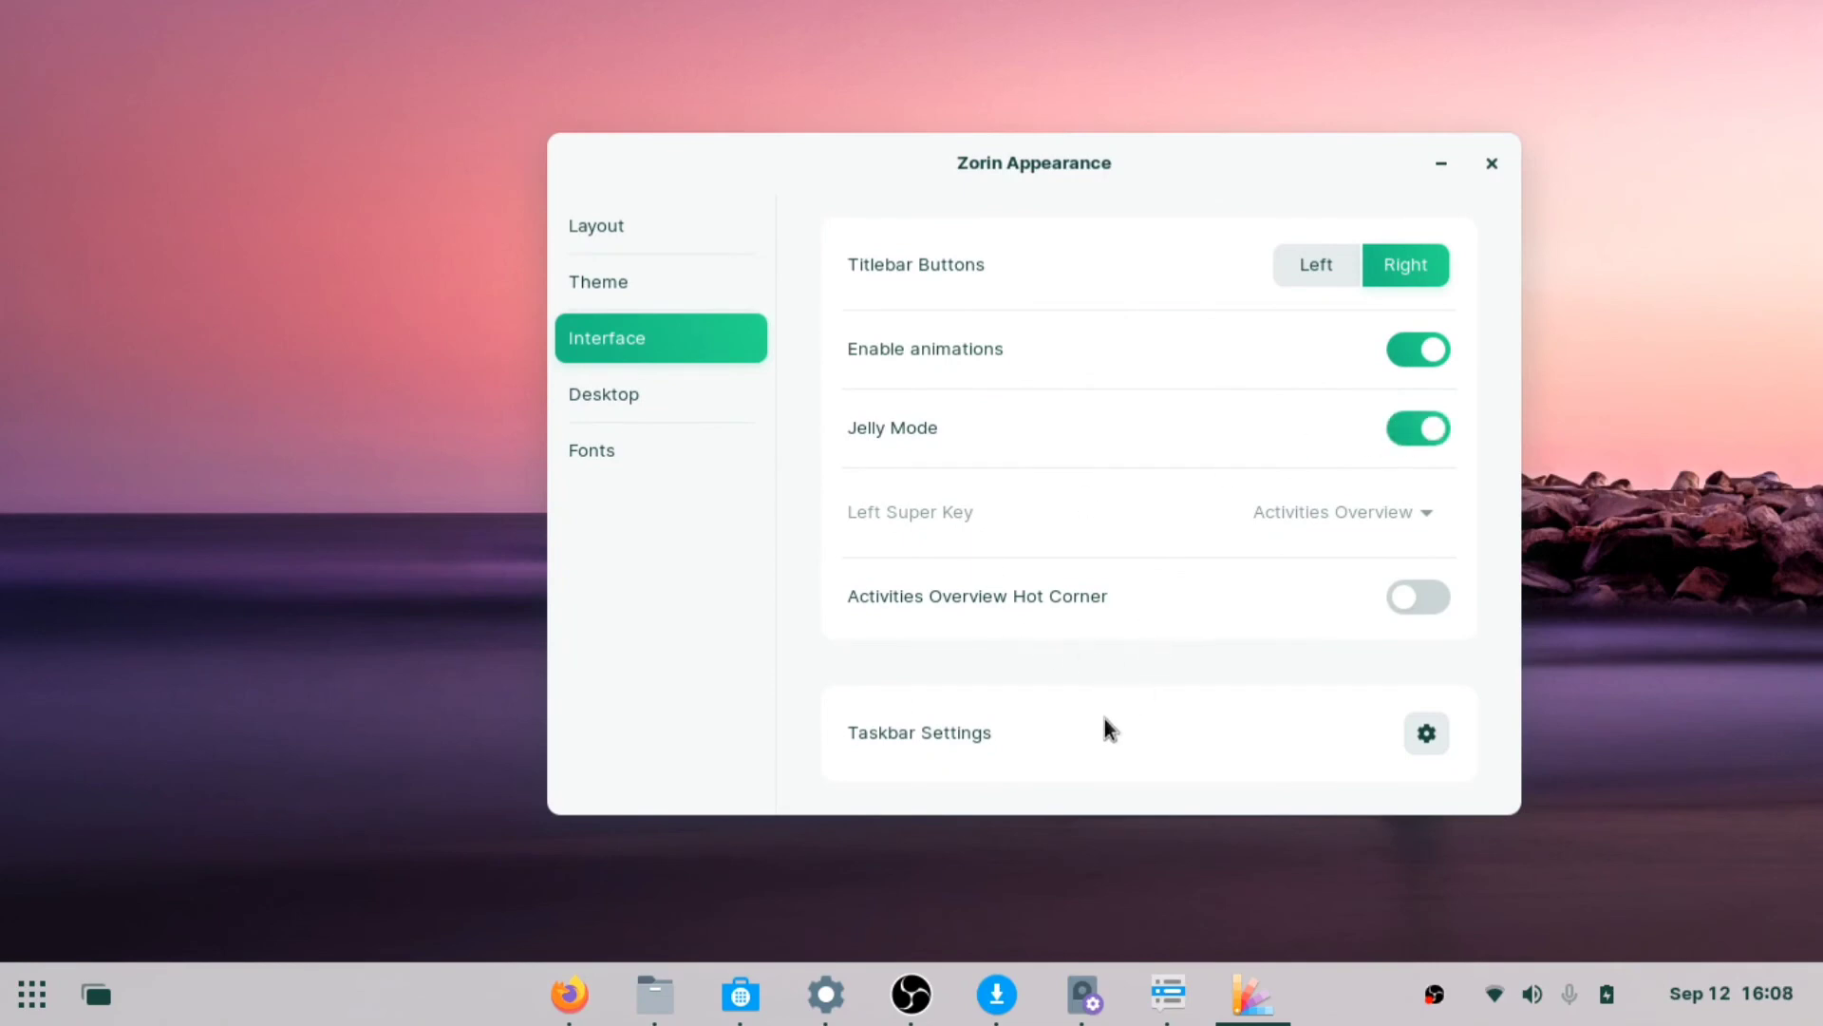
mouse_move(1440, 164)
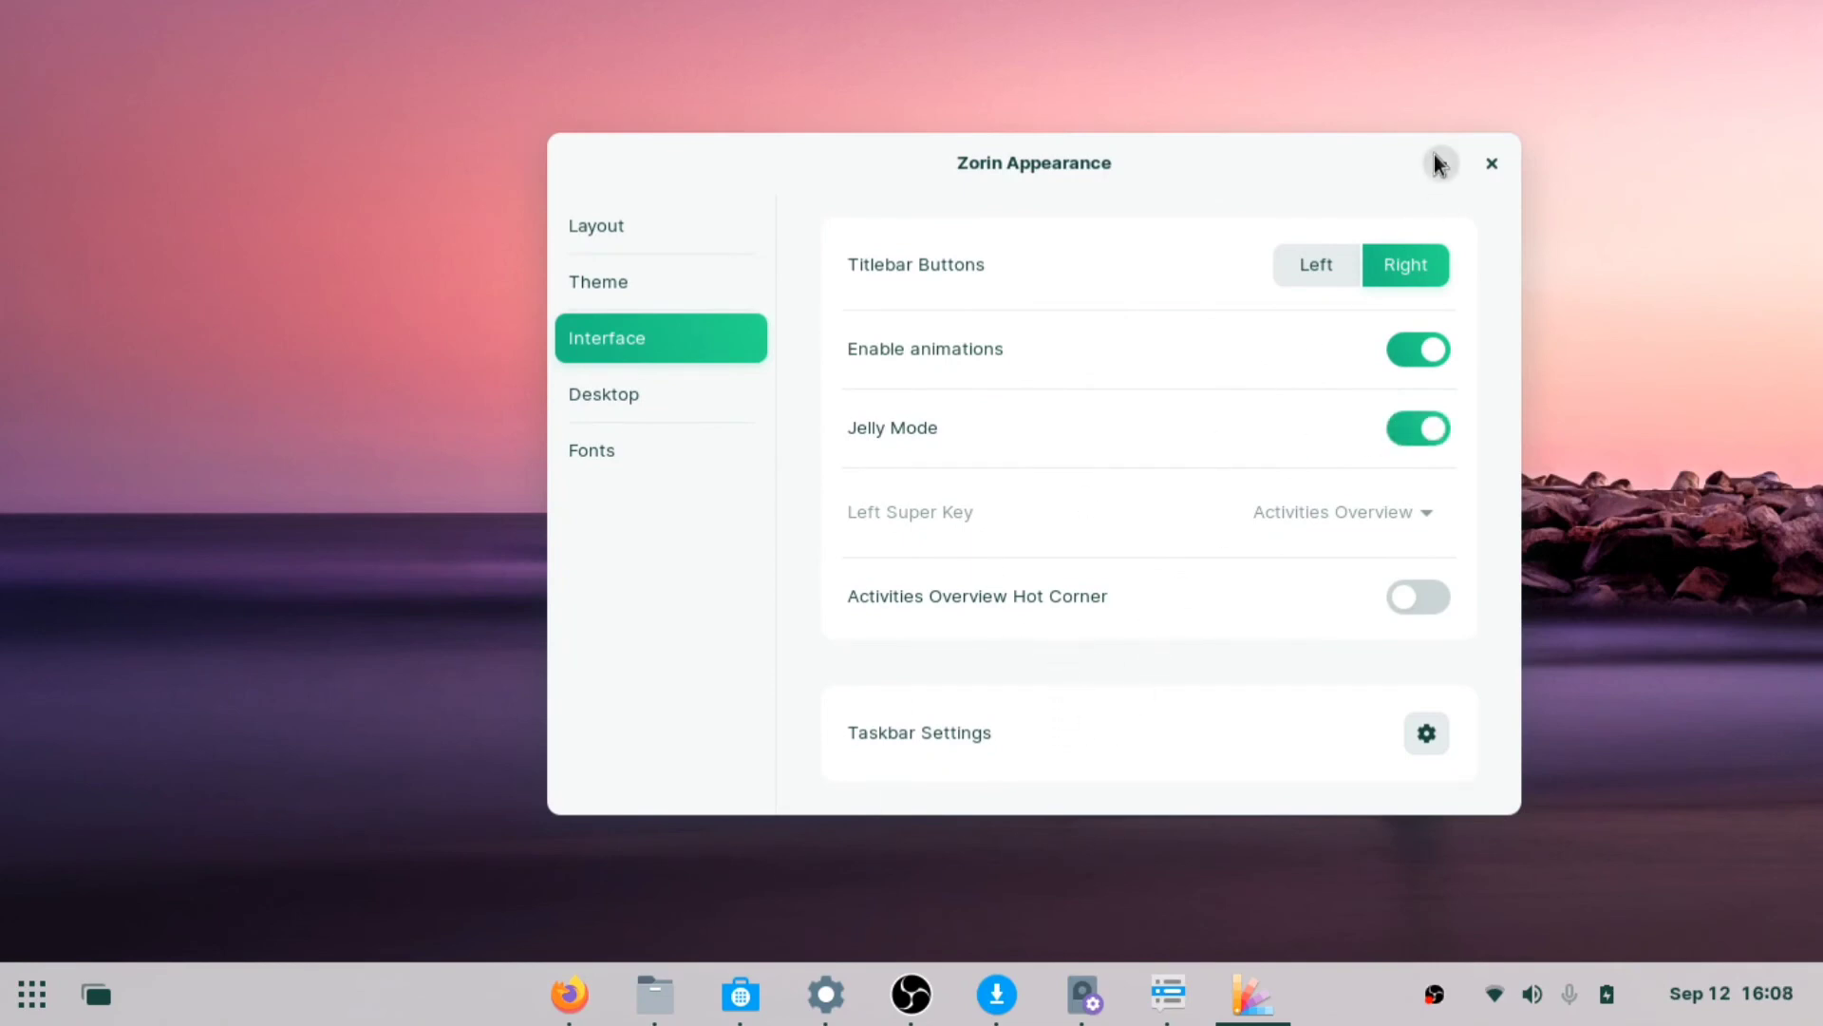
Minimise and restore Zorin Appearance, view the Desktop and Fonts pages, then the Layout options
left_click(1493, 163)
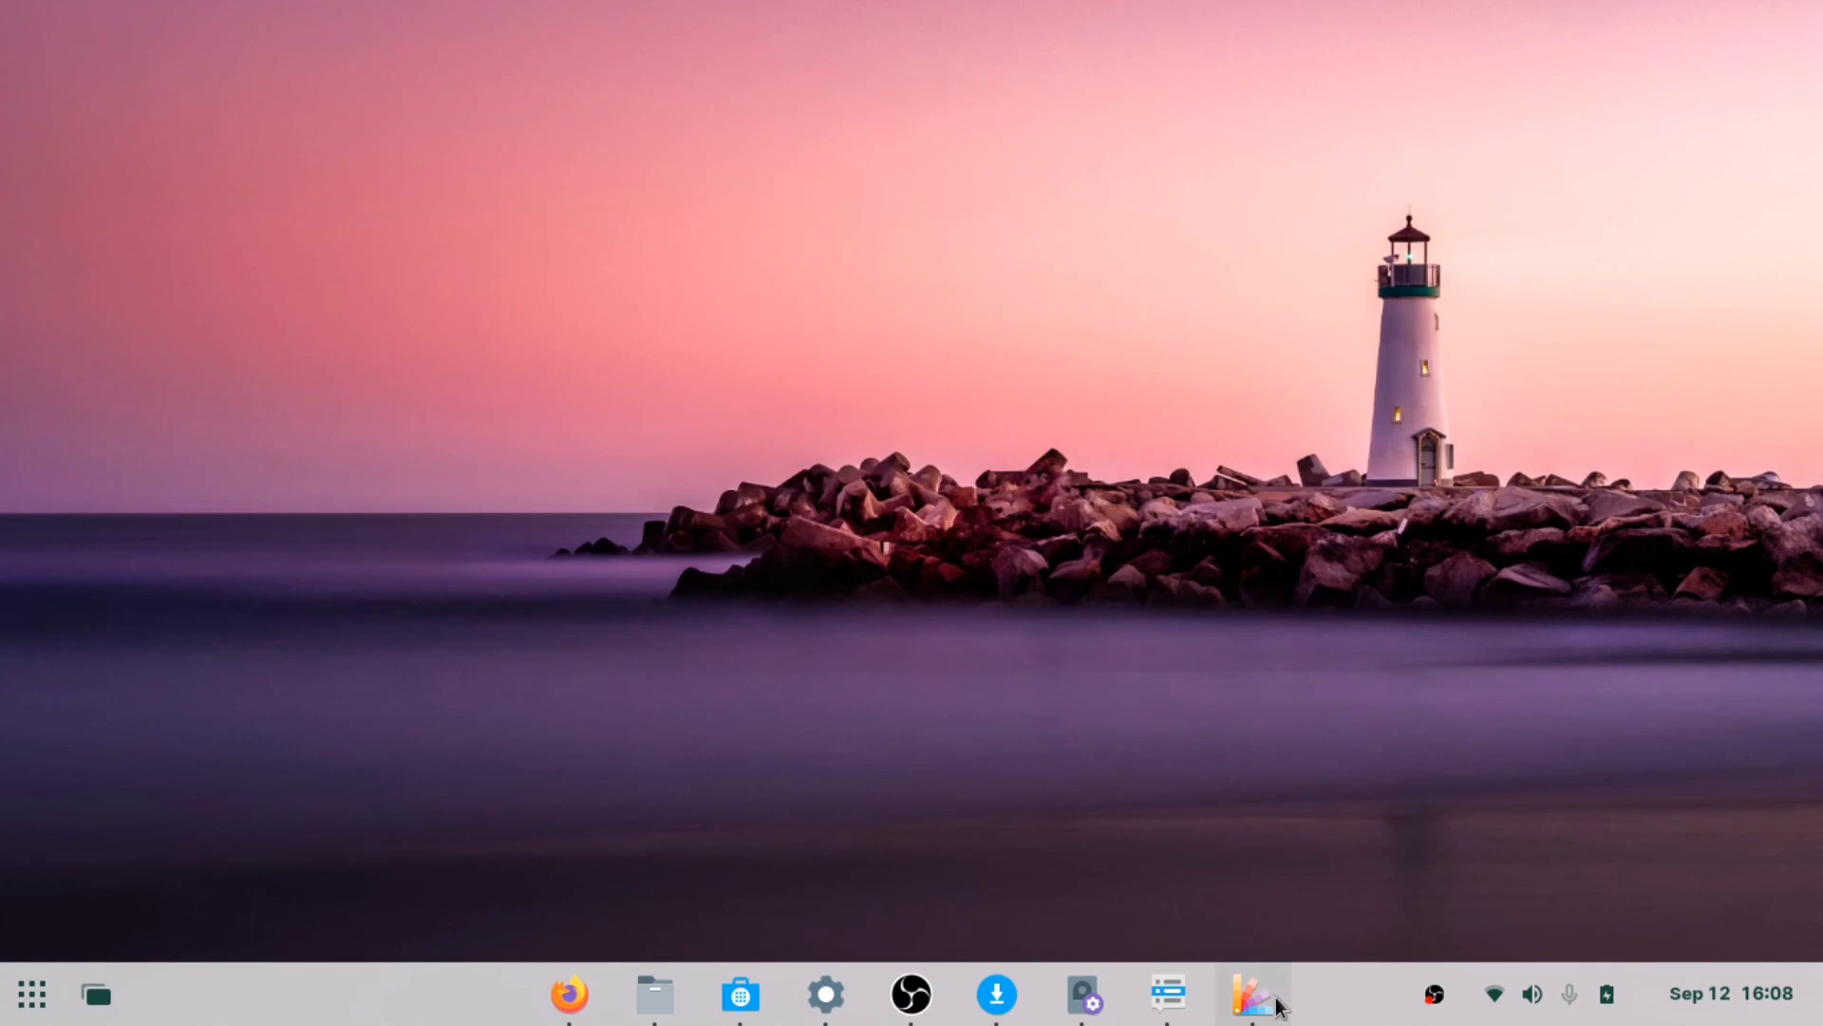
left_click(1250, 995)
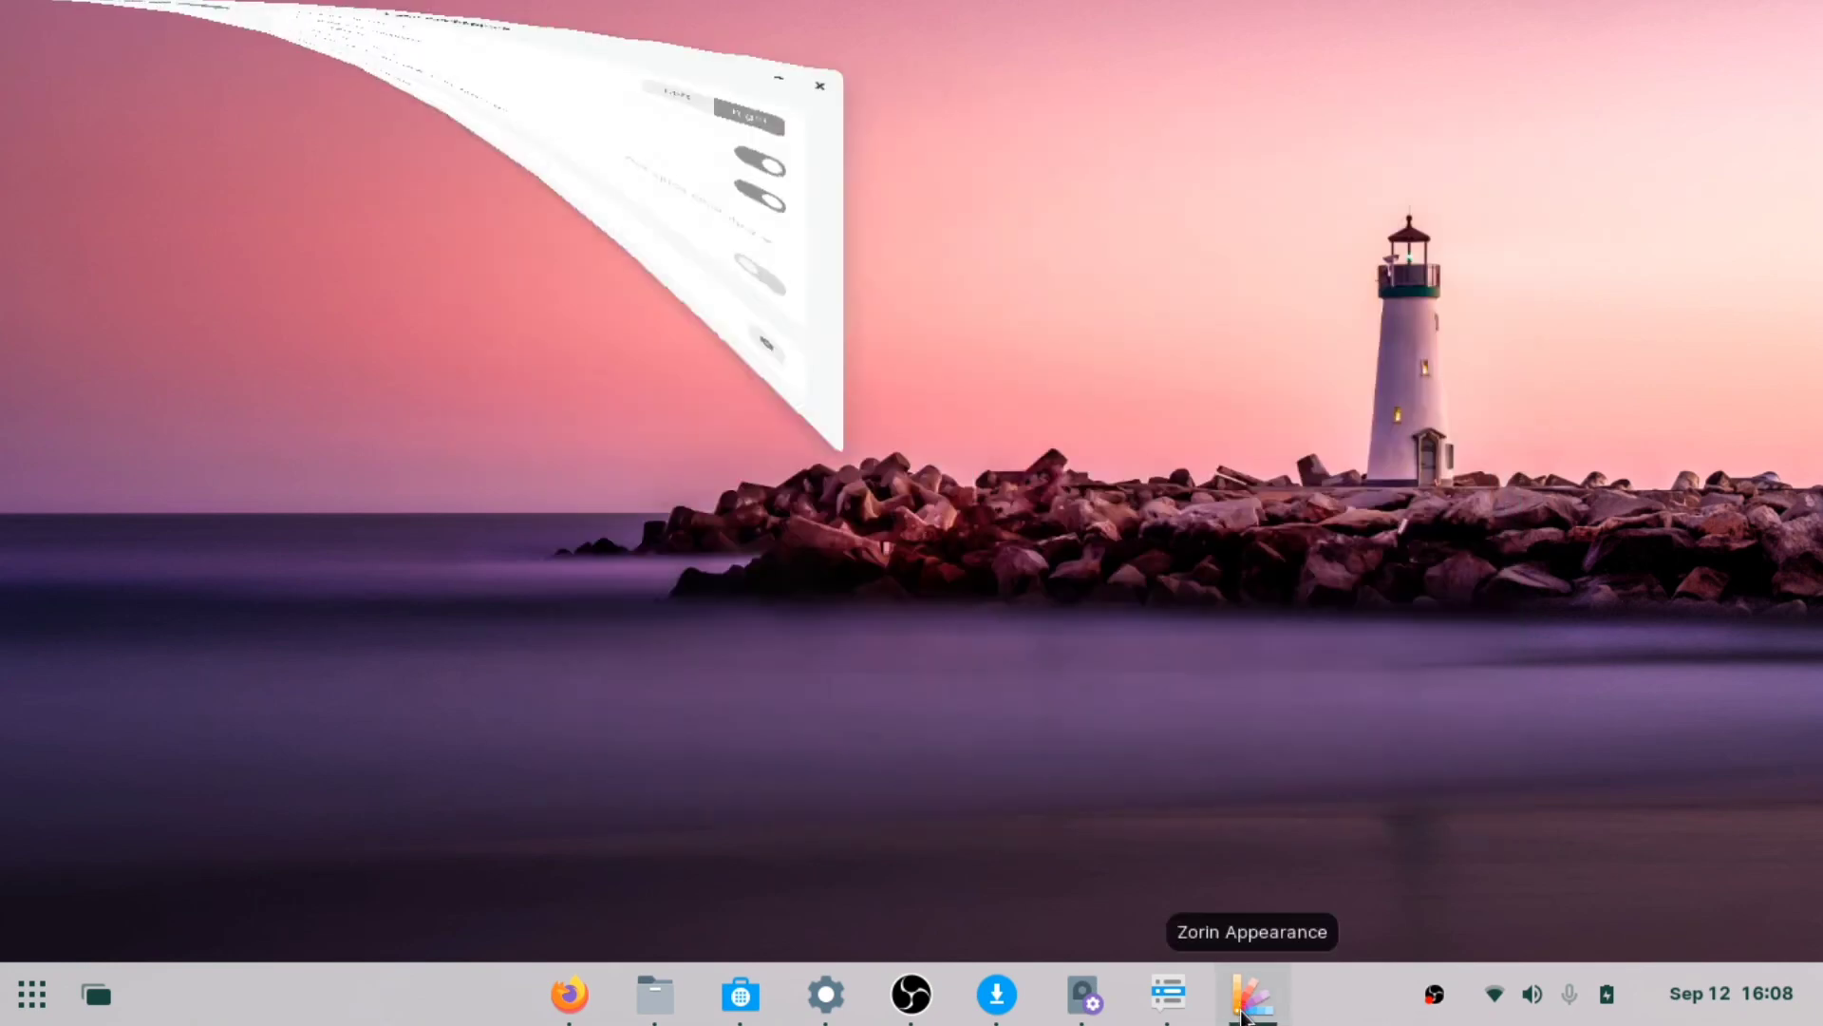
left_click(1248, 995)
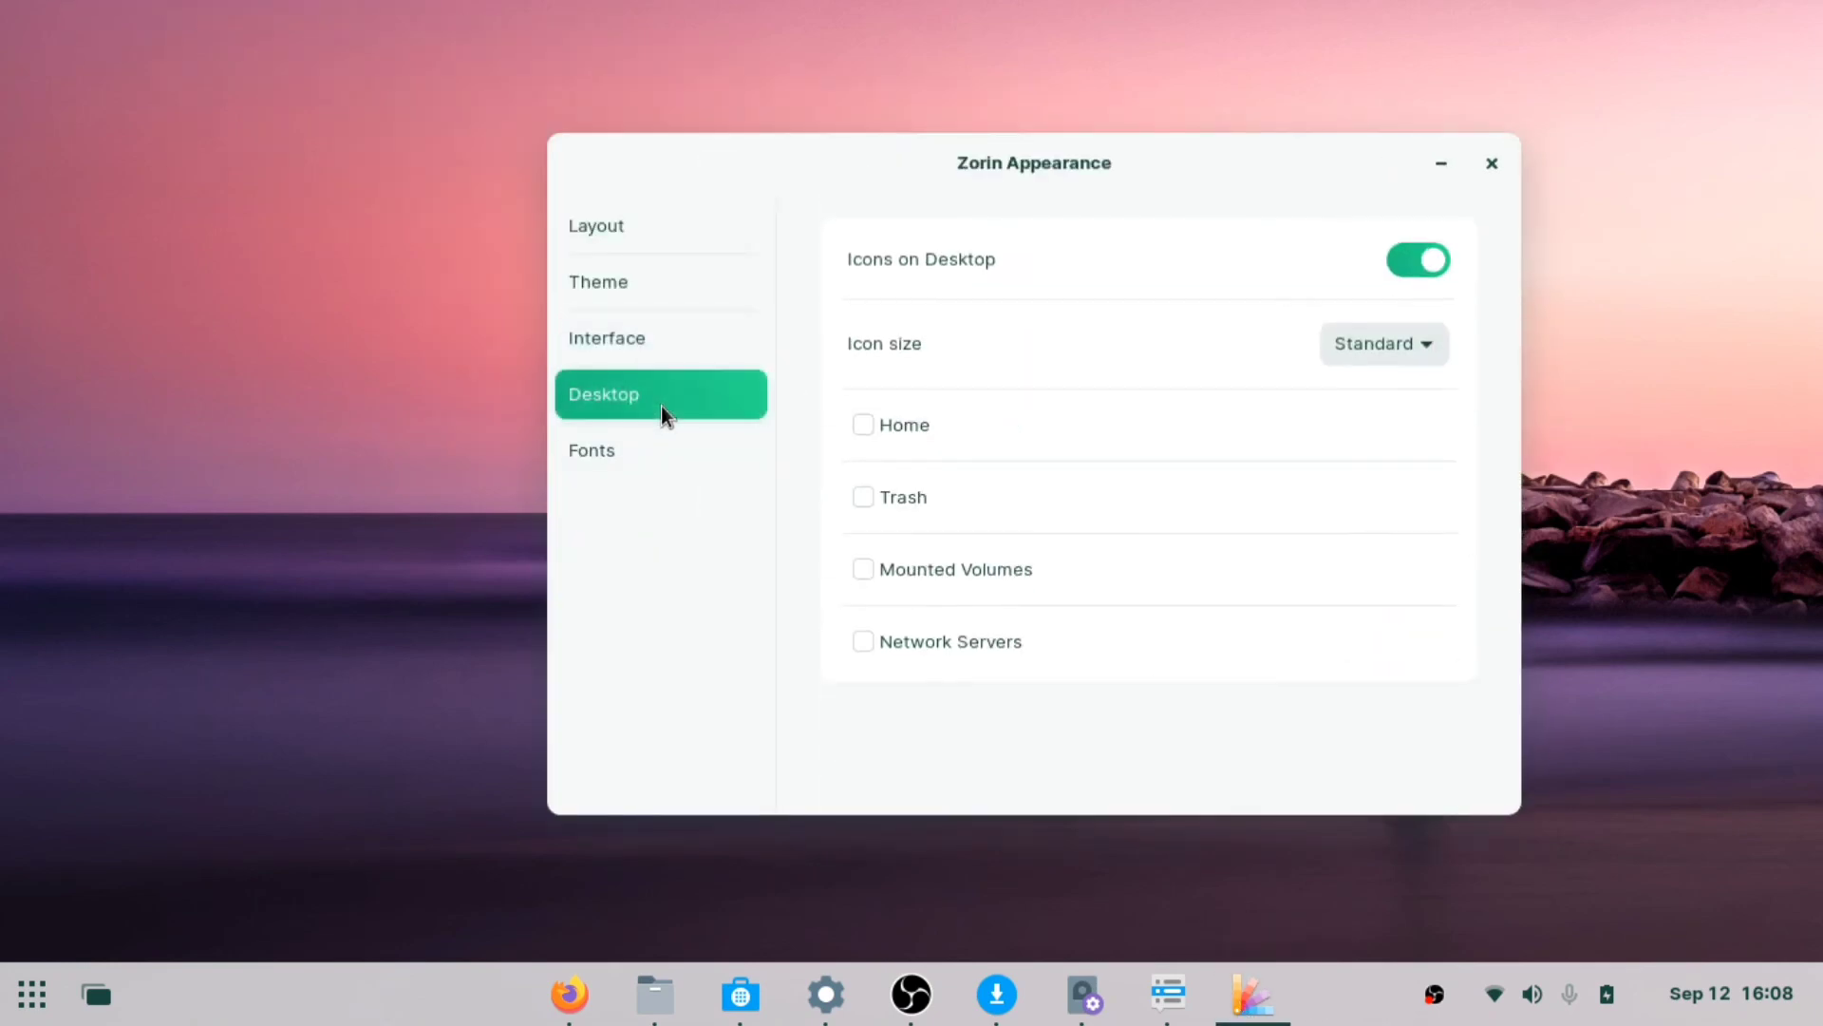
left_click(593, 450)
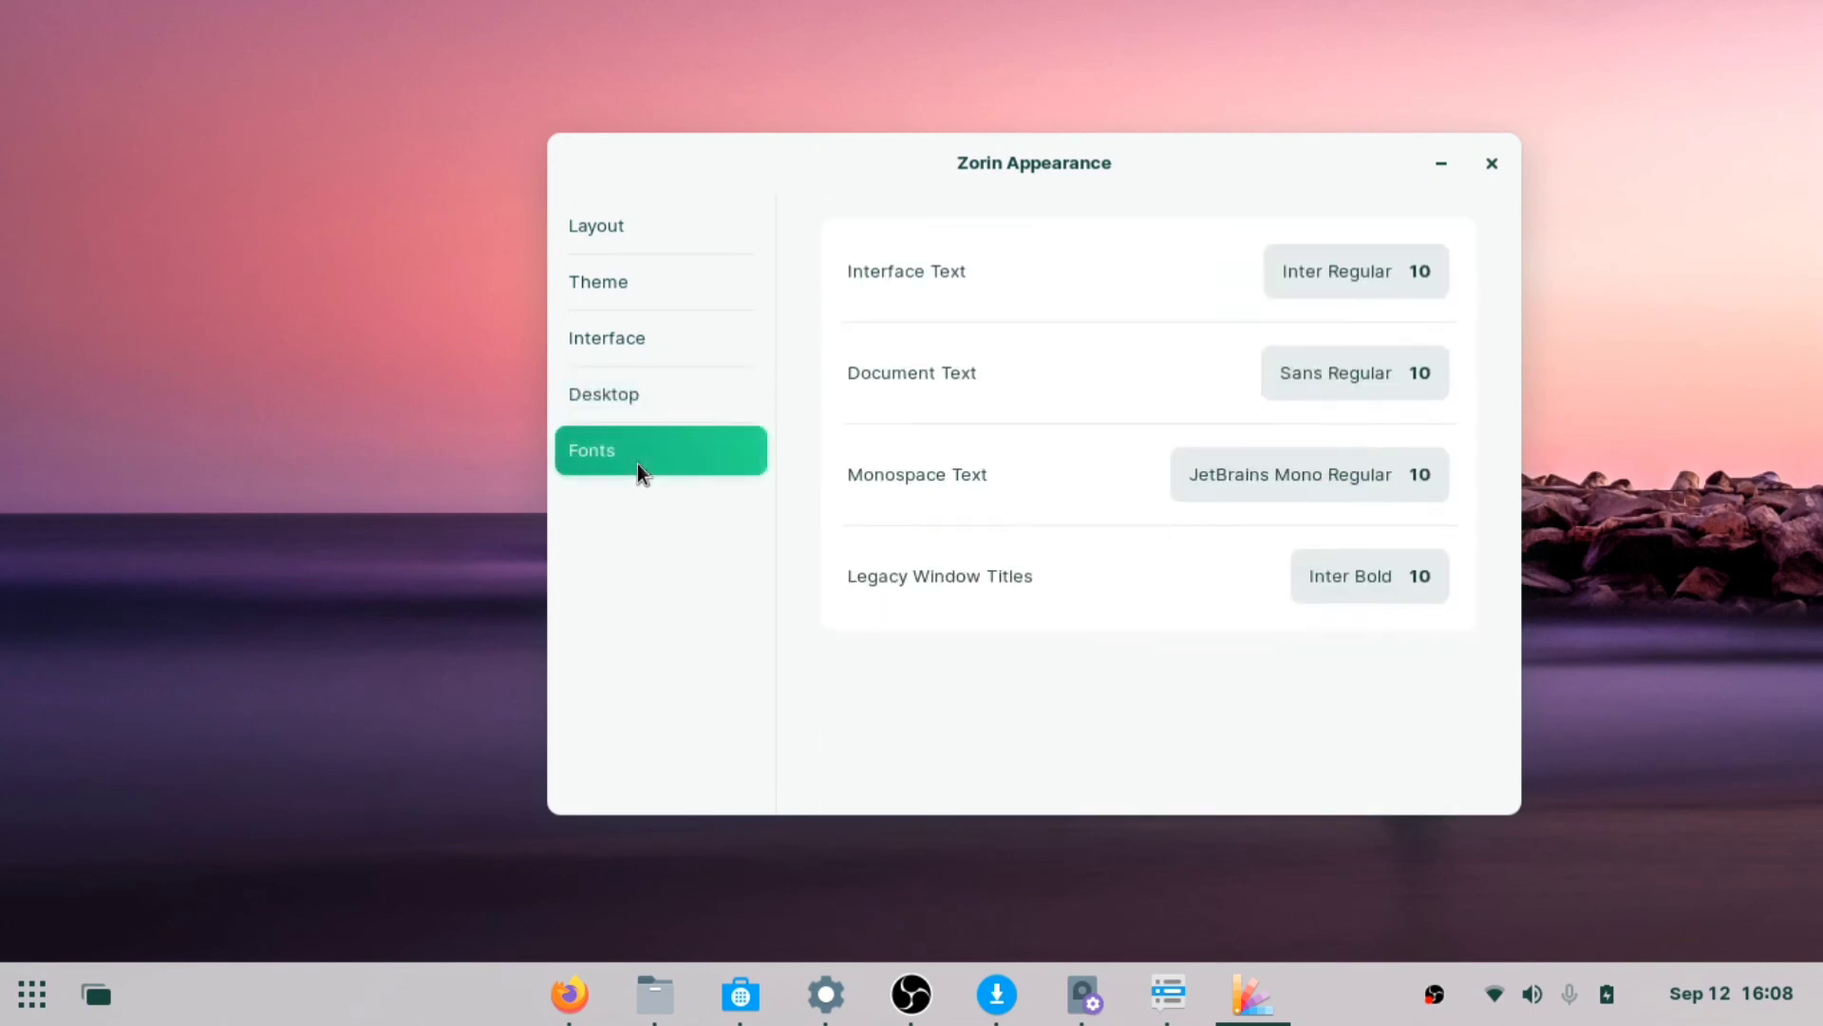
left_click(597, 226)
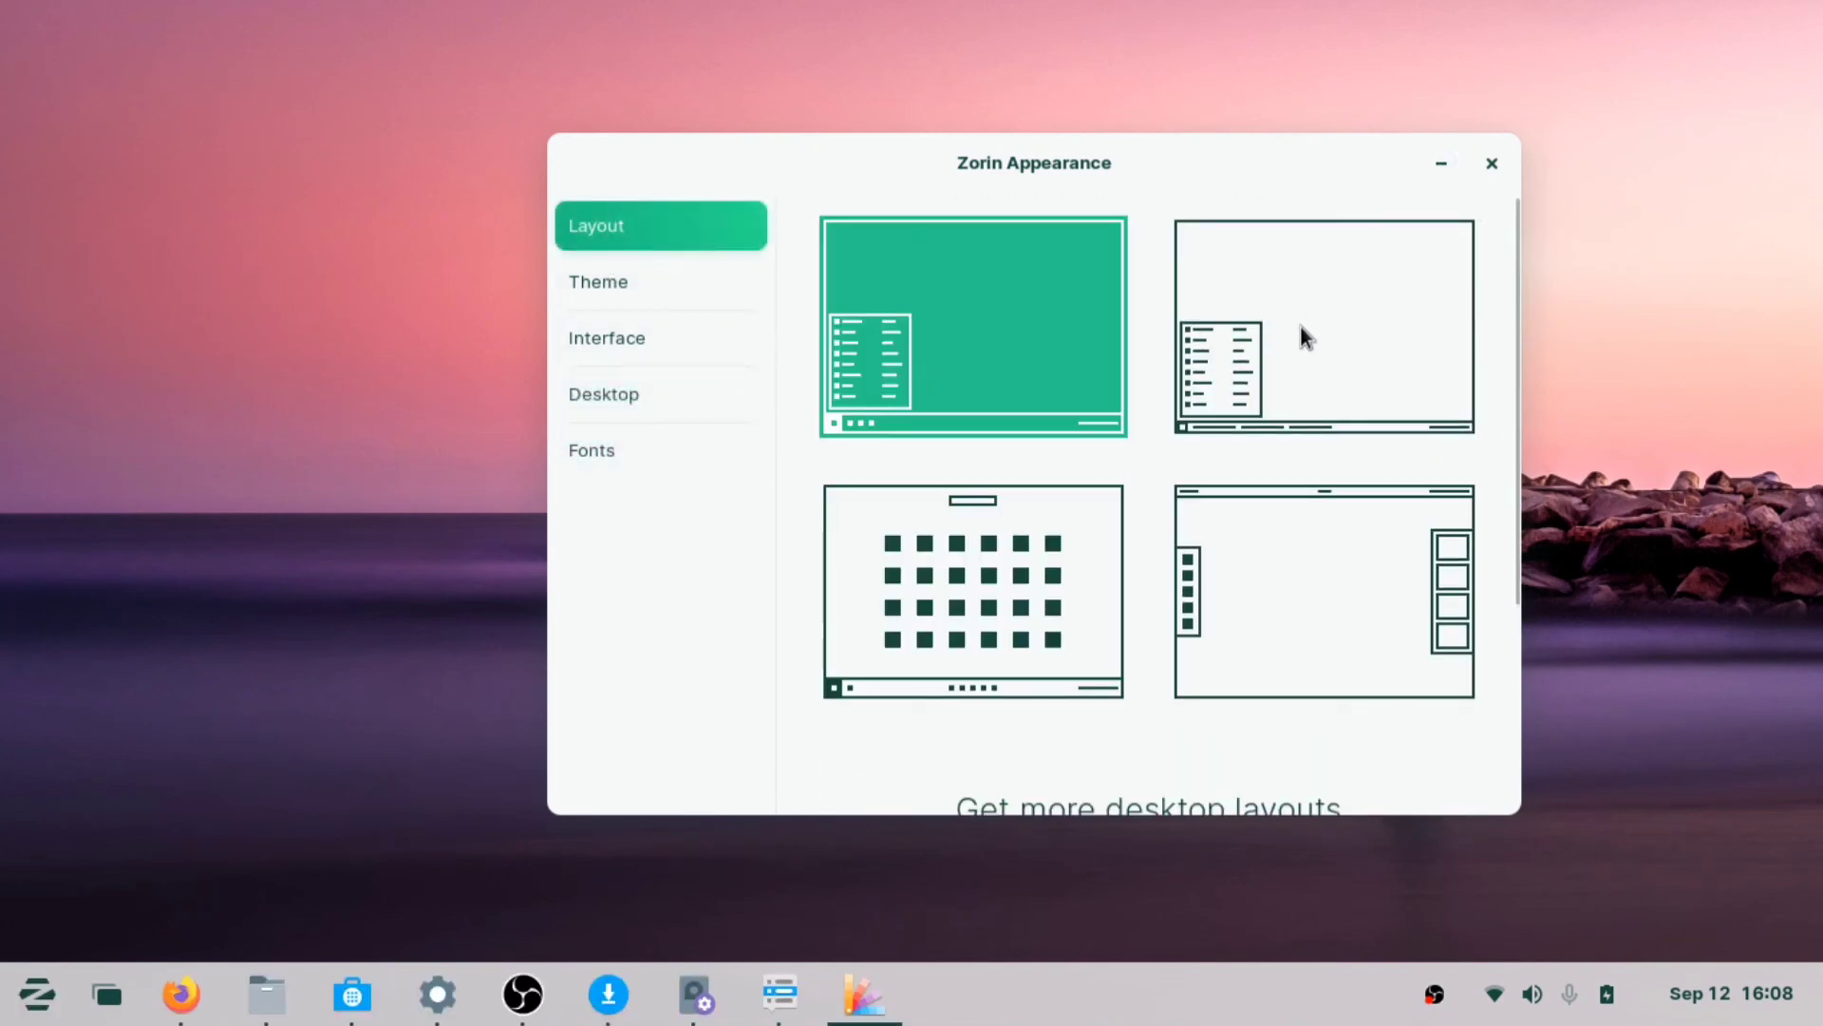
Apply the layout with named window buttons on the taskbar and open the desktop context menu
left_click(1322, 327)
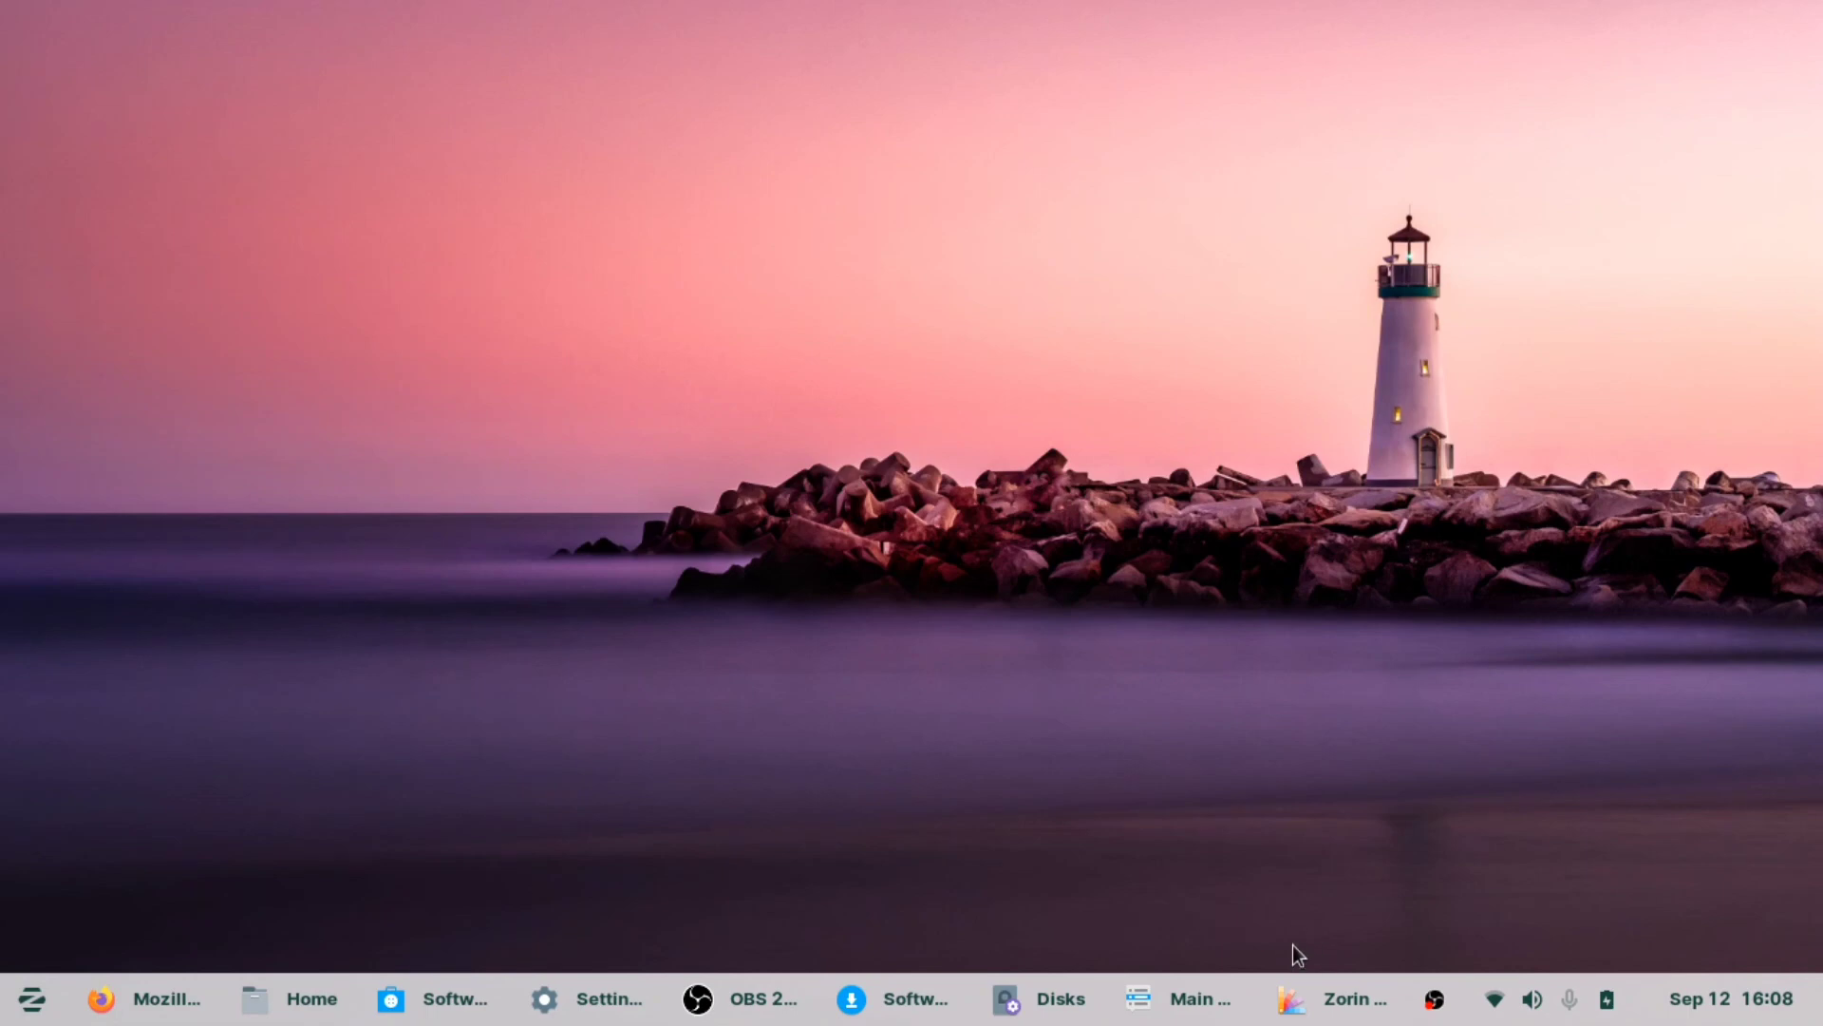
mouse_move(381, 927)
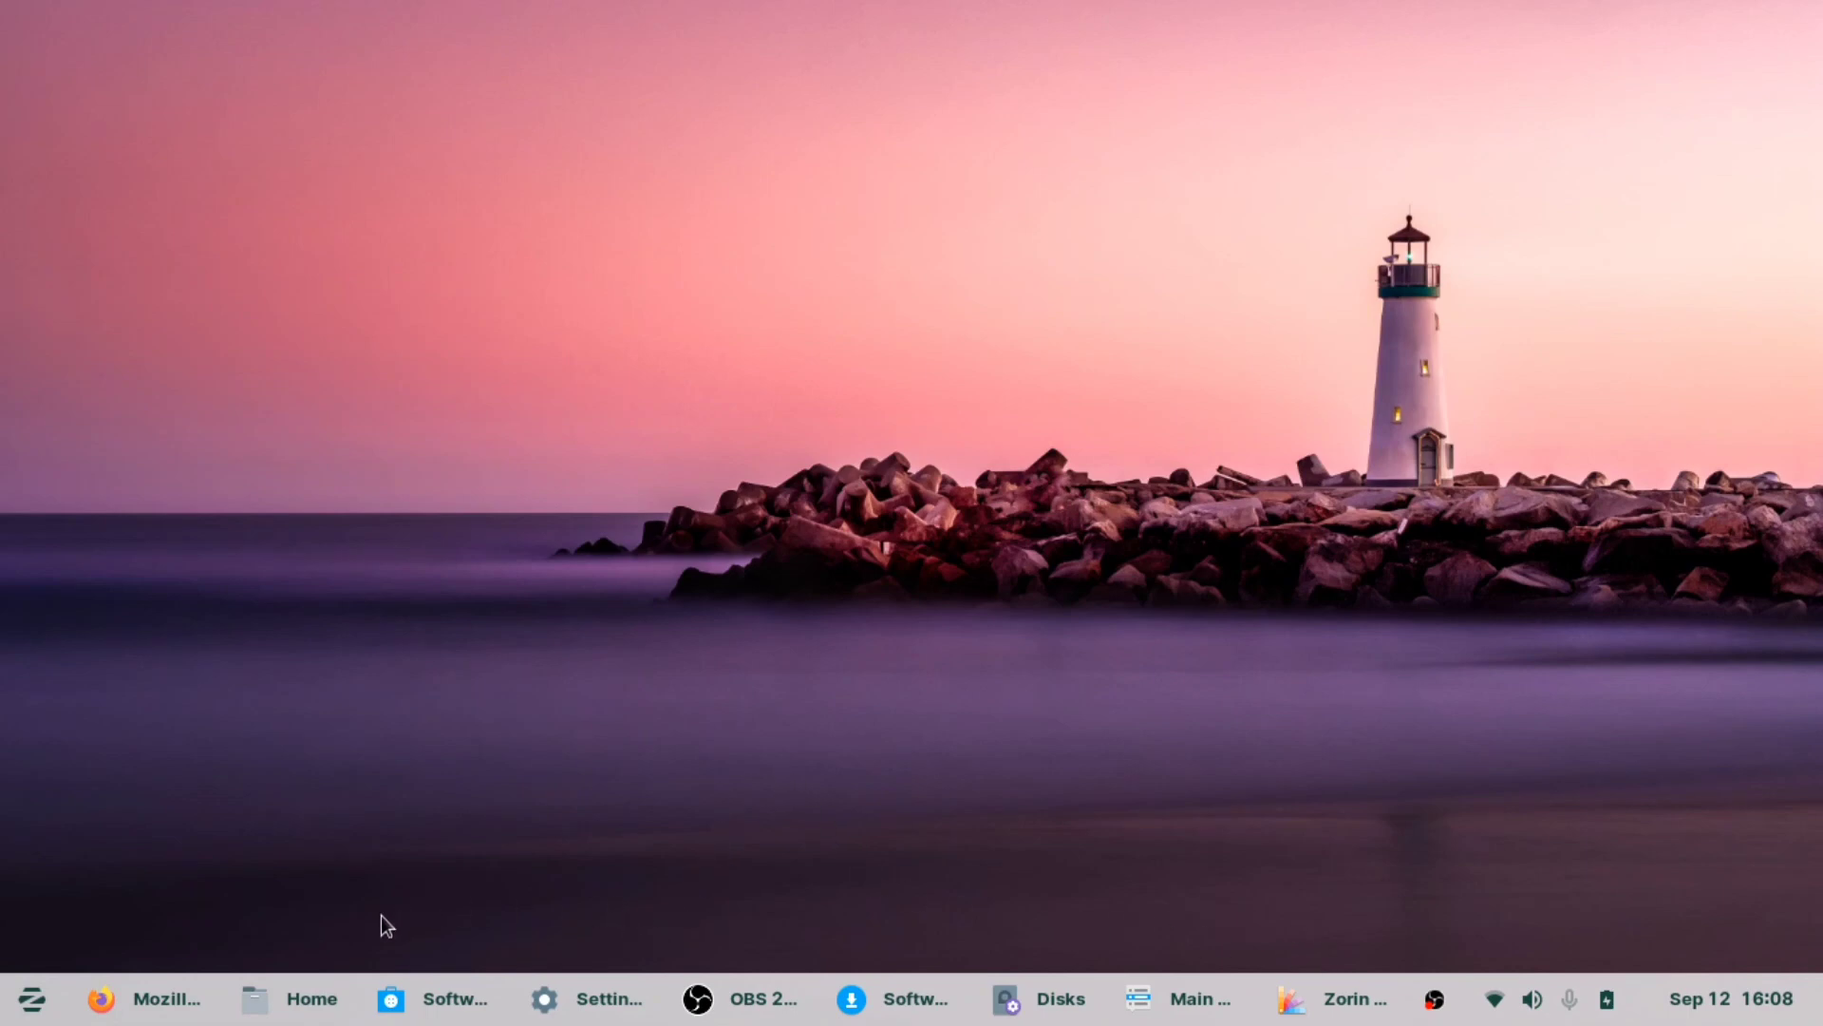
mouse_move(716, 611)
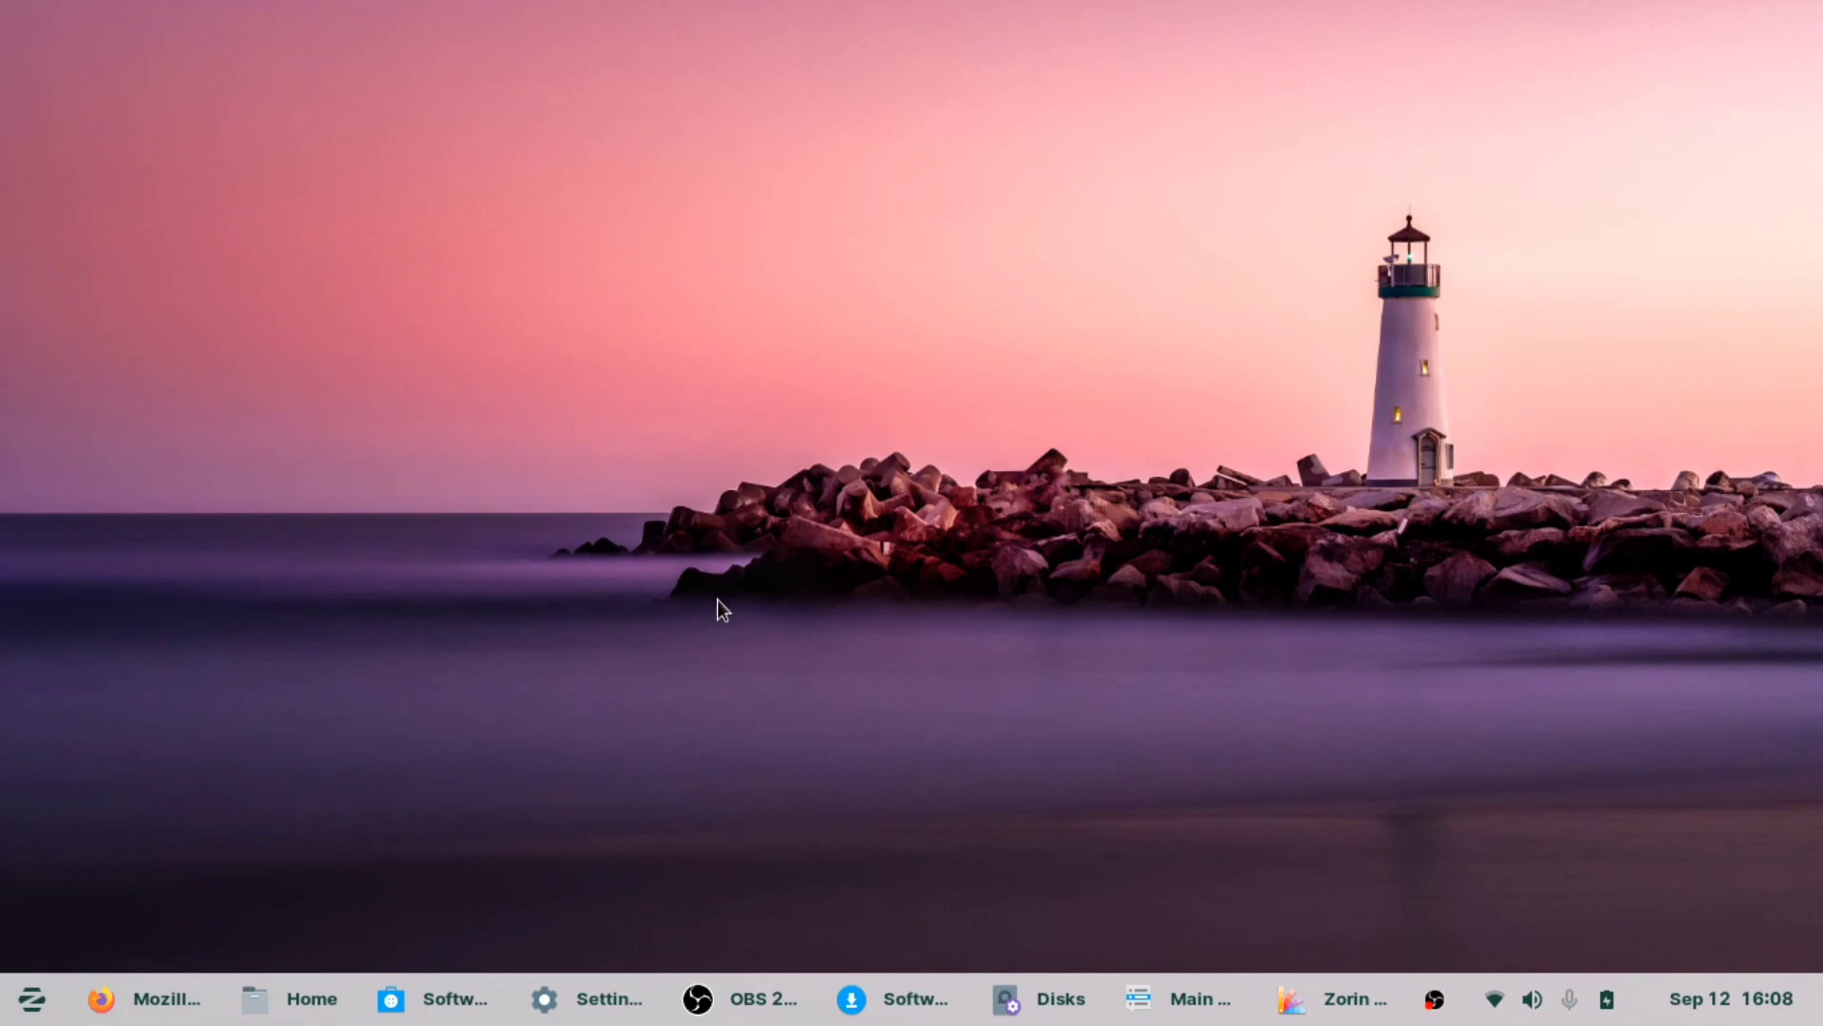
right_click(720, 612)
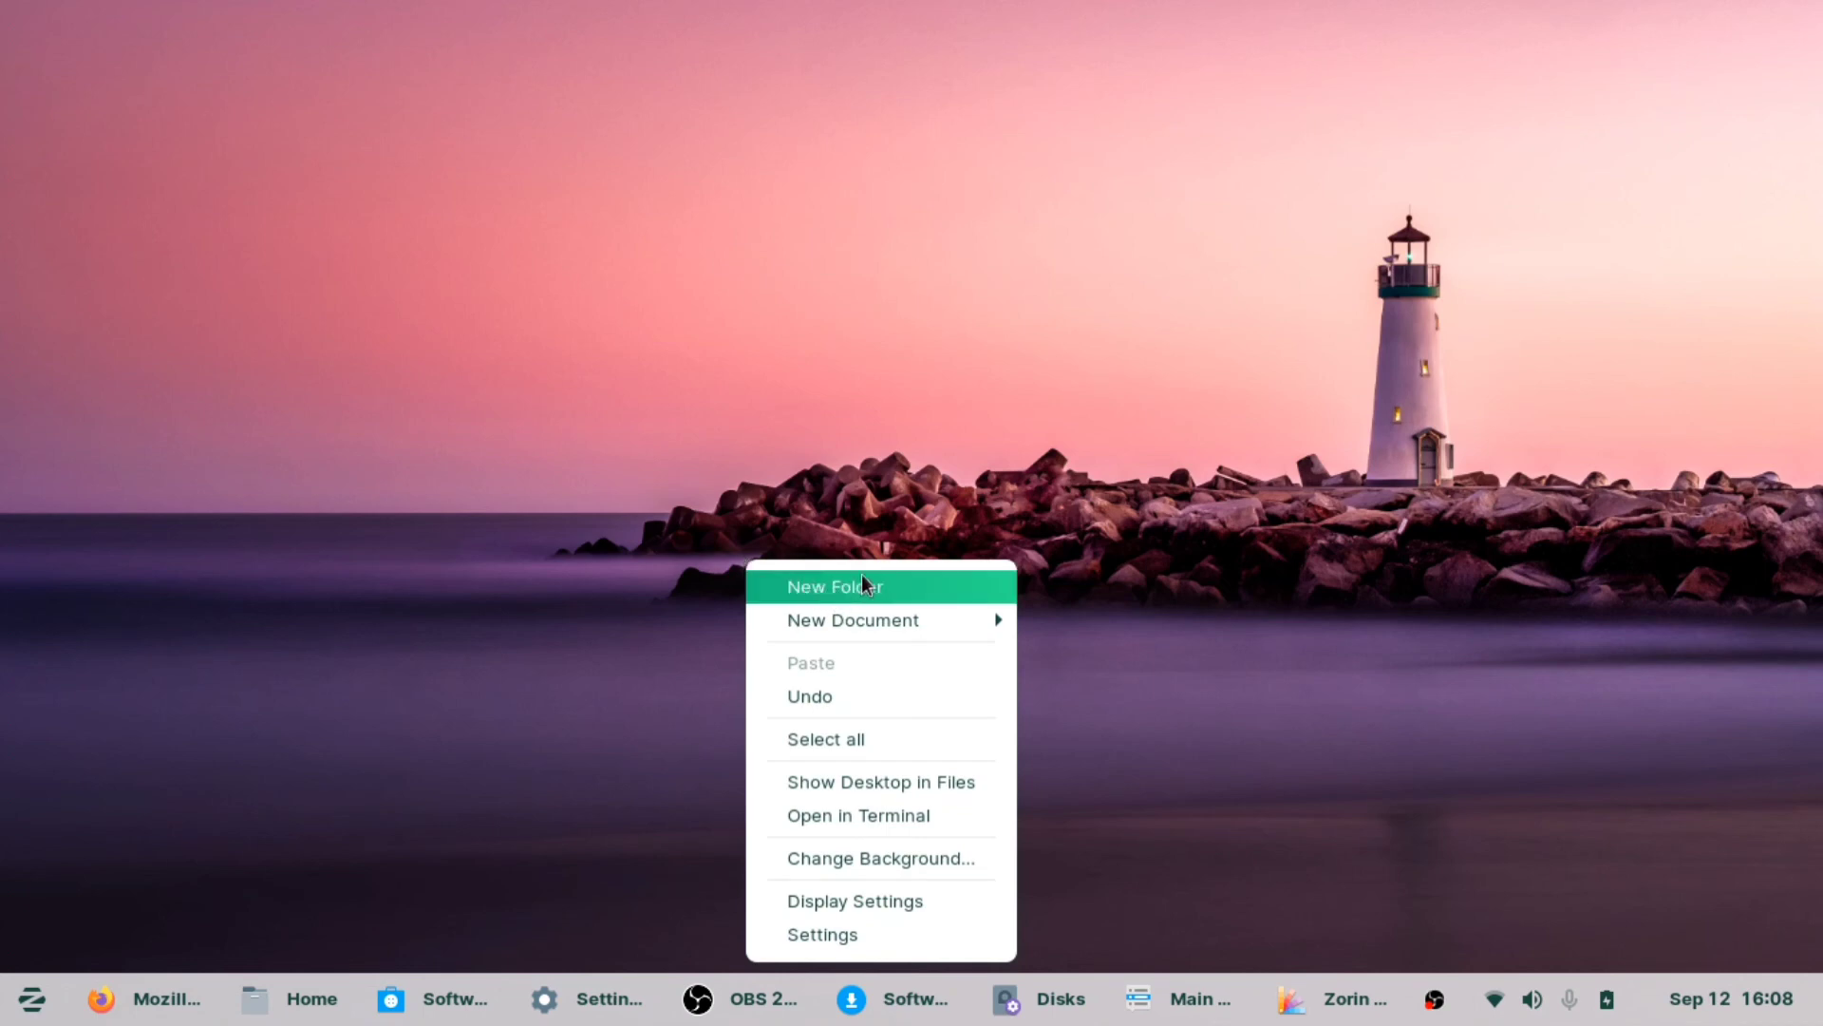
mouse_move(857, 832)
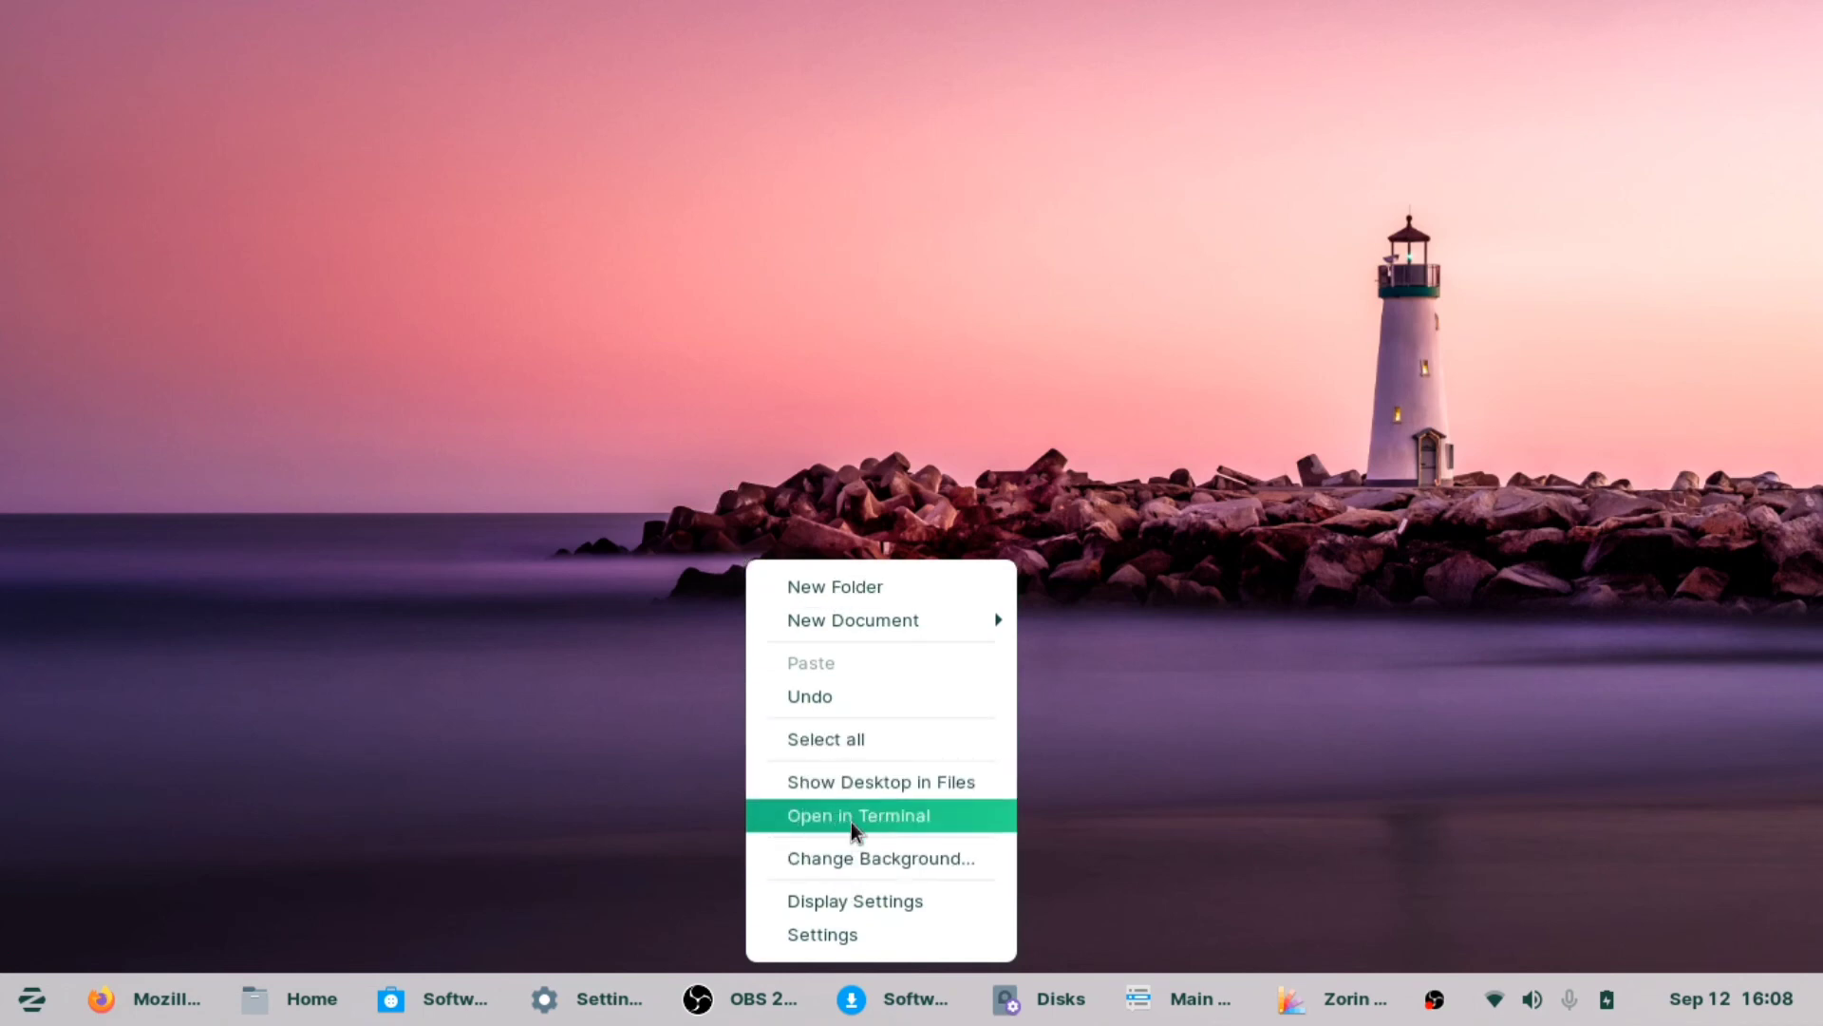
Open a Terminal in the Desktop folder and run sudo apt update, reporting 32 upgradable packages
left_click(857, 817)
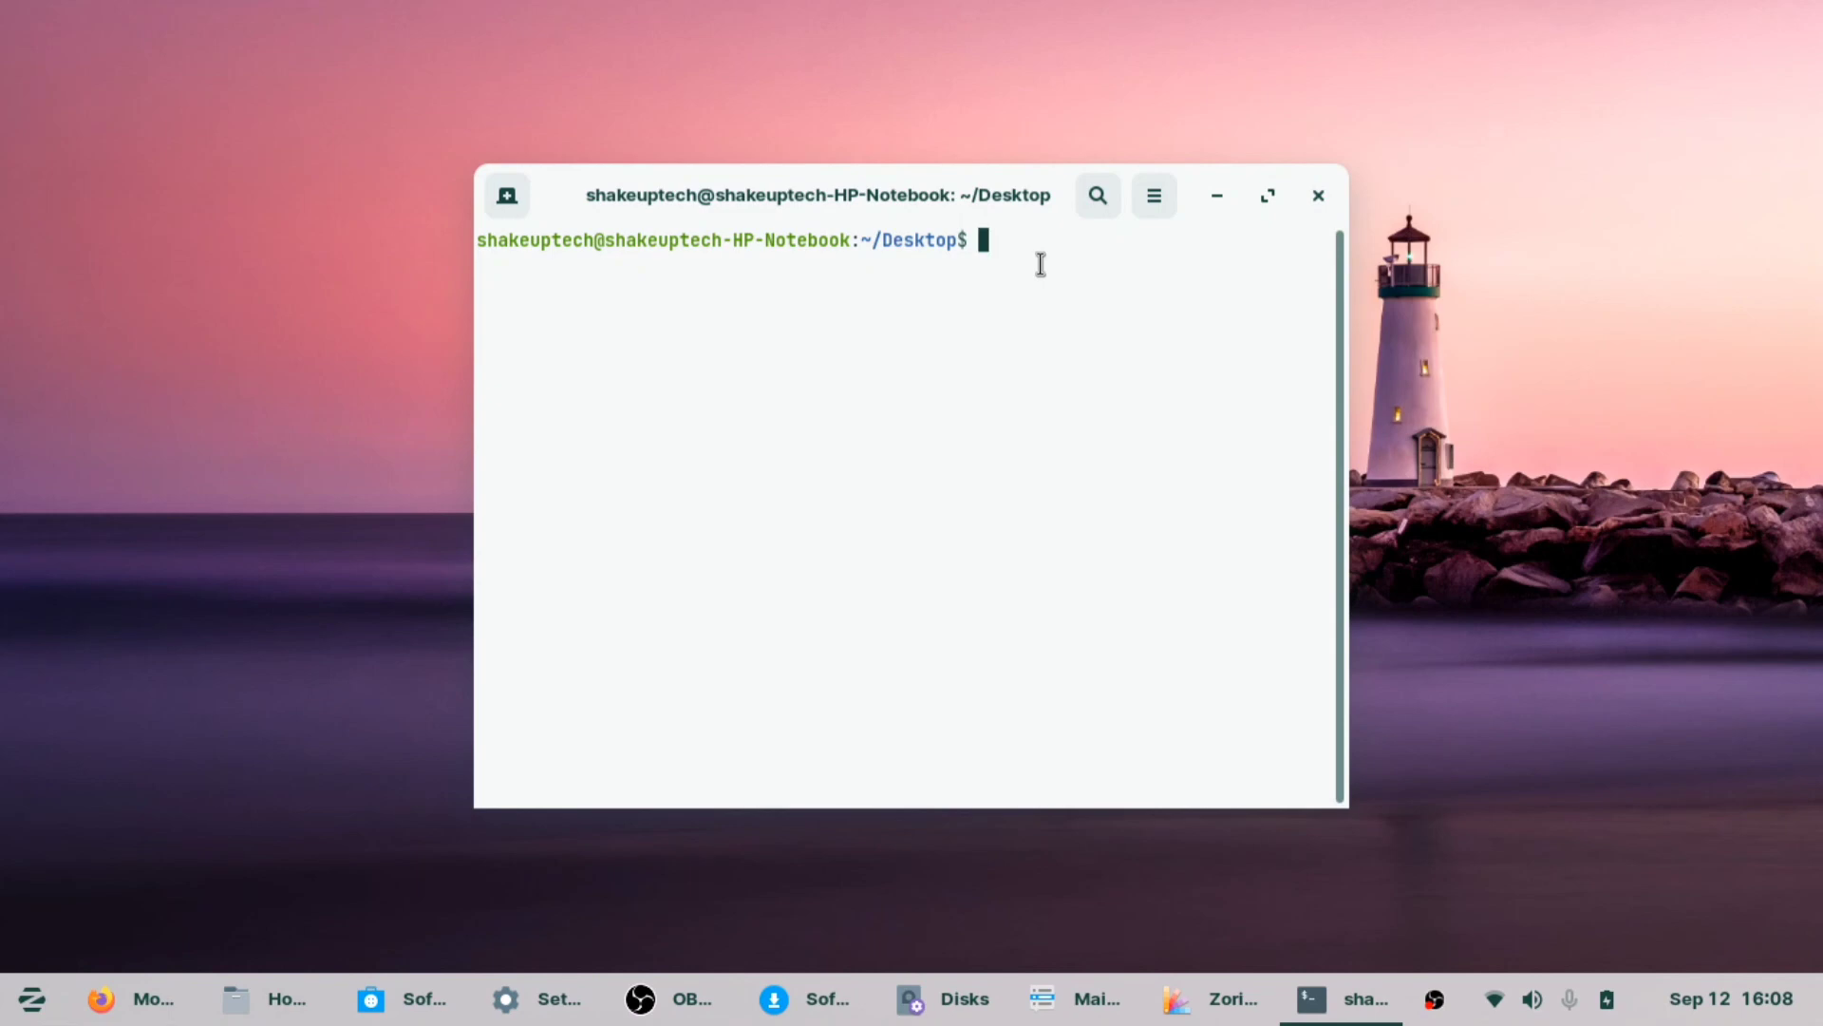
type("sudo apt update")
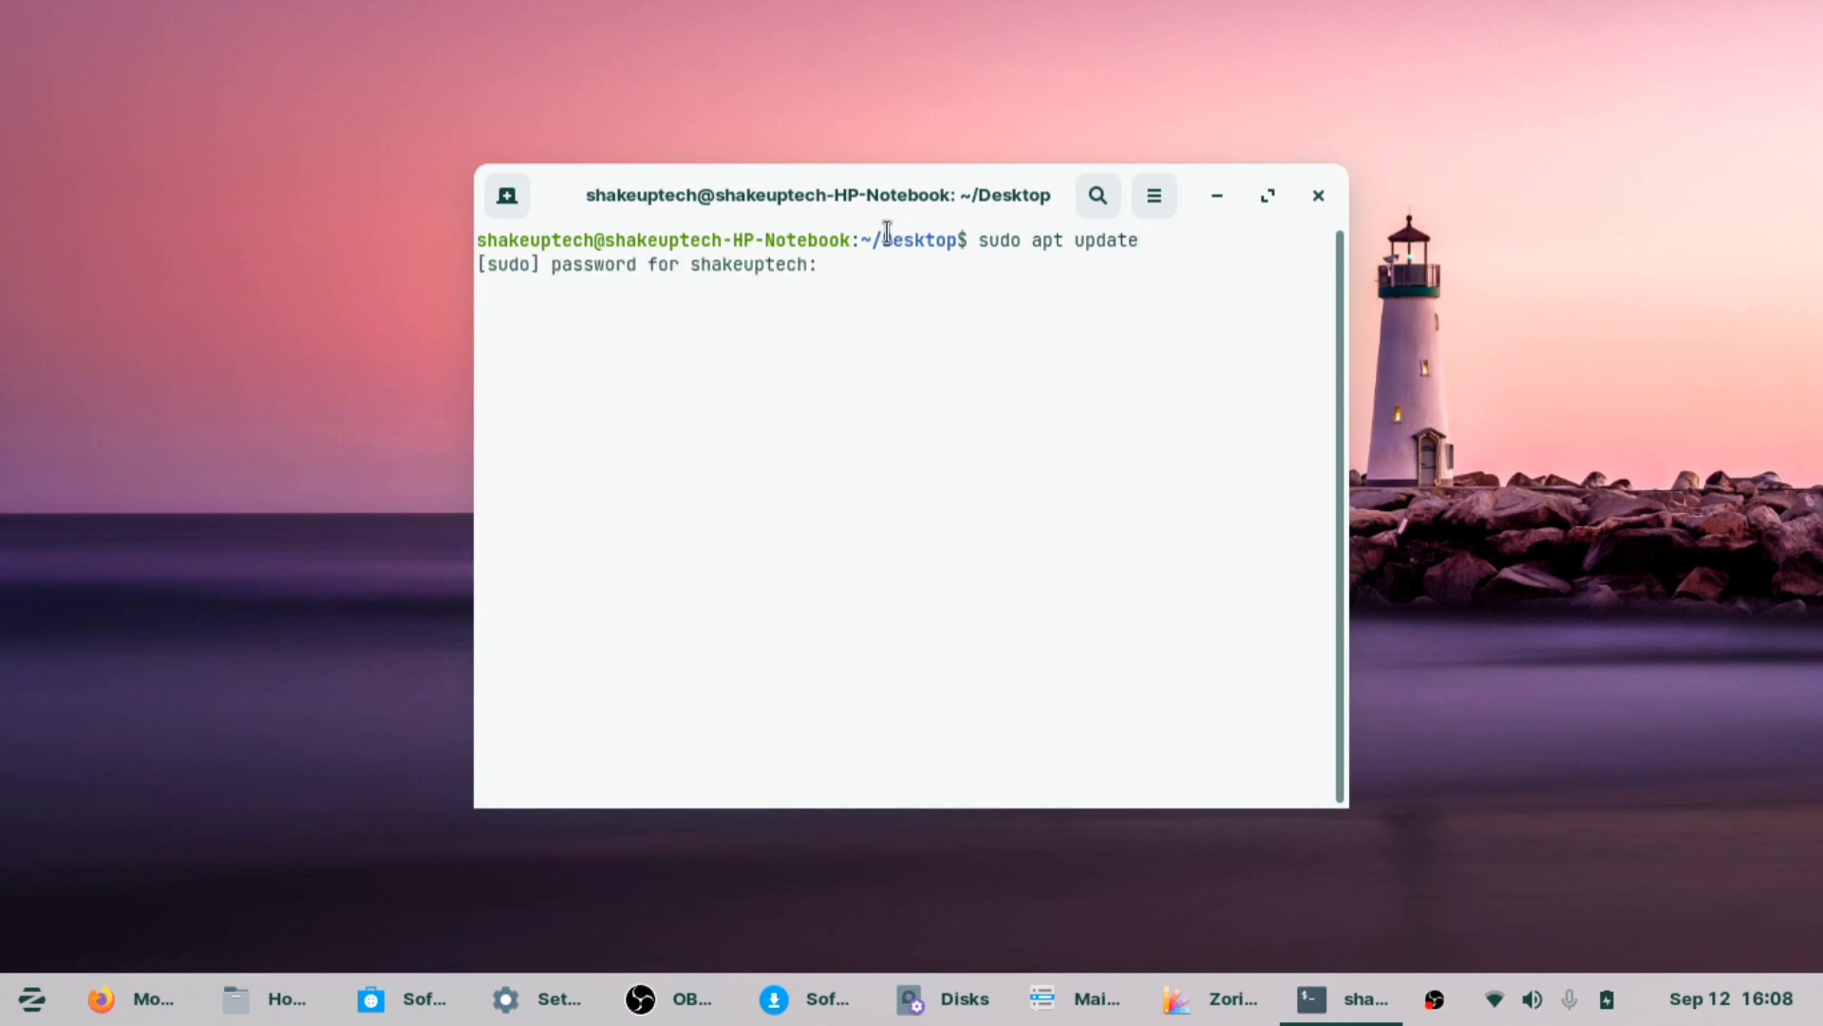
key("Return")
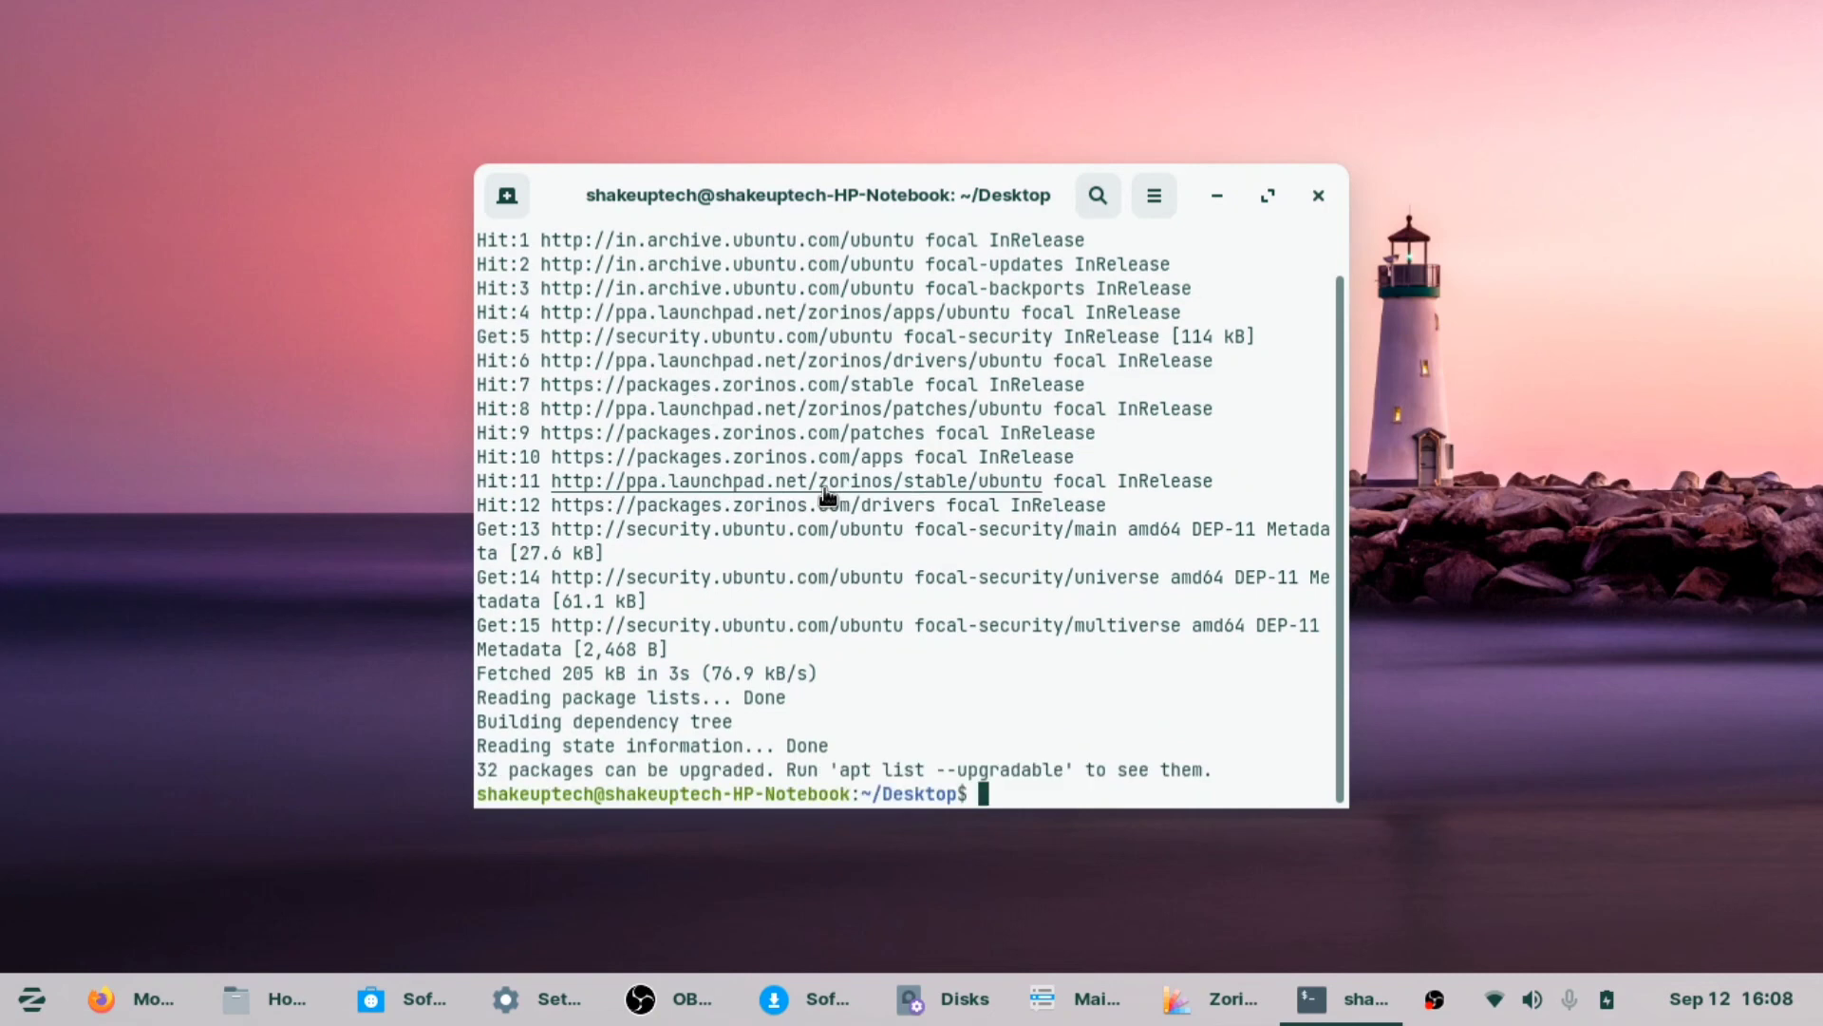
mouse_move(935, 596)
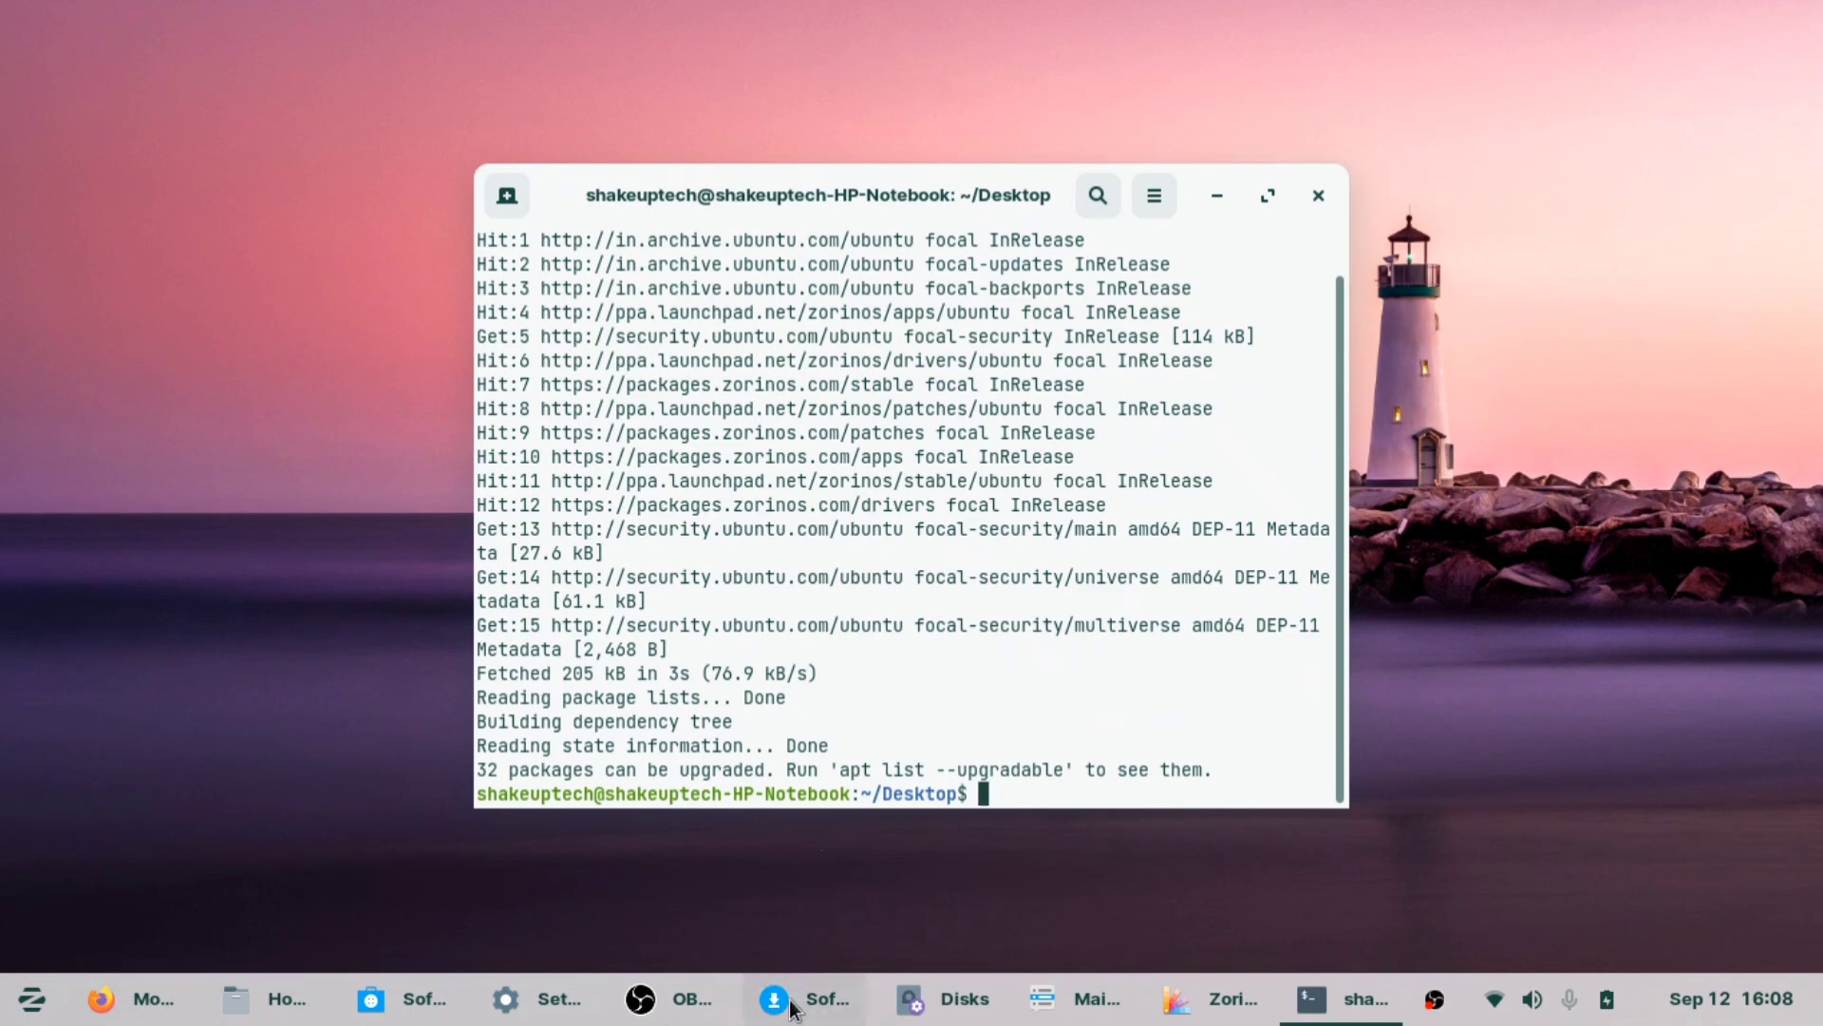
Launch the Software store and scroll through its Audio & Video apps
left_click(371, 999)
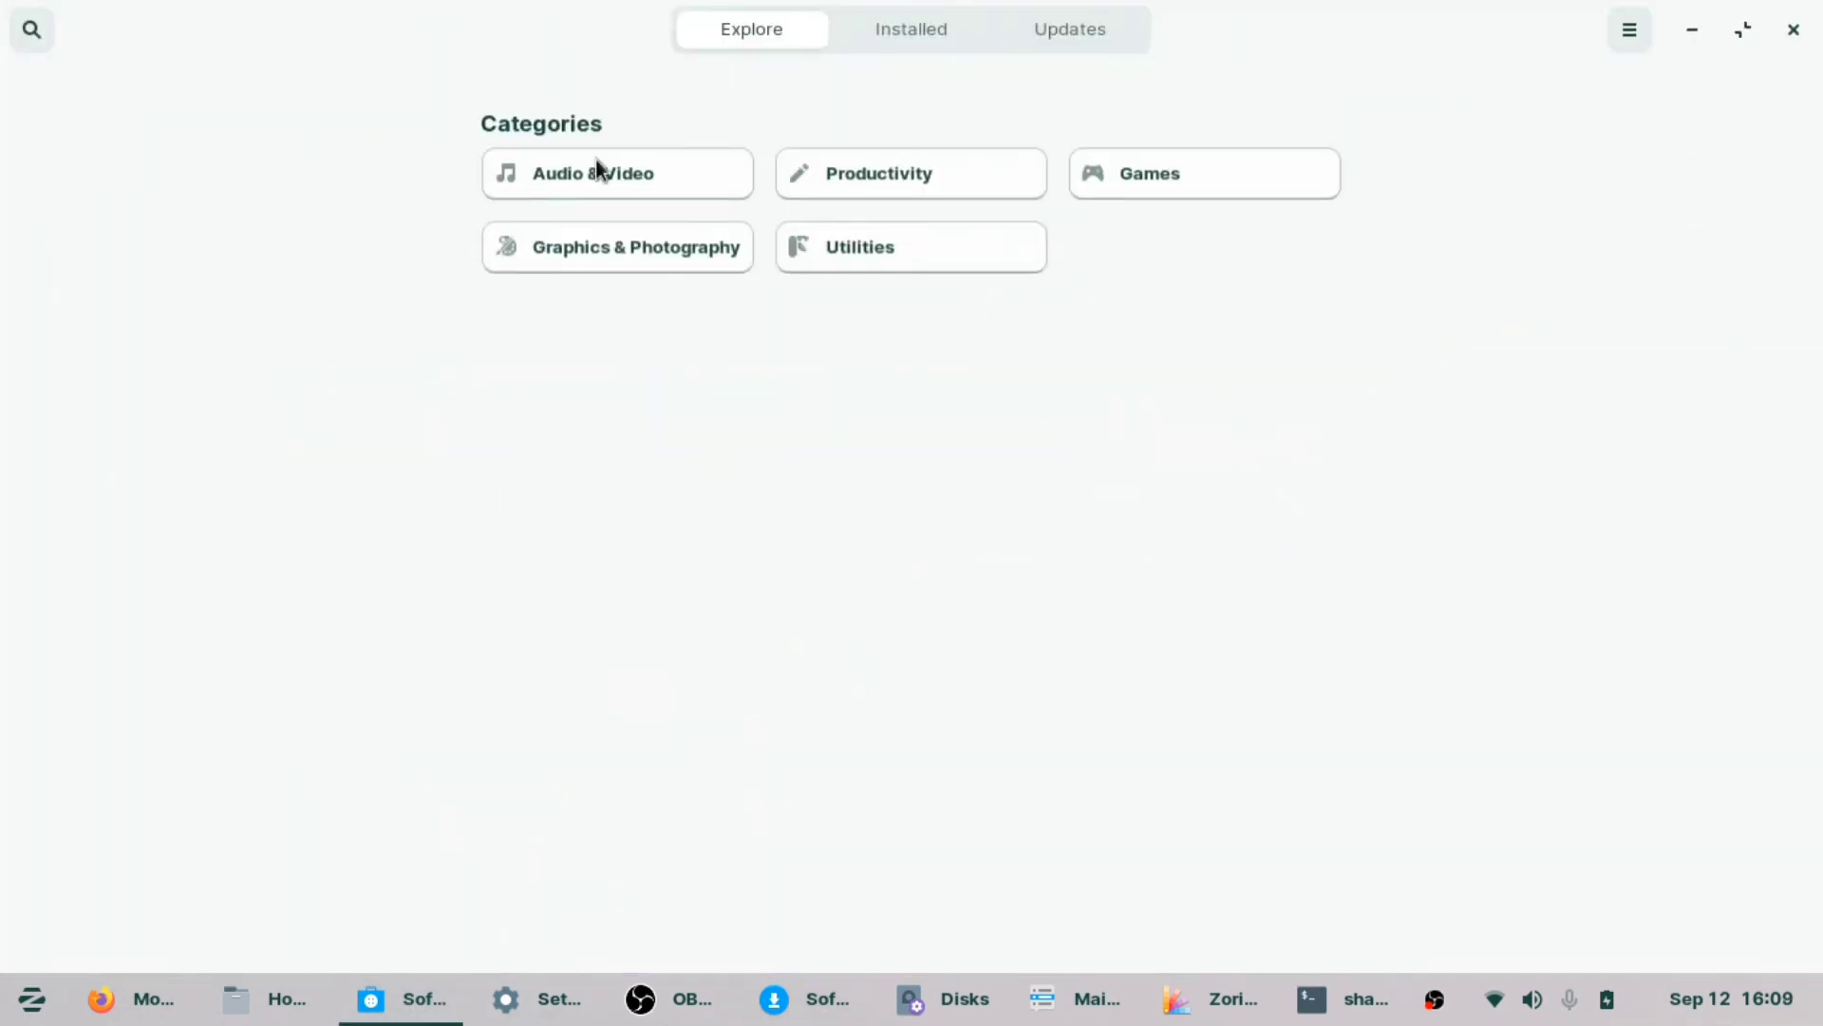
left_click(618, 173)
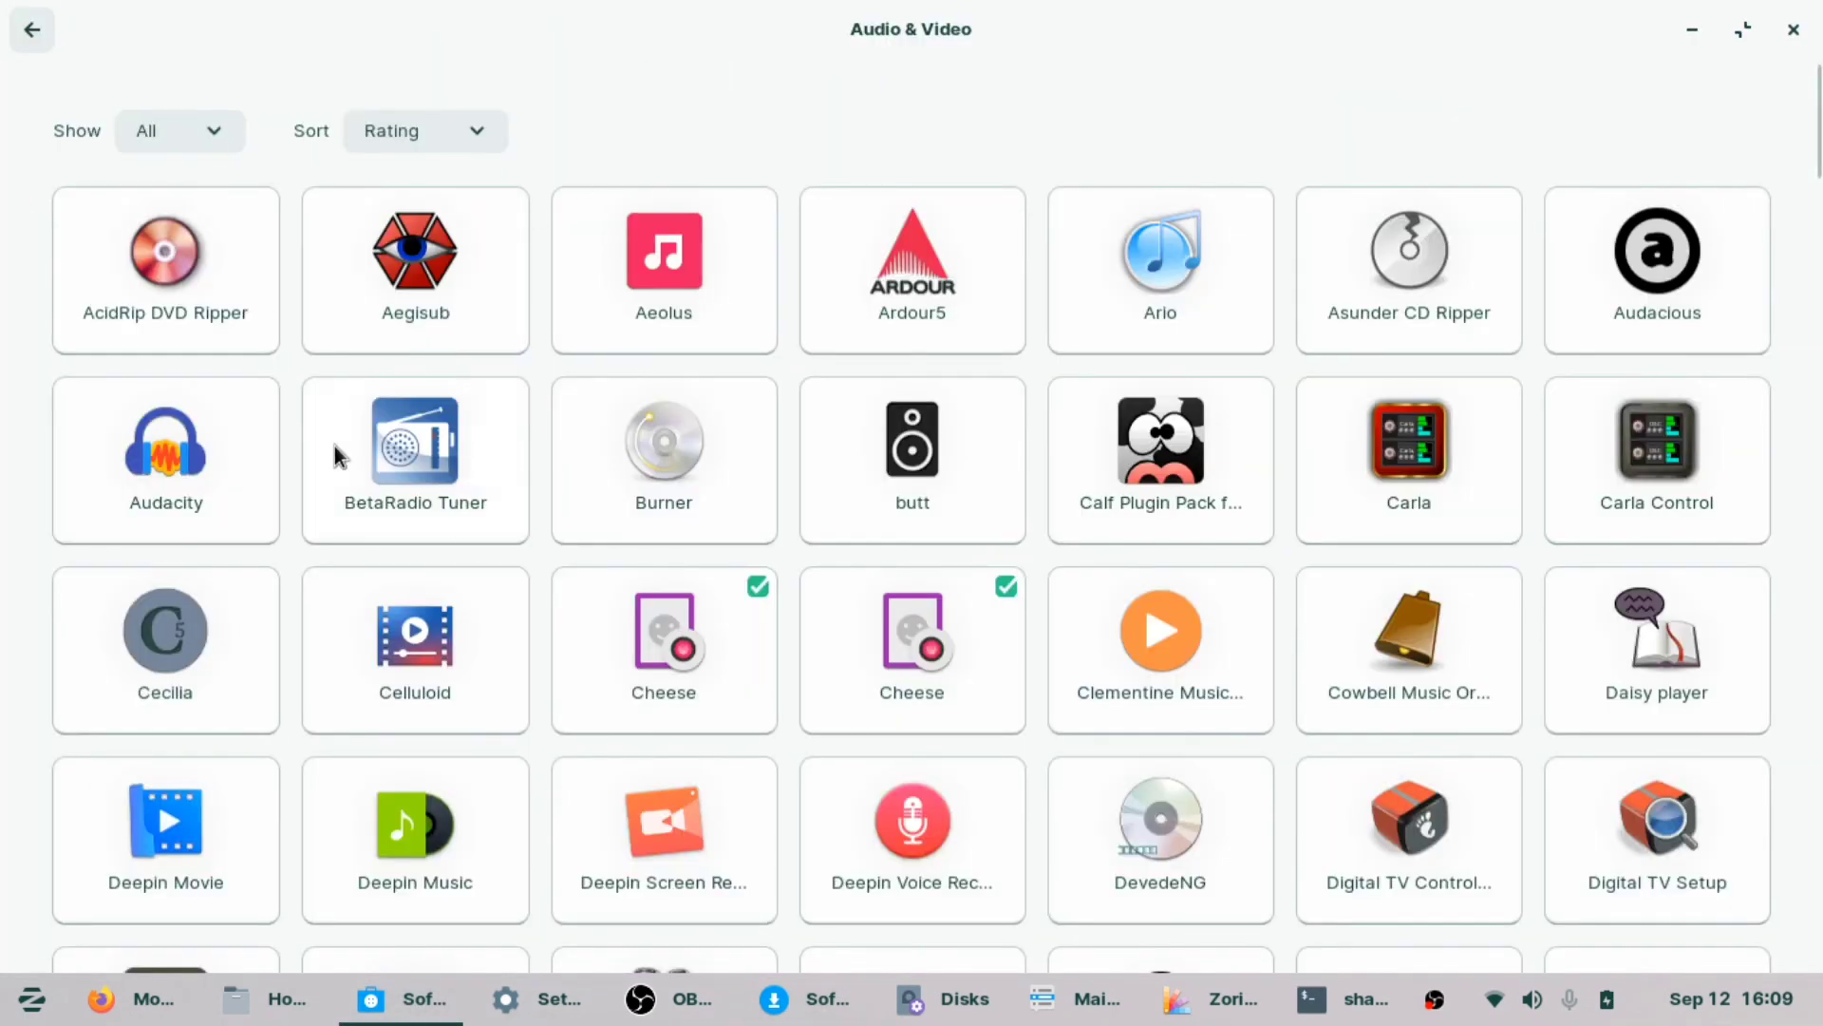
scroll("down", 3)
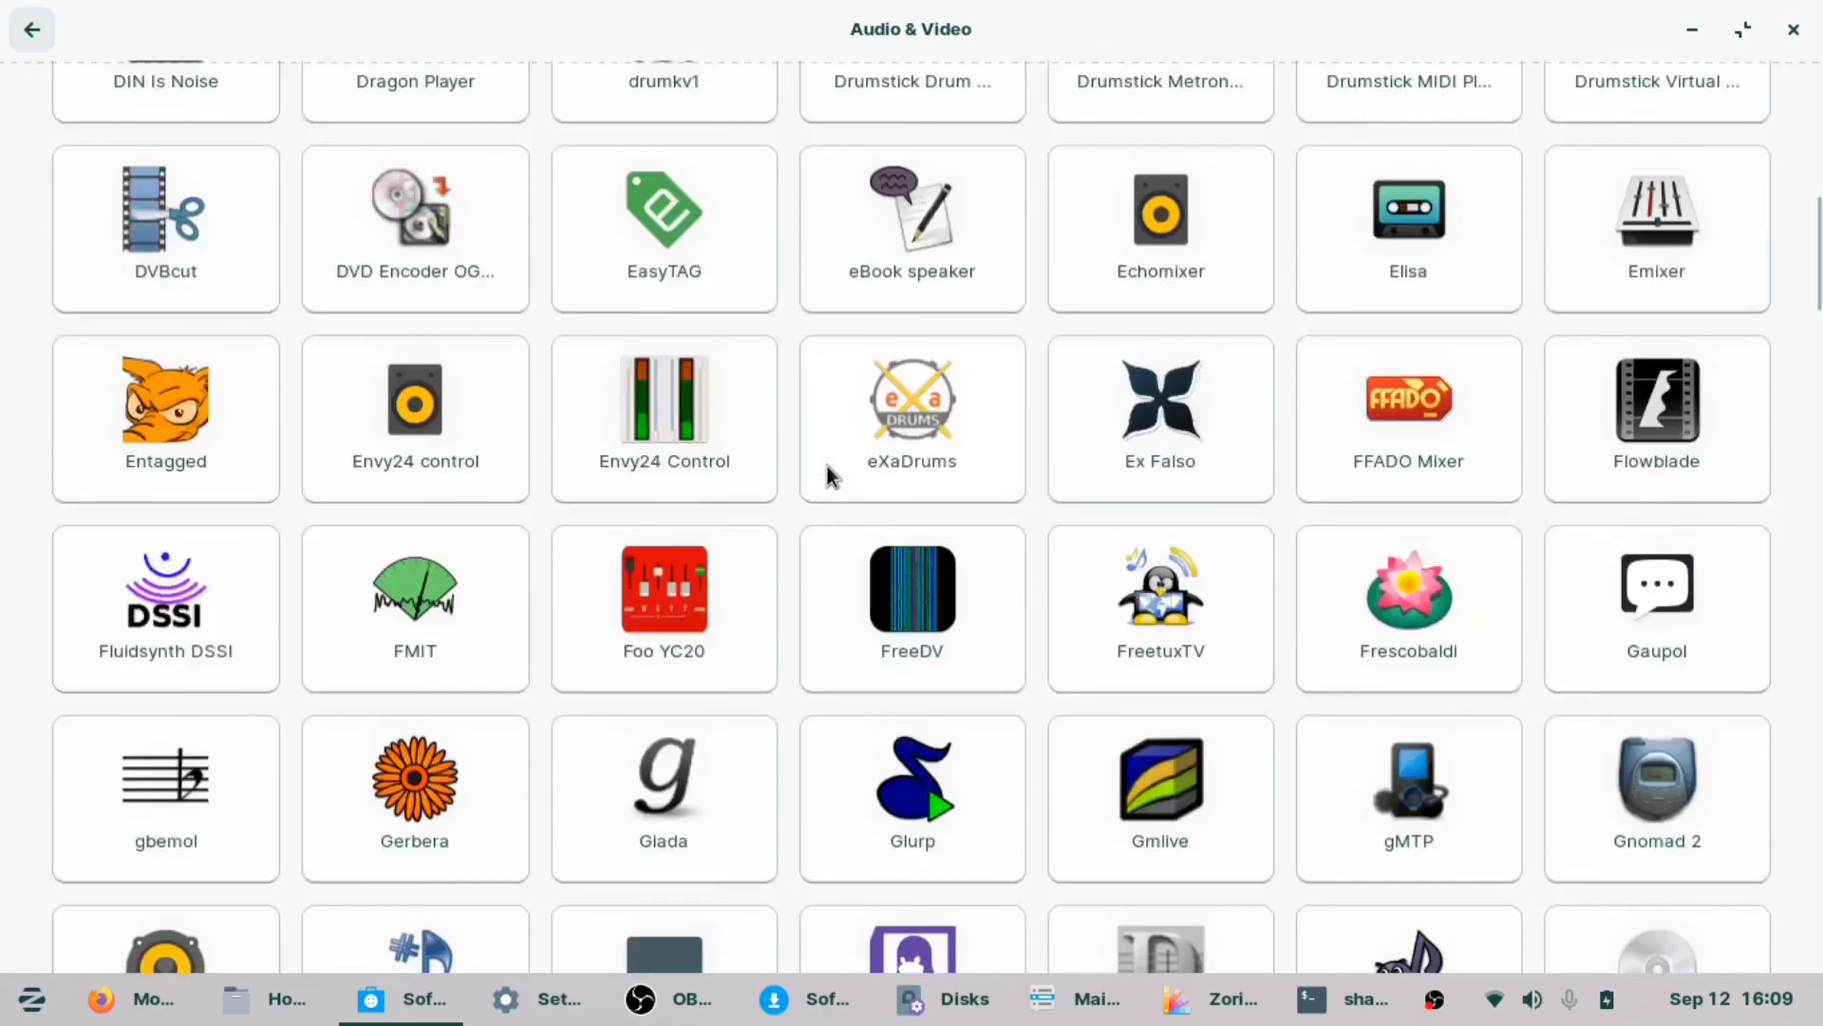
scroll("down", 3)
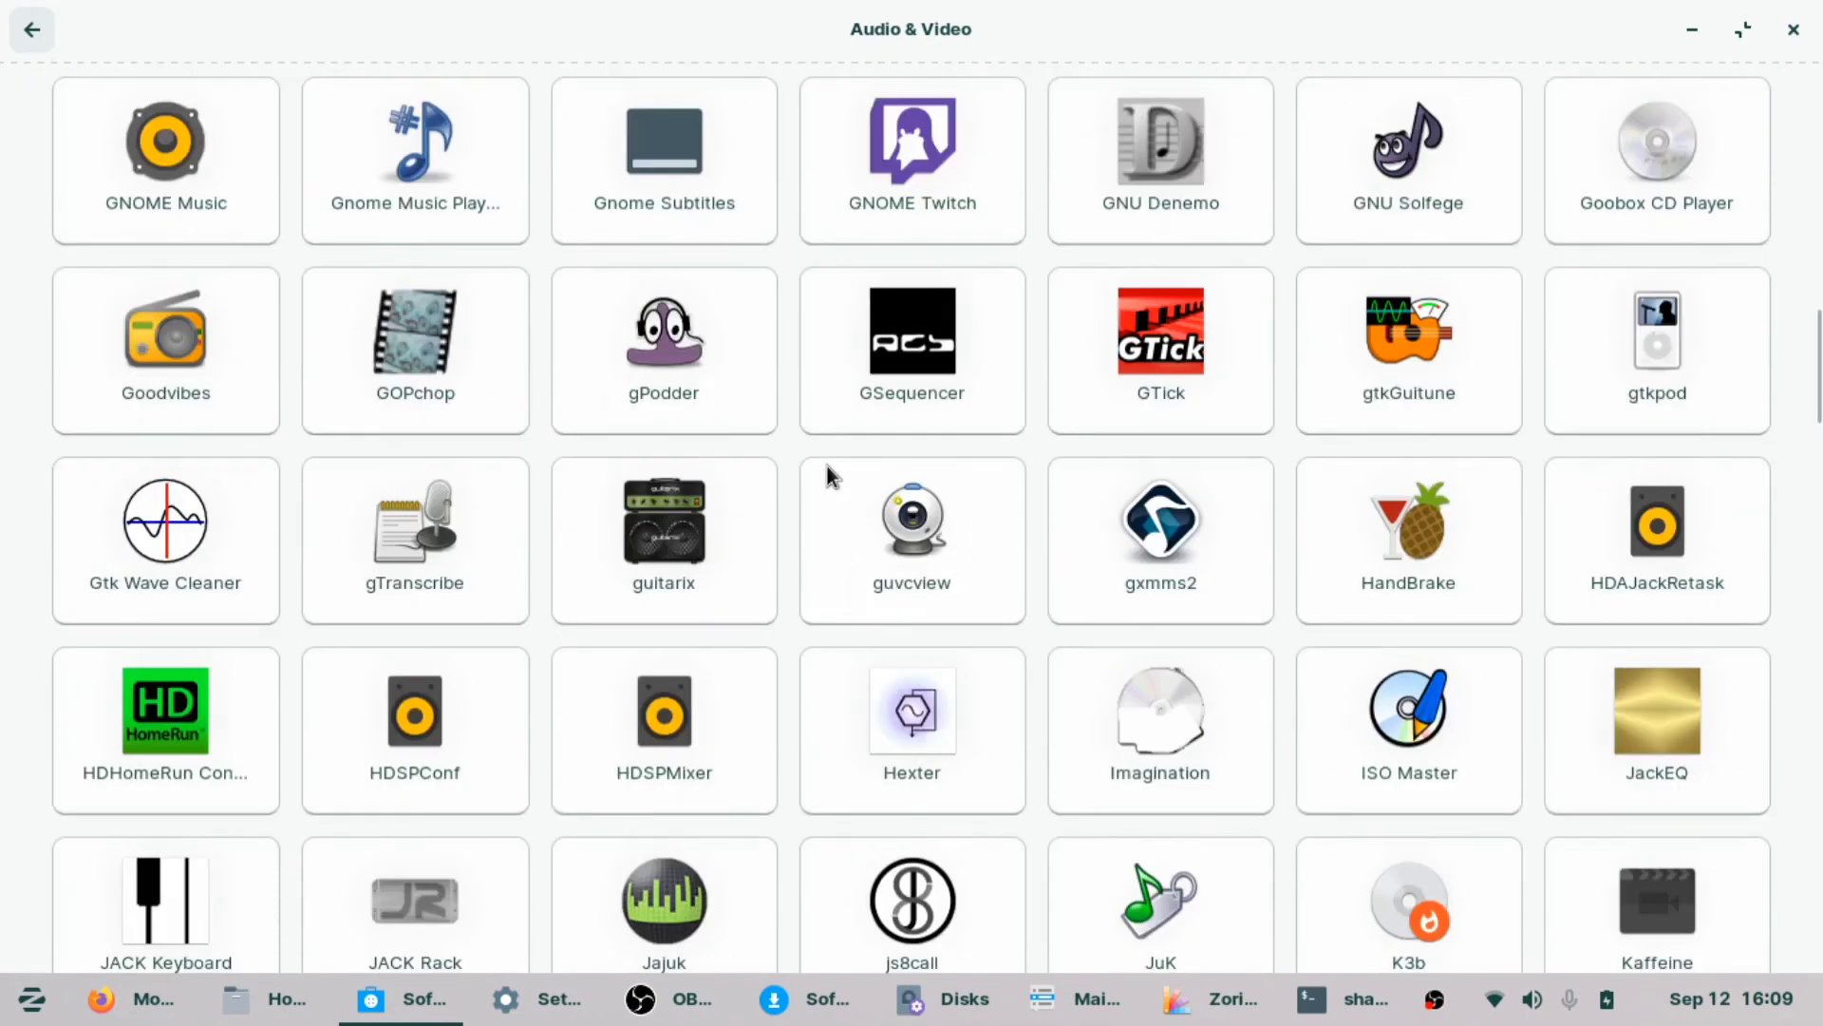
scroll("up", 3)
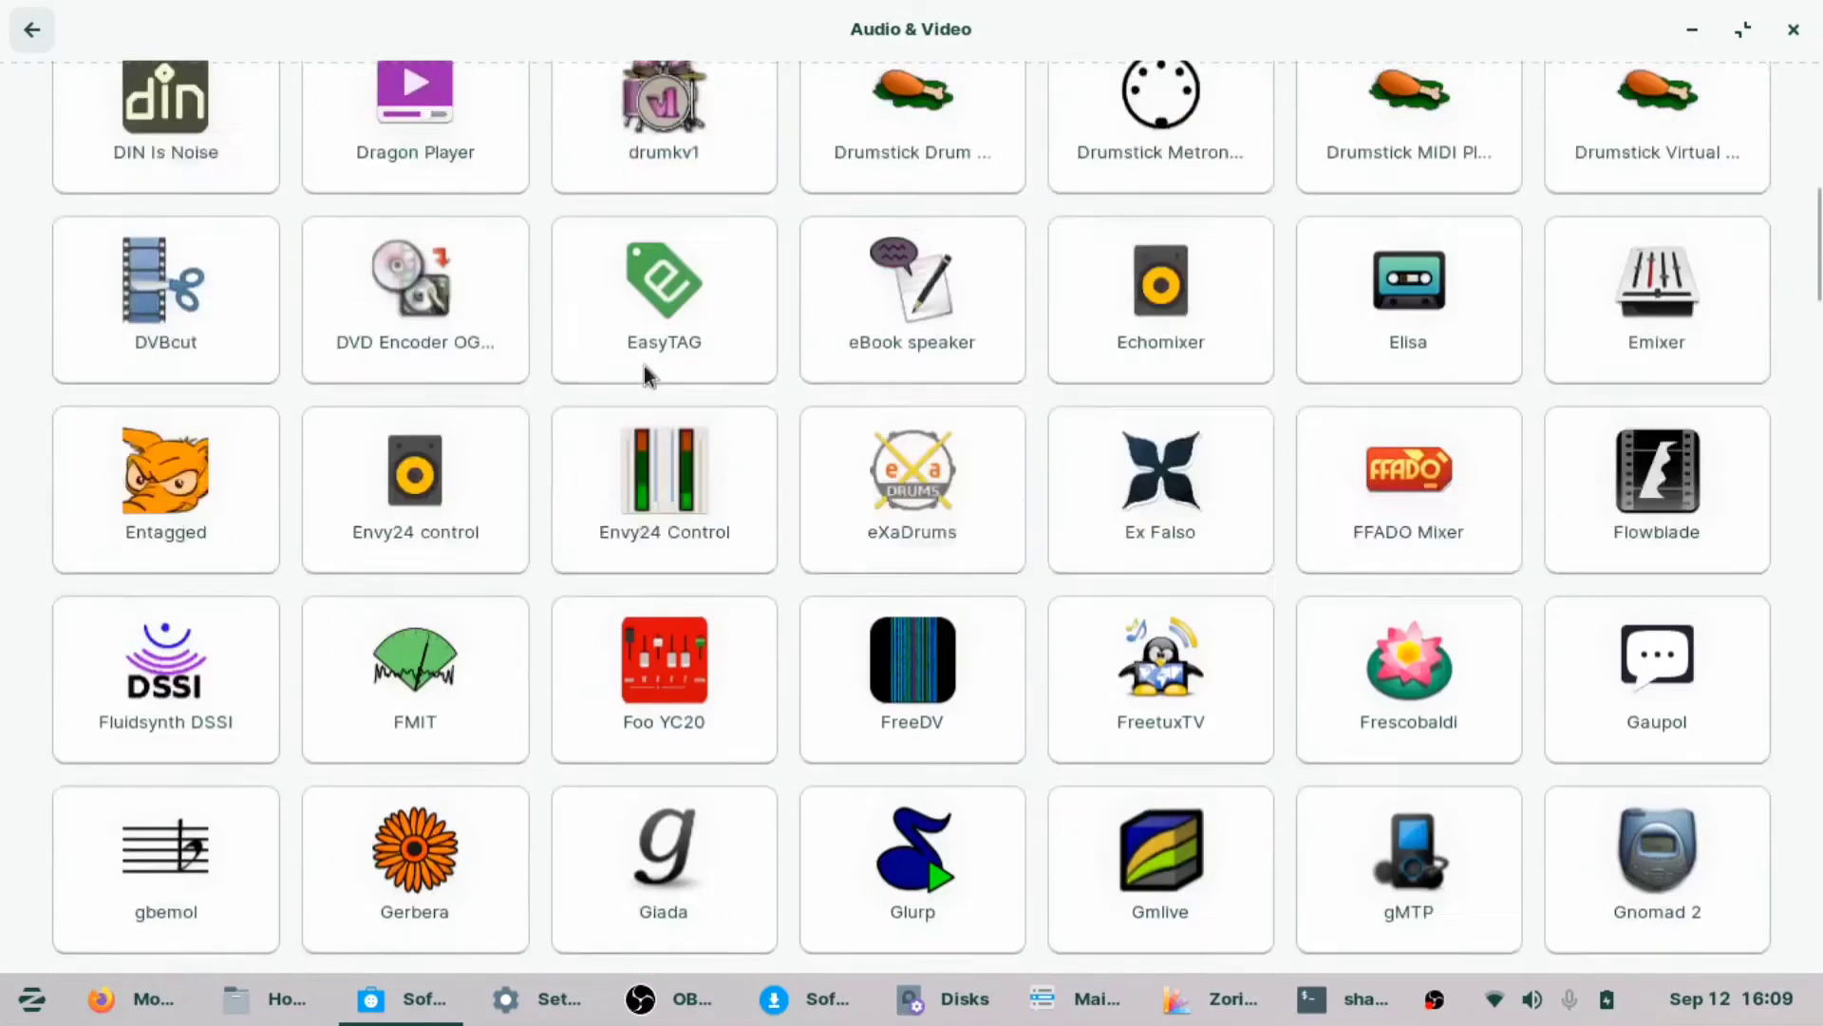
Return to the category overview and browse the Games category
left_click(30, 30)
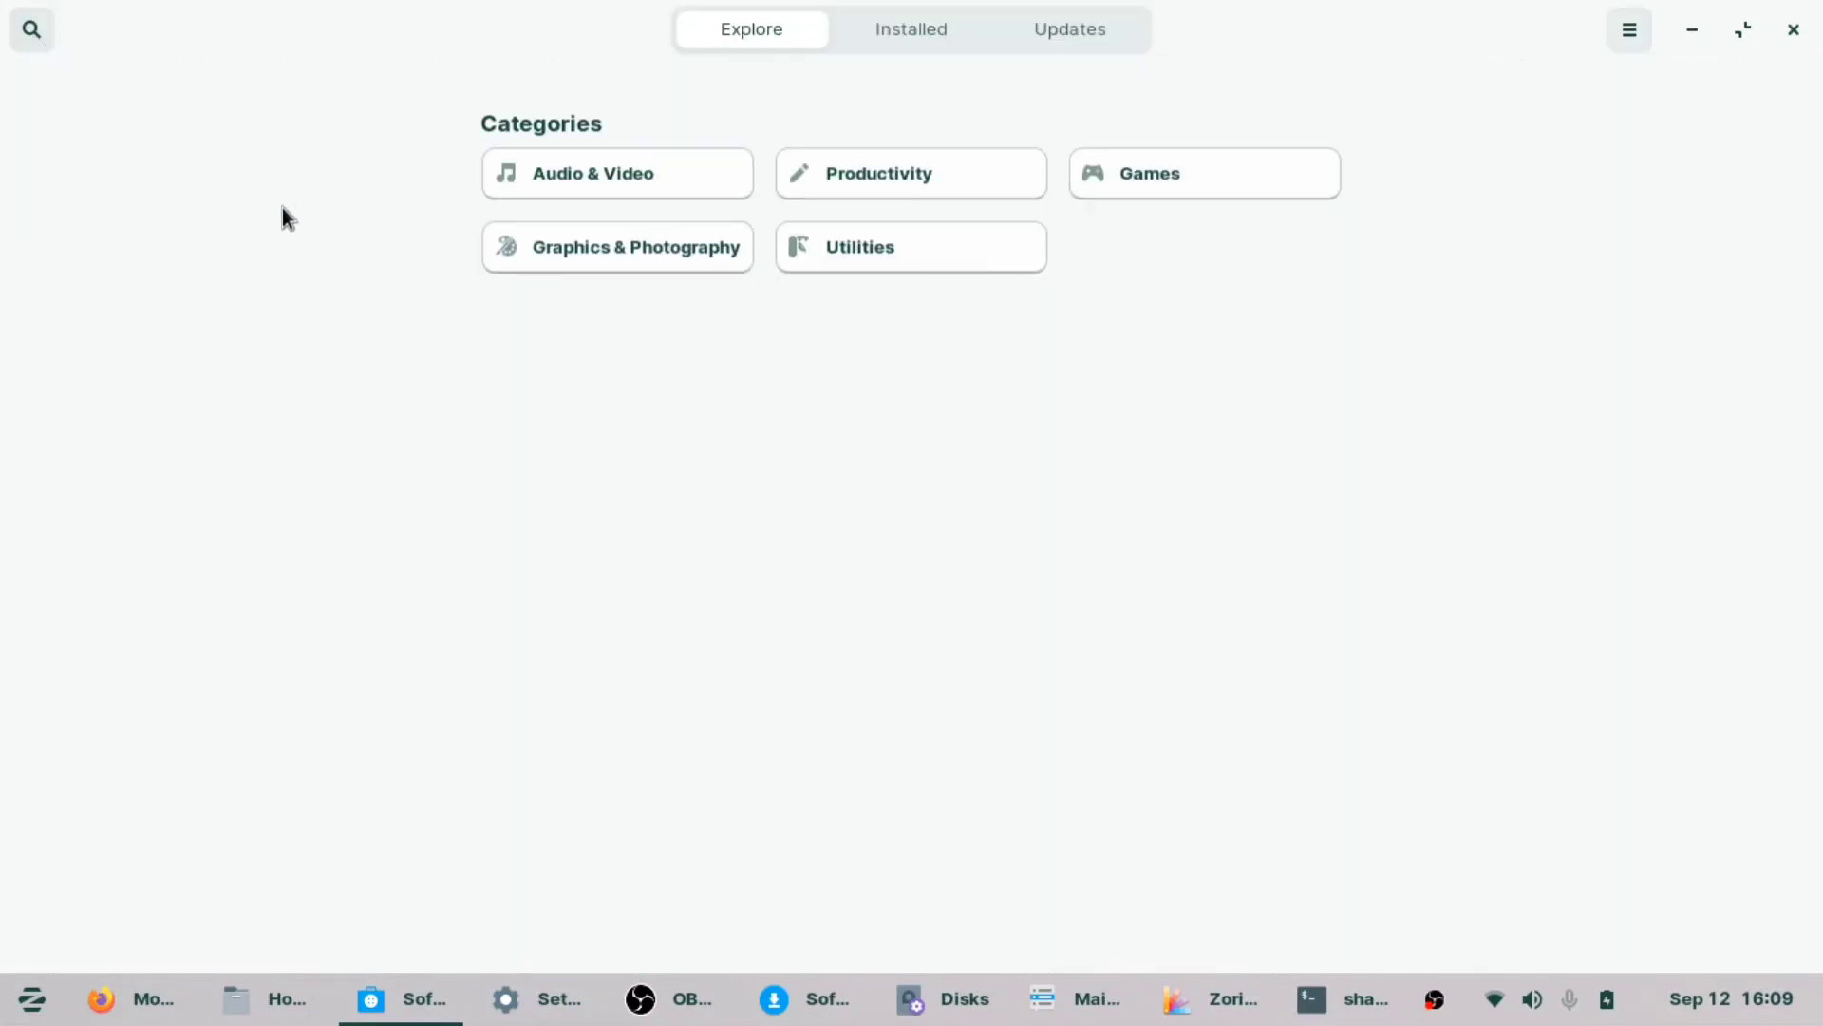
left_click(618, 247)
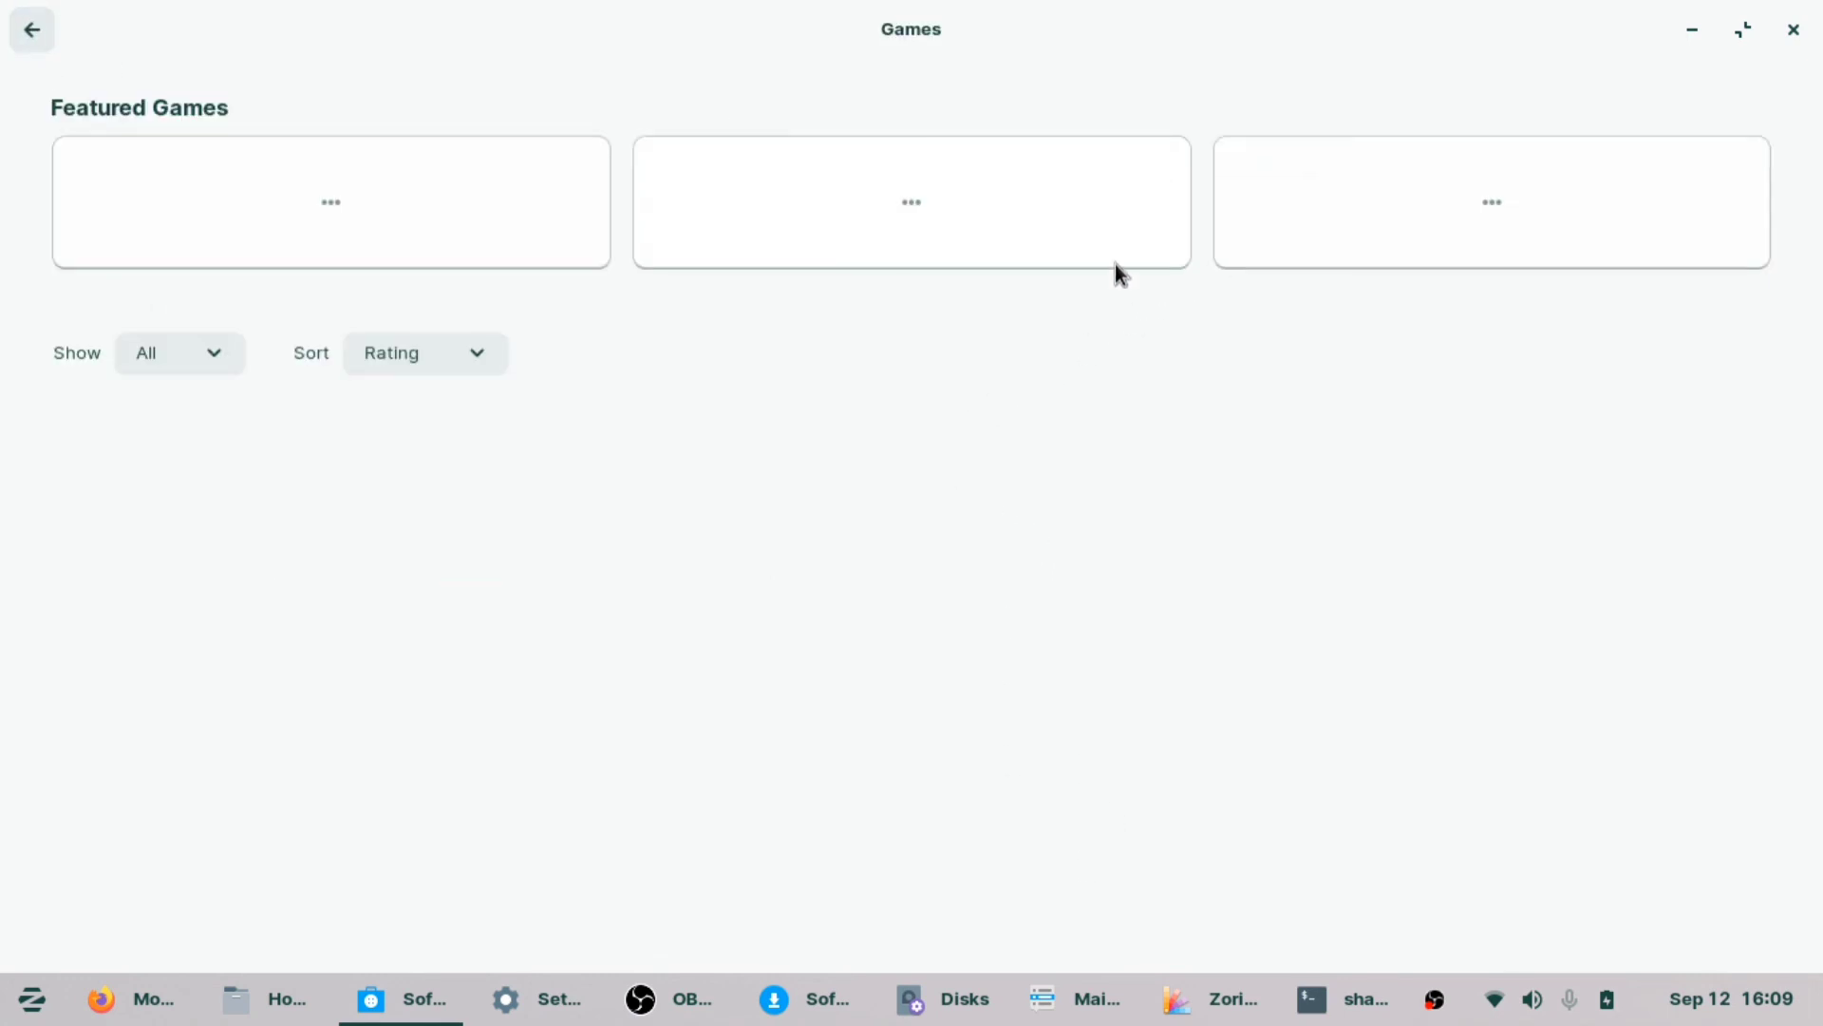
mouse_move(957, 372)
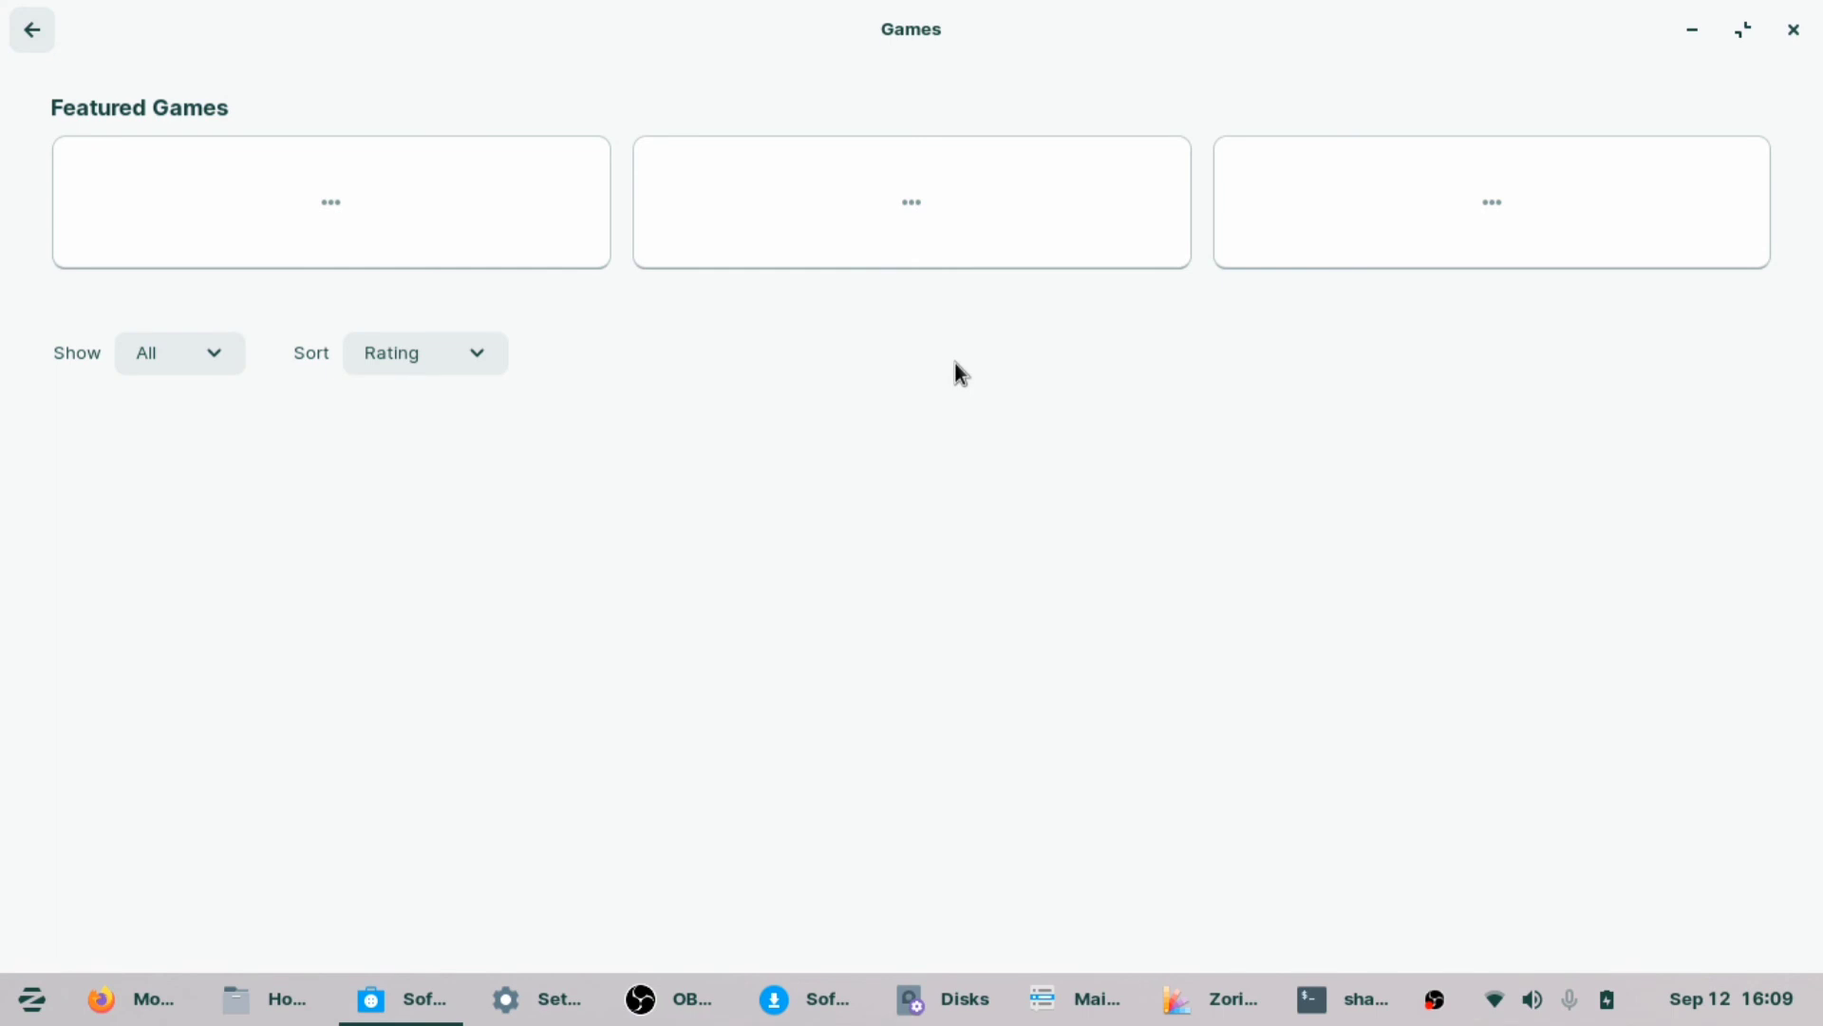
mouse_move(969, 395)
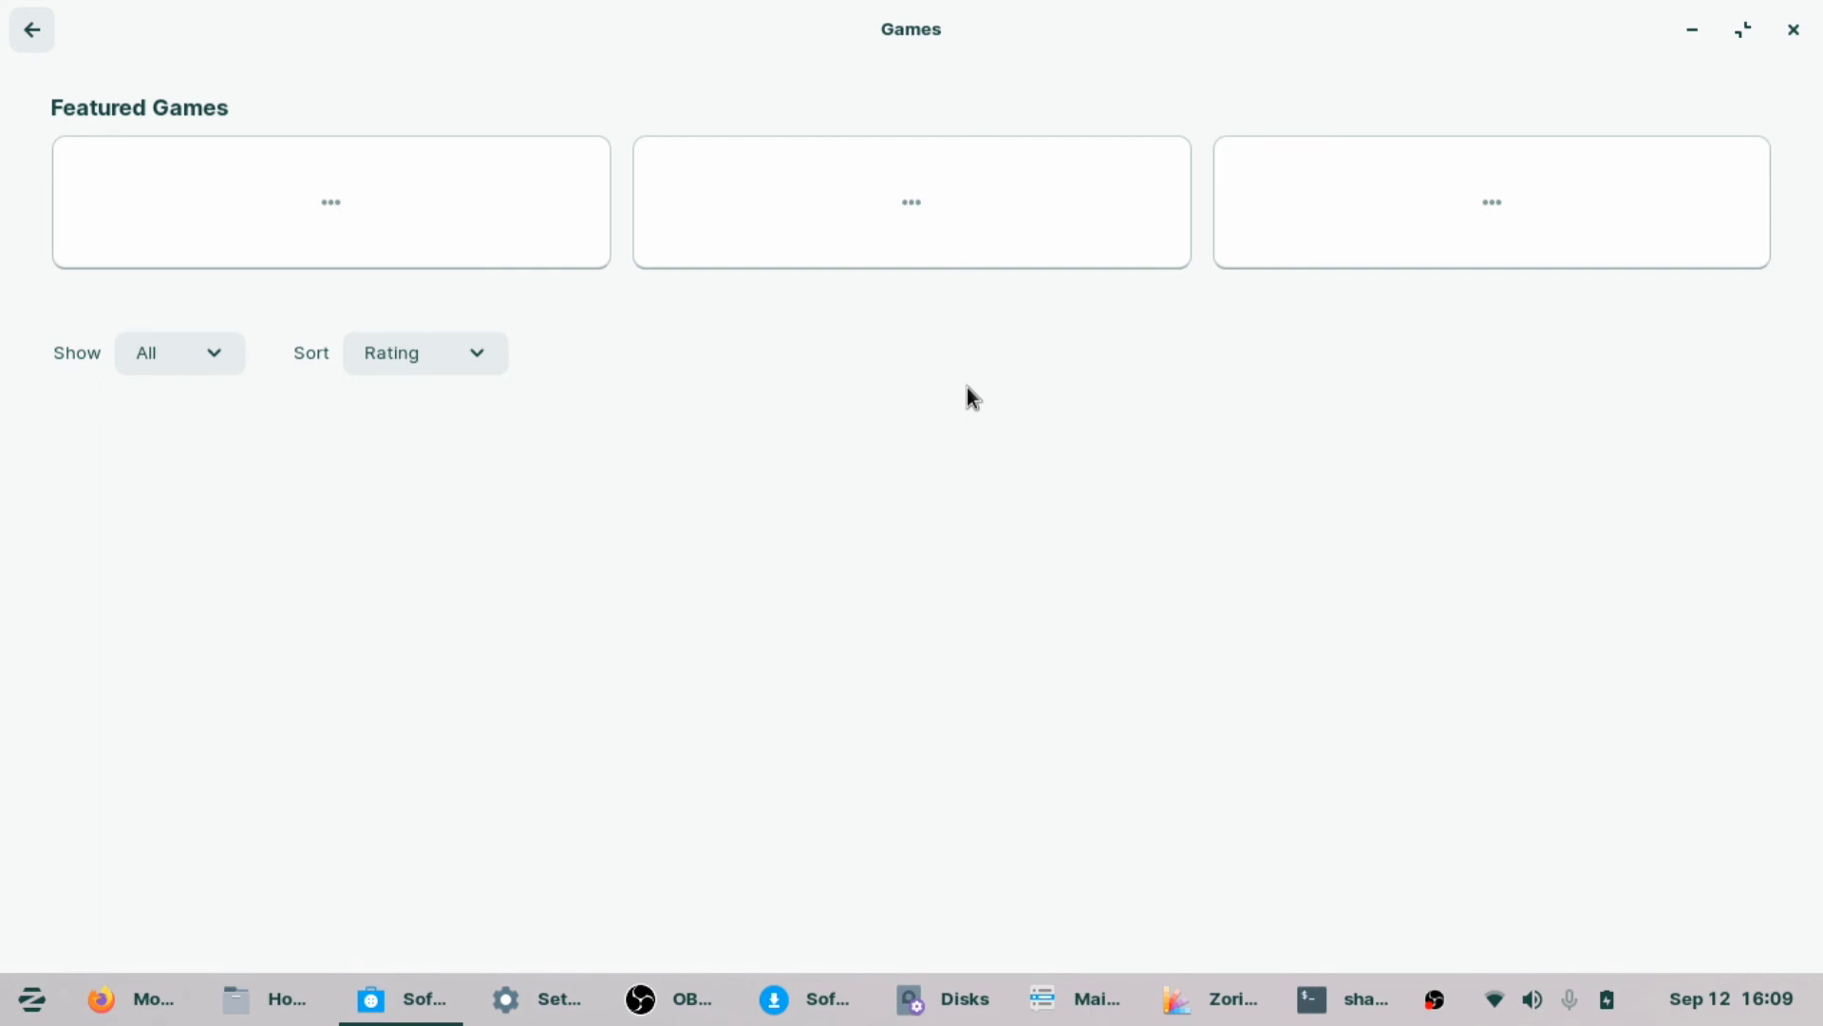
mouse_move(1154, 380)
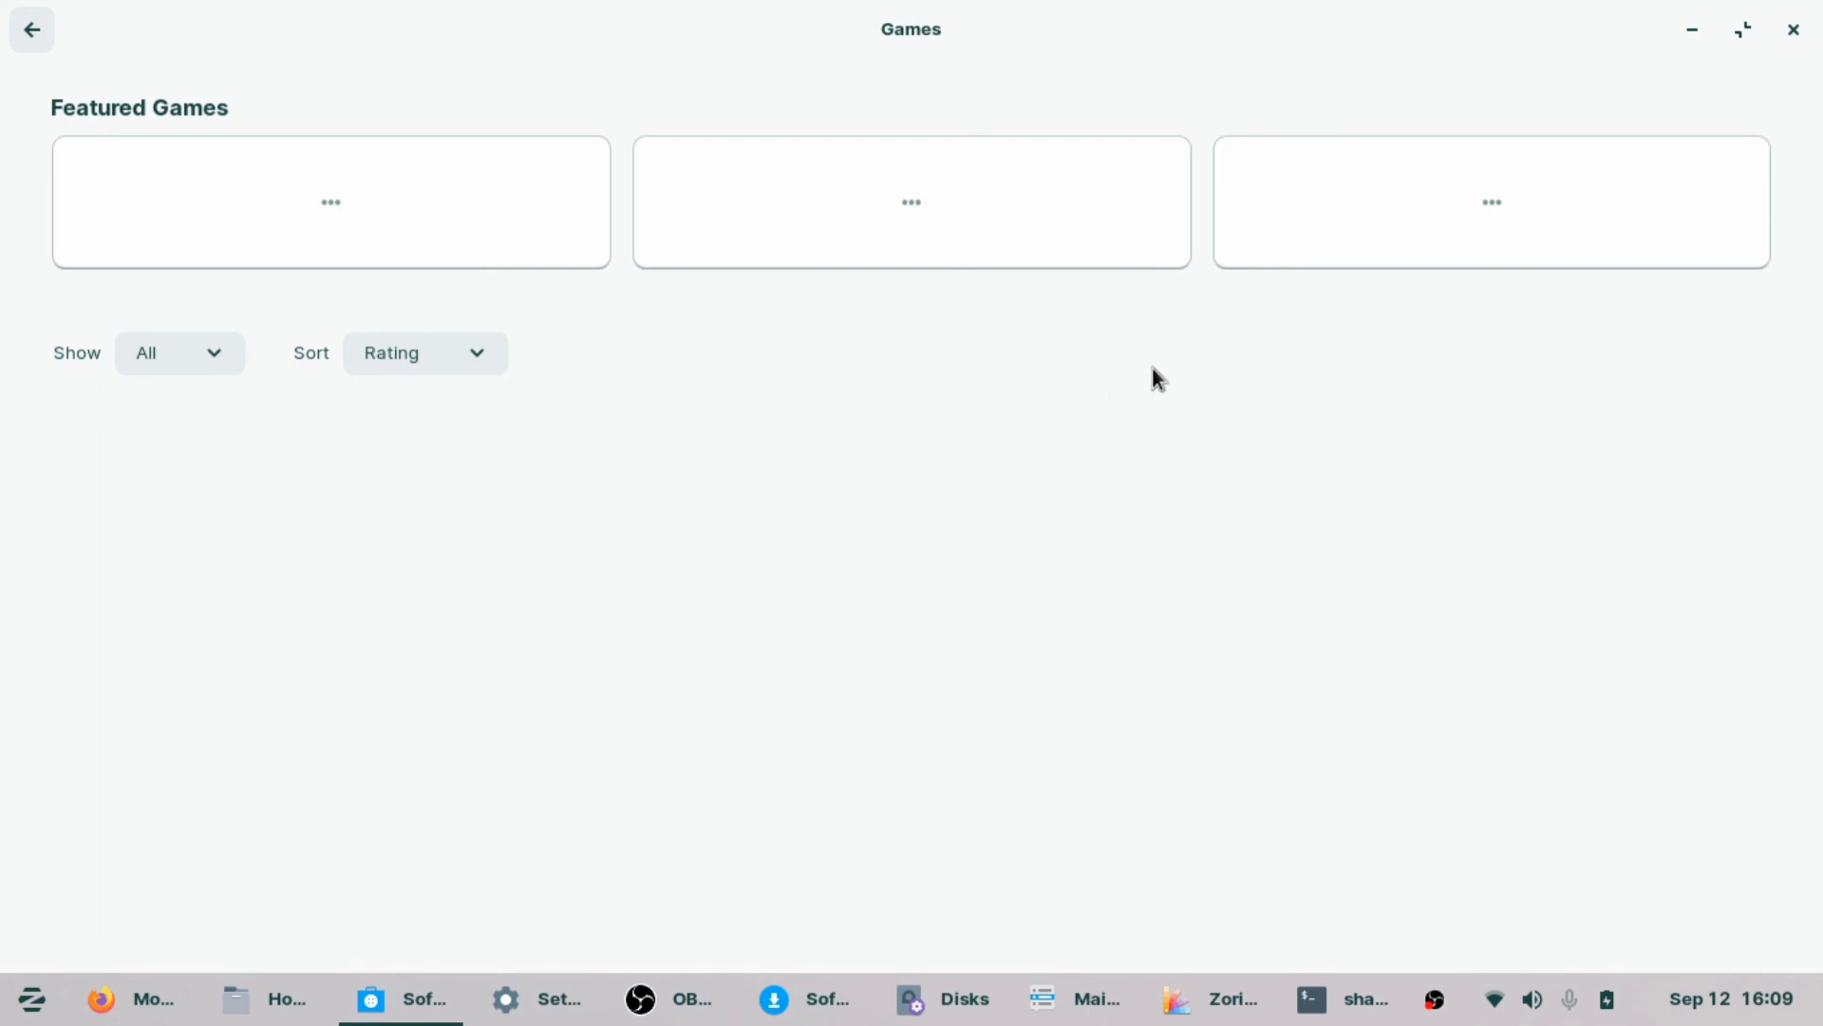
scroll("down", 3)
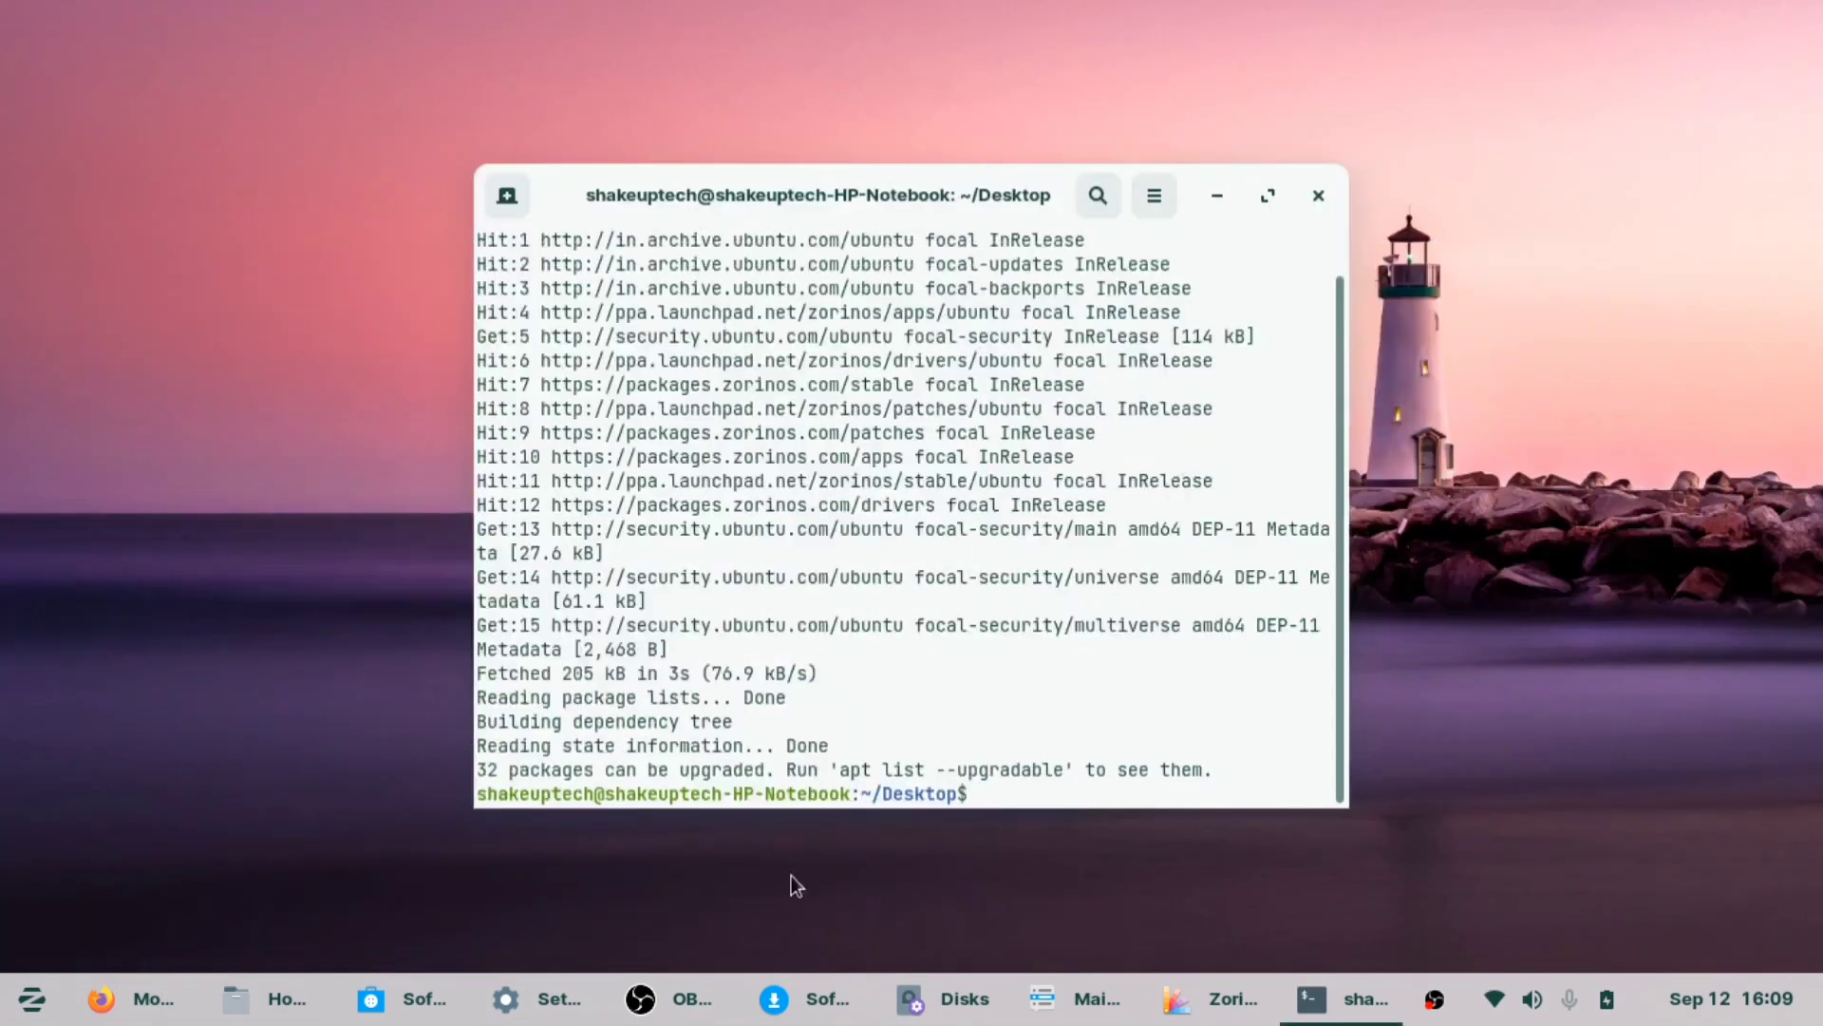
Exit the Terminal so only the lighthouse desktop remains
type("e")
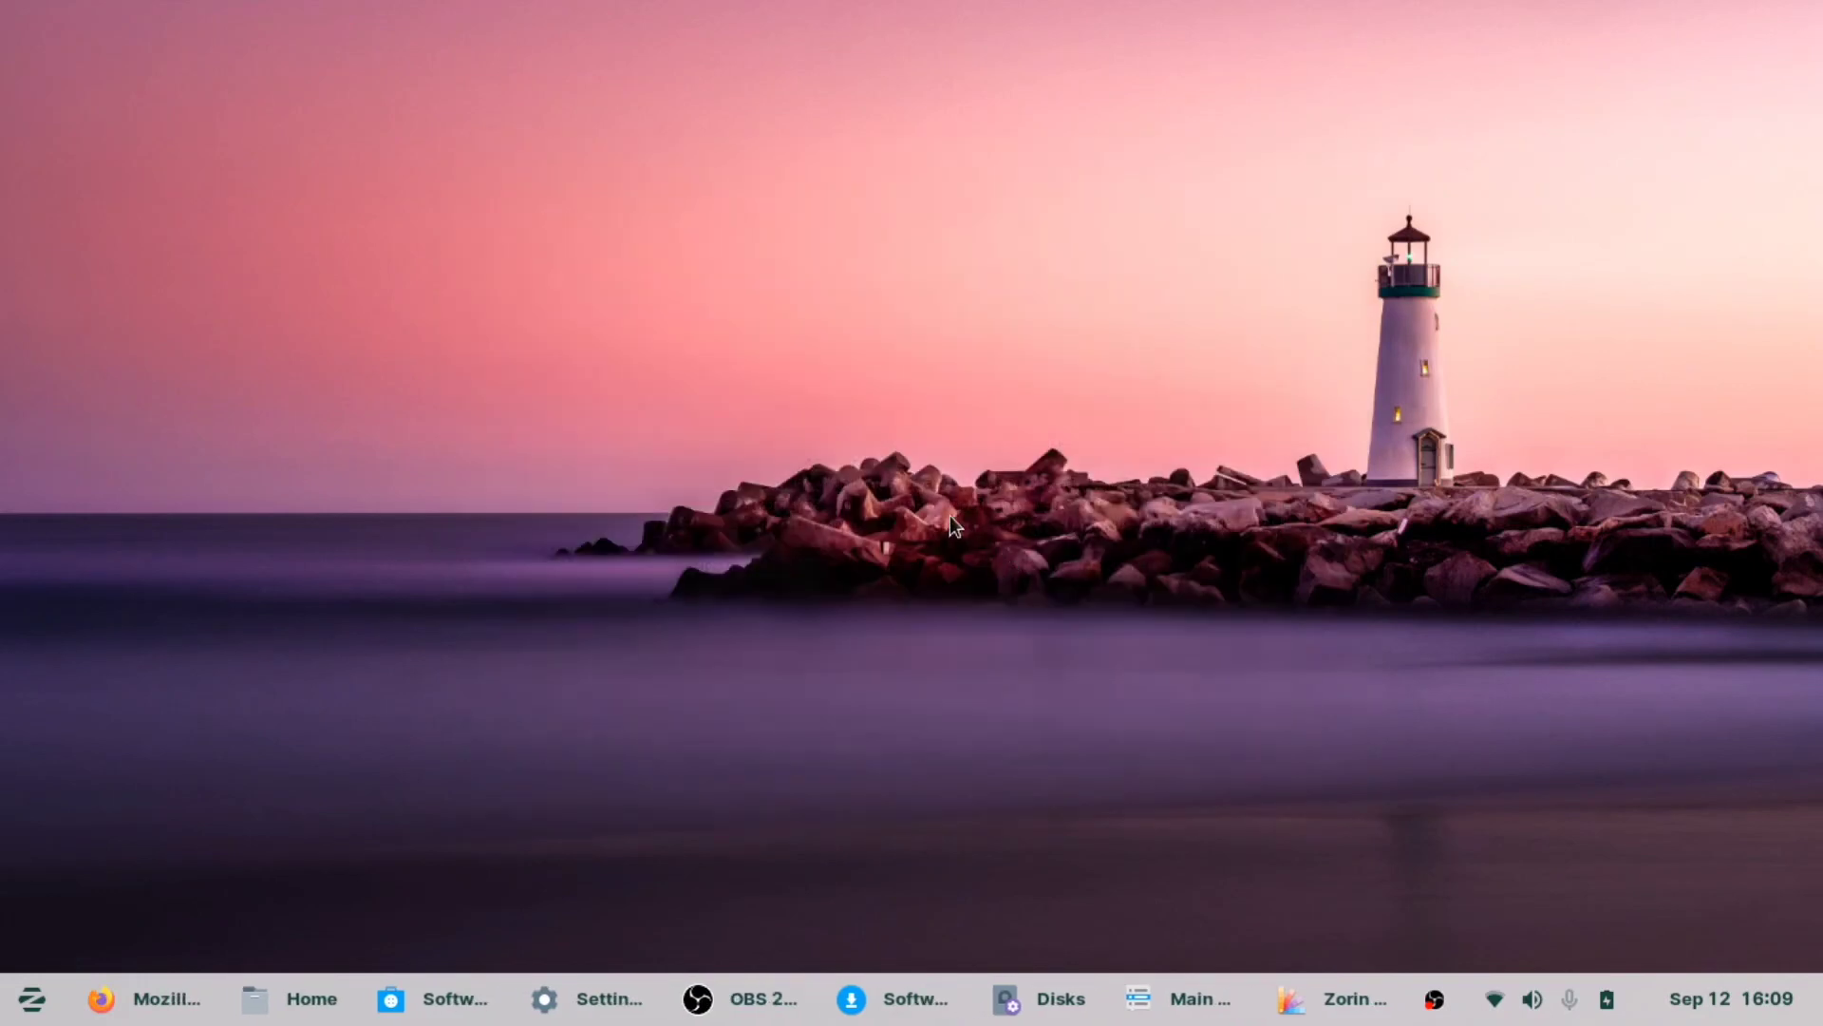
mouse_move(1214, 809)
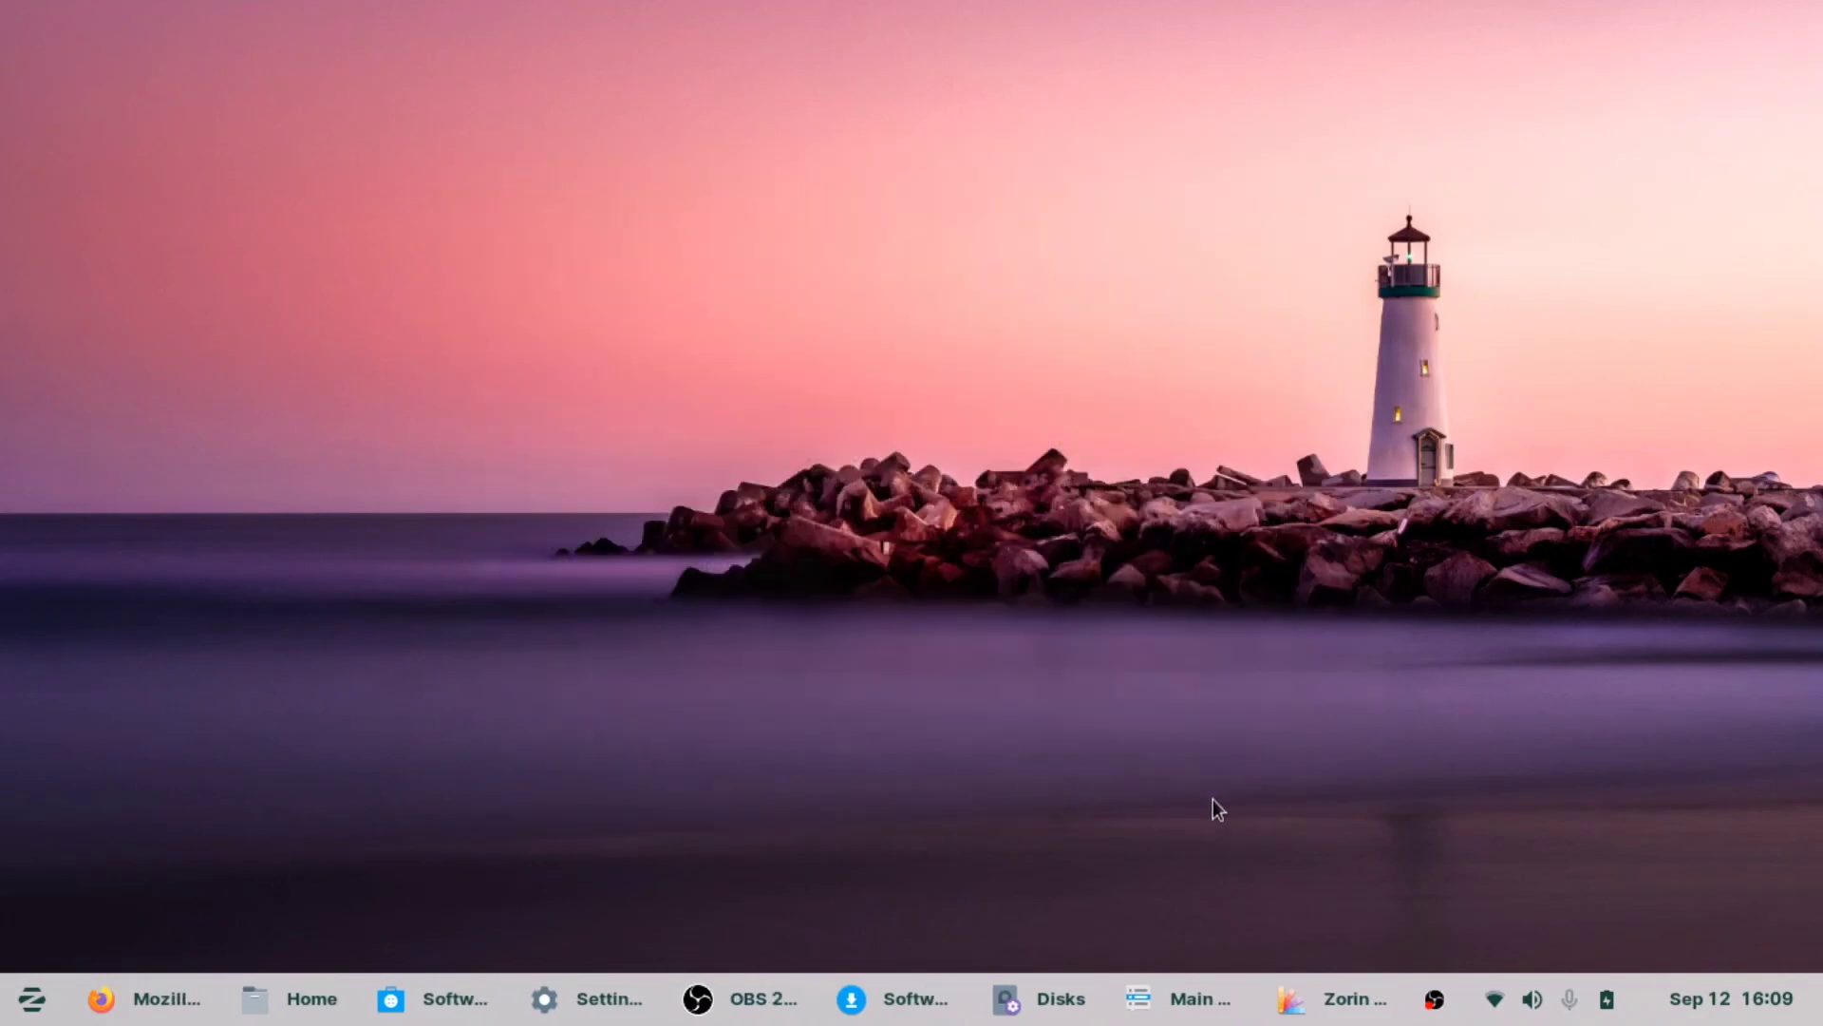